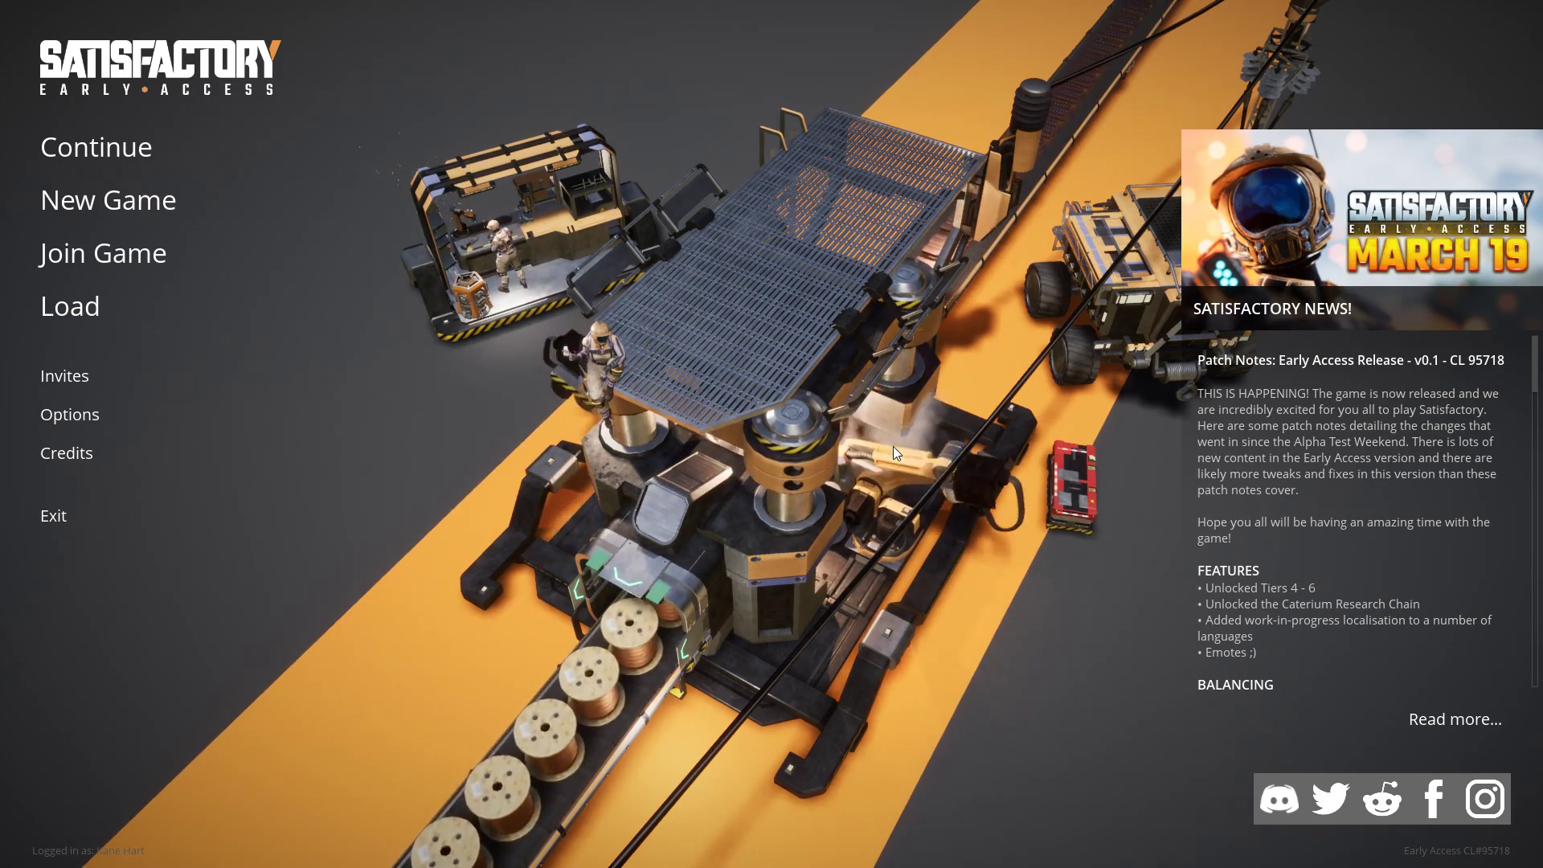
{"action": "mouse_move", "coordinate": [416, 486]}
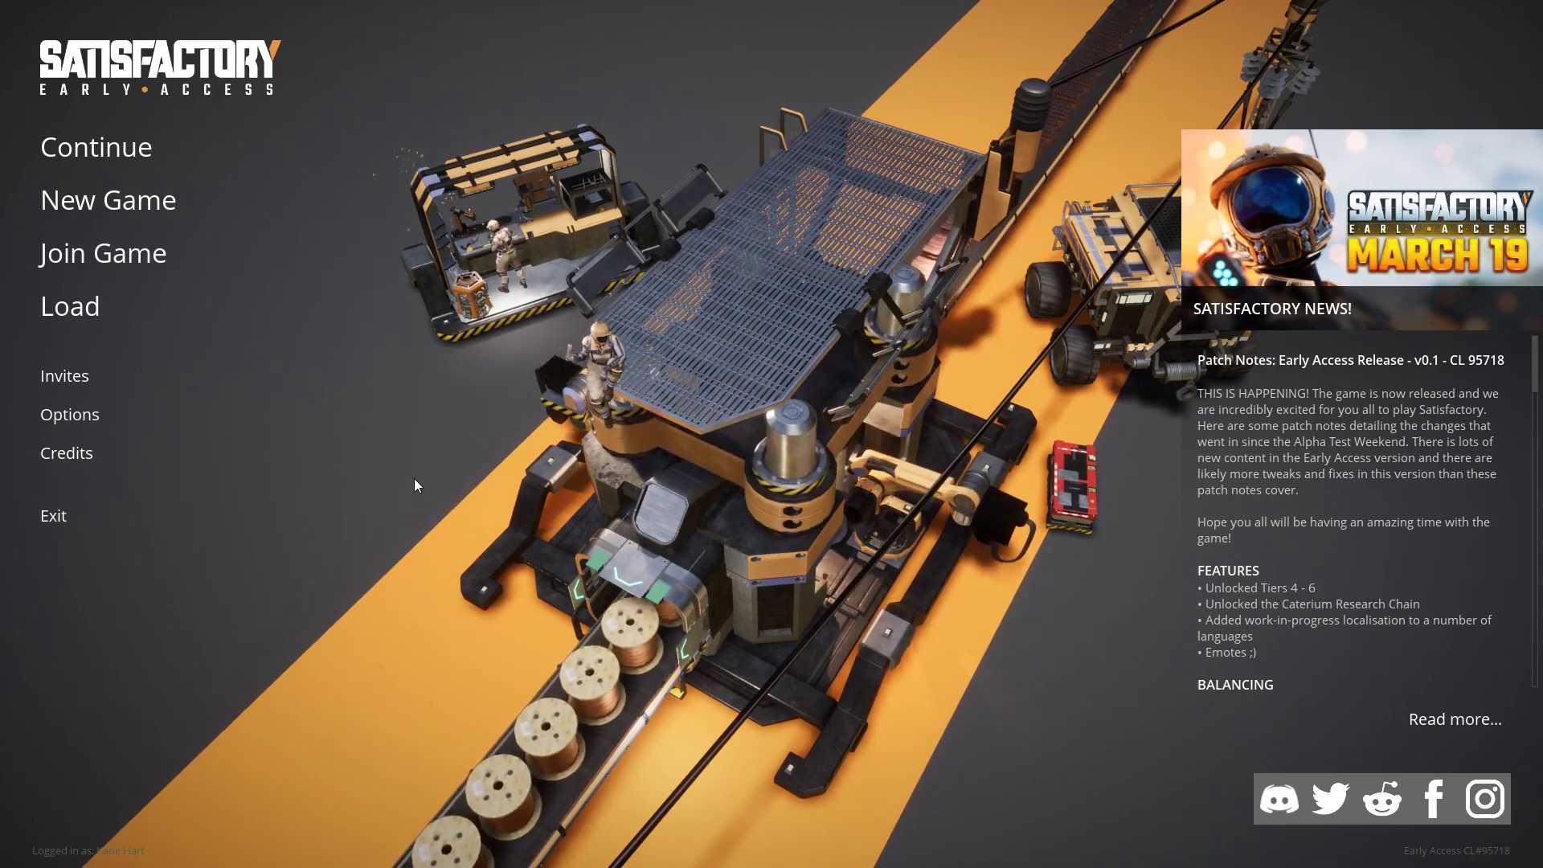
{"action": "mouse_move", "coordinate": [129, 206]}
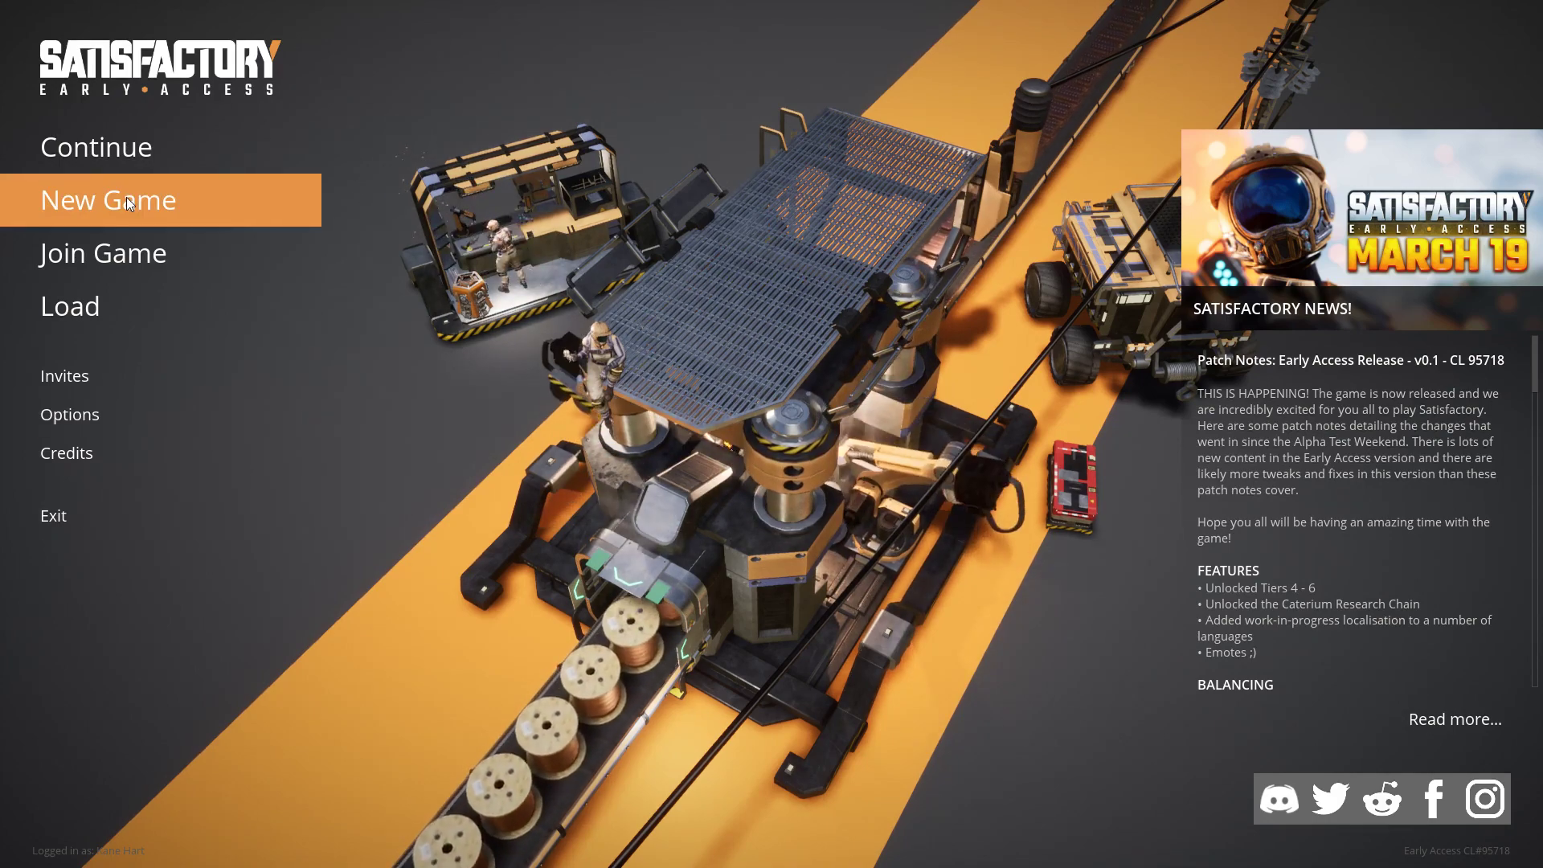
- Begin a new game and pick Grass Fields as the starting area
{"action": "left_click", "coordinate": [128, 199]}
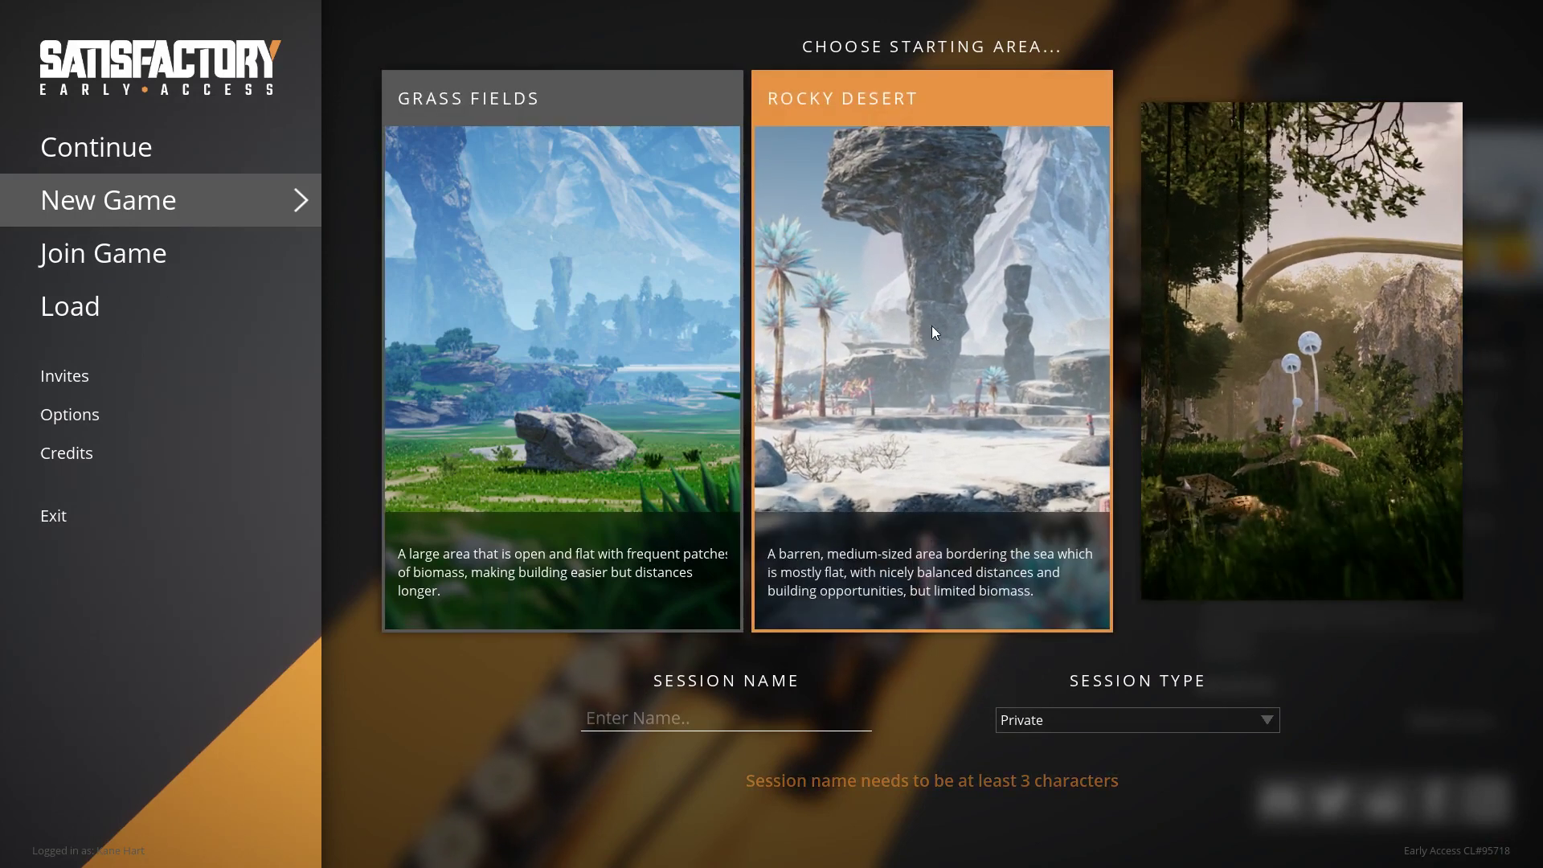
{"action": "mouse_move", "coordinate": [933, 532]}
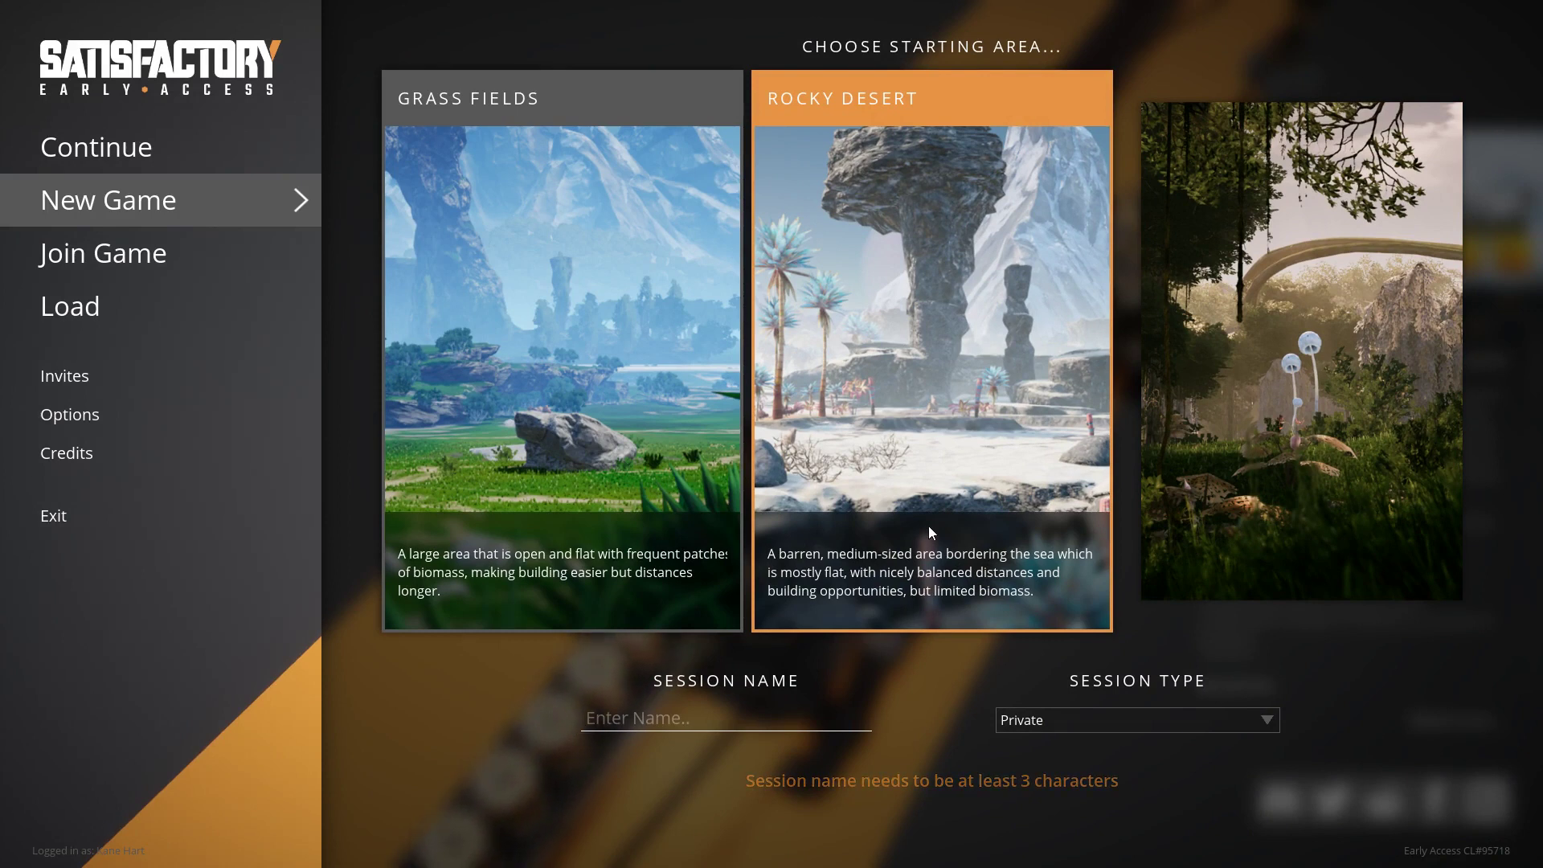
{"action": "mouse_move", "coordinate": [924, 536]}
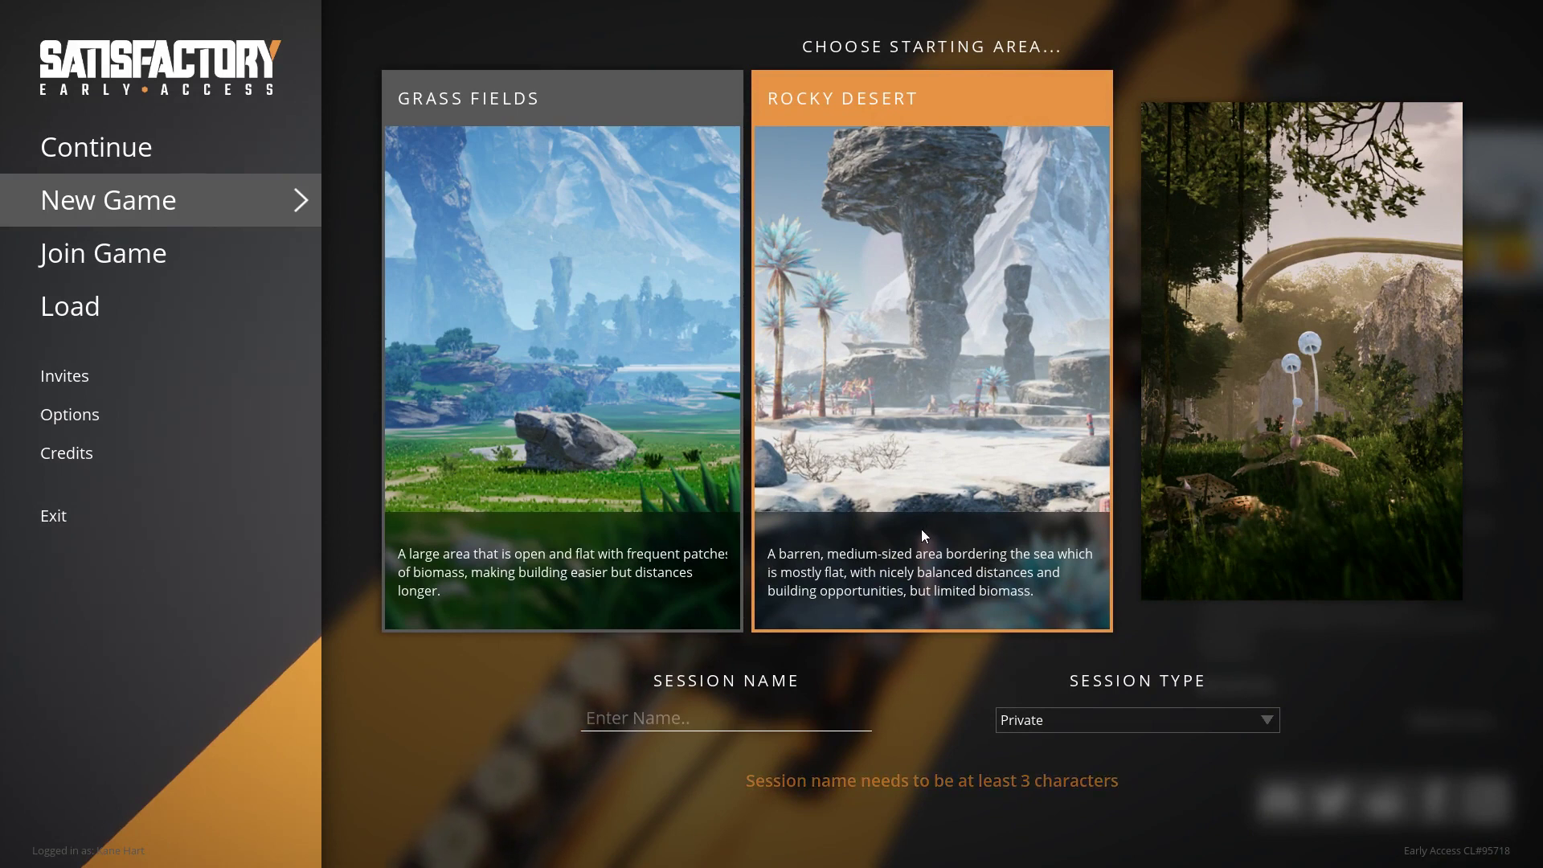
{"action": "mouse_move", "coordinate": [935, 505]}
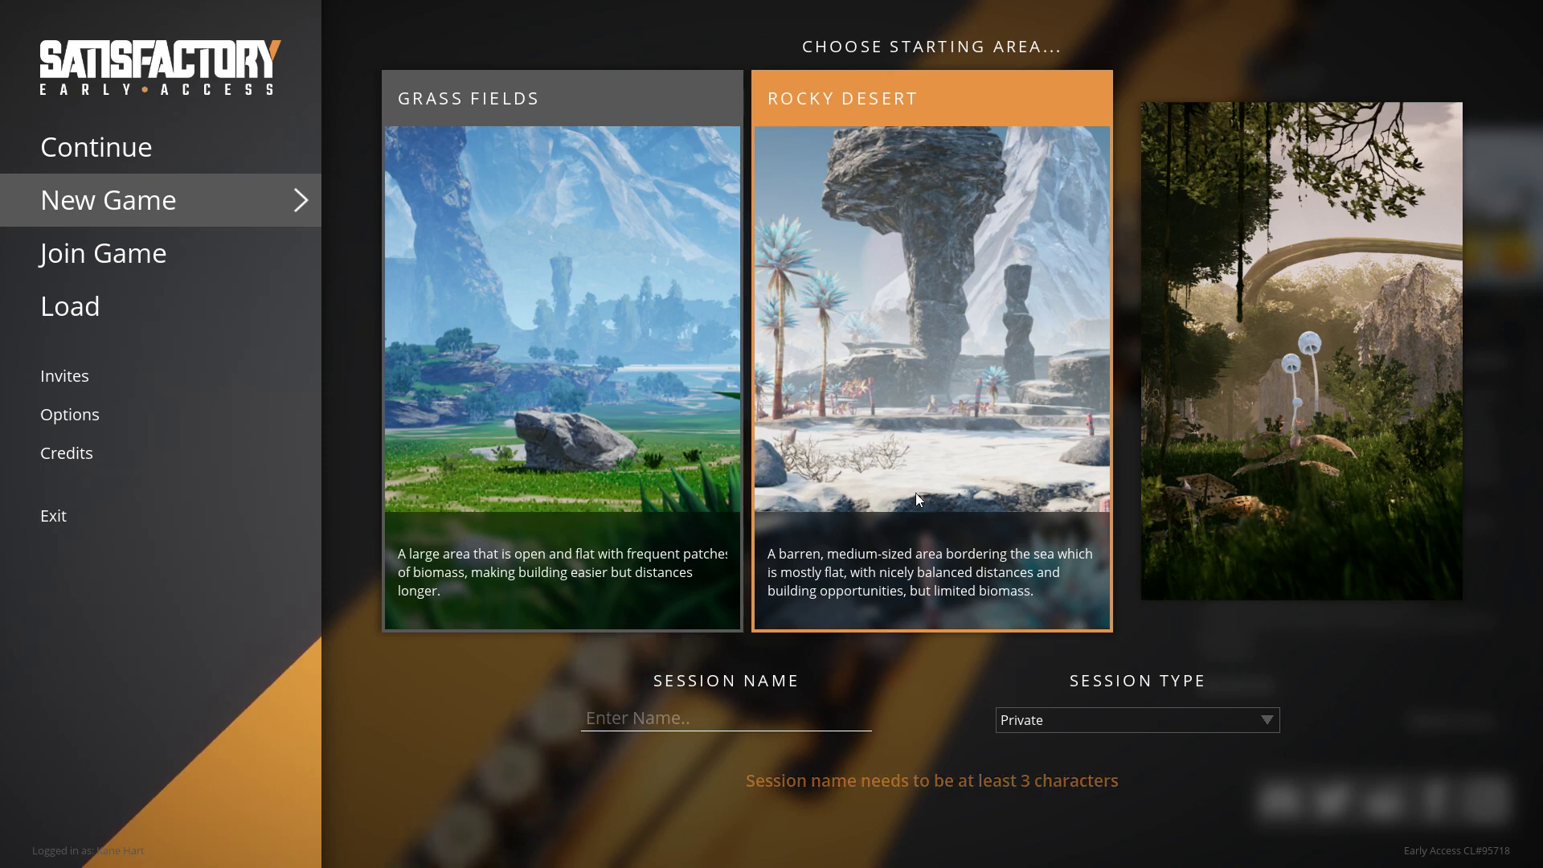
{"action": "left_click", "coordinate": [569, 383]}
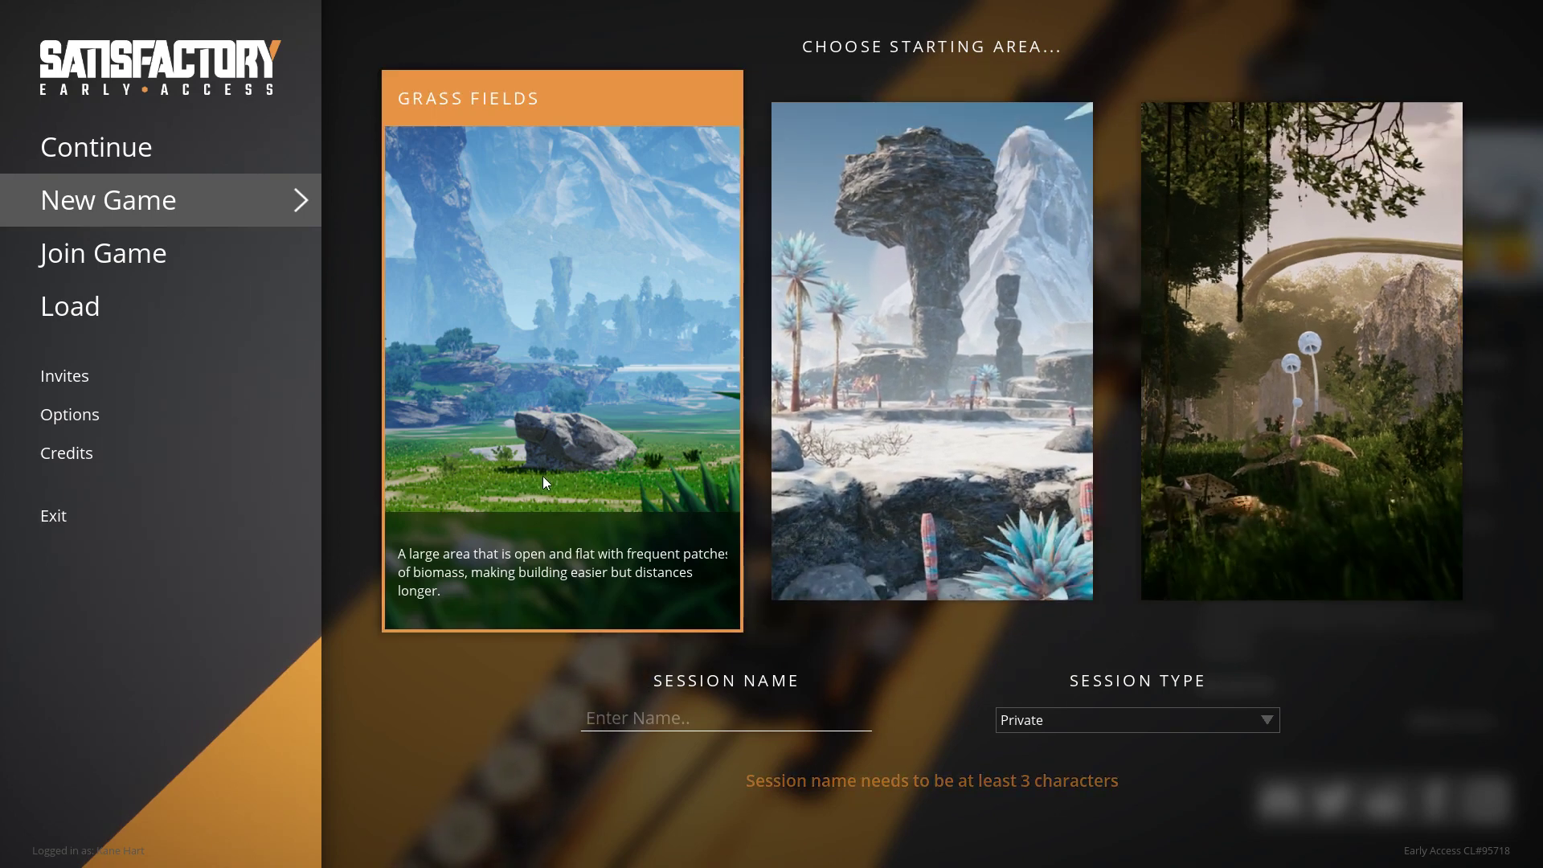
{"action": "mouse_move", "coordinate": [602, 428]}
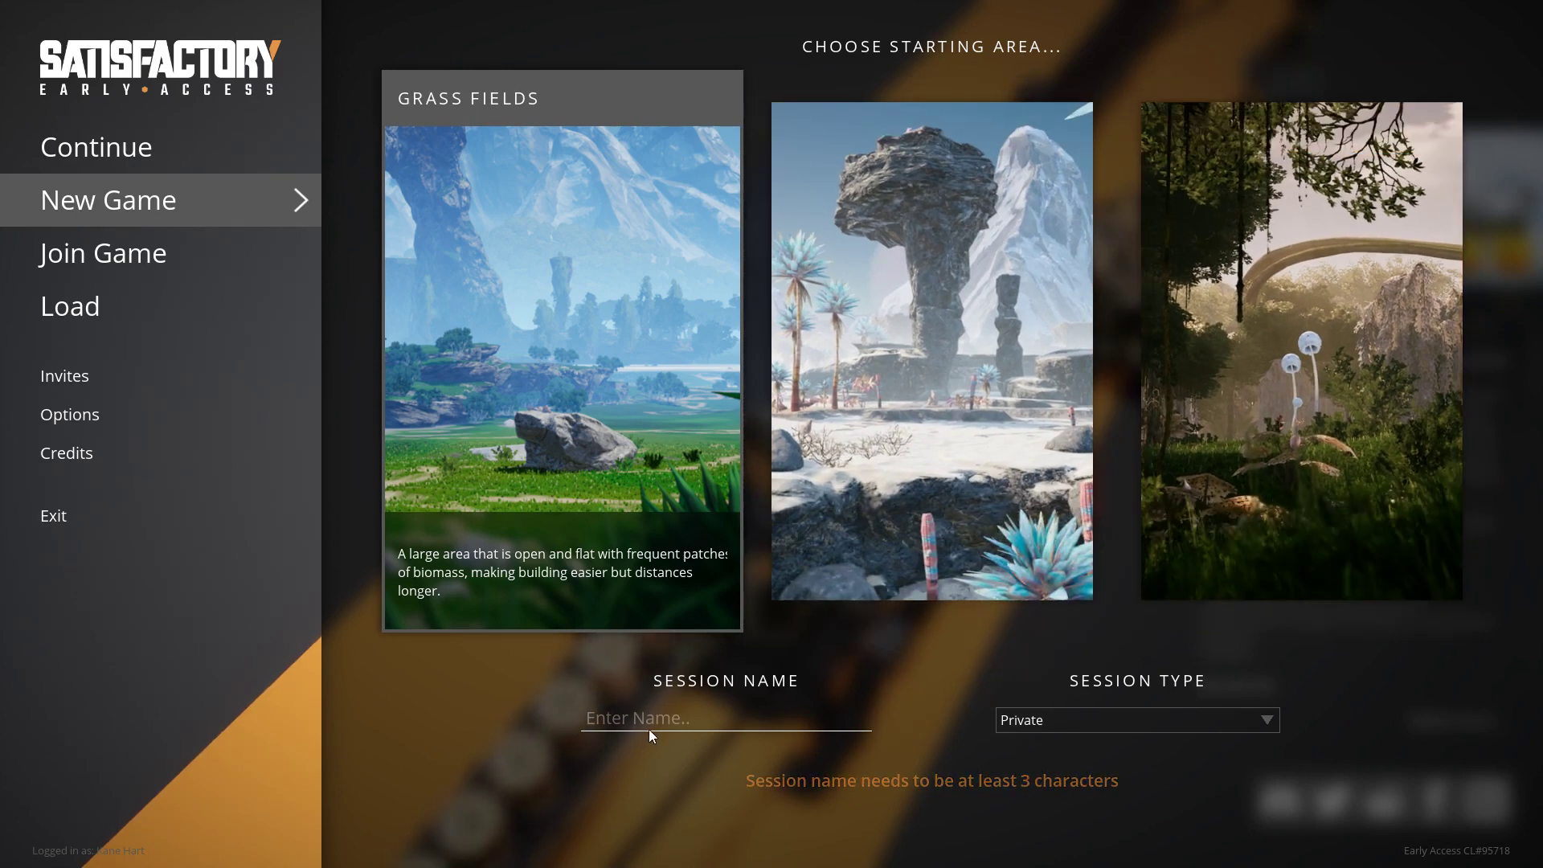
- Name the session 'EA Let's Play', make it Friends Only and start the game
{"action": "type", "text": "E"}
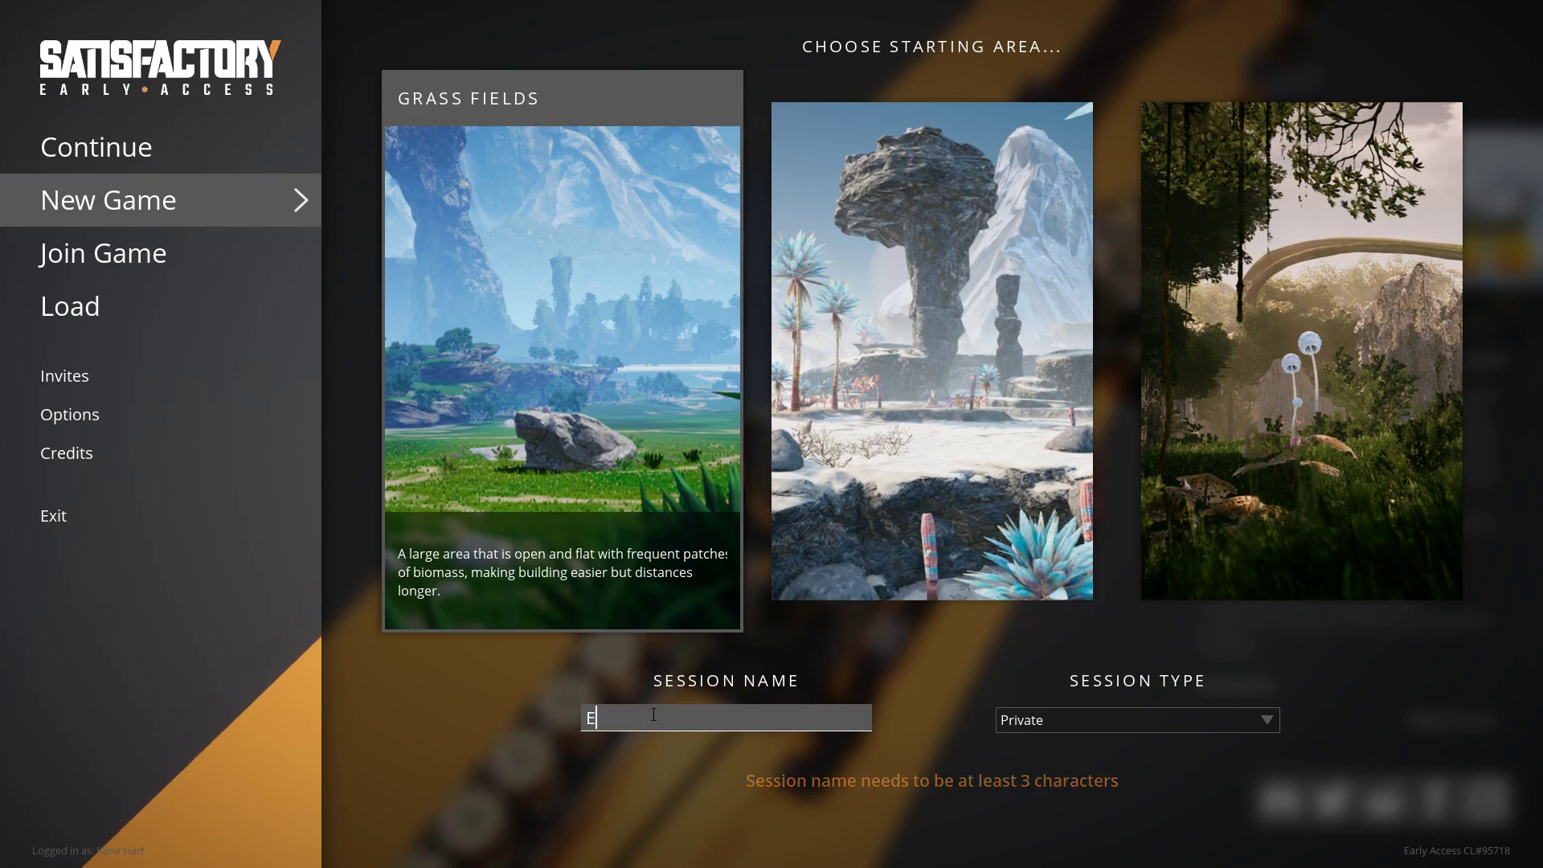
{"action": "type", "text": "A Let's Play"}
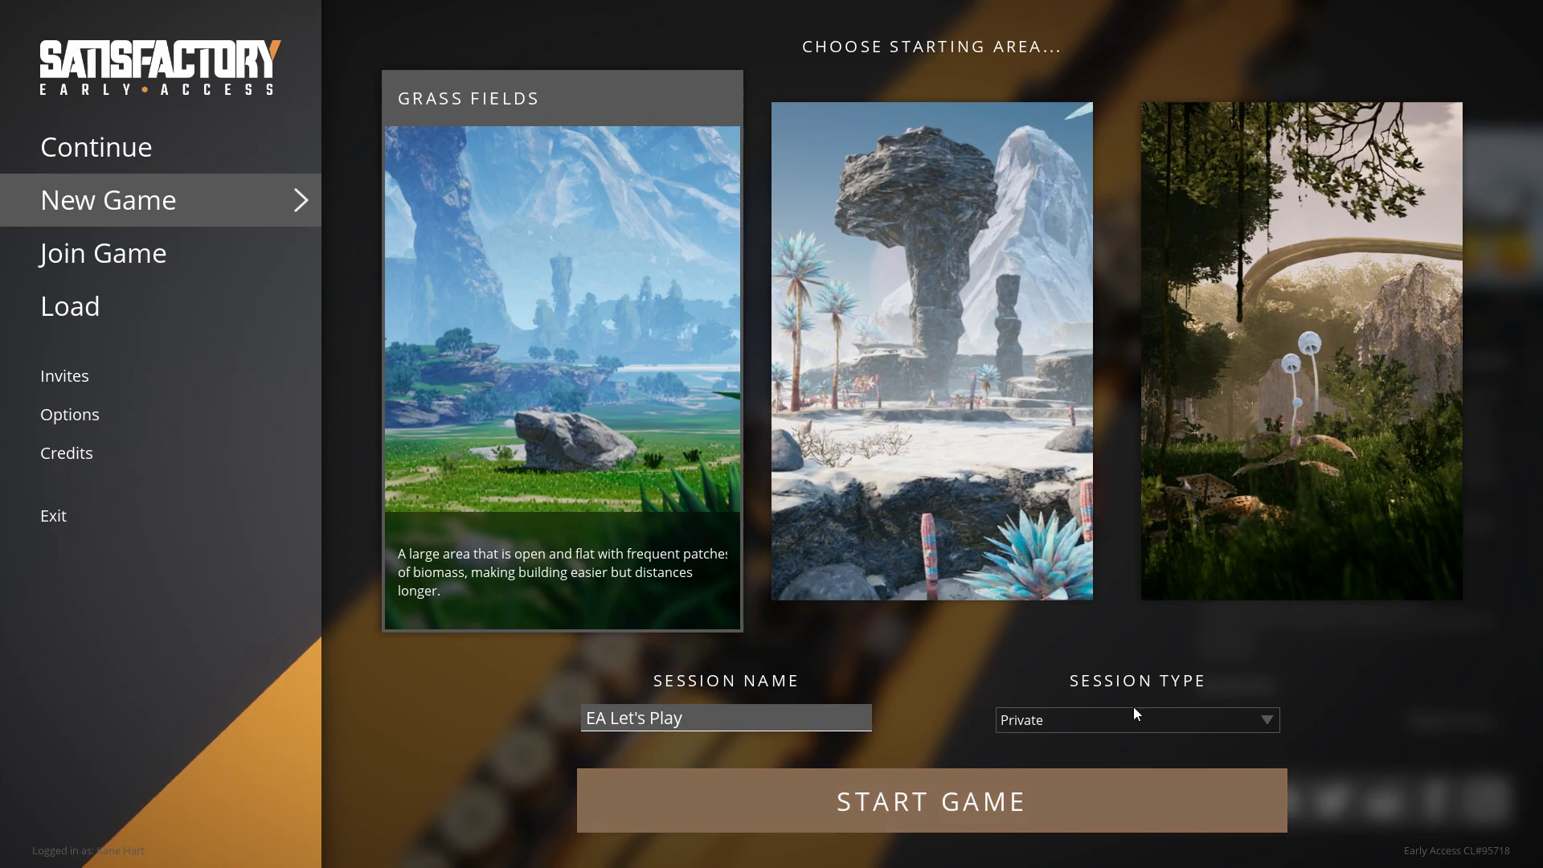
{"action": "left_click", "coordinate": [1138, 720]}
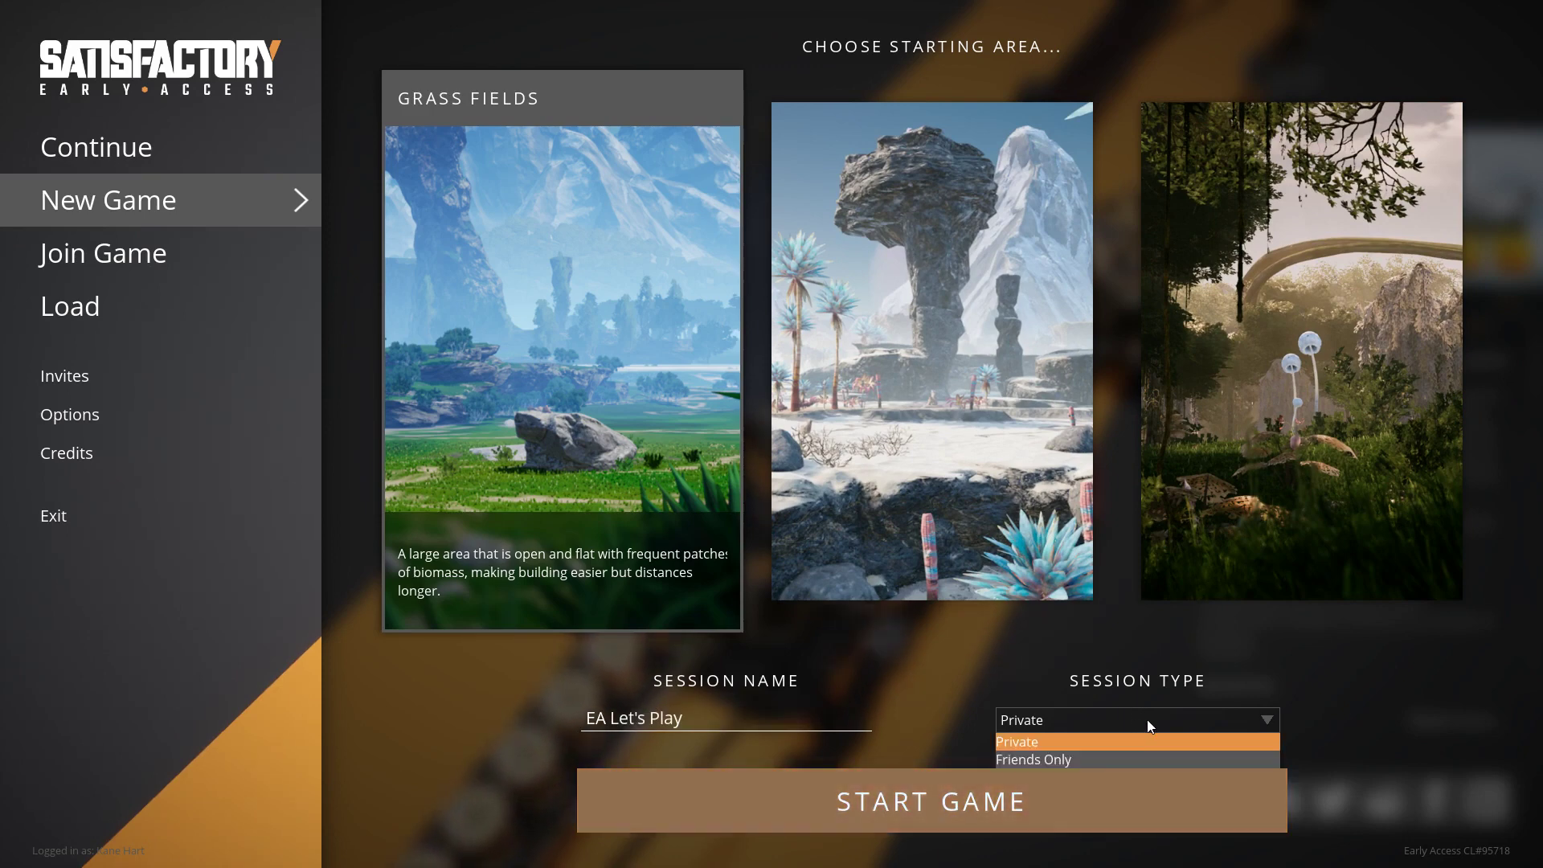
{"action": "left_click", "coordinate": [1035, 758]}
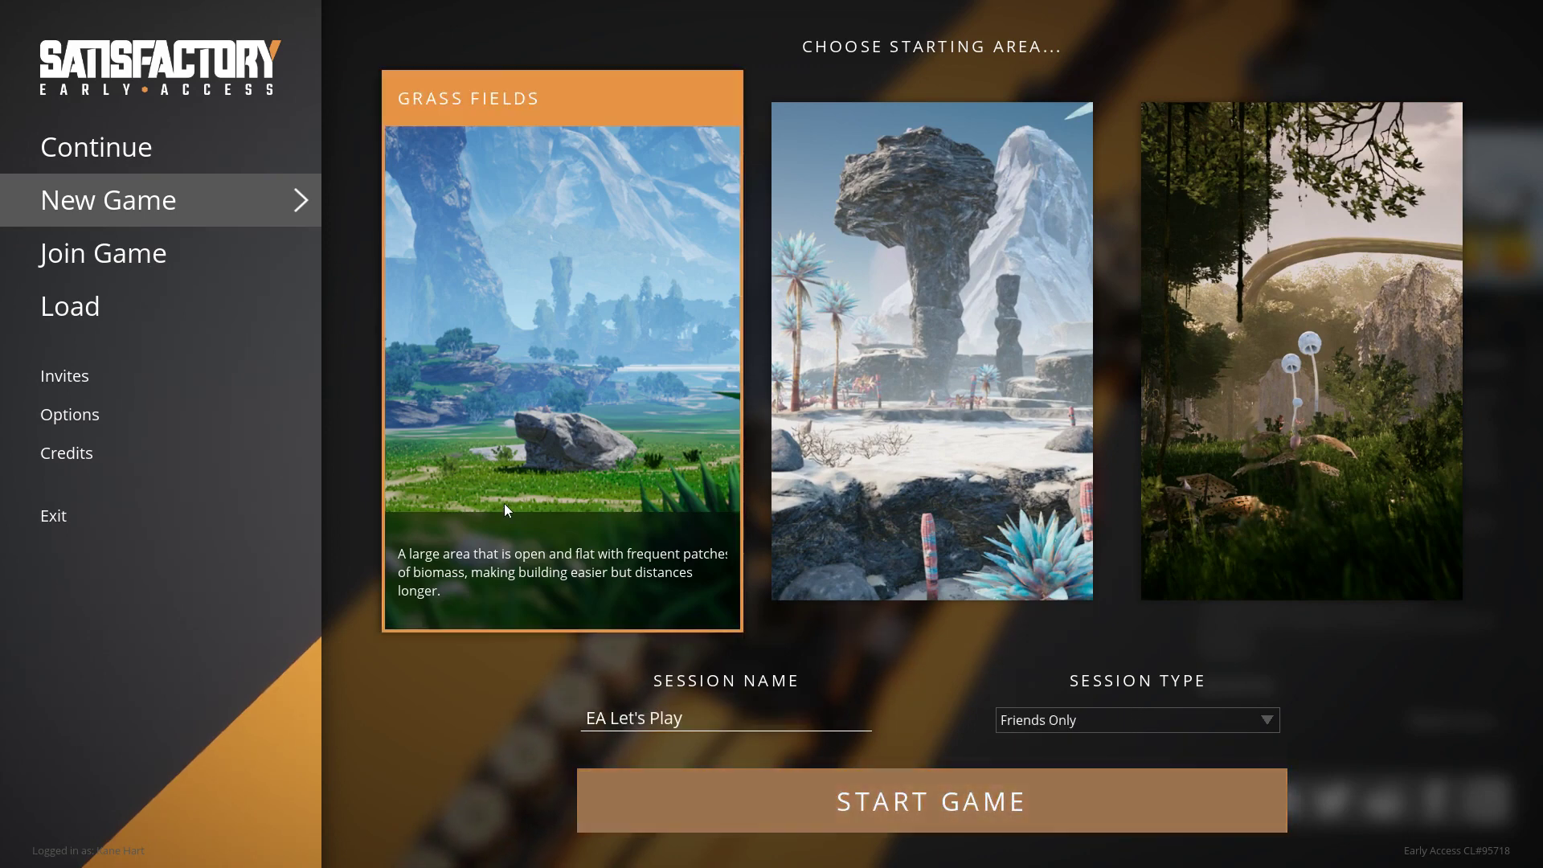
{"action": "mouse_move", "coordinate": [170, 389]}
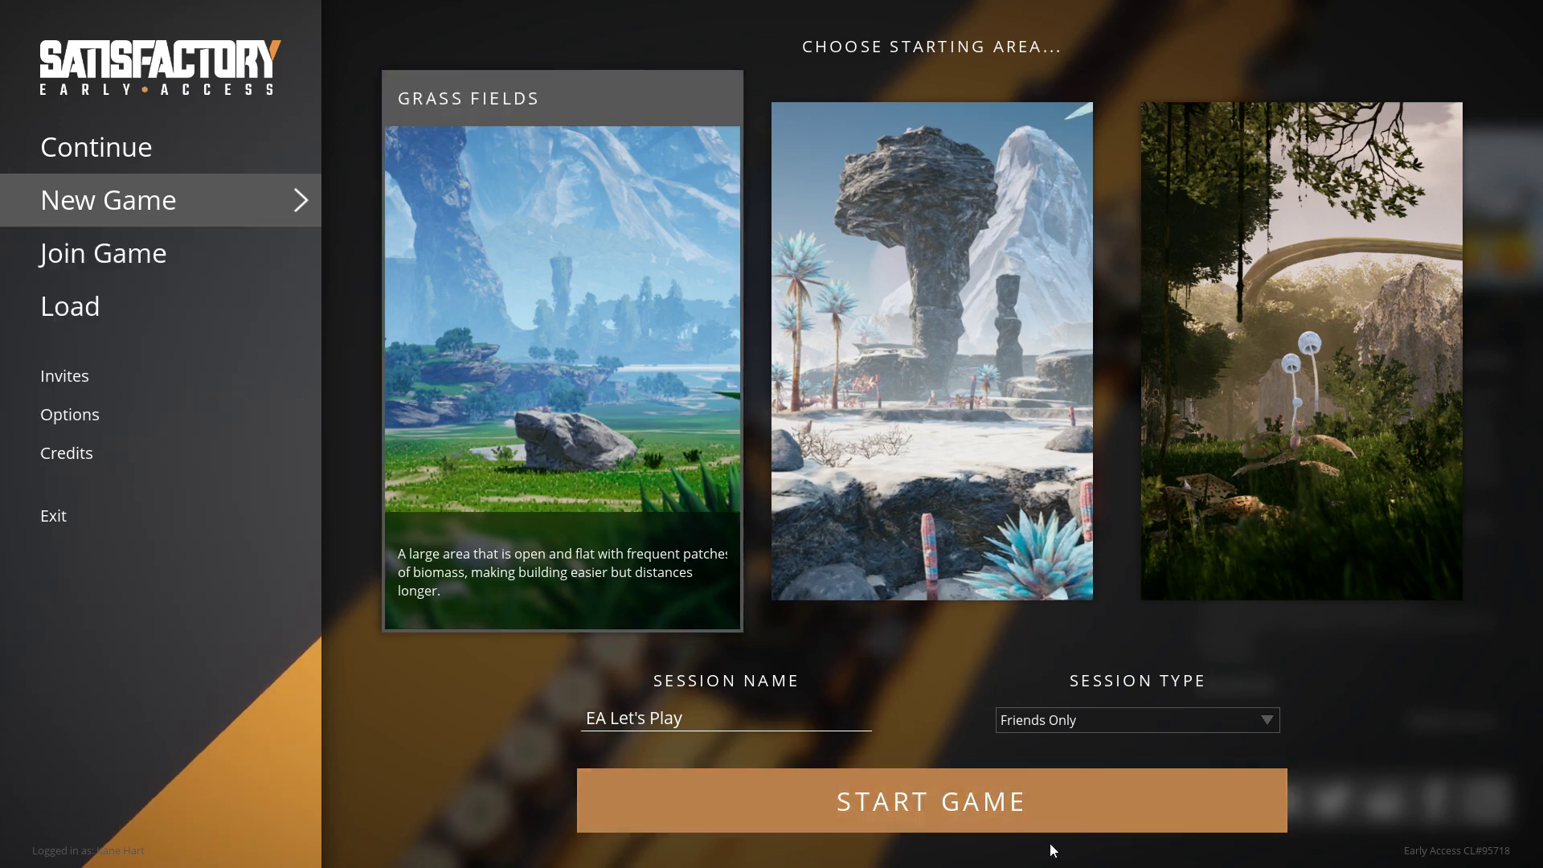
{"action": "left_click", "coordinate": [933, 800]}
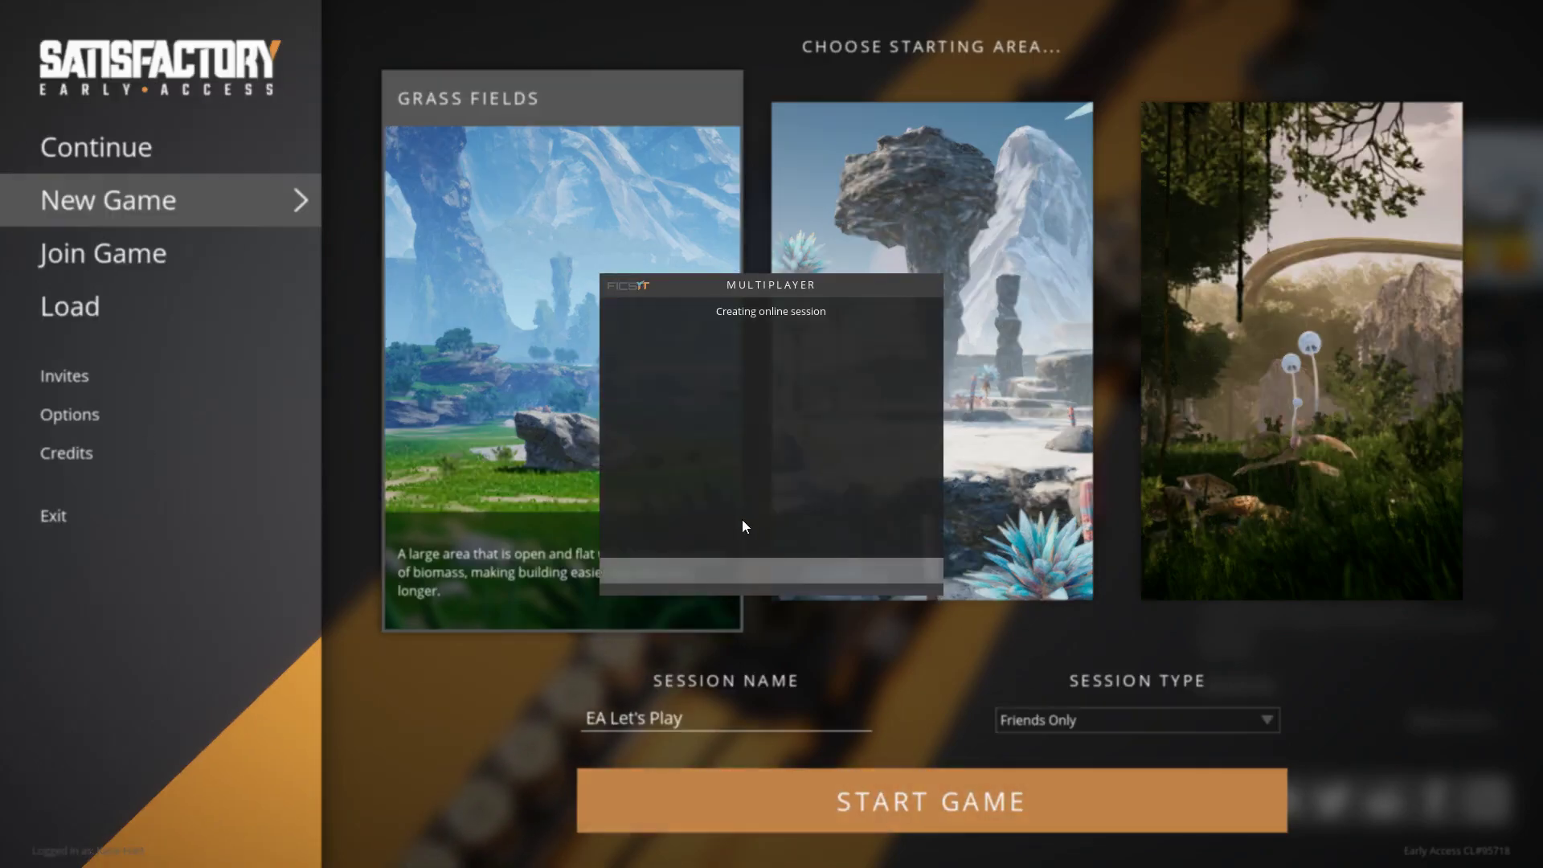
- Confirm the launch and wait for the world and onboarding intro to load
{"action": "left_click", "coordinate": [929, 801]}
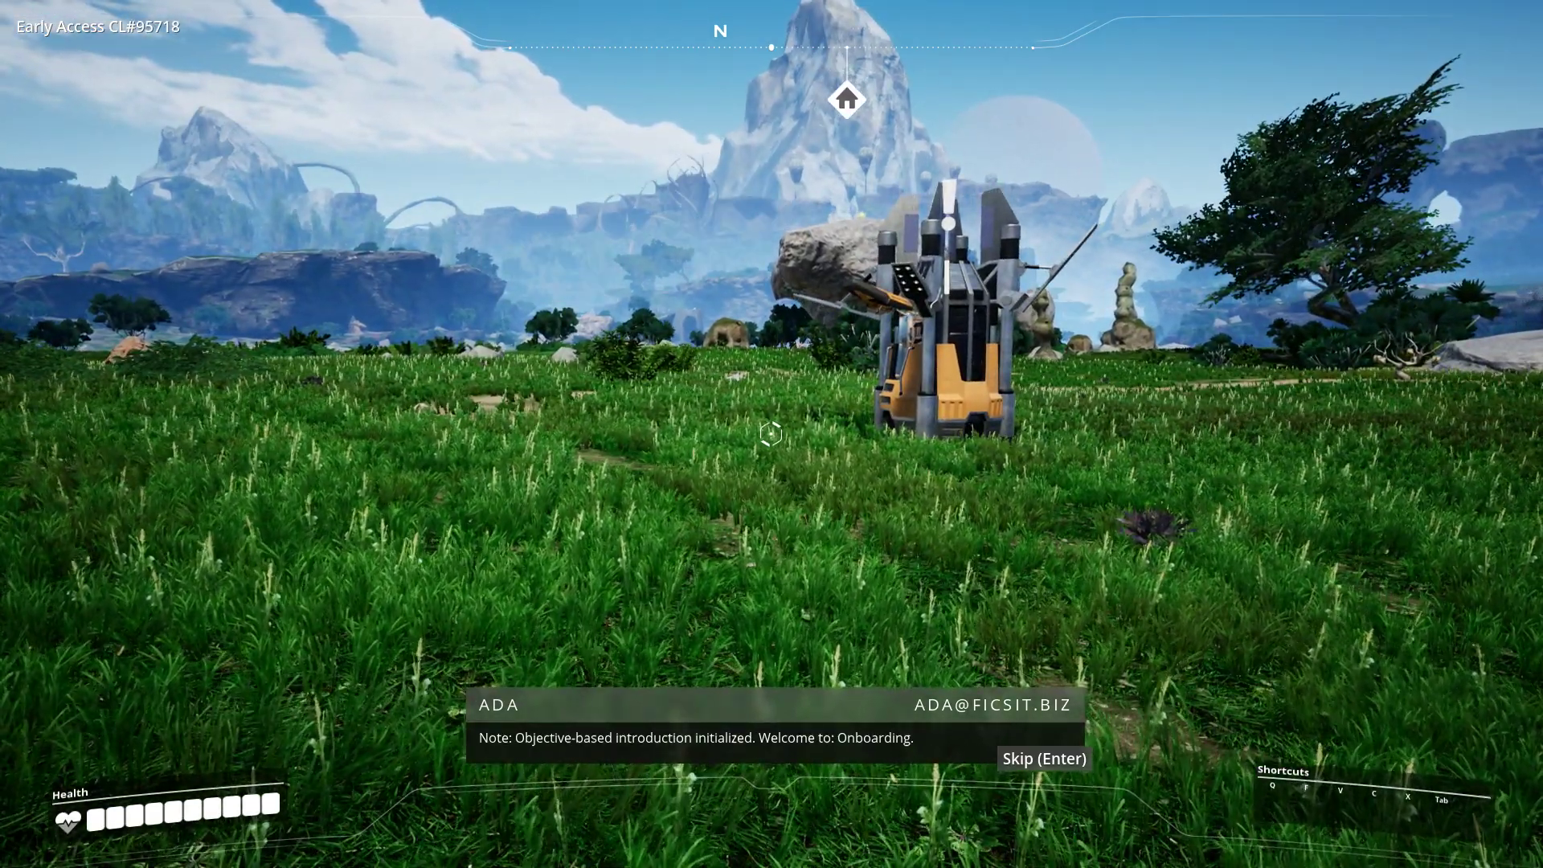
- Dismiss the onboarding message and dismantle the drop pod with Dismantle mode
{"action": "key", "text": "Enter"}
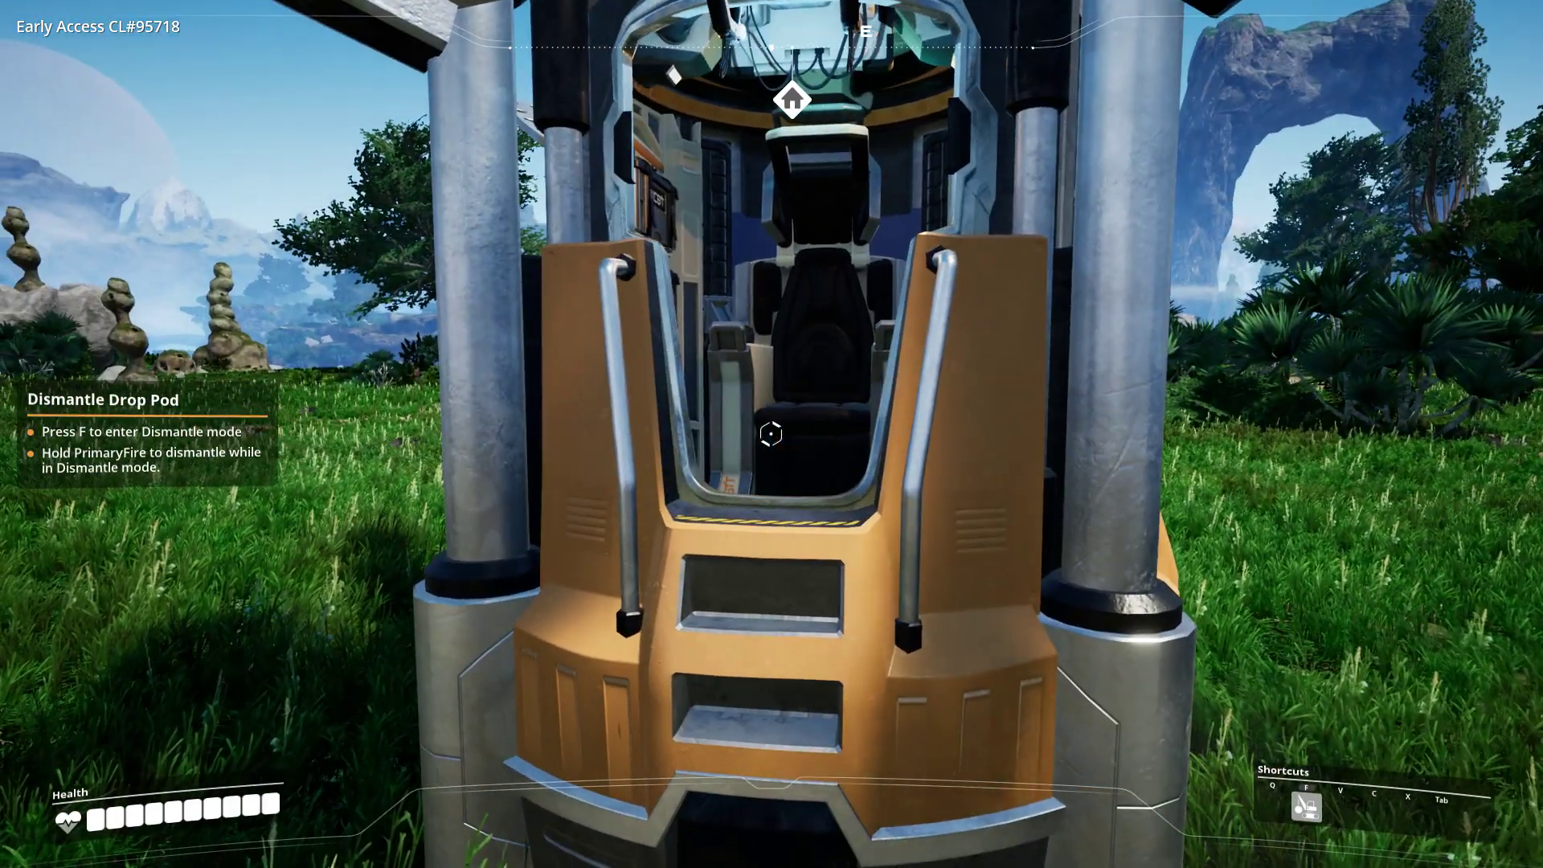
{"action": "key", "text": "f"}
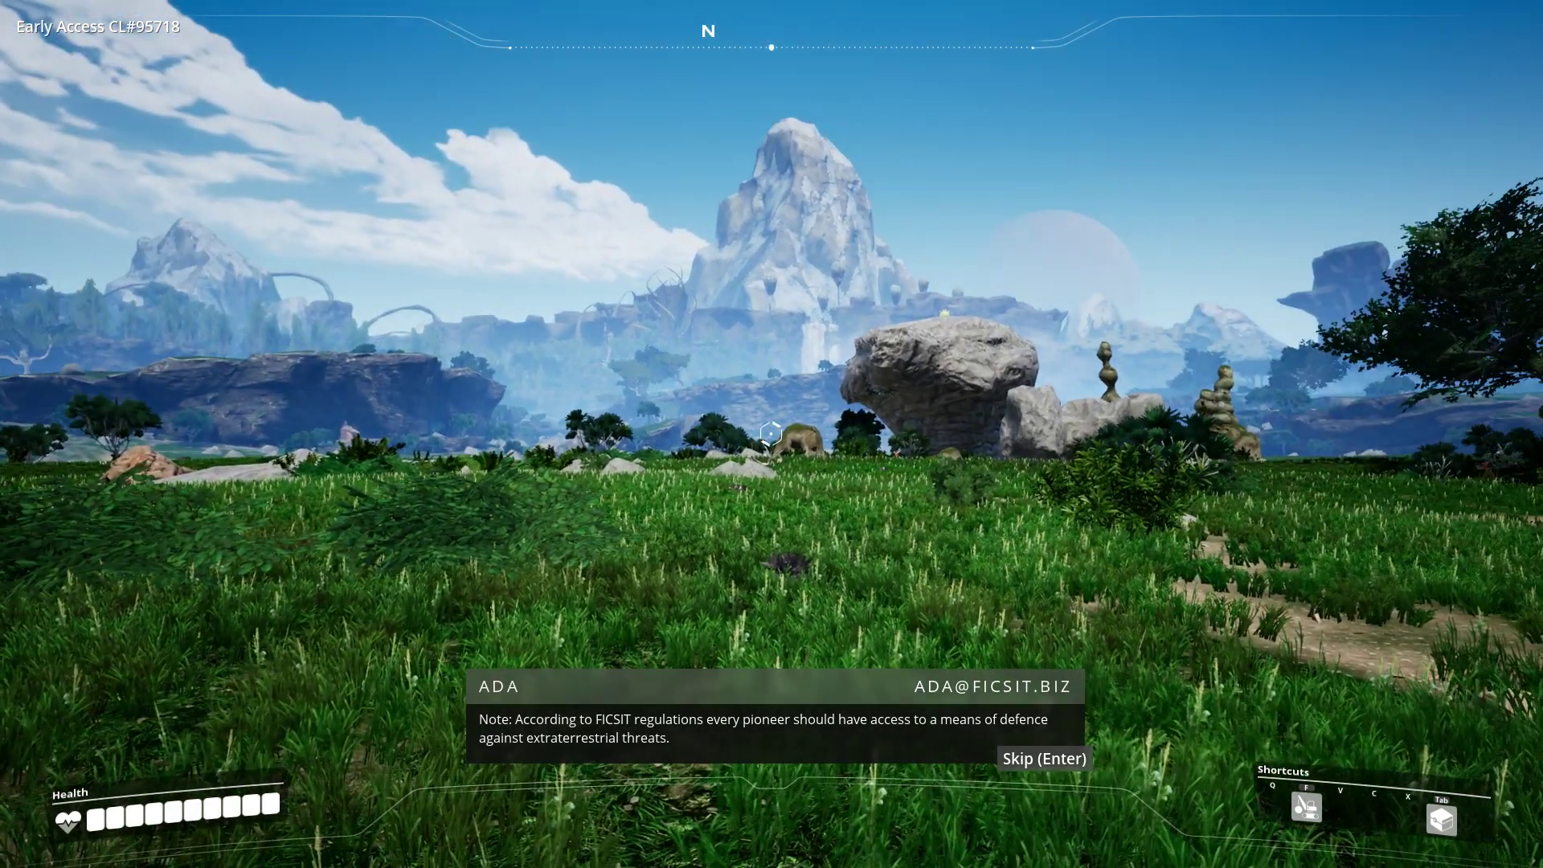
- Equip the Xeno-Zapper from the inventory and gather leaves and wood from nearby bushes
{"action": "key", "text": "Enter"}
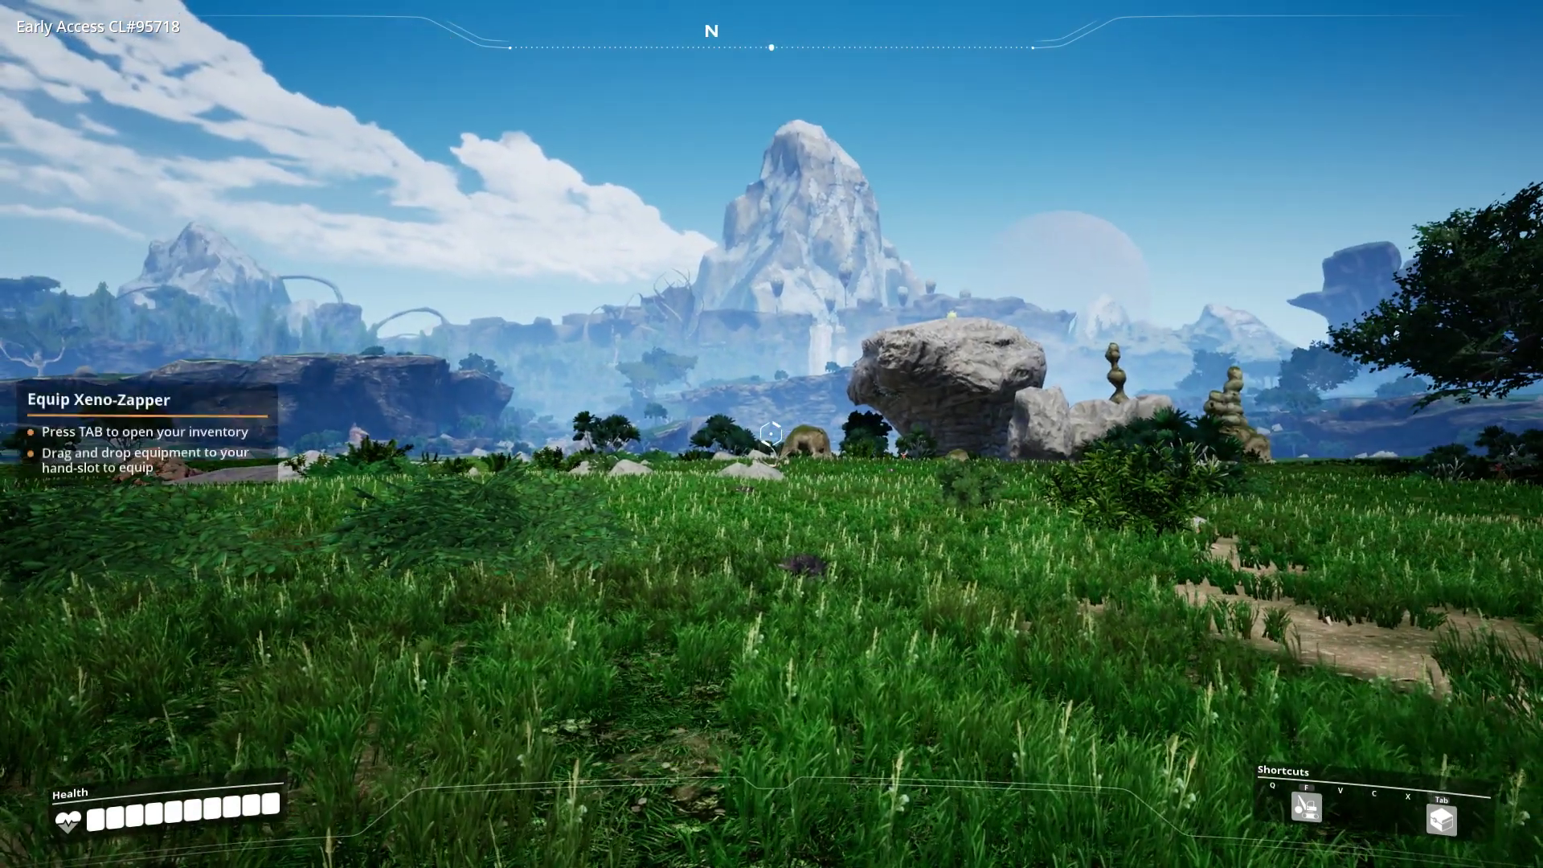
{"action": "key", "text": "Tab"}
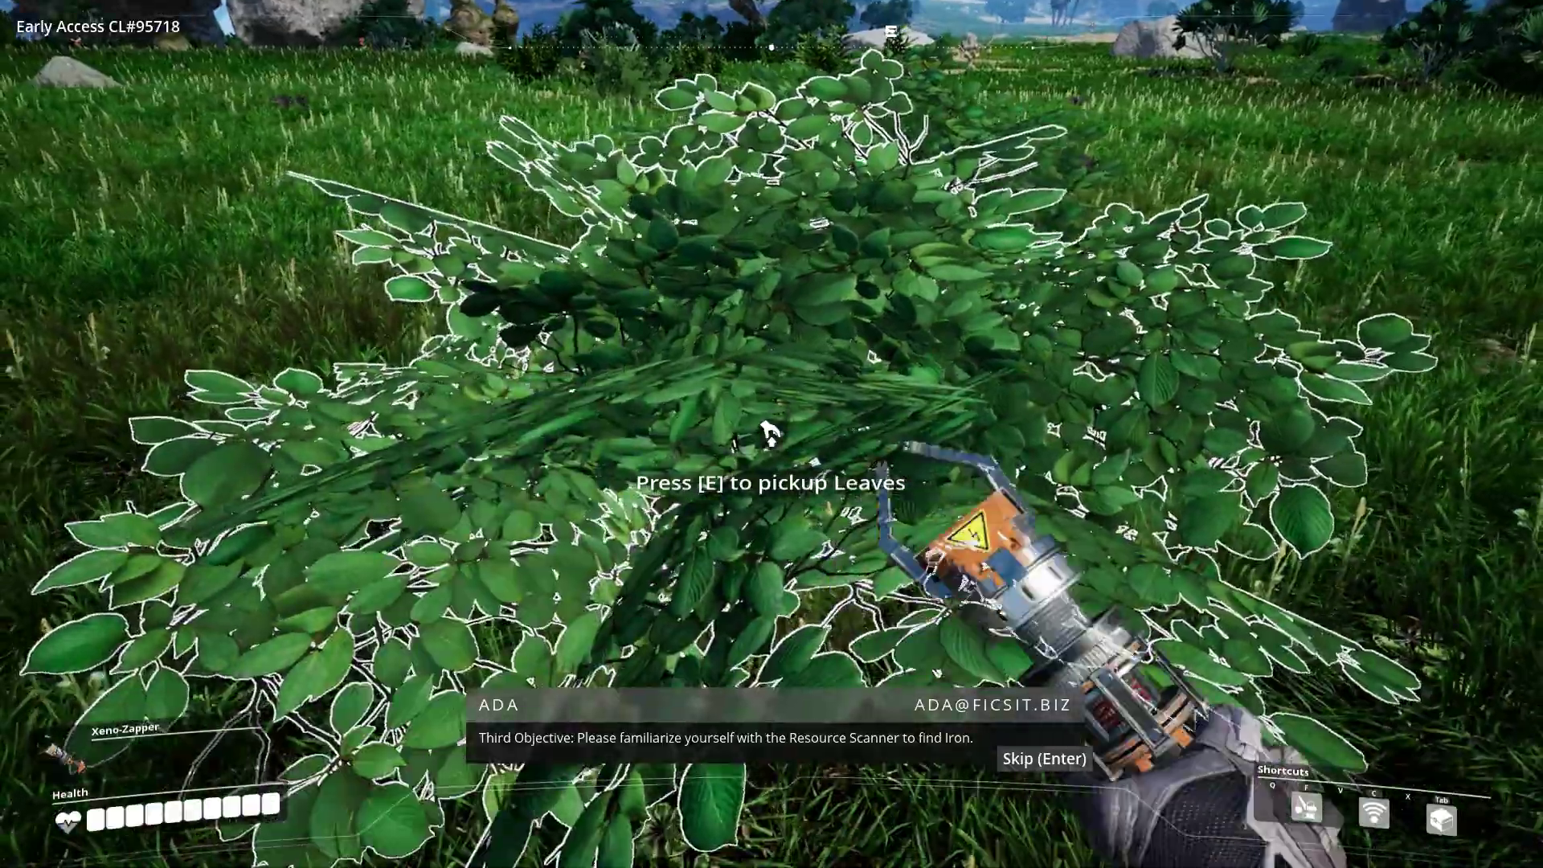
{"action": "key", "text": "e"}
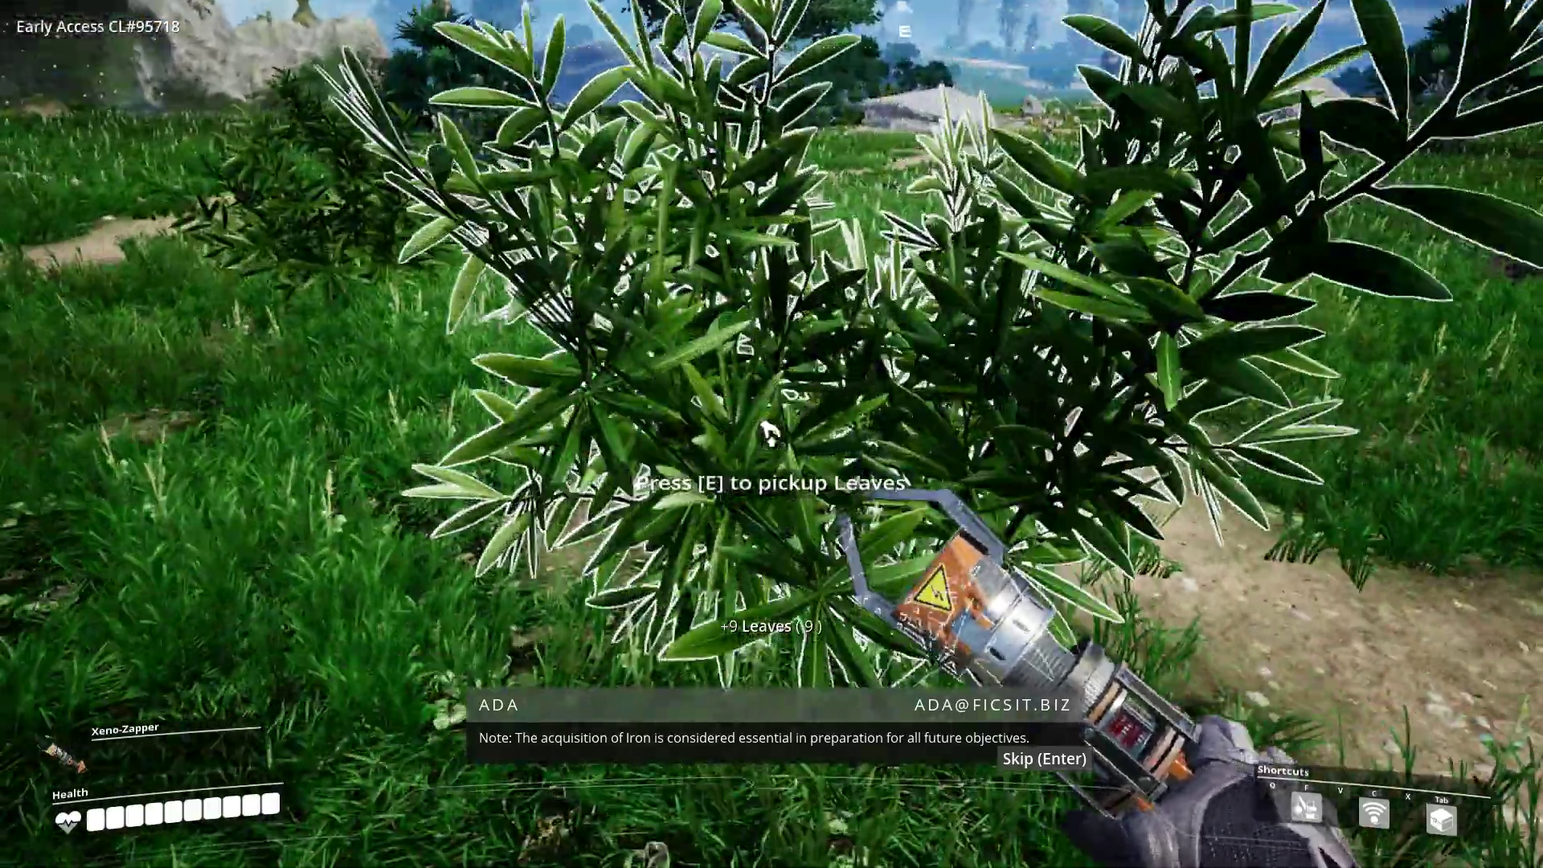
{"action": "key", "text": "e"}
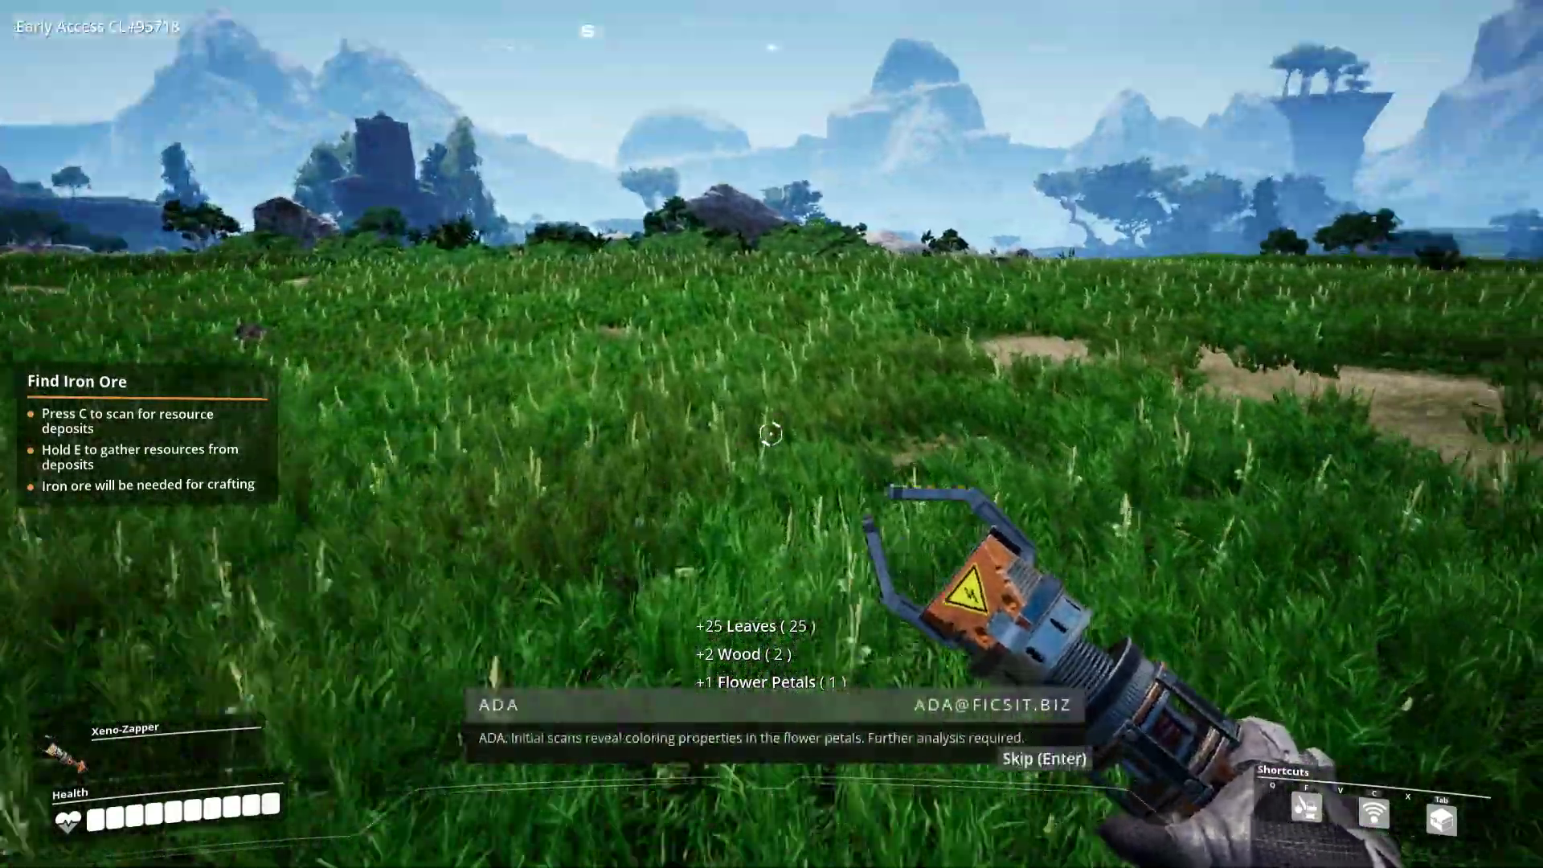
- Scan for deposits, collect wood, and mine the first 2 impure iron ore after killing the creature
{"action": "key", "text": "c"}
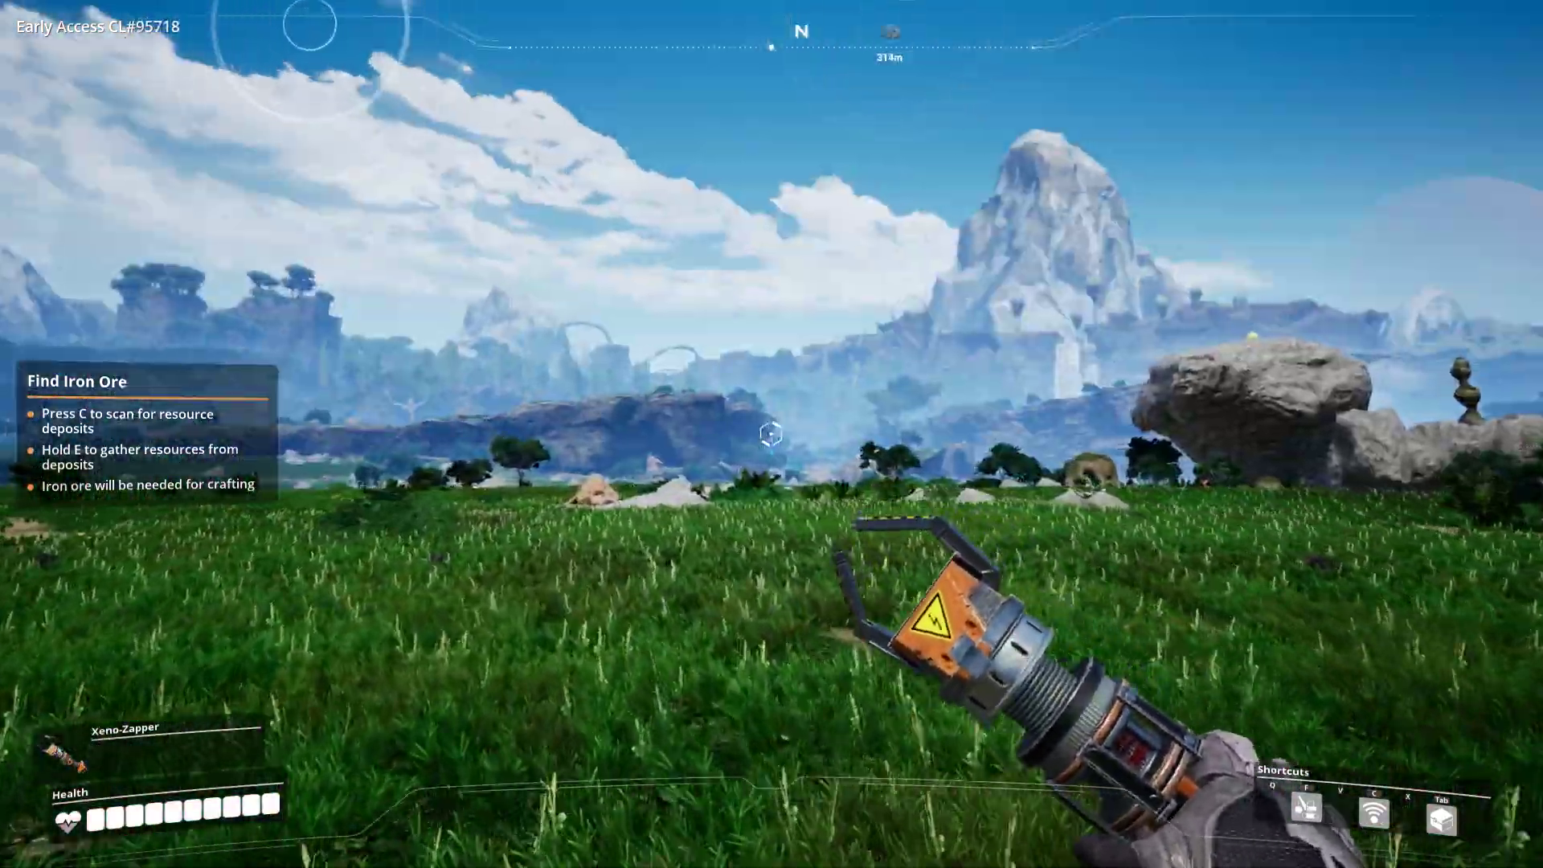
{"action": "mouse_move", "coordinate": [768, 434]}
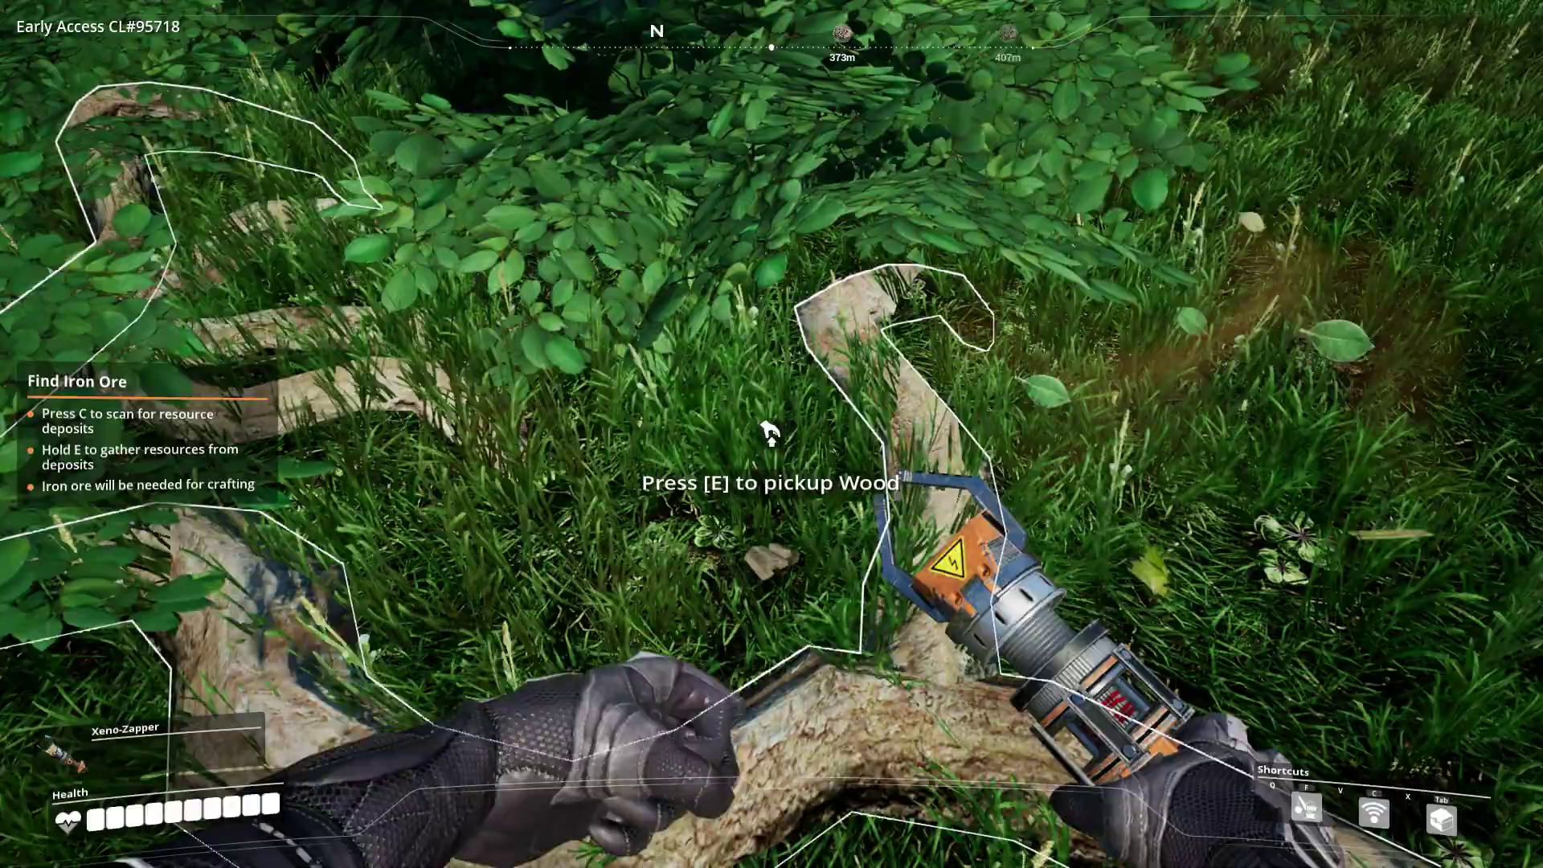
{"action": "key", "text": "e"}
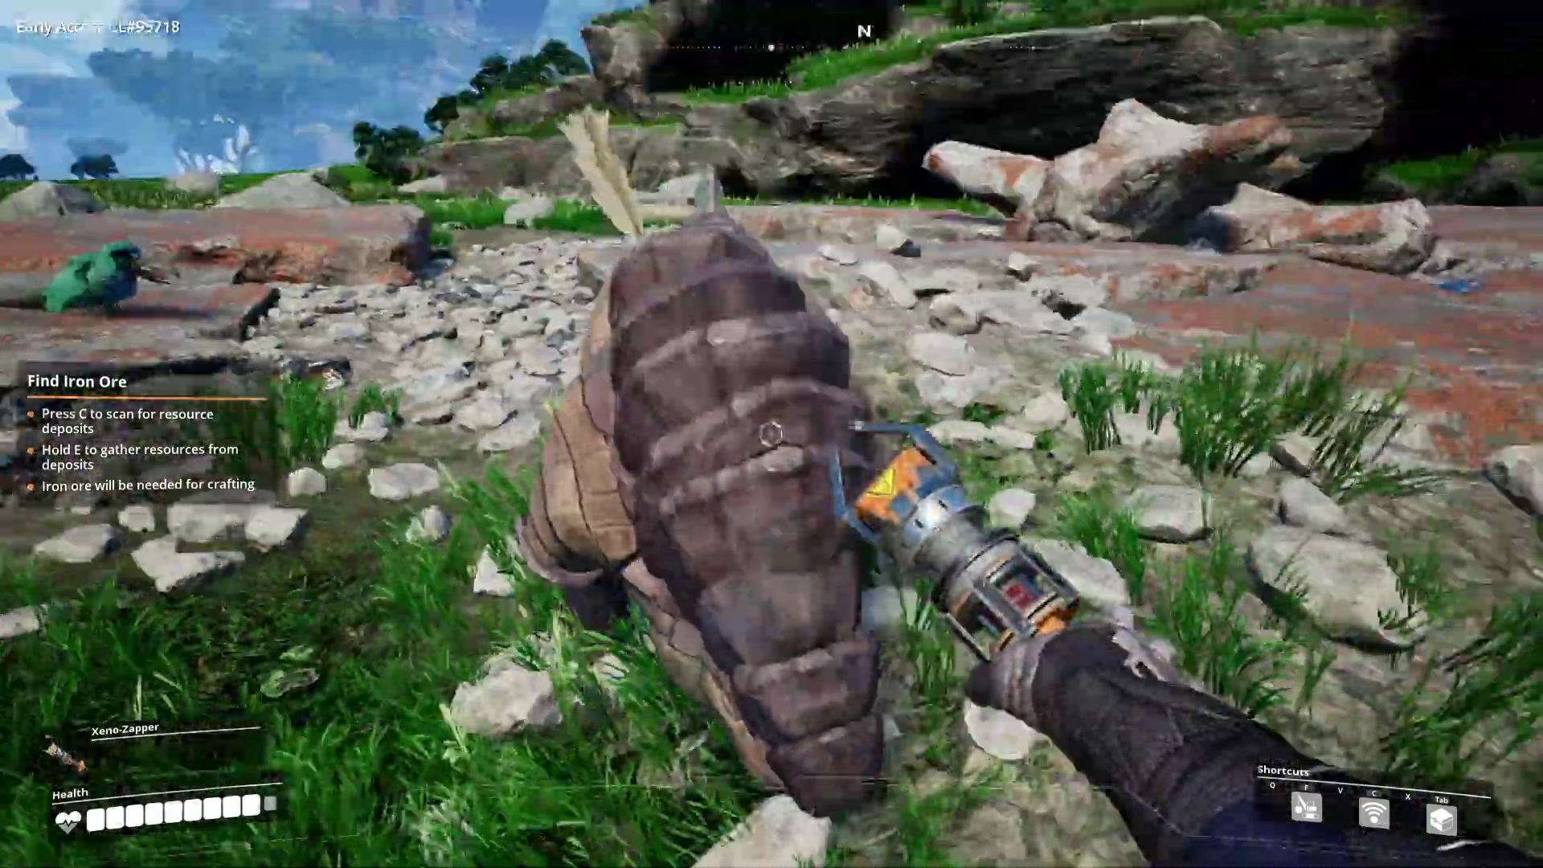
{"action": "mouse_move", "coordinate": [772, 434]}
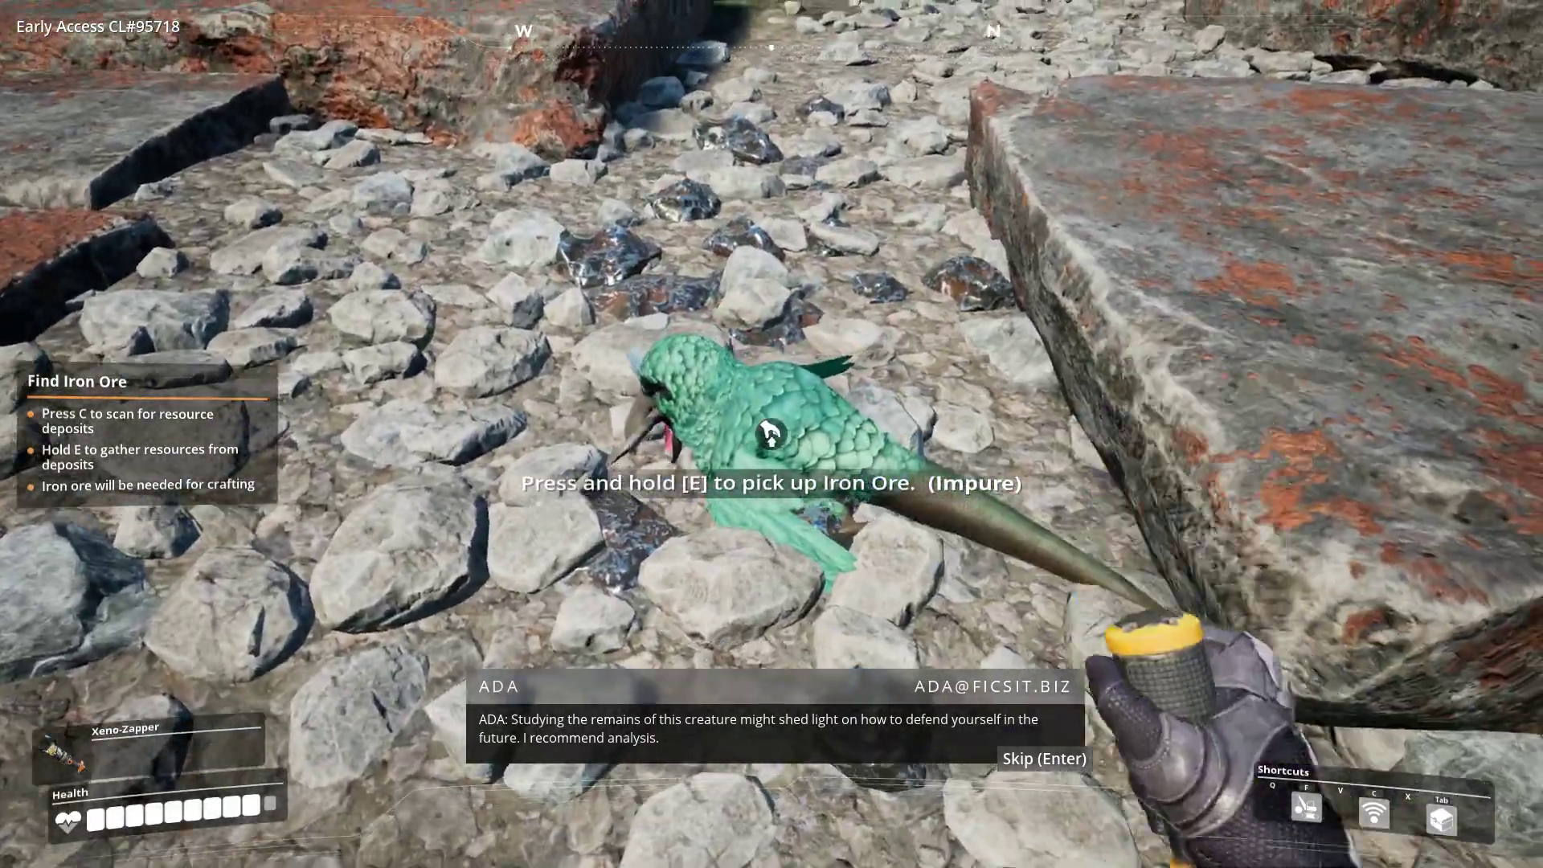
{"action": "key", "text": "e"}
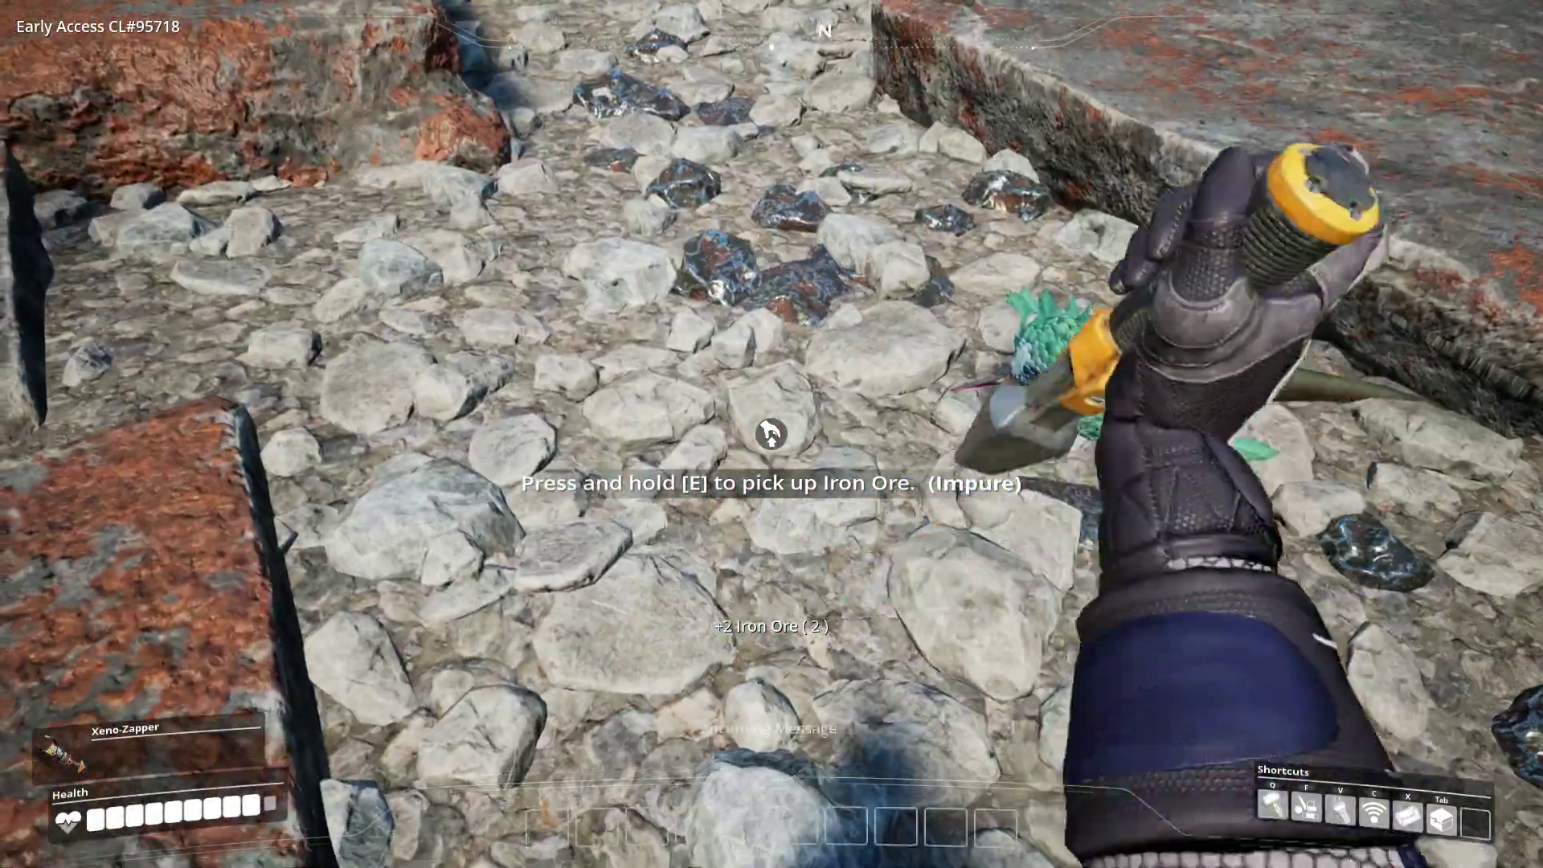
- Mine the pure iron deposit up to 36 ore and dismiss ADA's building advice
{"action": "key", "text": "e"}
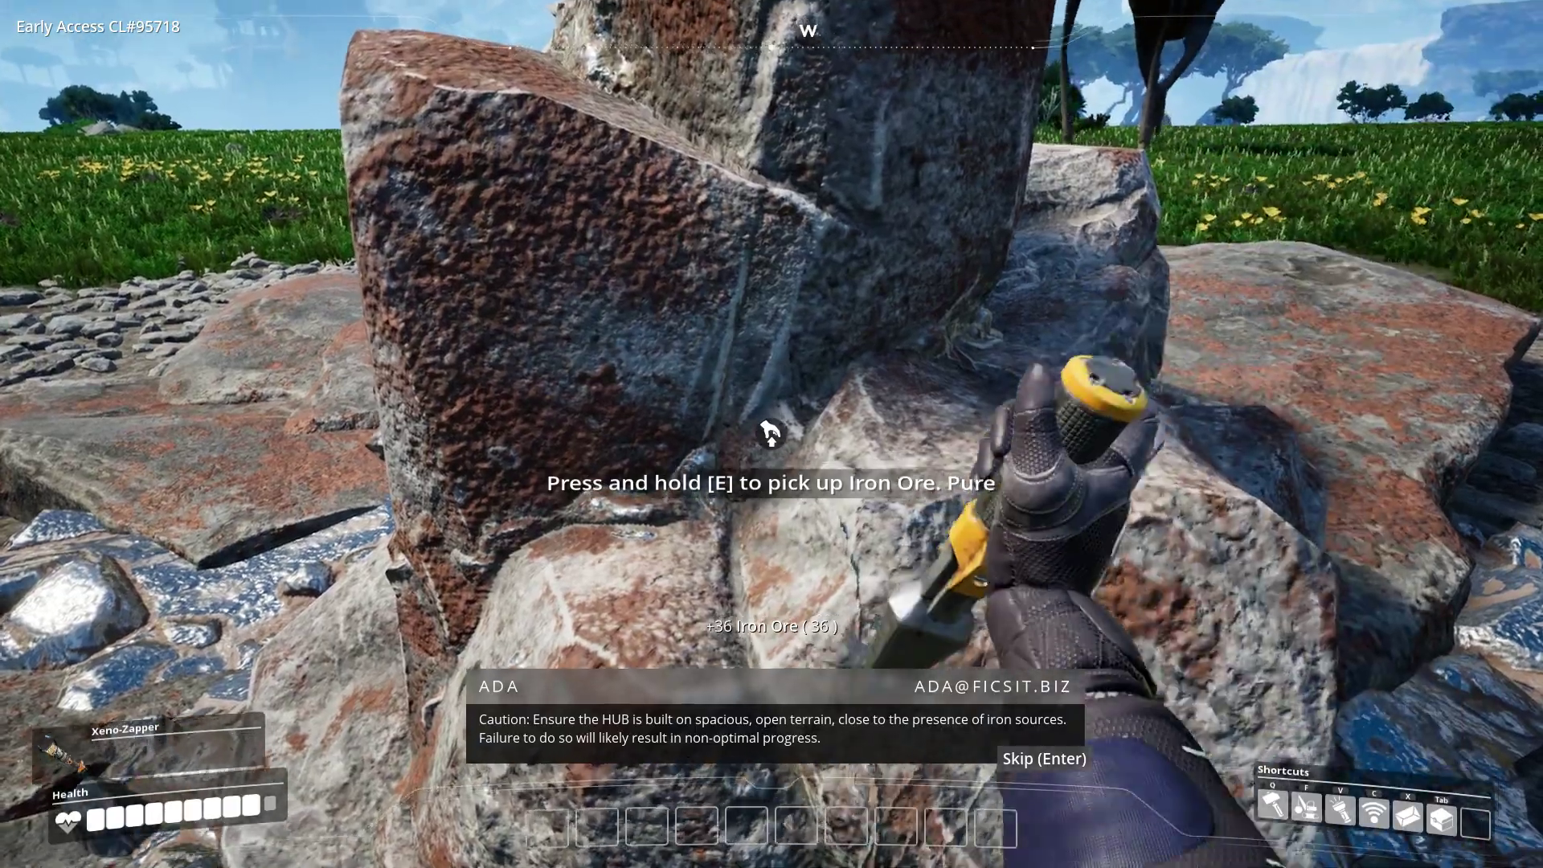
{"action": "key", "text": "e"}
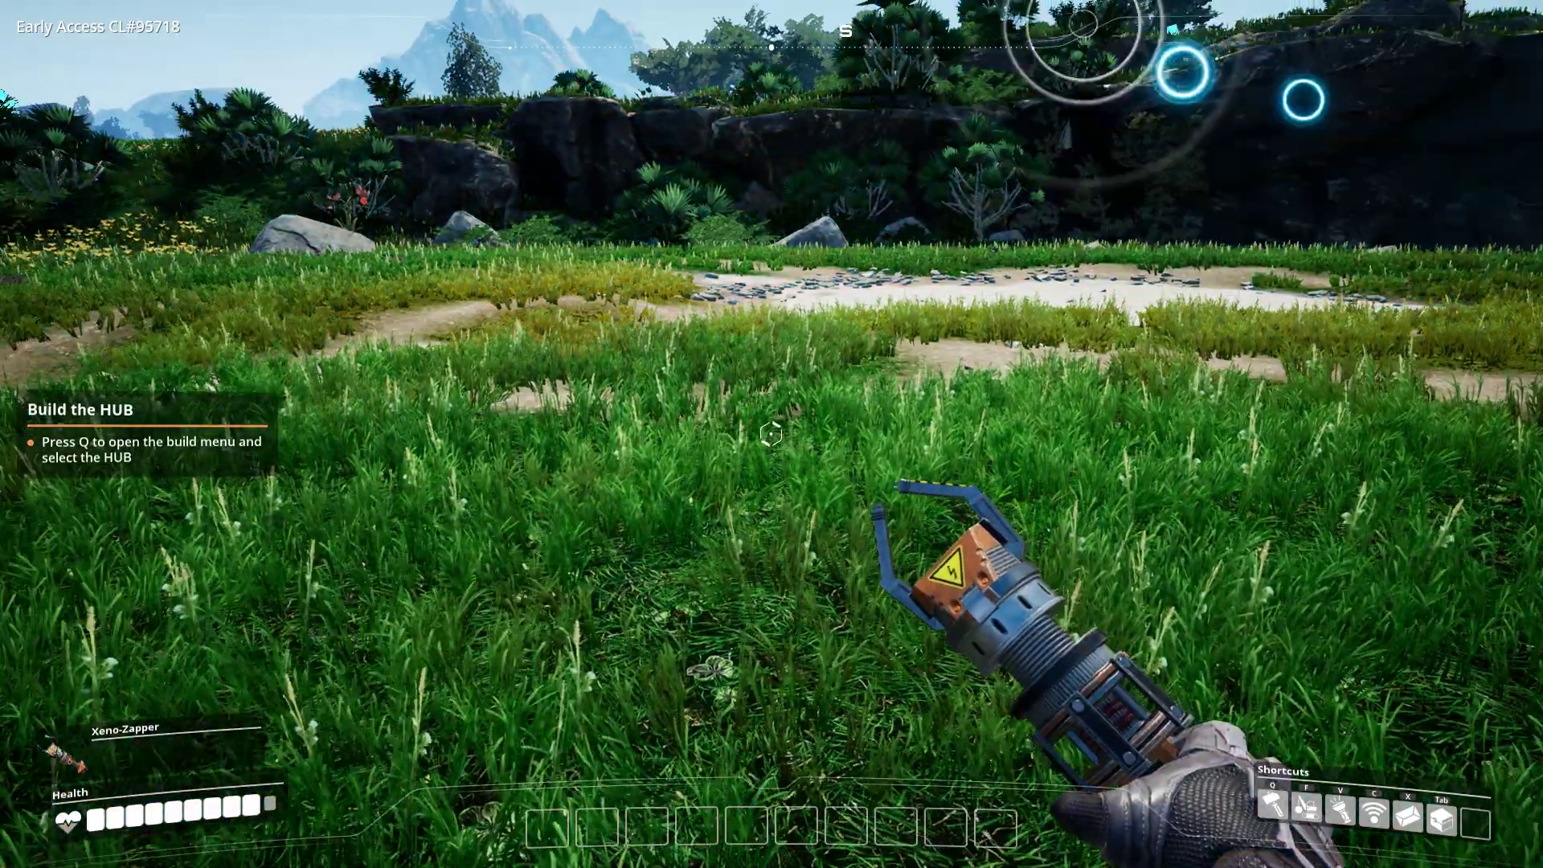
- Place the HUB from the build menu in the grassy clearing
{"action": "key", "text": "q"}
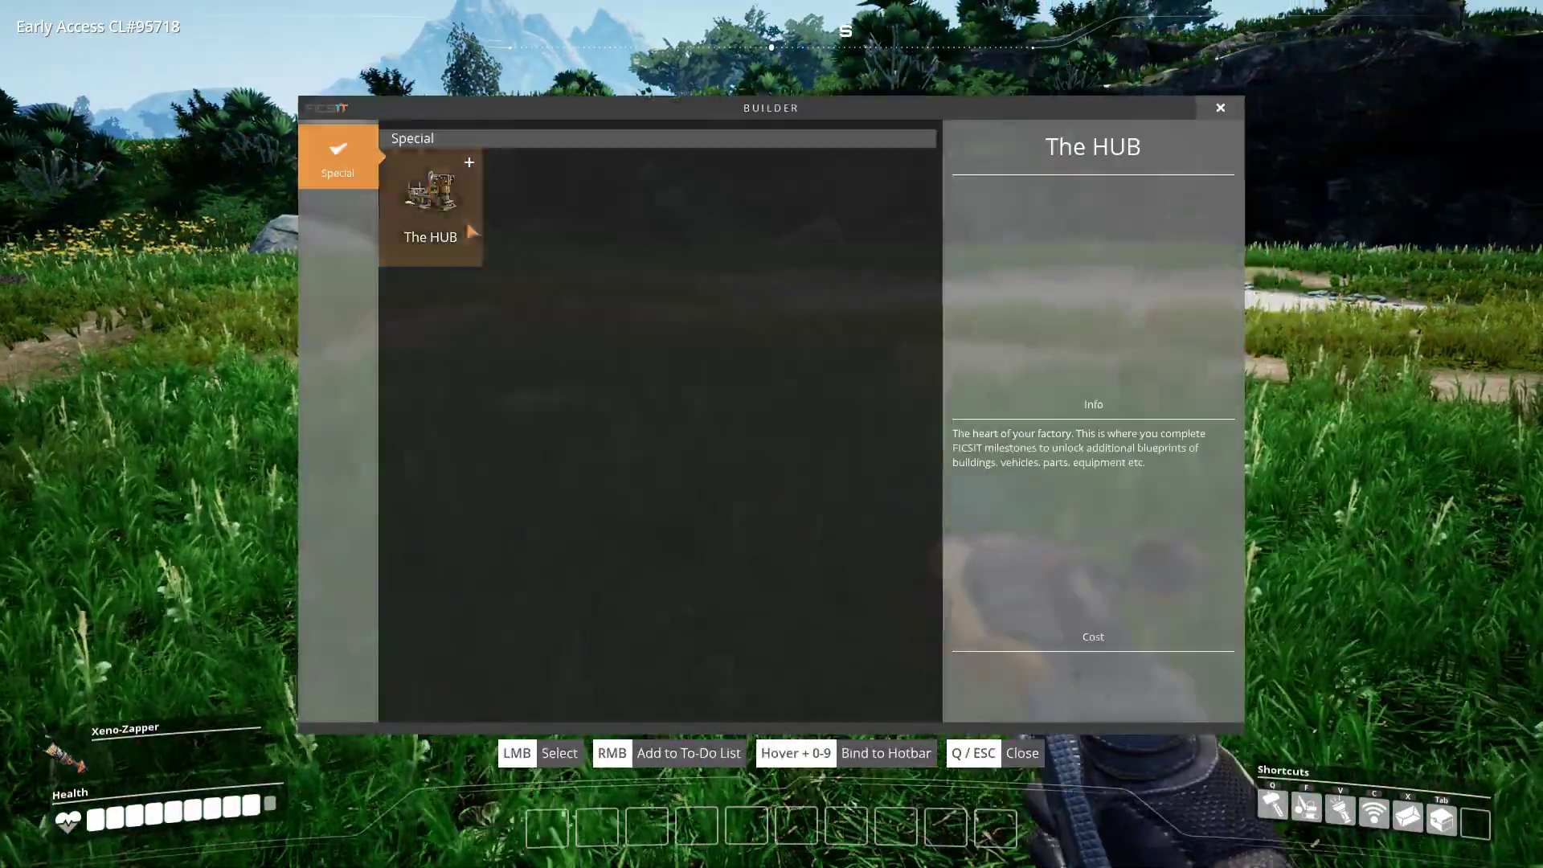
{"action": "left_click", "coordinate": [433, 196]}
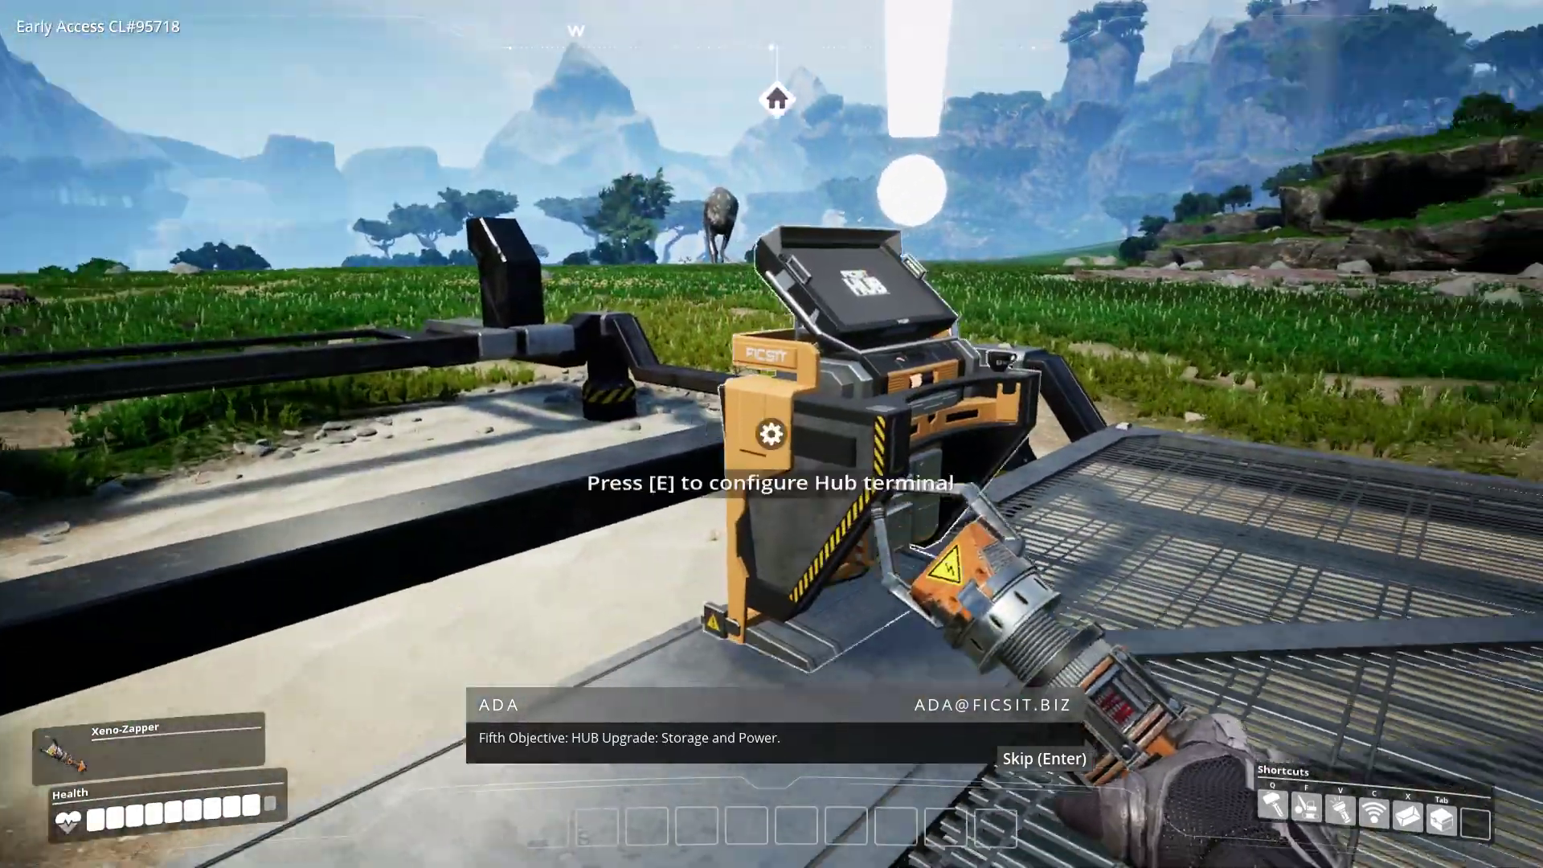
{"action": "mouse_move", "coordinate": [772, 434]}
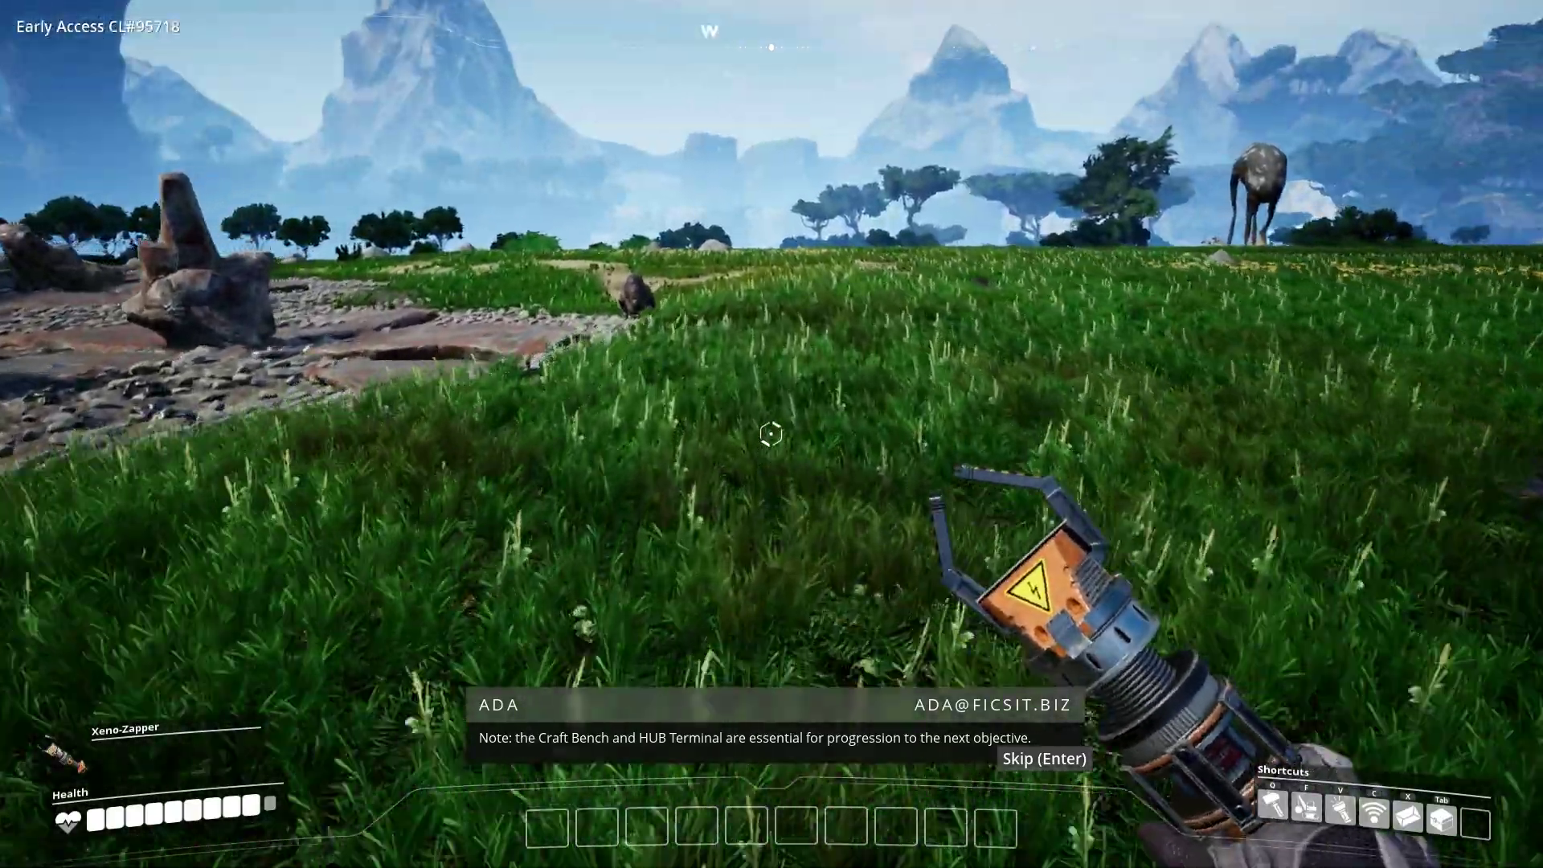
- Return to the HUB and bring up its terminal's Tier 0 milestone screen
{"action": "key", "text": "Enter"}
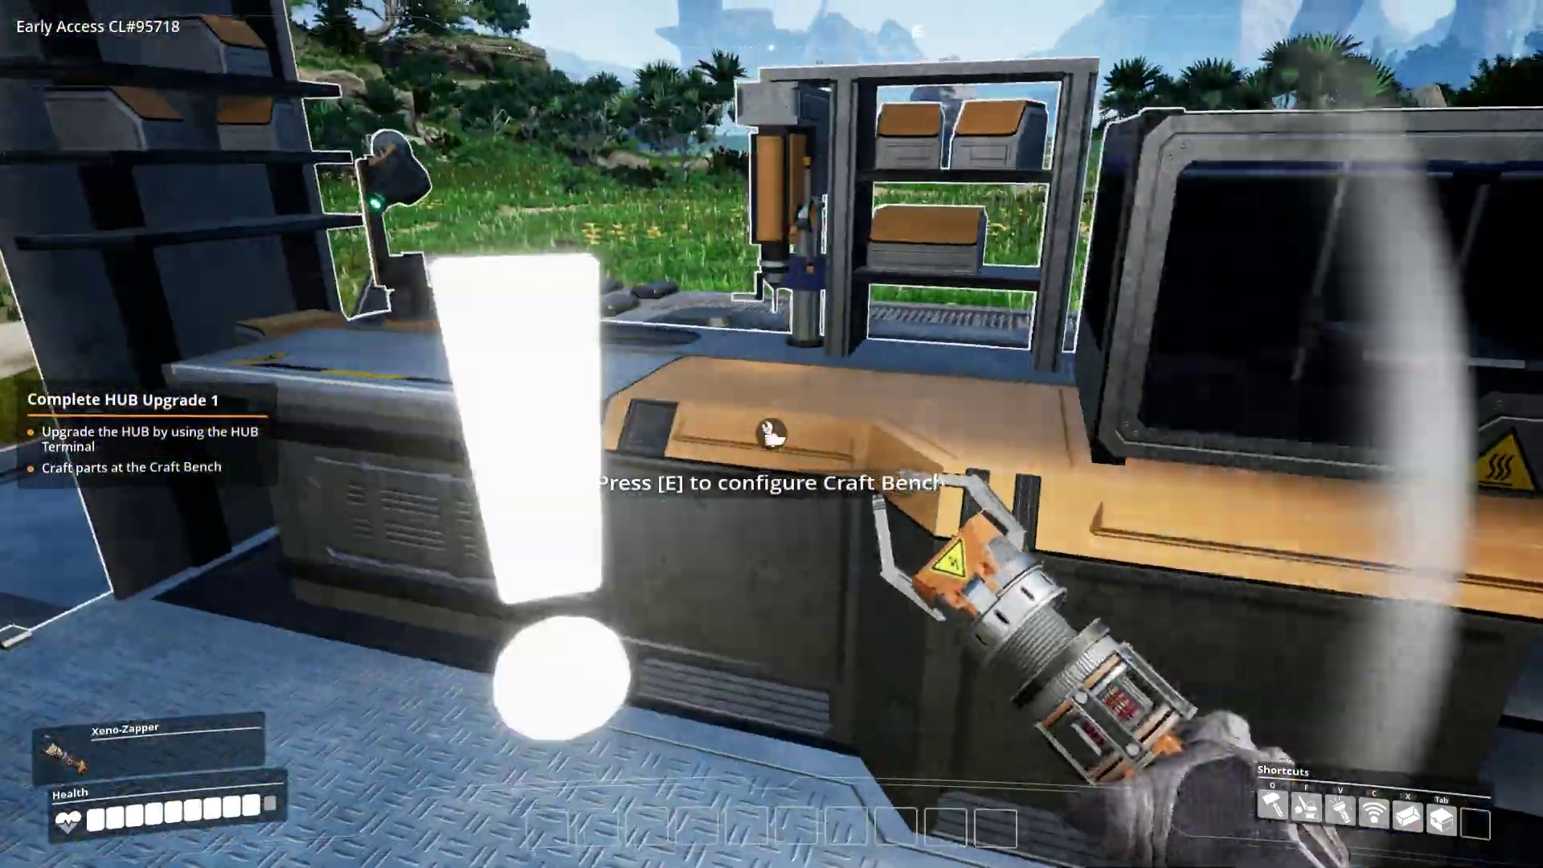
{"action": "key", "text": "e"}
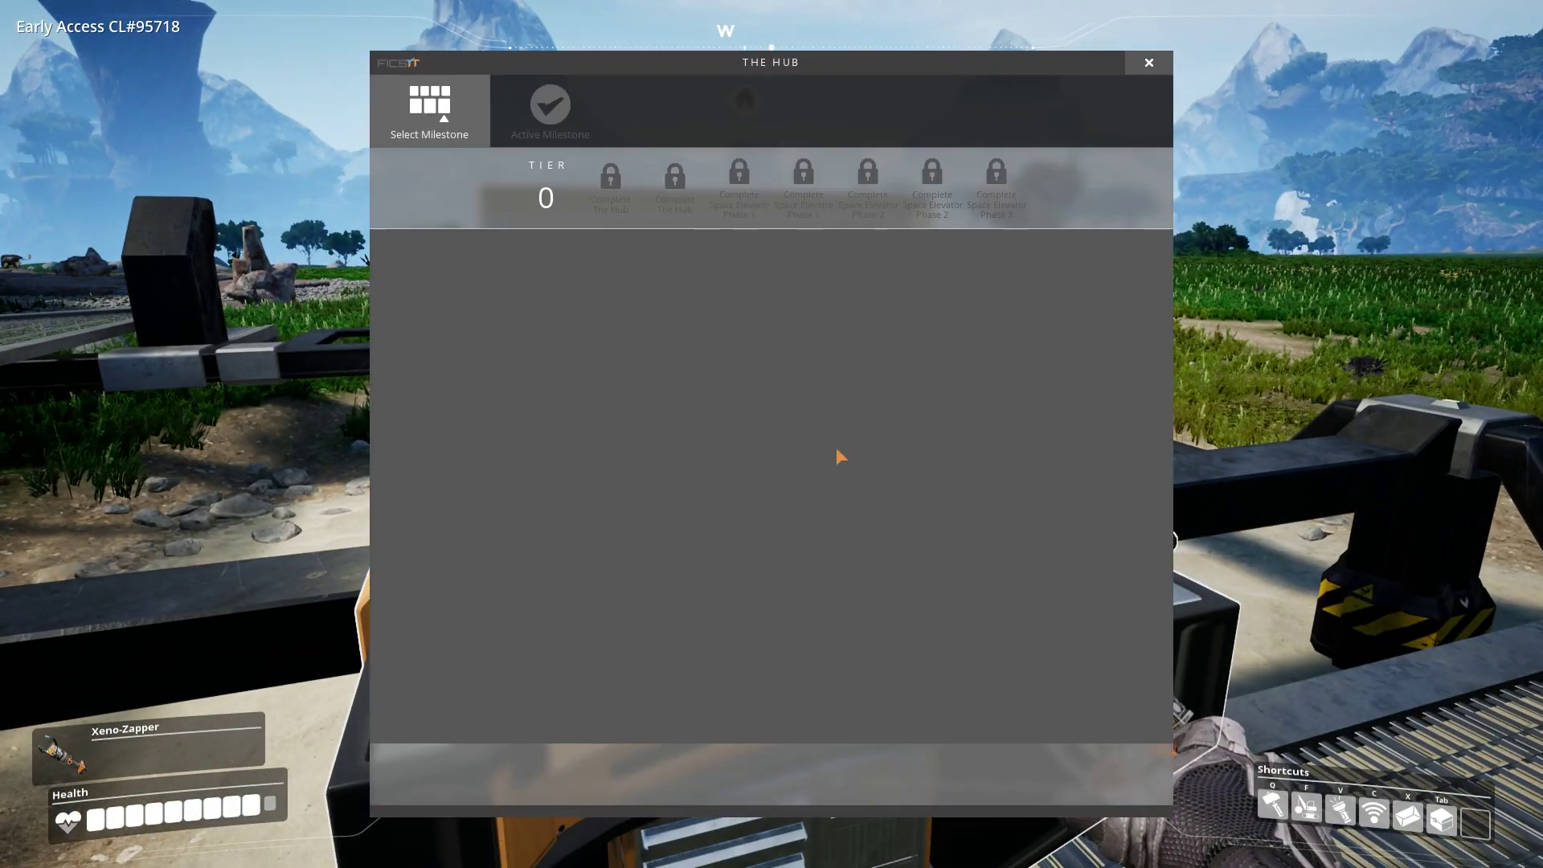
- Review Tier 0's Hub Upgrade 1 rewards (Smelter, Wire, Cable, 10 iron rods), briefly previewing Hub Upgrade 5
{"action": "left_click", "coordinate": [546, 196]}
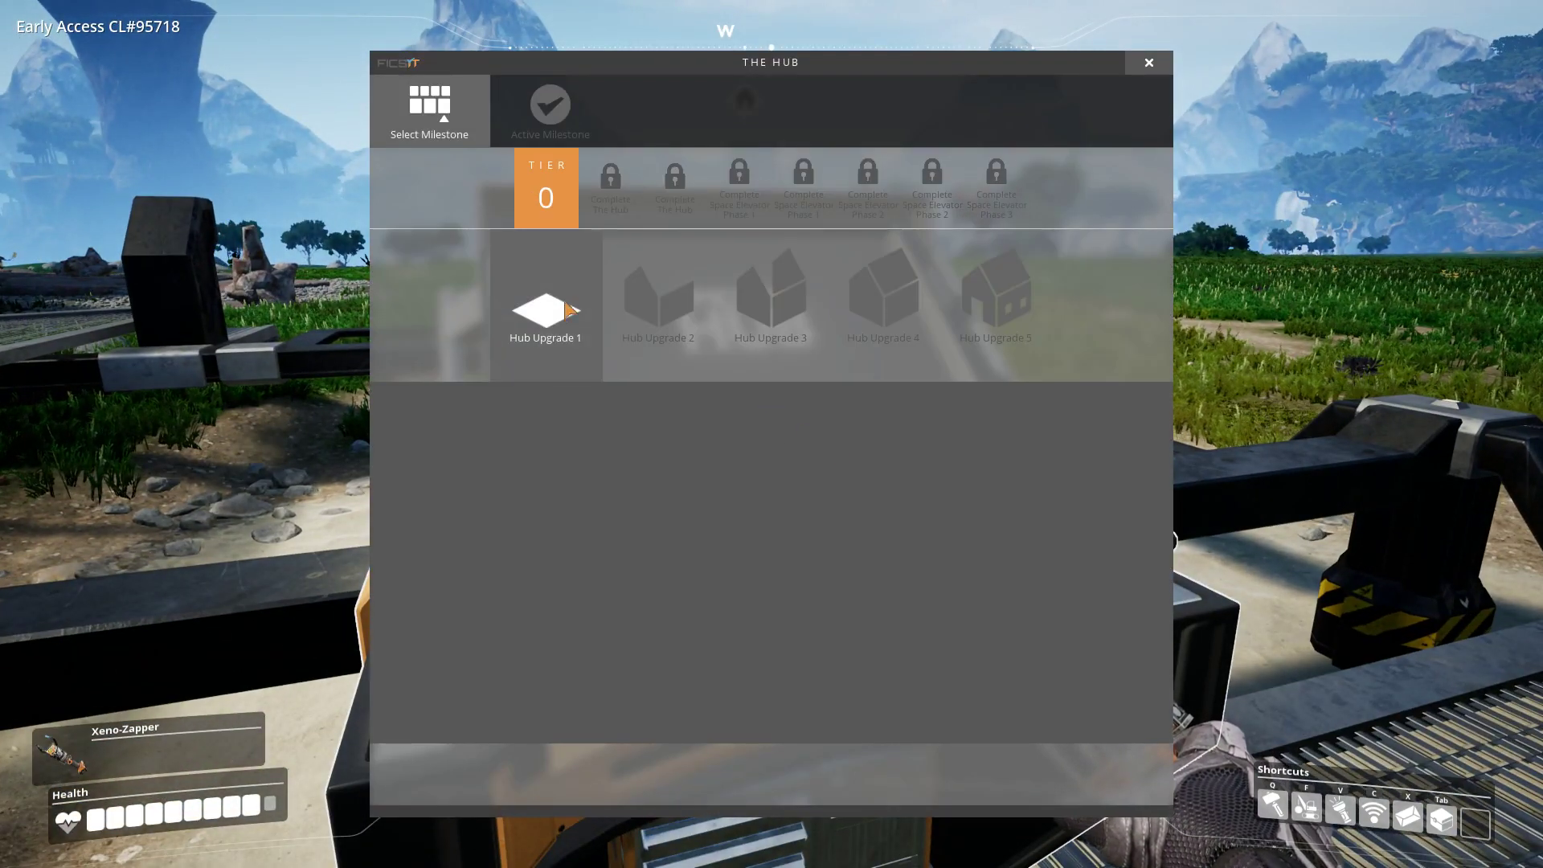
{"action": "left_click", "coordinate": [546, 312]}
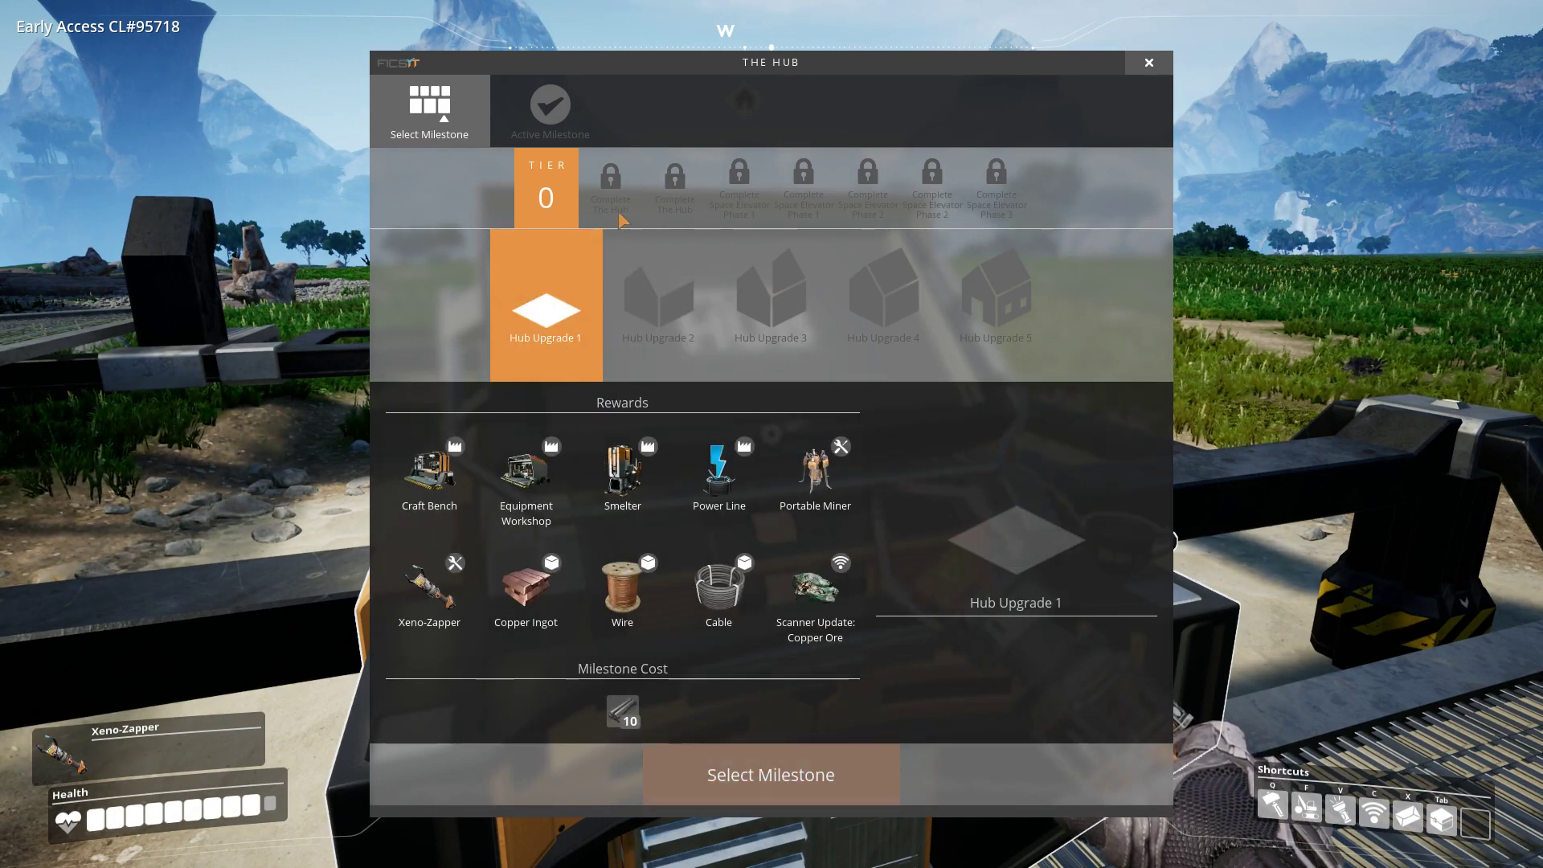
{"action": "left_click", "coordinate": [771, 296]}
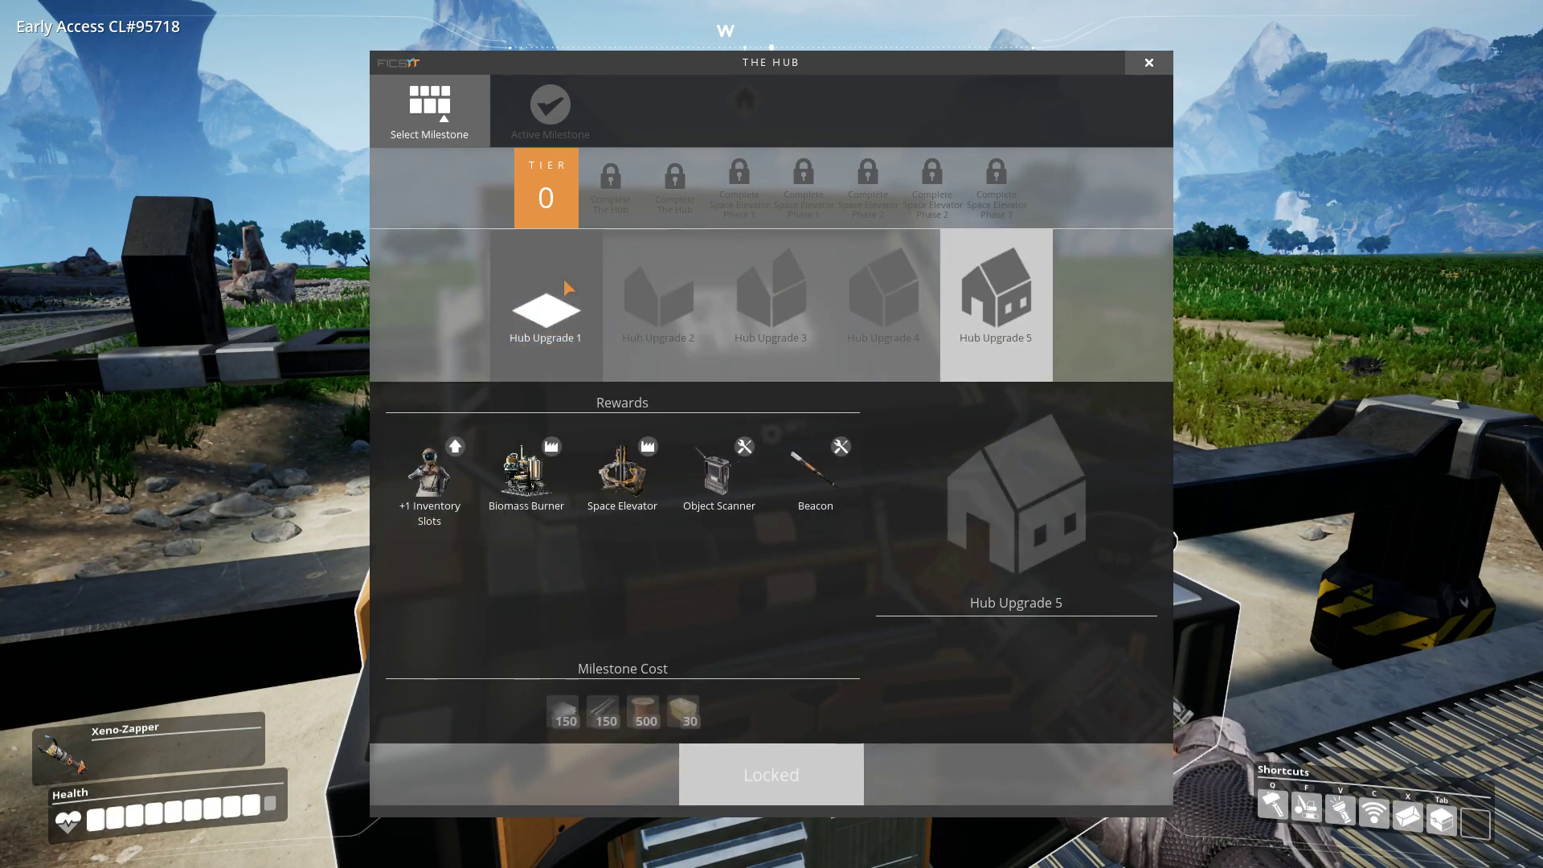
{"action": "left_click", "coordinate": [546, 307]}
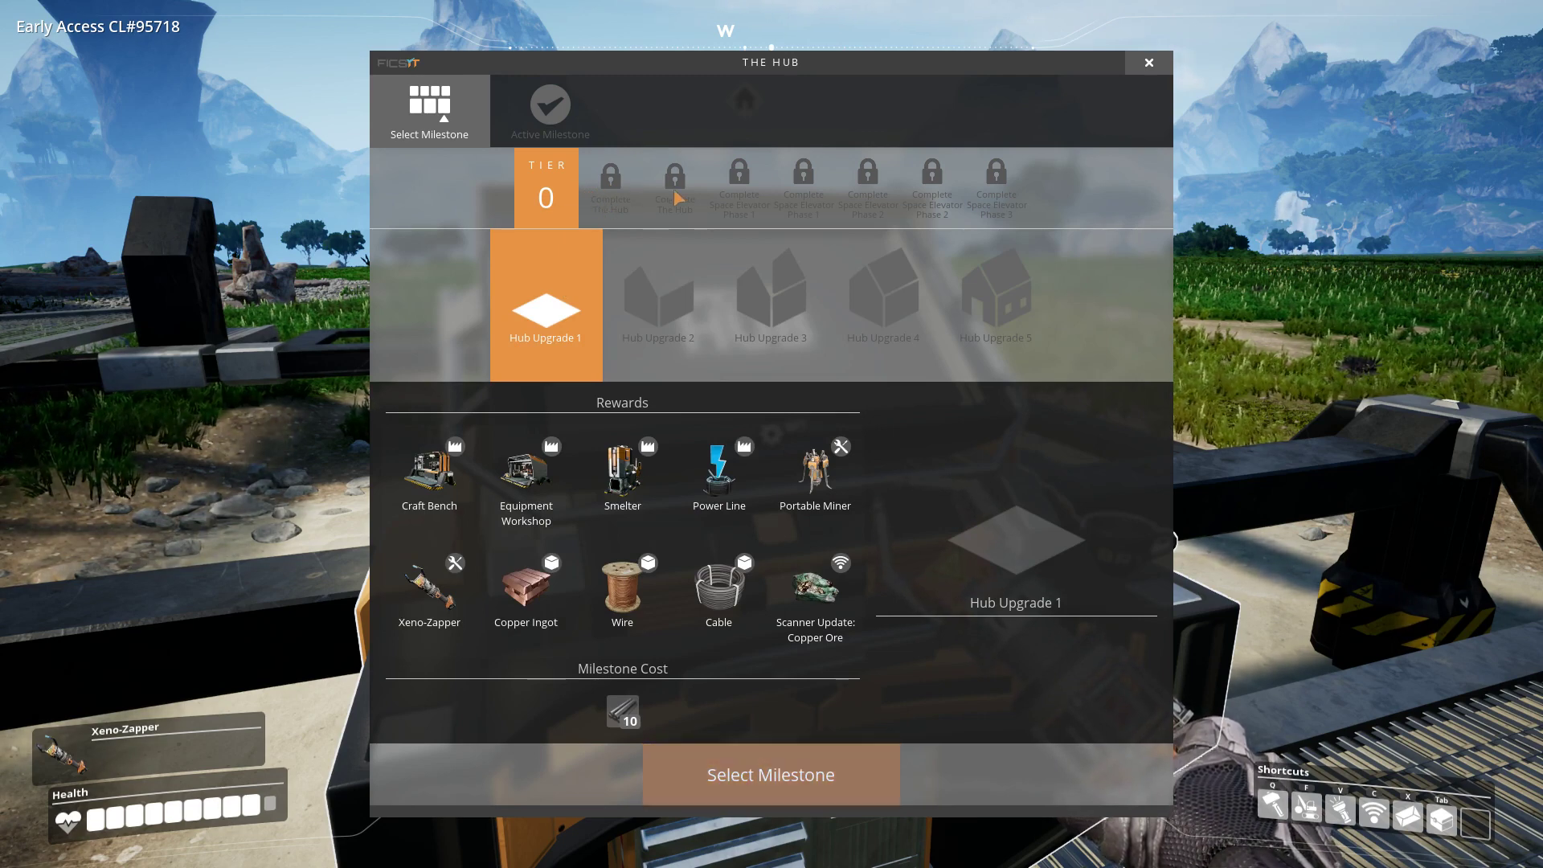
{"action": "mouse_move", "coordinate": [947, 193]}
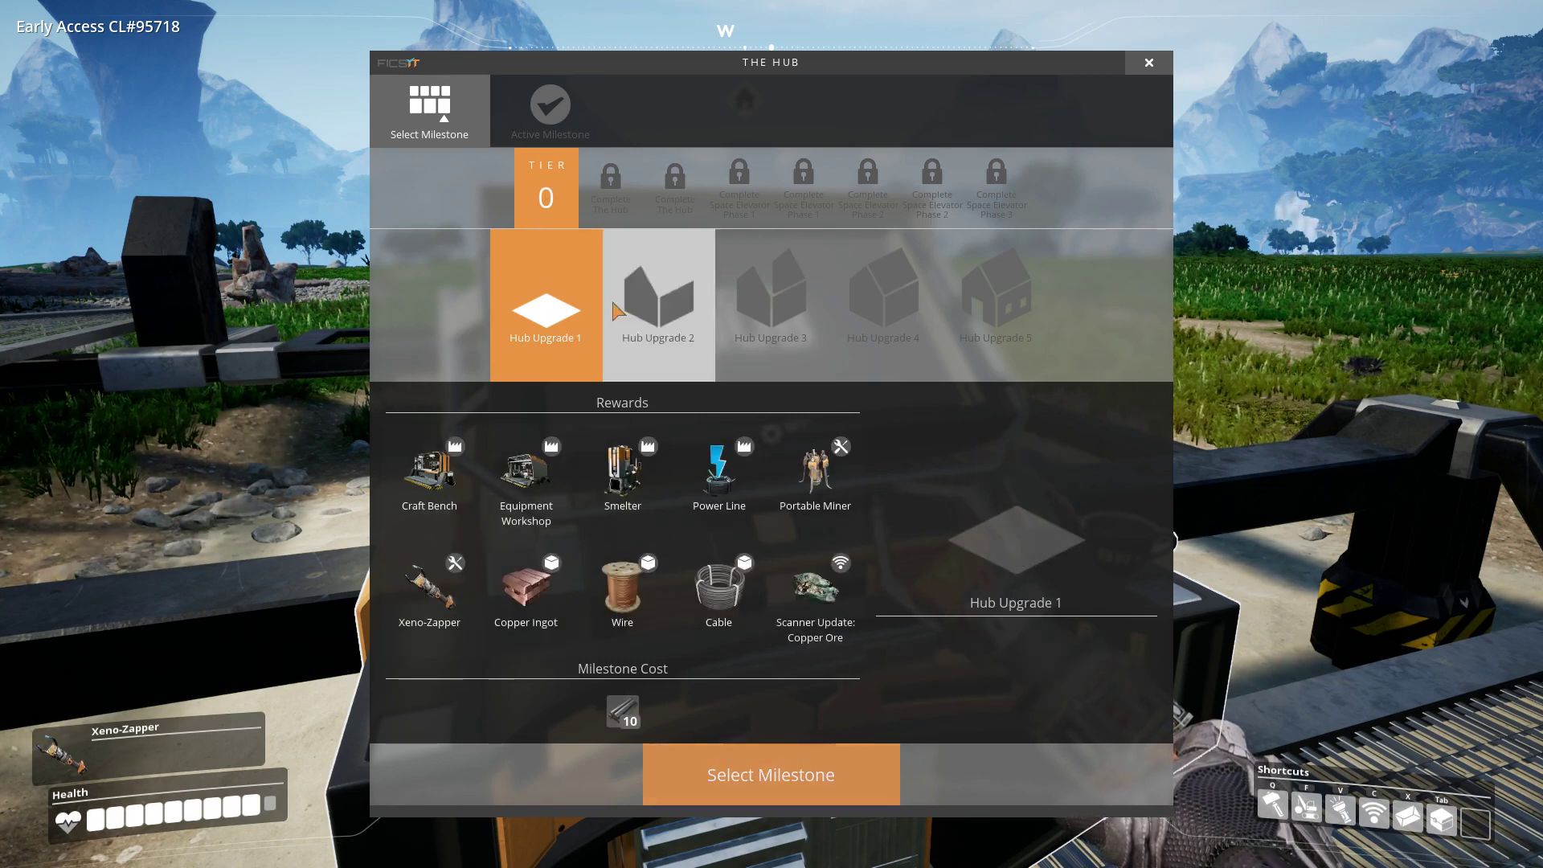
- Make Hub Upgrade 1 the active milestone, check its Iron Rod requirement, and close the HUB terminal
{"action": "left_click", "coordinate": [772, 773]}
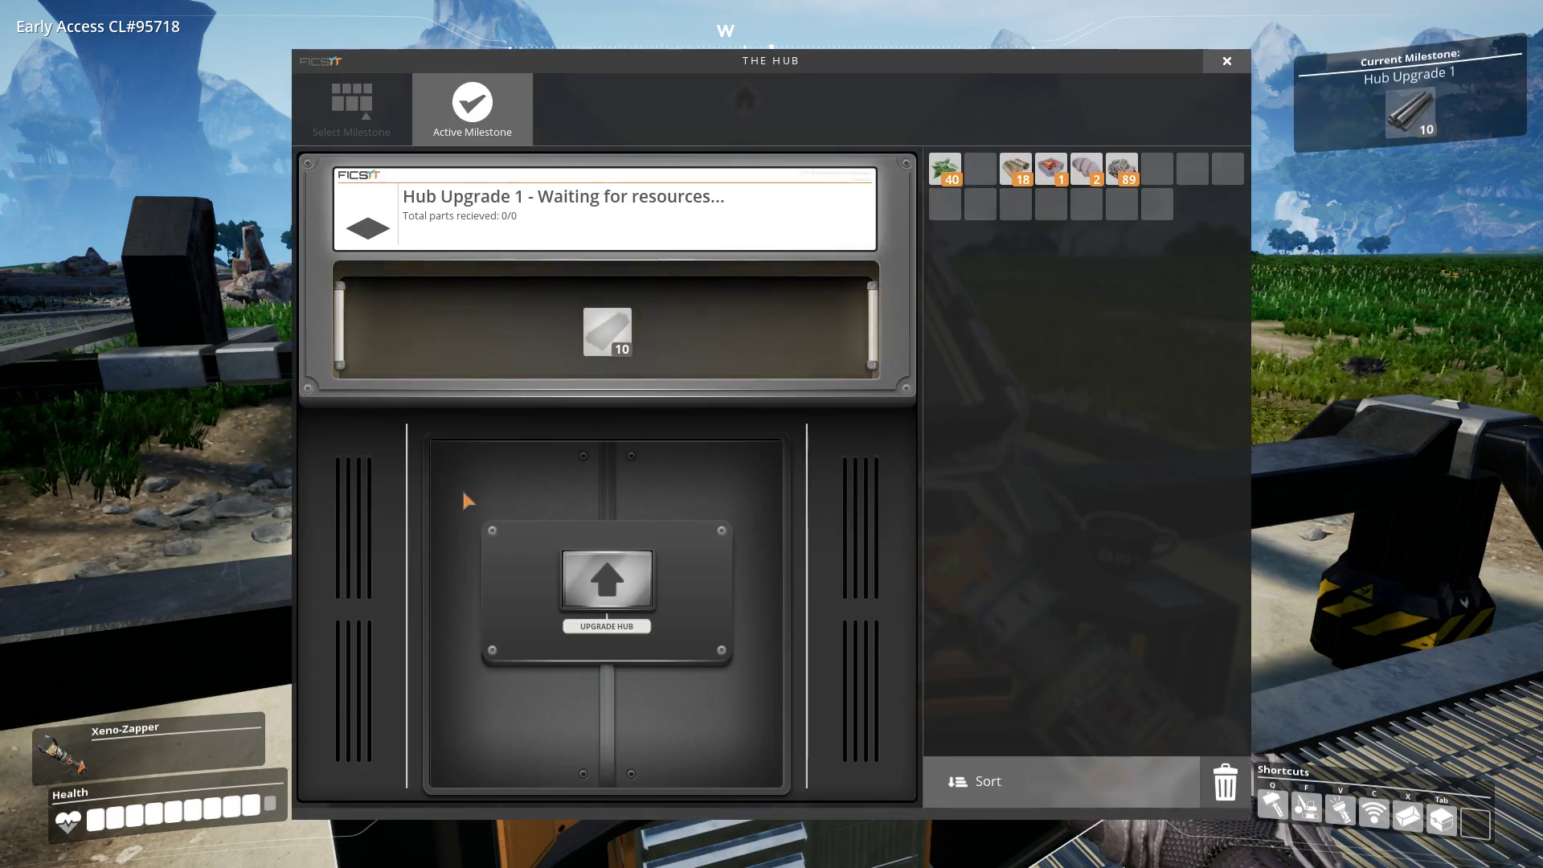
{"action": "mouse_move", "coordinate": [376, 299]}
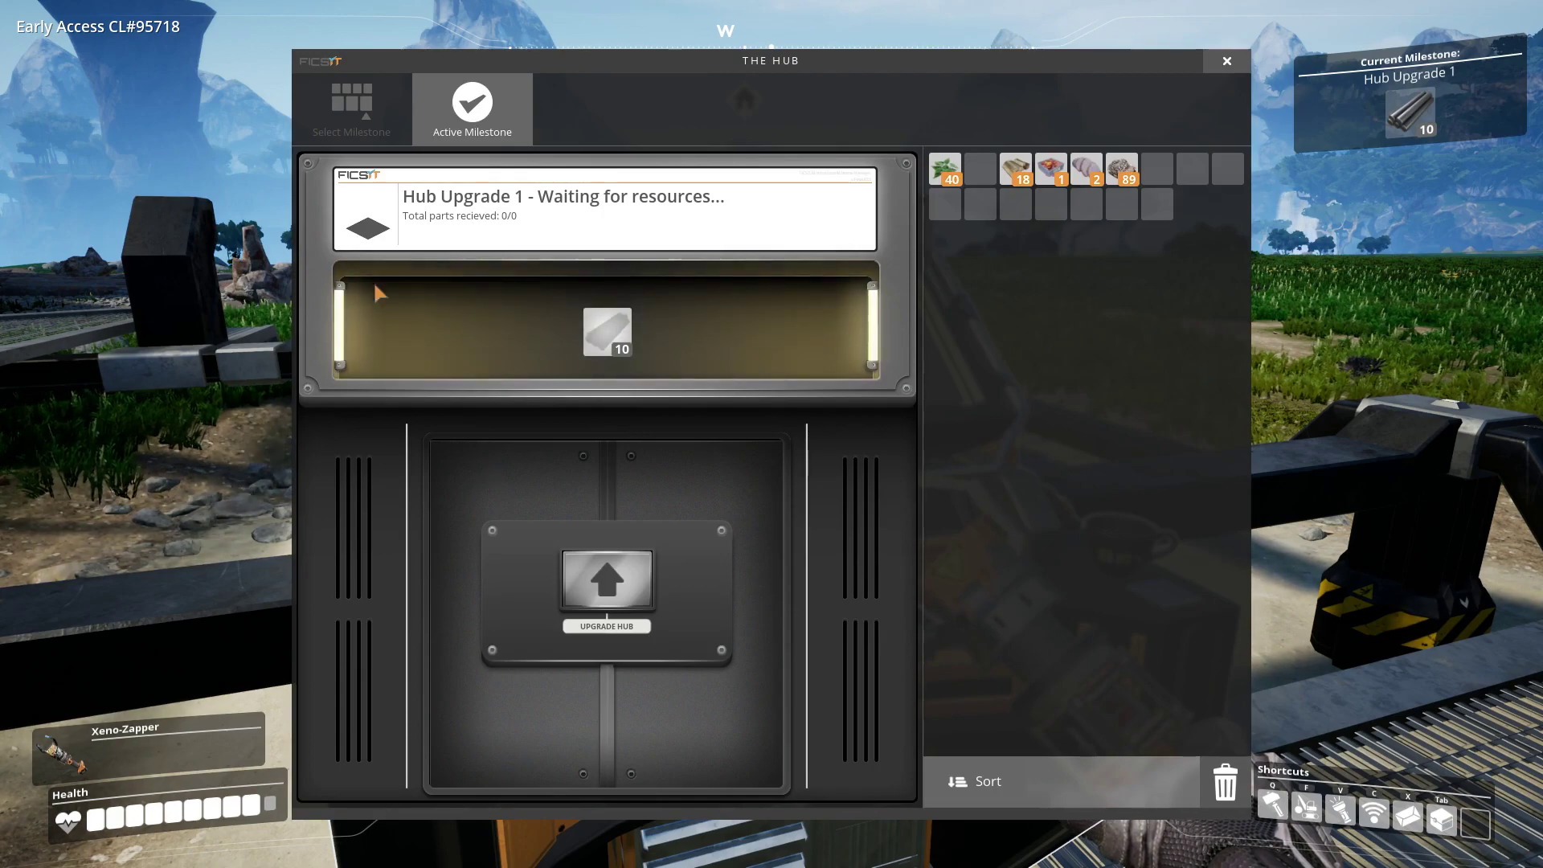
{"action": "mouse_move", "coordinate": [606, 338]}
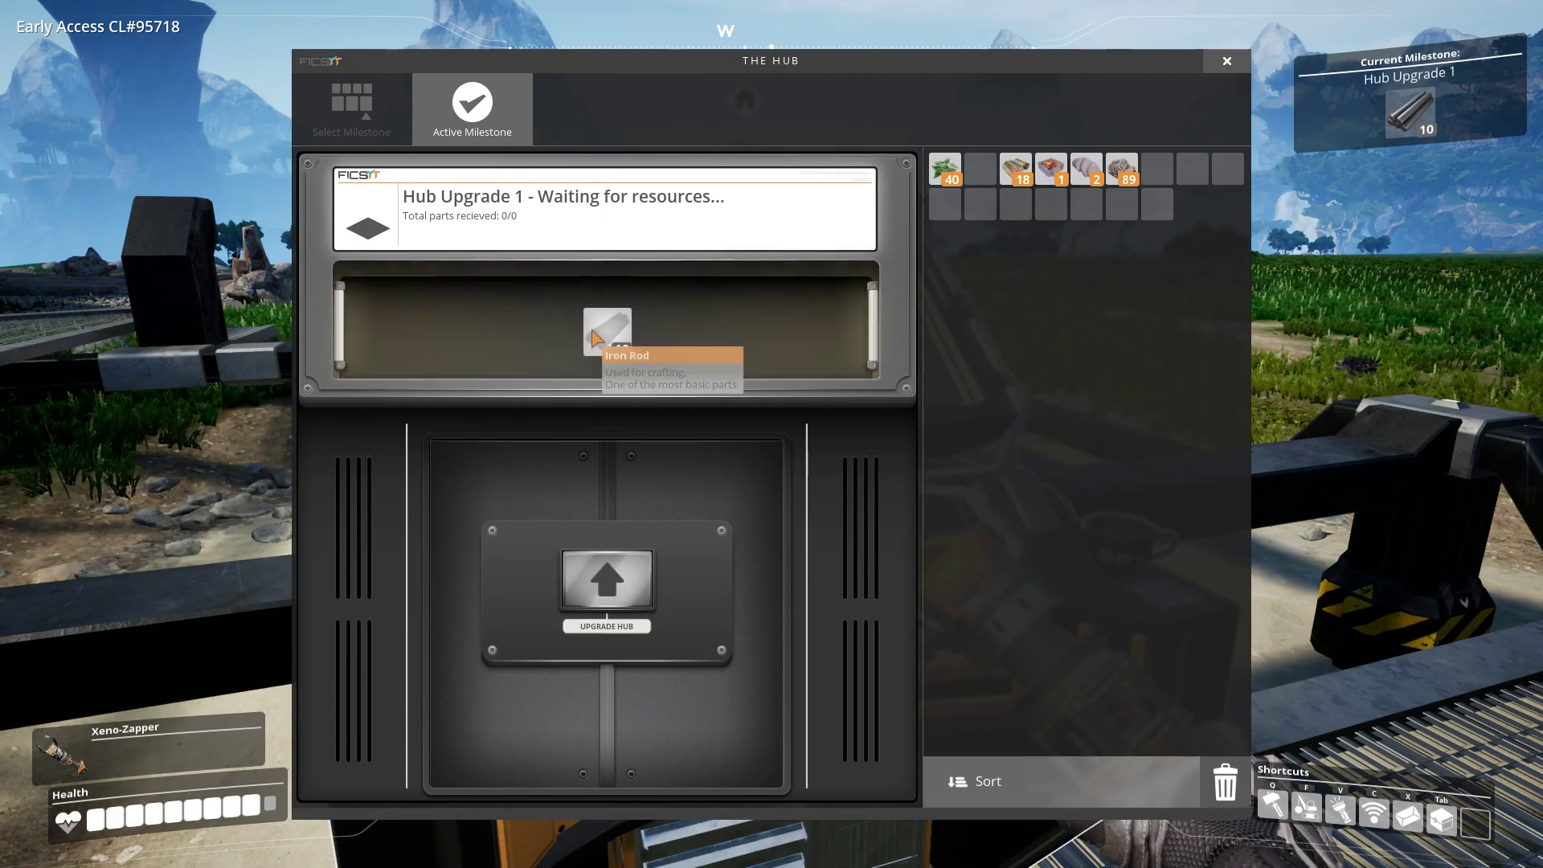
{"action": "left_click", "coordinate": [608, 332]}
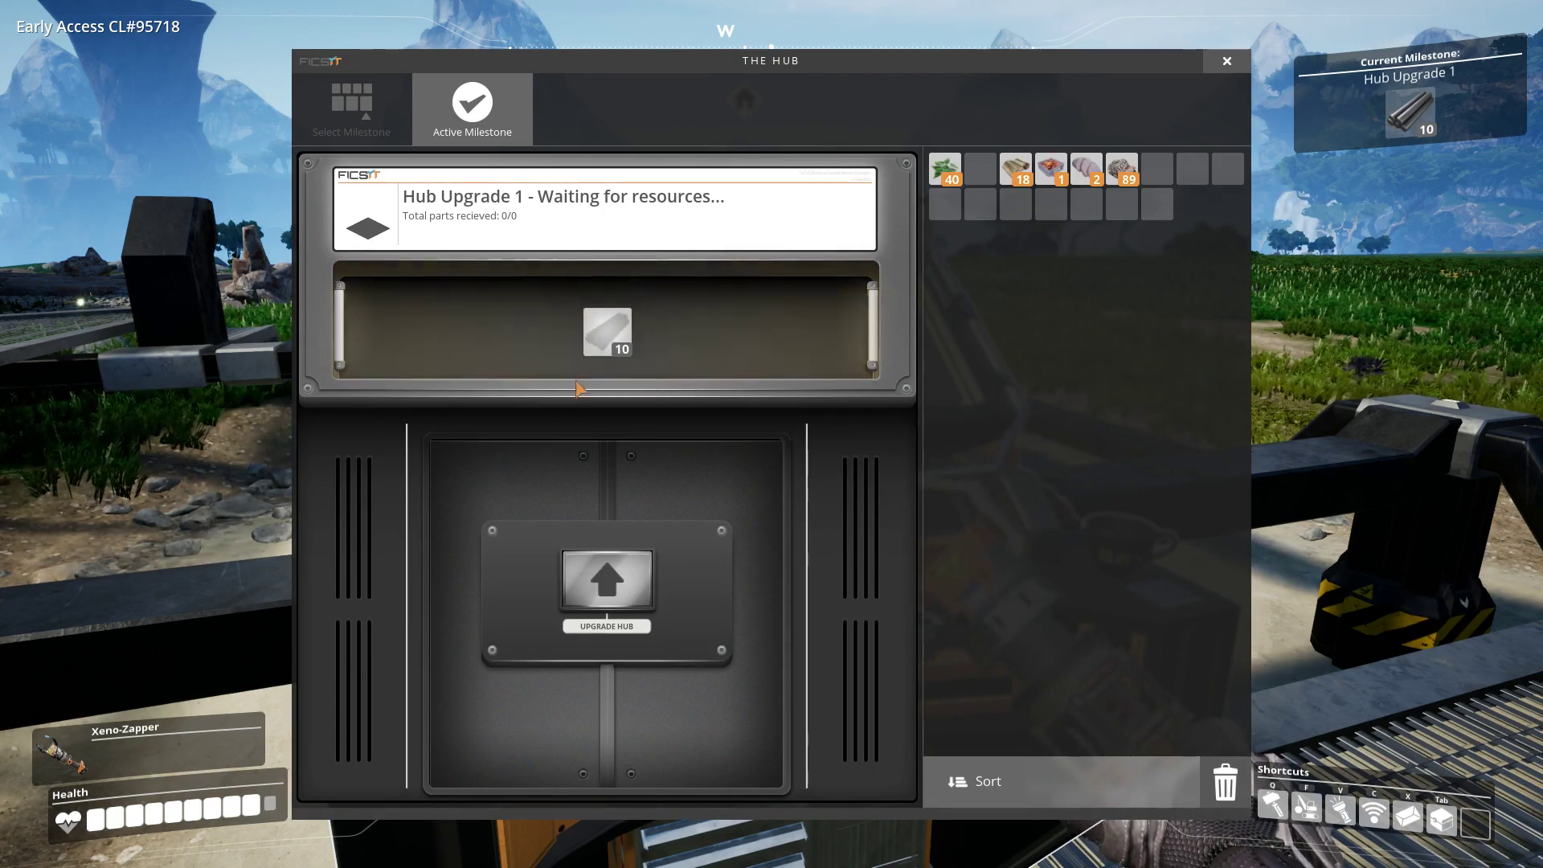
{"action": "left_click", "coordinate": [1227, 61]}
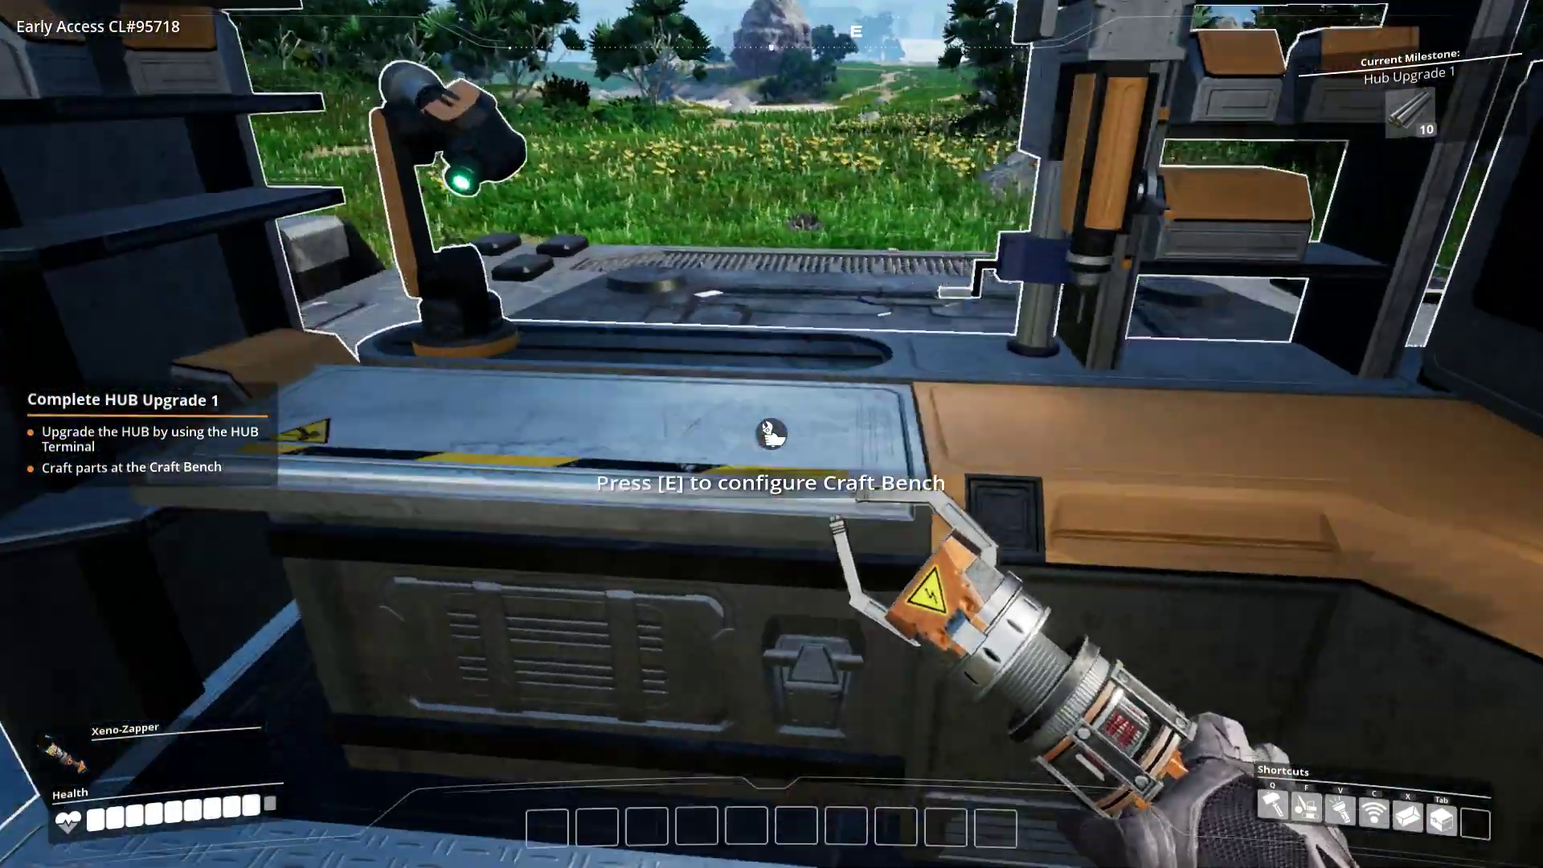
- At the Craft Bench craft several batches from iron ingots, reaching 14 rods and 7 plates, then pause
{"action": "key", "text": "e"}
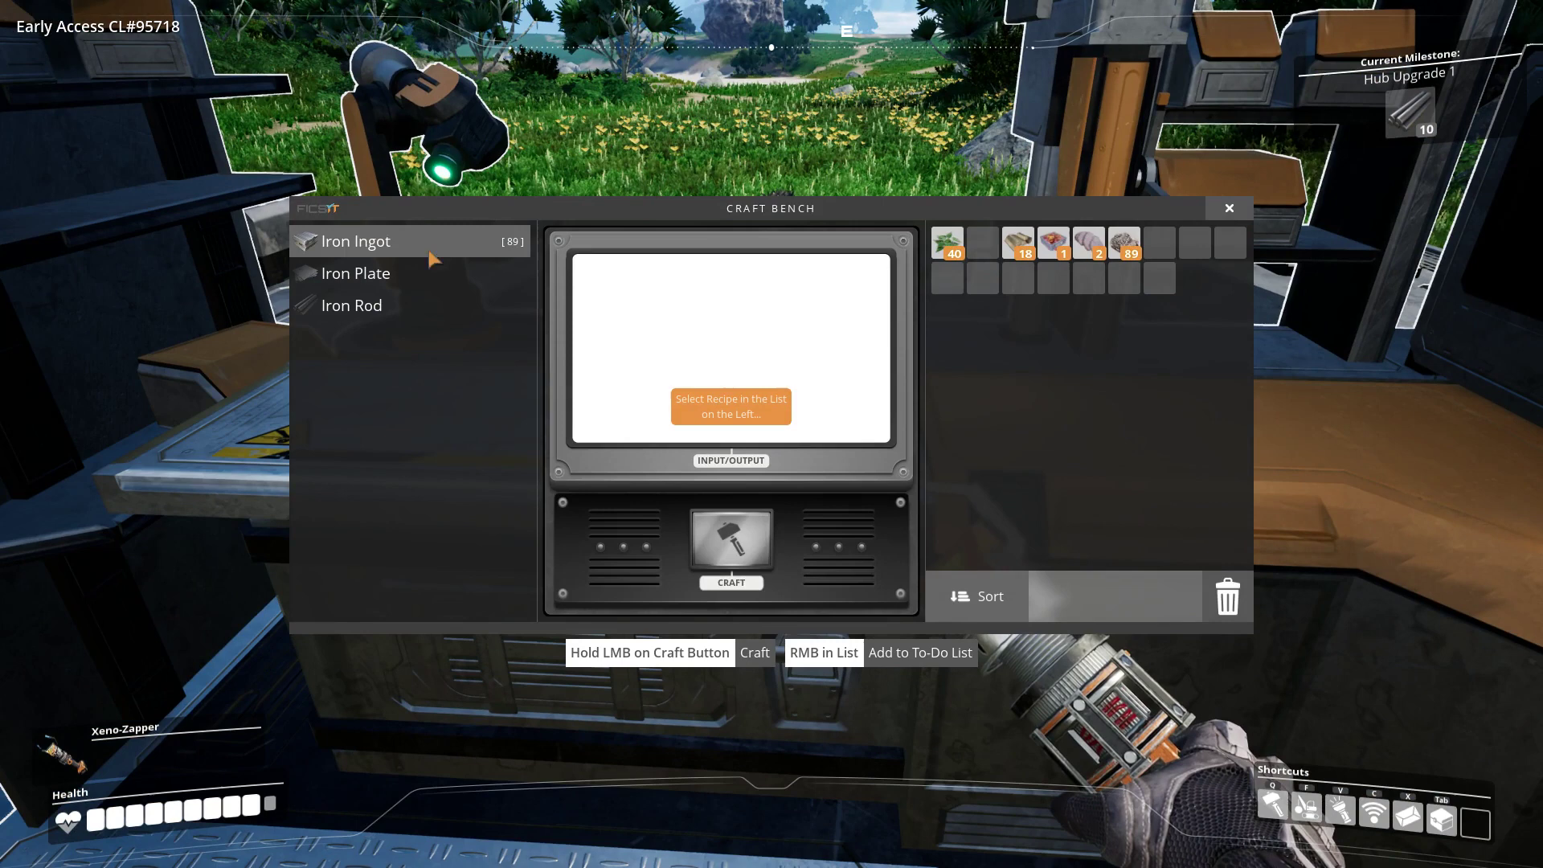
{"action": "left_click", "coordinate": [385, 241]}
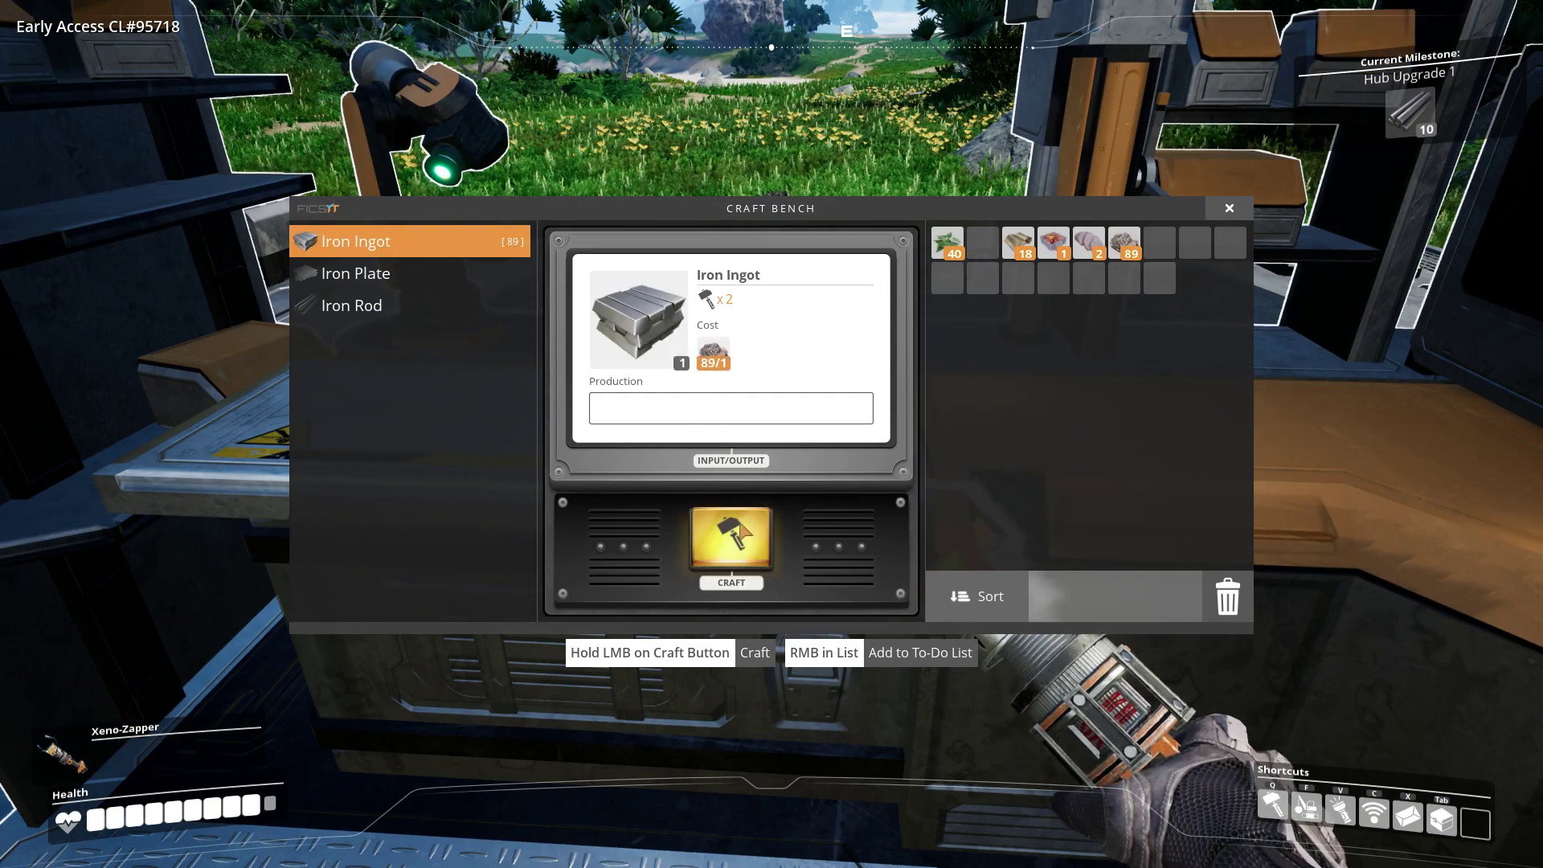
{"action": "left_click", "coordinate": [729, 547]}
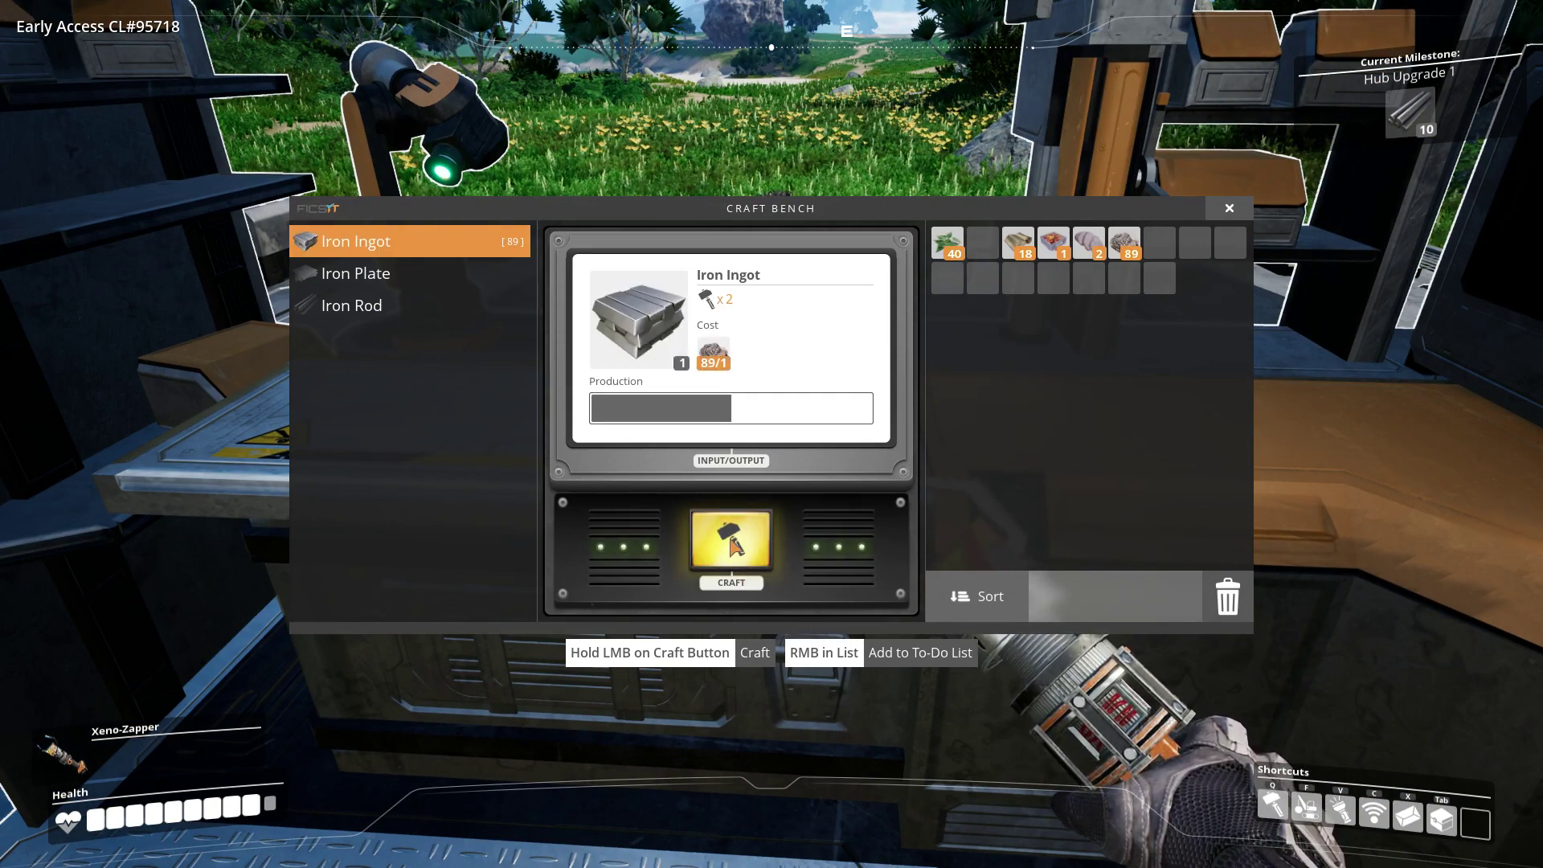
{"action": "left_click", "coordinate": [730, 546]}
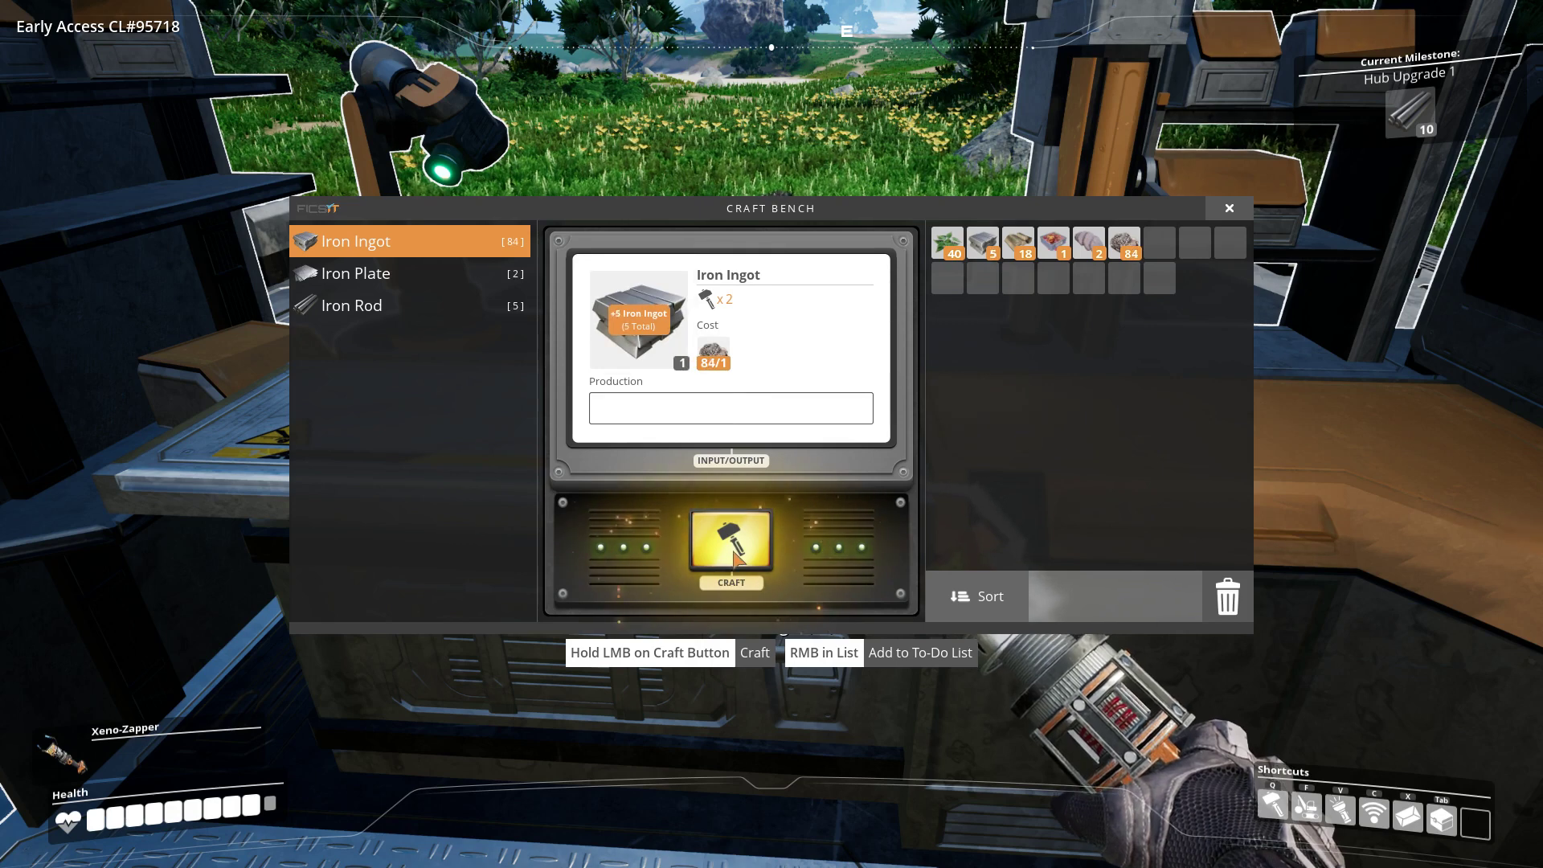
{"action": "left_click", "coordinate": [729, 543]}
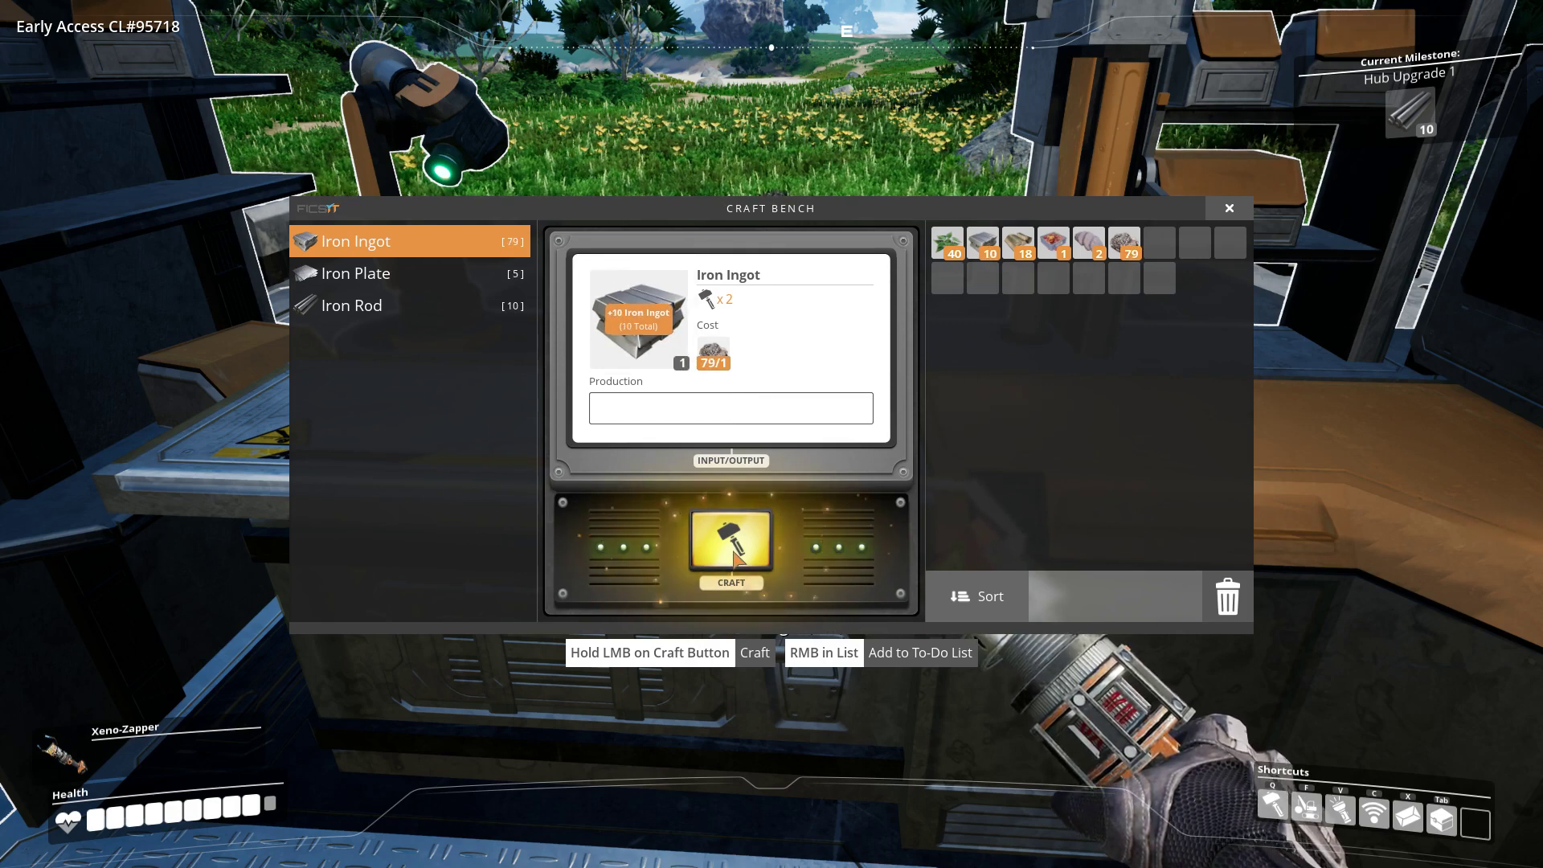
{"action": "left_click", "coordinate": [729, 546]}
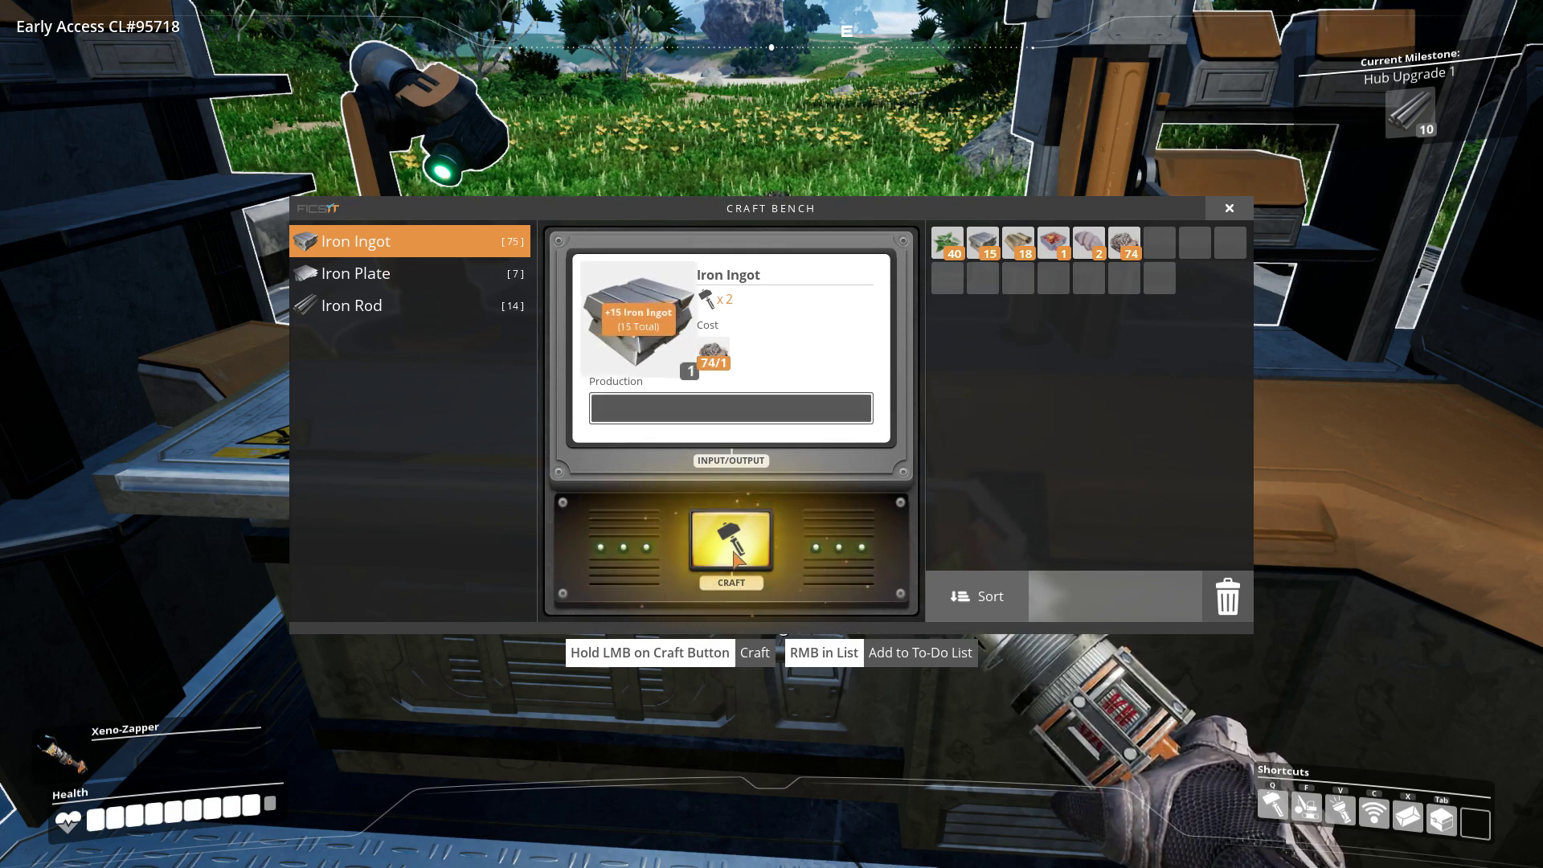
{"action": "key", "text": "Escape"}
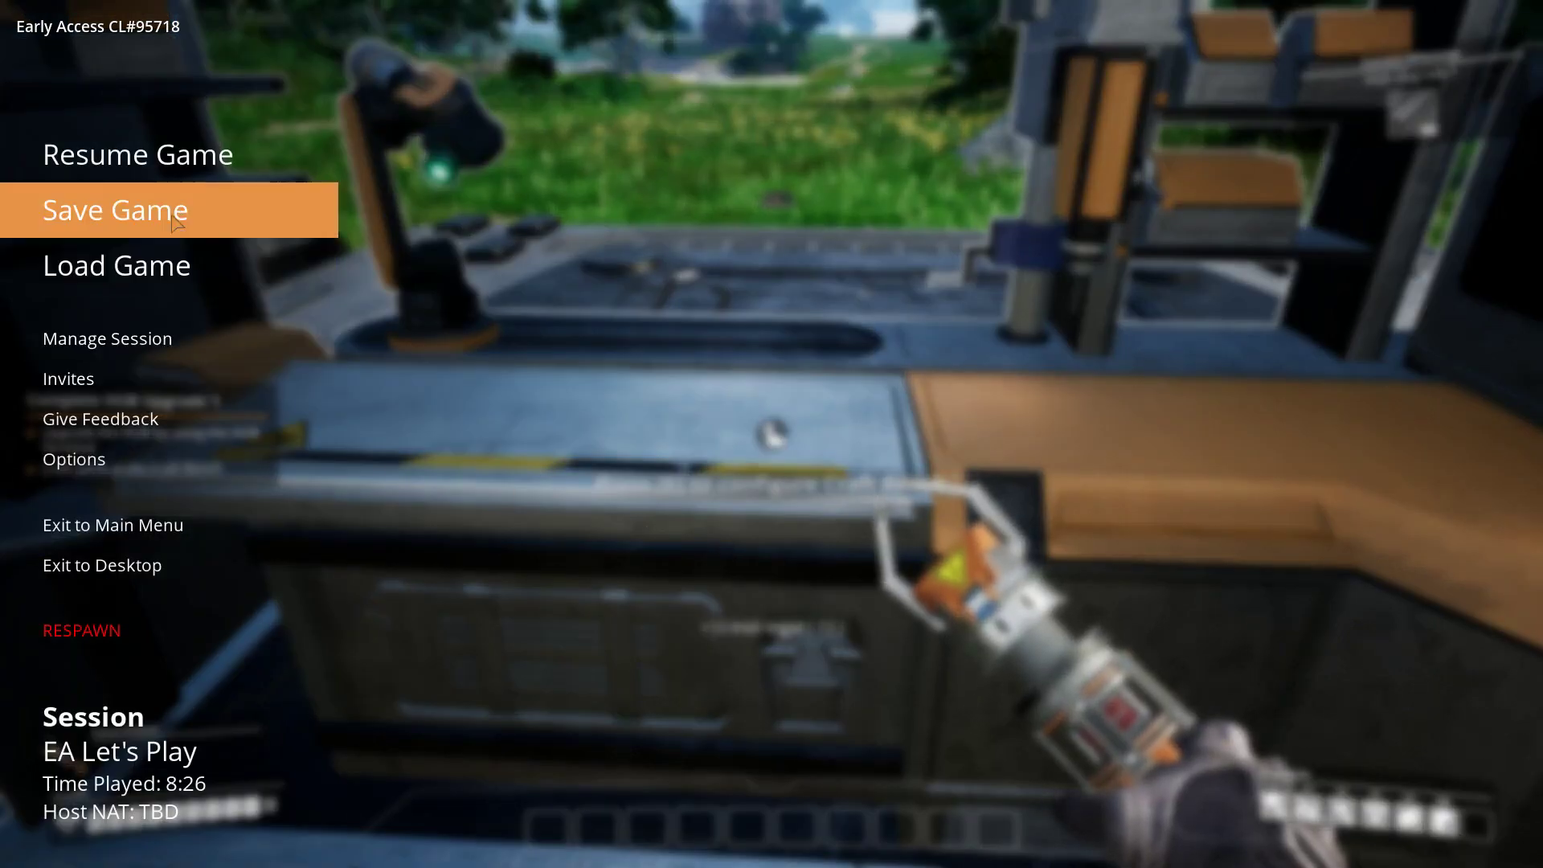
- Adjust the Factory Volume slider in the Audio options and return to crafting
{"action": "left_click", "coordinate": [74, 459]}
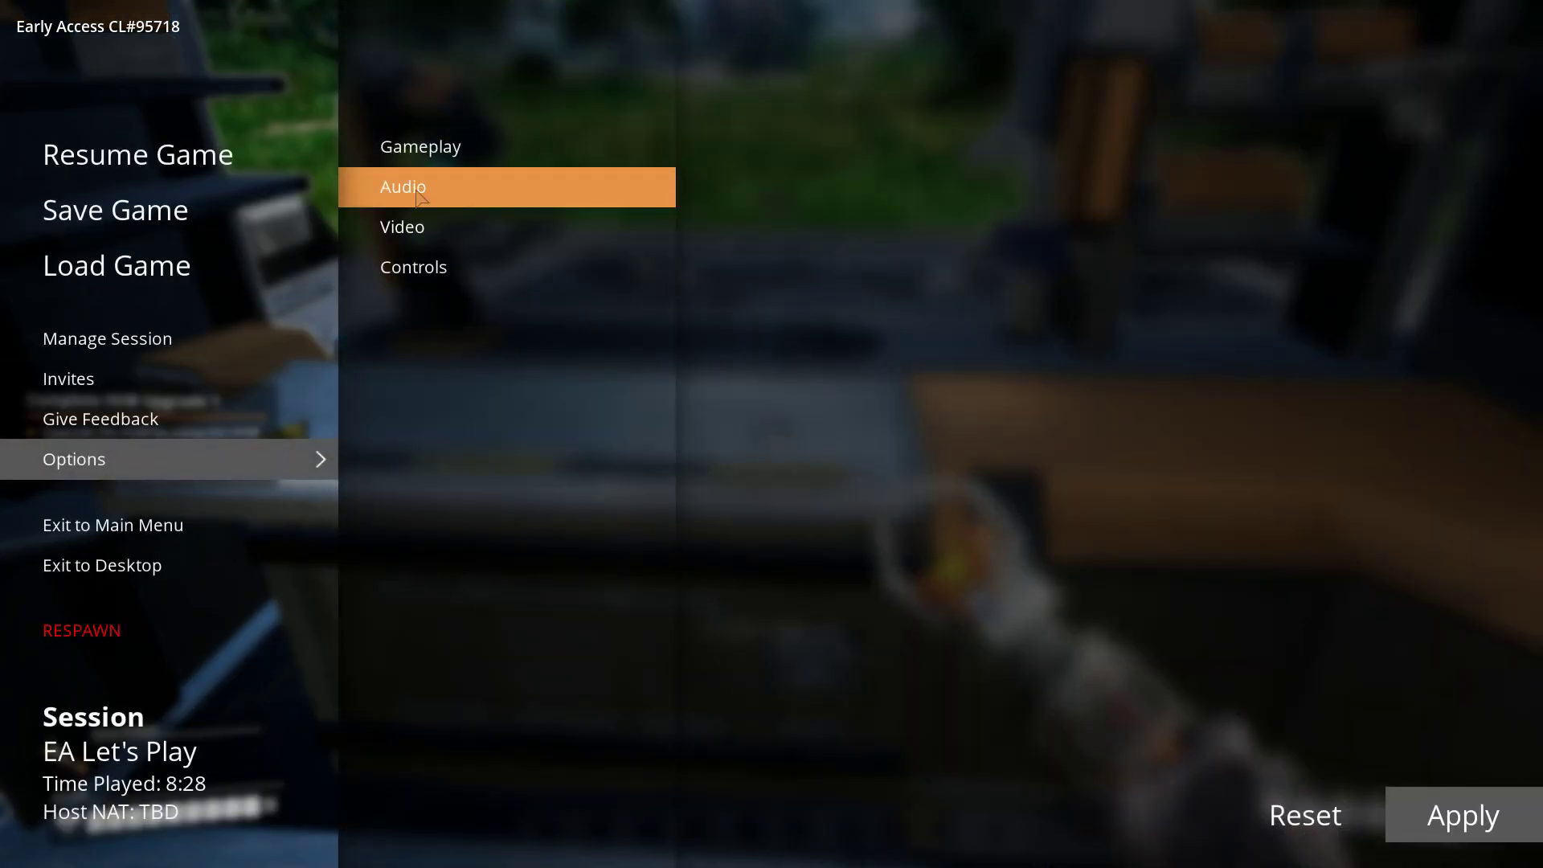
{"action": "left_click", "coordinate": [402, 186]}
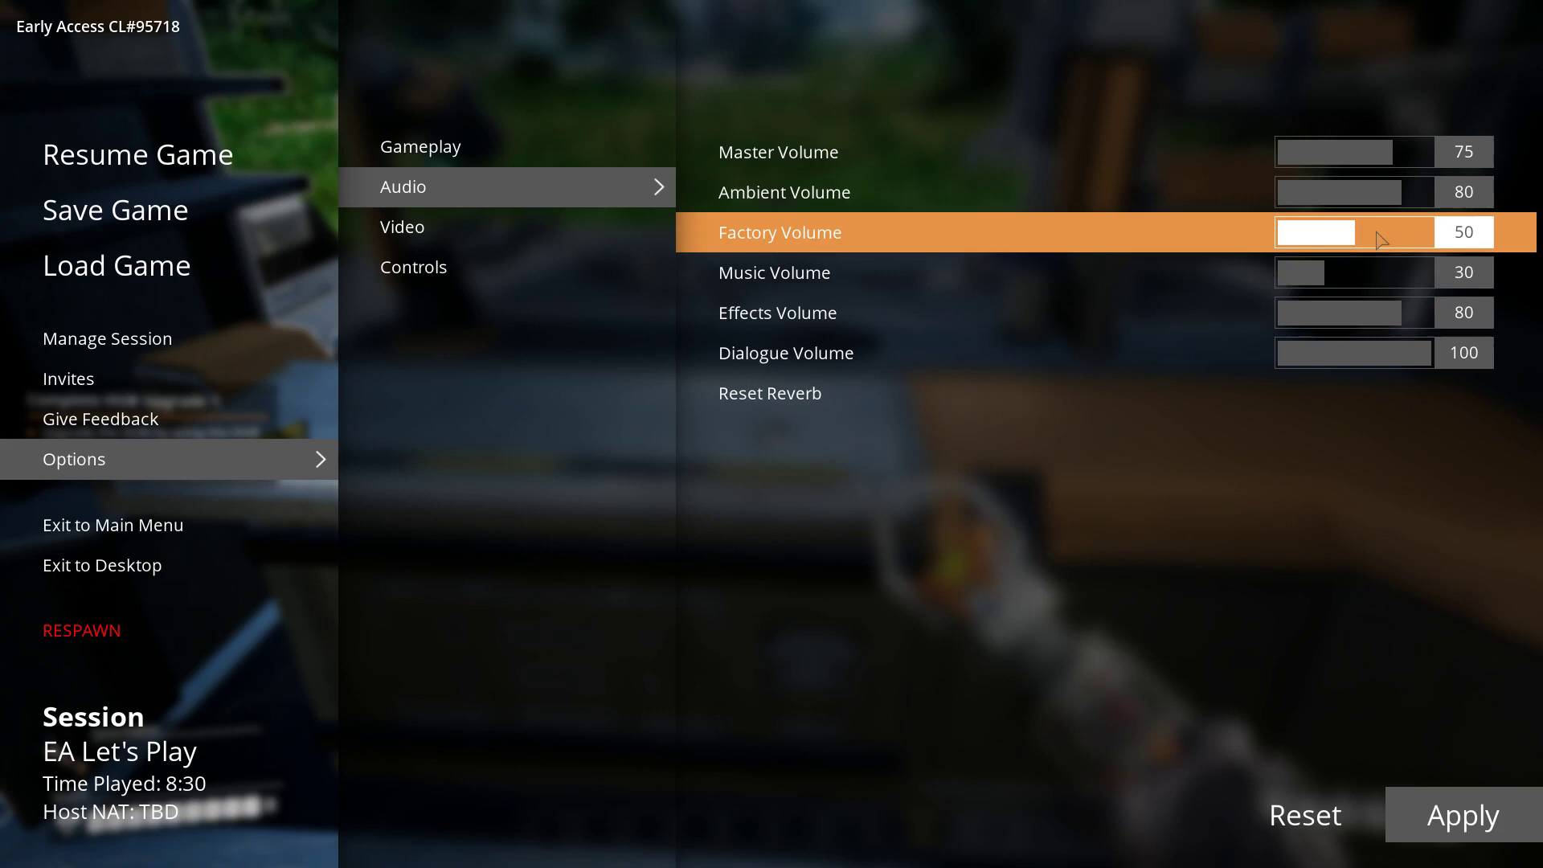
{"action": "left_click_drag", "start_coordinate": [1357, 231], "coordinate": [1389, 231]}
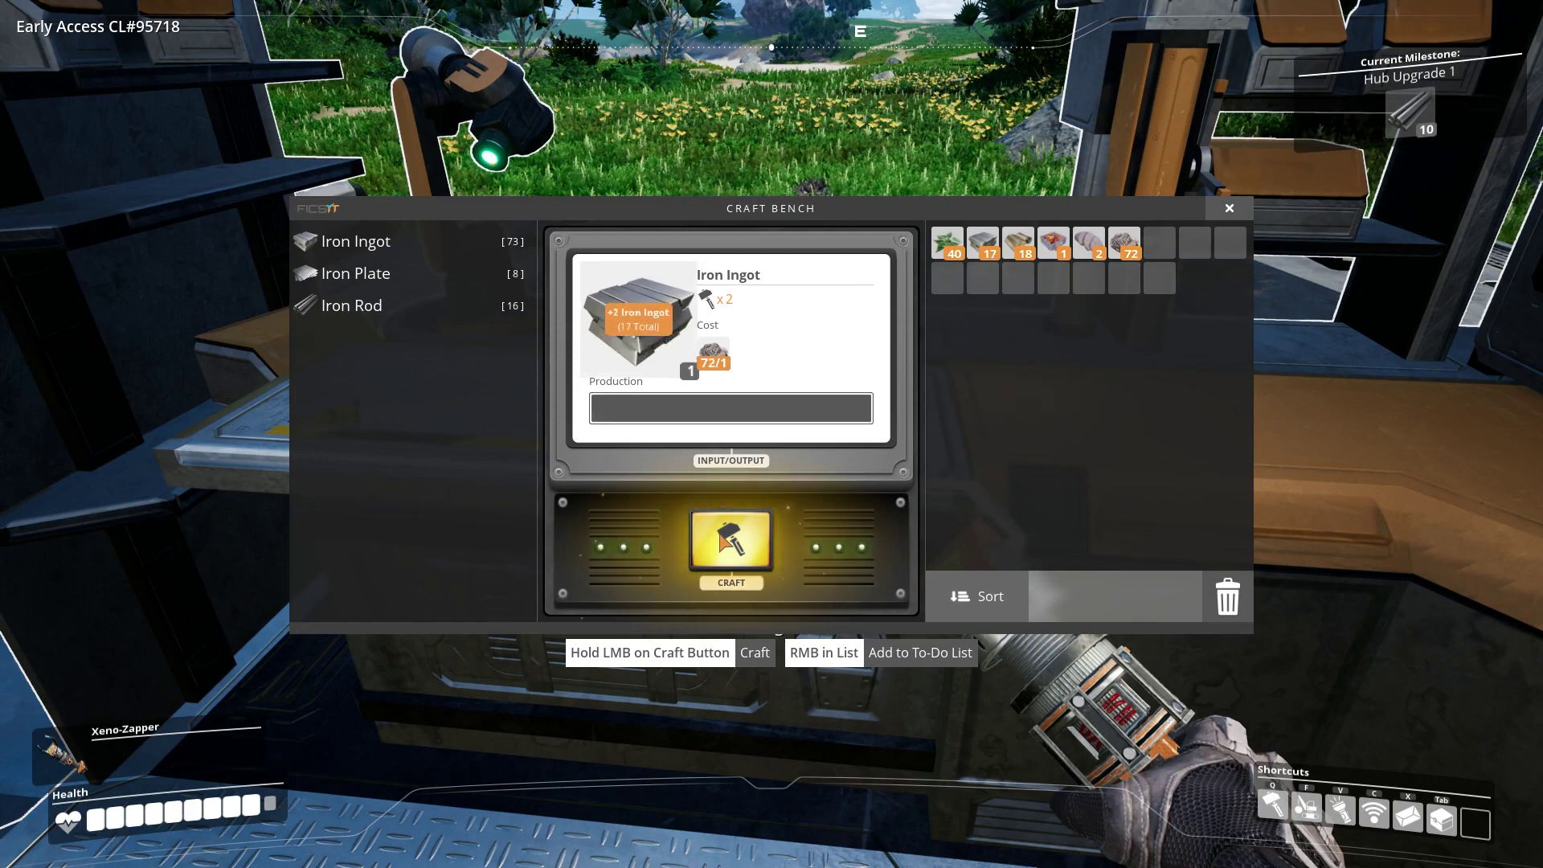
- Craft more iron rods and plates up to 31 rods and 15 plates, then pause
{"action": "left_click", "coordinate": [729, 547]}
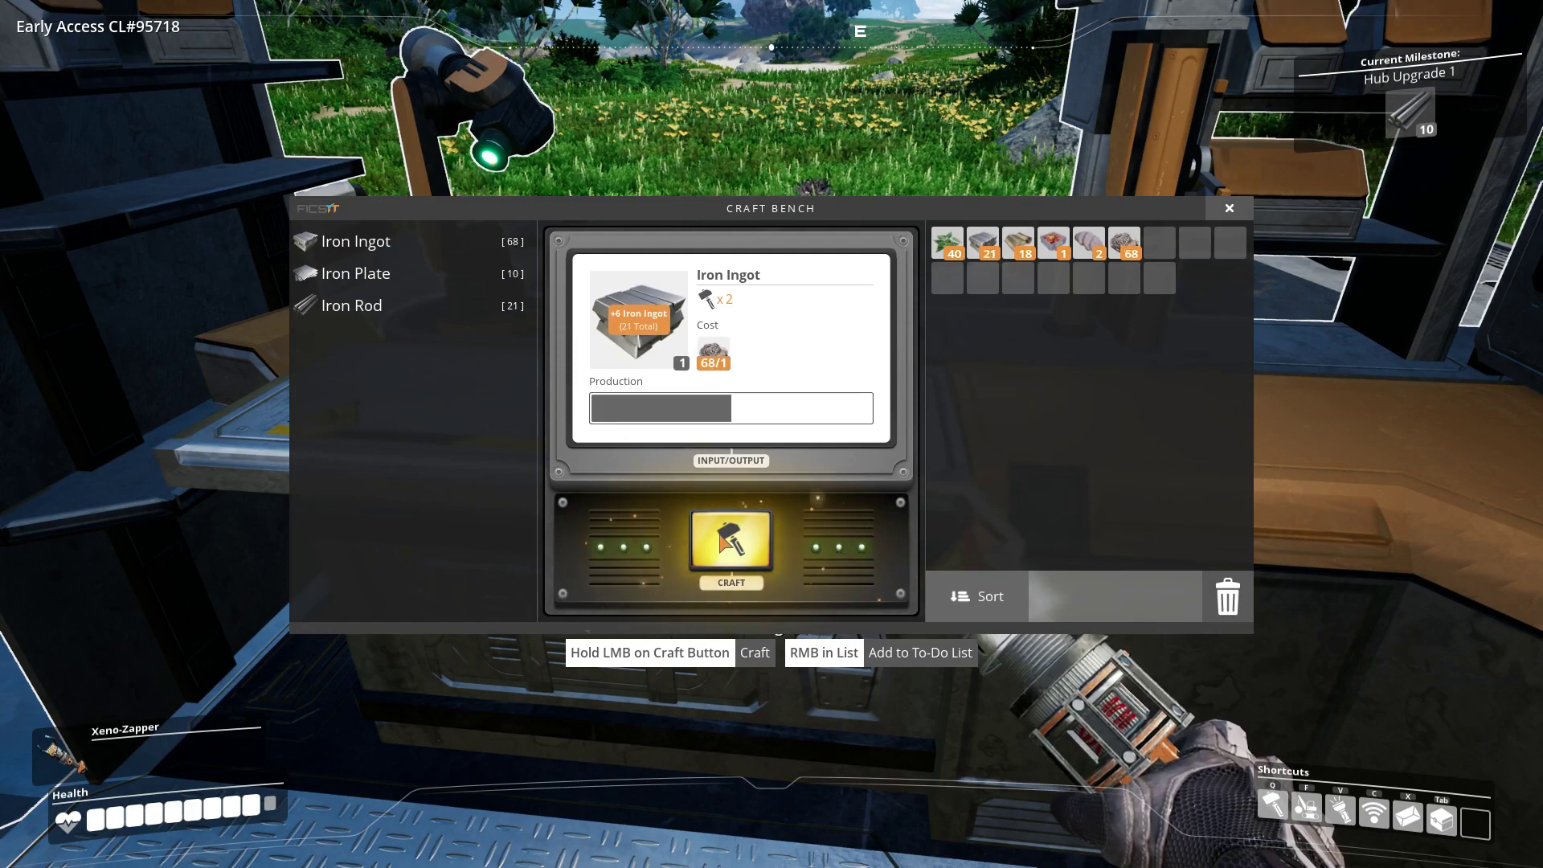
{"action": "left_click", "coordinate": [729, 544]}
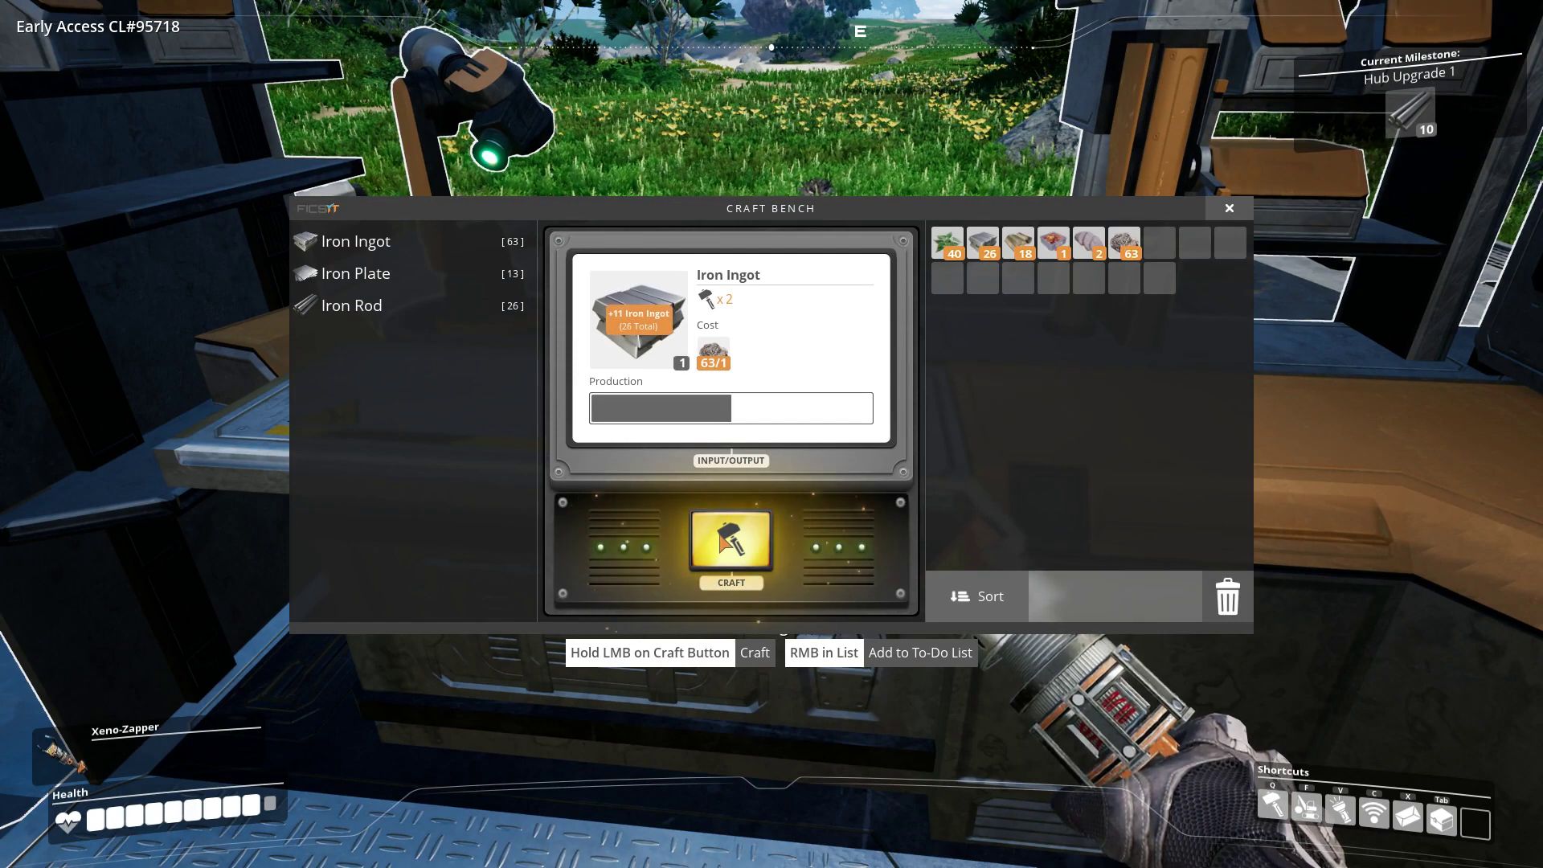
{"action": "left_click", "coordinate": [730, 543]}
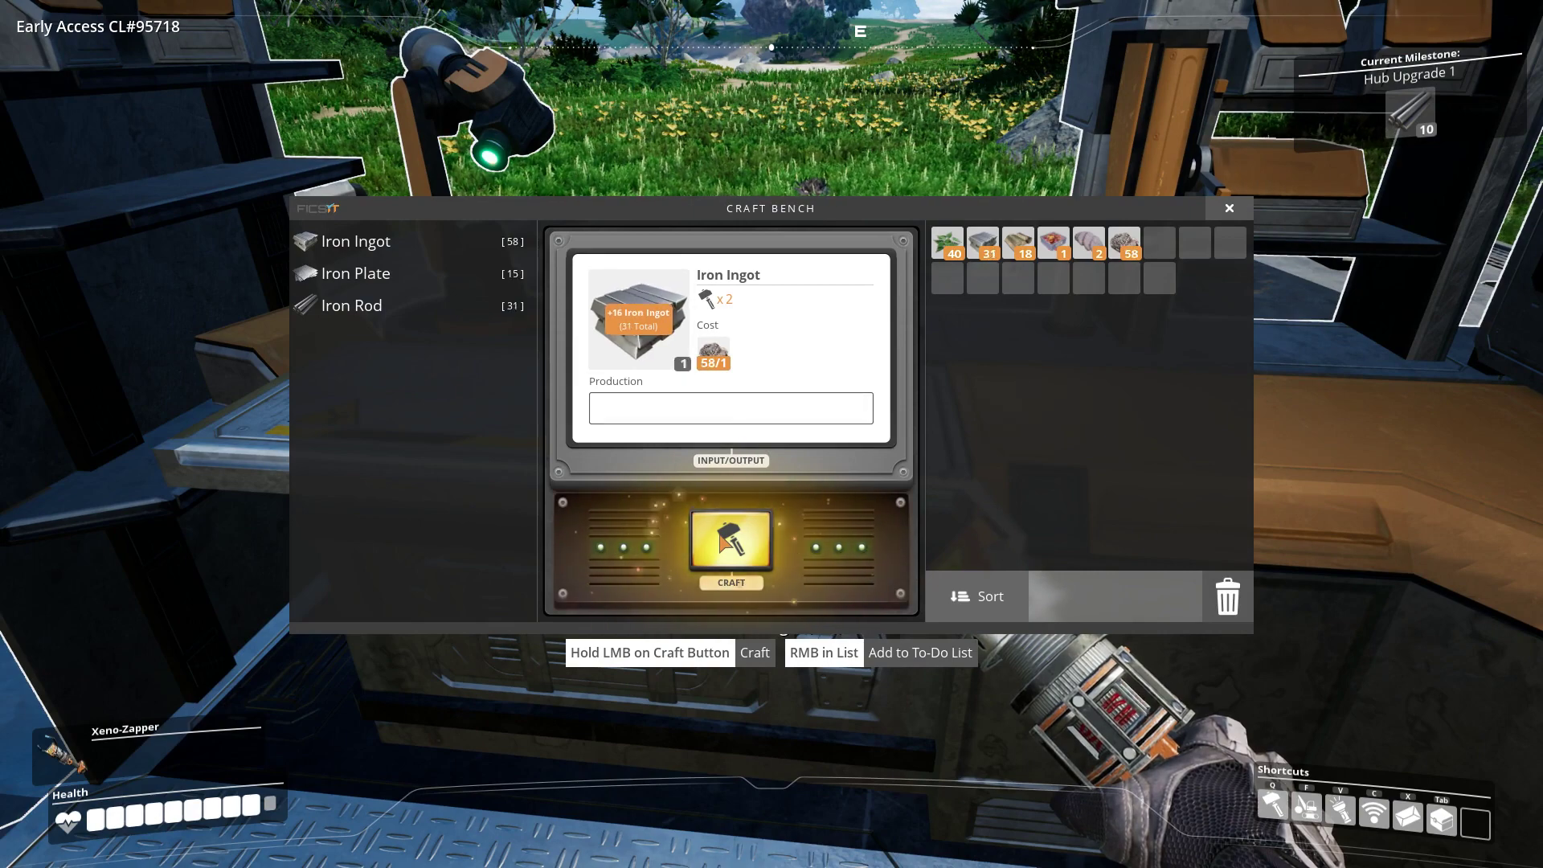
{"action": "key", "text": "Escape"}
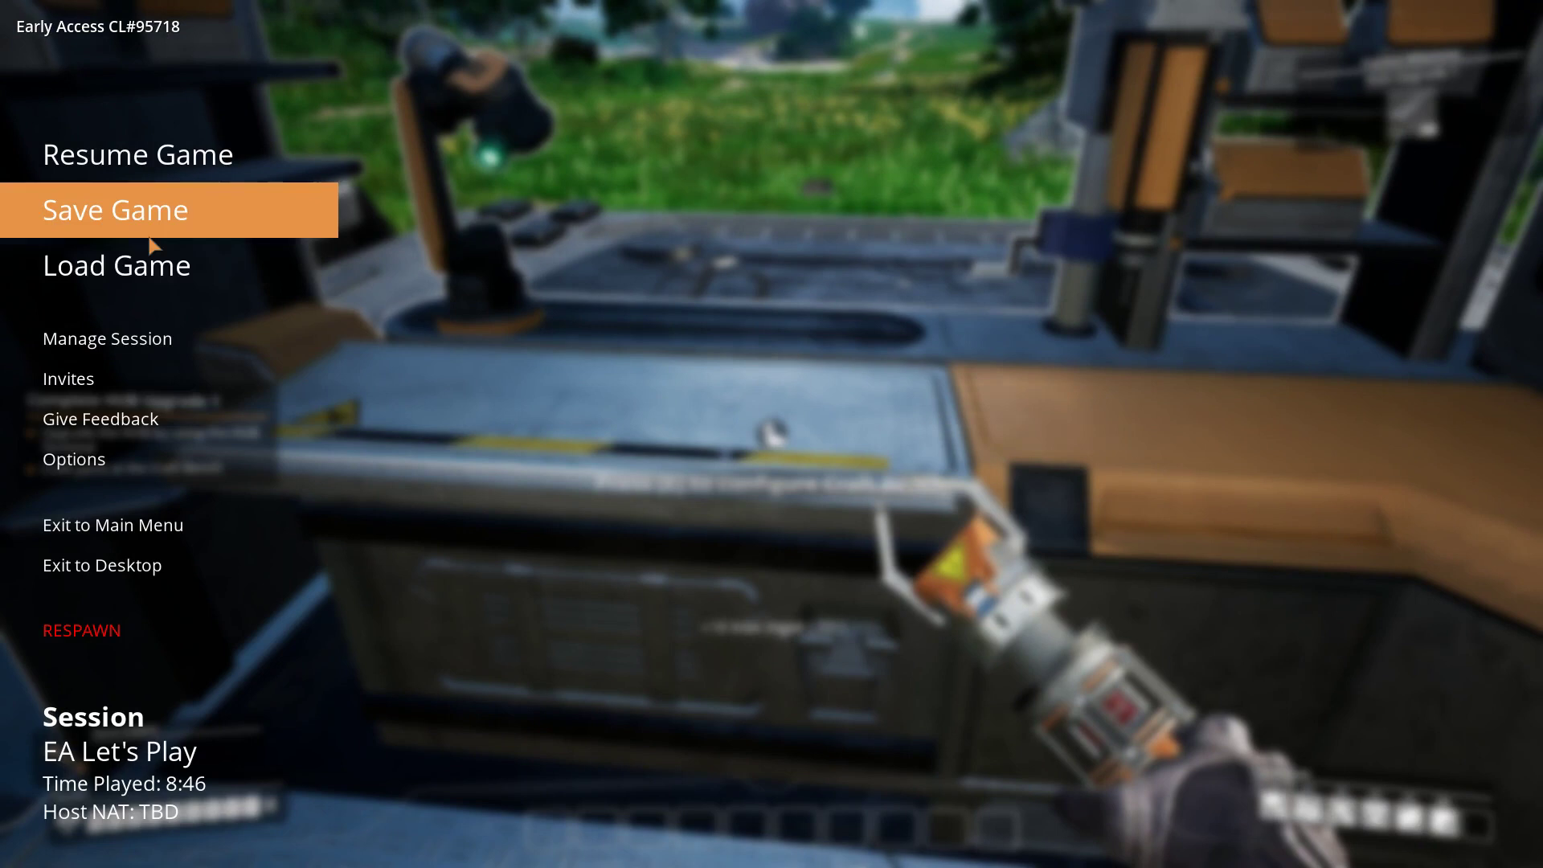
- Set Factory Volume to 80 in the Audio options
{"action": "left_click", "coordinate": [74, 460]}
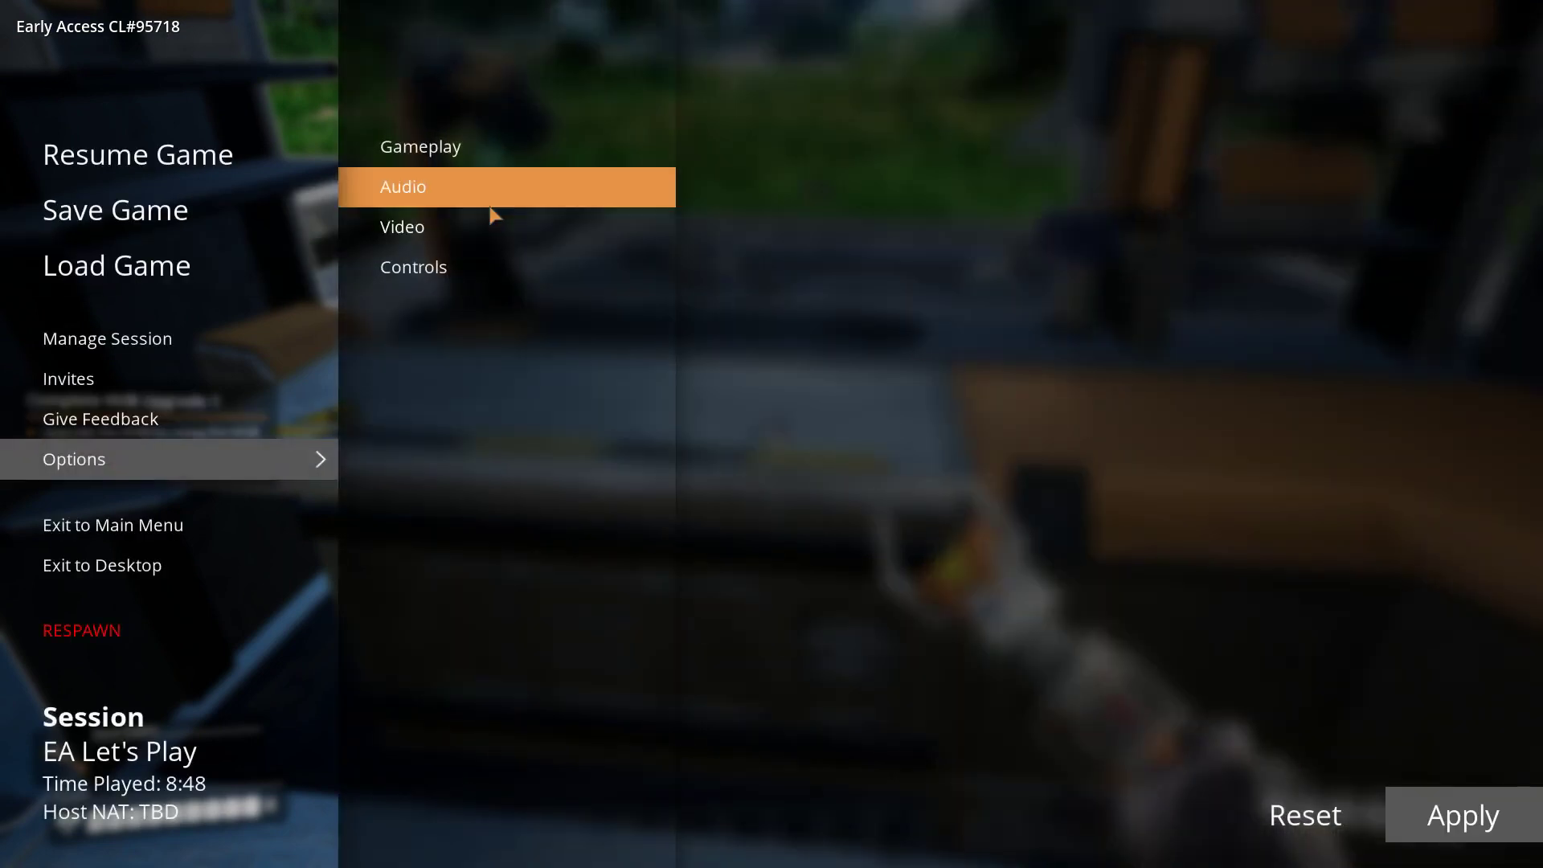
{"action": "left_click", "coordinate": [402, 187]}
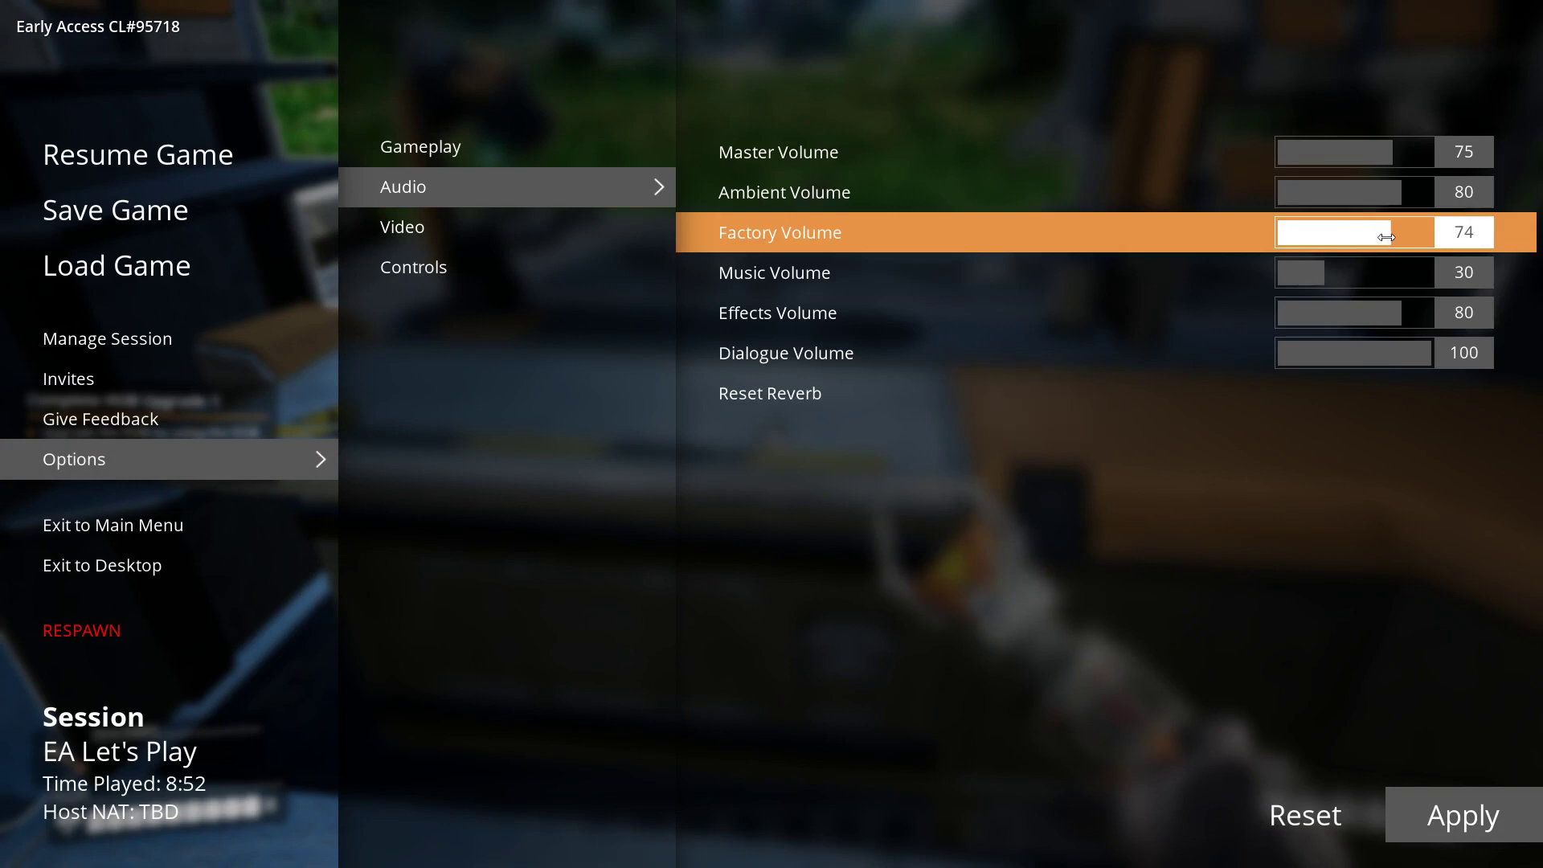
{"action": "left_click_drag", "start_coordinate": [1382, 232], "coordinate": [1409, 232]}
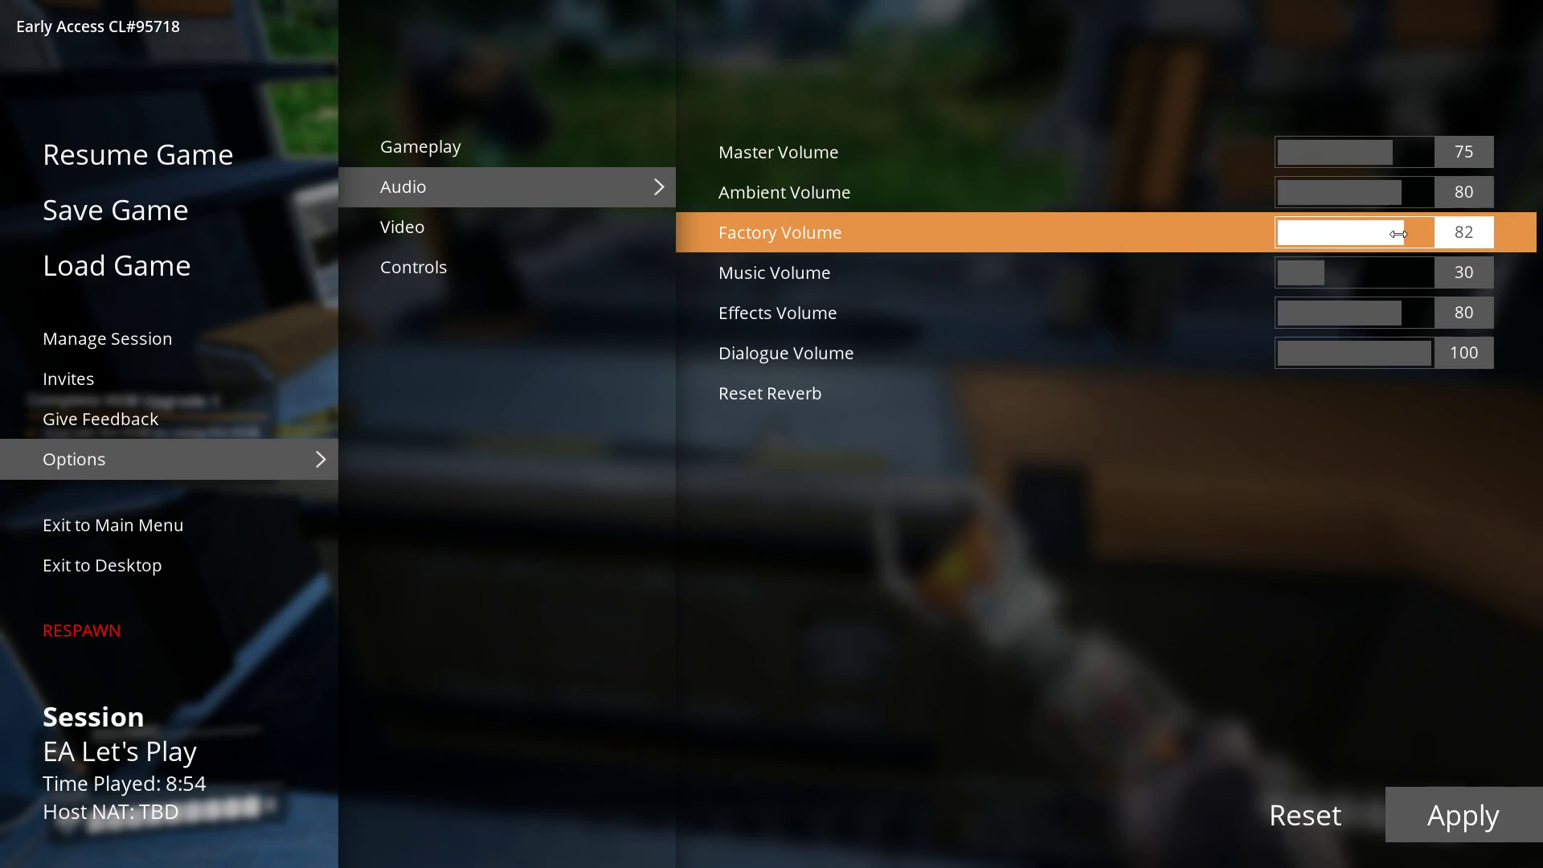
{"action": "left_click_drag", "start_coordinate": [1408, 231], "coordinate": [1390, 231]}
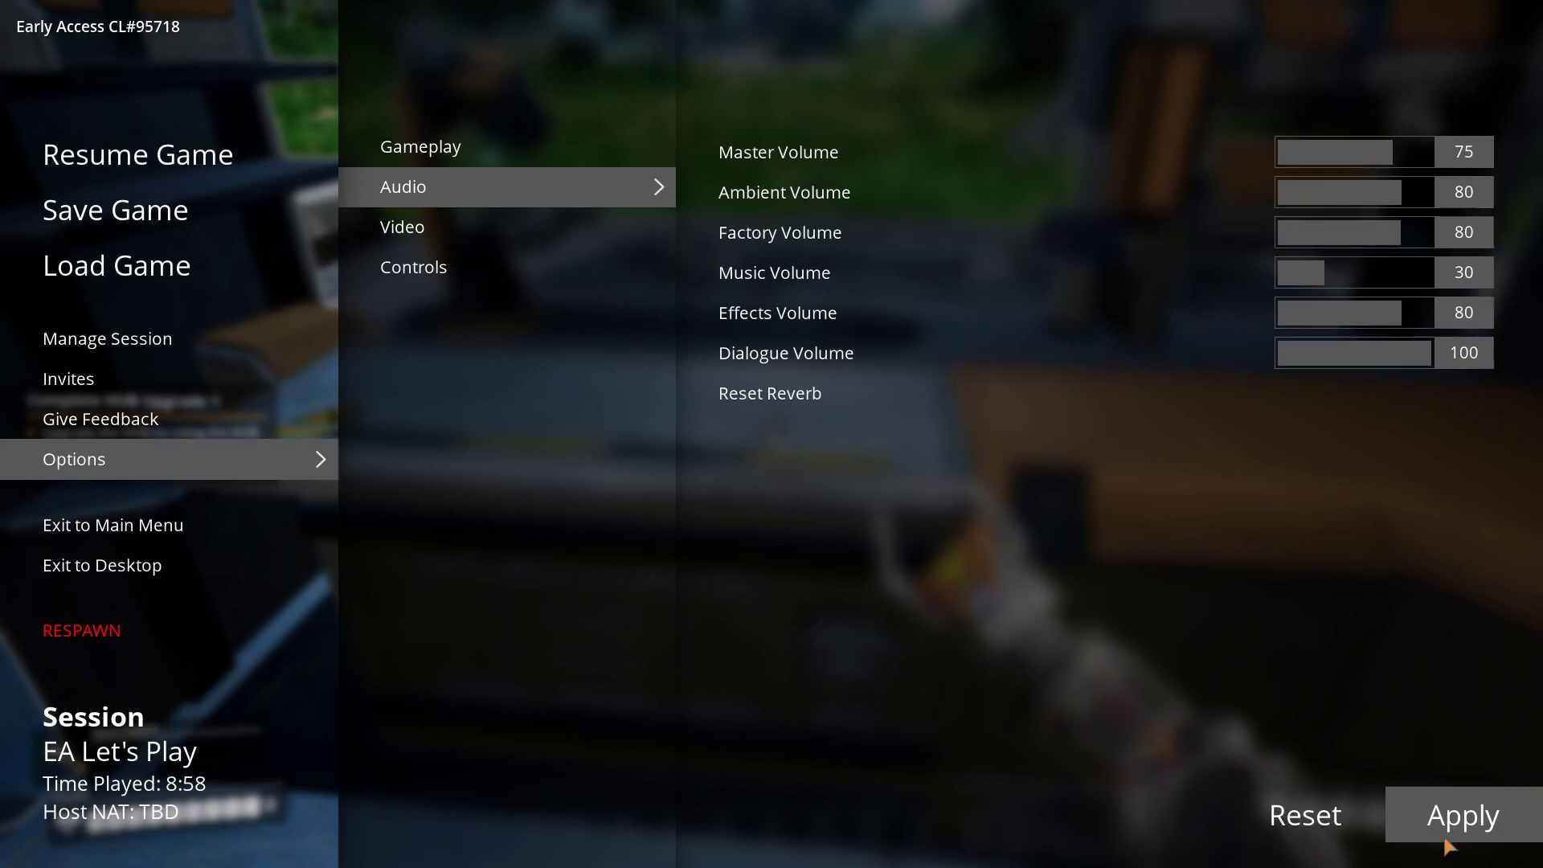
{"action": "mouse_move", "coordinate": [656, 606]}
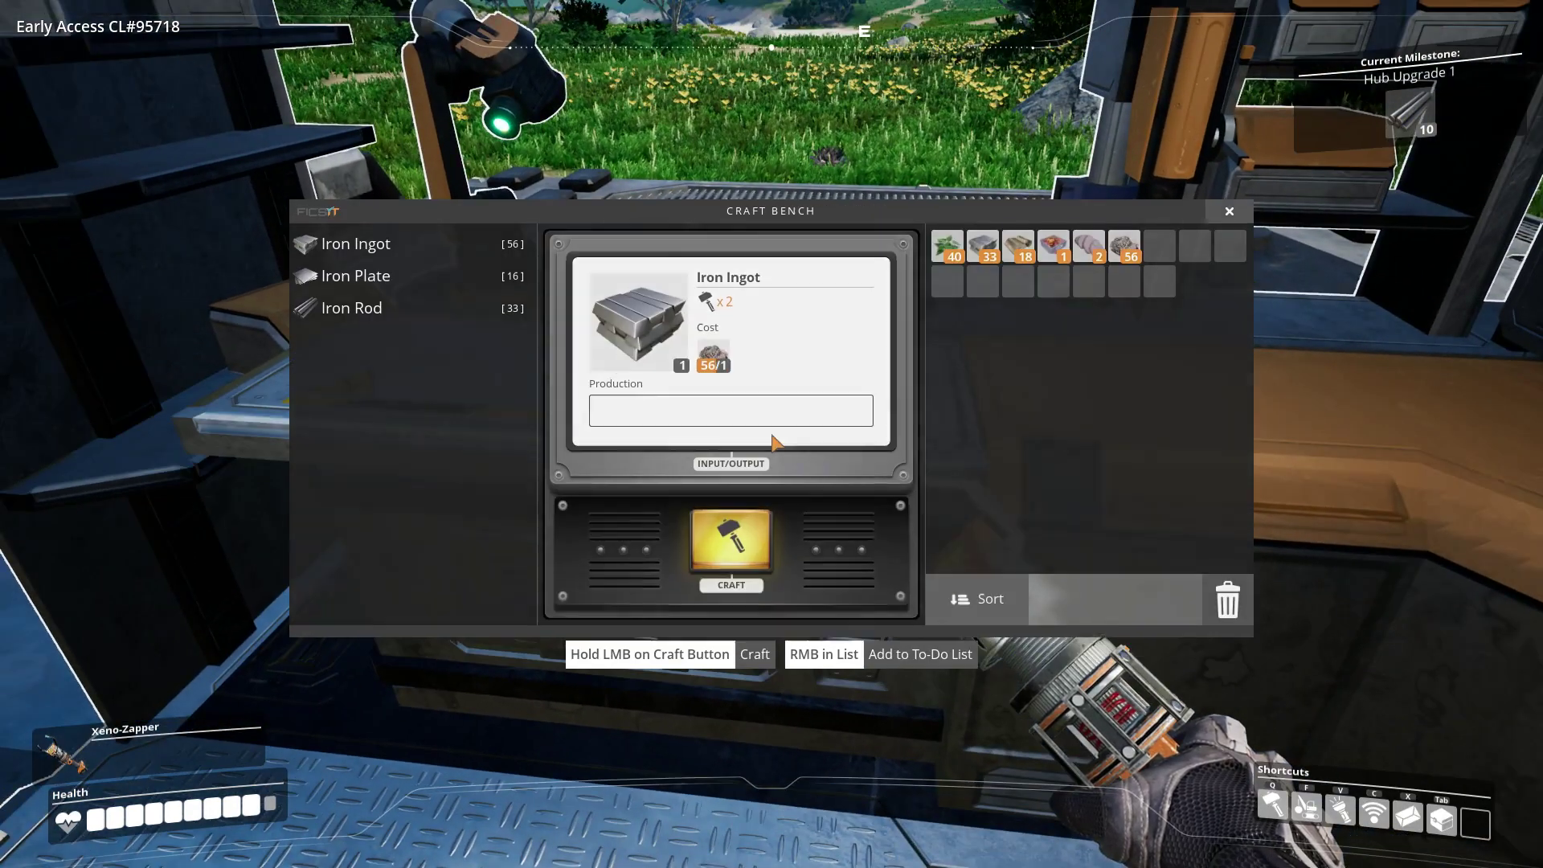
- Craft iron rods repeatedly until all iron ingots are used, bringing the rod count to 89
{"action": "left_click", "coordinate": [730, 542]}
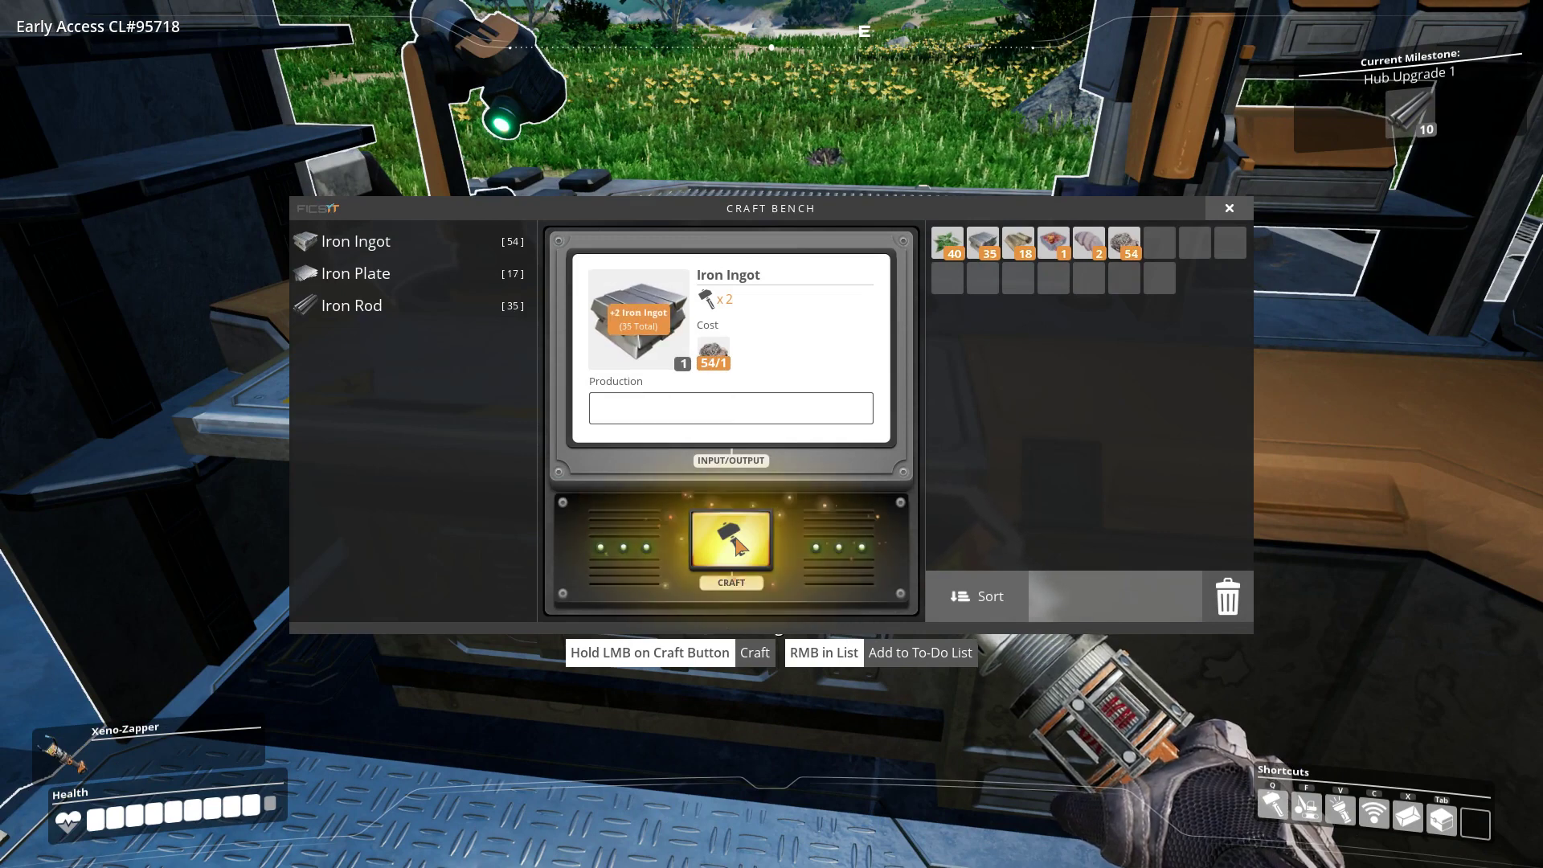
{"action": "left_click", "coordinate": [730, 540]}
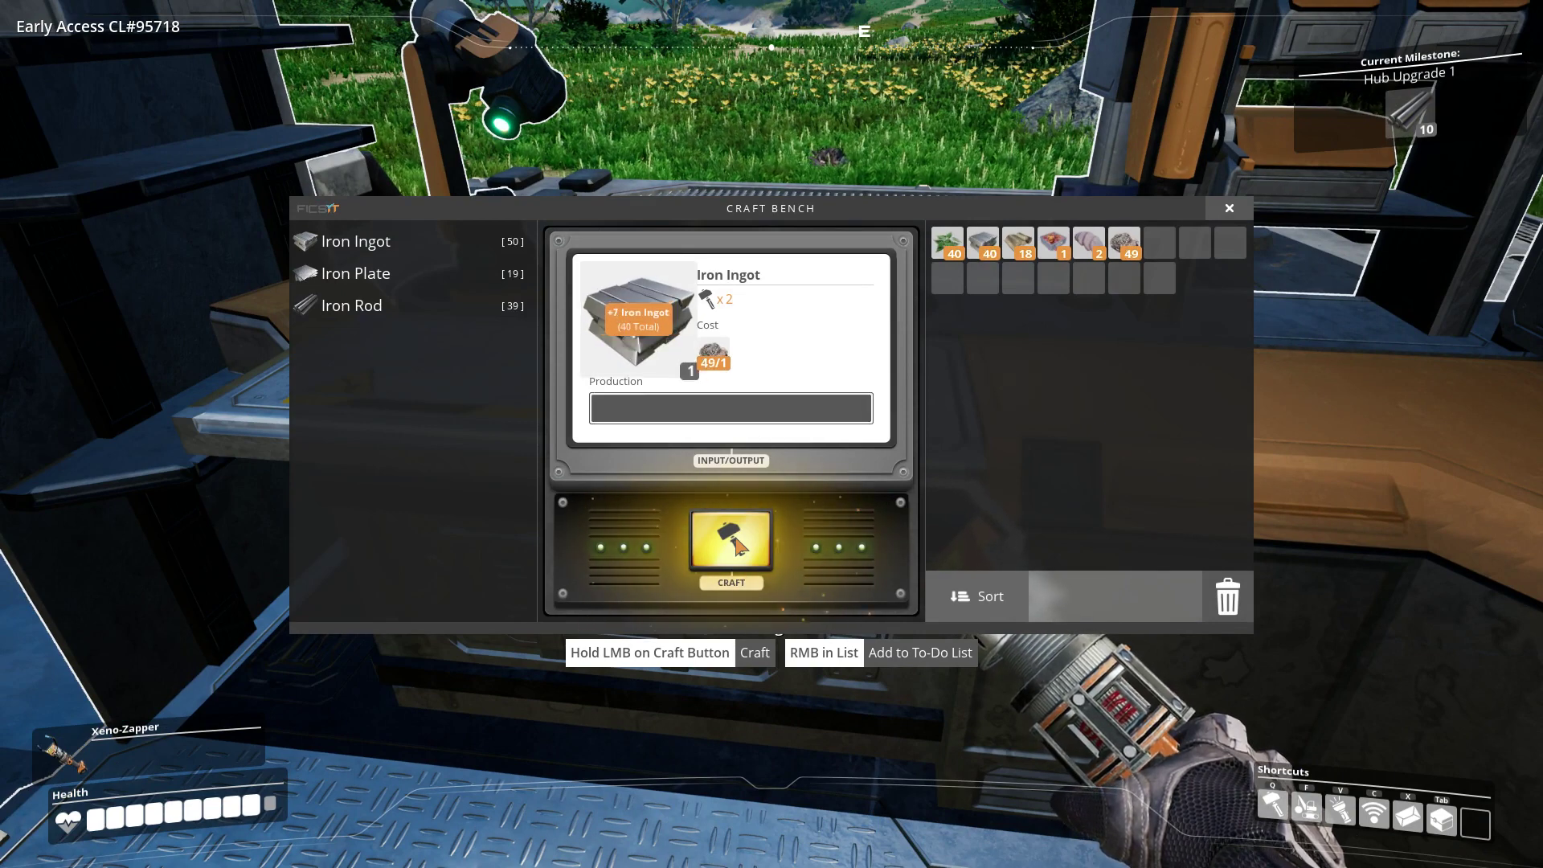
{"action": "left_click", "coordinate": [729, 543]}
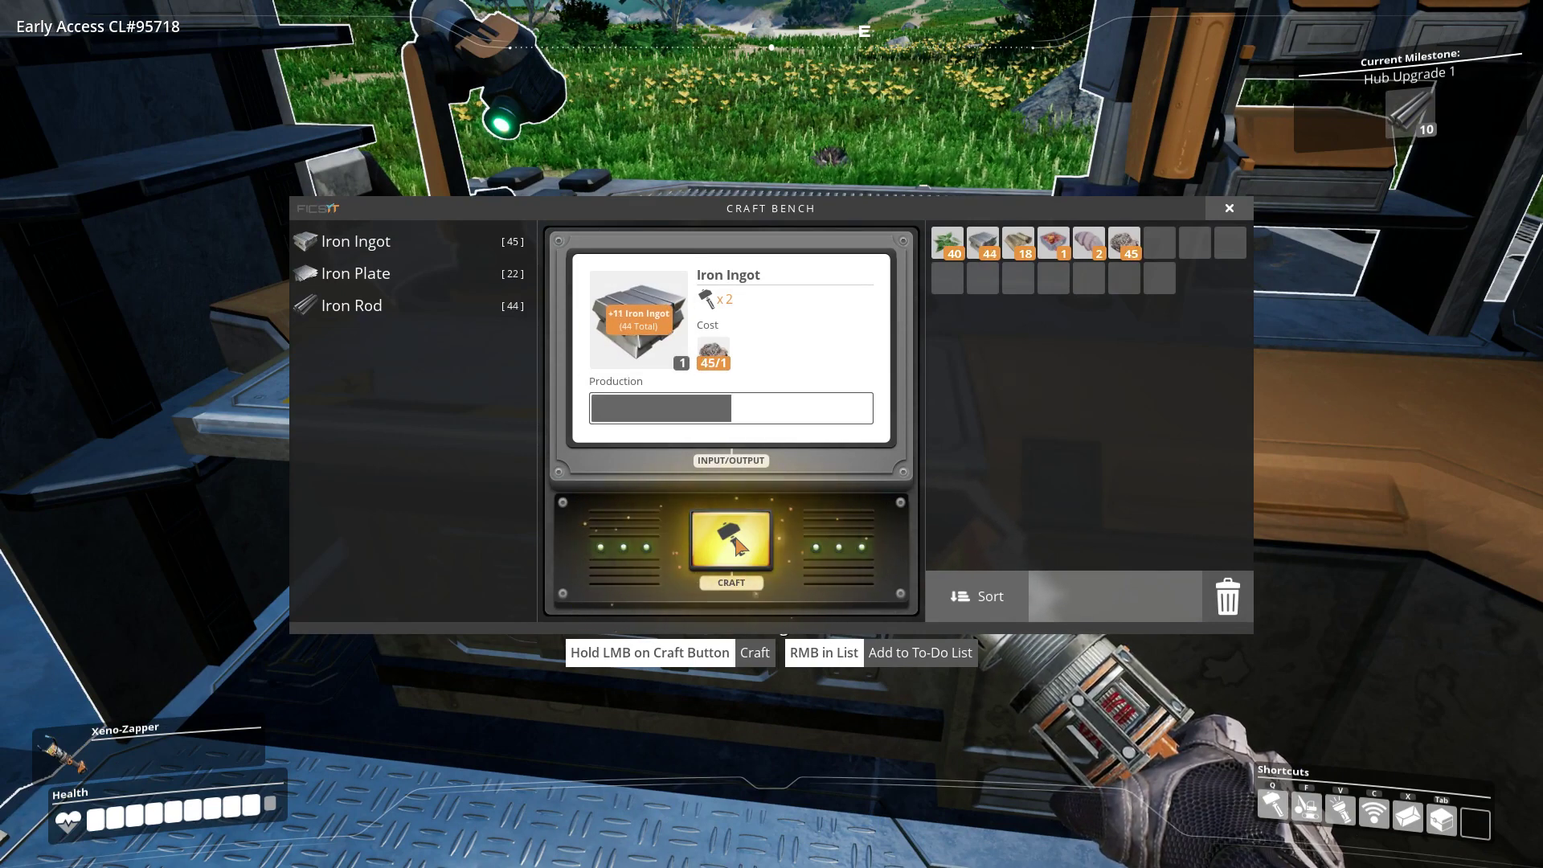
{"action": "left_click", "coordinate": [730, 543]}
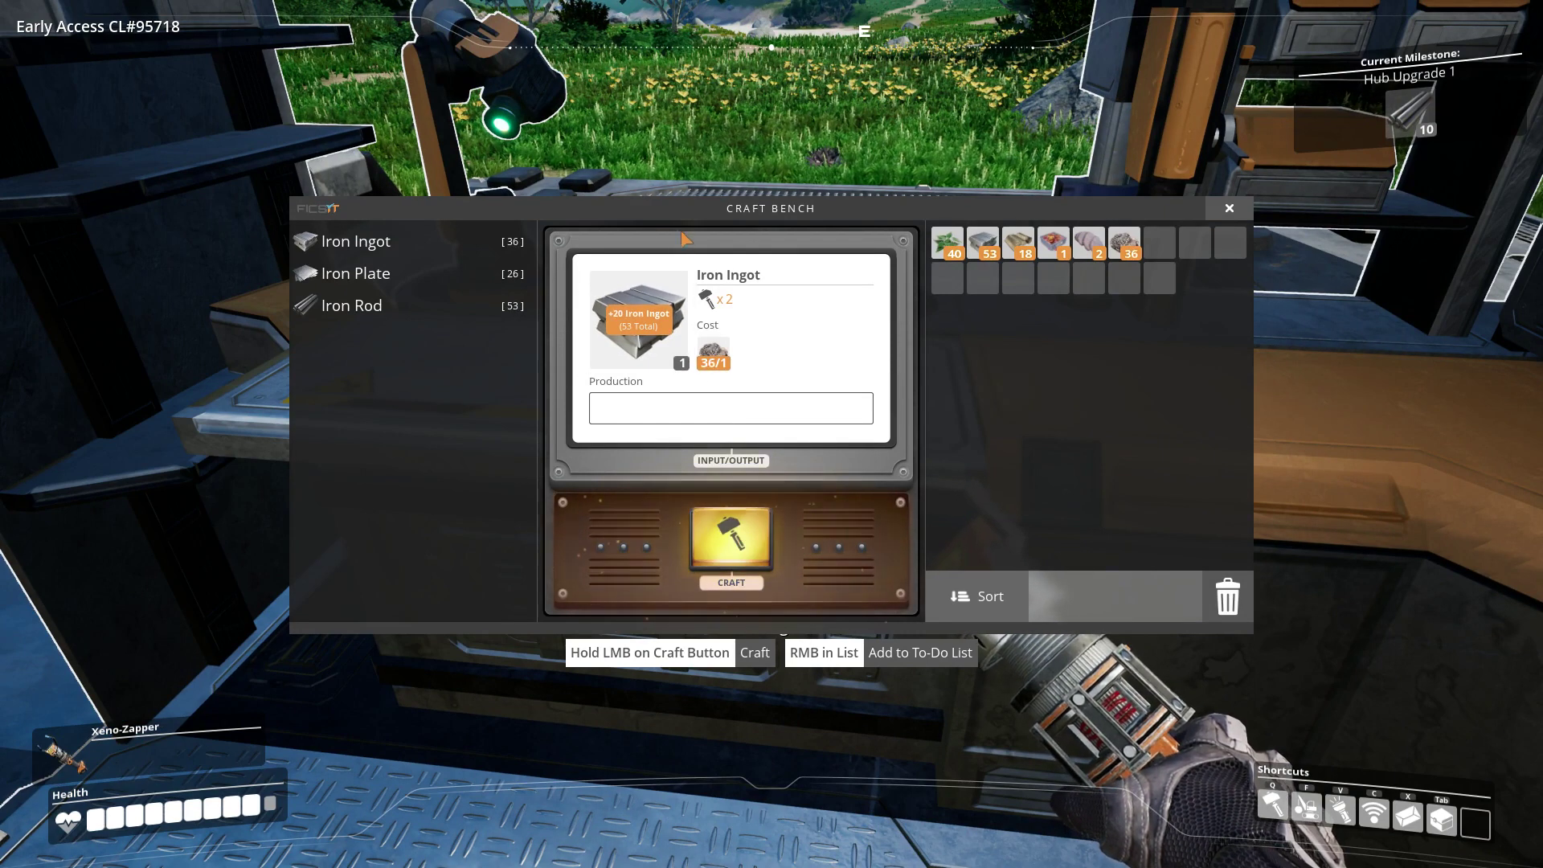
{"action": "left_click", "coordinate": [730, 540]}
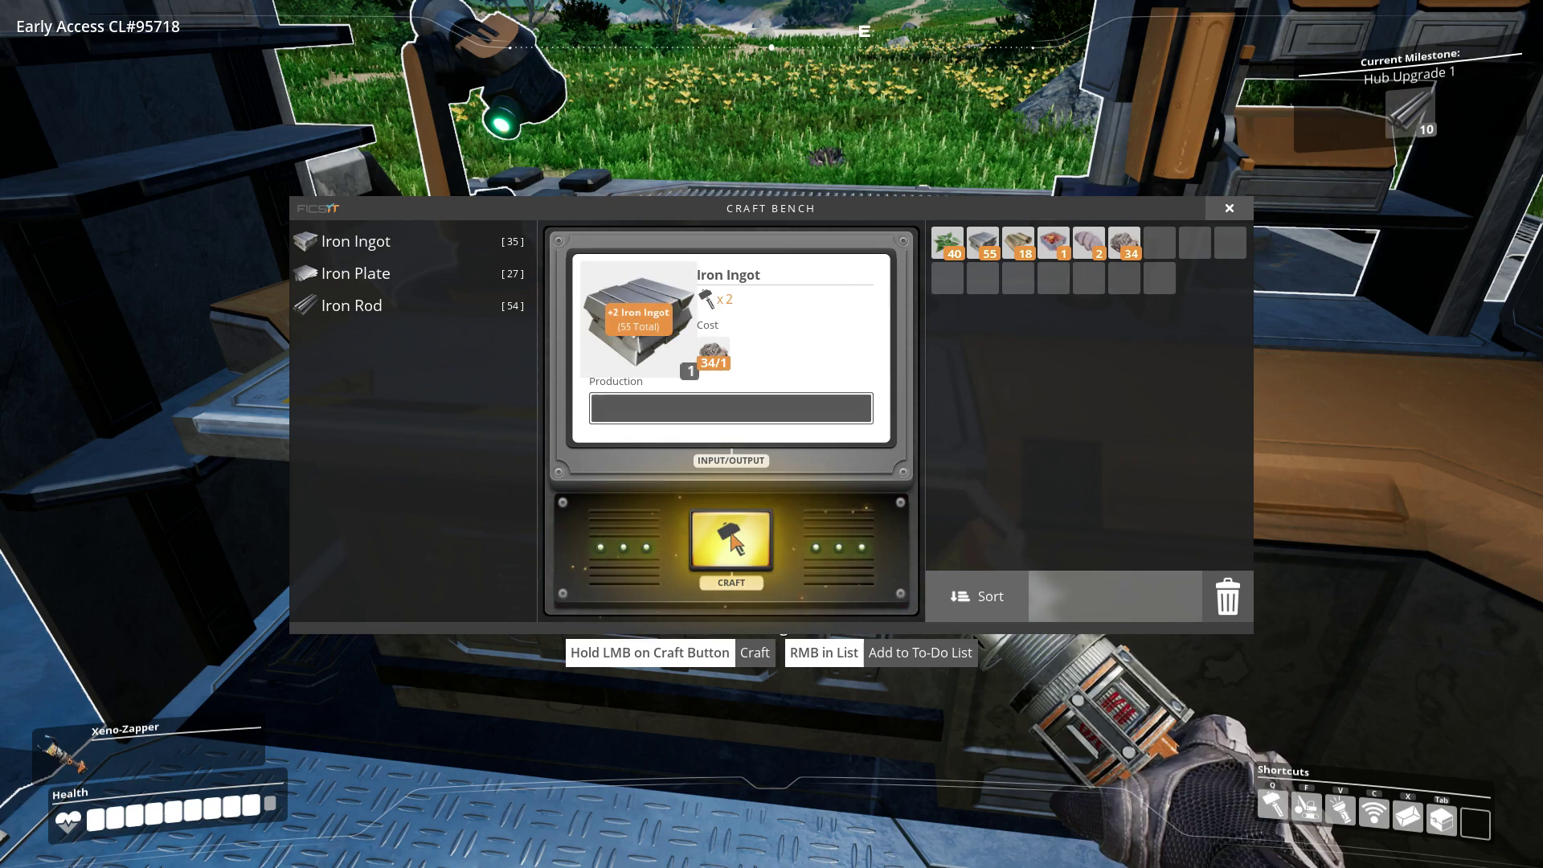
{"action": "left_click", "coordinate": [730, 541]}
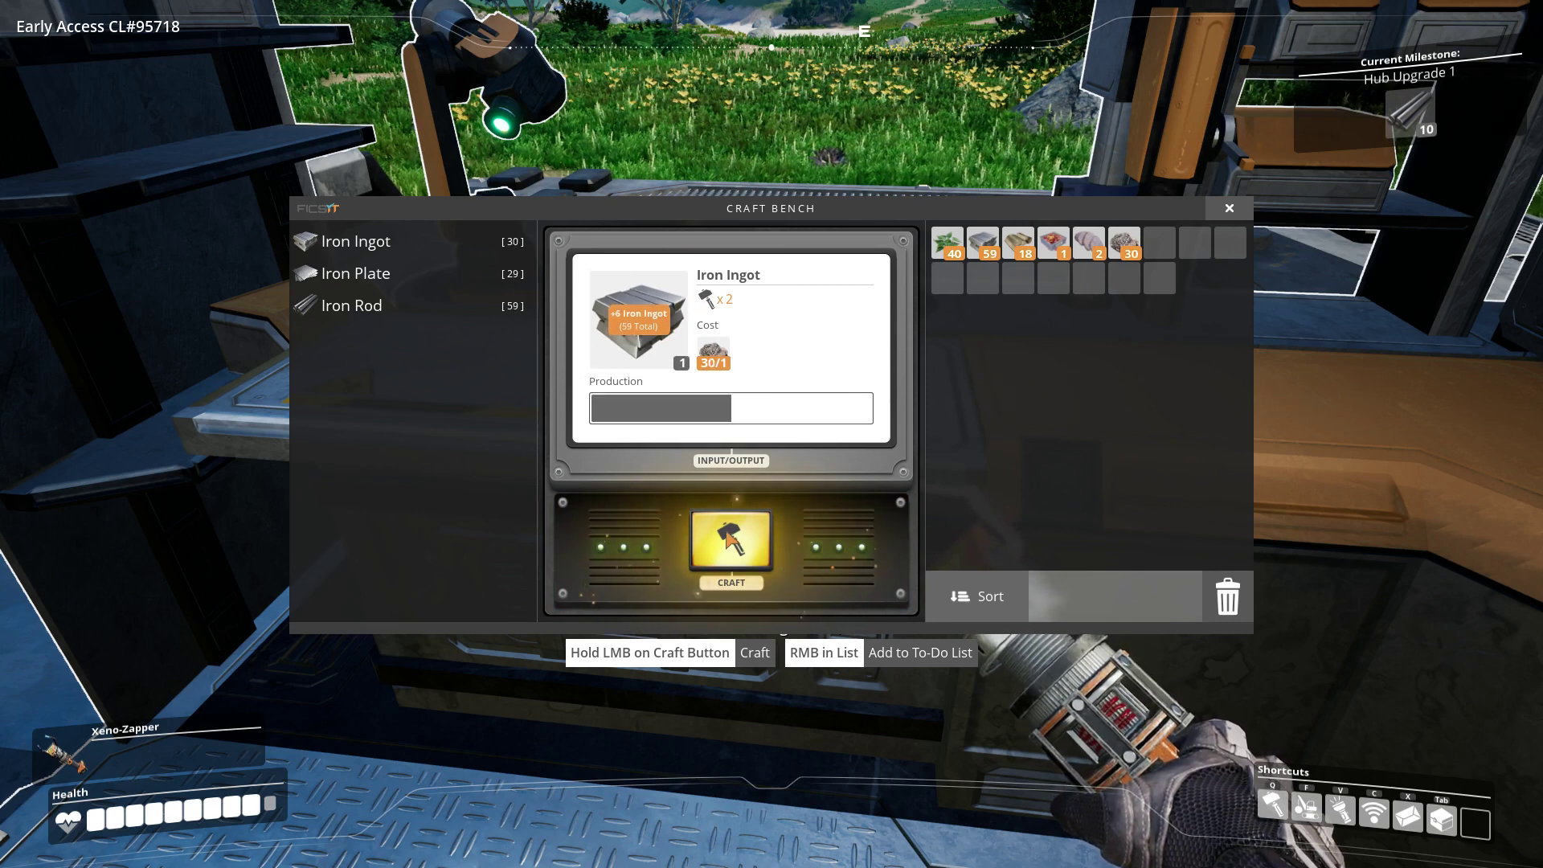
{"action": "left_click", "coordinate": [730, 540]}
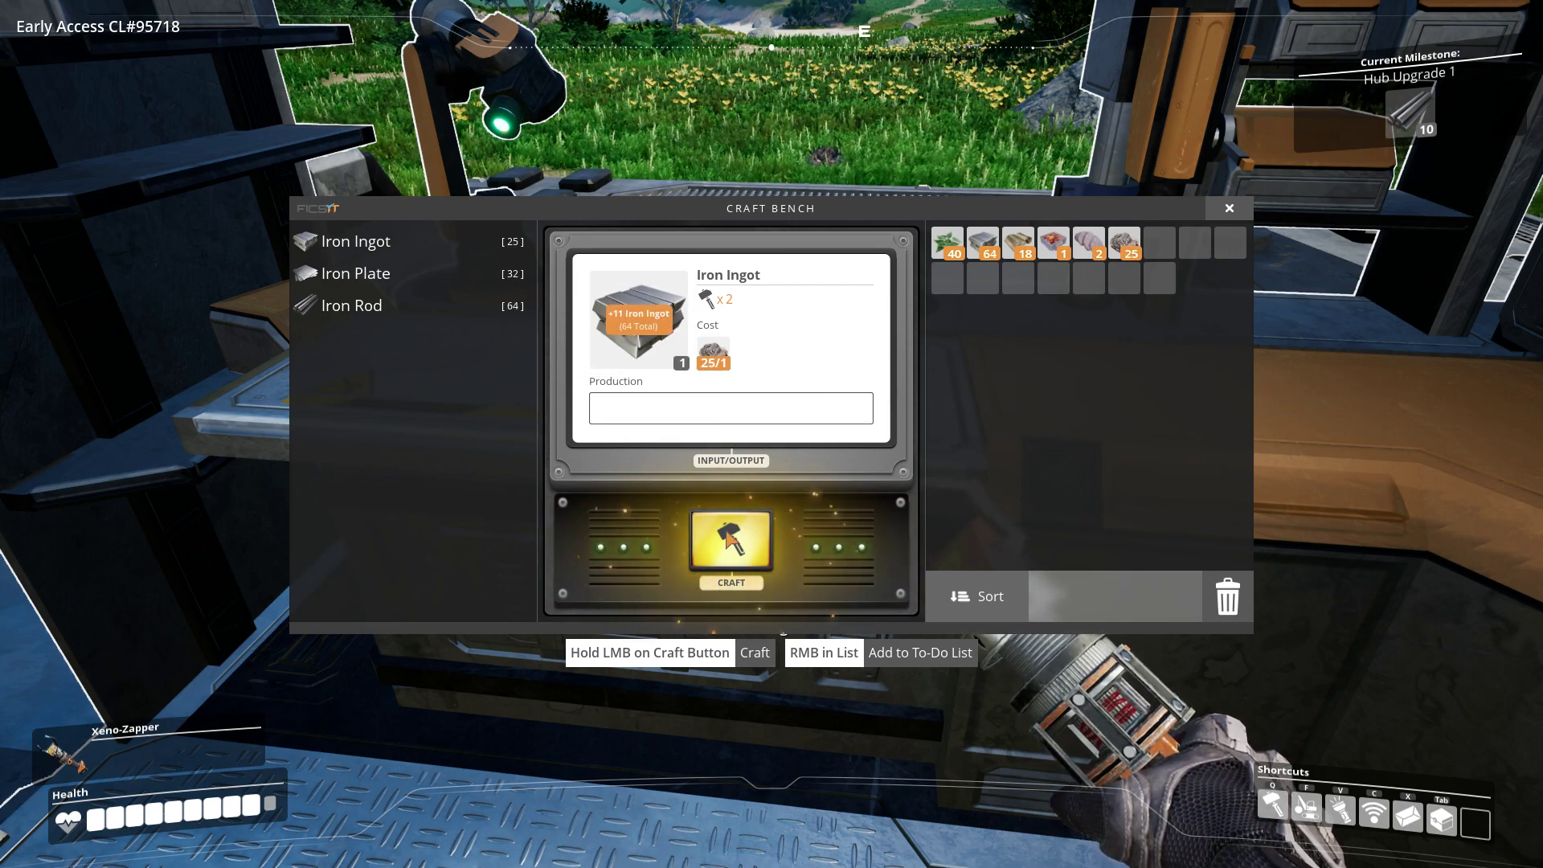
{"action": "left_click", "coordinate": [729, 542]}
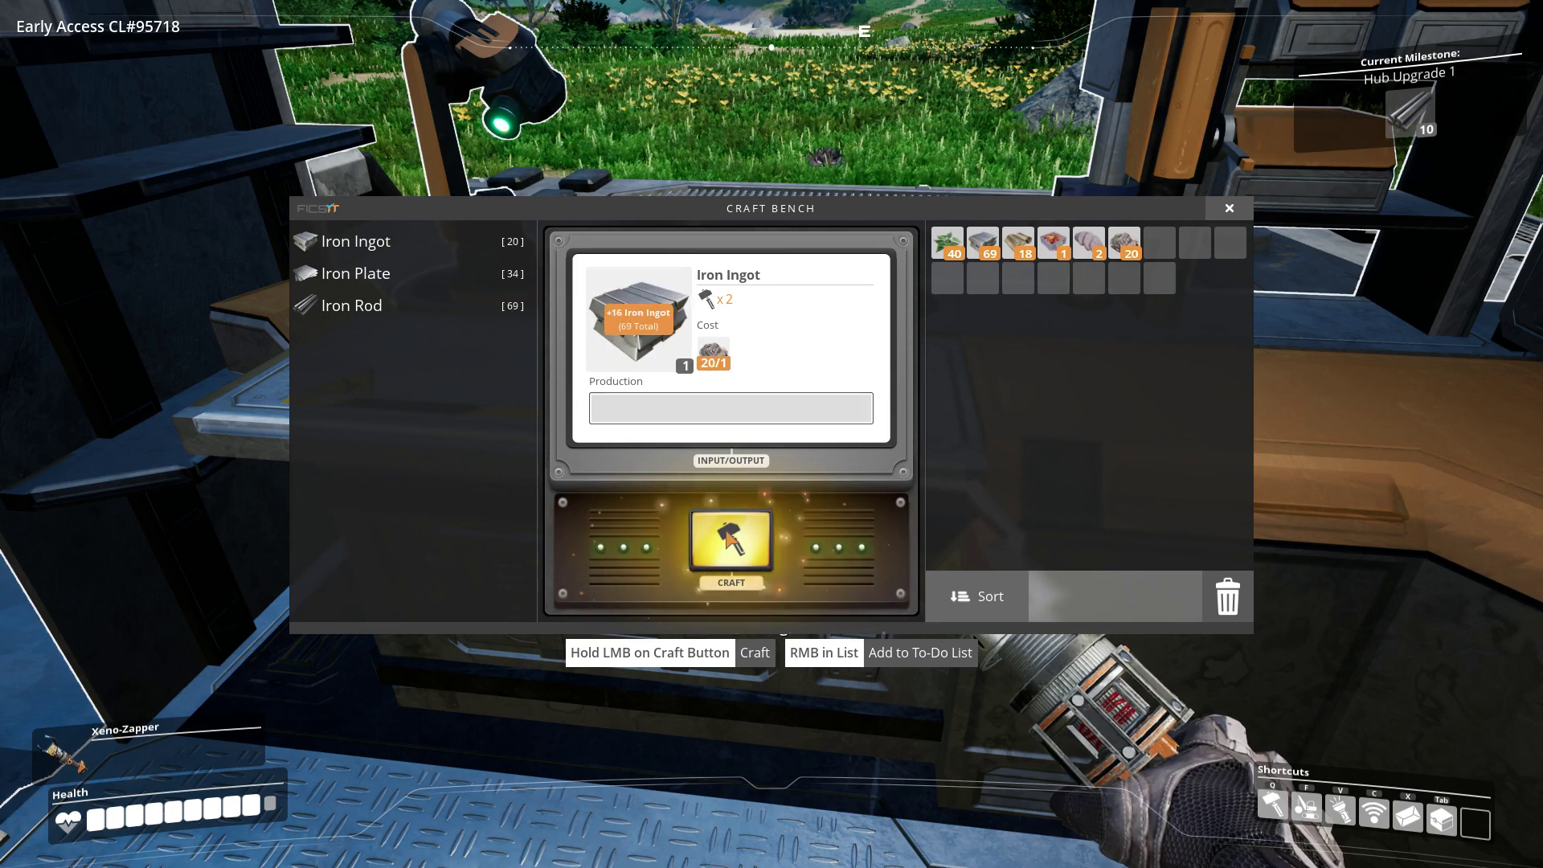
{"action": "left_click", "coordinate": [730, 540]}
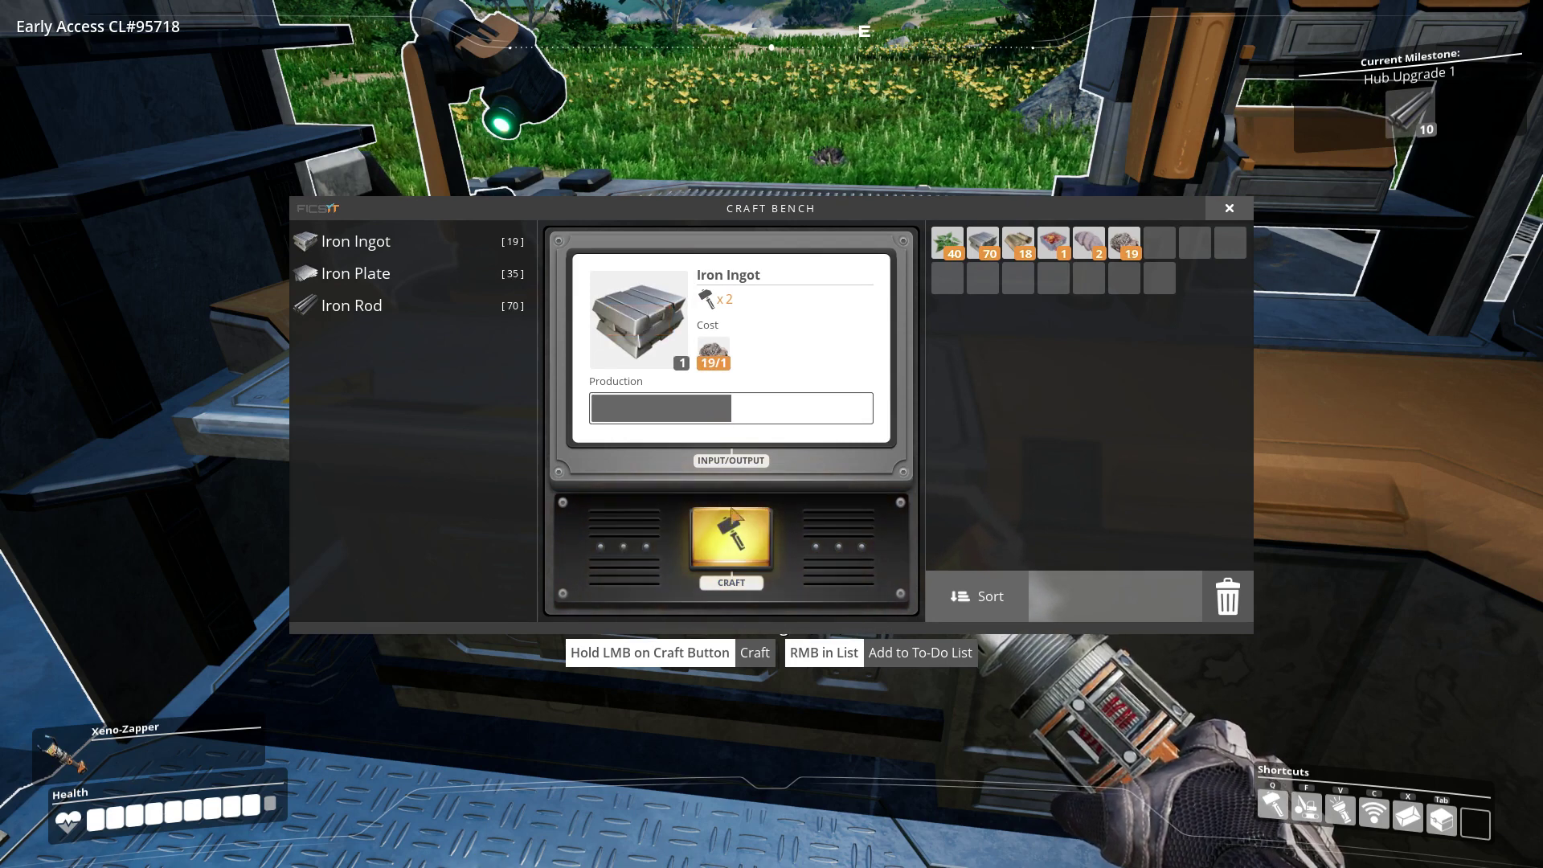
{"action": "left_click", "coordinate": [730, 543]}
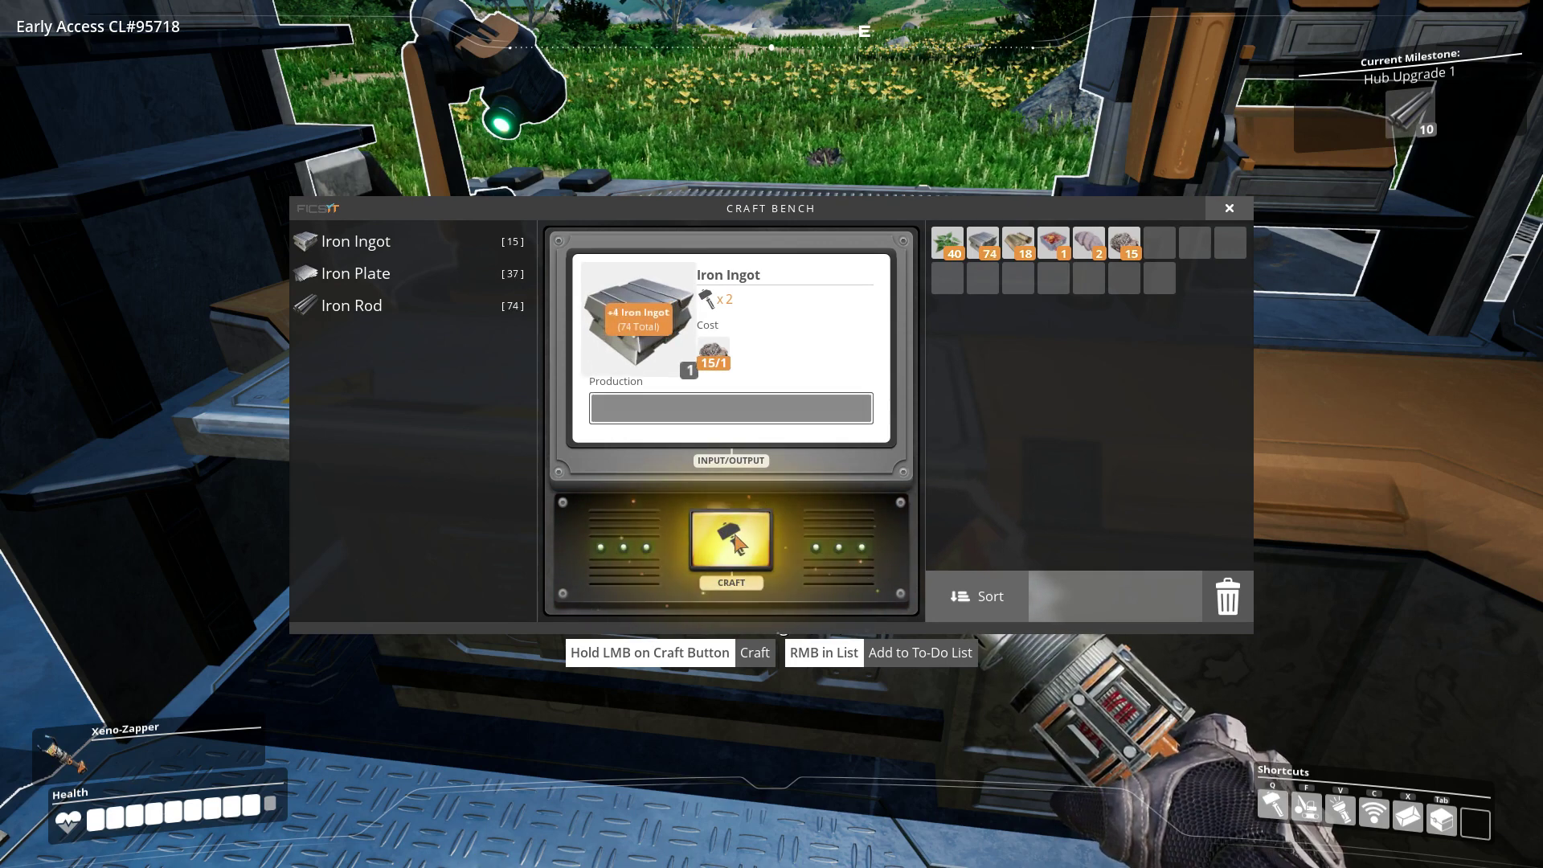
{"action": "left_click", "coordinate": [730, 542]}
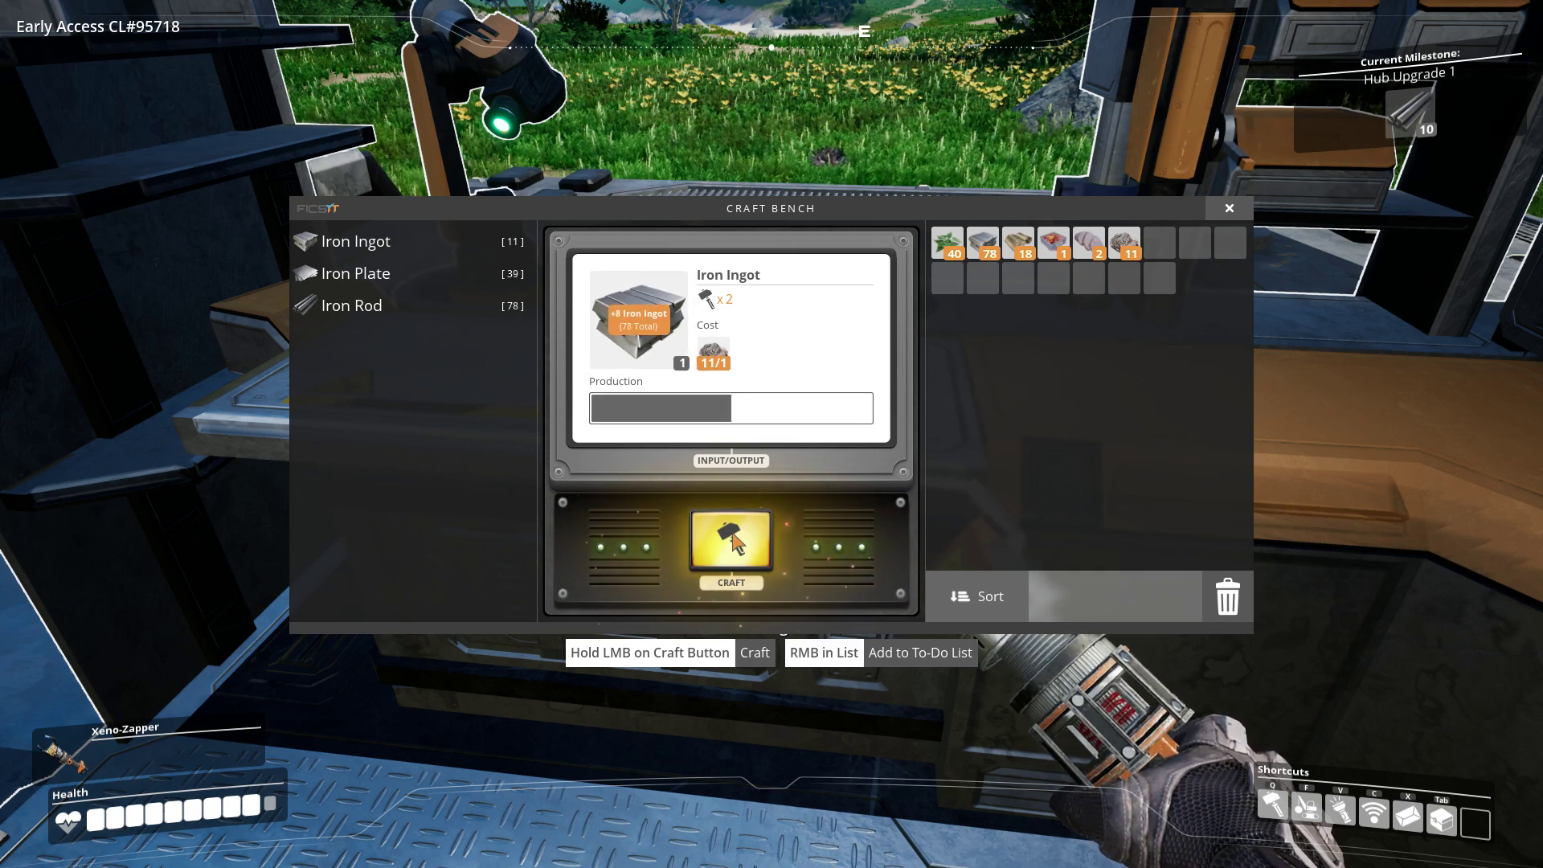
{"action": "left_click", "coordinate": [730, 541]}
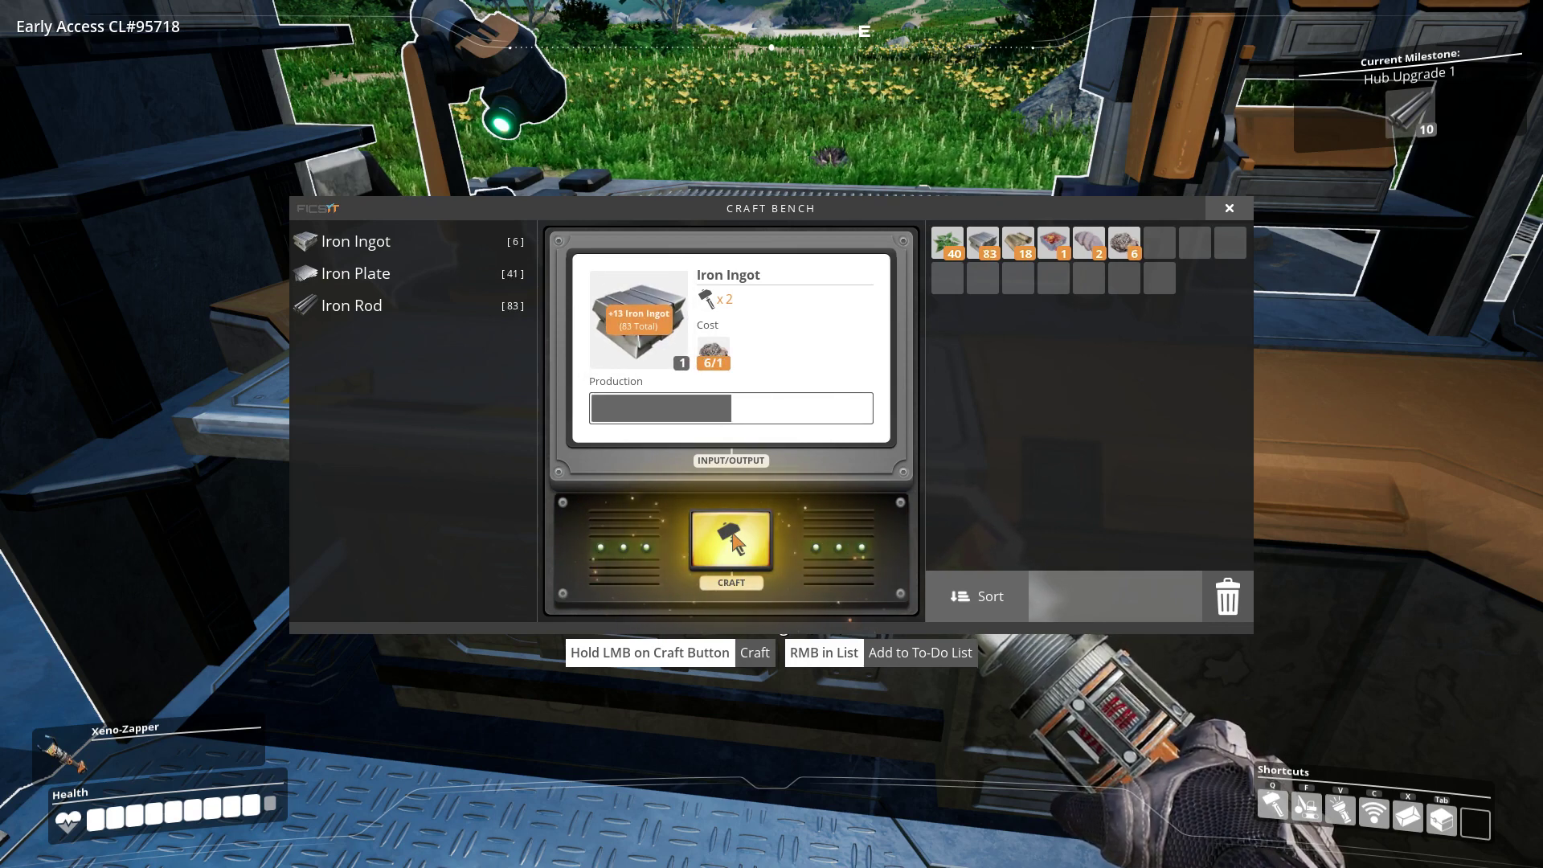
{"action": "left_click", "coordinate": [730, 542]}
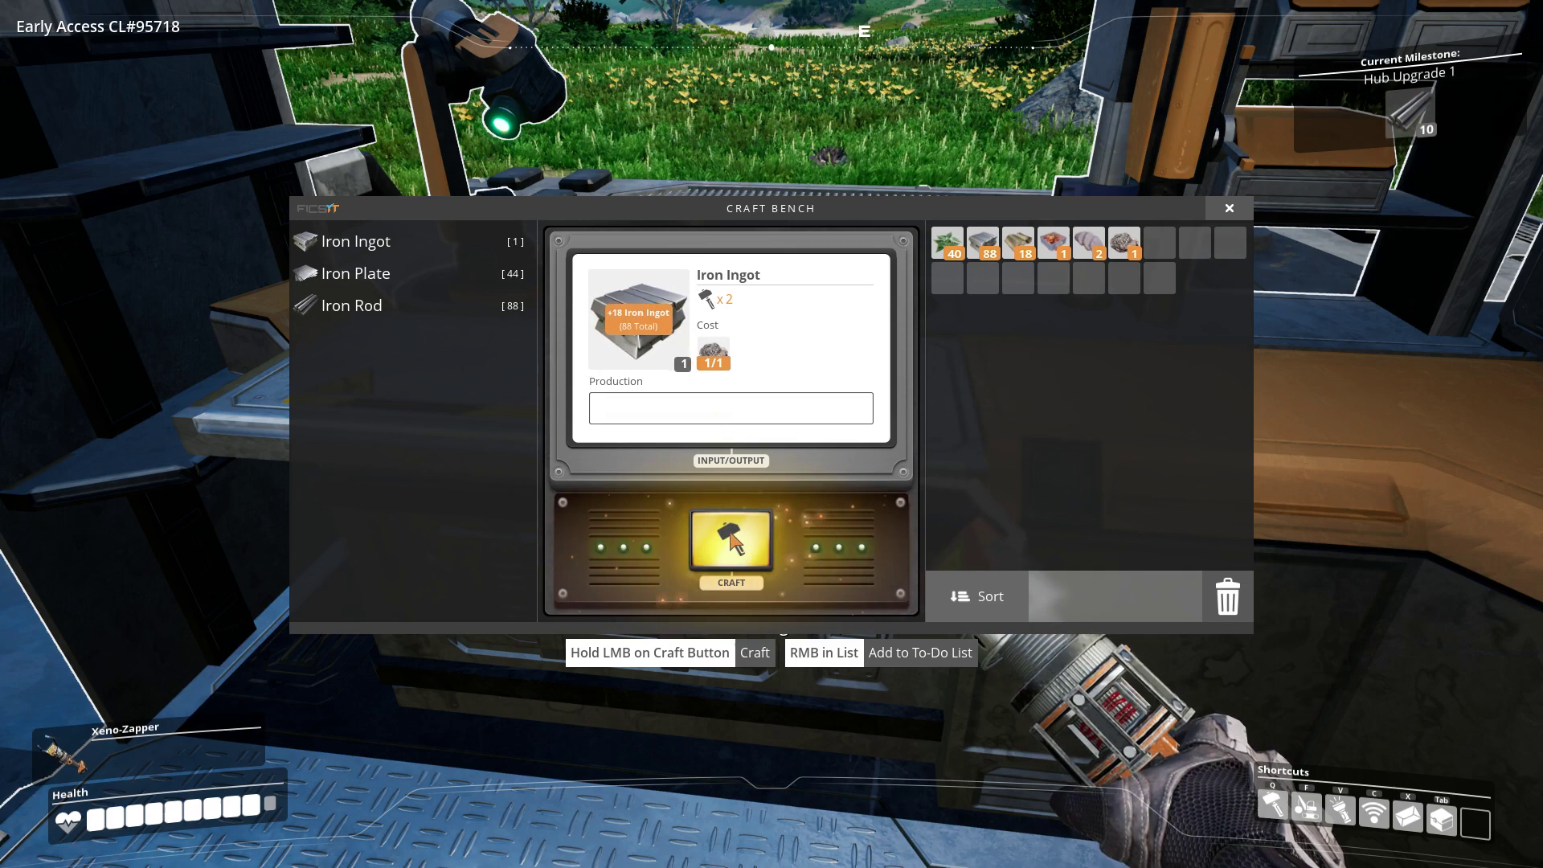
{"action": "left_click", "coordinate": [351, 305]}
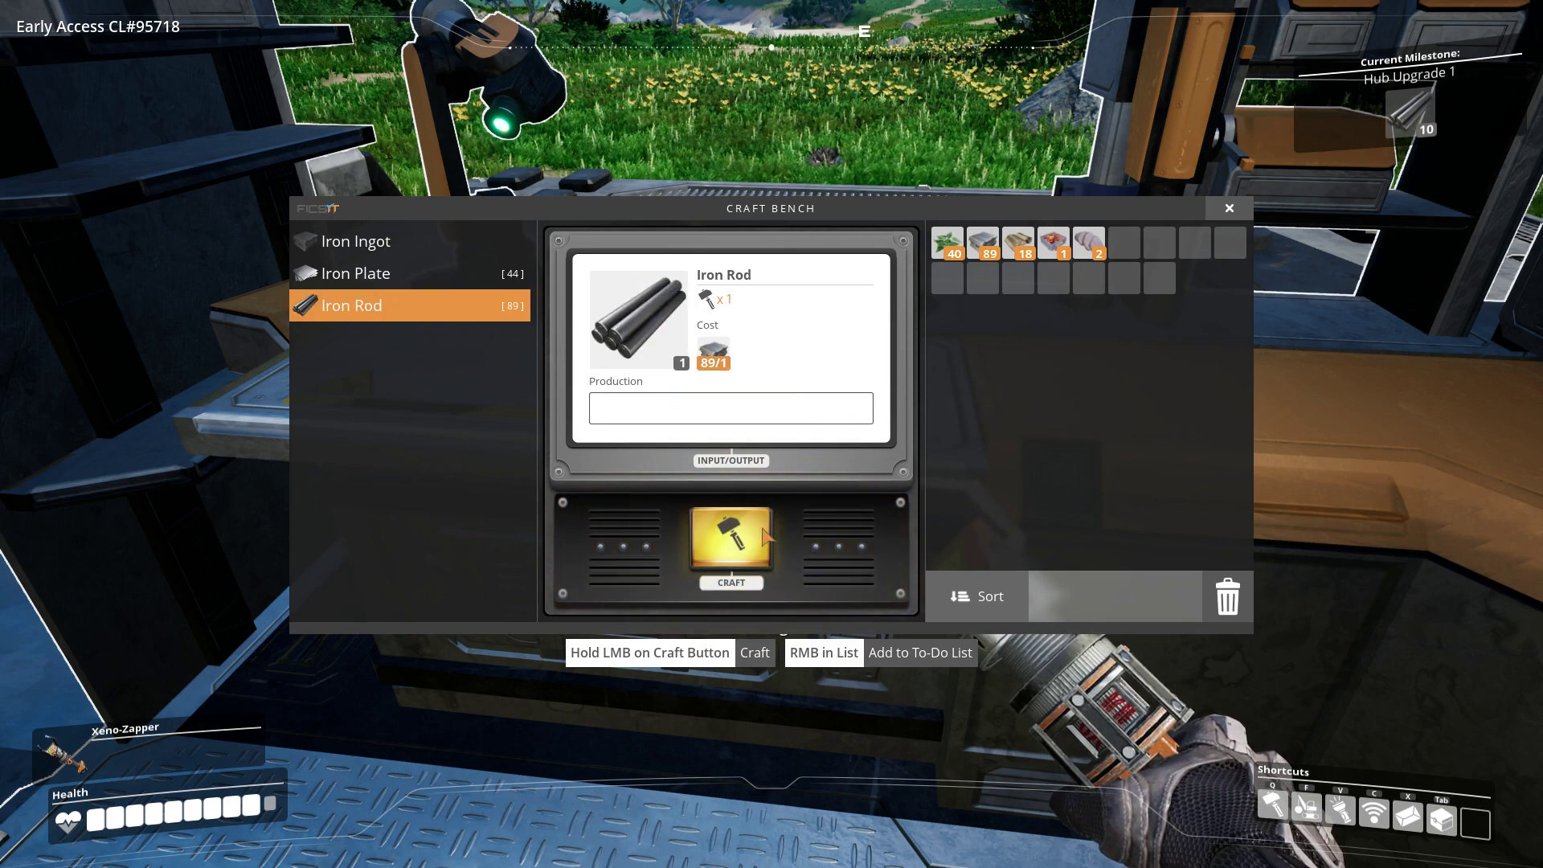
{"action": "left_click", "coordinate": [730, 540]}
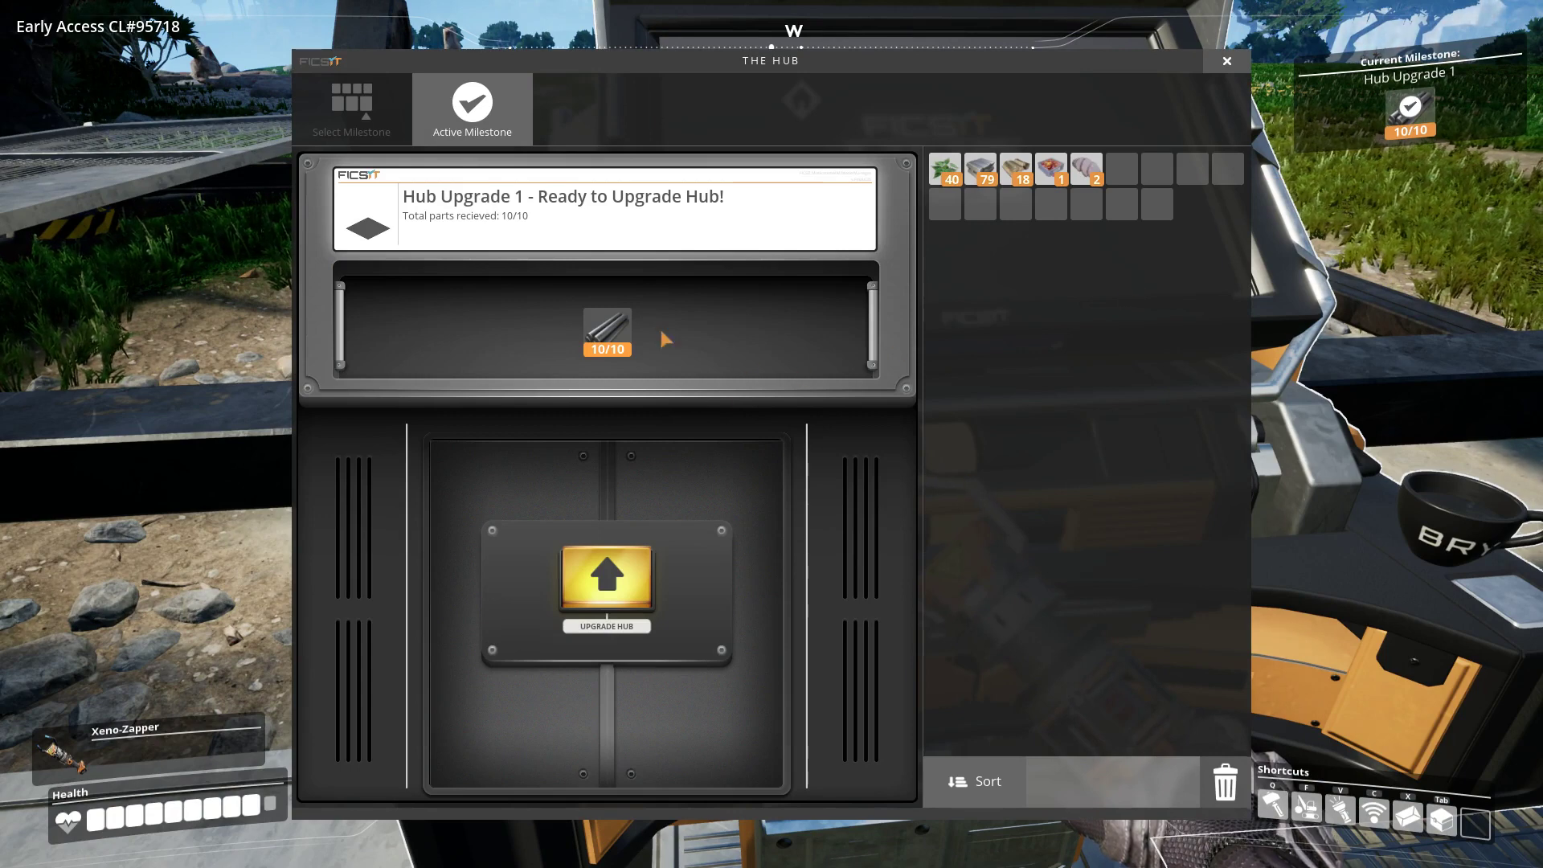
{"action": "mouse_move", "coordinate": [608, 331]}
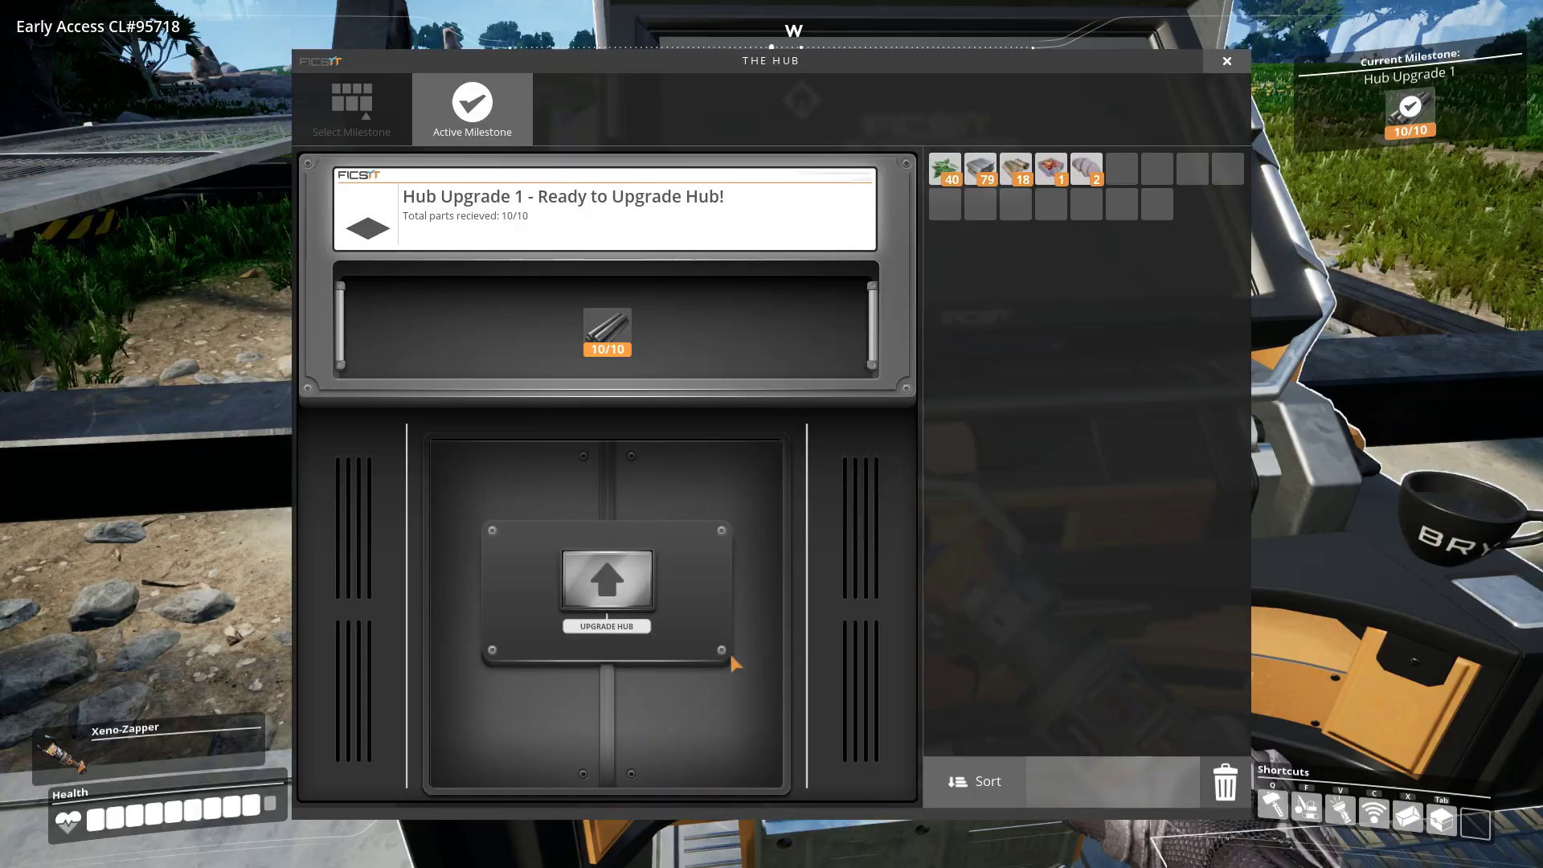
- Upgrade the HUB with the 10 delivered iron rods for Hub Upgrade 1
{"action": "left_click", "coordinate": [608, 582]}
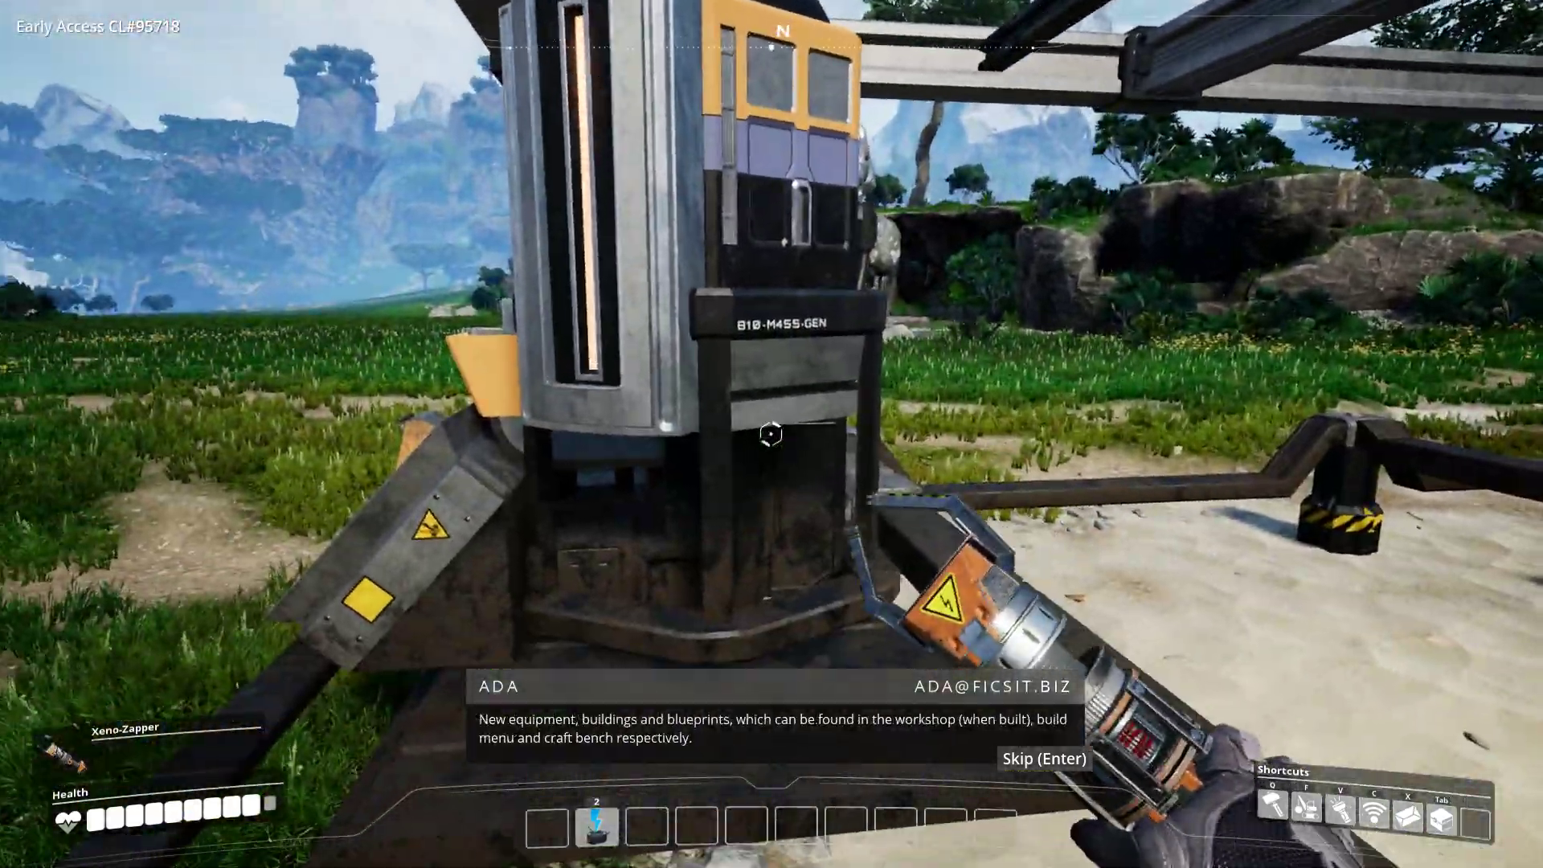
{"action": "mouse_move", "coordinate": [770, 435]}
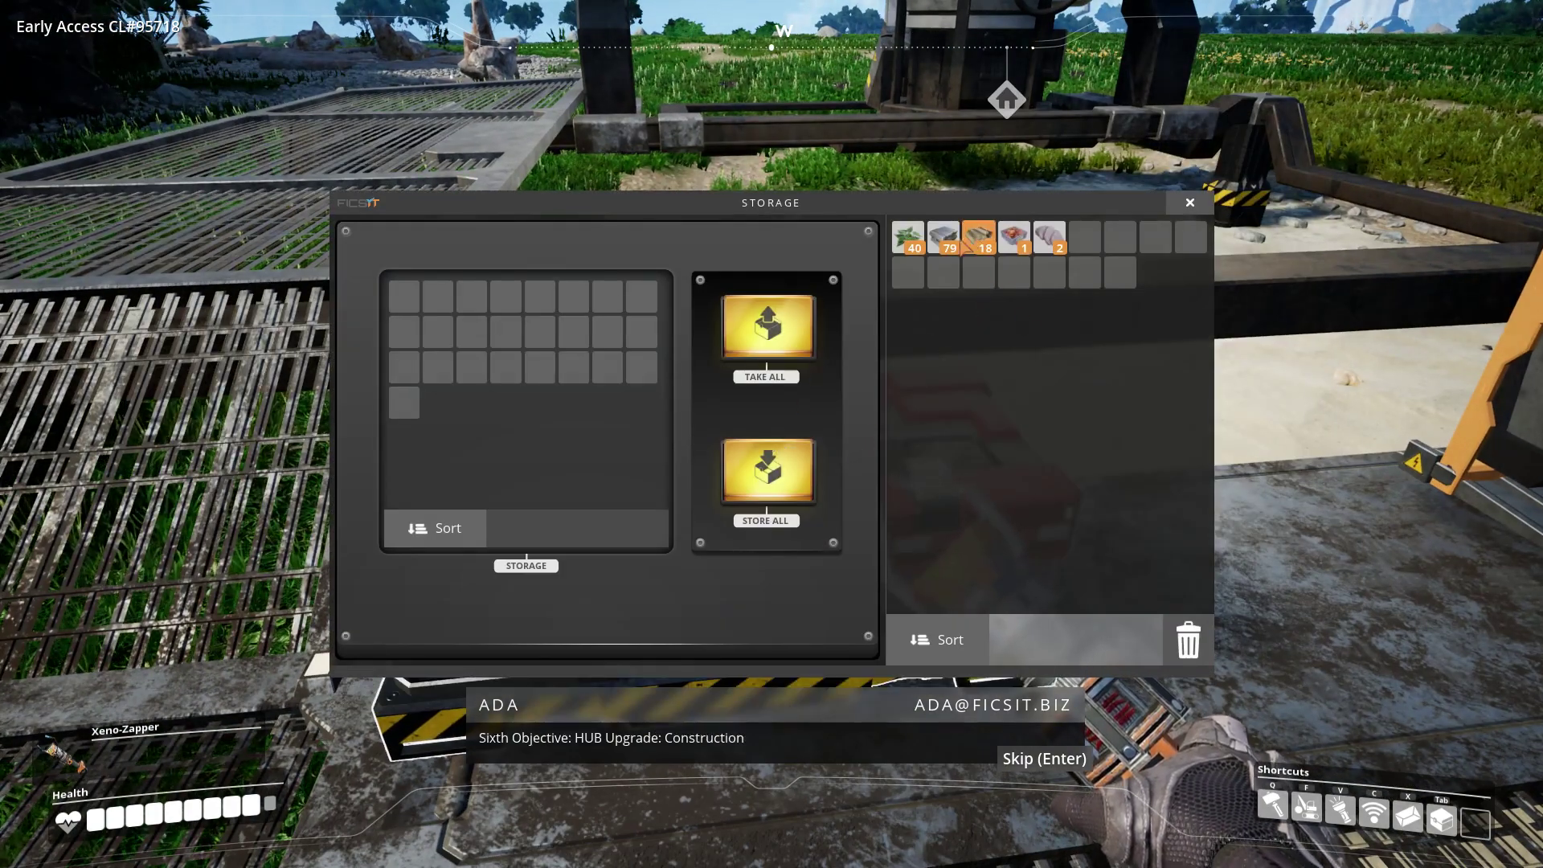
{"action": "mouse_move", "coordinate": [977, 236]}
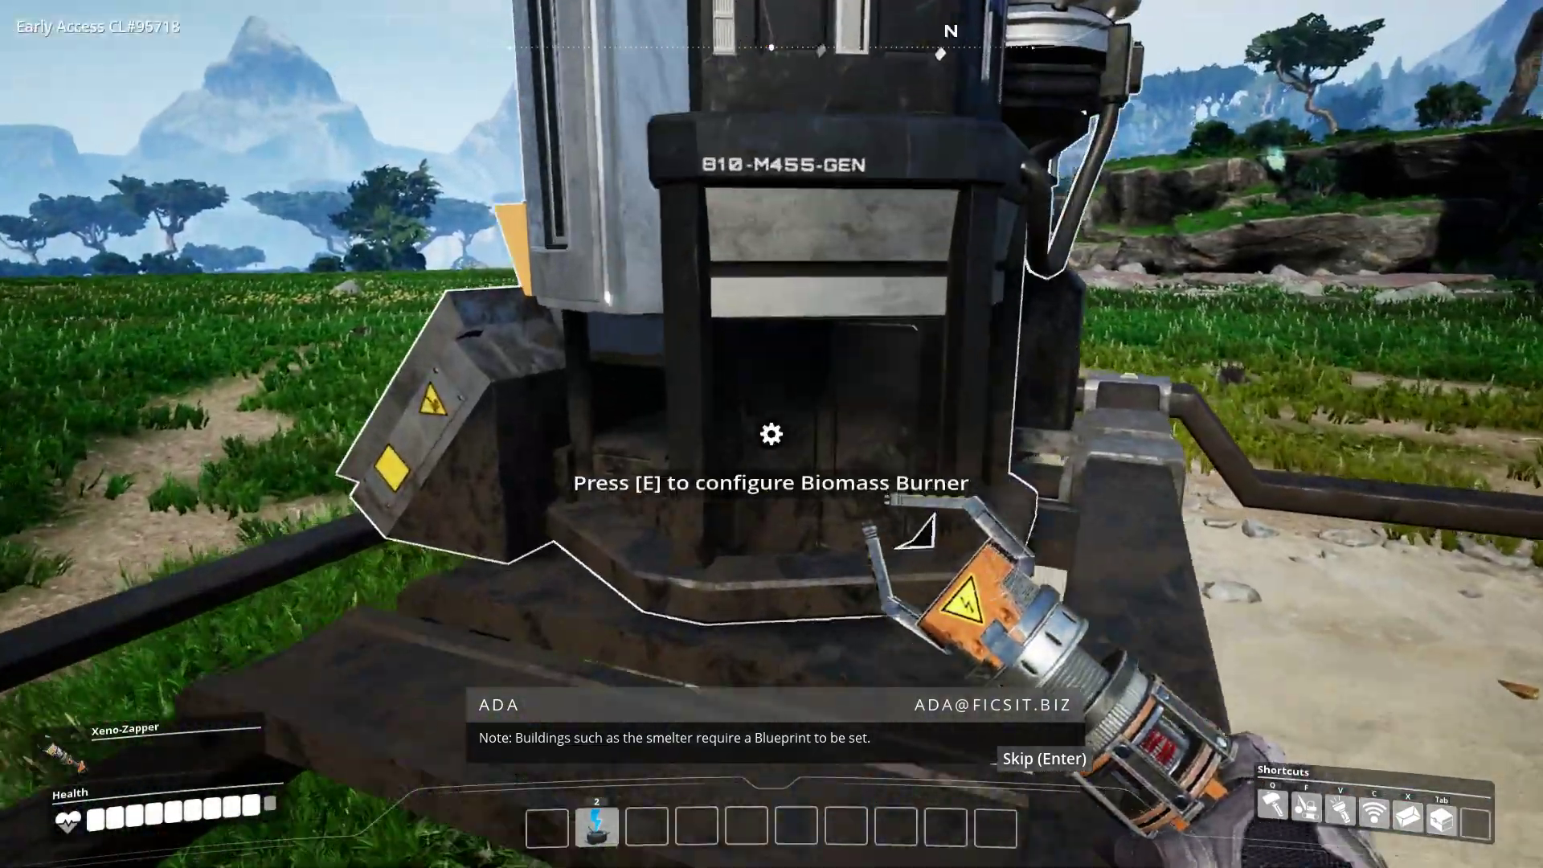
- Load leaves into the Biomass Burner's input as fuel, toggle its standby switch, and close its window
{"action": "key", "text": "e"}
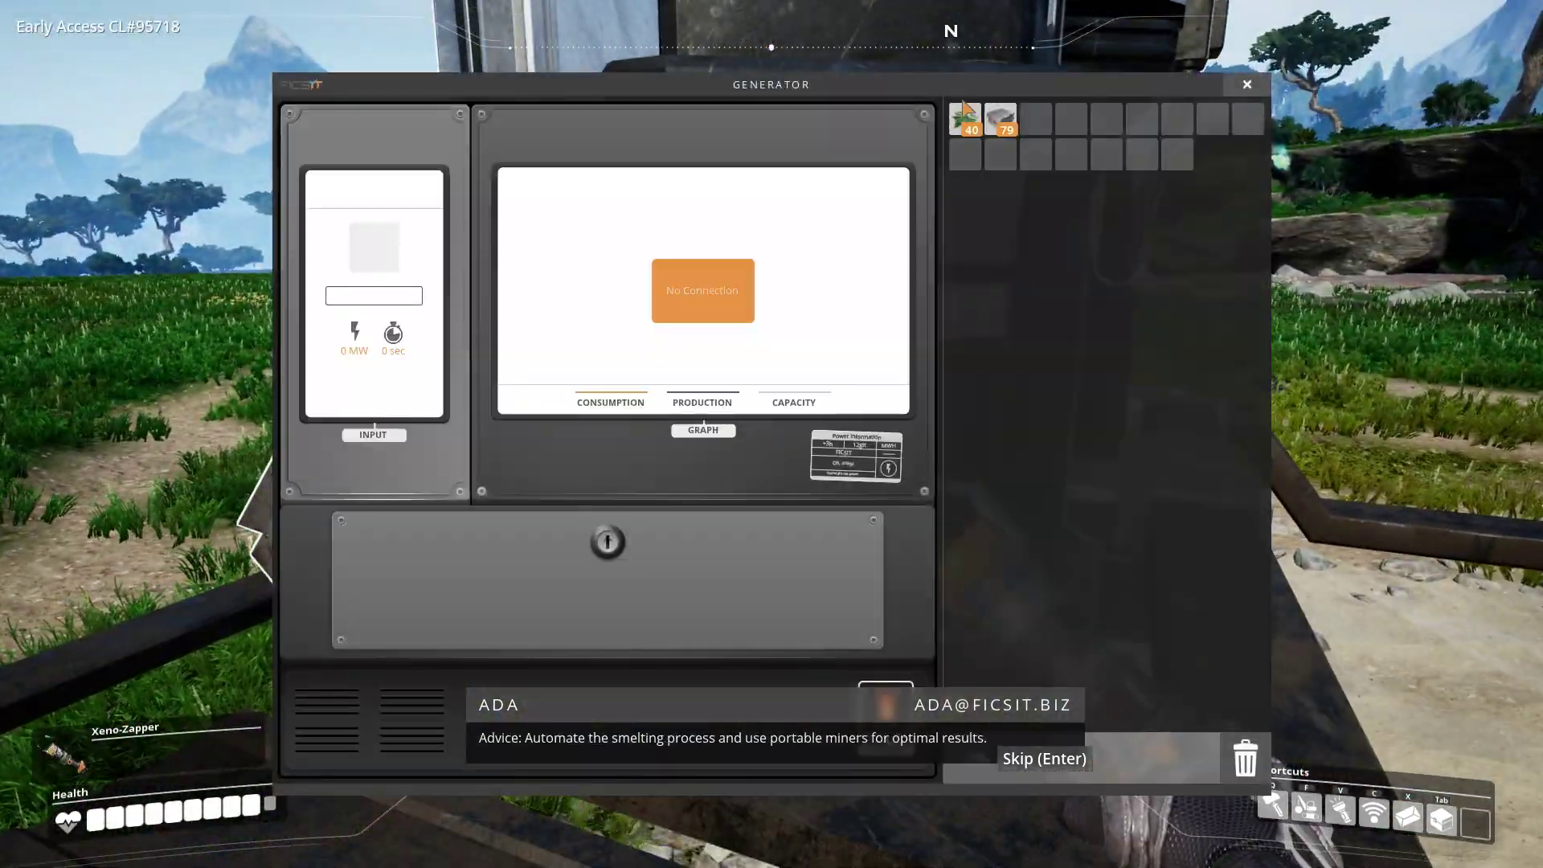
{"action": "left_click_drag", "start_coordinate": [964, 117], "coordinate": [373, 248]}
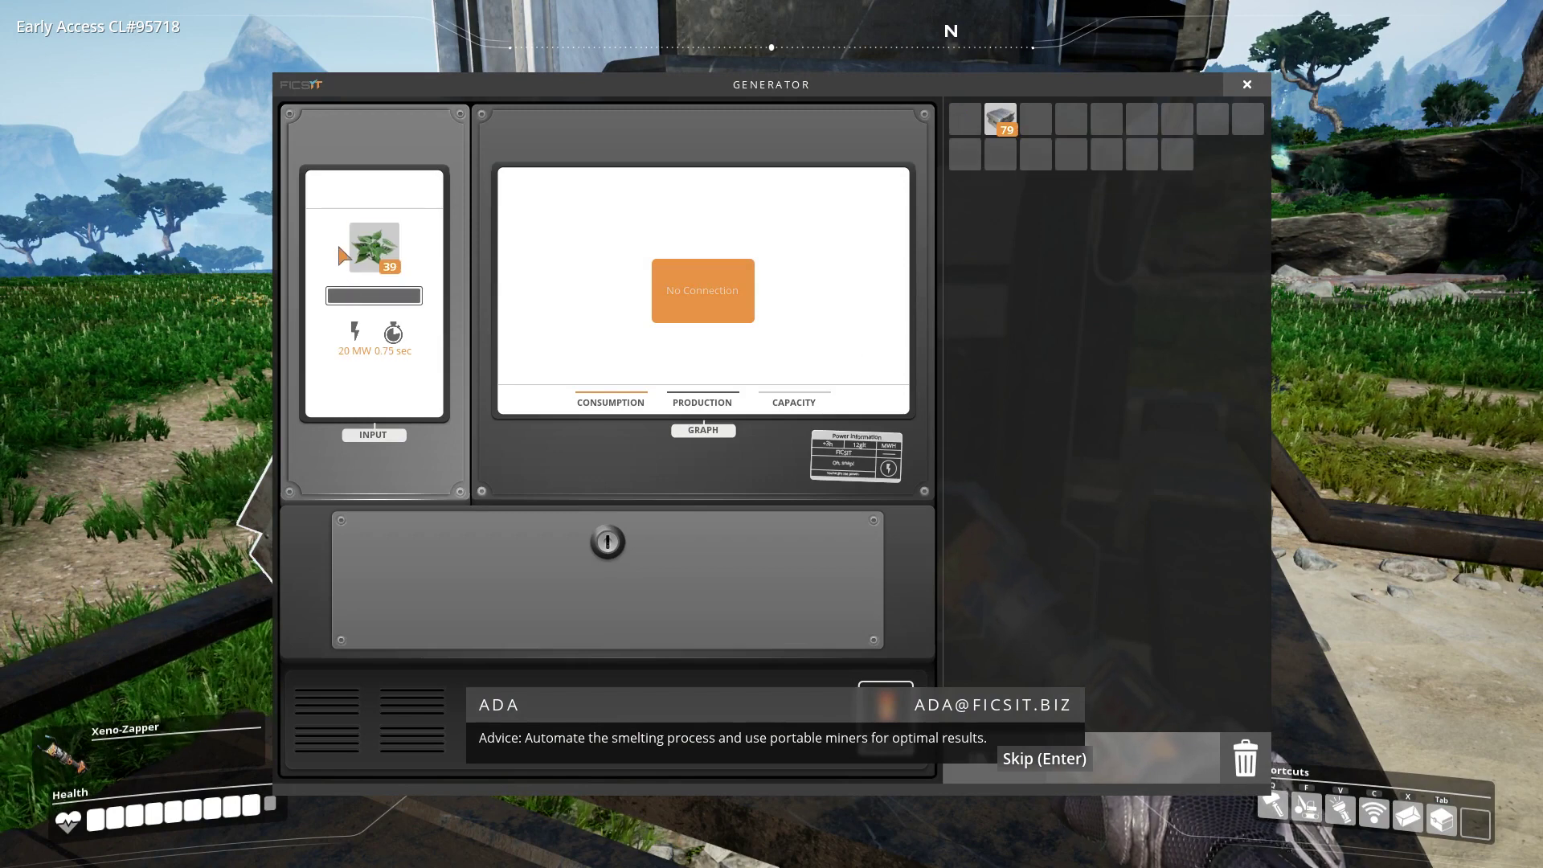
{"action": "mouse_move", "coordinate": [537, 452]}
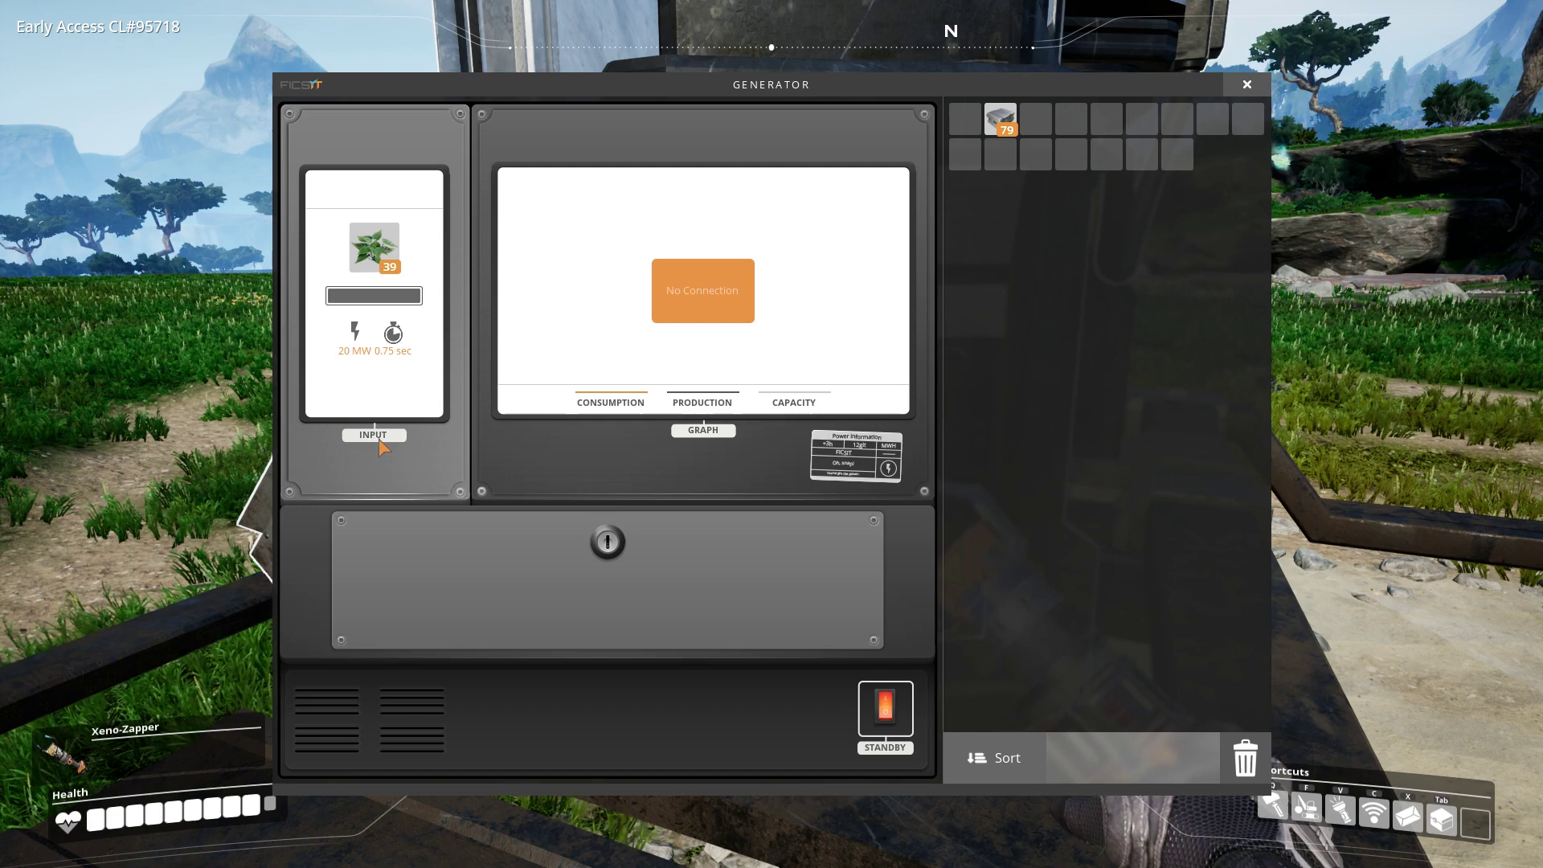
{"action": "mouse_move", "coordinate": [656, 450]}
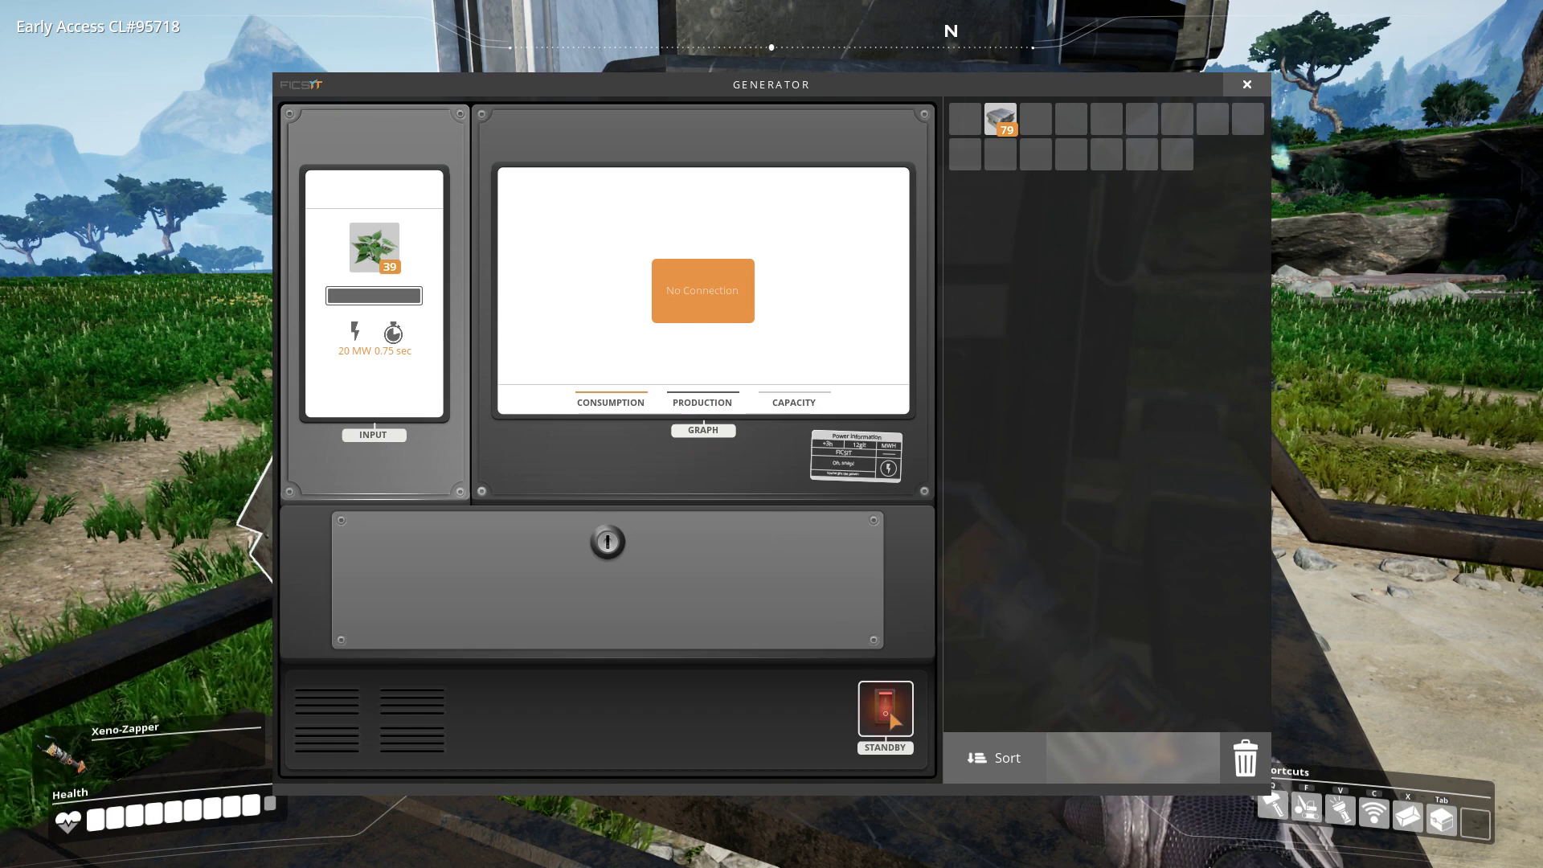
{"action": "left_click", "coordinate": [884, 709]}
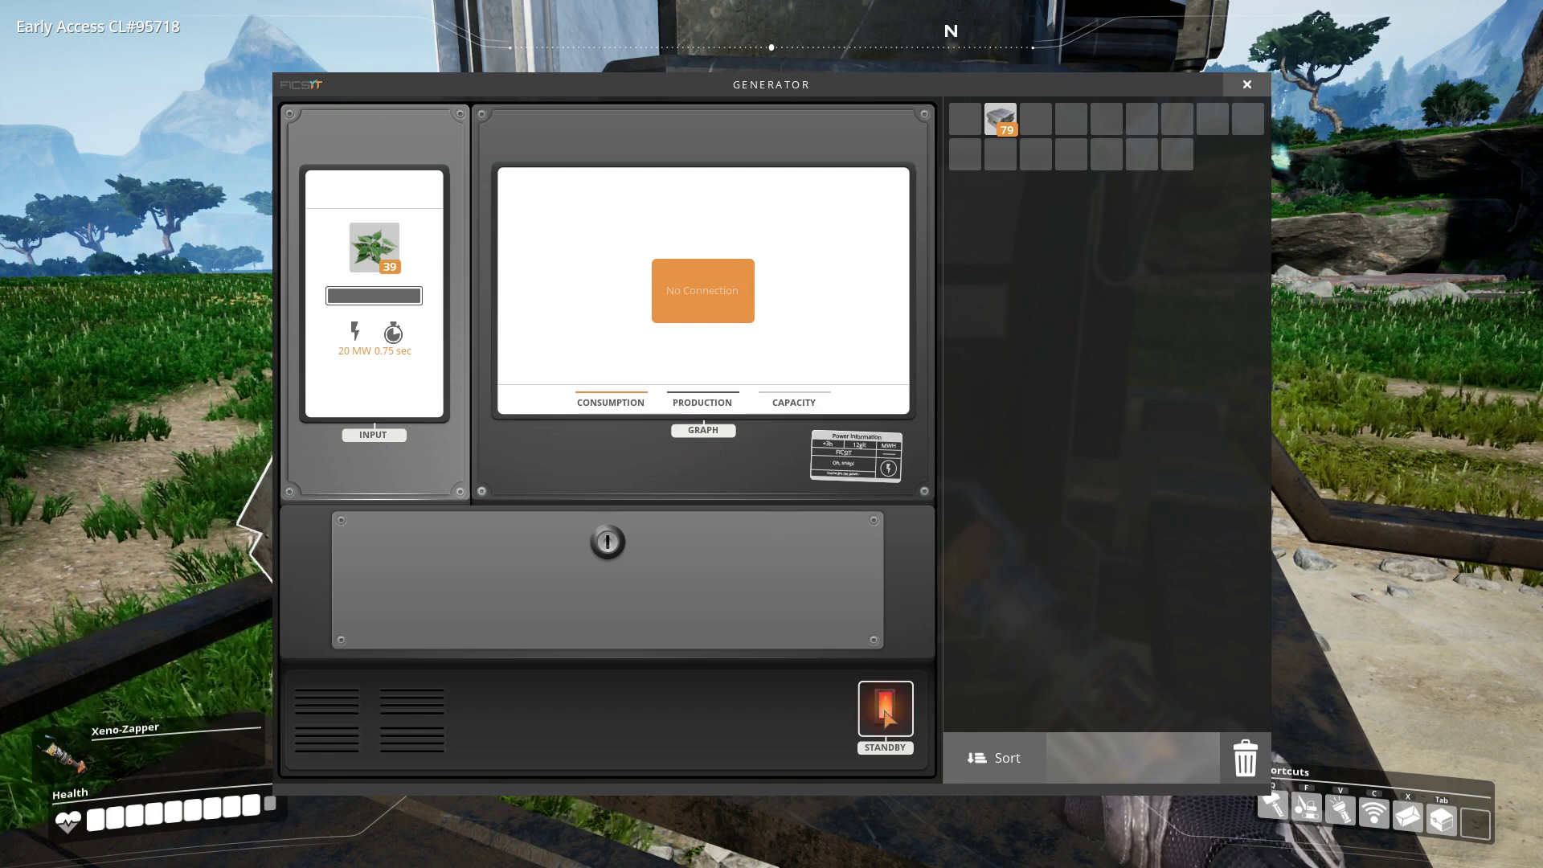
{"action": "left_click", "coordinate": [884, 709]}
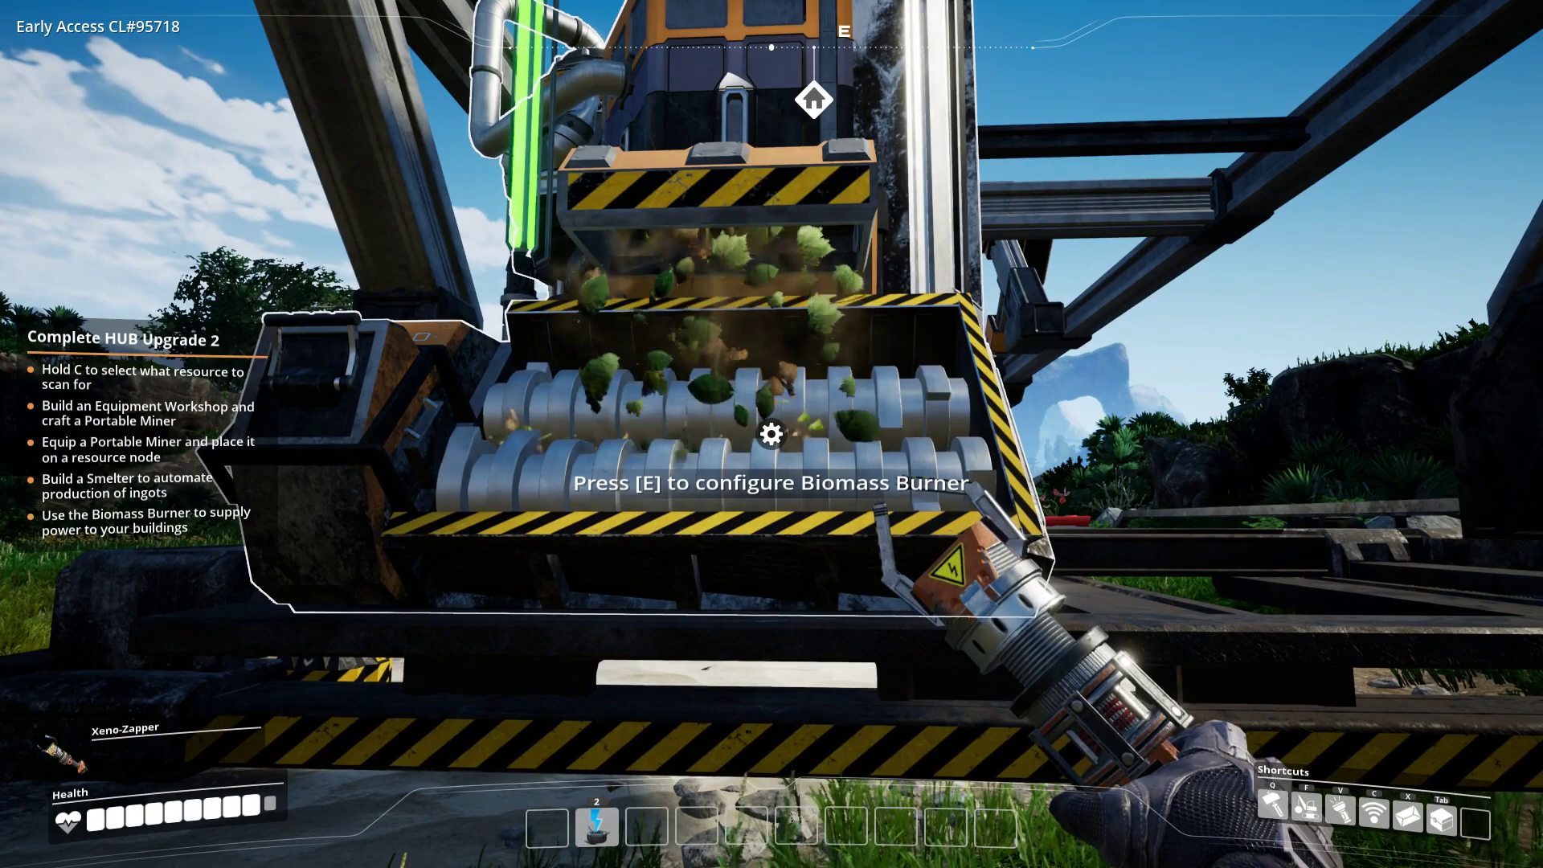
{"action": "key", "text": "e"}
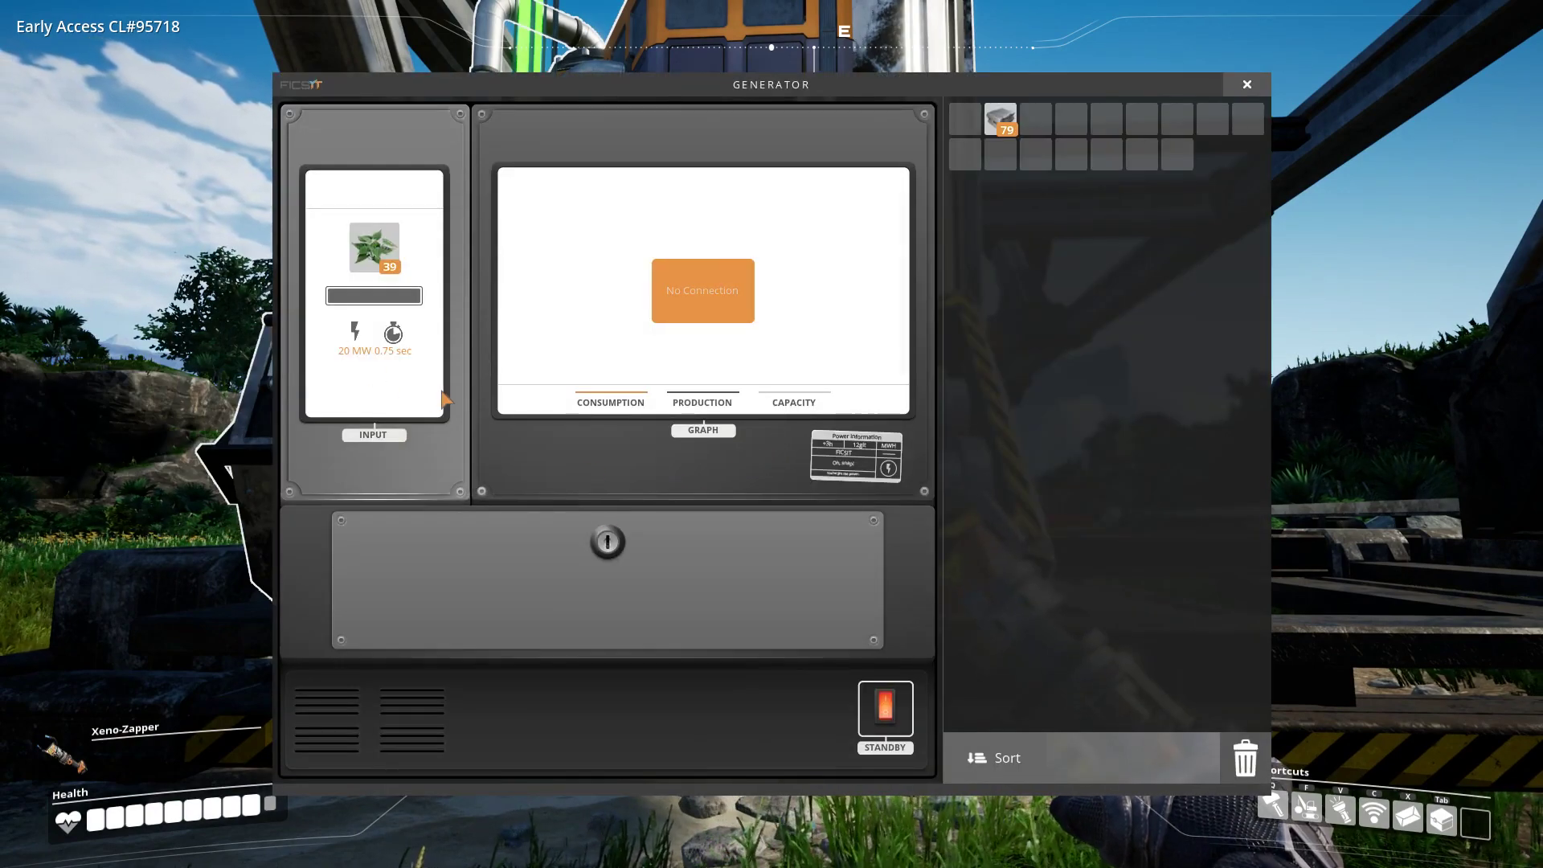
{"action": "left_click", "coordinate": [1246, 84]}
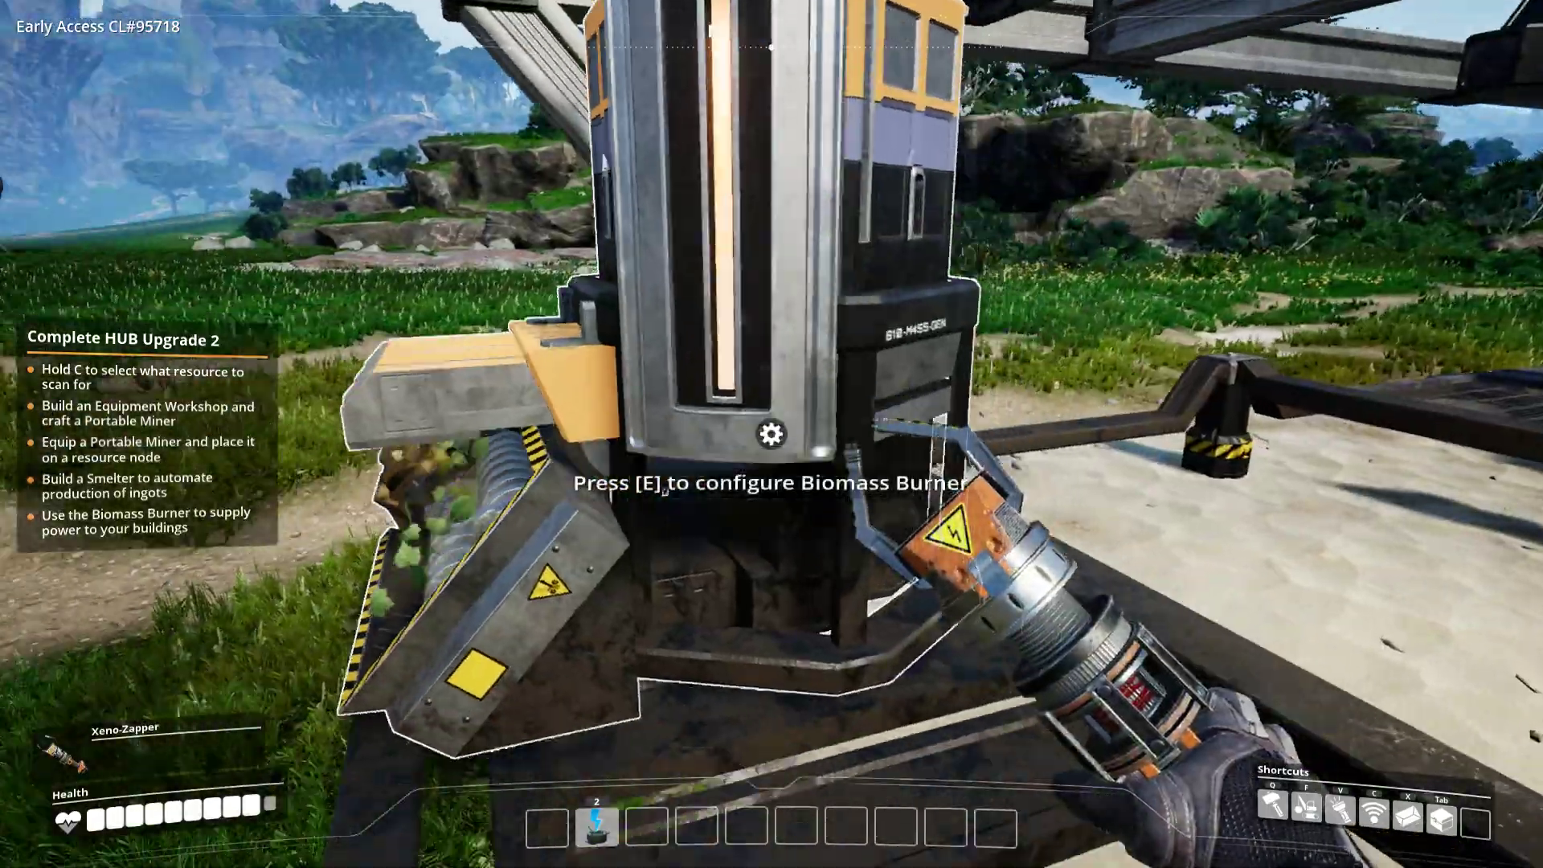
{"action": "key", "text": "e"}
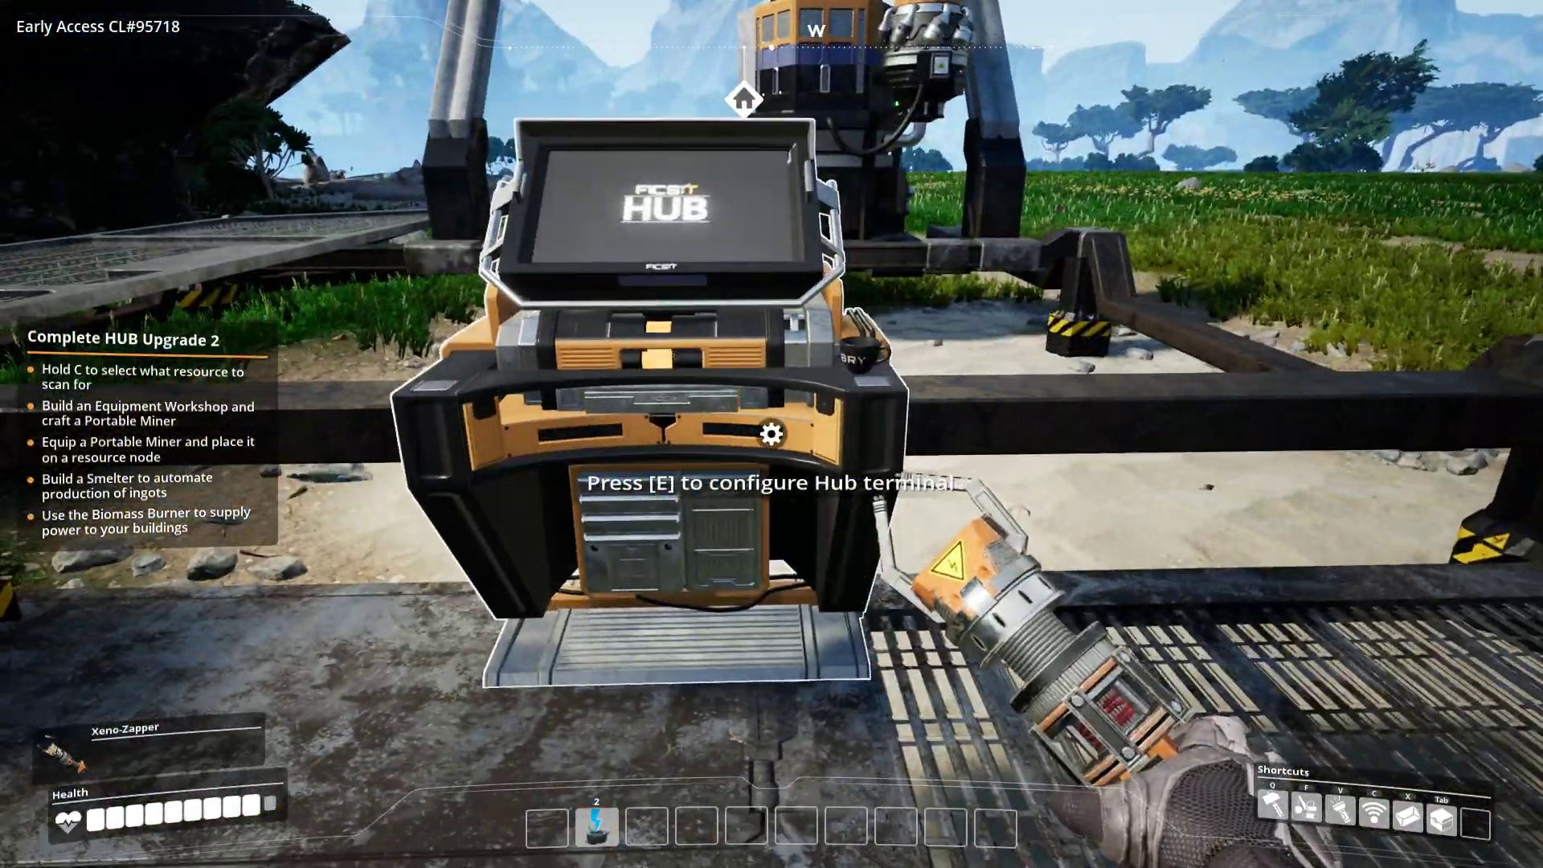
- Walk from the HUB through the foliage to the pure copper ore node
{"action": "key", "text": "c"}
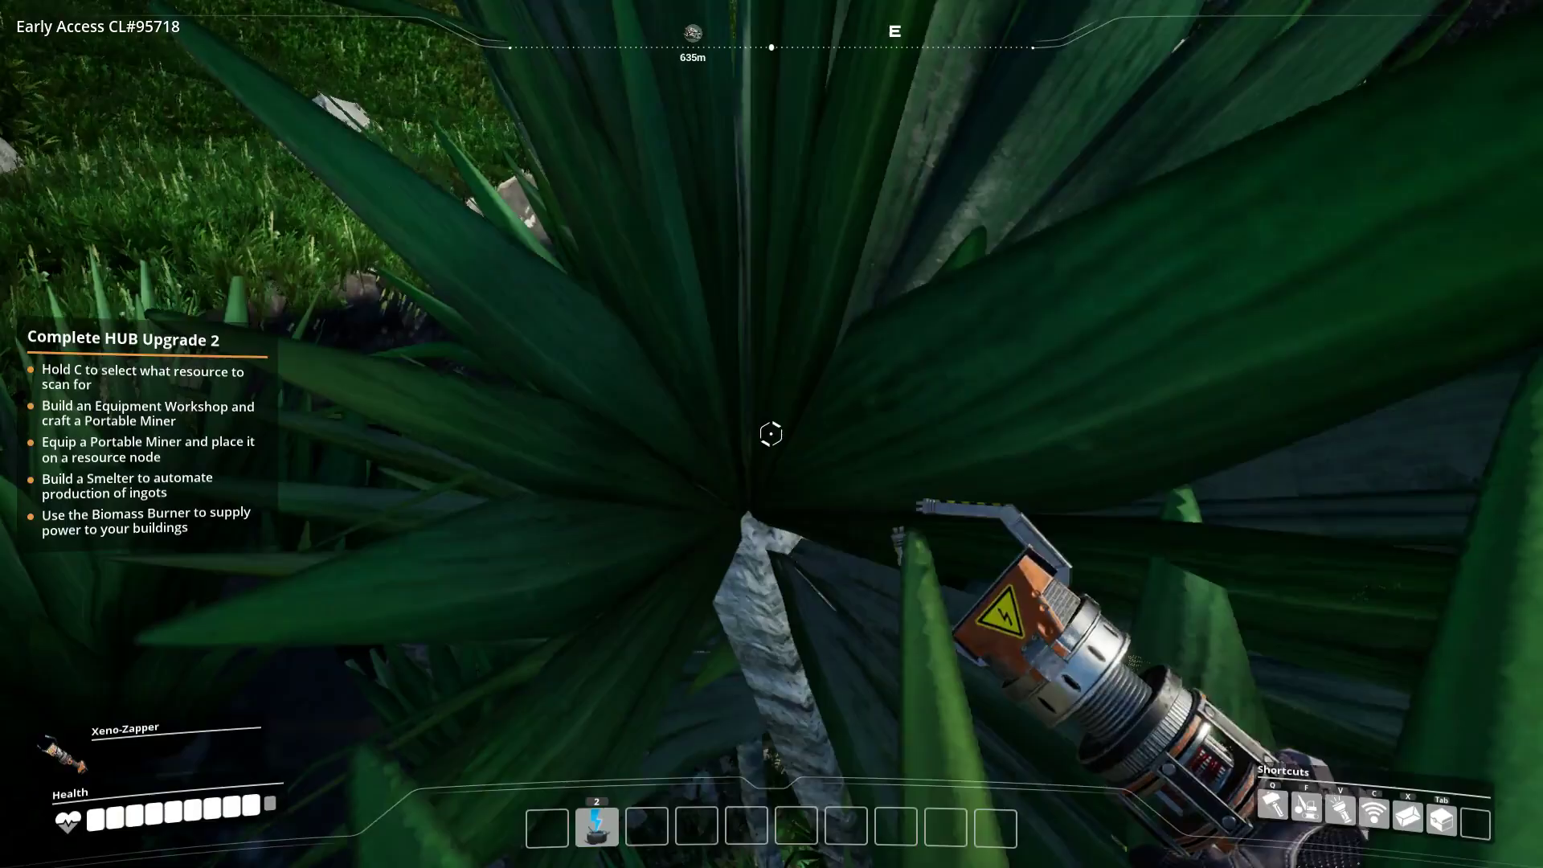
{"action": "mouse_move", "coordinate": [771, 434]}
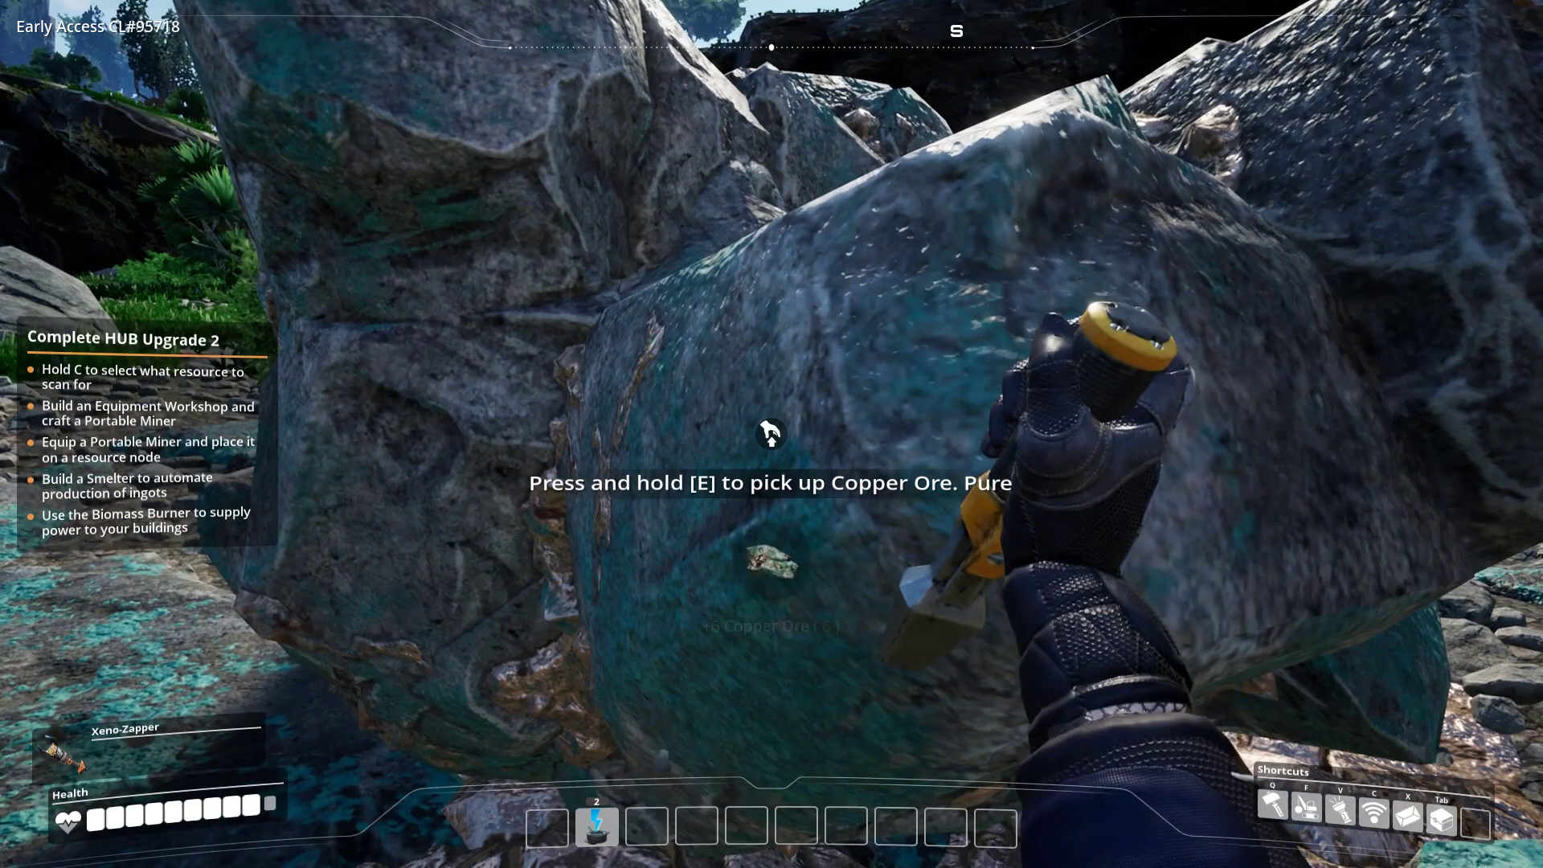
- Mine the pure copper nodes by hand until Copper Ore exceeds 80, then head back toward the HUB
{"action": "key", "text": "e"}
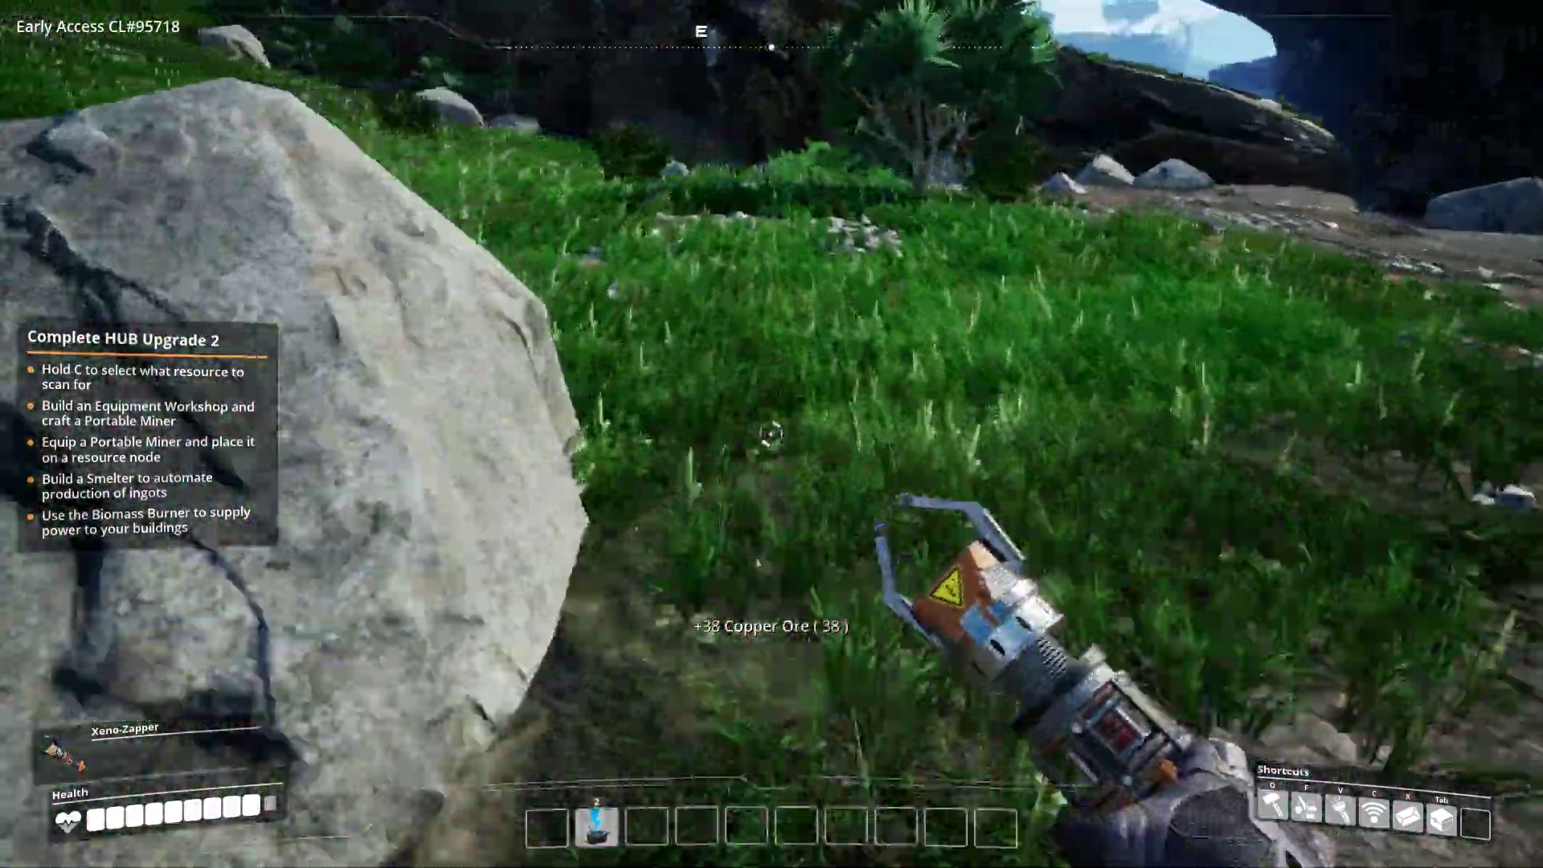
{"action": "mouse_move", "coordinate": [773, 440]}
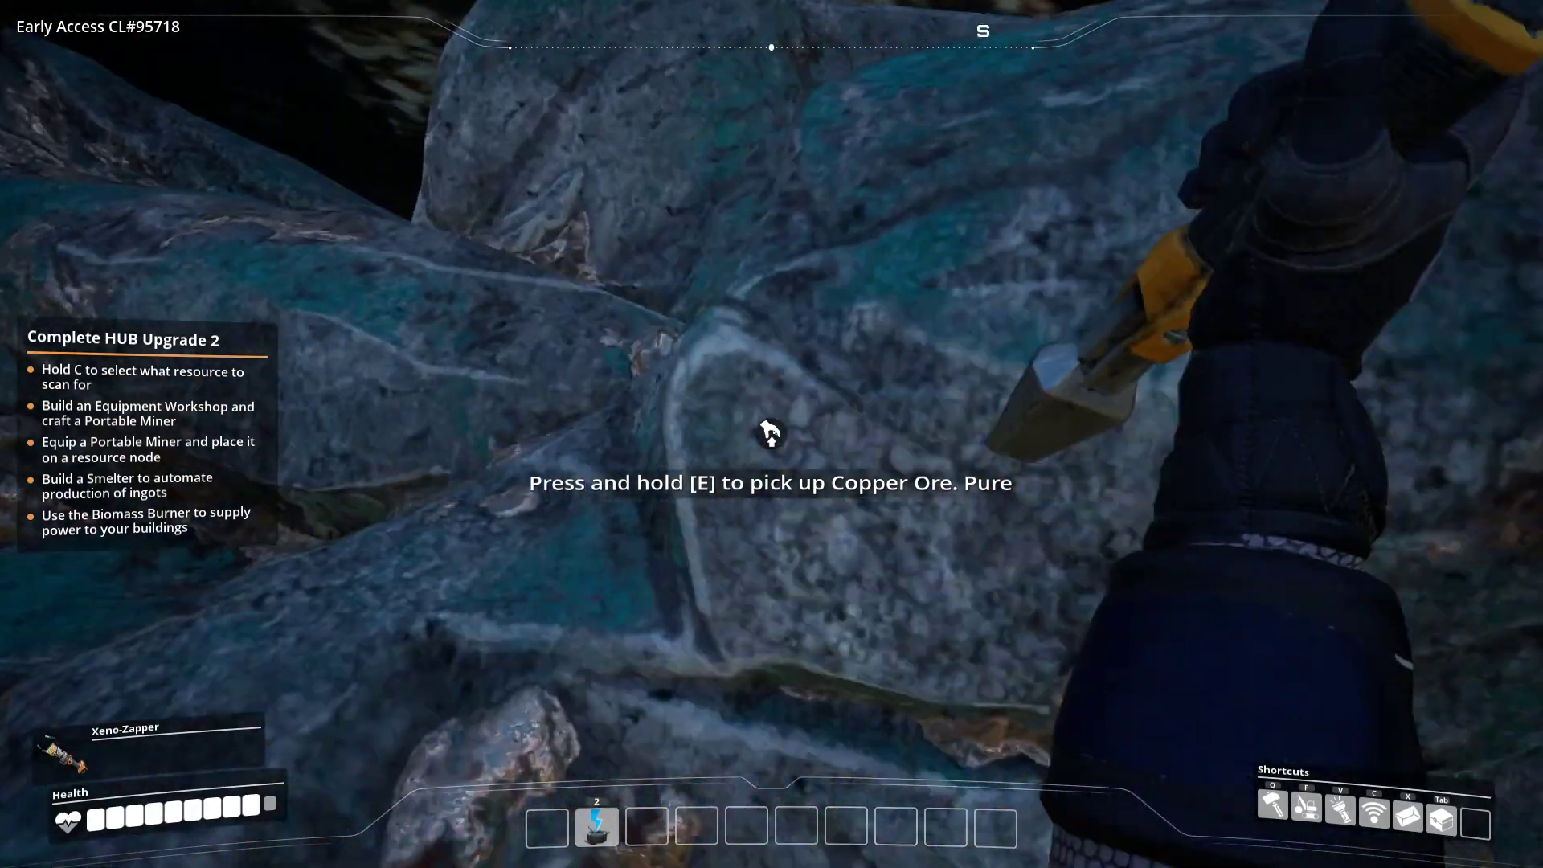
{"action": "key", "text": "e"}
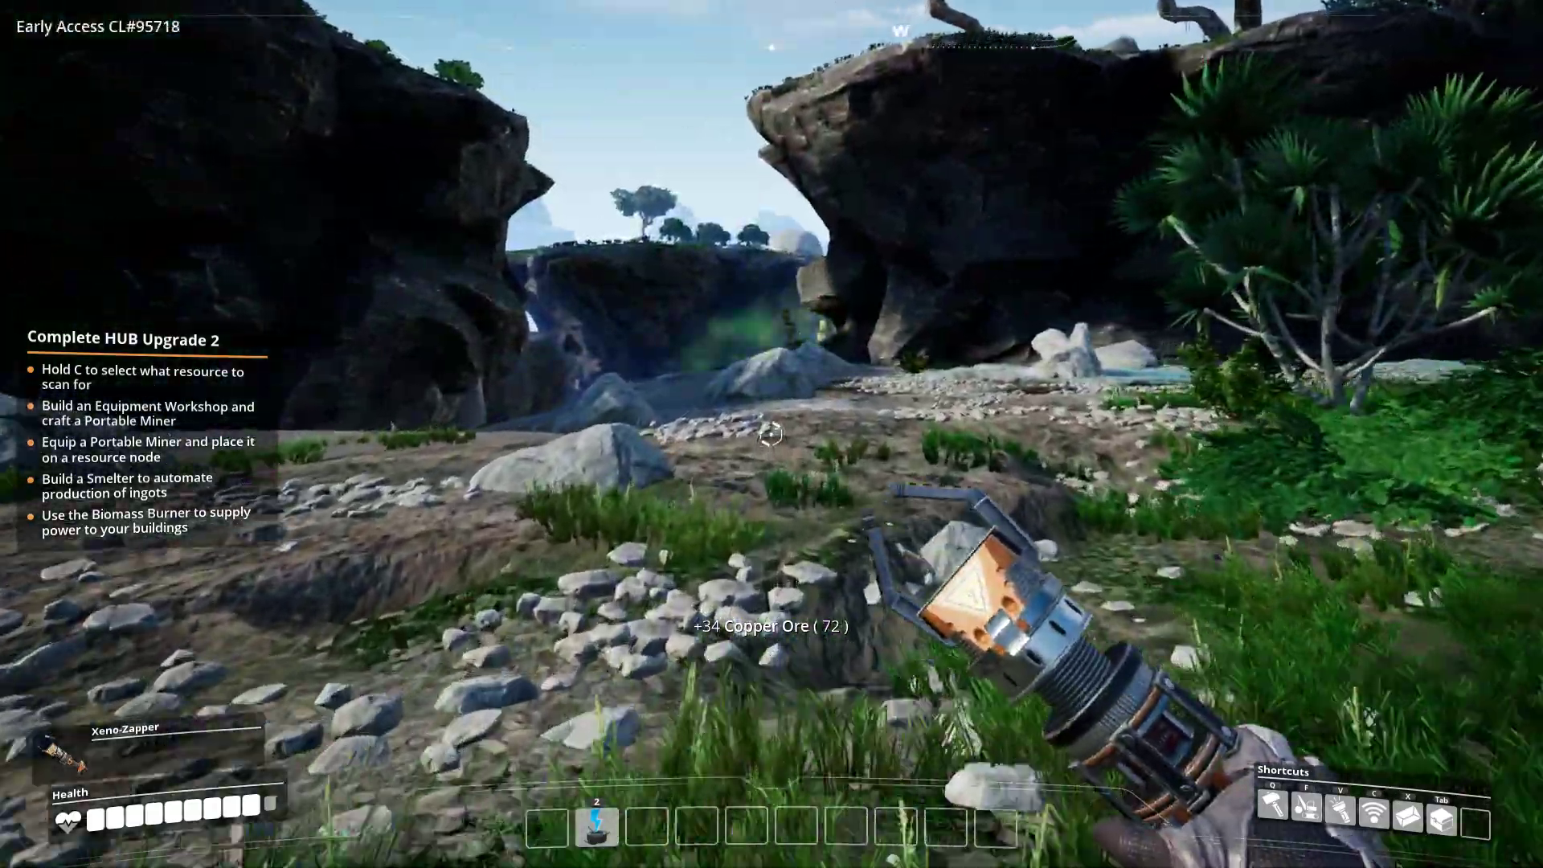
{"action": "mouse_move", "coordinate": [771, 437]}
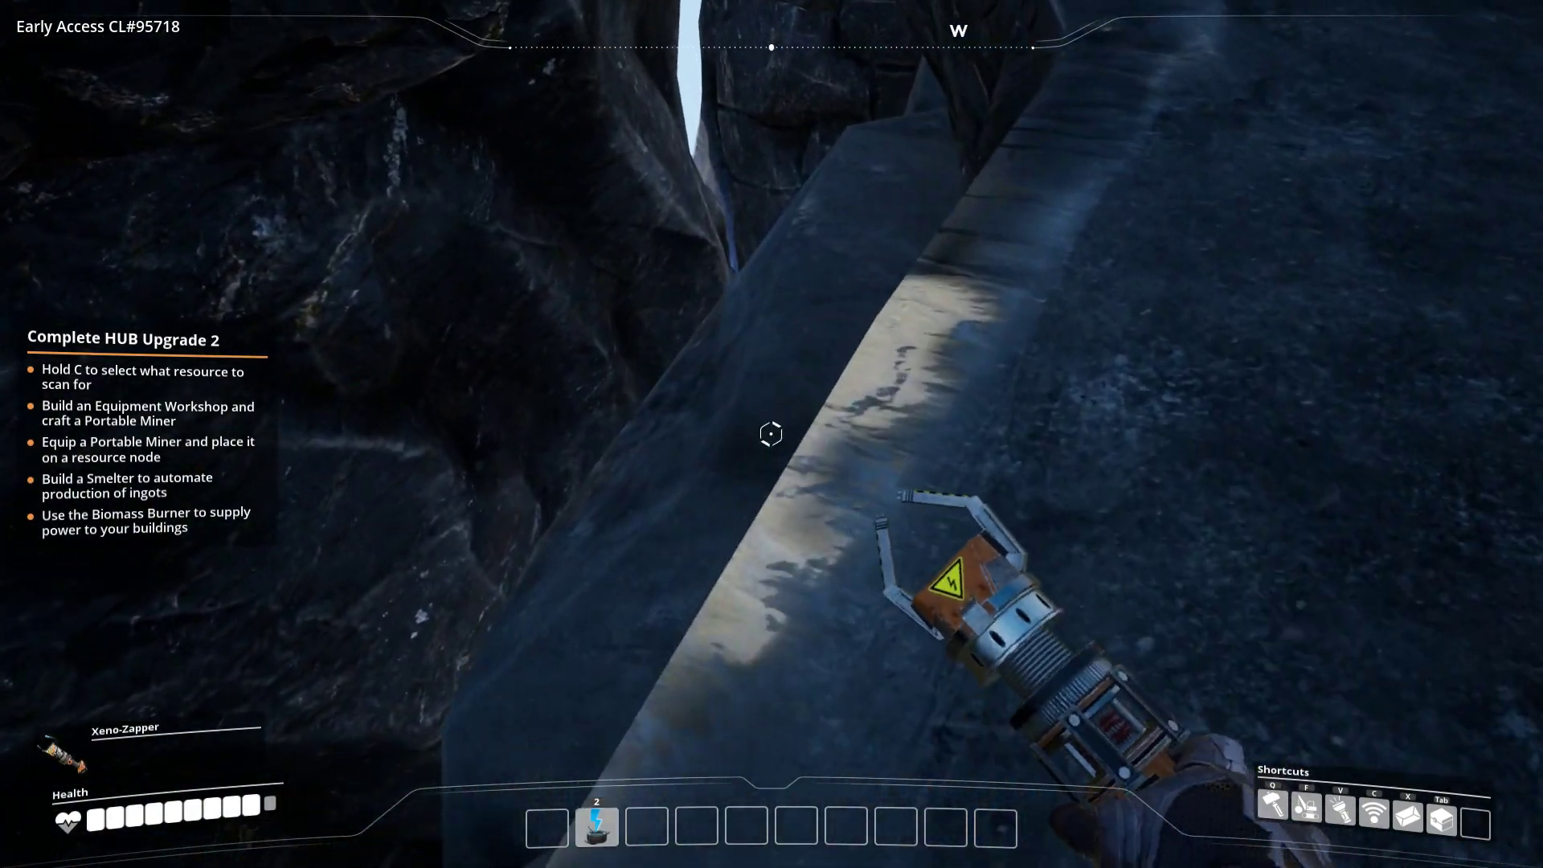
{"action": "mouse_move", "coordinate": [771, 434]}
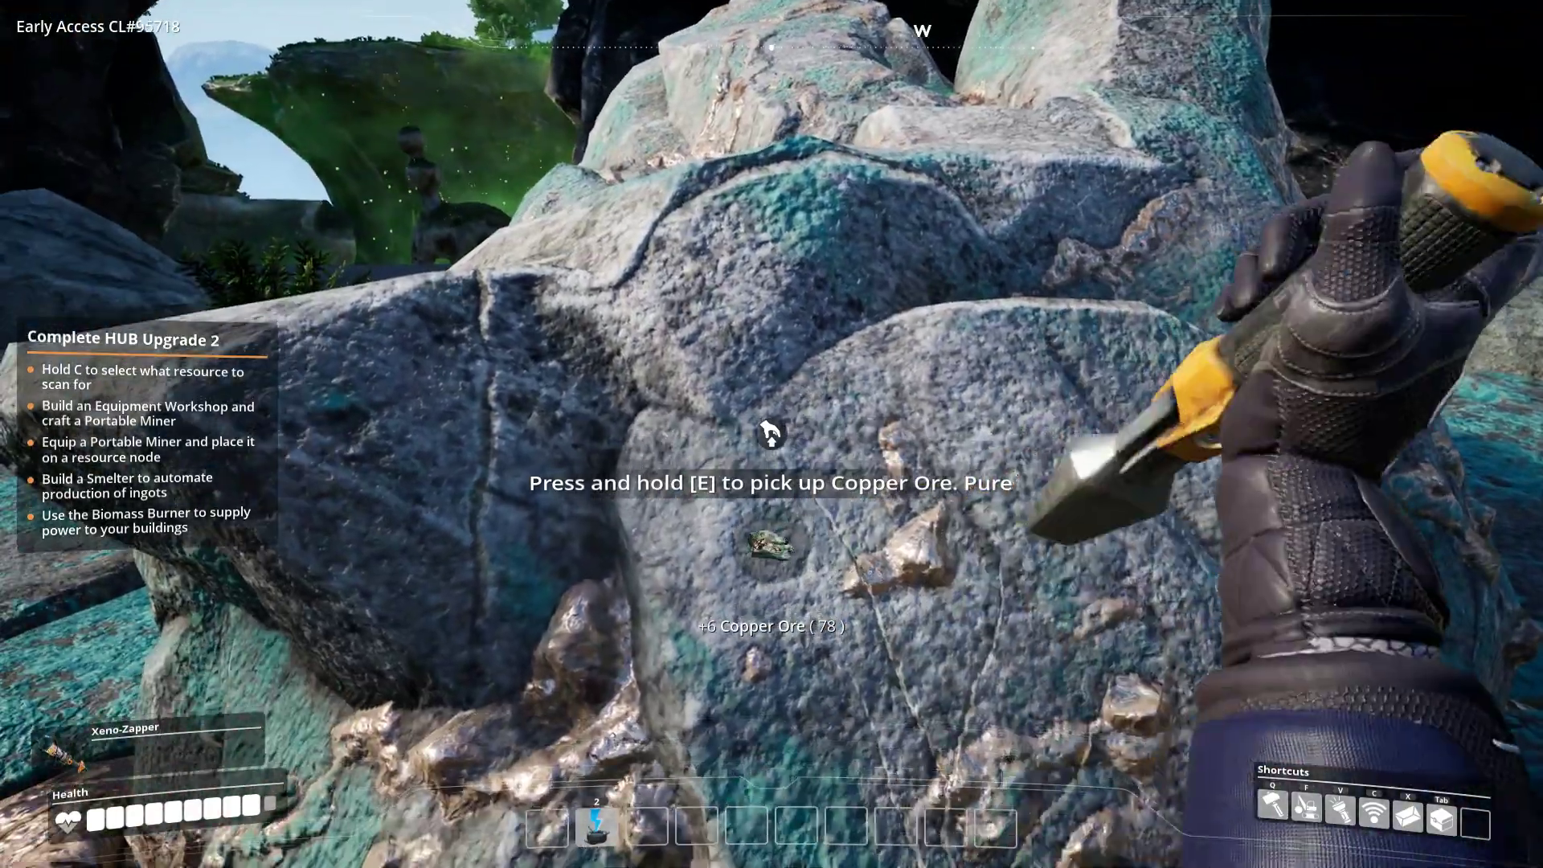
{"action": "left_click", "coordinate": [765, 440]}
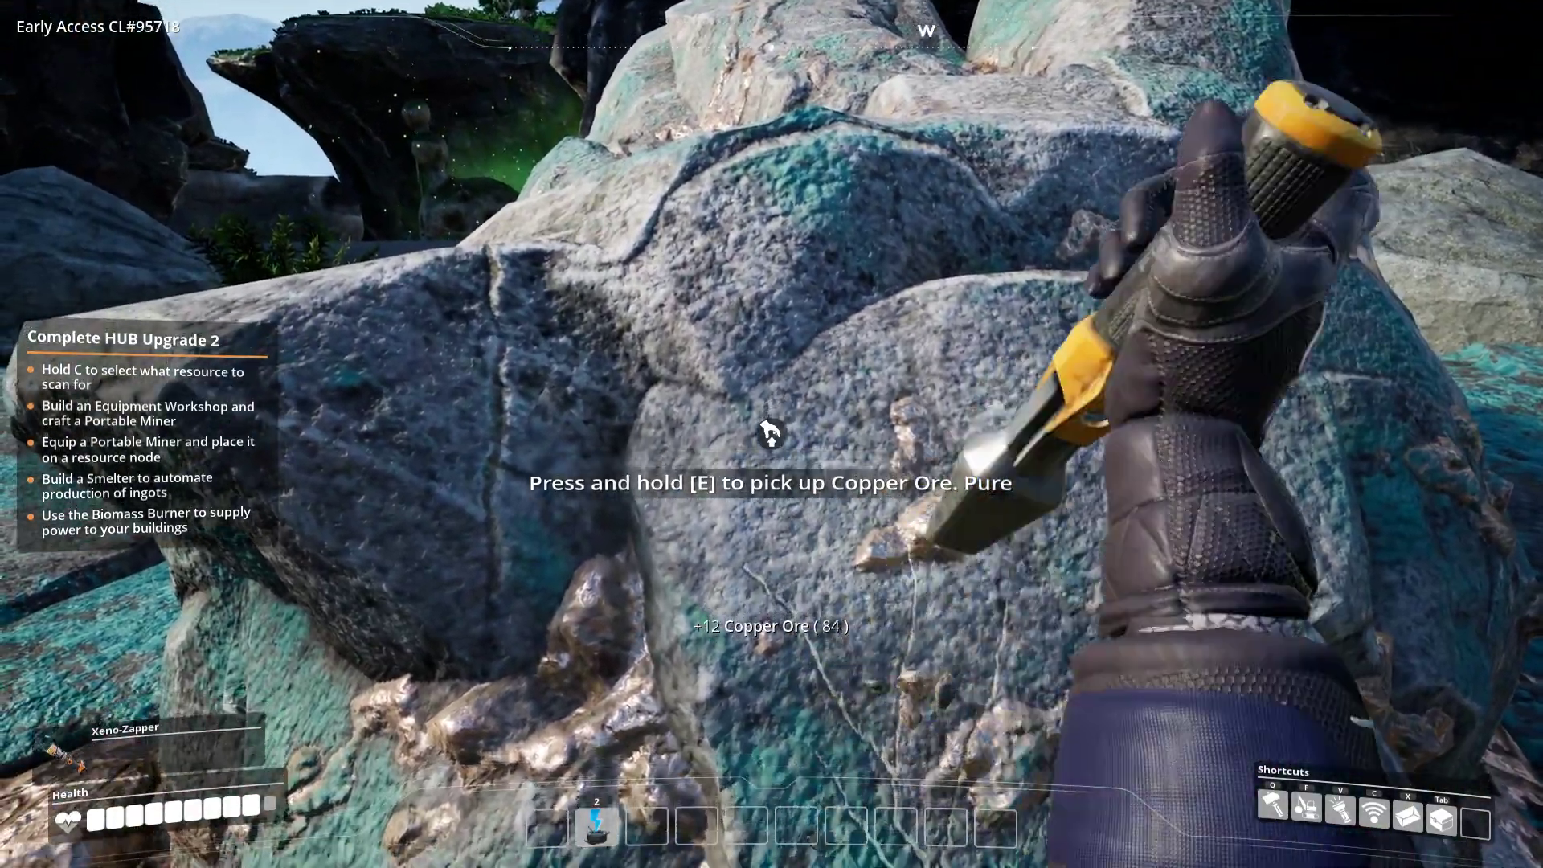
{"action": "left_click", "coordinate": [765, 444]}
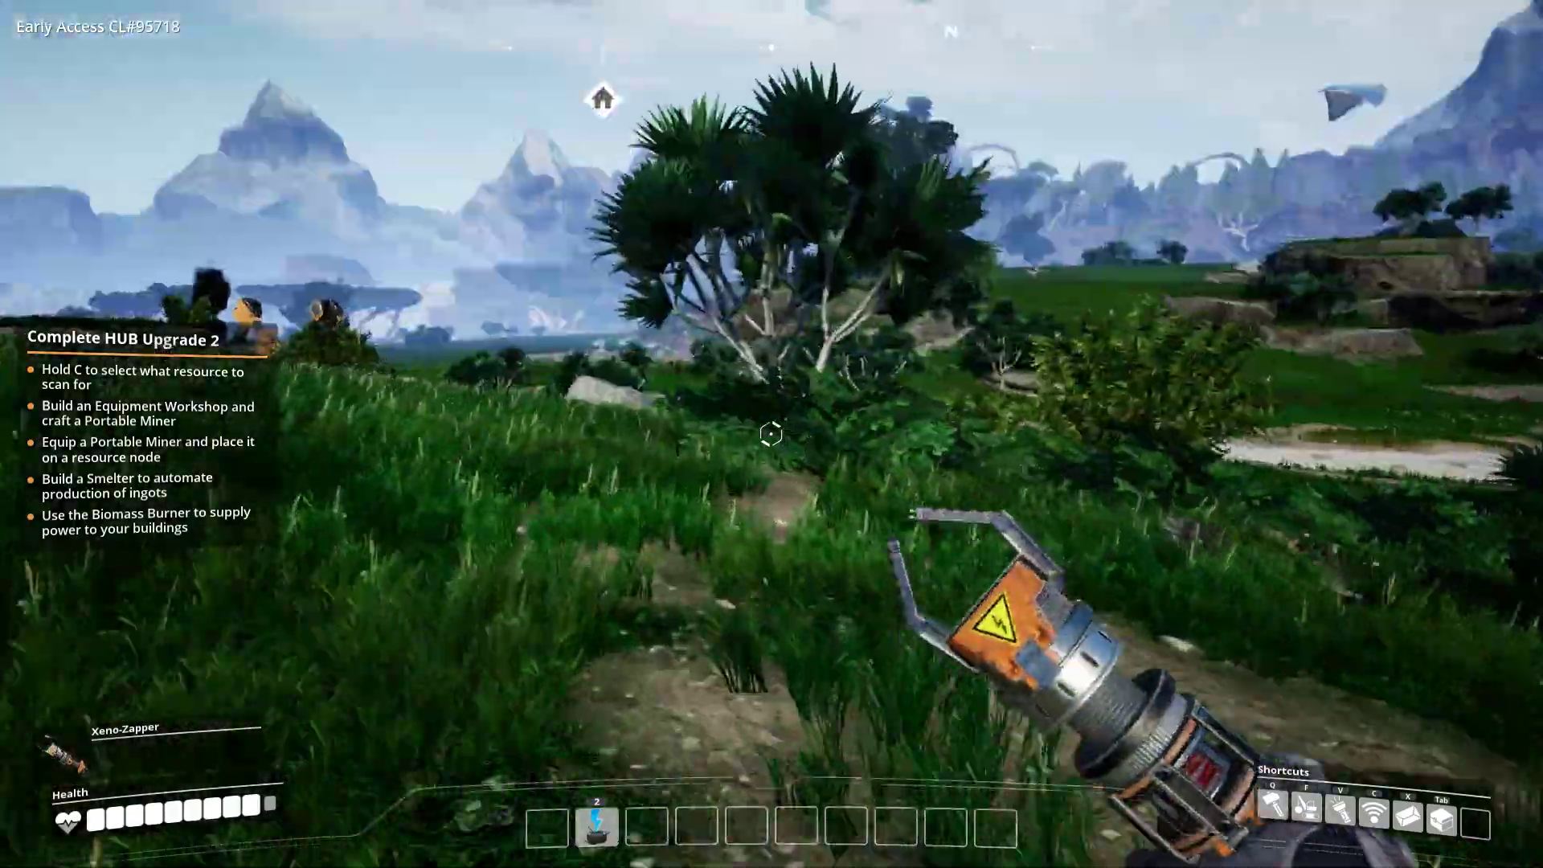
{"action": "mouse_move", "coordinate": [770, 435]}
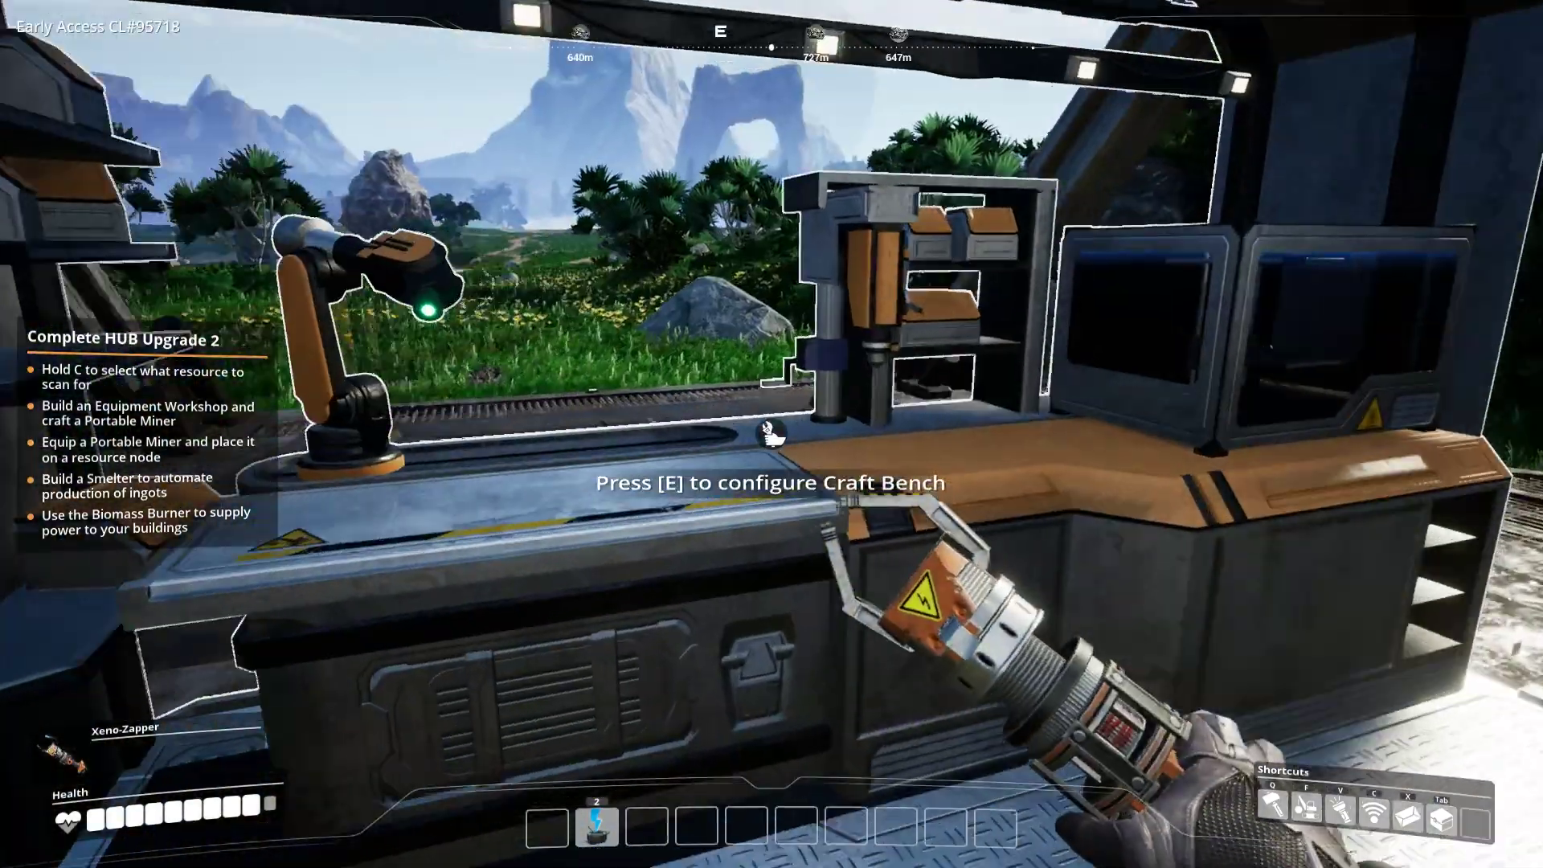
- Craft Copper Ingots from ore at the Craft Bench repeatedly until the inventory holds 100
{"action": "key", "text": "e"}
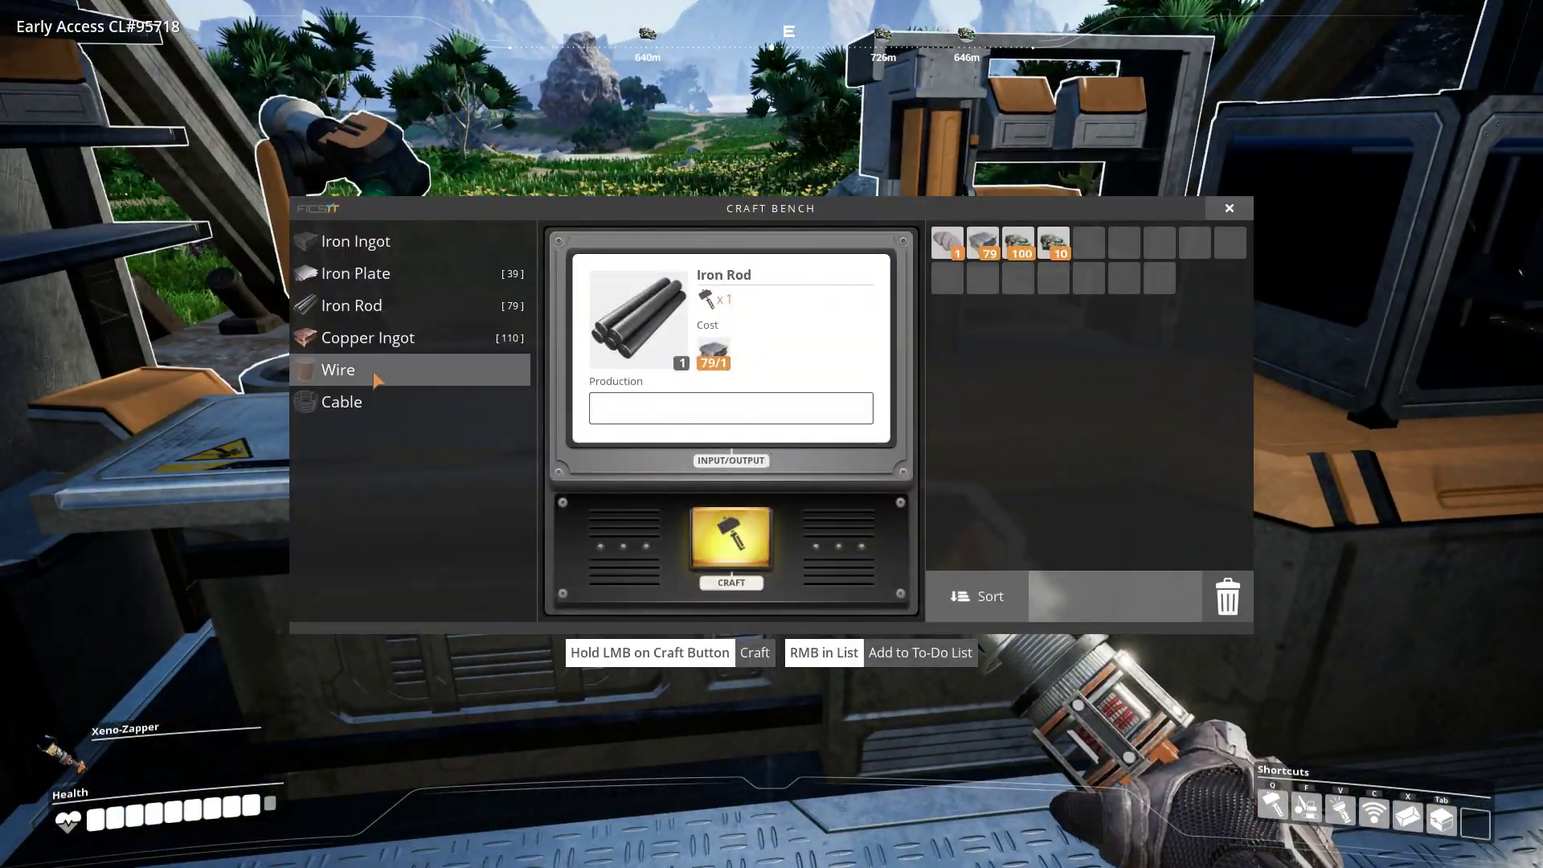
{"action": "left_click", "coordinate": [368, 337]}
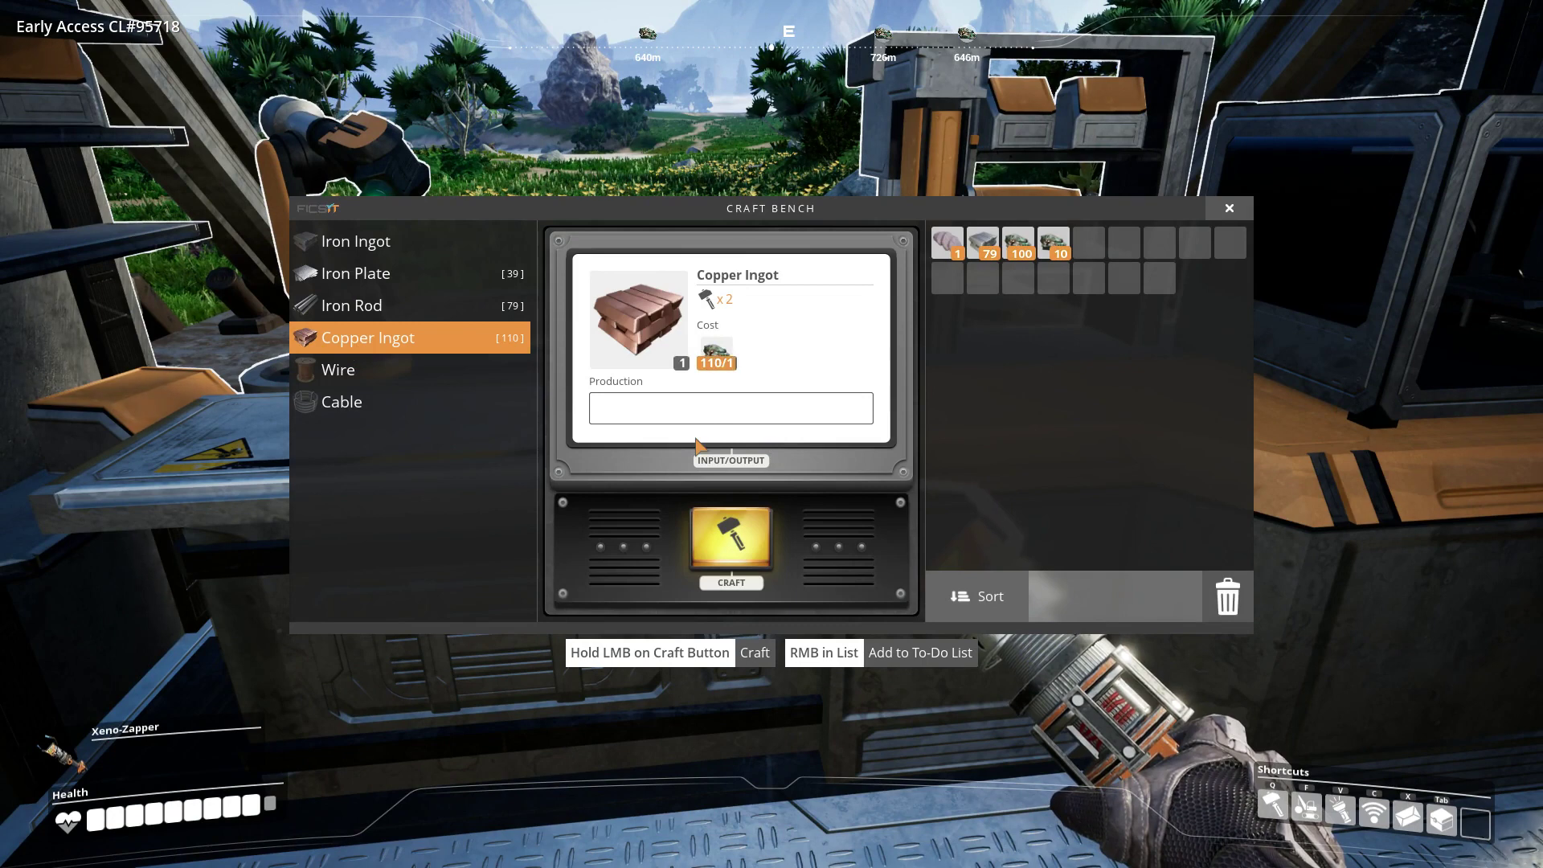
{"action": "left_click", "coordinate": [730, 540]}
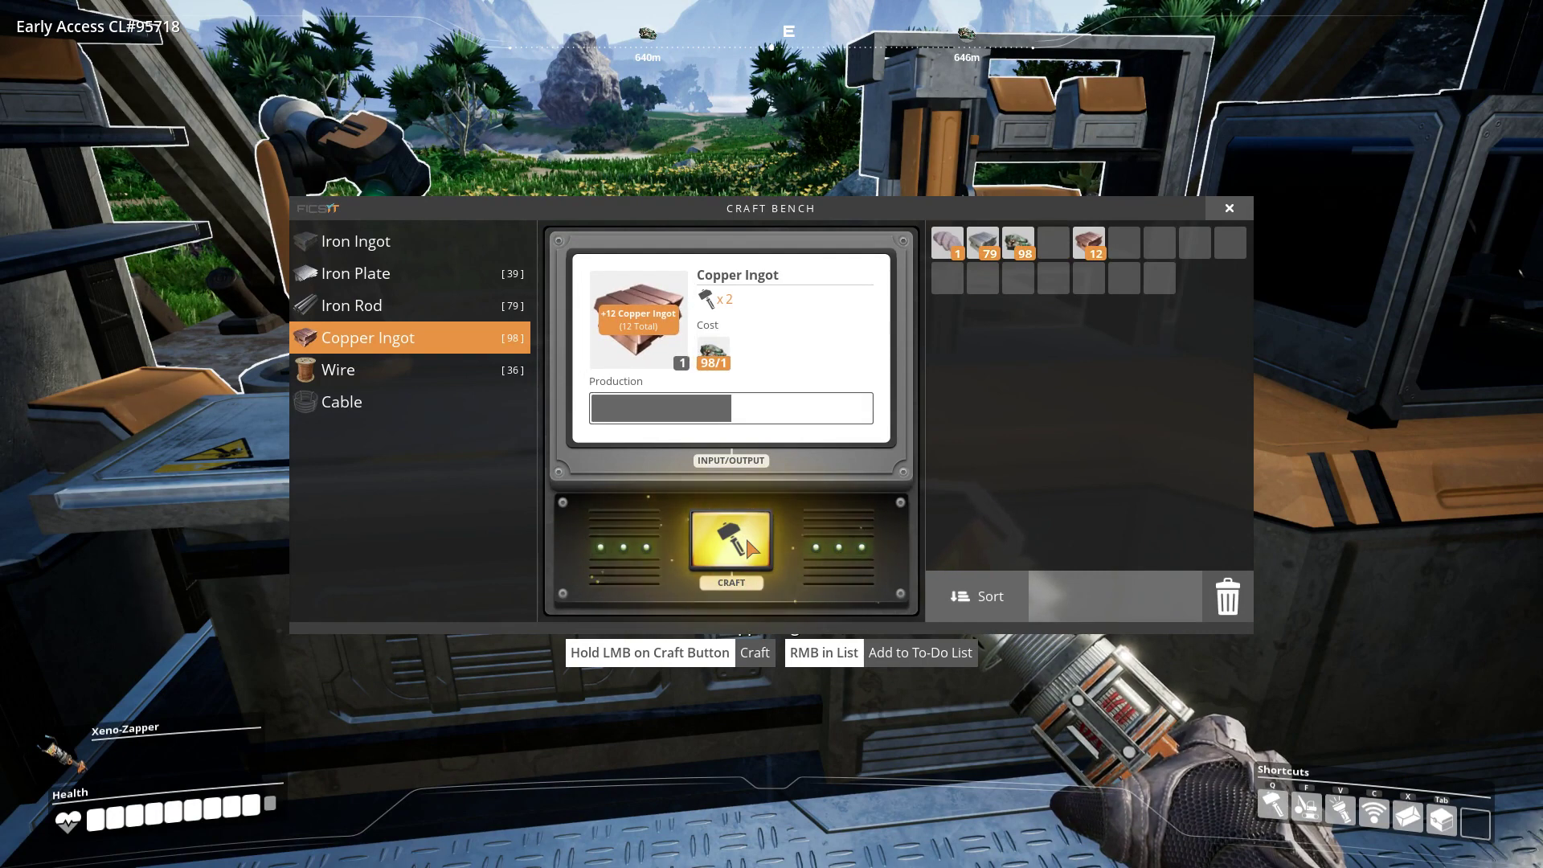
{"action": "left_click", "coordinate": [730, 547]}
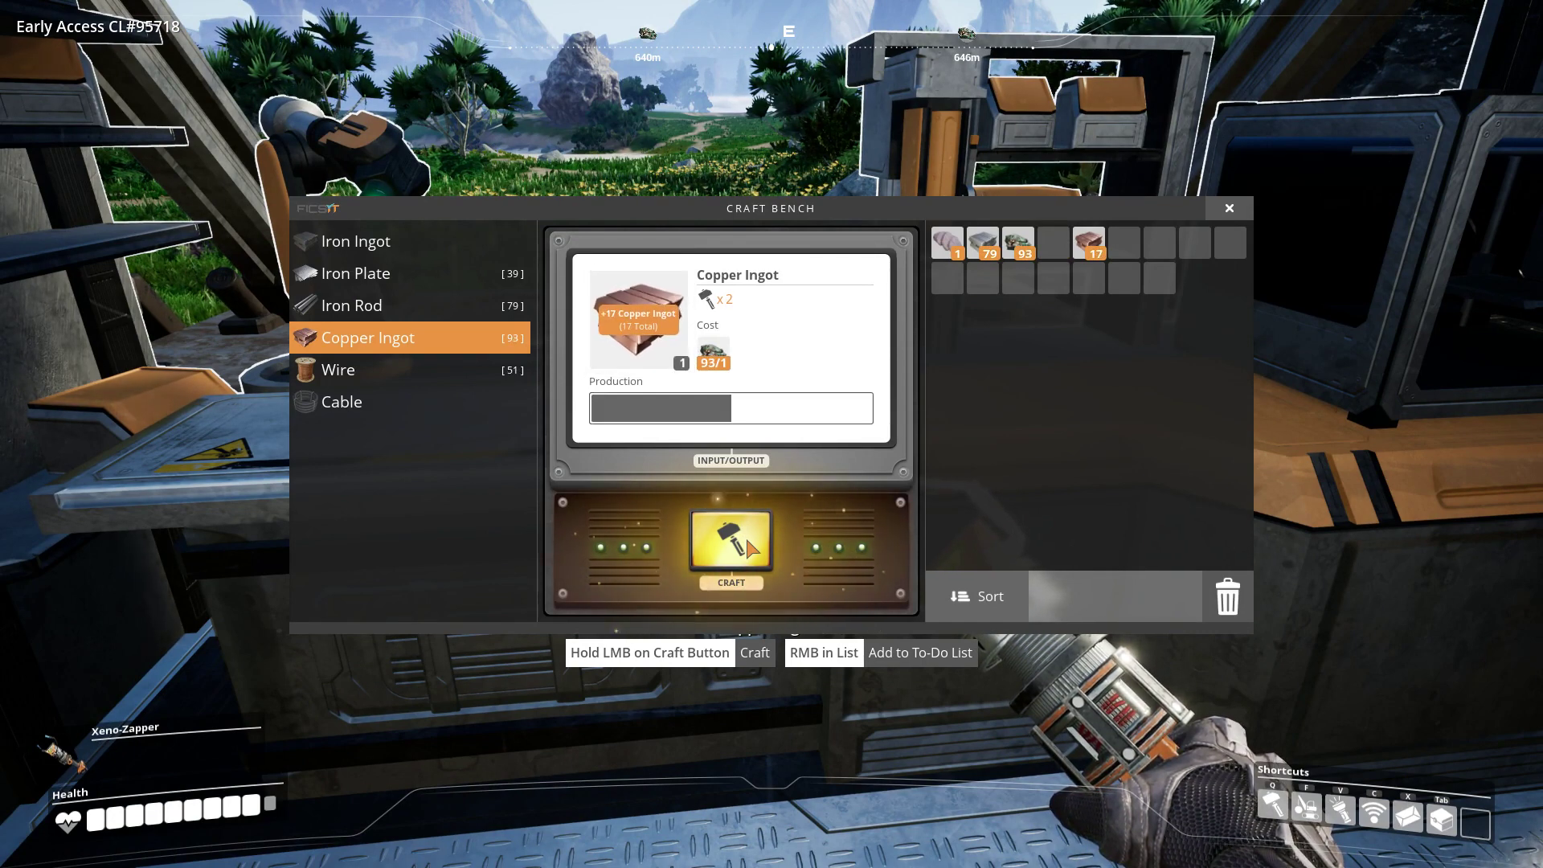
{"action": "left_click", "coordinate": [730, 541]}
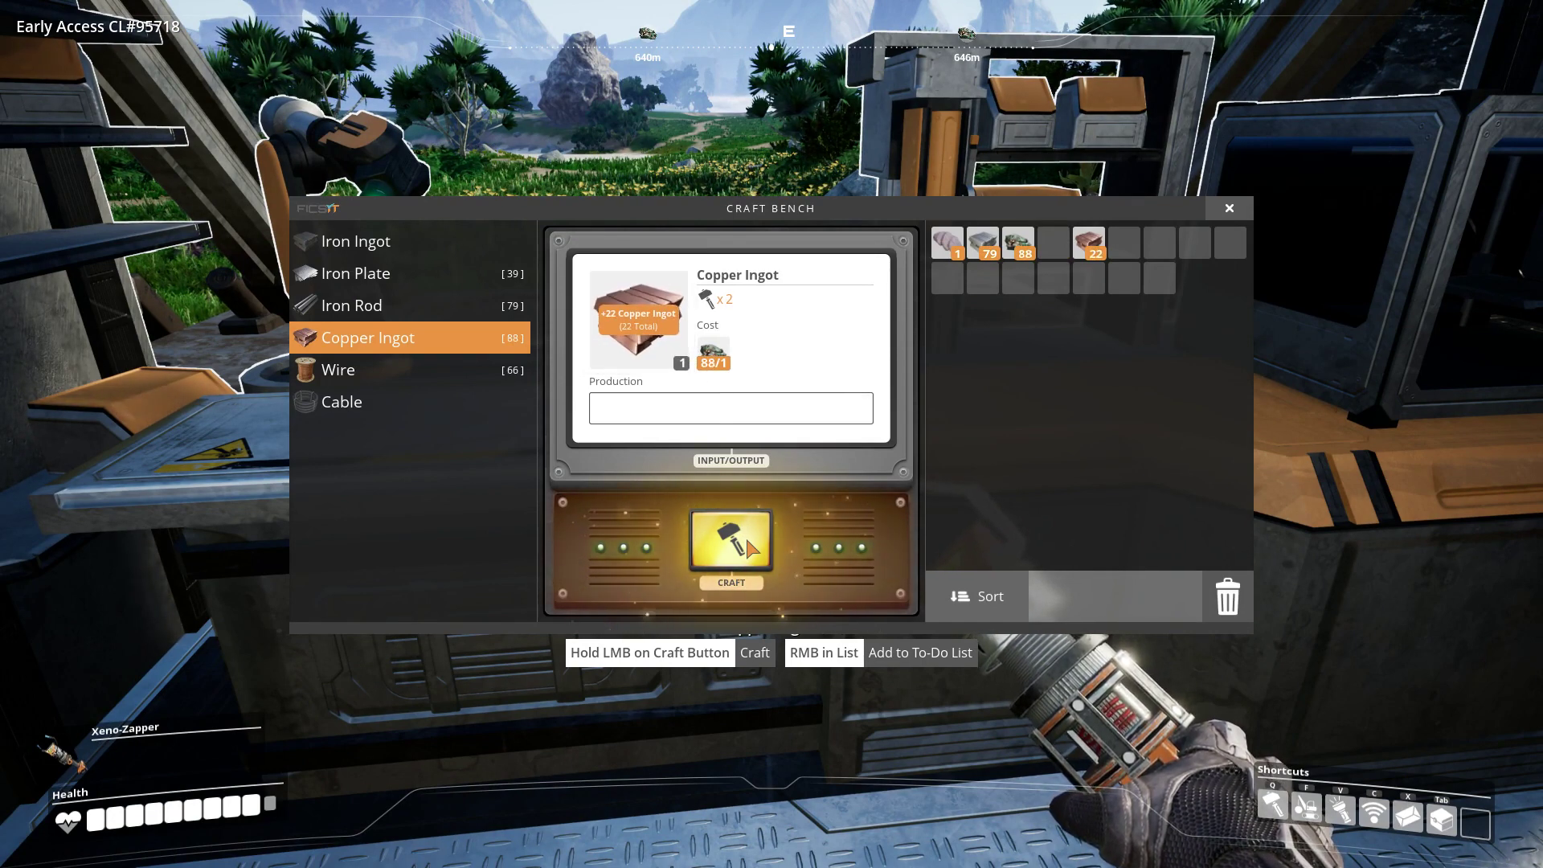
{"action": "left_click", "coordinate": [730, 540]}
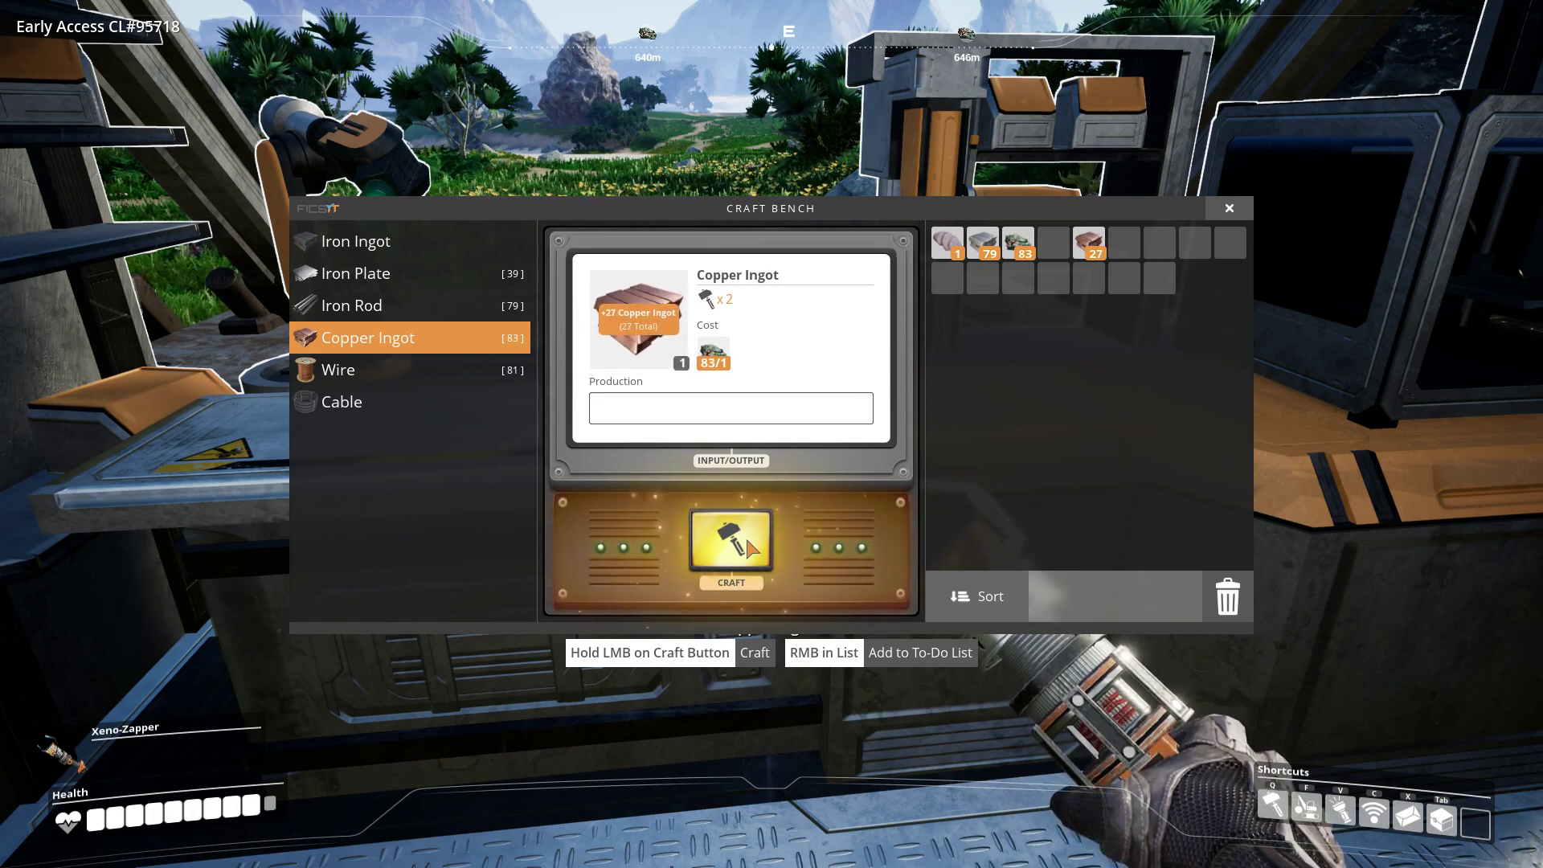
{"action": "left_click", "coordinate": [730, 540]}
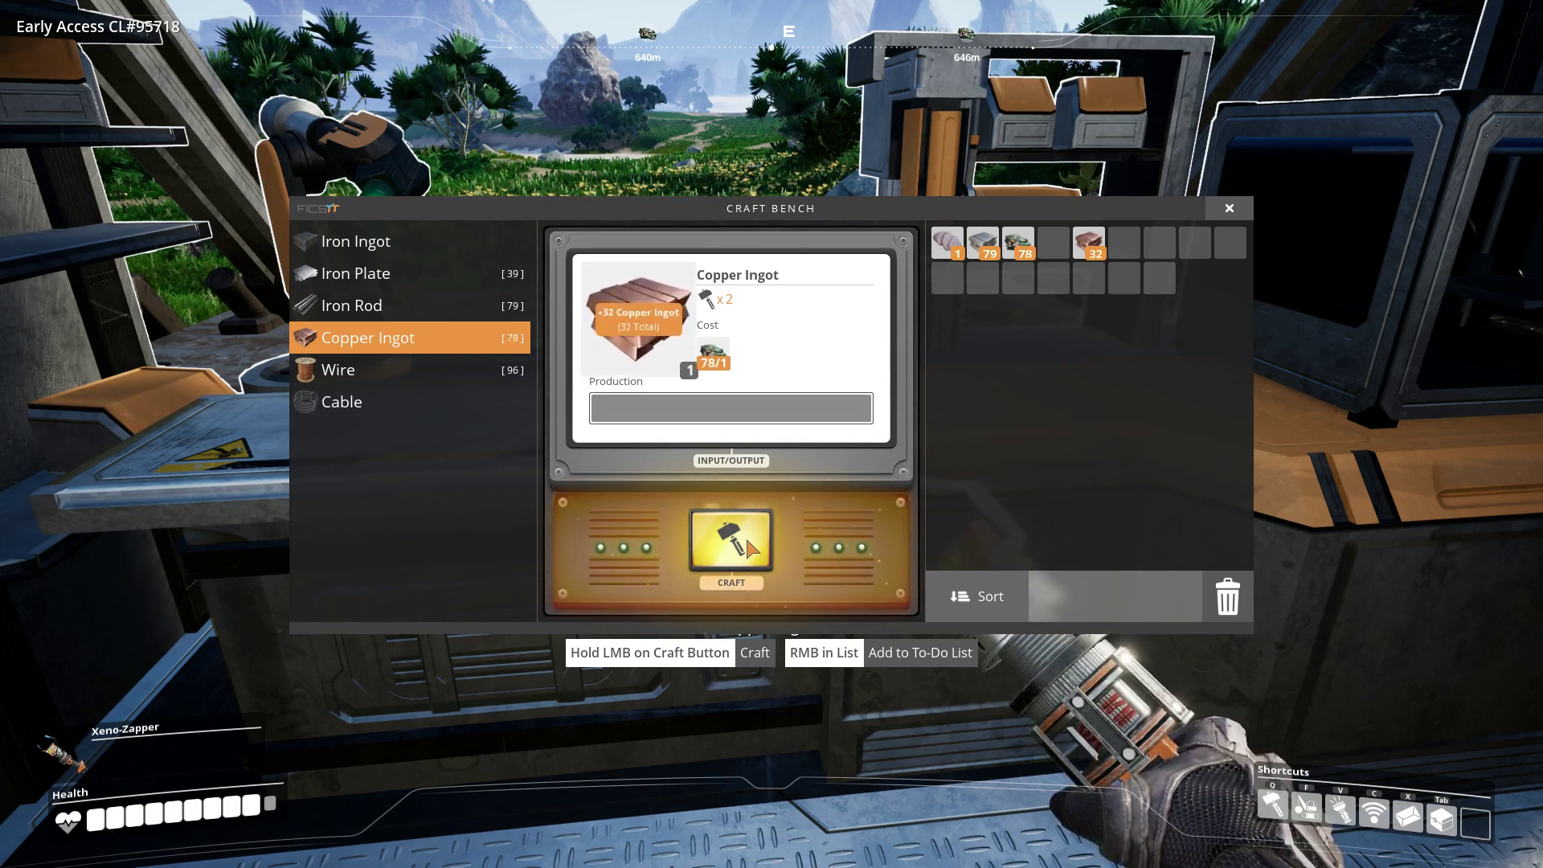
{"action": "left_click", "coordinate": [729, 540]}
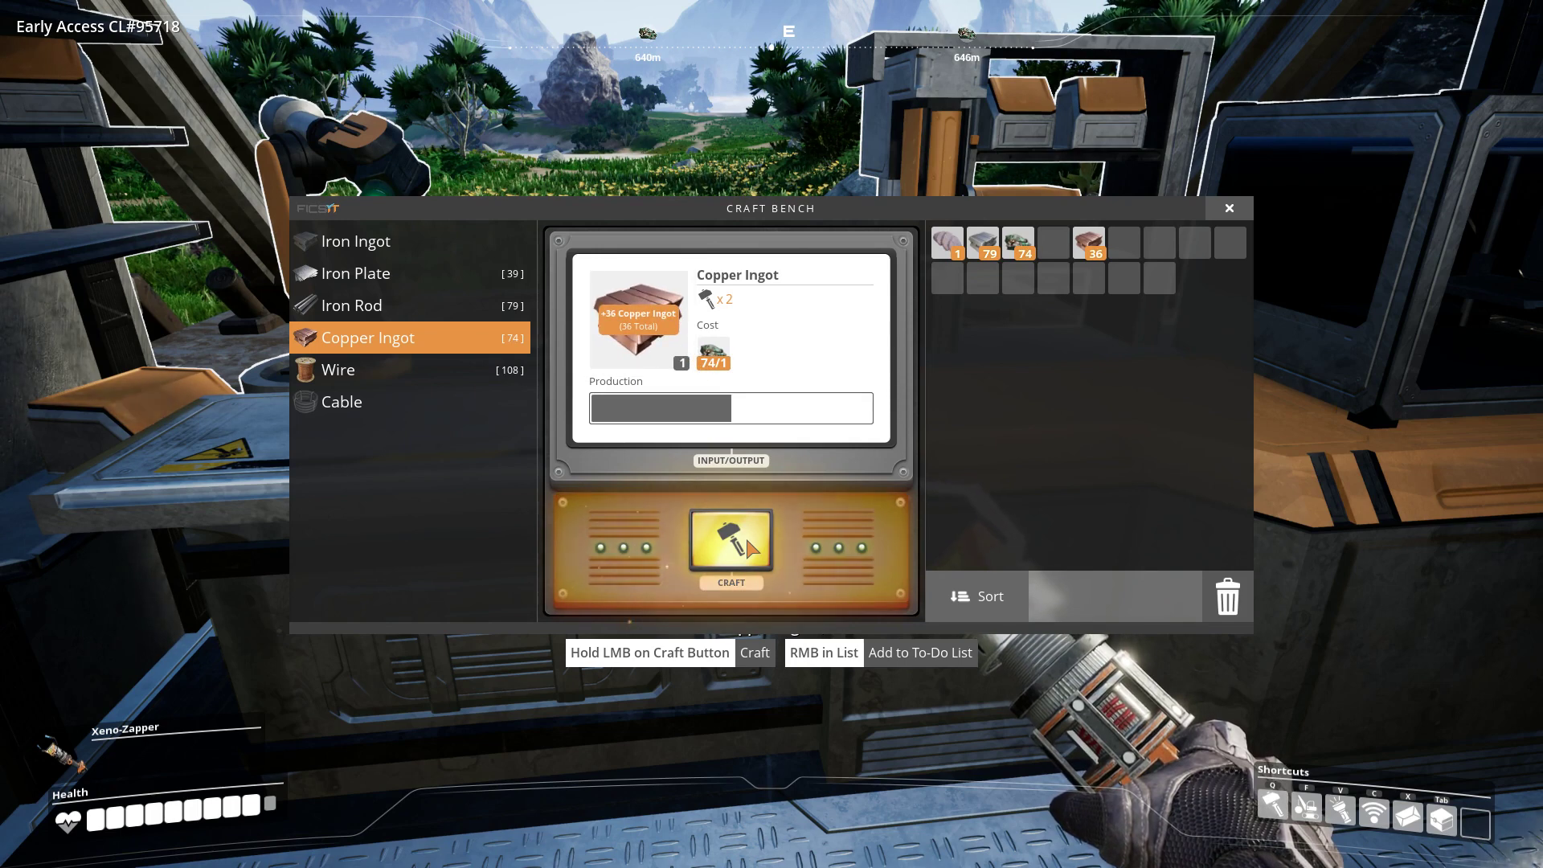
{"action": "left_click", "coordinate": [730, 540]}
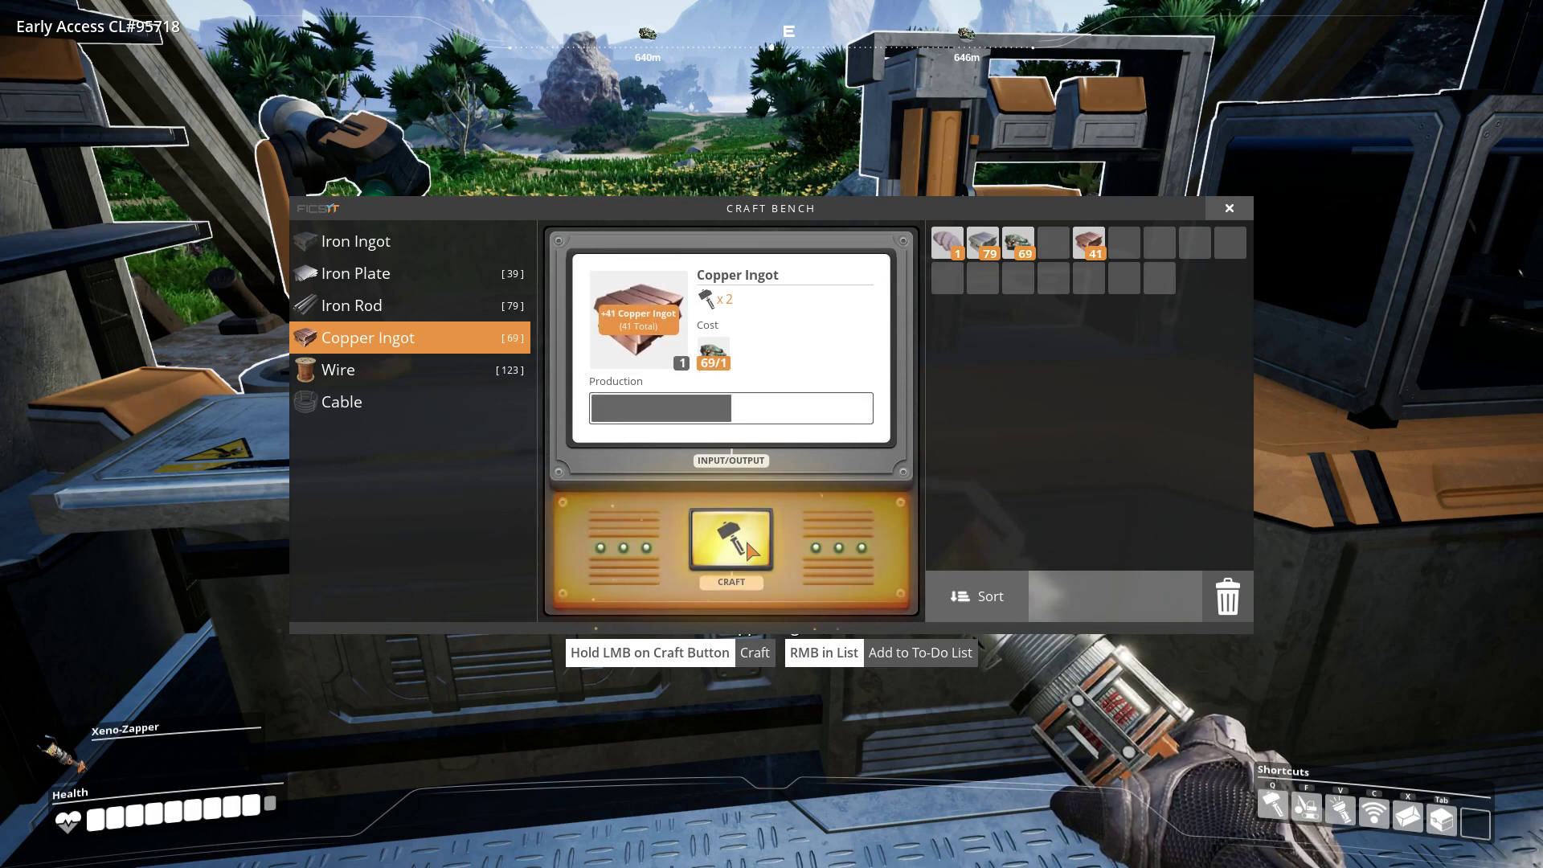
{"action": "left_click", "coordinate": [730, 540]}
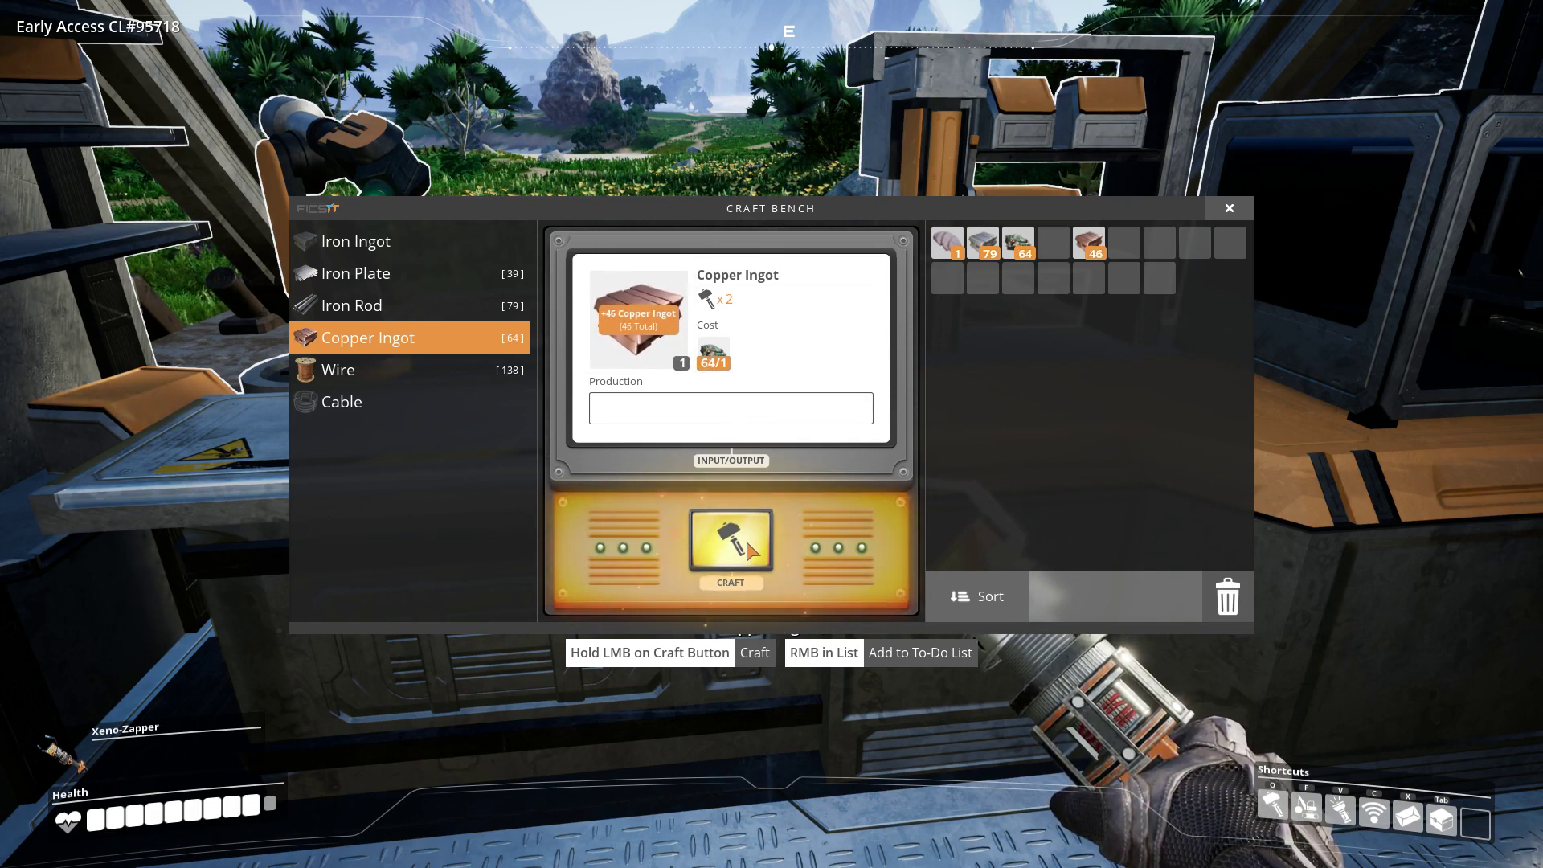
{"action": "left_click", "coordinate": [730, 540]}
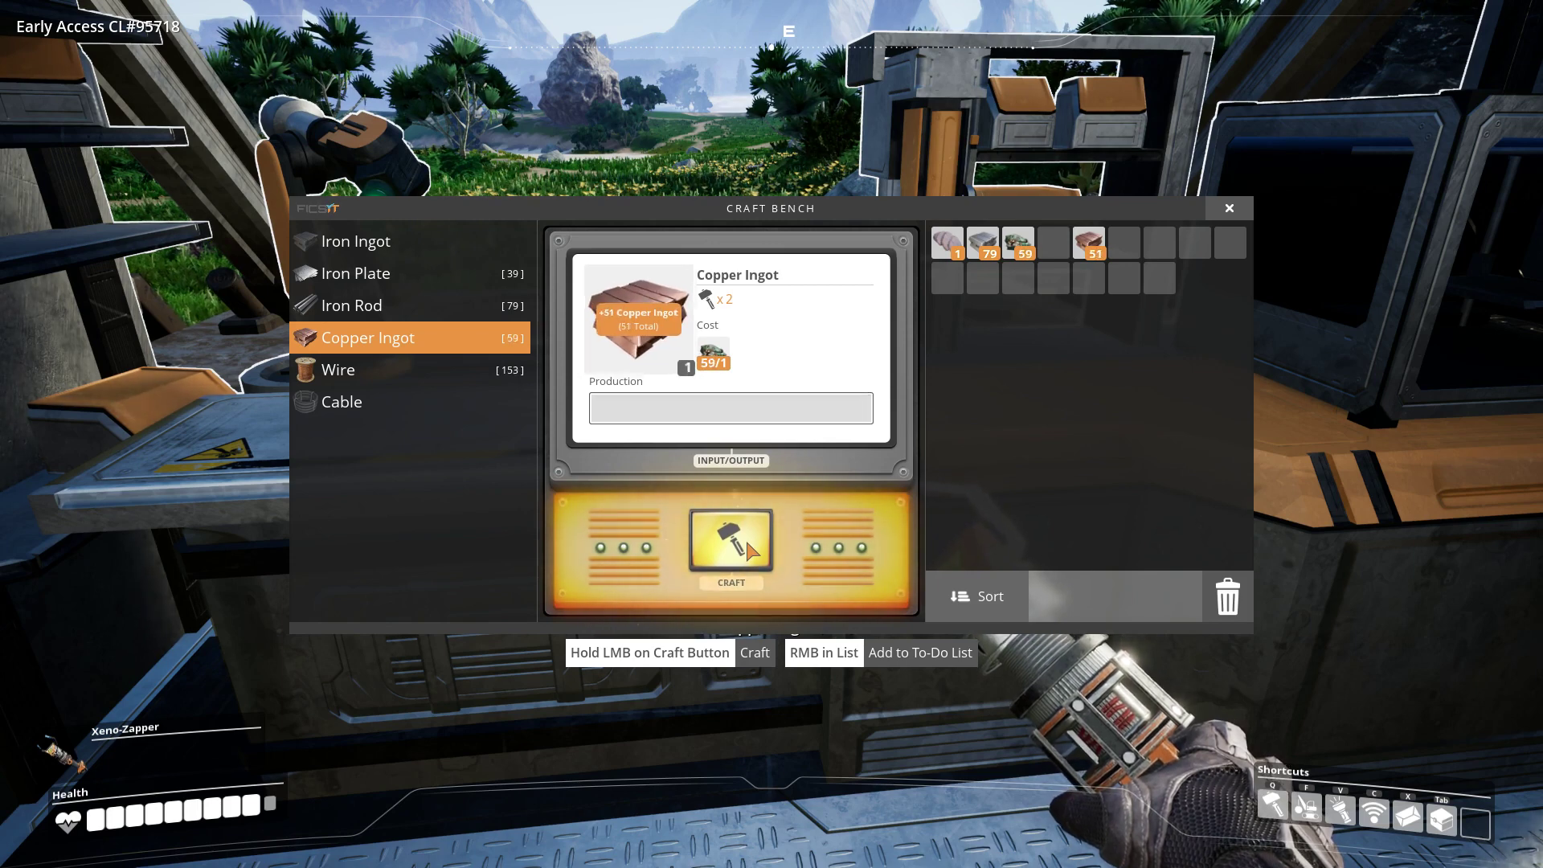
{"action": "left_click", "coordinate": [730, 540]}
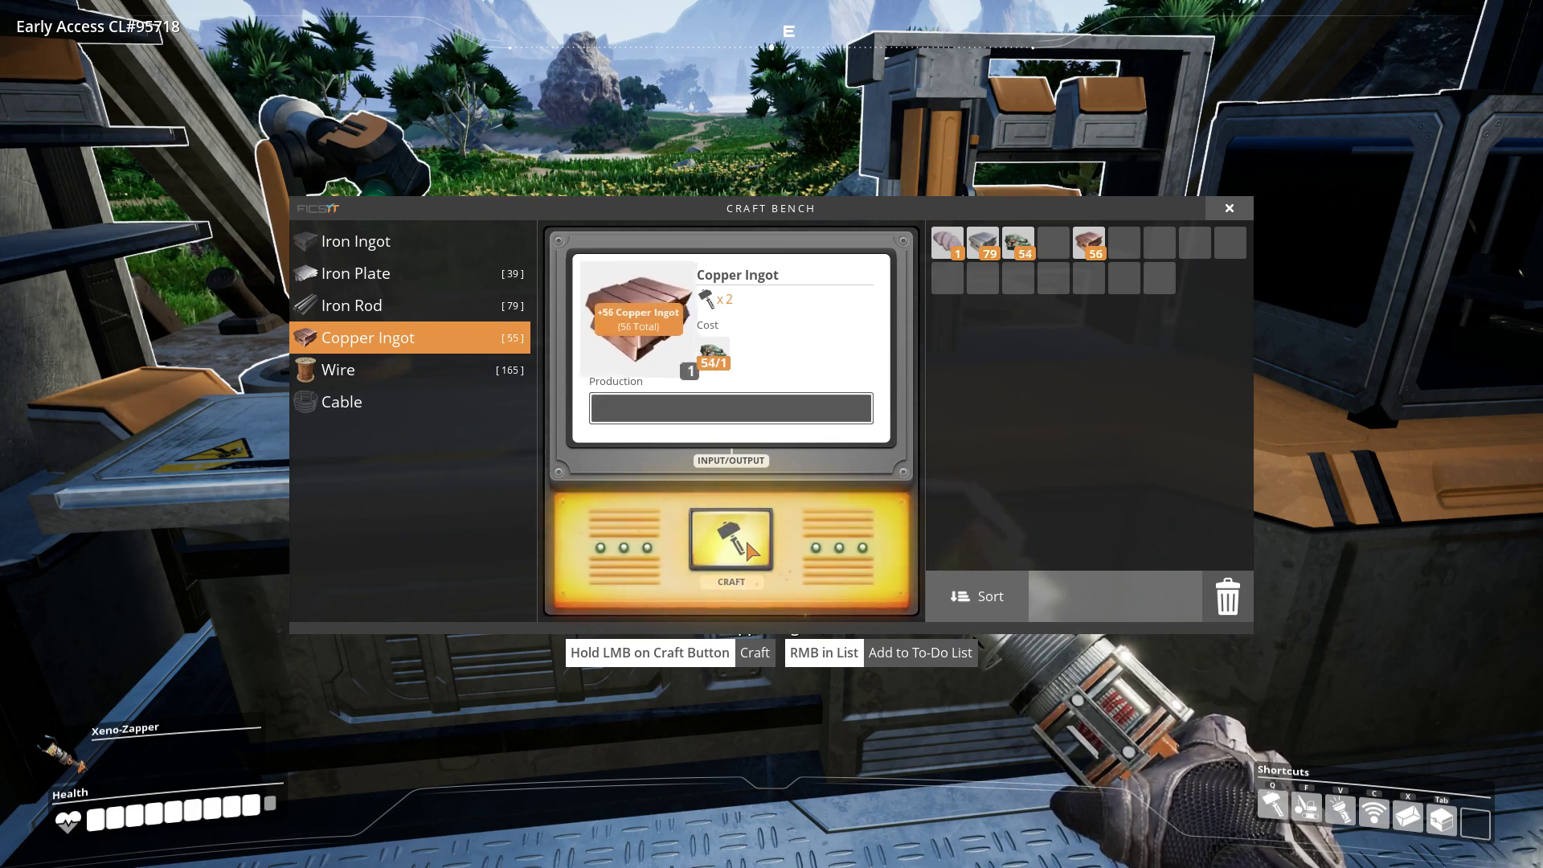
{"action": "left_click", "coordinate": [730, 537]}
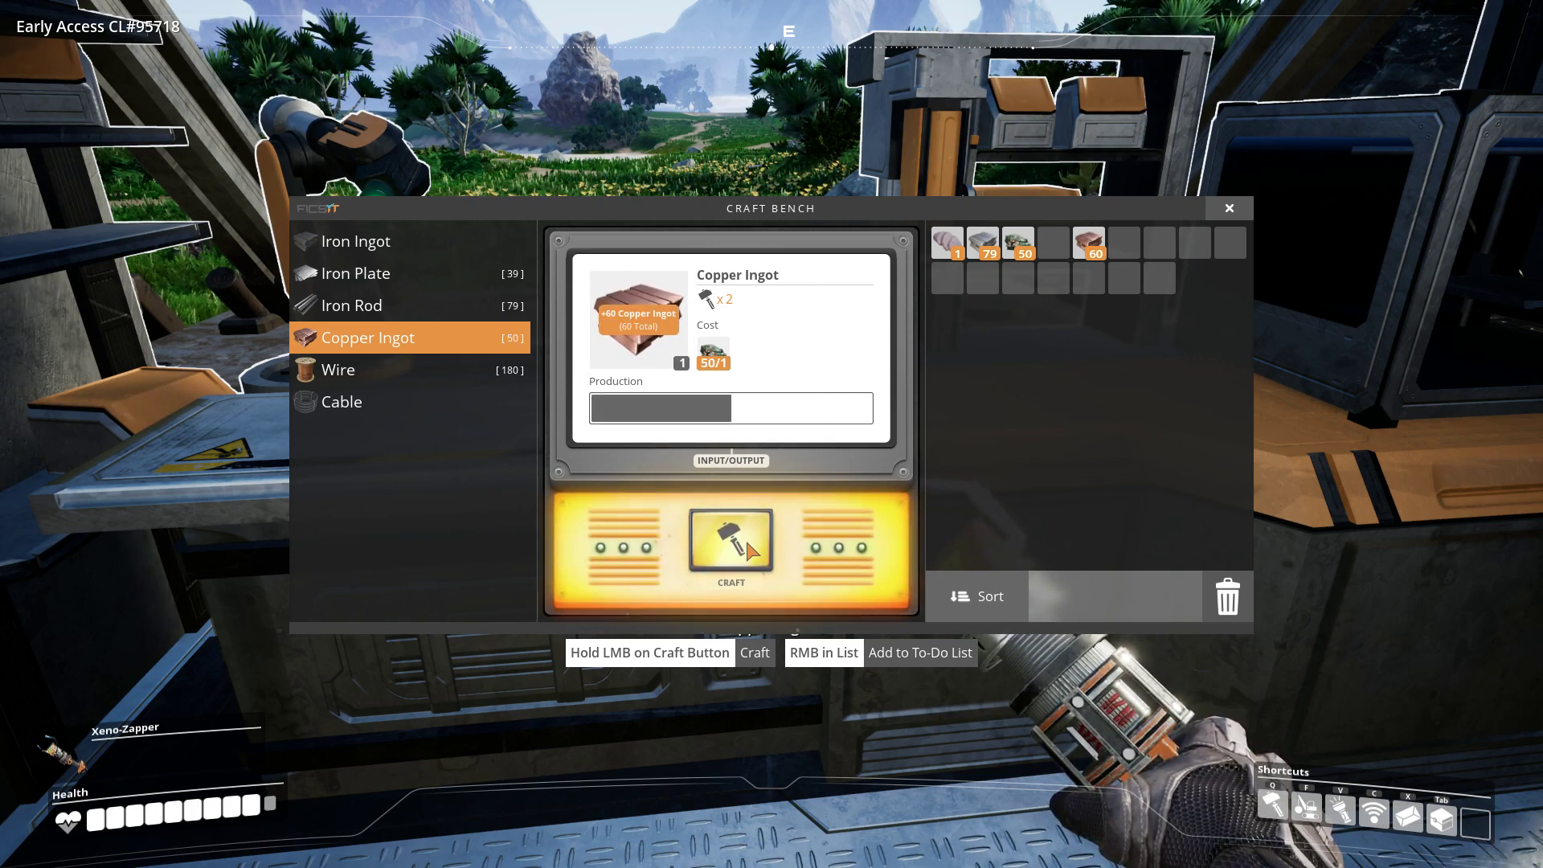
{"action": "left_click", "coordinate": [730, 543]}
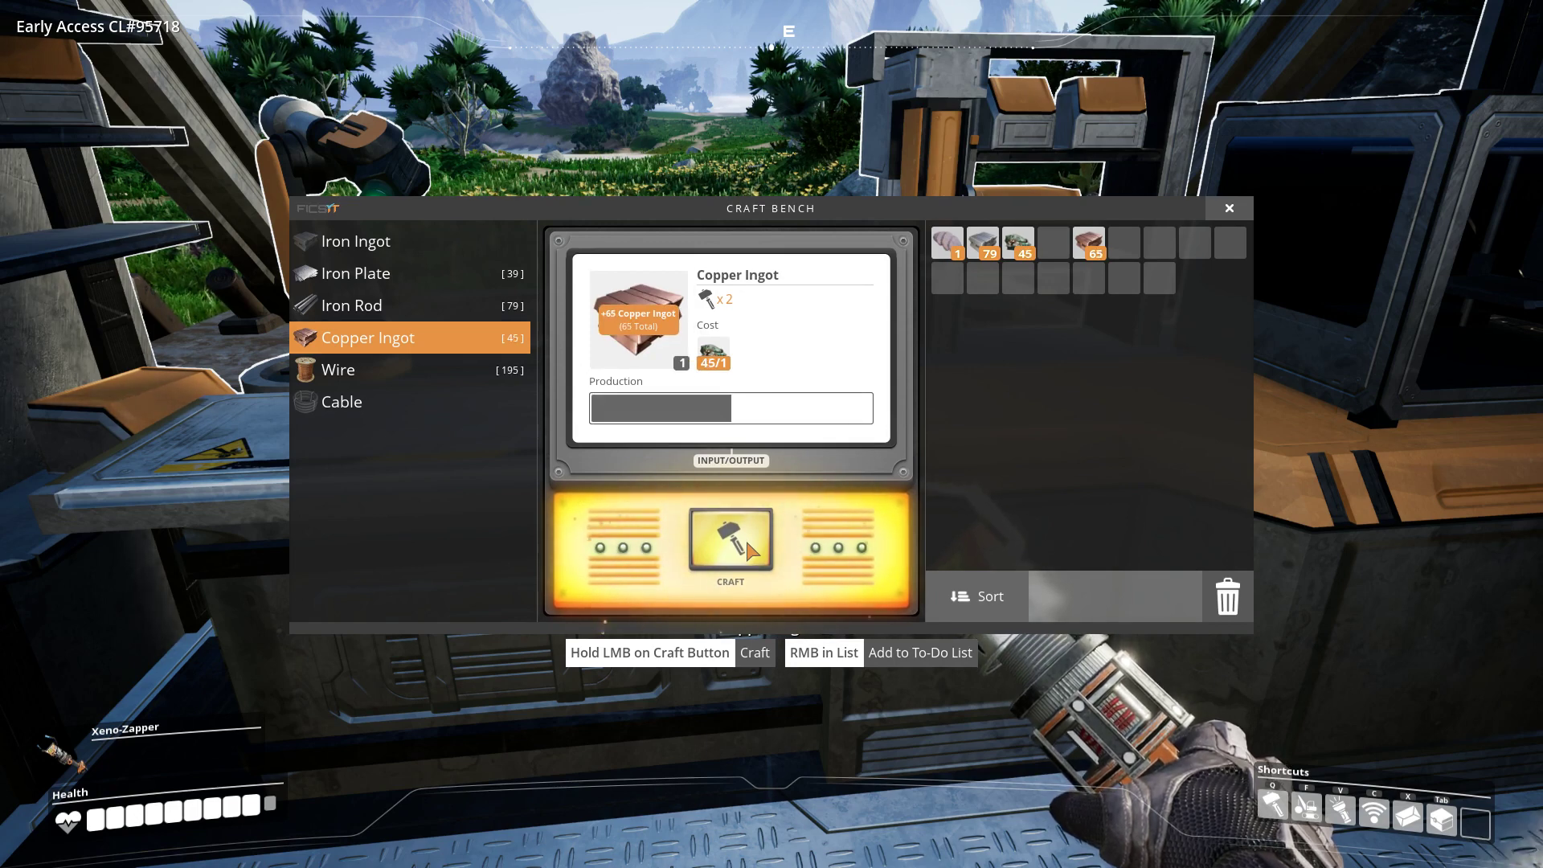
{"action": "left_click", "coordinate": [730, 541]}
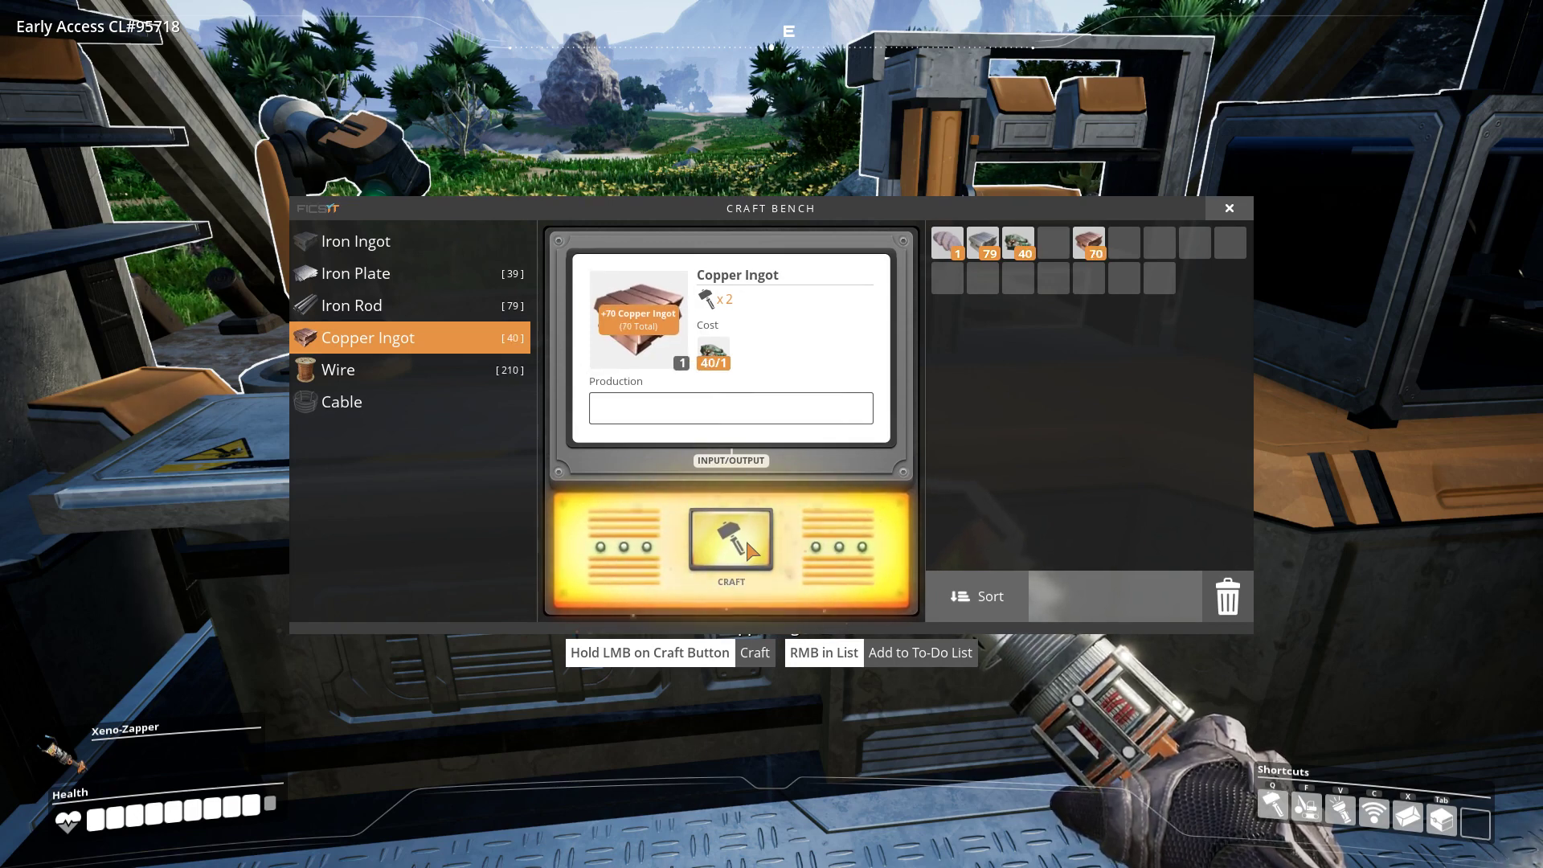
{"action": "left_click", "coordinate": [730, 540]}
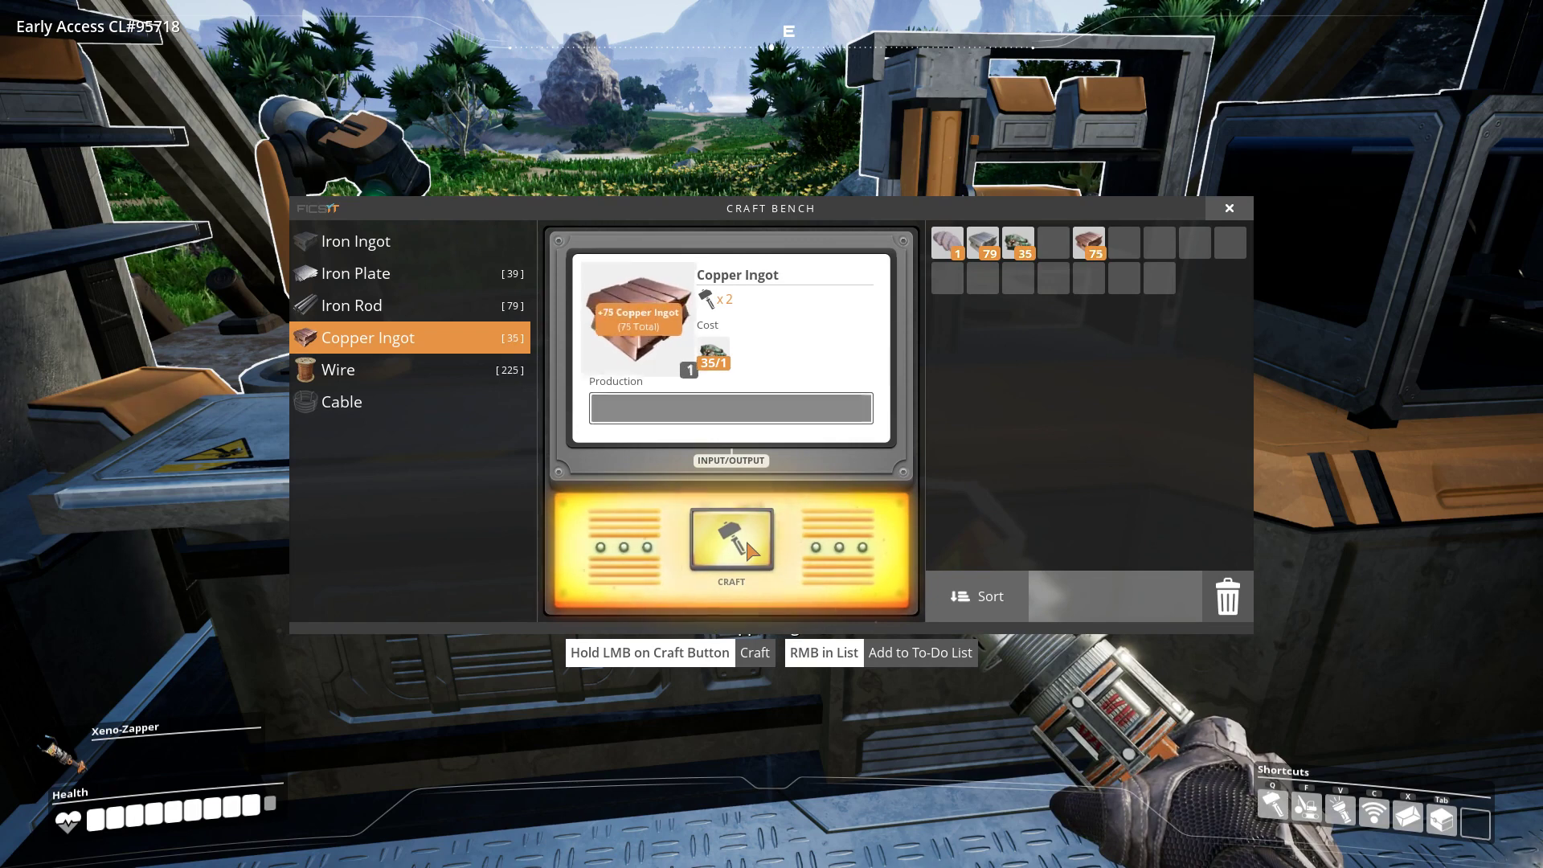
{"action": "left_click", "coordinate": [730, 540]}
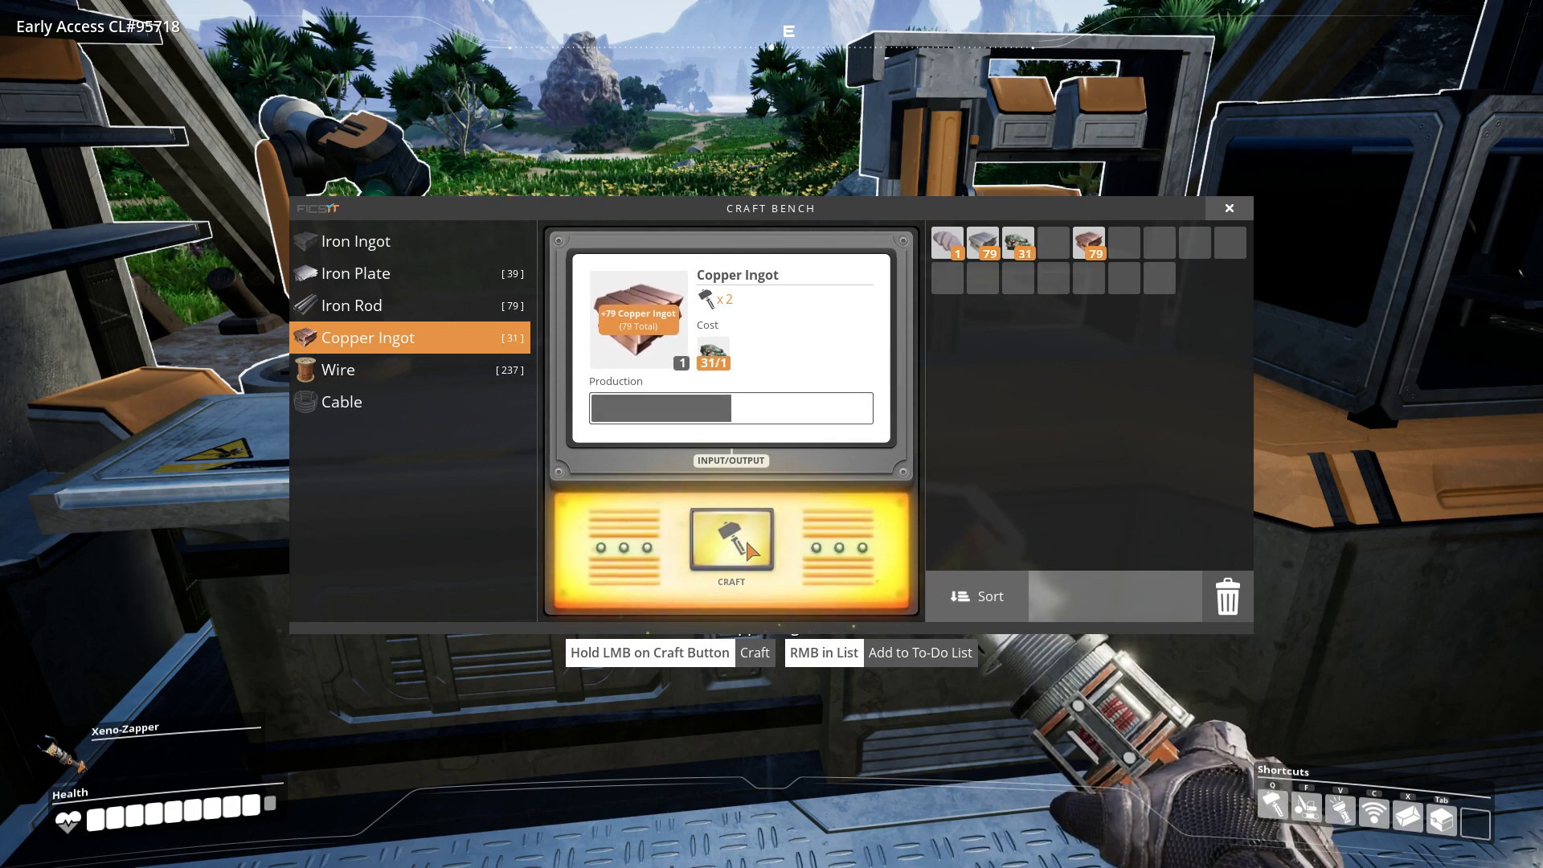
{"action": "left_click", "coordinate": [729, 540]}
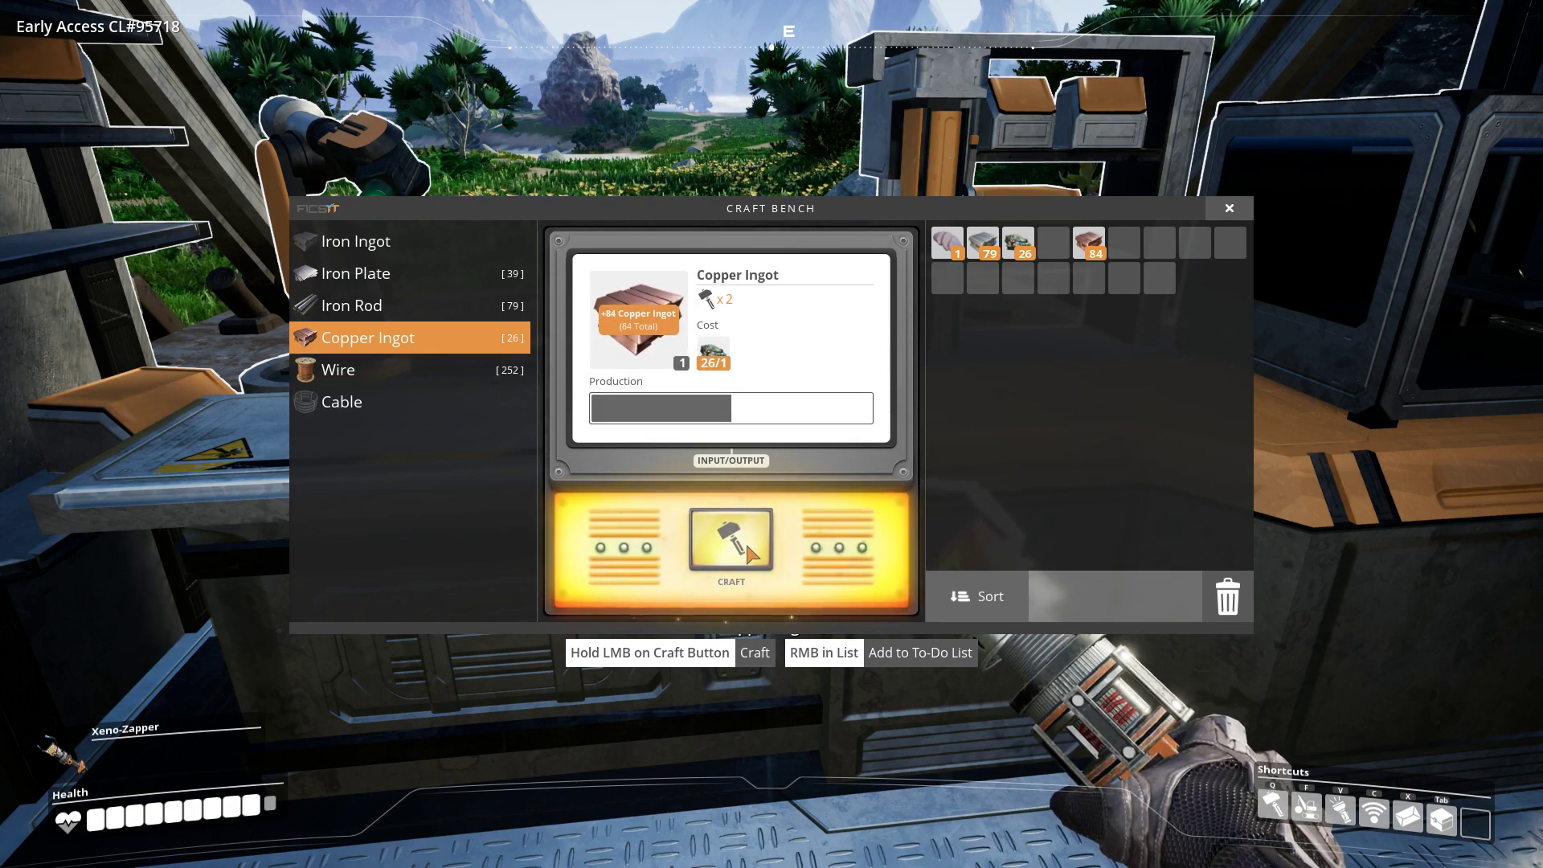
{"action": "left_click", "coordinate": [730, 543]}
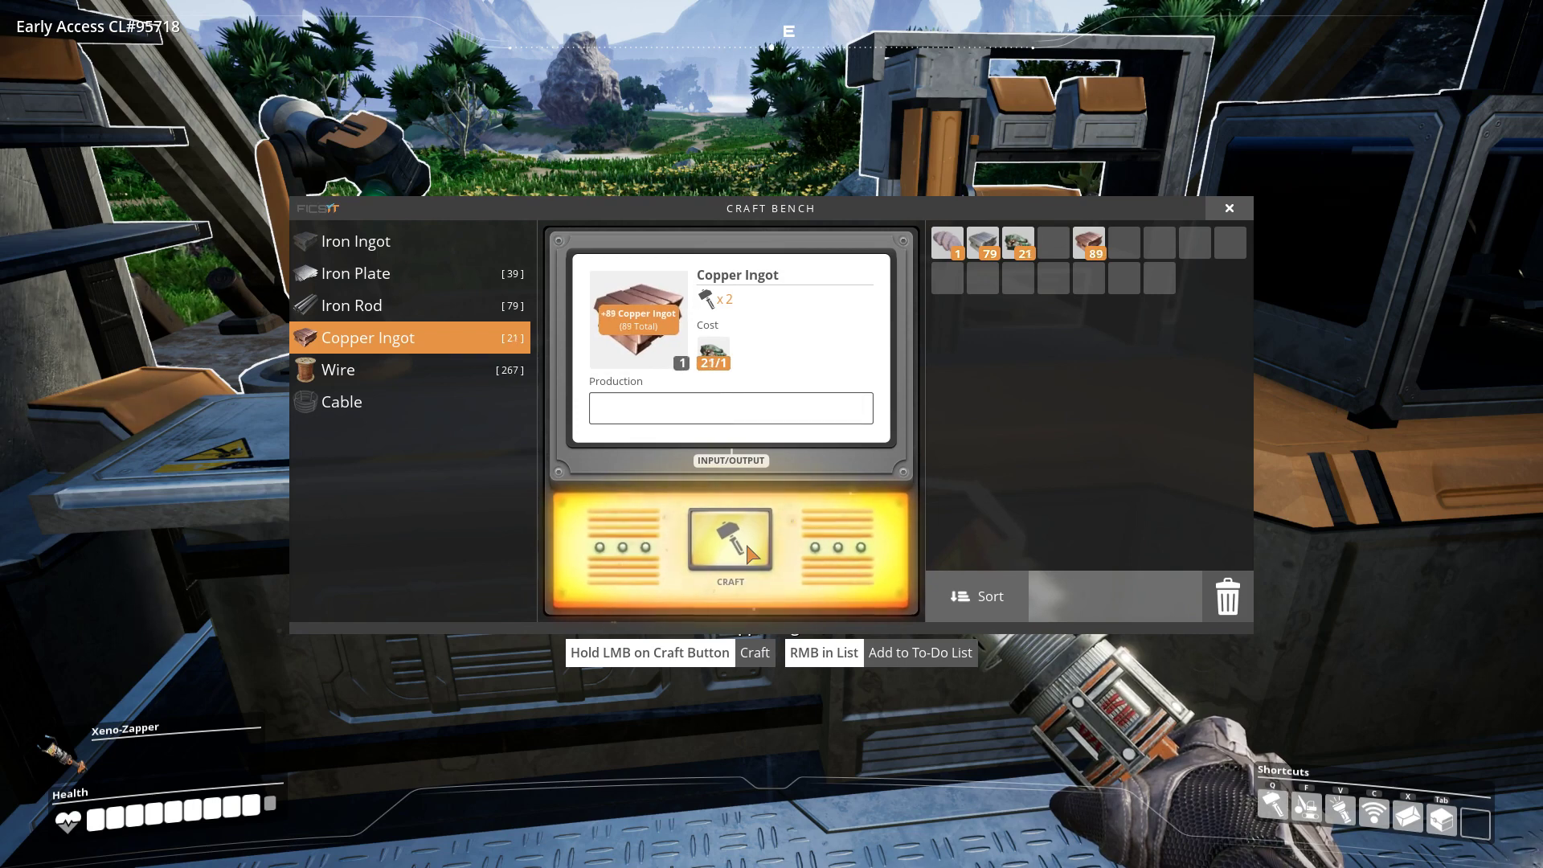
{"action": "left_click", "coordinate": [729, 540]}
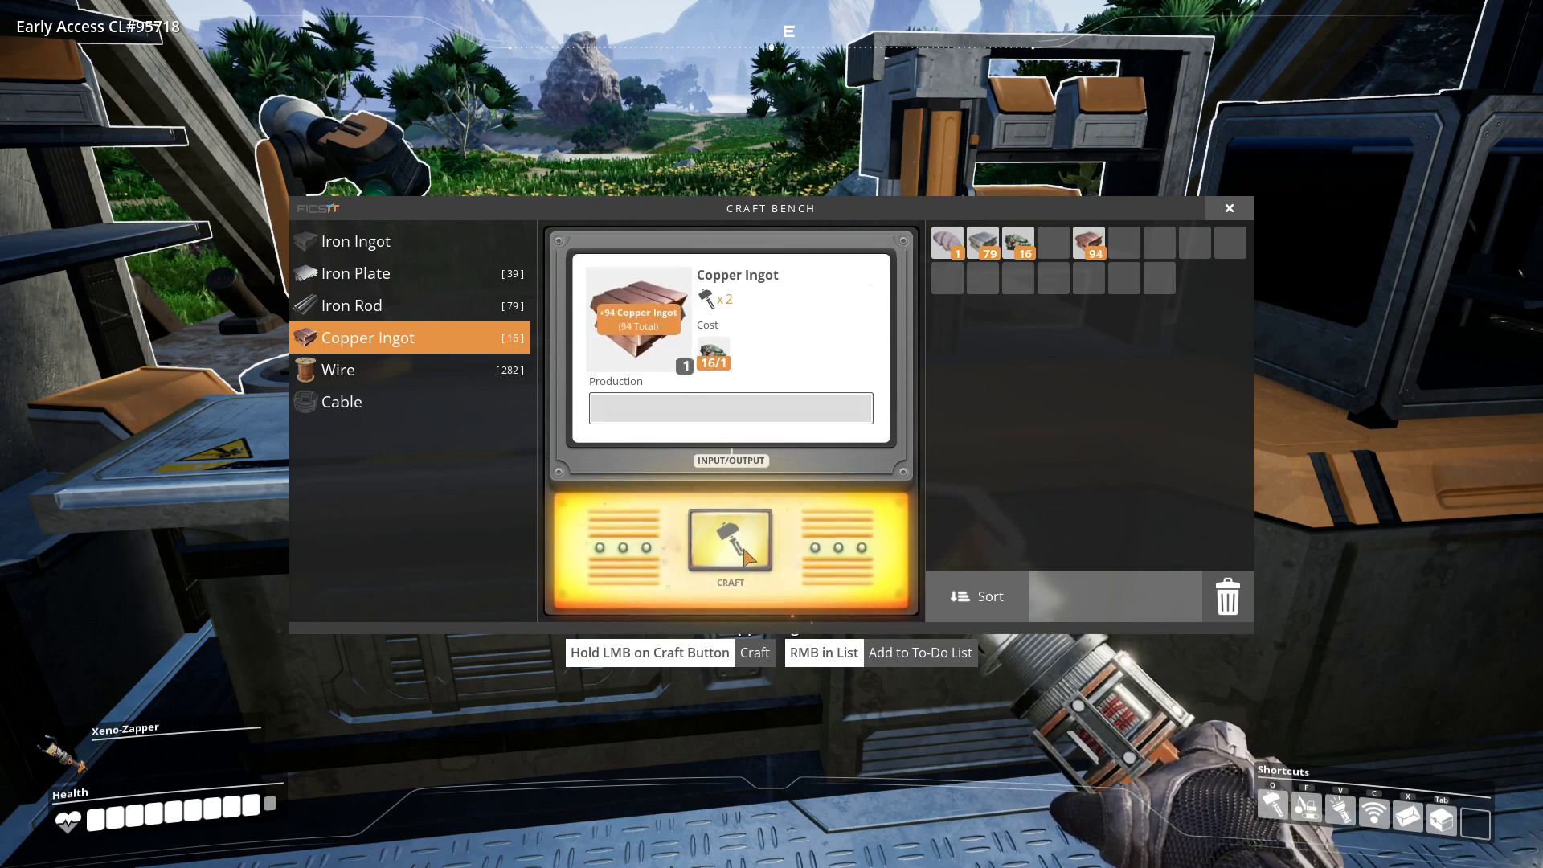
{"action": "left_click", "coordinate": [730, 544]}
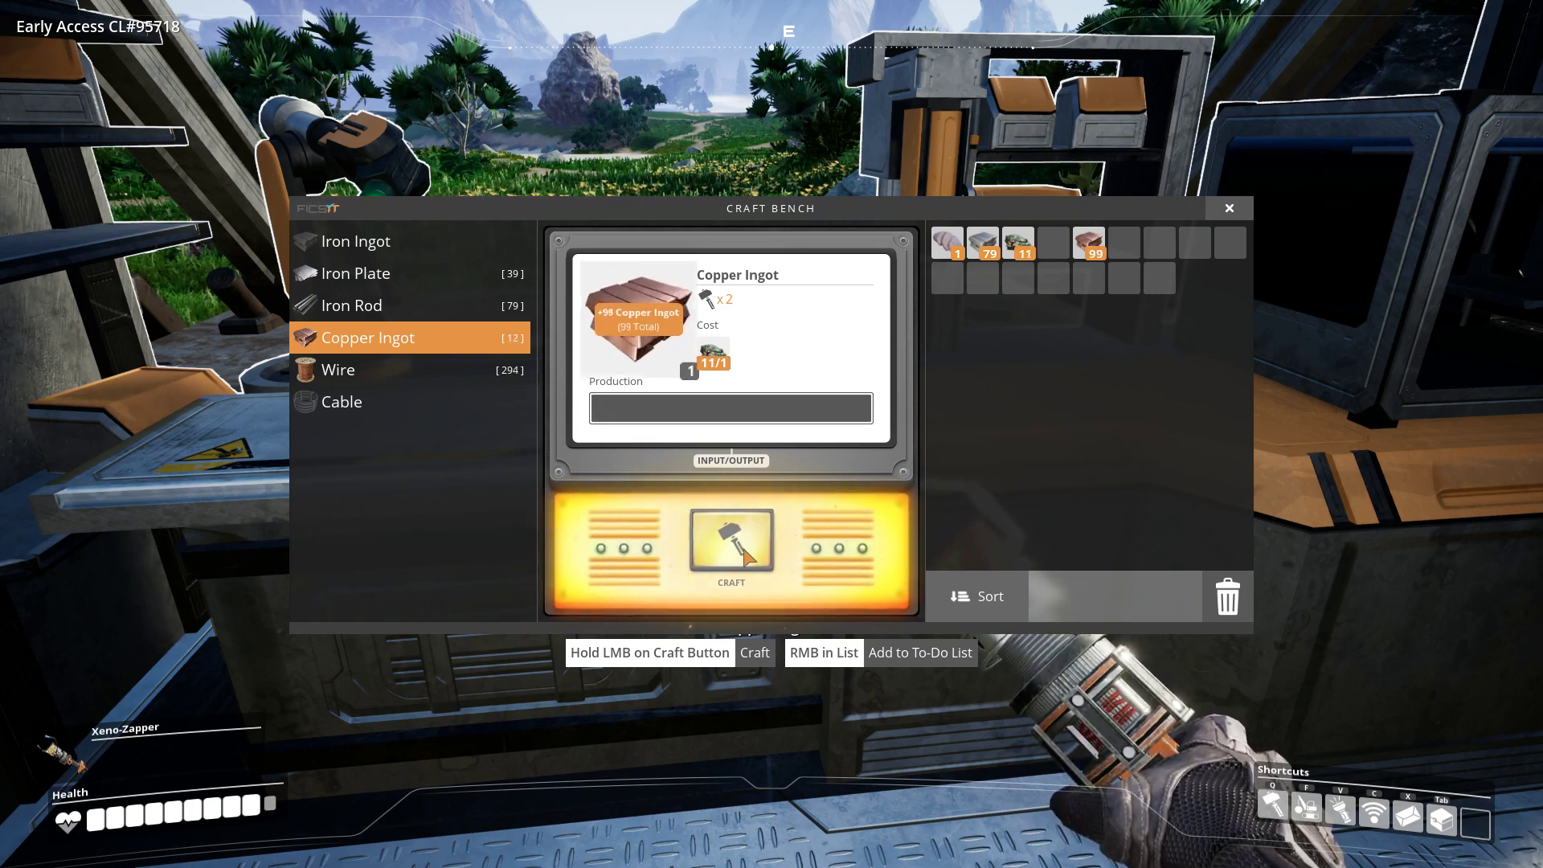
{"action": "left_click", "coordinate": [730, 543]}
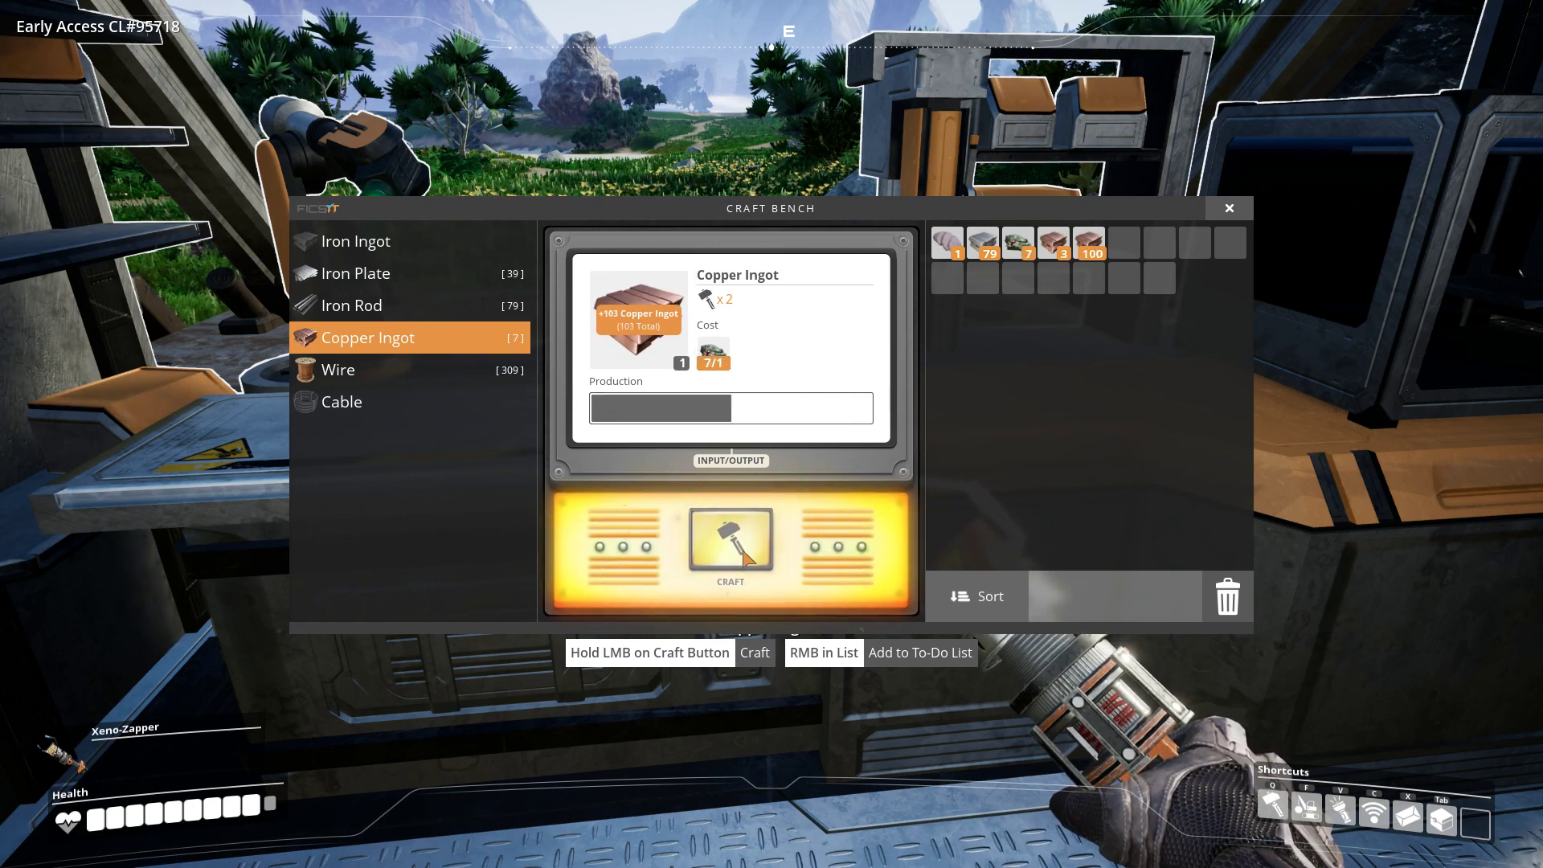
{"action": "left_click", "coordinate": [730, 540]}
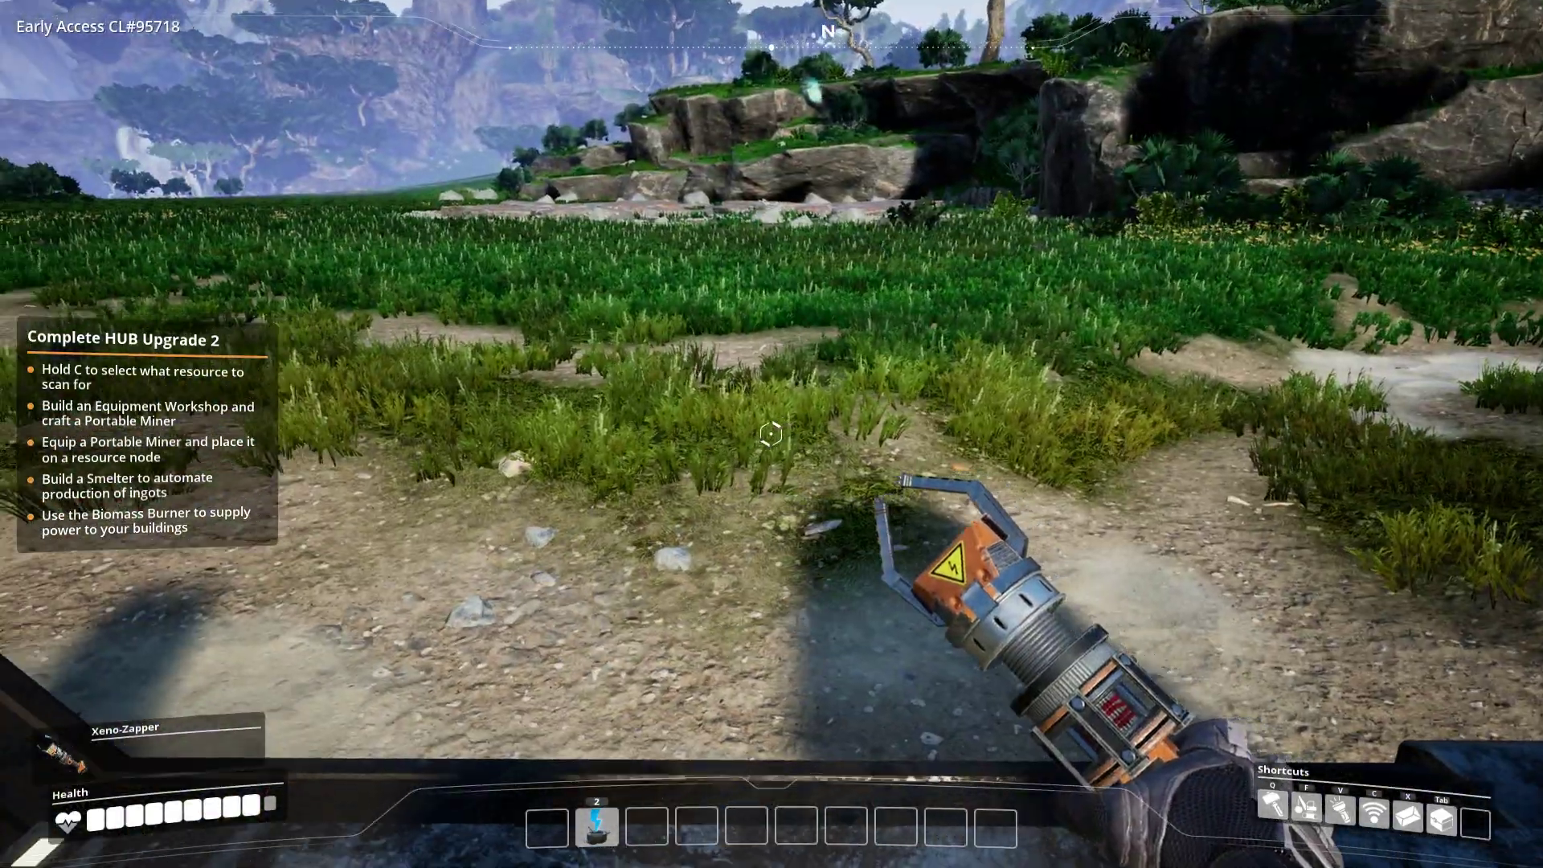
- Review the Craft Bench and Equipment Workshop build costs in the Builder's Production list
{"action": "key", "text": "q"}
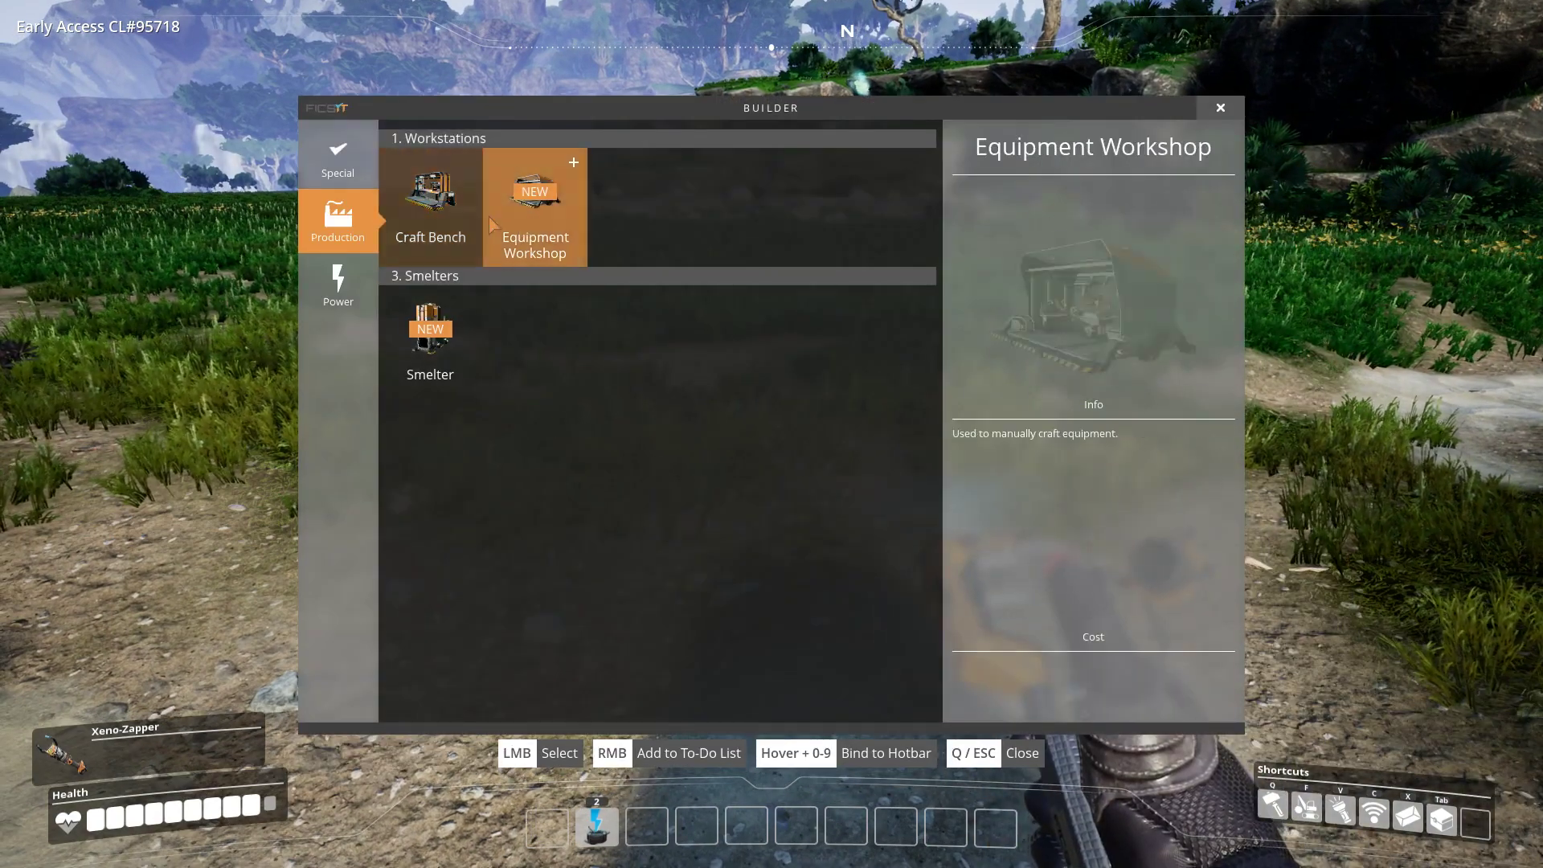
{"action": "left_click", "coordinate": [430, 201]}
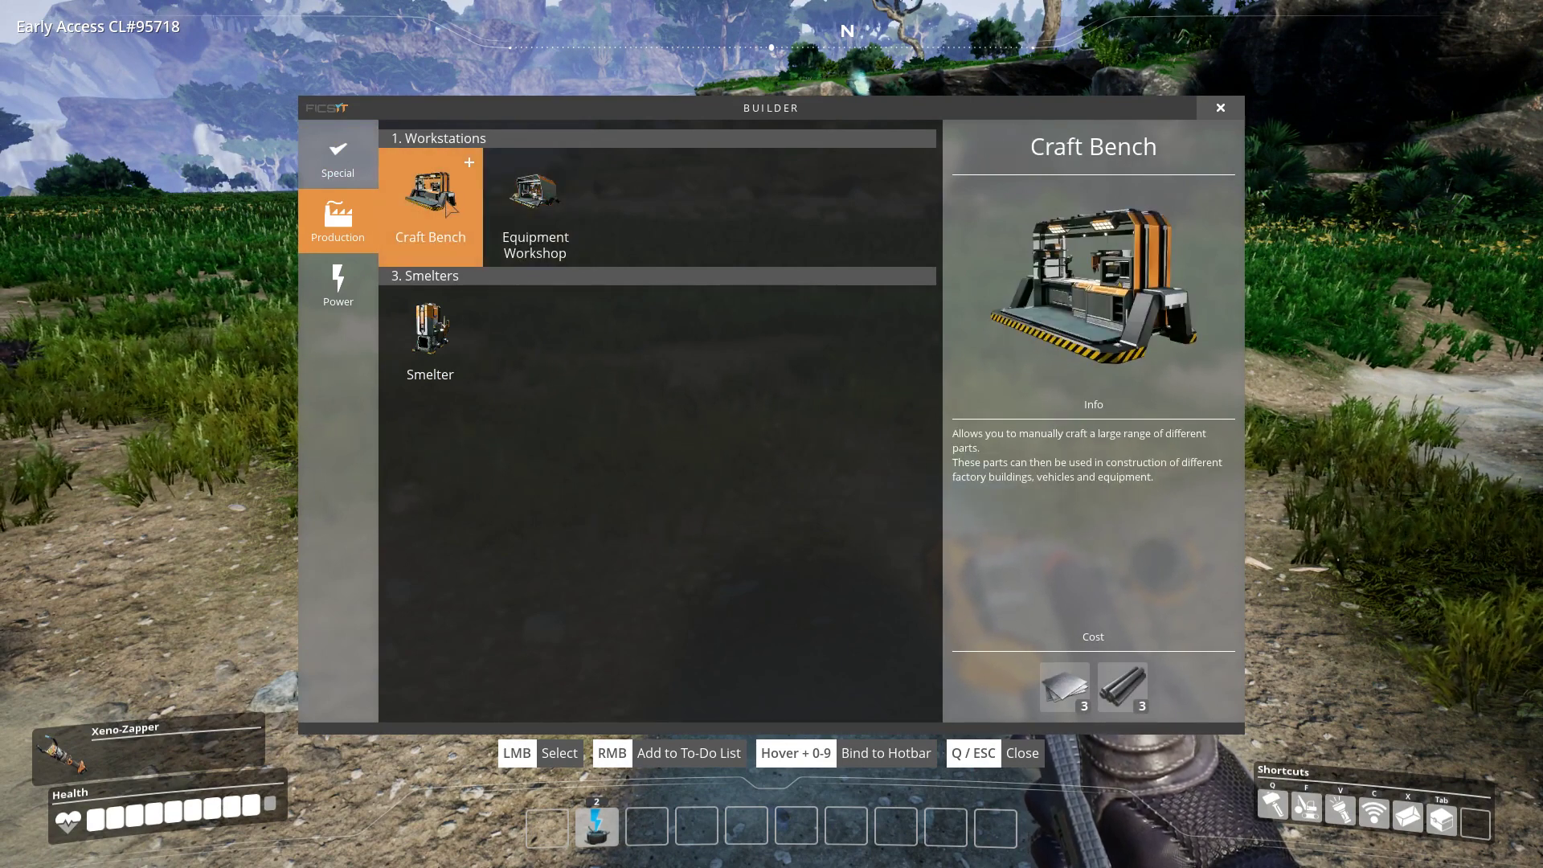
{"action": "left_click", "coordinate": [534, 205]}
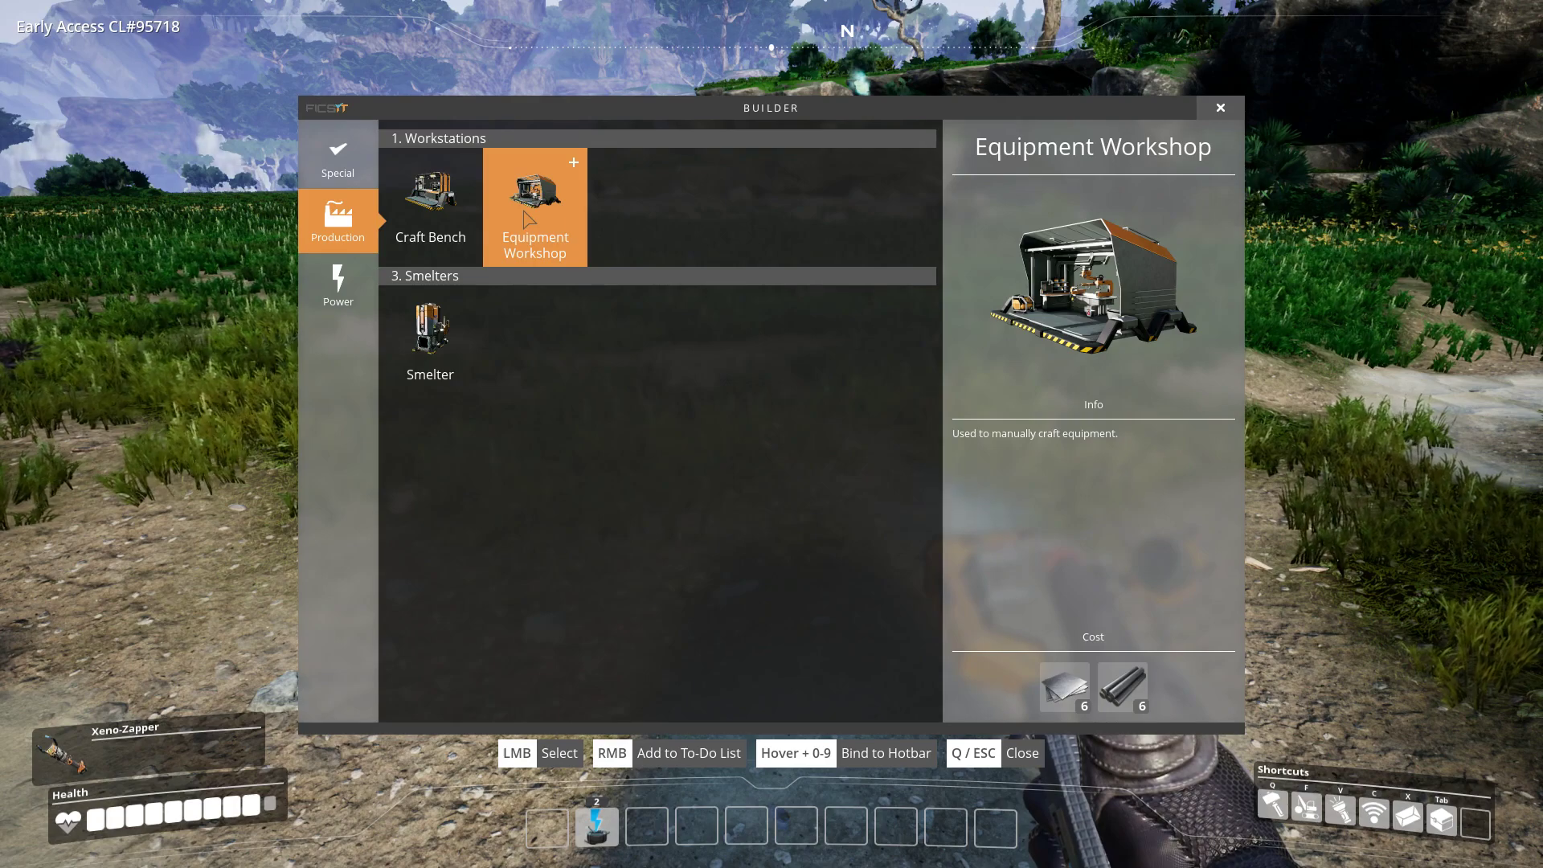
{"action": "left_click", "coordinate": [431, 196]}
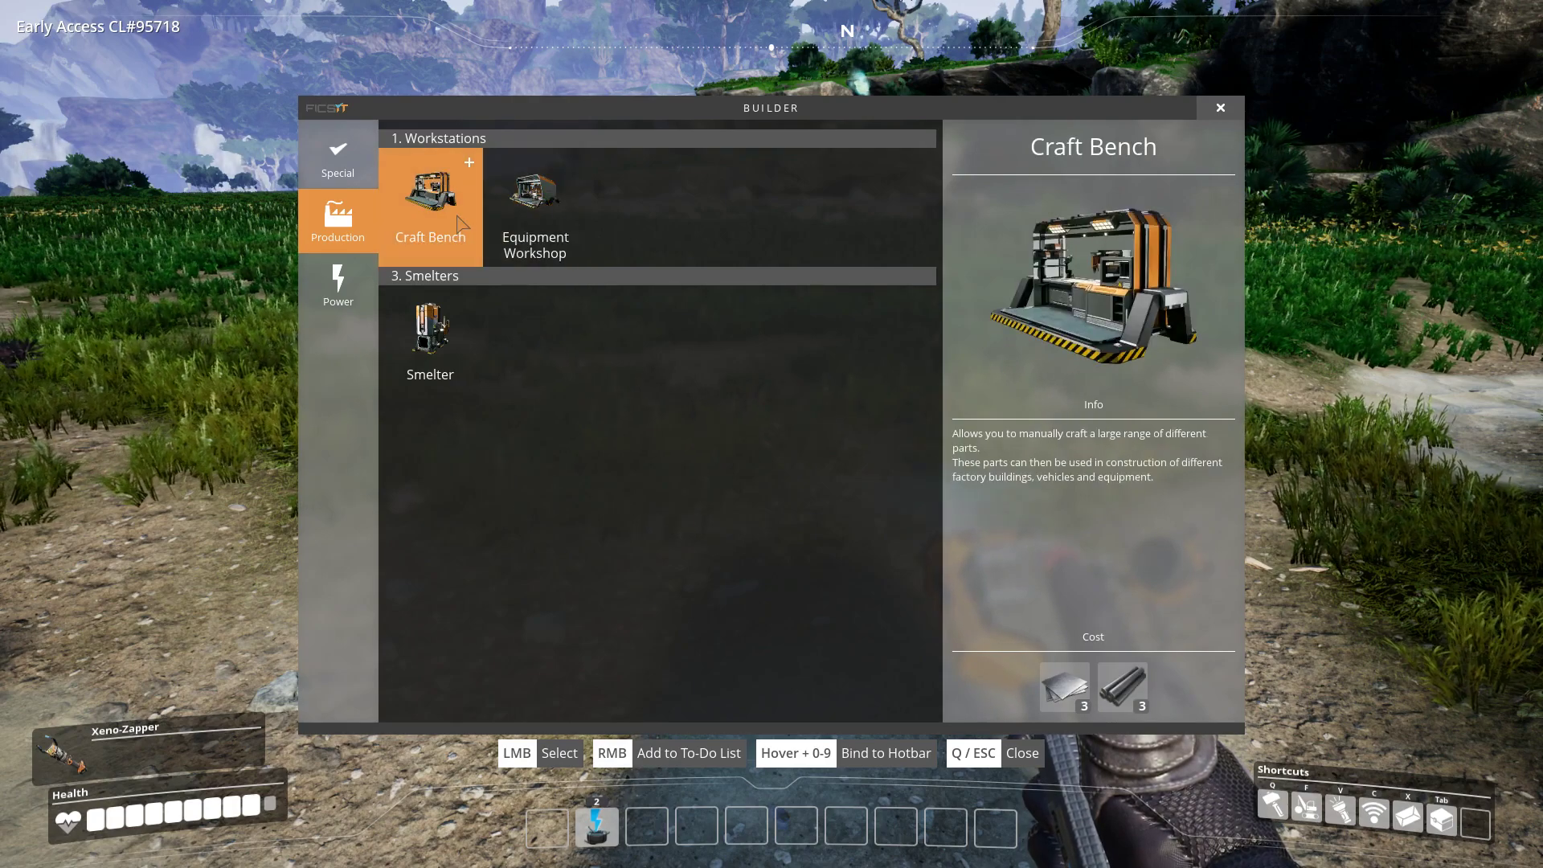
{"action": "left_click", "coordinate": [430, 190]}
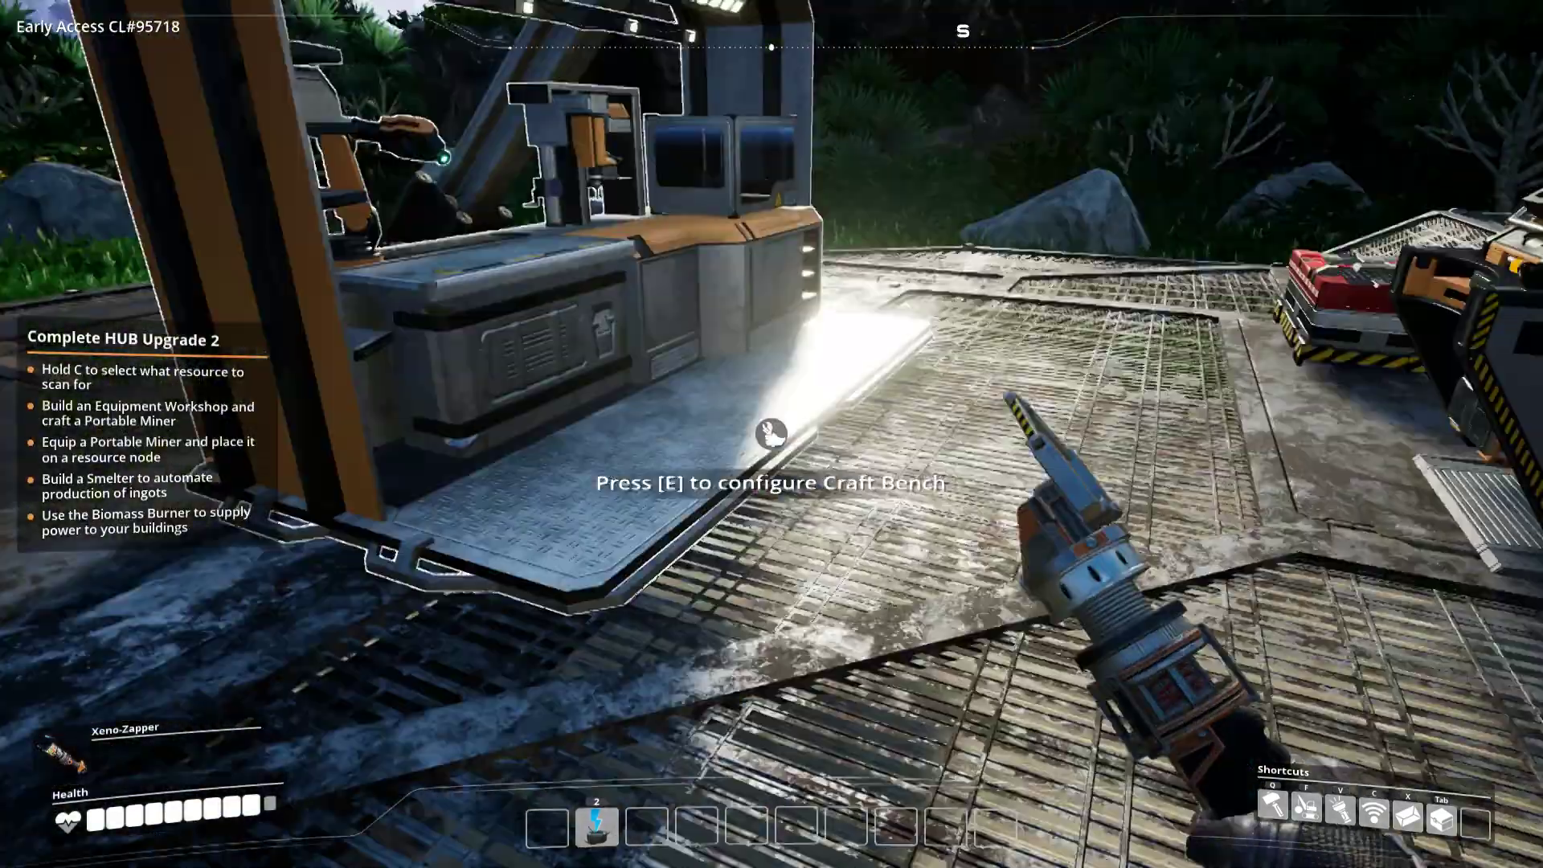
- Craft three Iron Rods and three Iron Plates, then pick a Craft Bench to place
{"action": "key", "text": "e"}
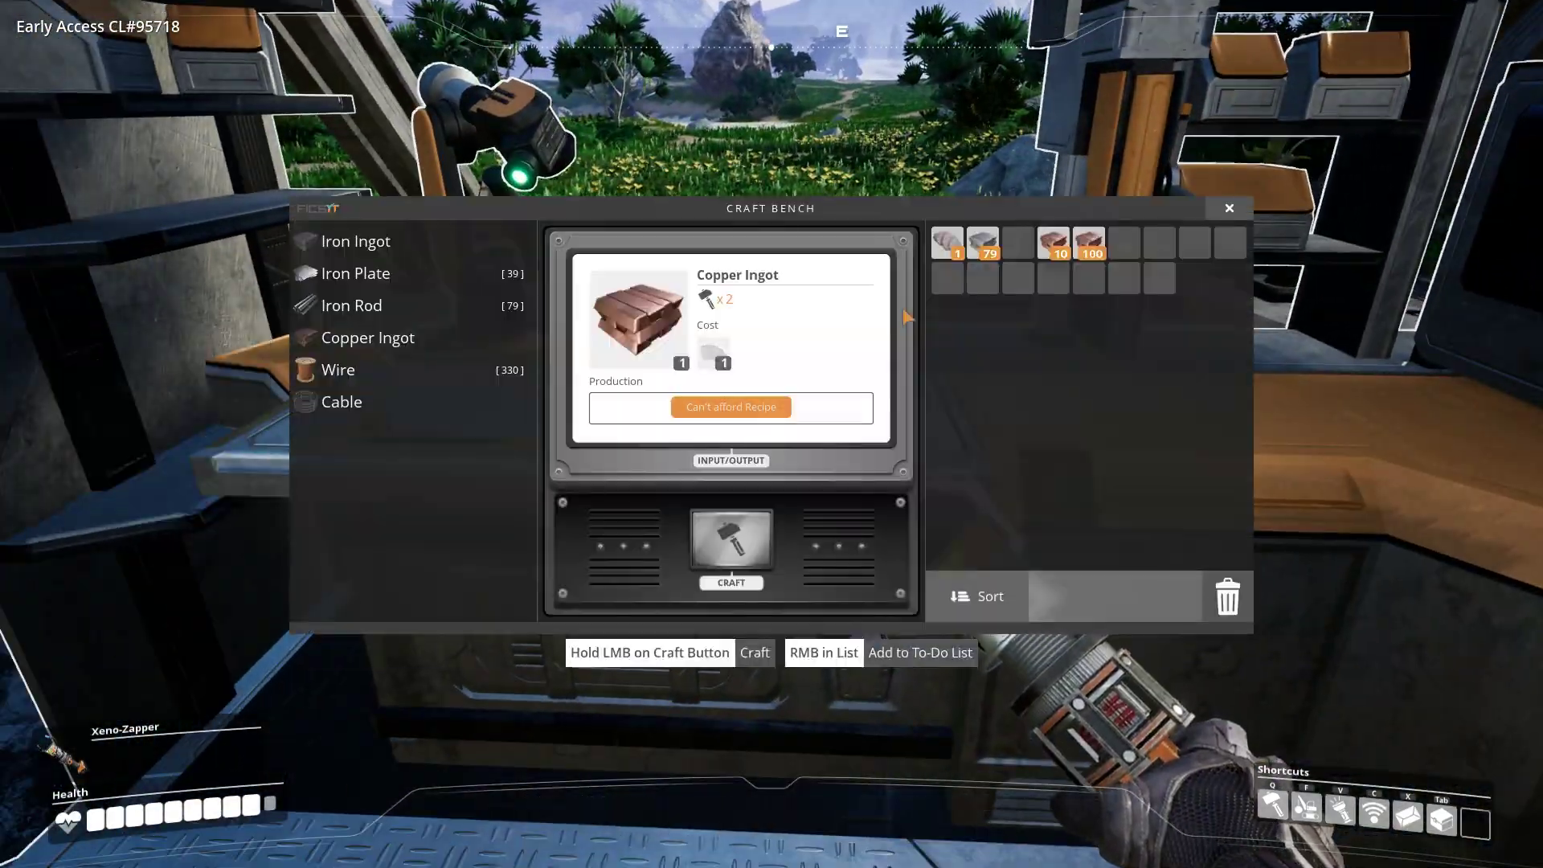
{"action": "left_click", "coordinate": [350, 306]}
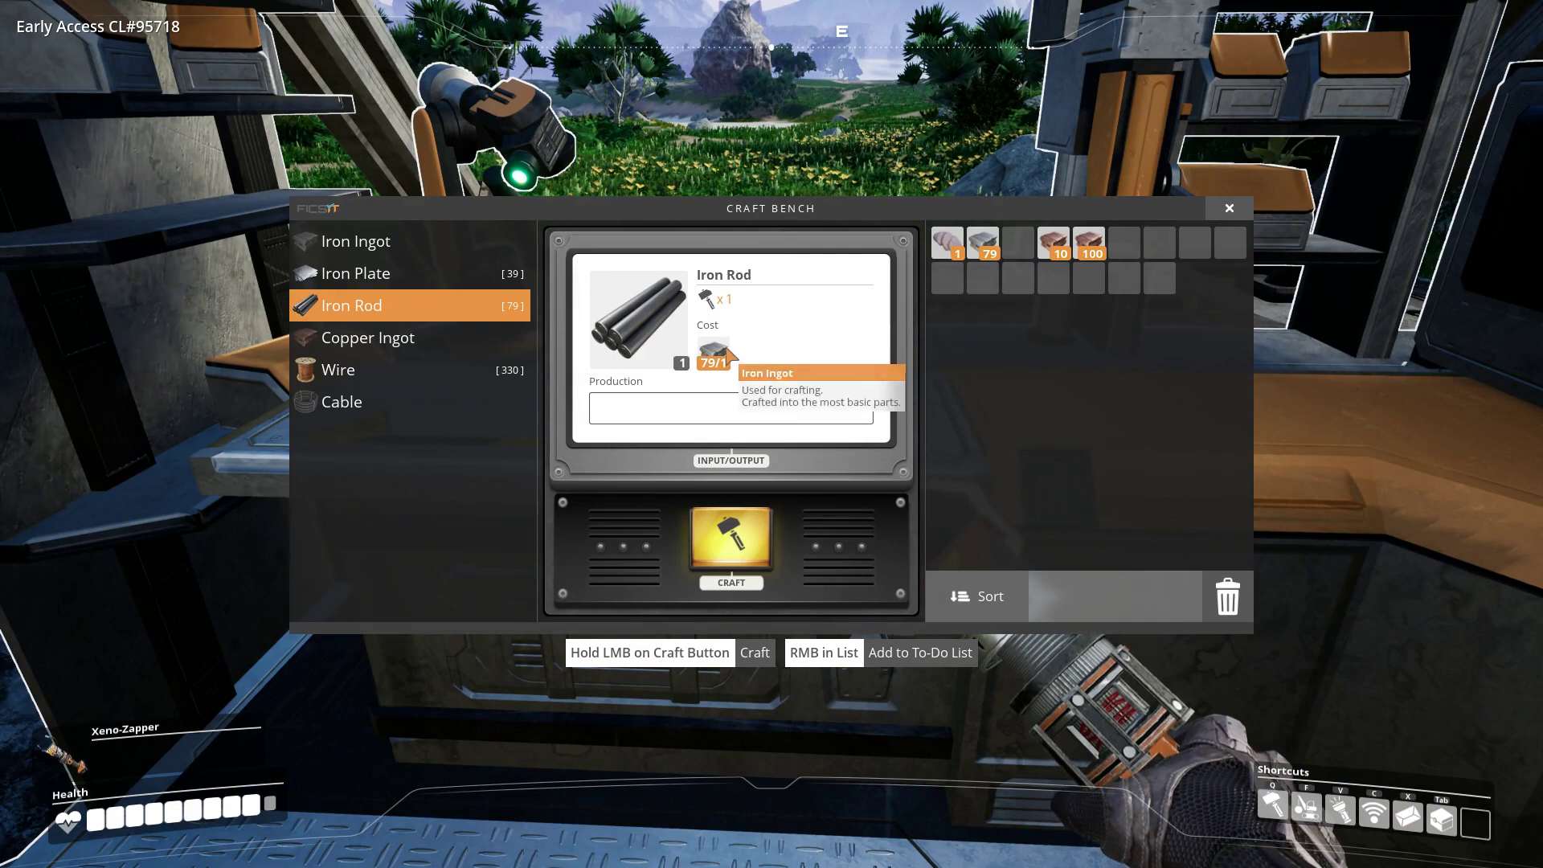
{"action": "left_click", "coordinate": [730, 547]}
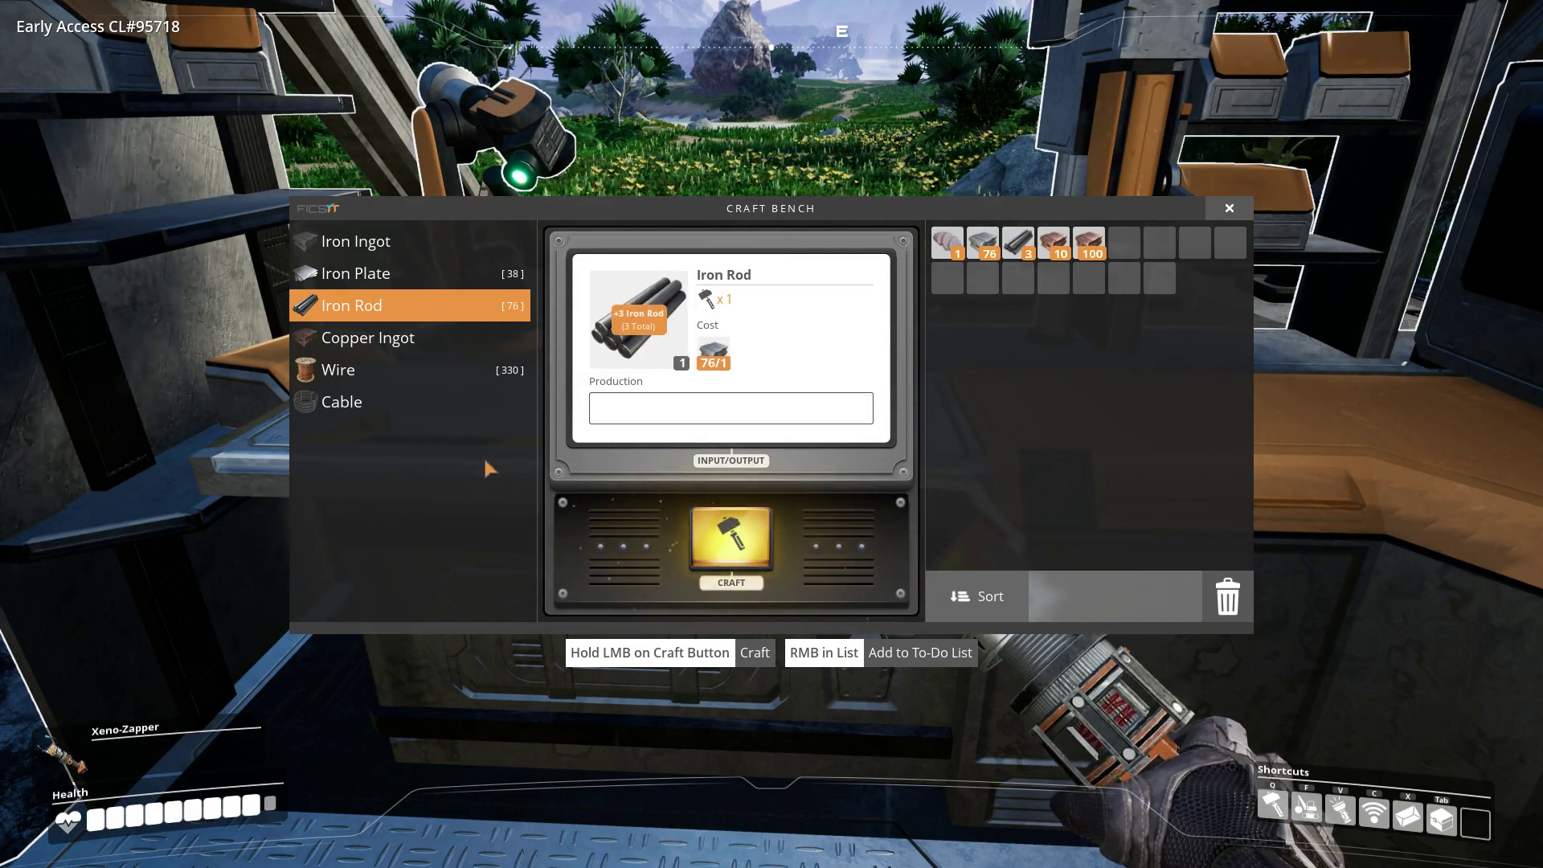
{"action": "left_click", "coordinate": [388, 273]}
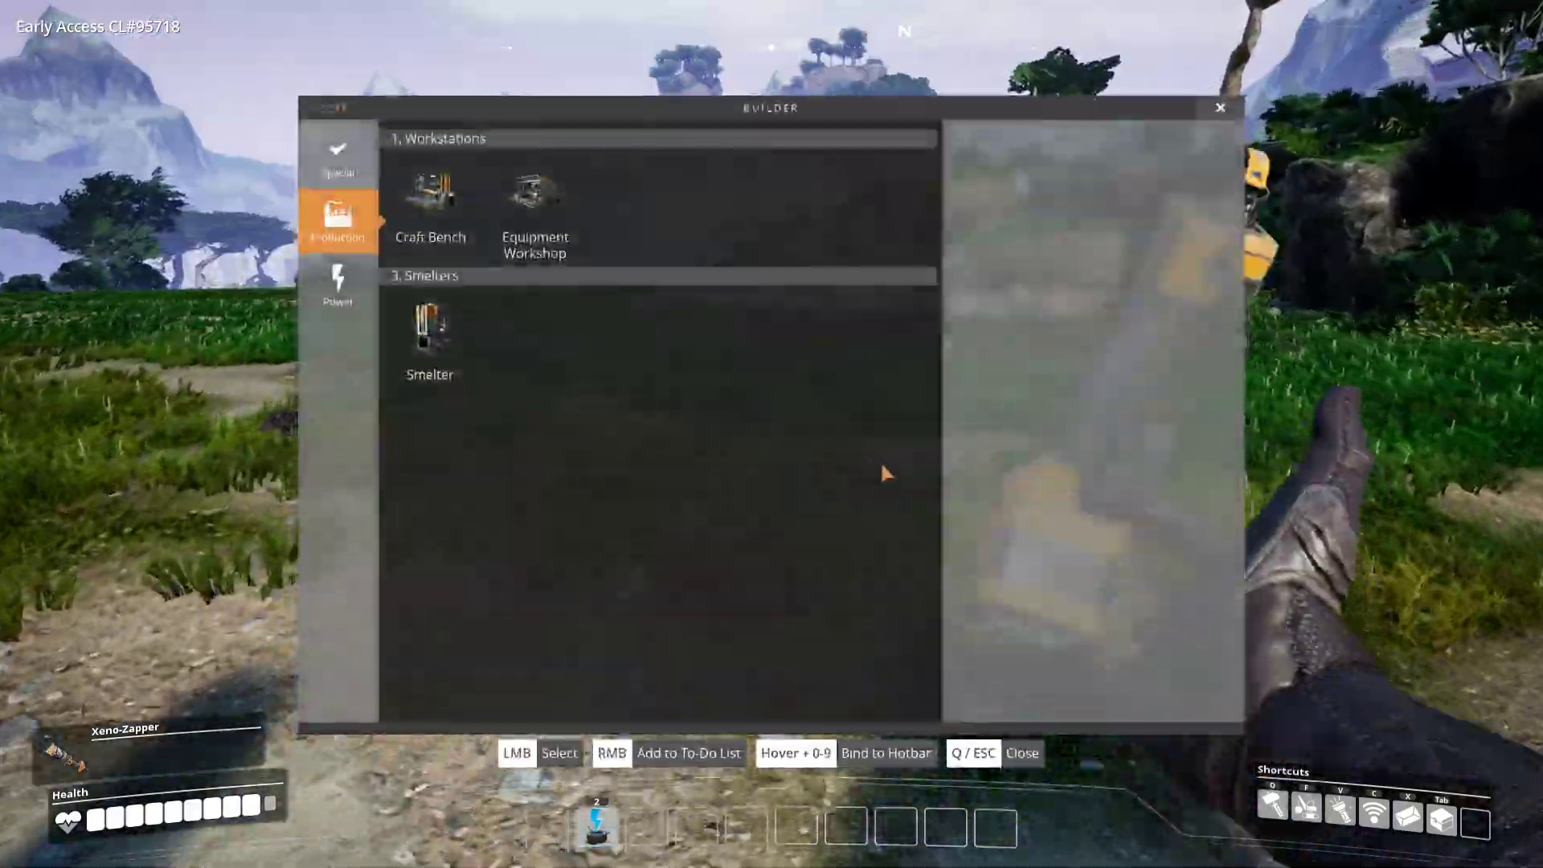
{"action": "left_click", "coordinate": [431, 190]}
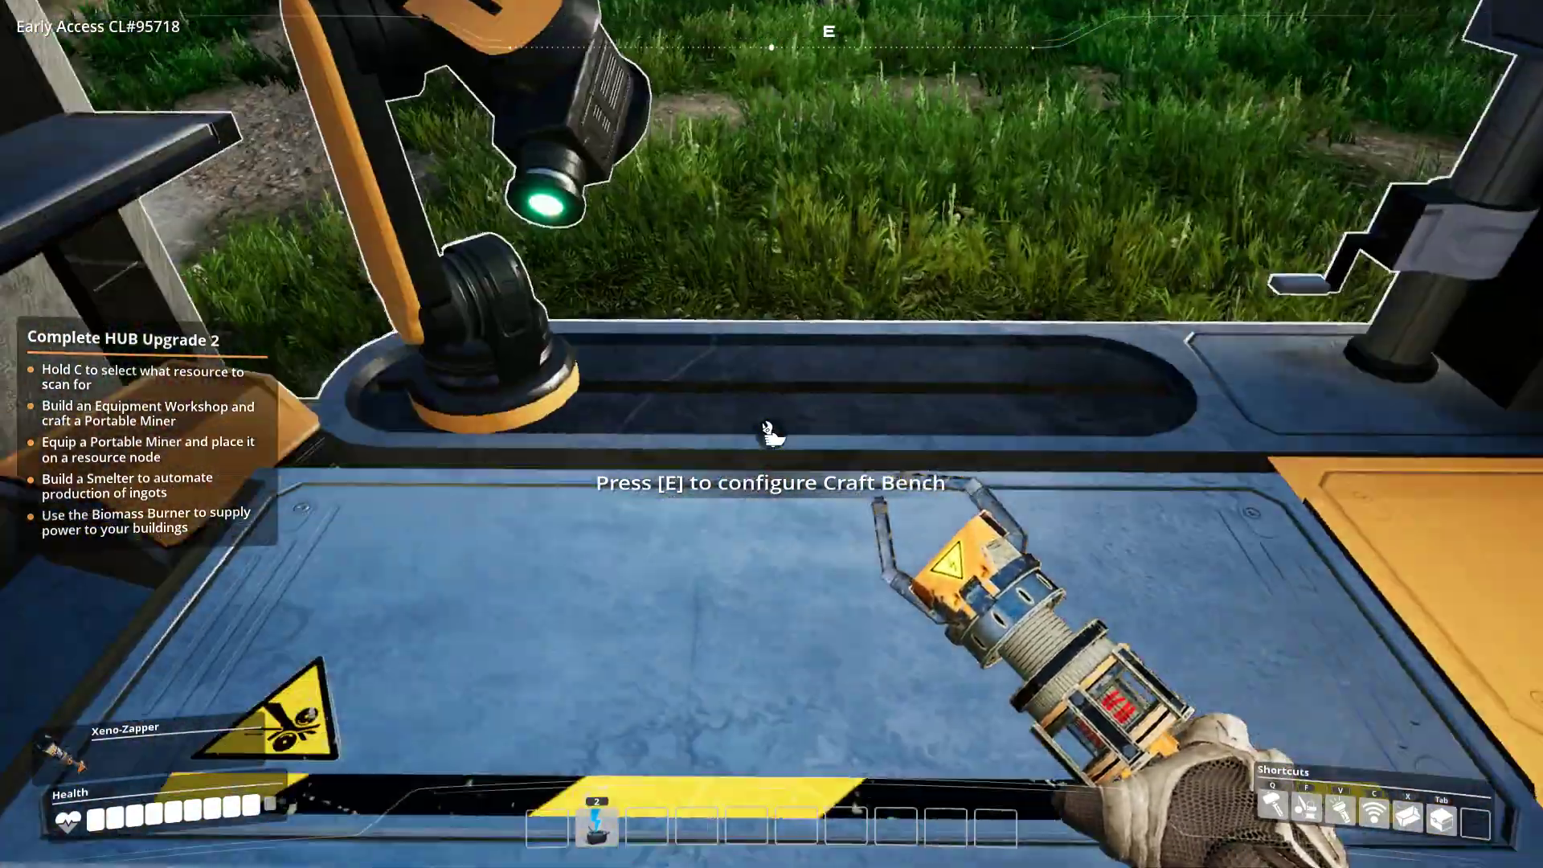
- Look inside the newly placed Craft Bench and leave it for the Codex inbox
{"action": "key", "text": "e"}
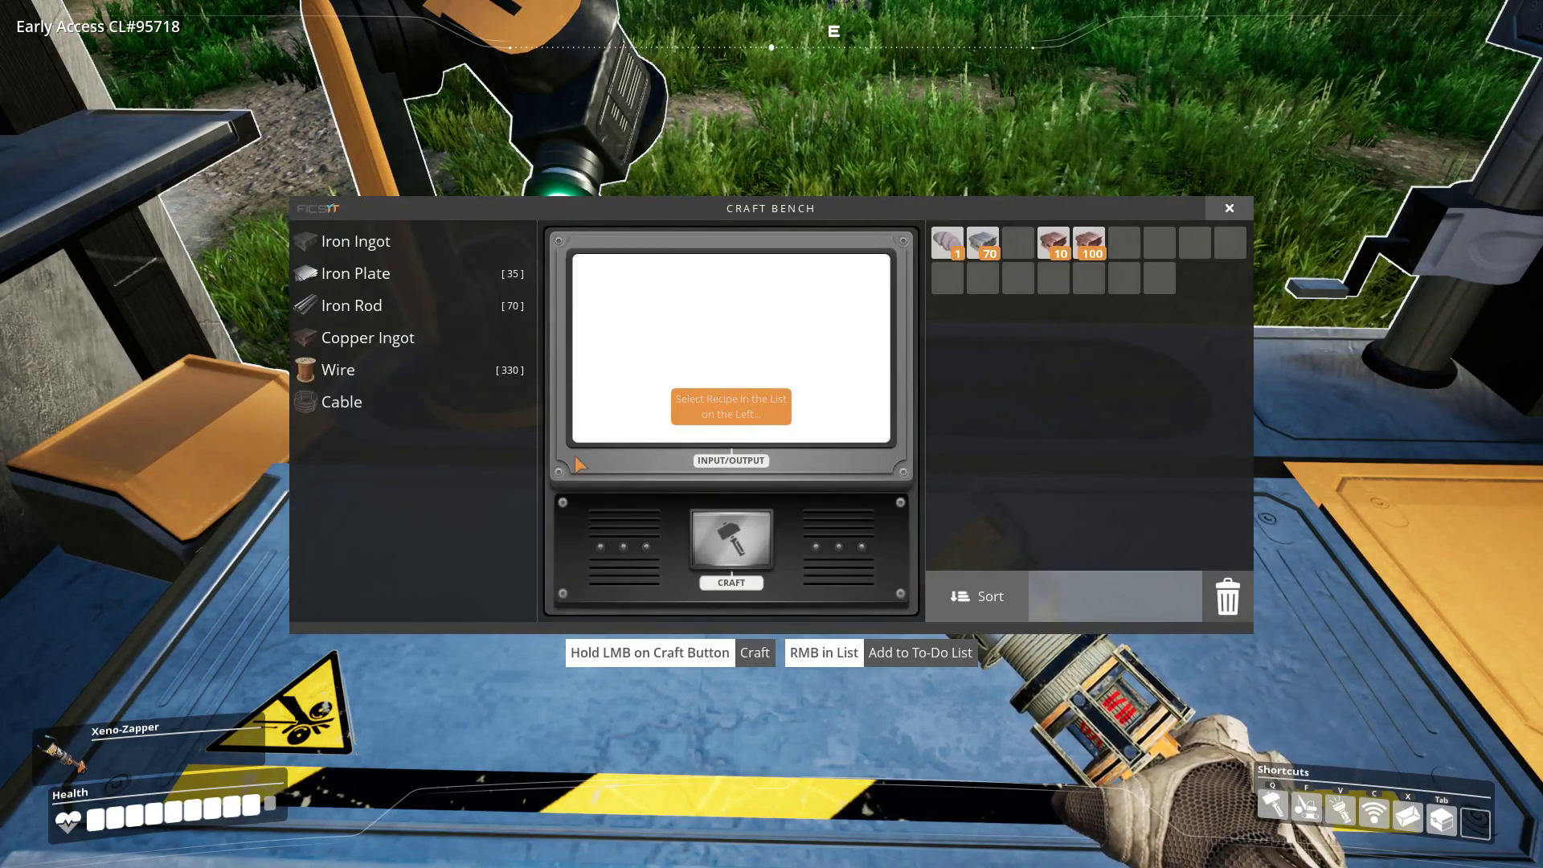
{"action": "mouse_move", "coordinate": [373, 370]}
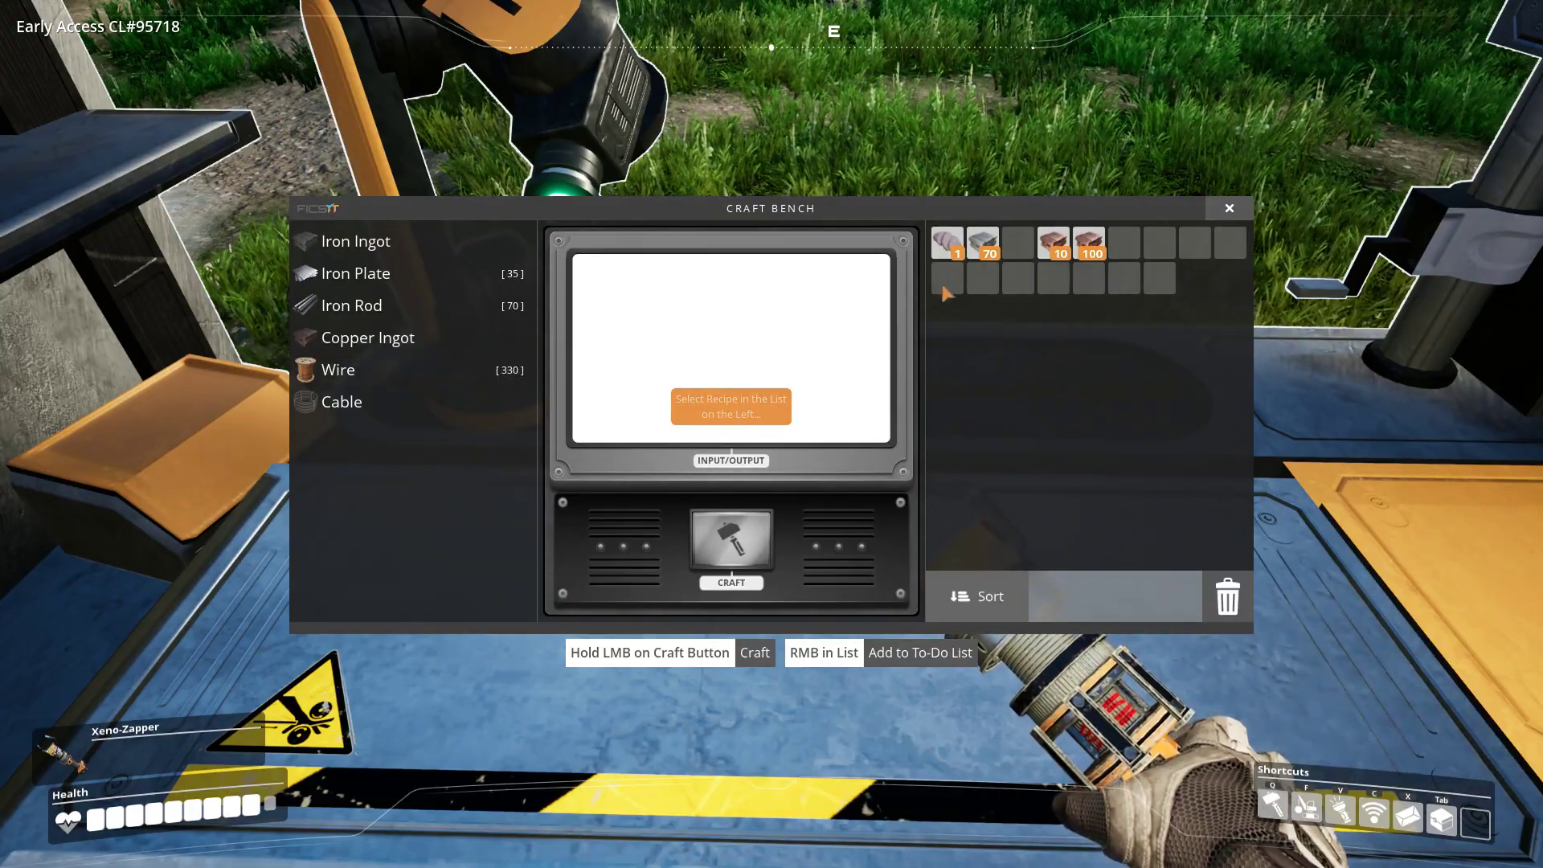
{"action": "left_click", "coordinate": [1228, 208]}
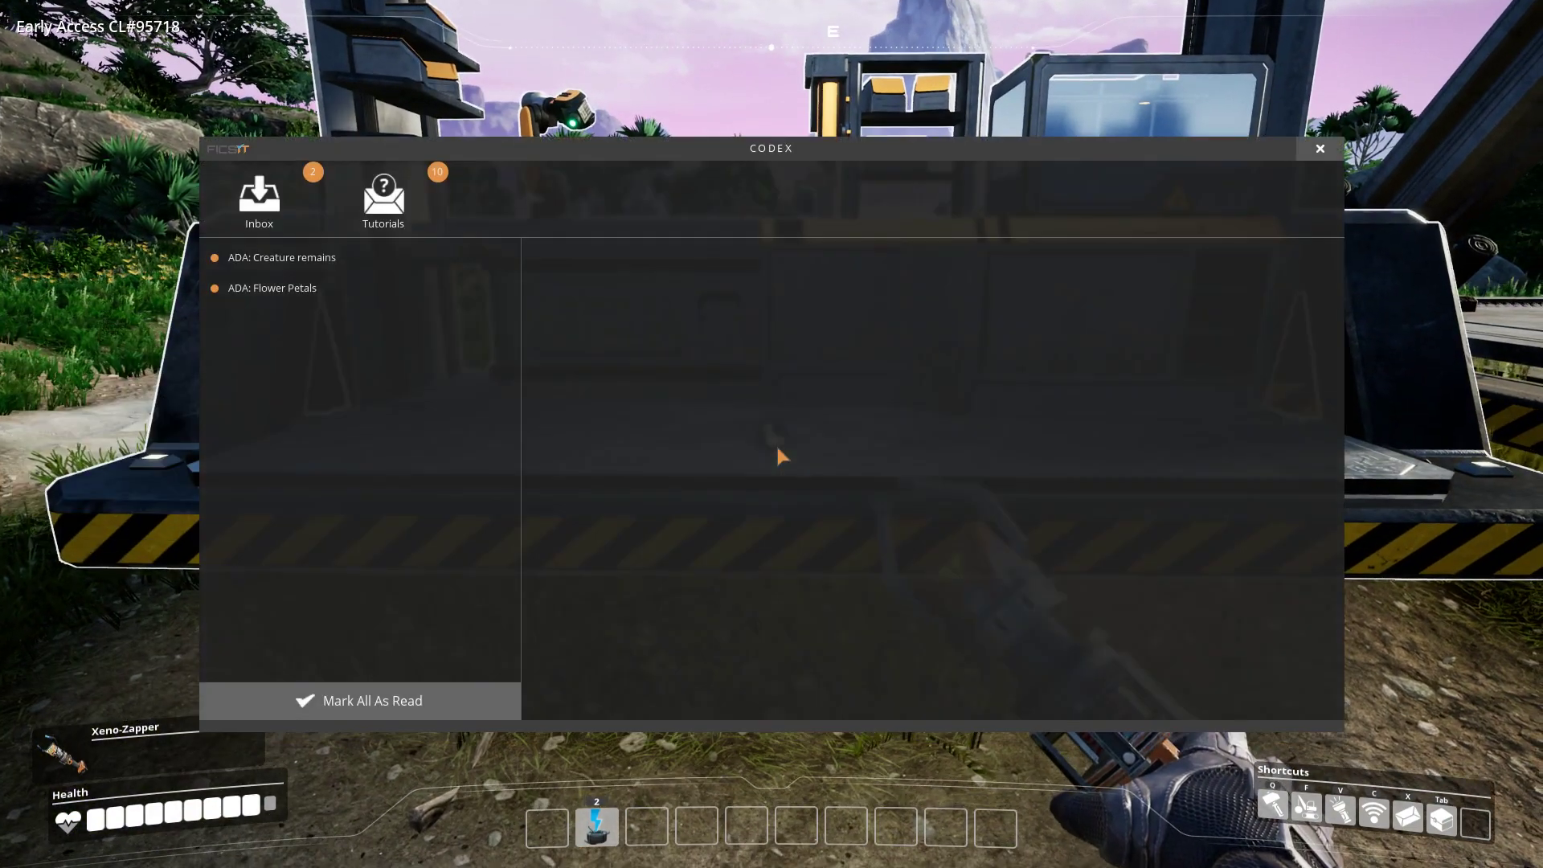
- Close the Codex before dismantling the spare Craft Bench
{"action": "left_click", "coordinate": [1320, 149]}
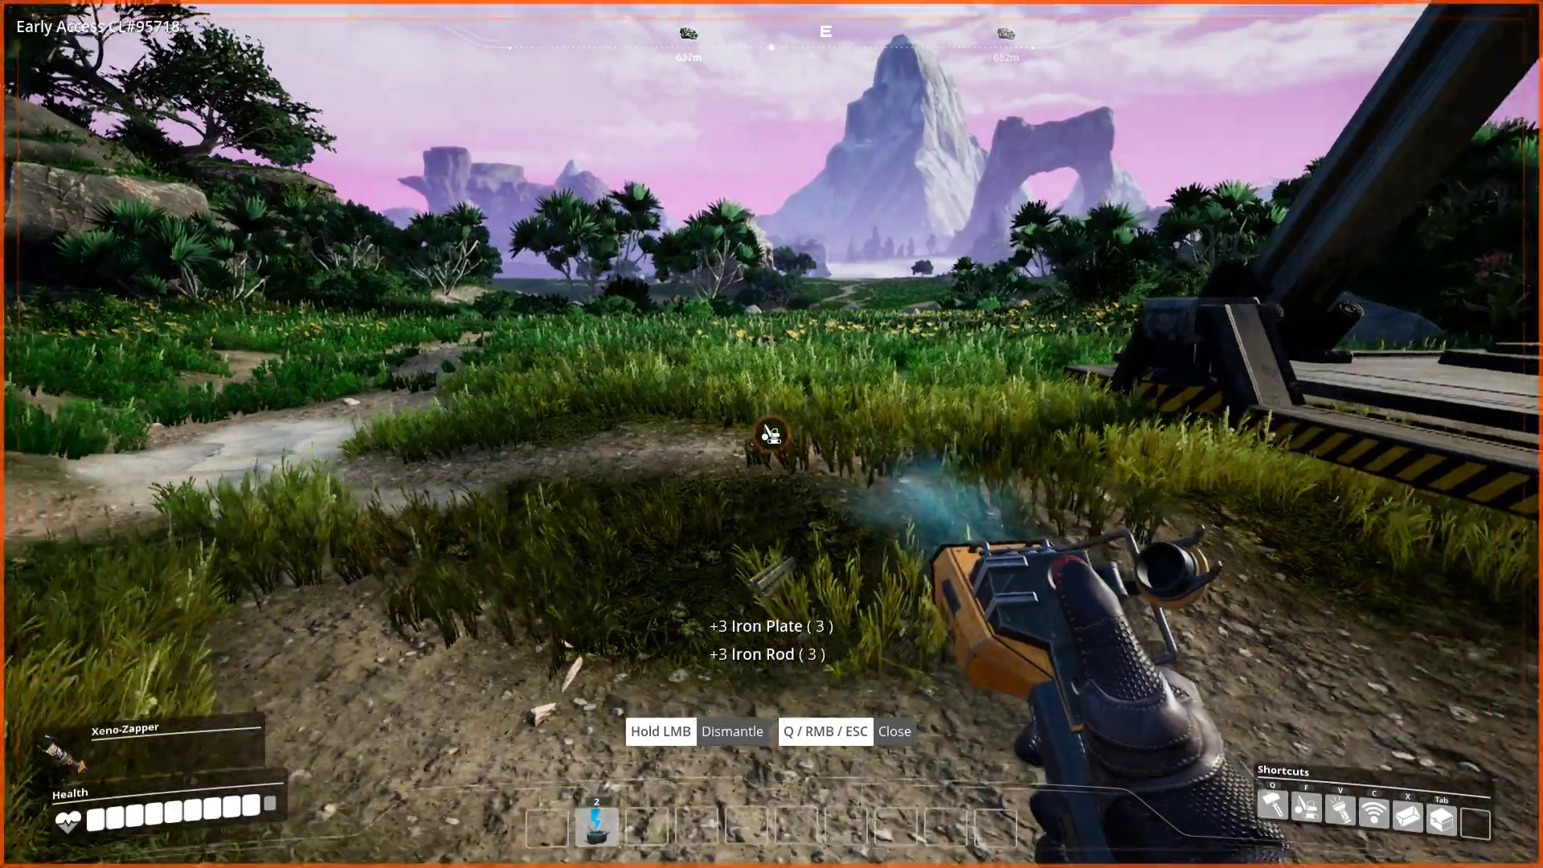
{"action": "mouse_move", "coordinate": [776, 441]}
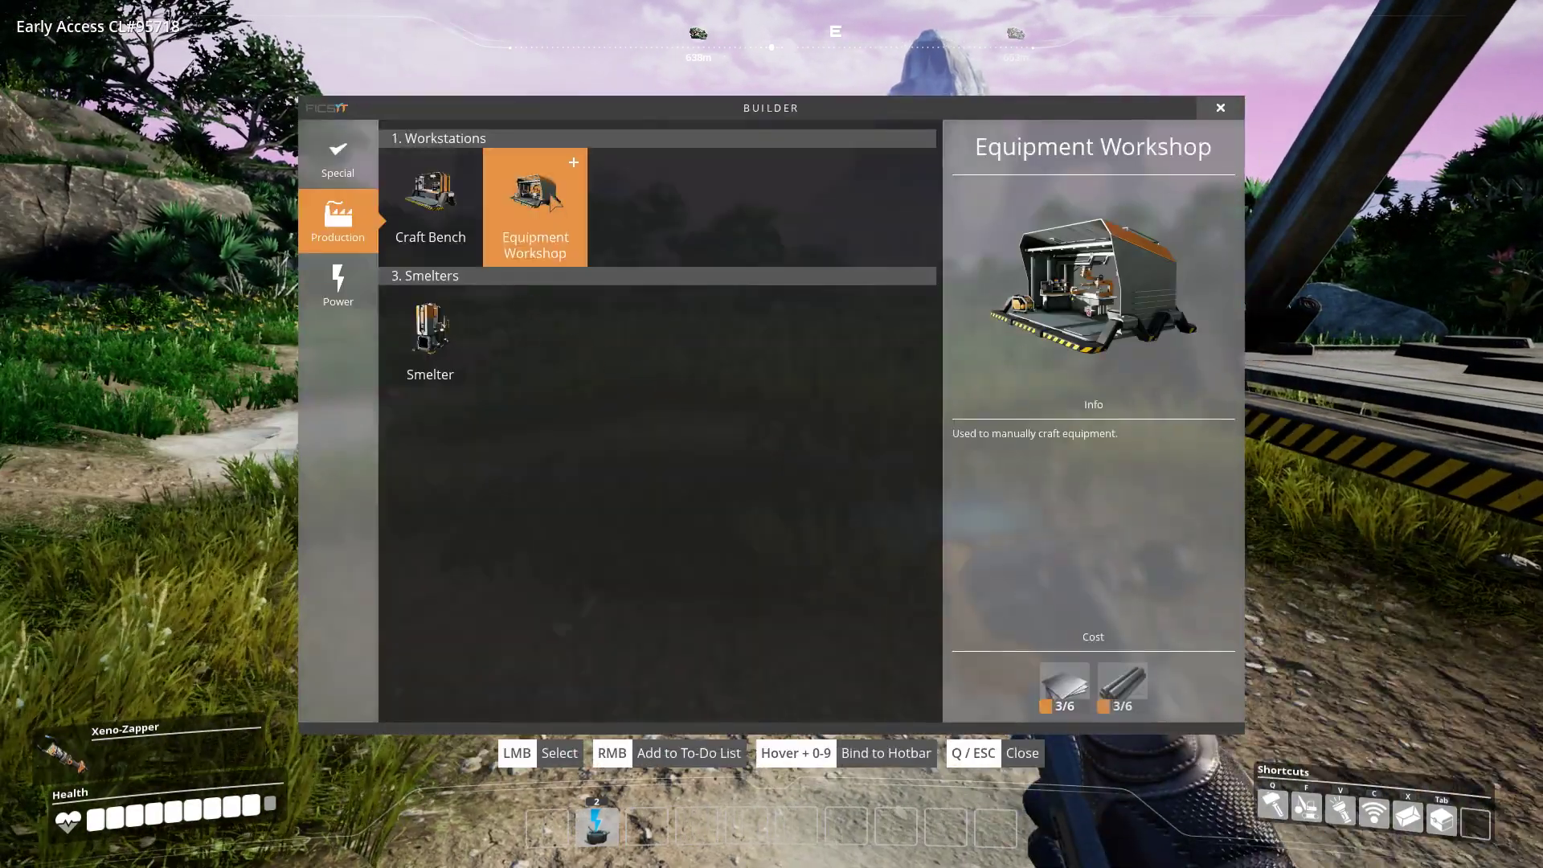
- Craft the remaining Iron Plates and Iron Rods and select the Equipment Workshop to build
{"action": "left_click", "coordinate": [535, 196]}
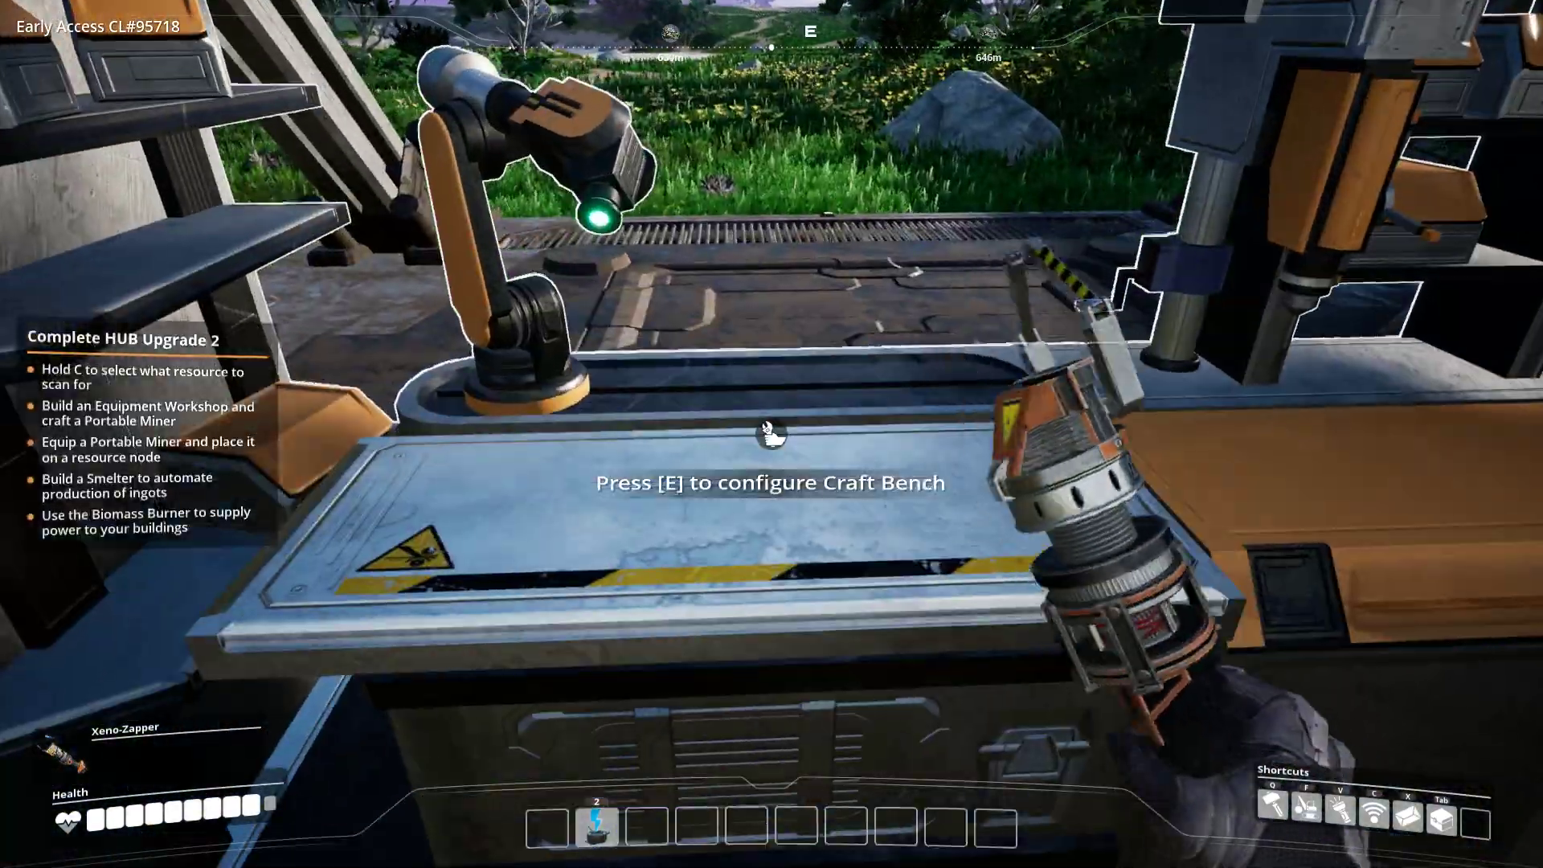
{"action": "key", "text": "e"}
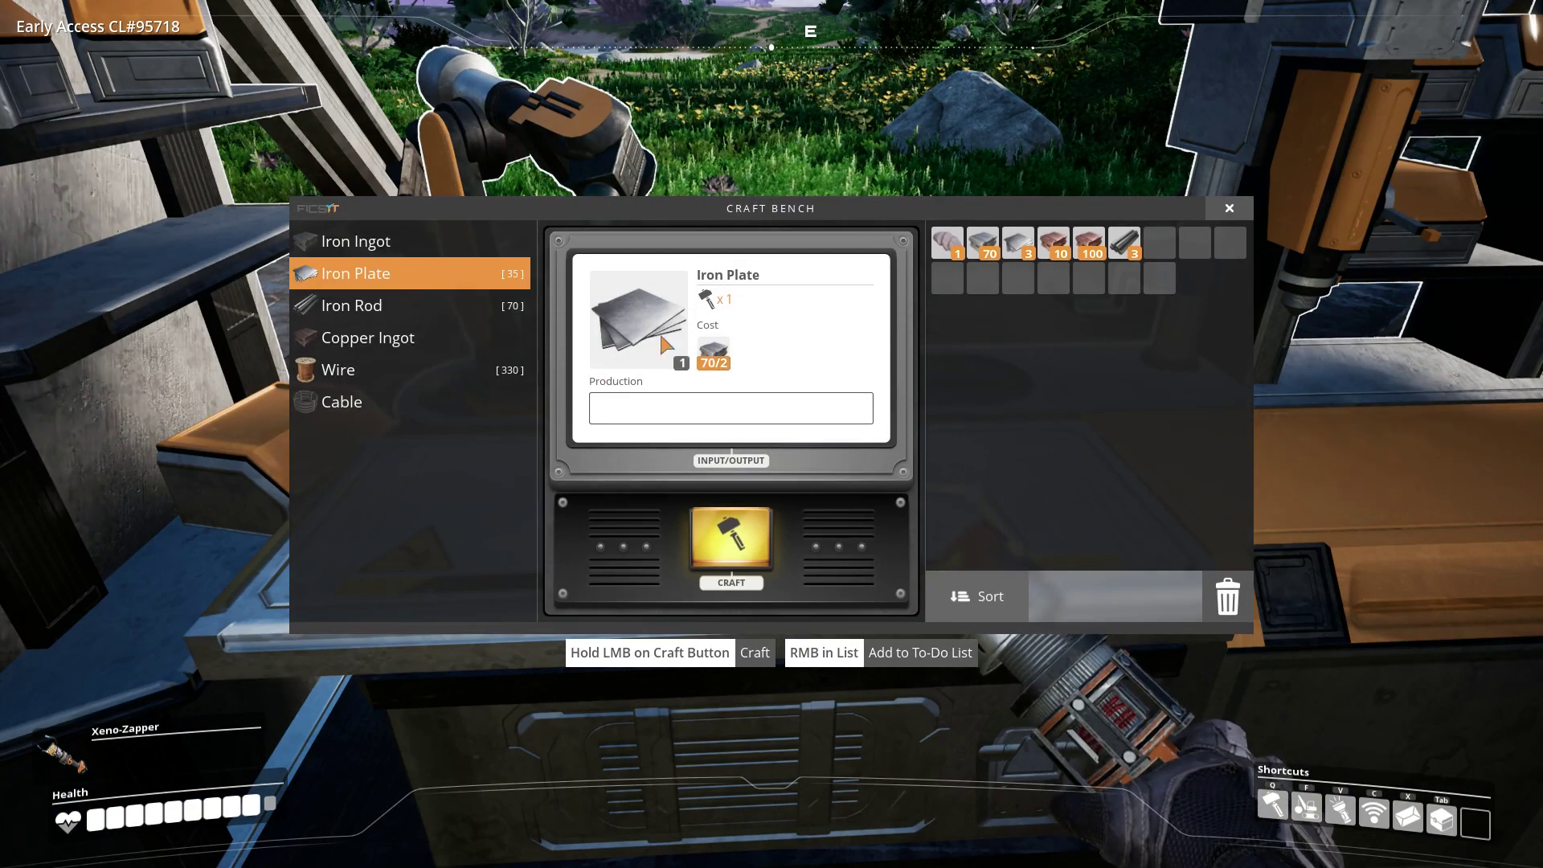
{"action": "left_click", "coordinate": [730, 544]}
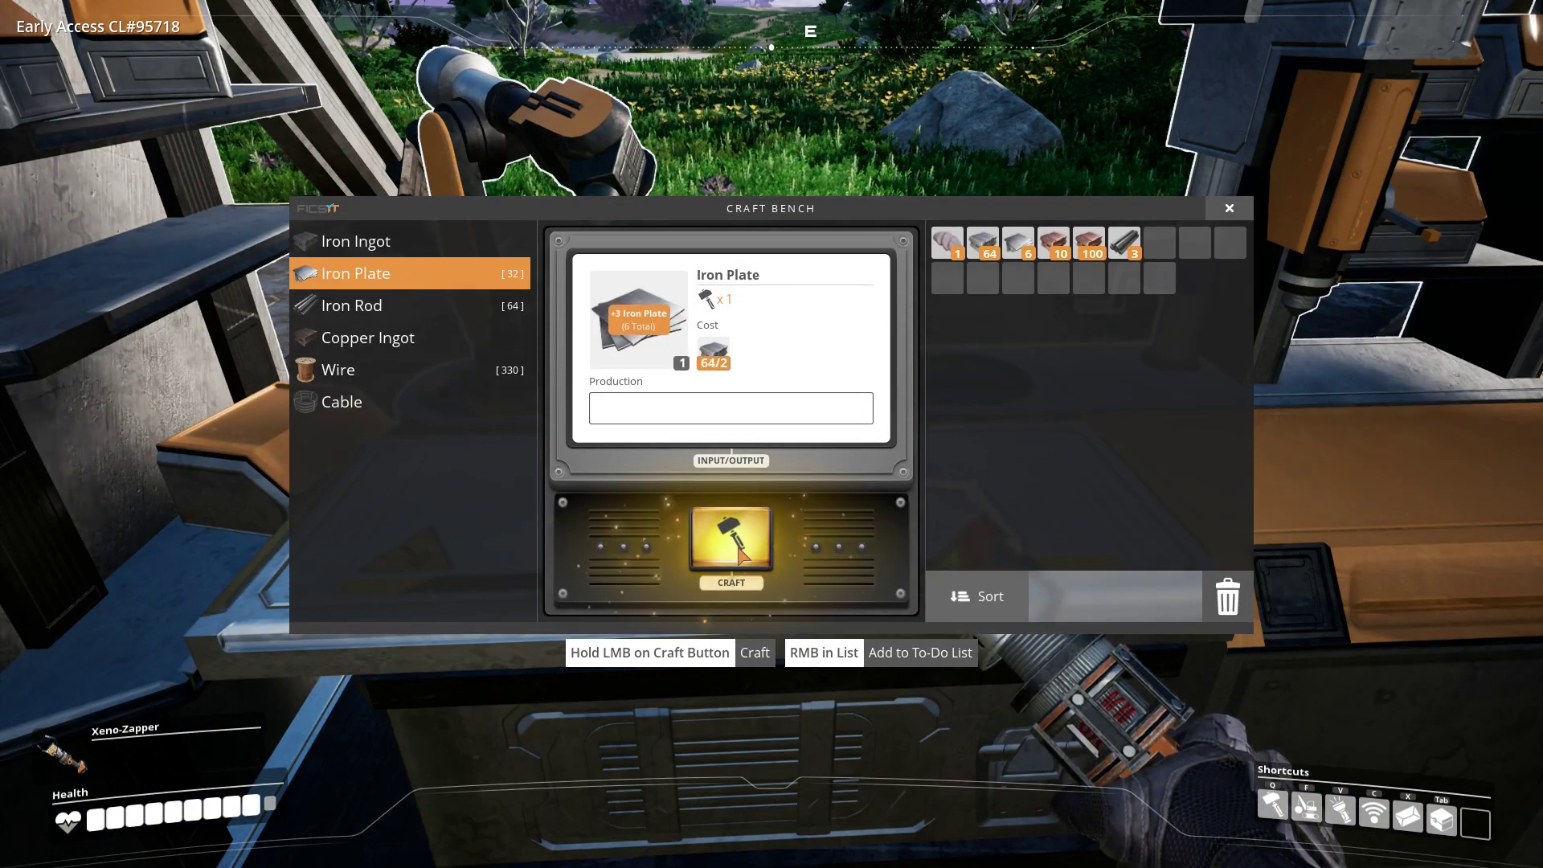
{"action": "left_click", "coordinate": [382, 305]}
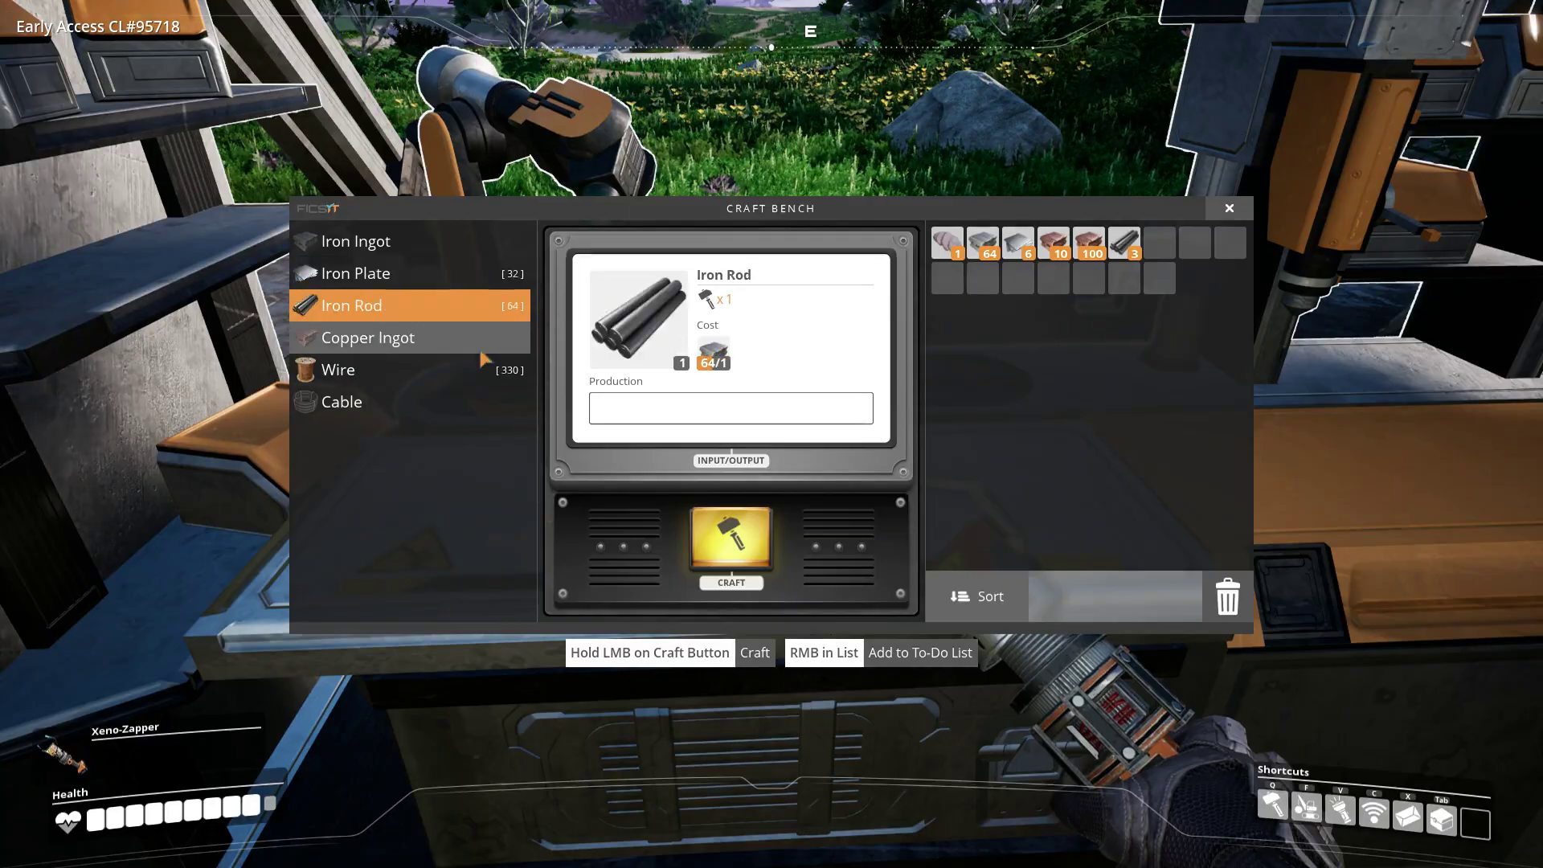
{"action": "left_click", "coordinate": [730, 544]}
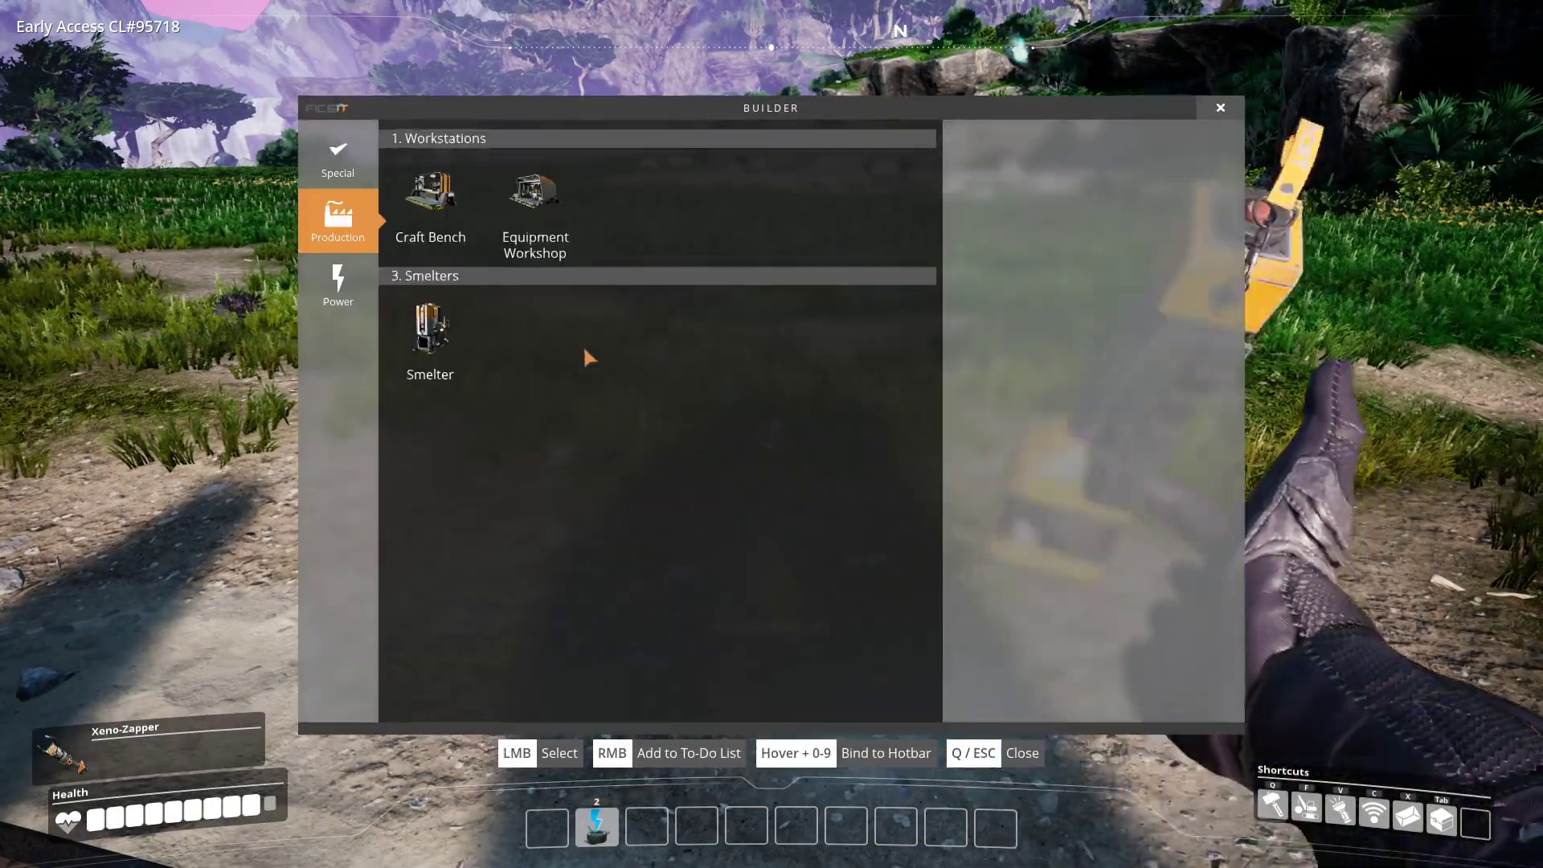
{"action": "left_click", "coordinate": [533, 189]}
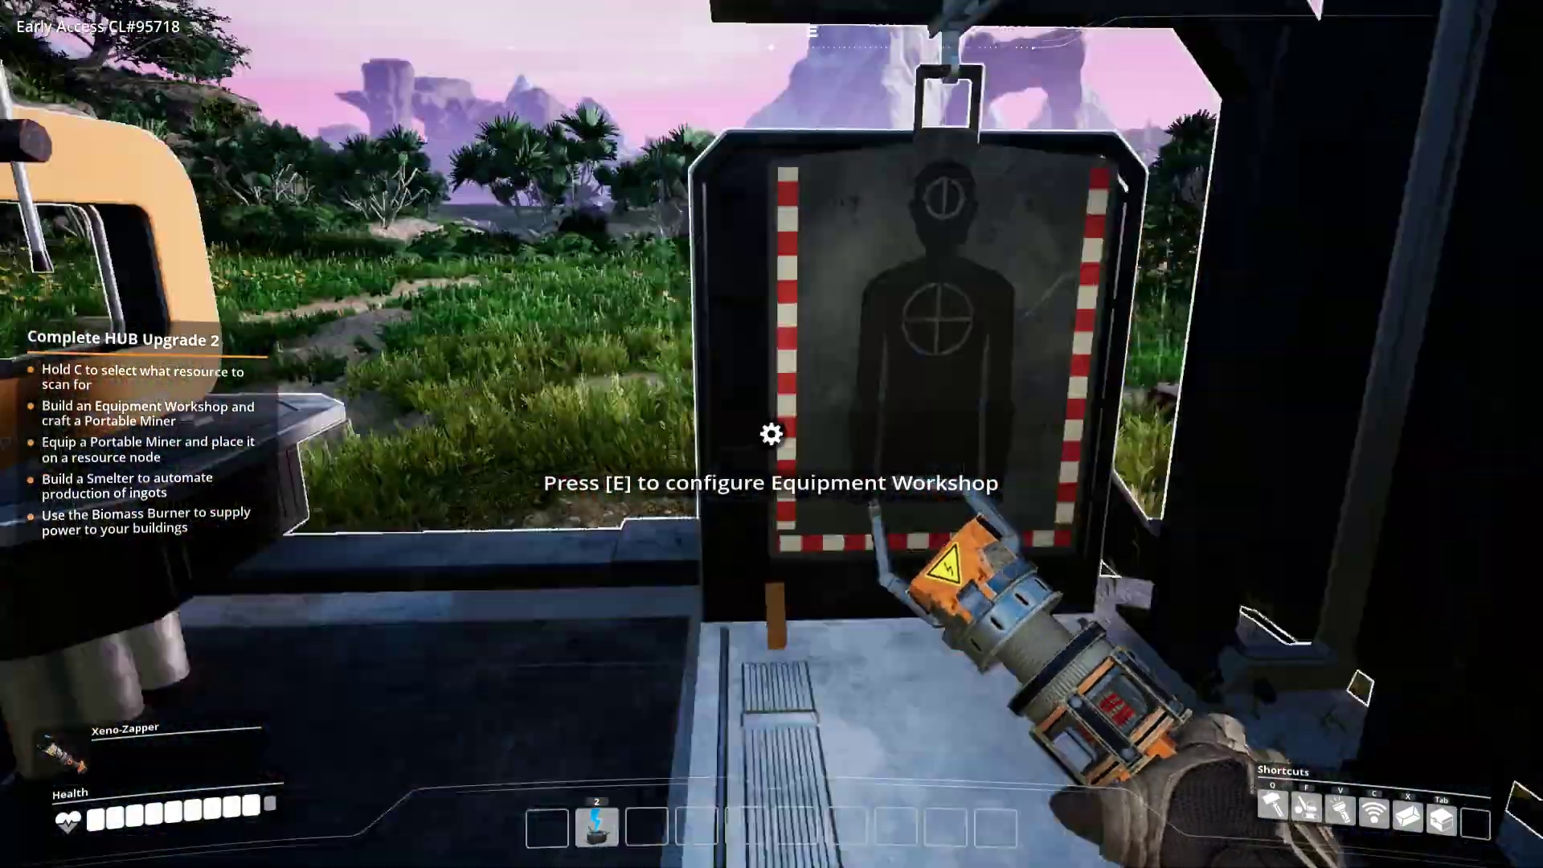
- Compare Xeno-Zapper and Portable Miner costs and add the unaffordable Portable Miner to the to-do list
{"action": "key", "text": "e"}
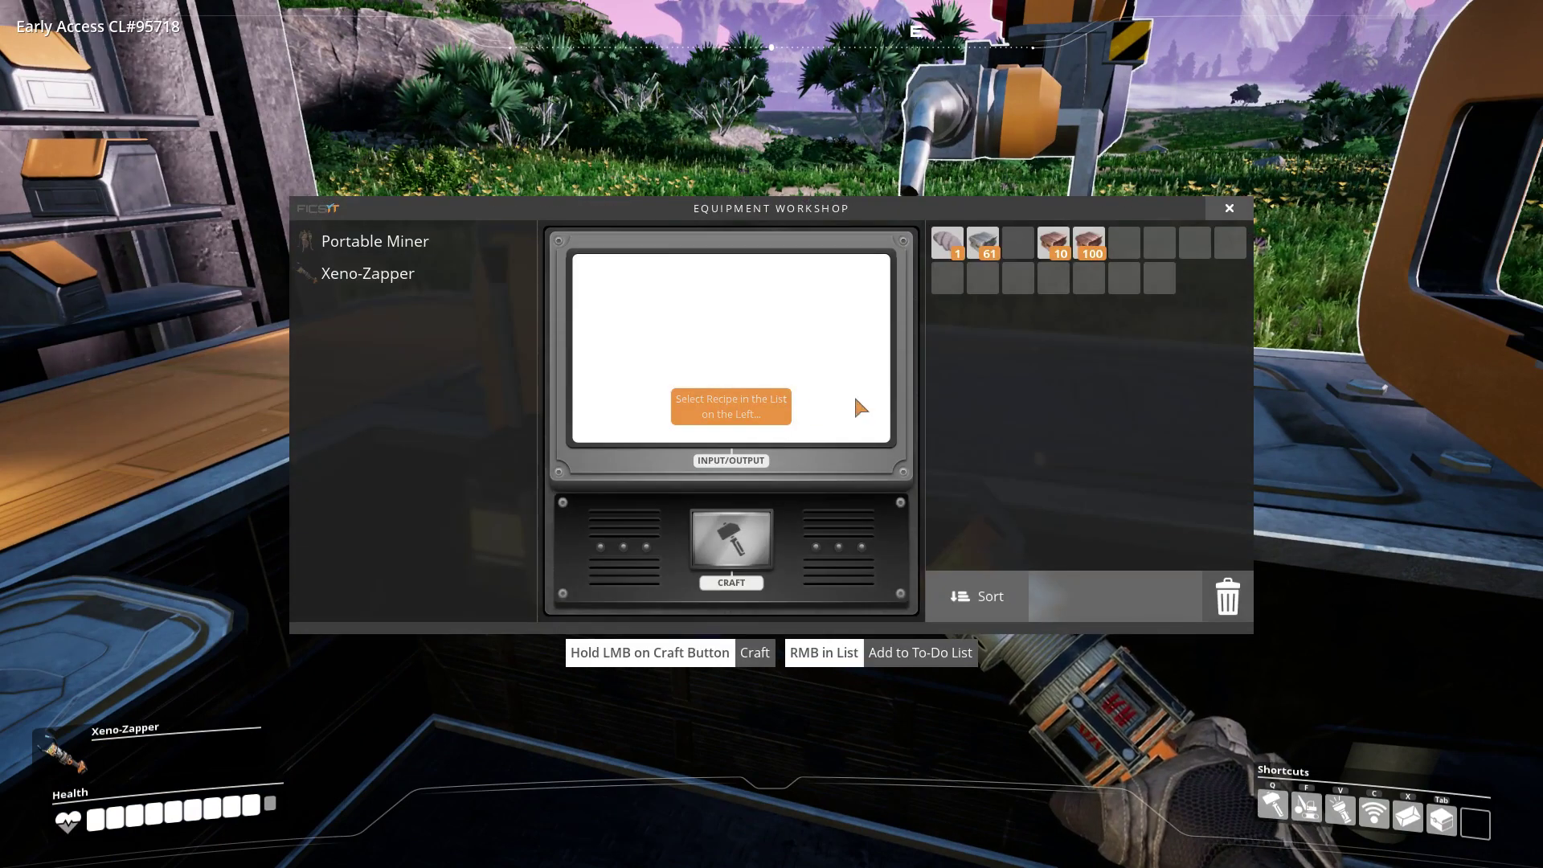
{"action": "left_click", "coordinate": [366, 273]}
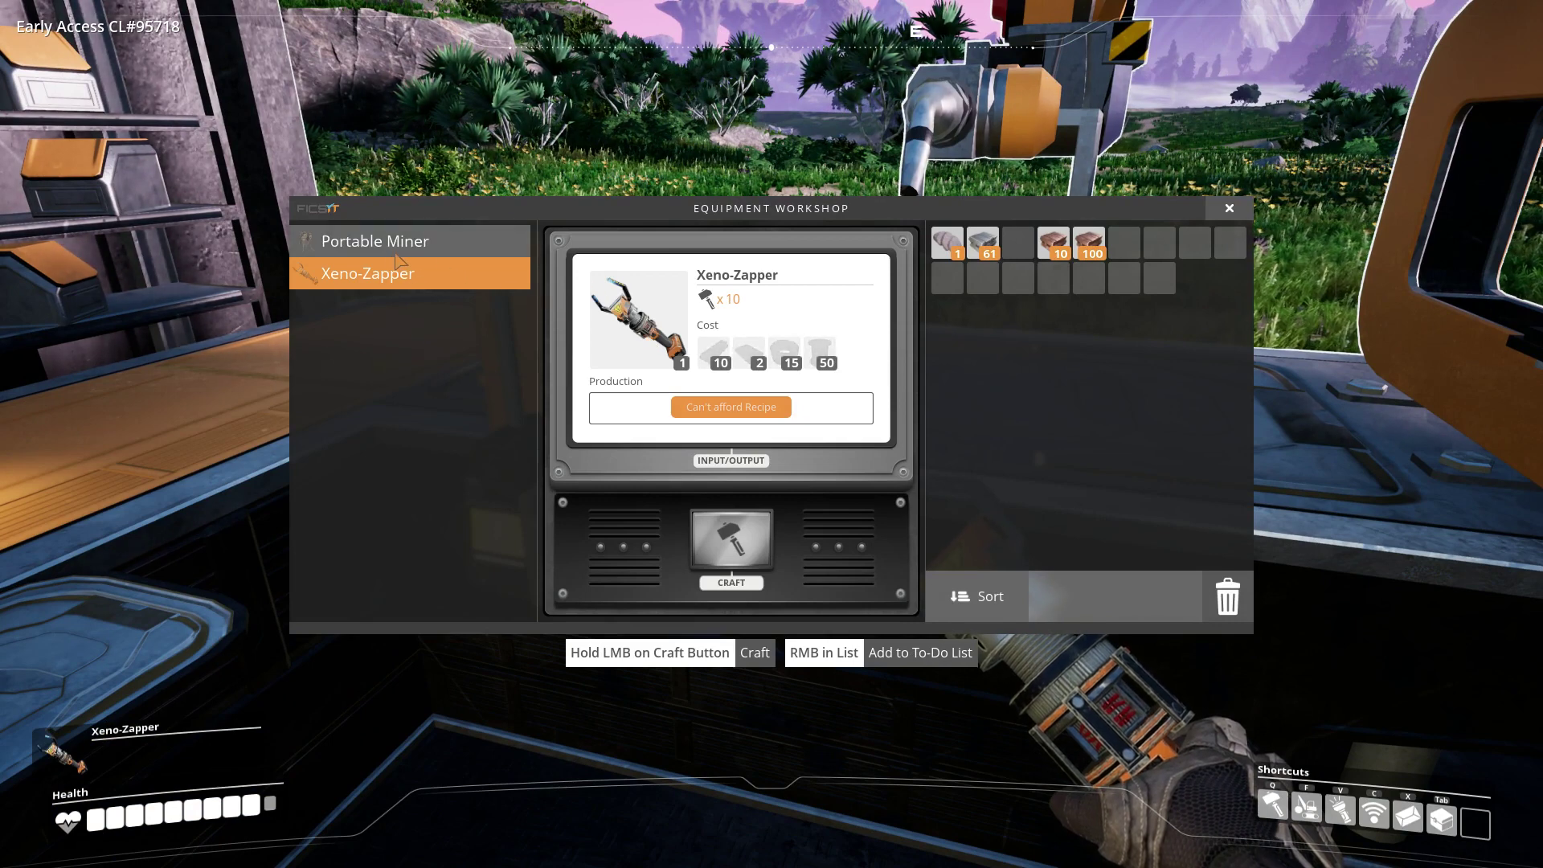
{"action": "left_click", "coordinate": [376, 241]}
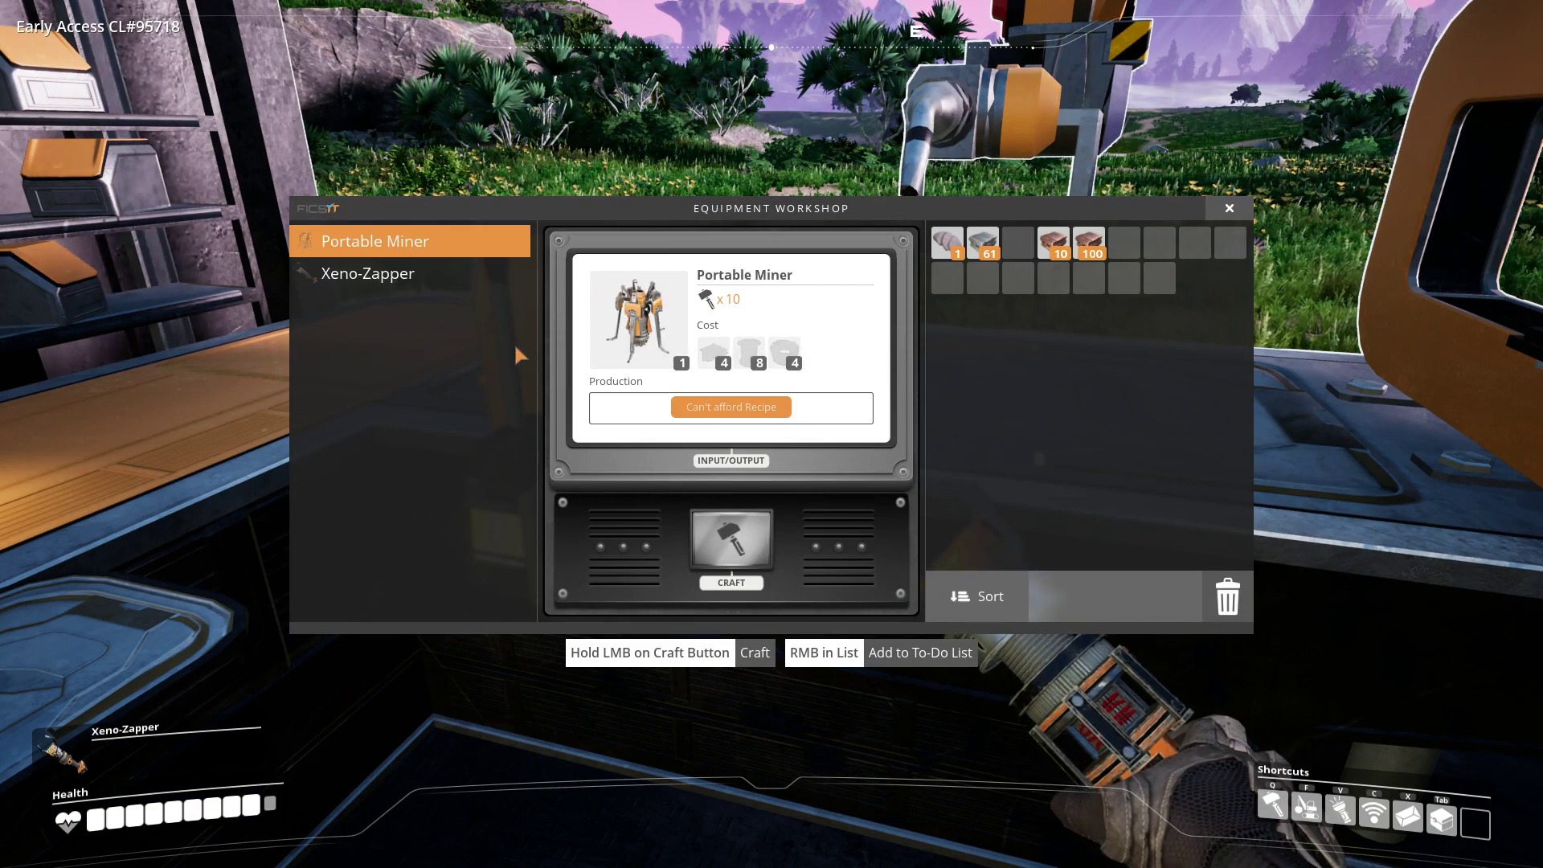
{"action": "mouse_move", "coordinate": [784, 354]}
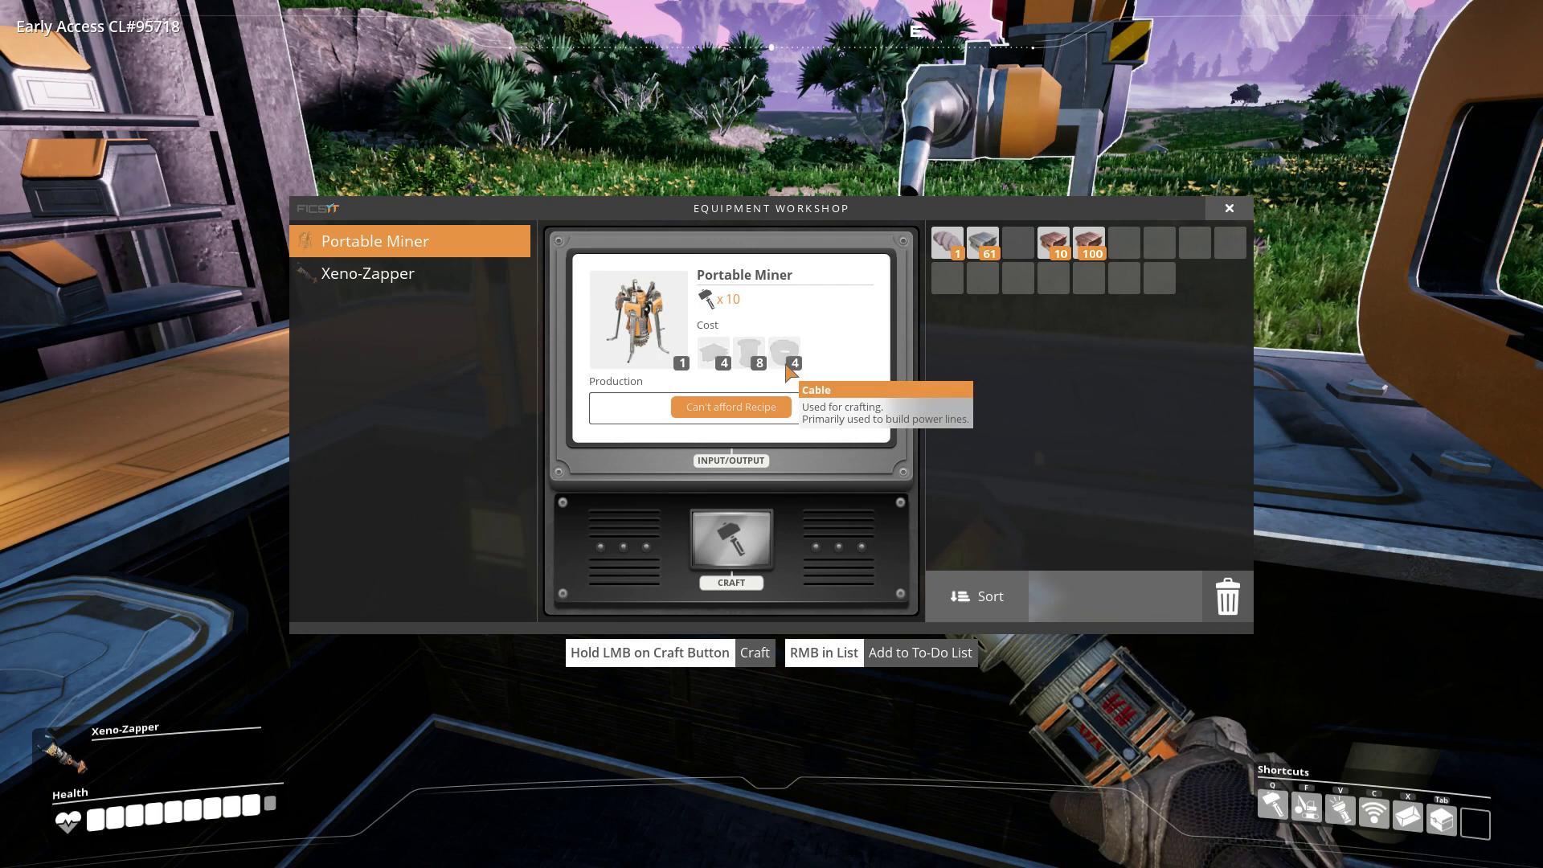
{"action": "mouse_move", "coordinate": [410, 251]}
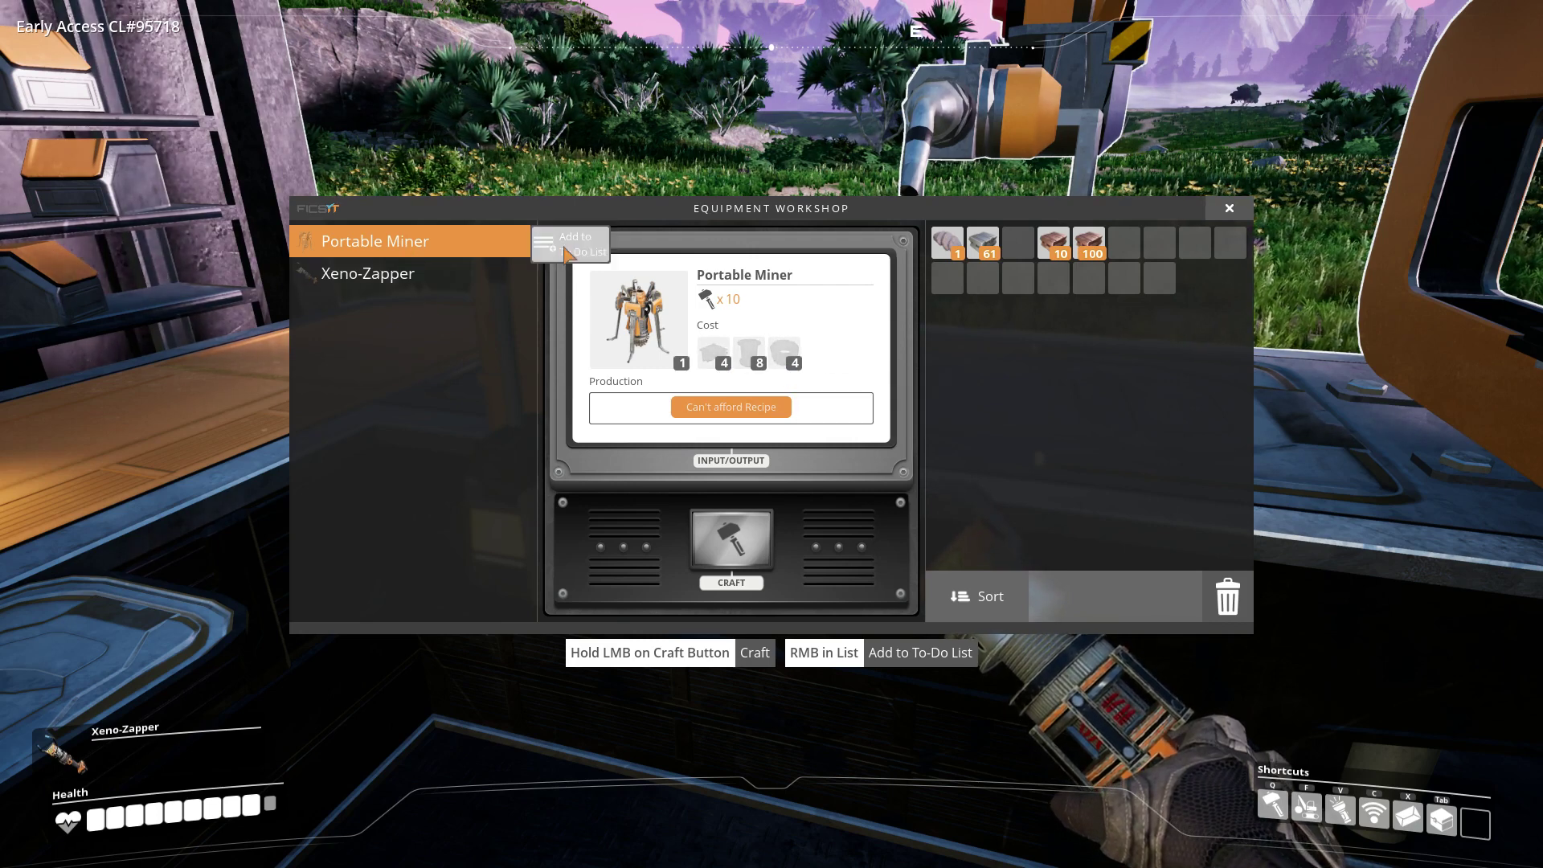
{"action": "left_click", "coordinate": [589, 251]}
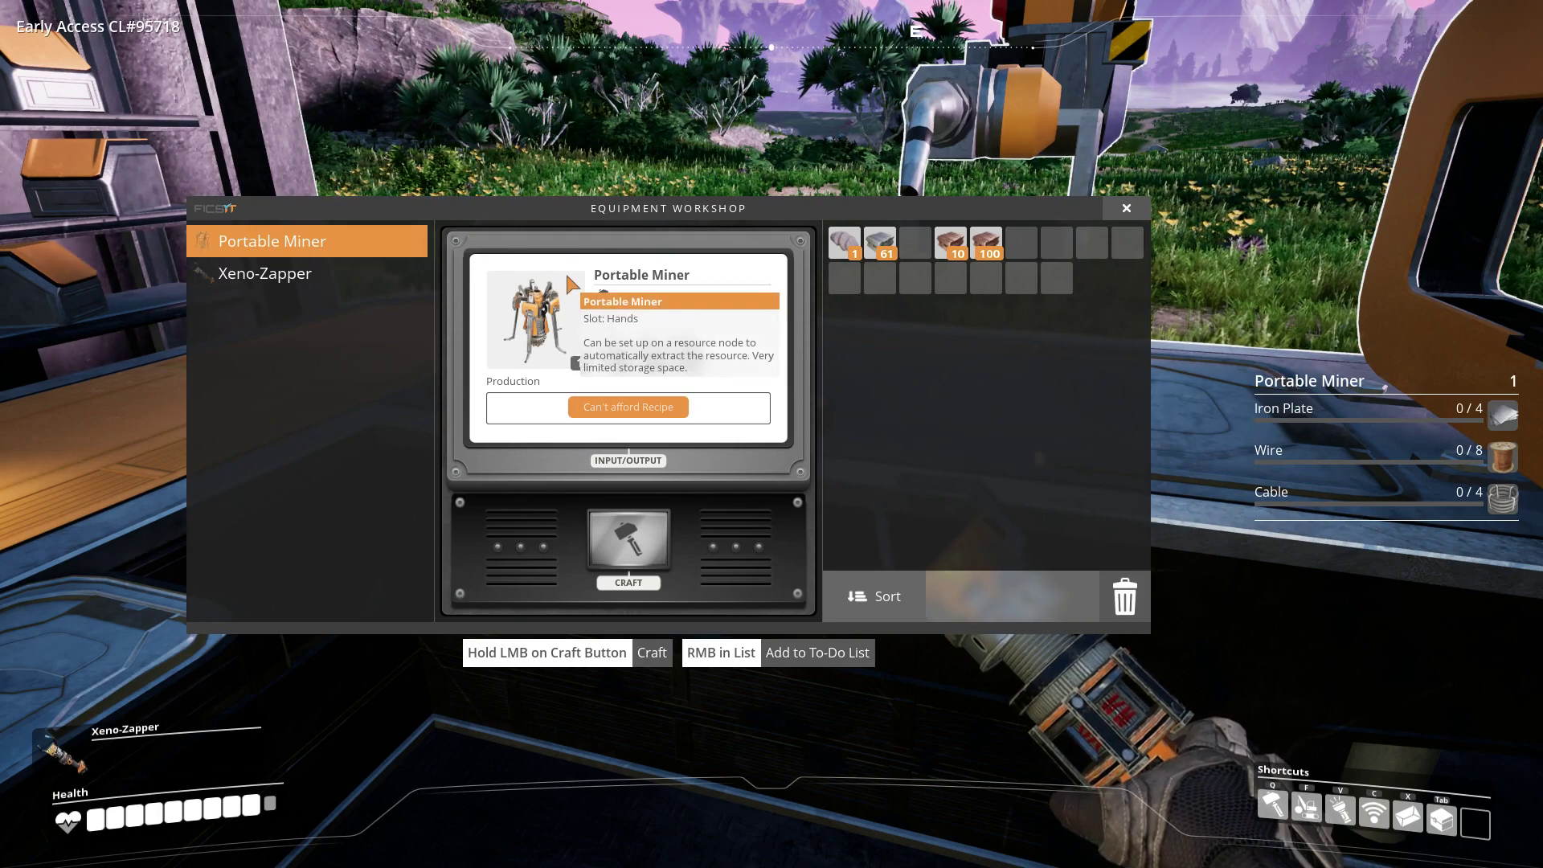
{"action": "left_click", "coordinate": [1126, 208]}
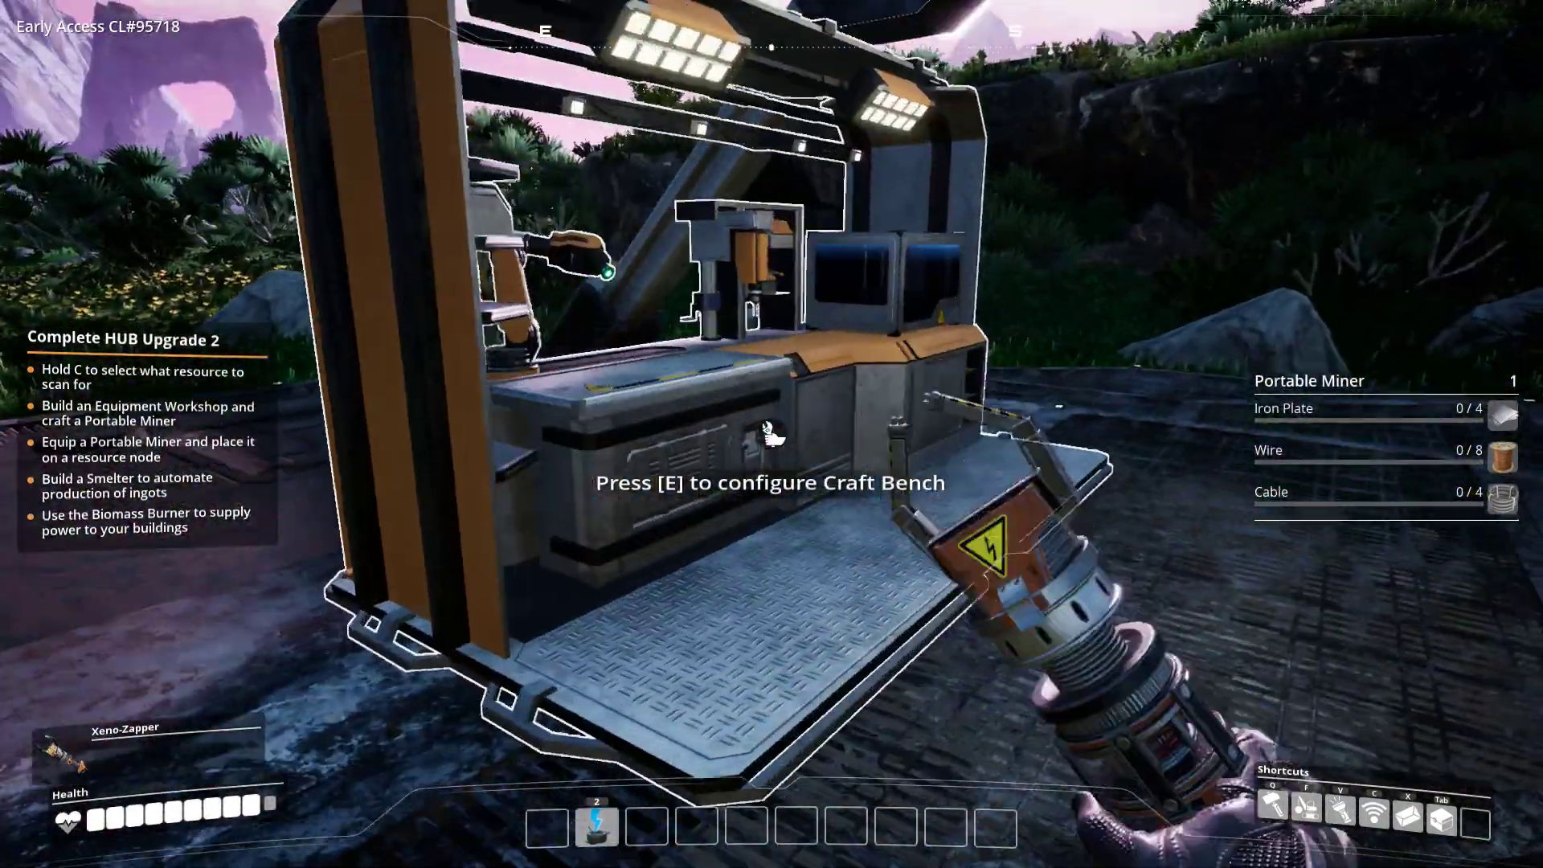
- Craft batches of Wire and then Cable at the Craft Bench
{"action": "key", "text": "e"}
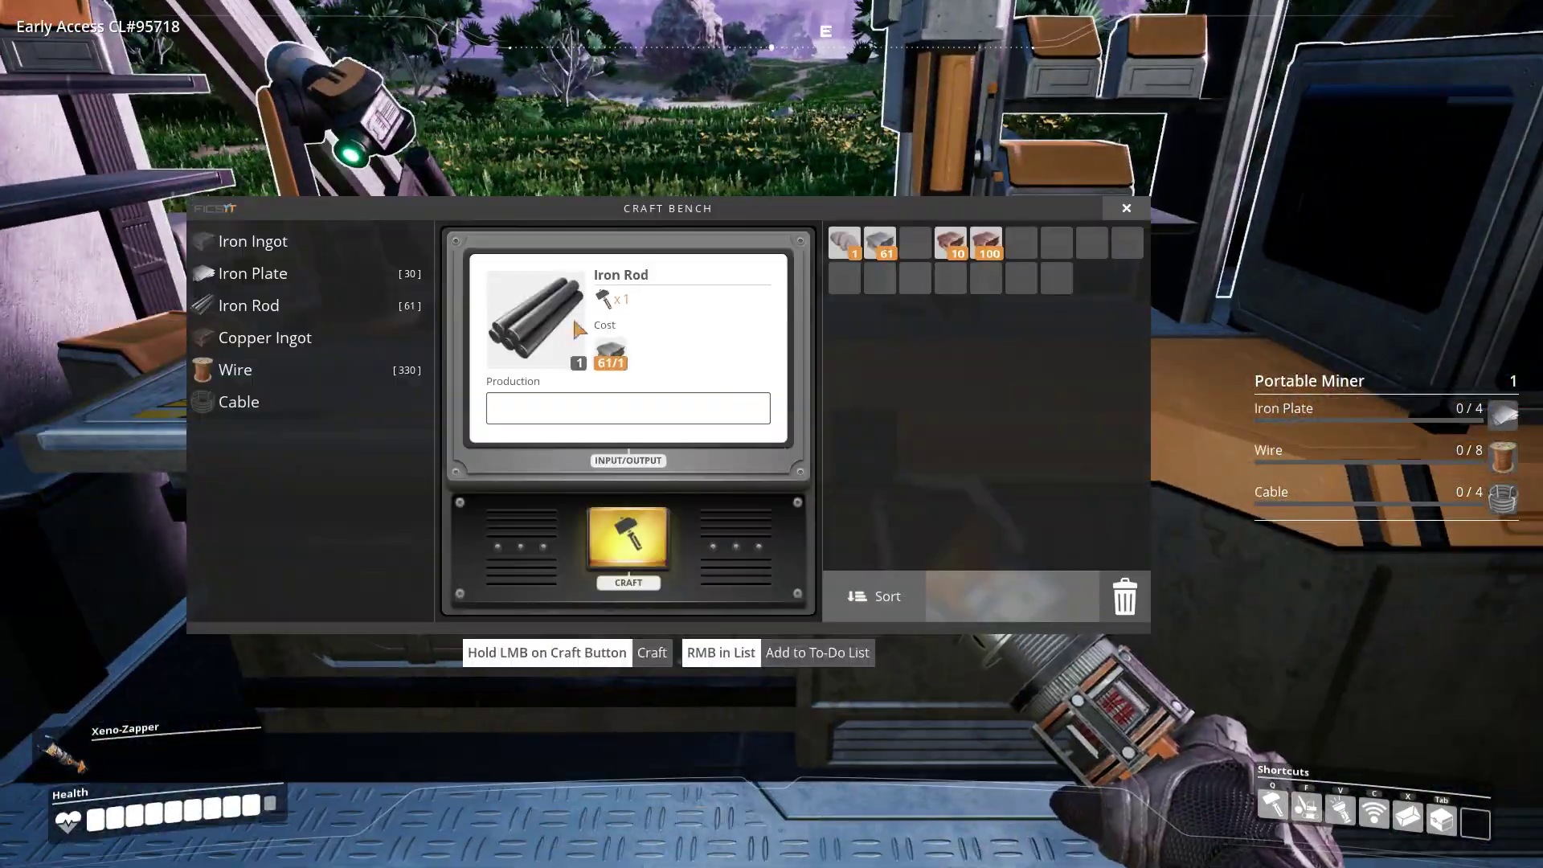
{"action": "left_click", "coordinate": [240, 402]}
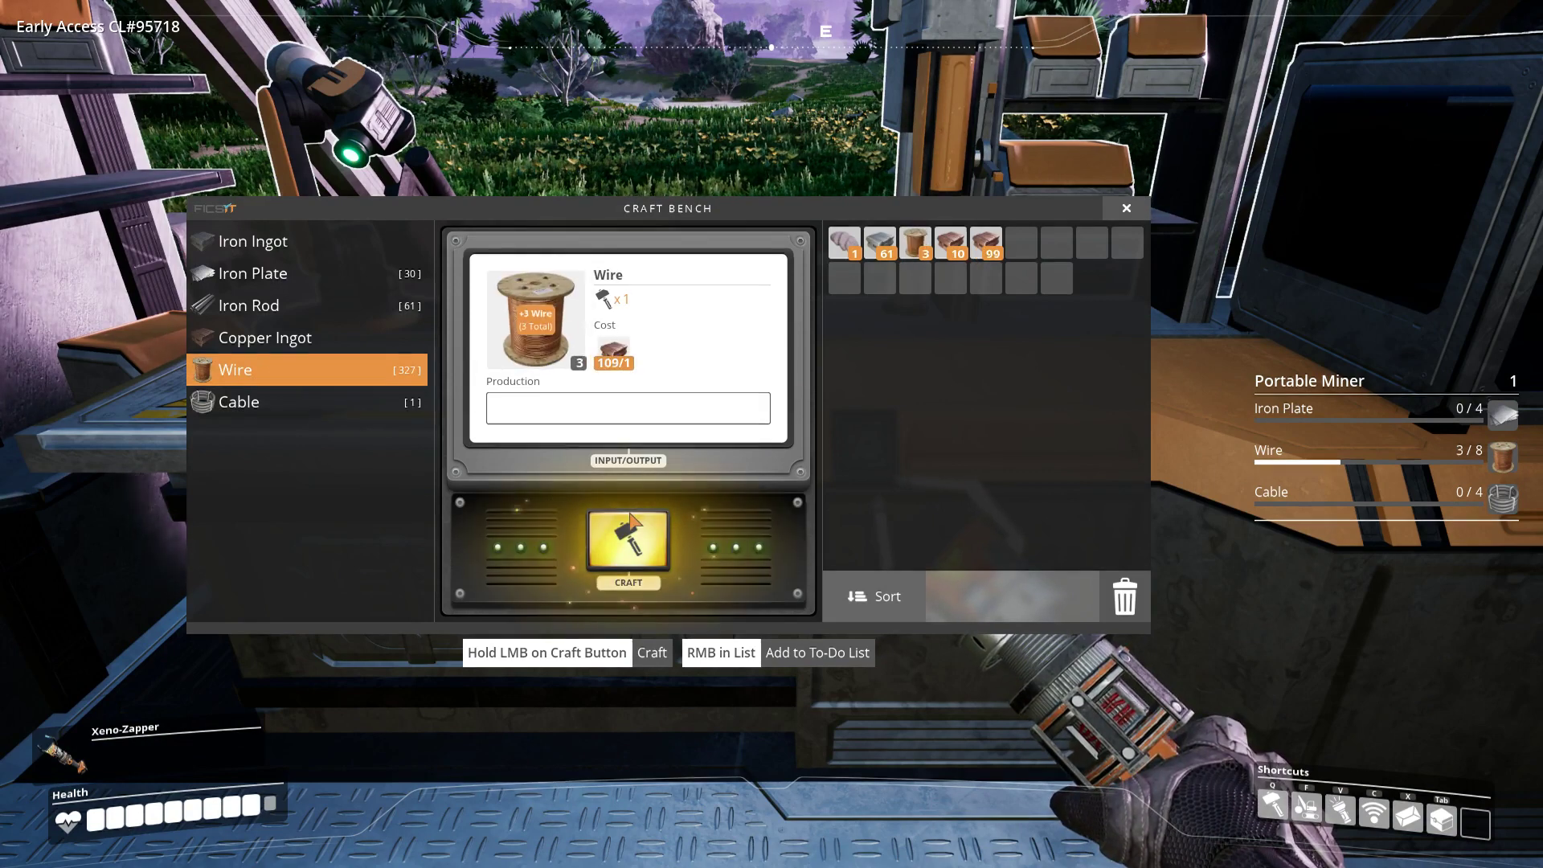
{"action": "left_click", "coordinate": [627, 541]}
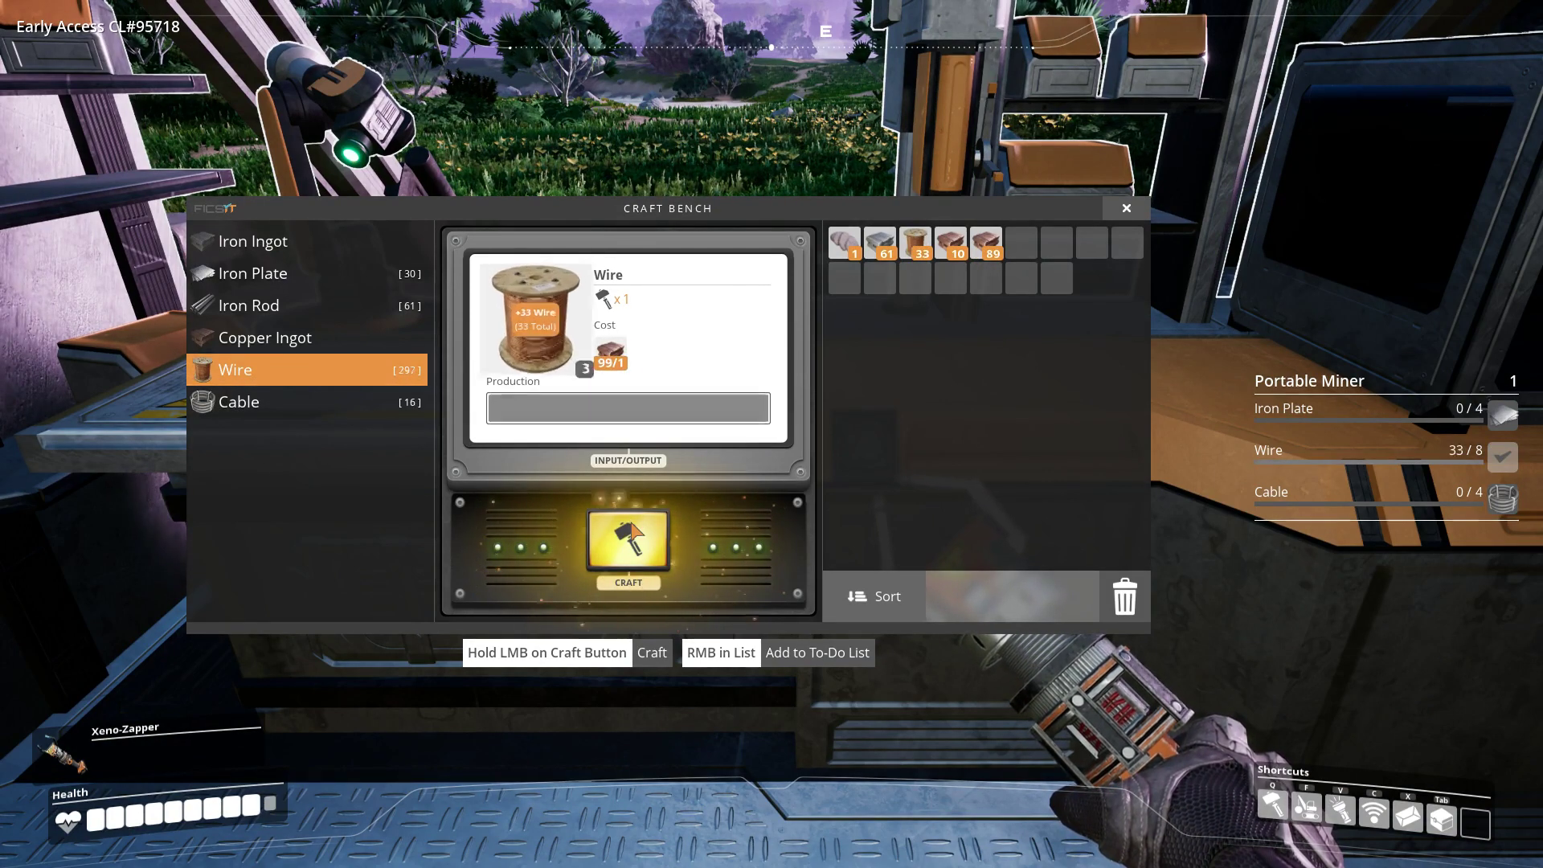
{"action": "left_click", "coordinate": [626, 541]}
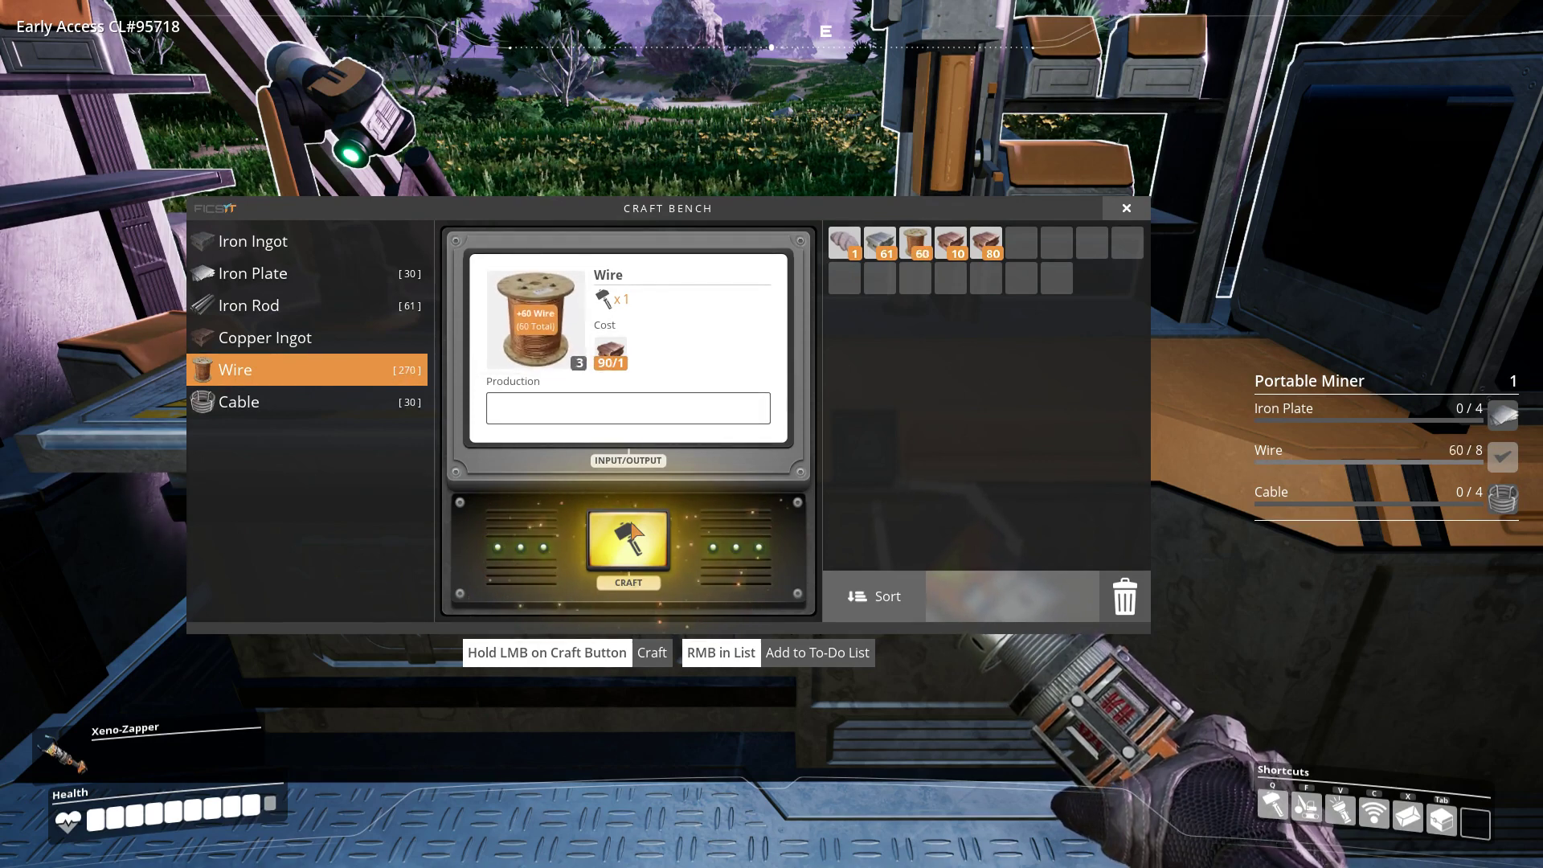
{"action": "left_click", "coordinate": [627, 543]}
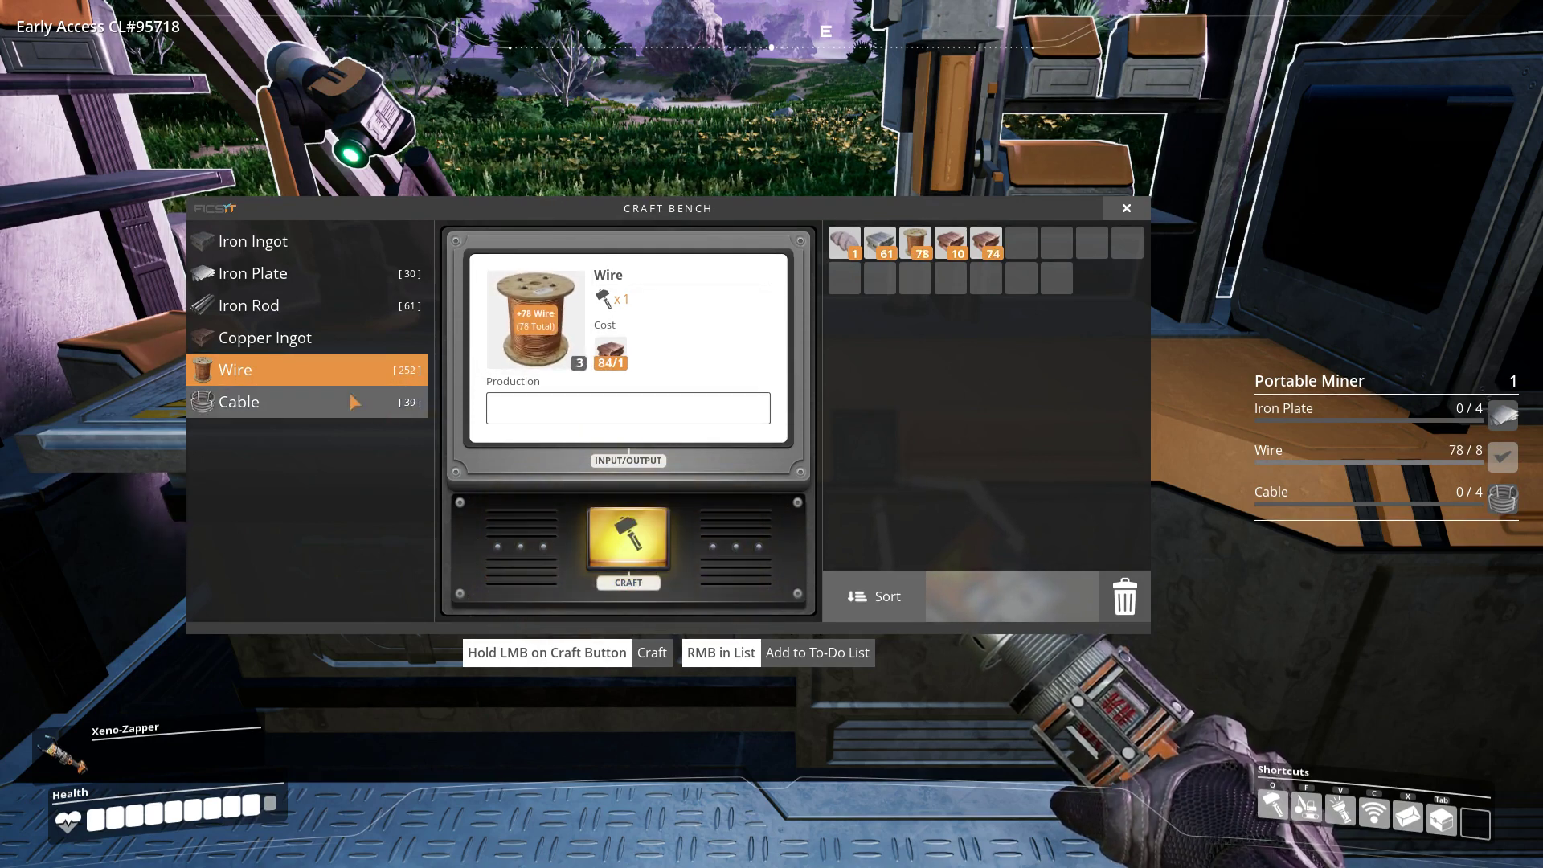
{"action": "left_click", "coordinate": [266, 402]}
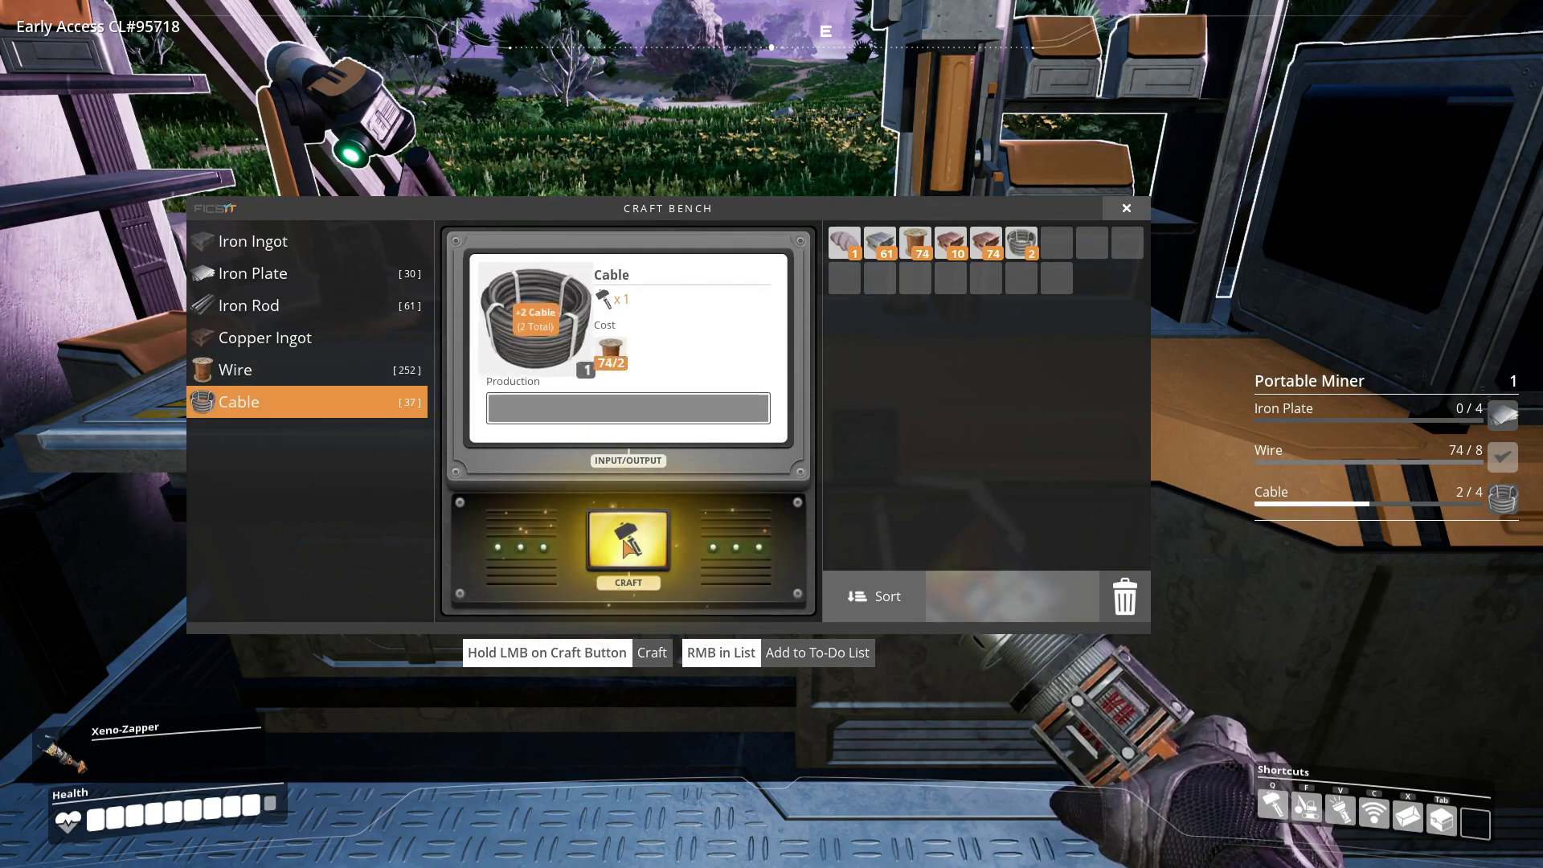
{"action": "left_click", "coordinate": [626, 544]}
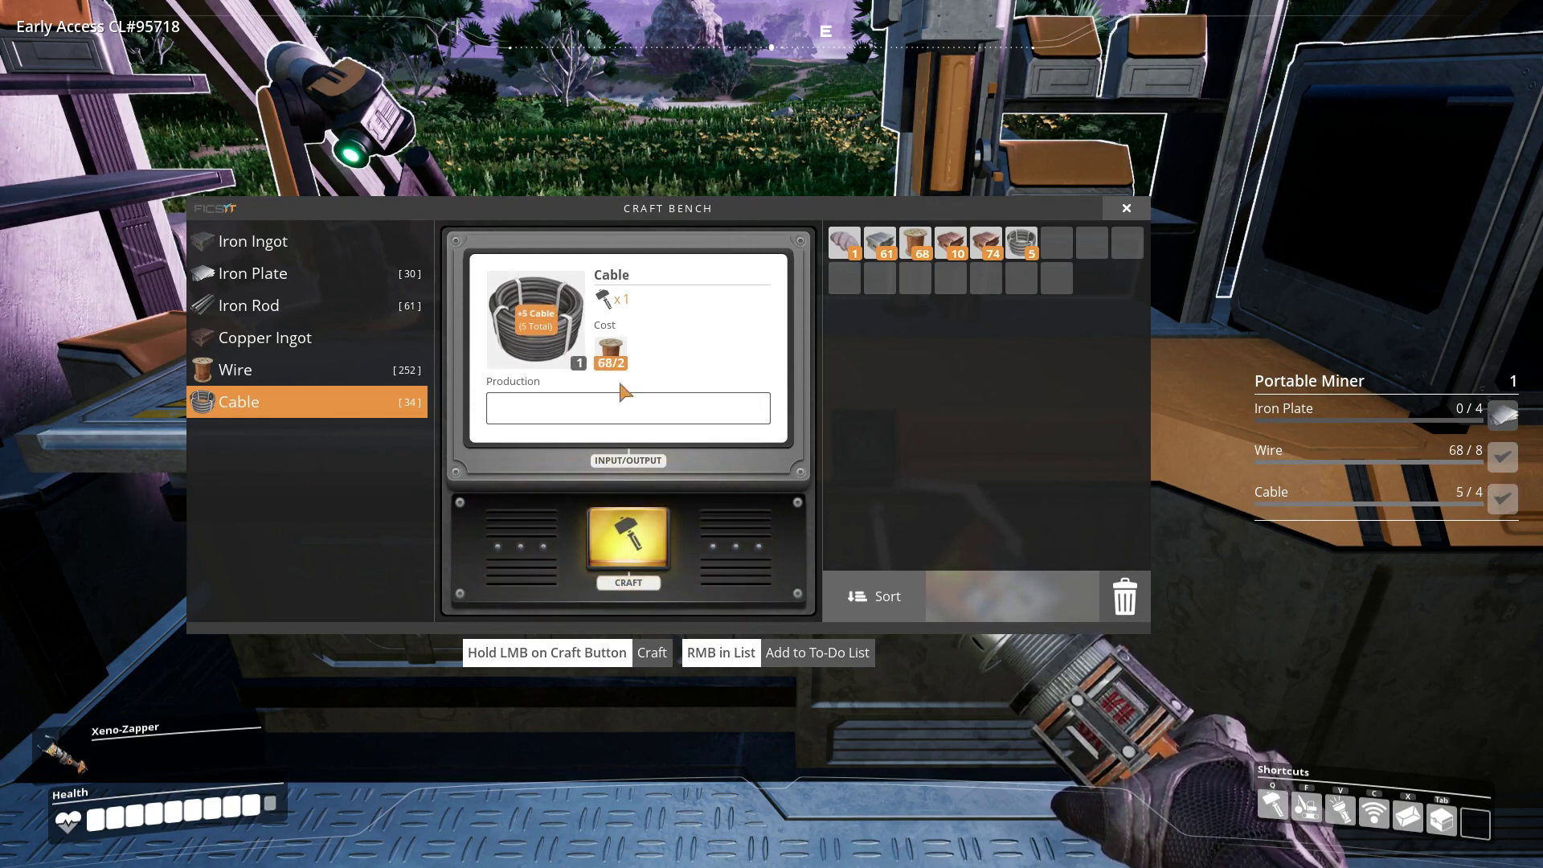
- Craft Iron Plates and more Cable to cover the Portable Miner's requirements
{"action": "left_click", "coordinate": [252, 271]}
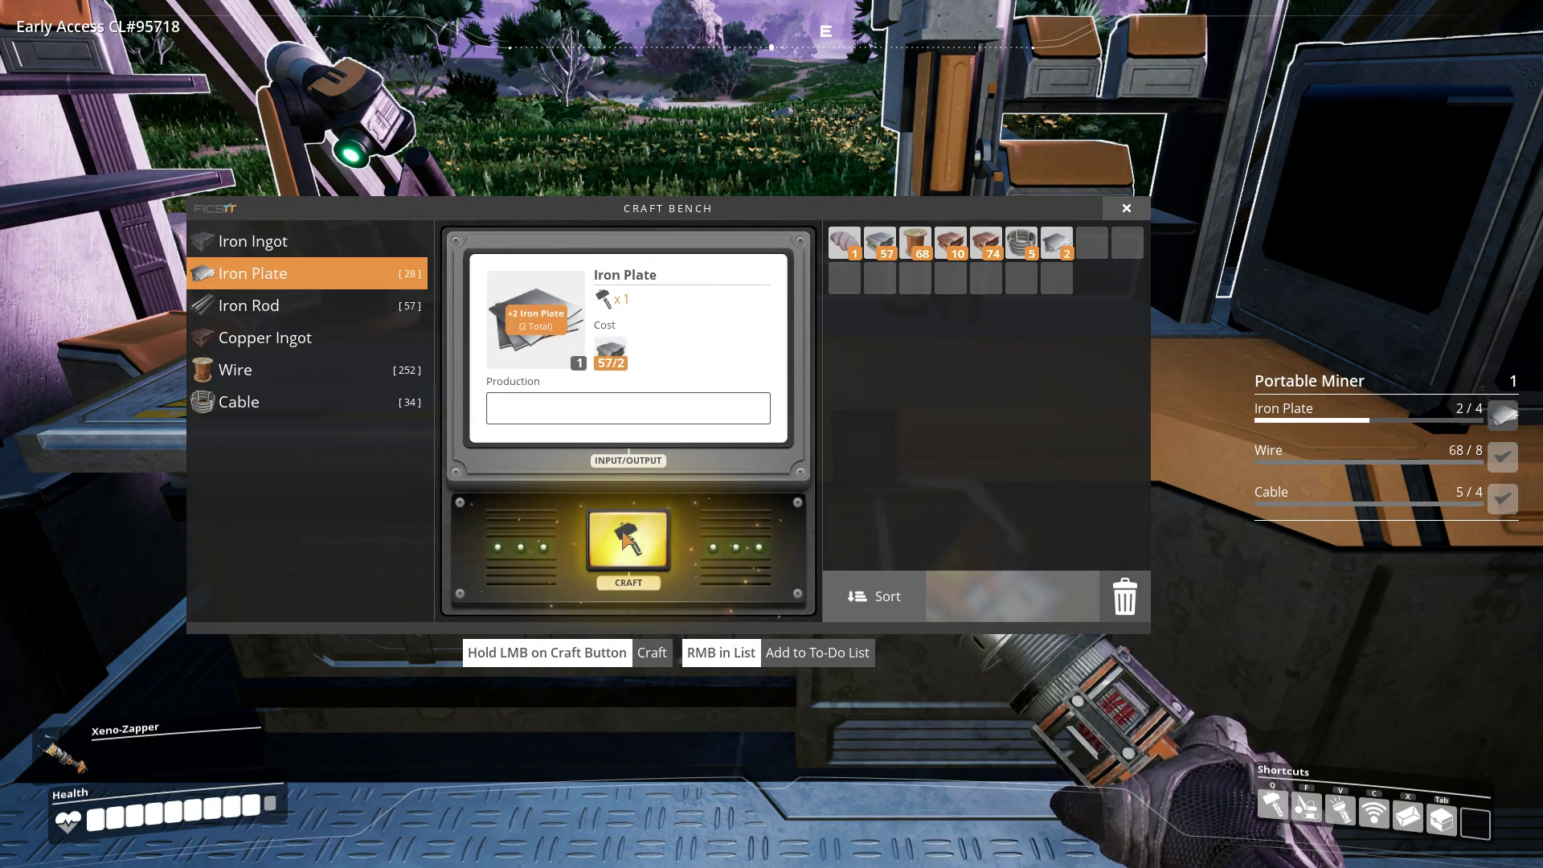
{"action": "left_click", "coordinate": [627, 540]}
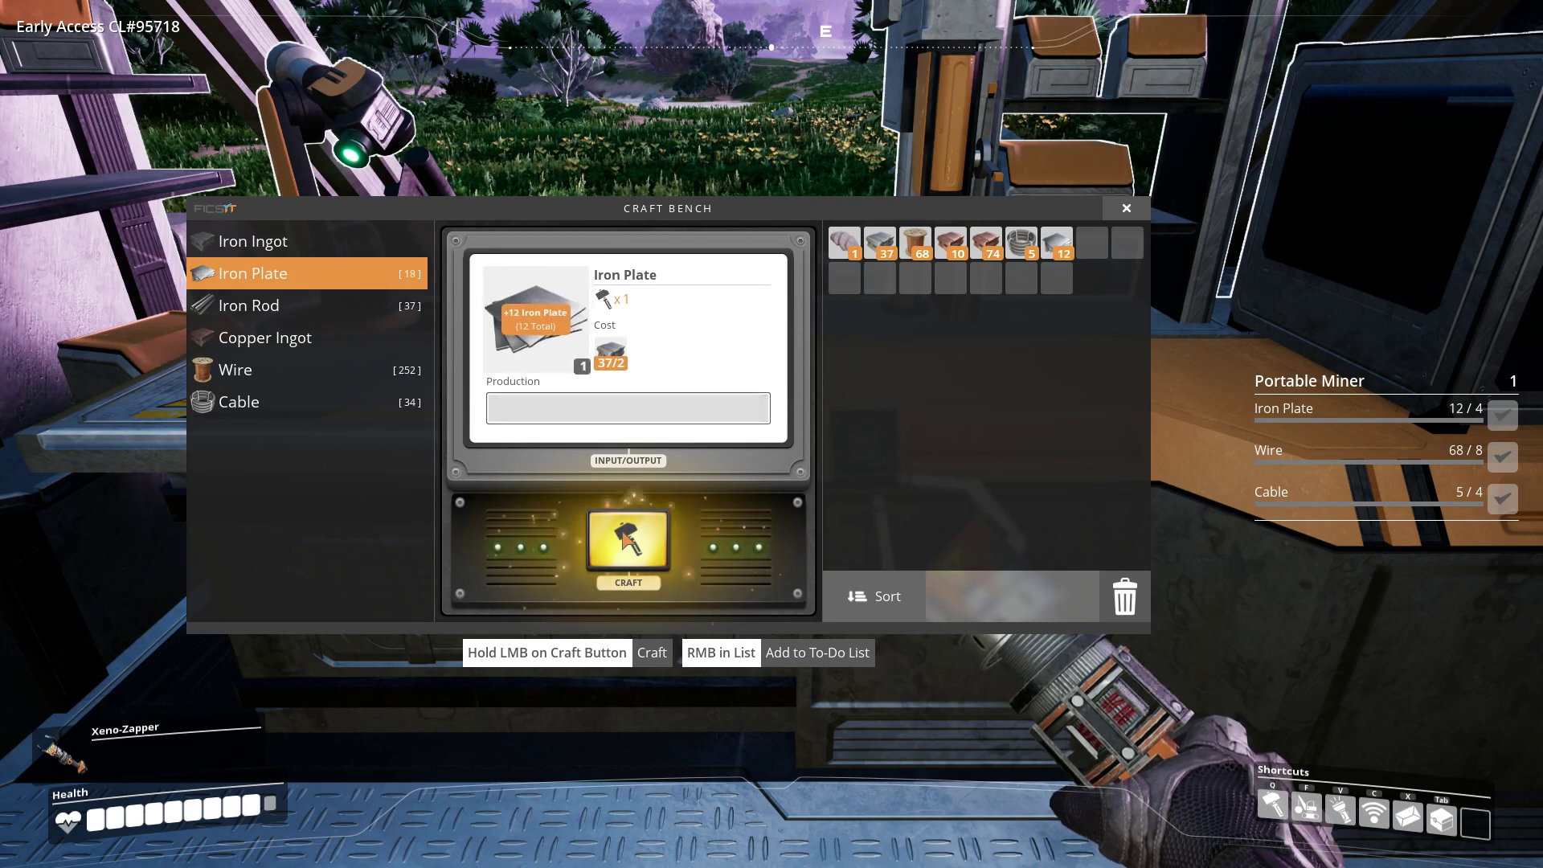
{"action": "left_click", "coordinate": [627, 540]}
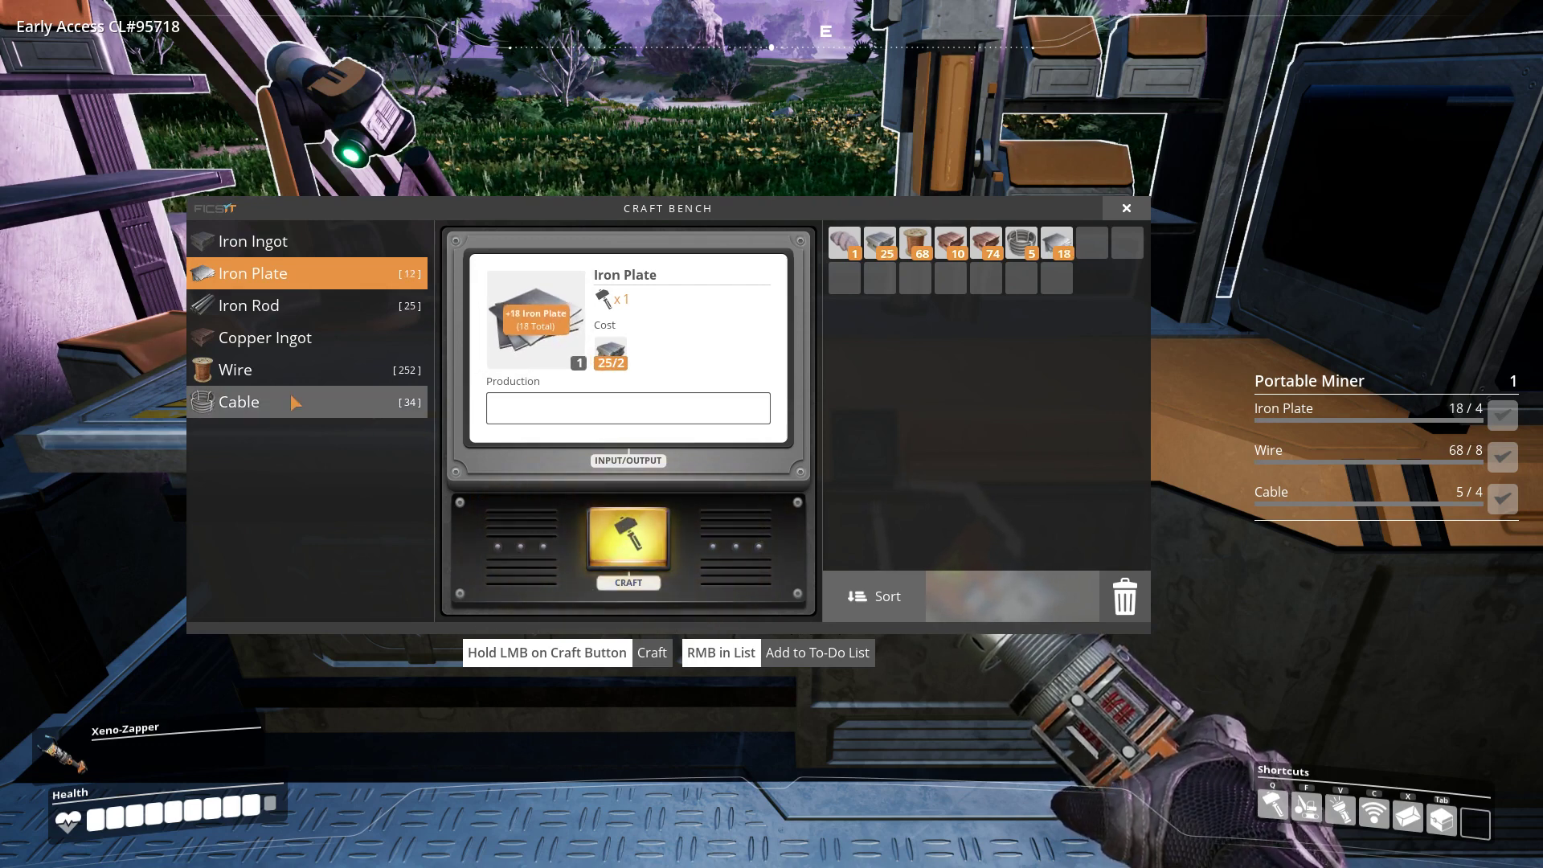
{"action": "left_click", "coordinate": [238, 402]}
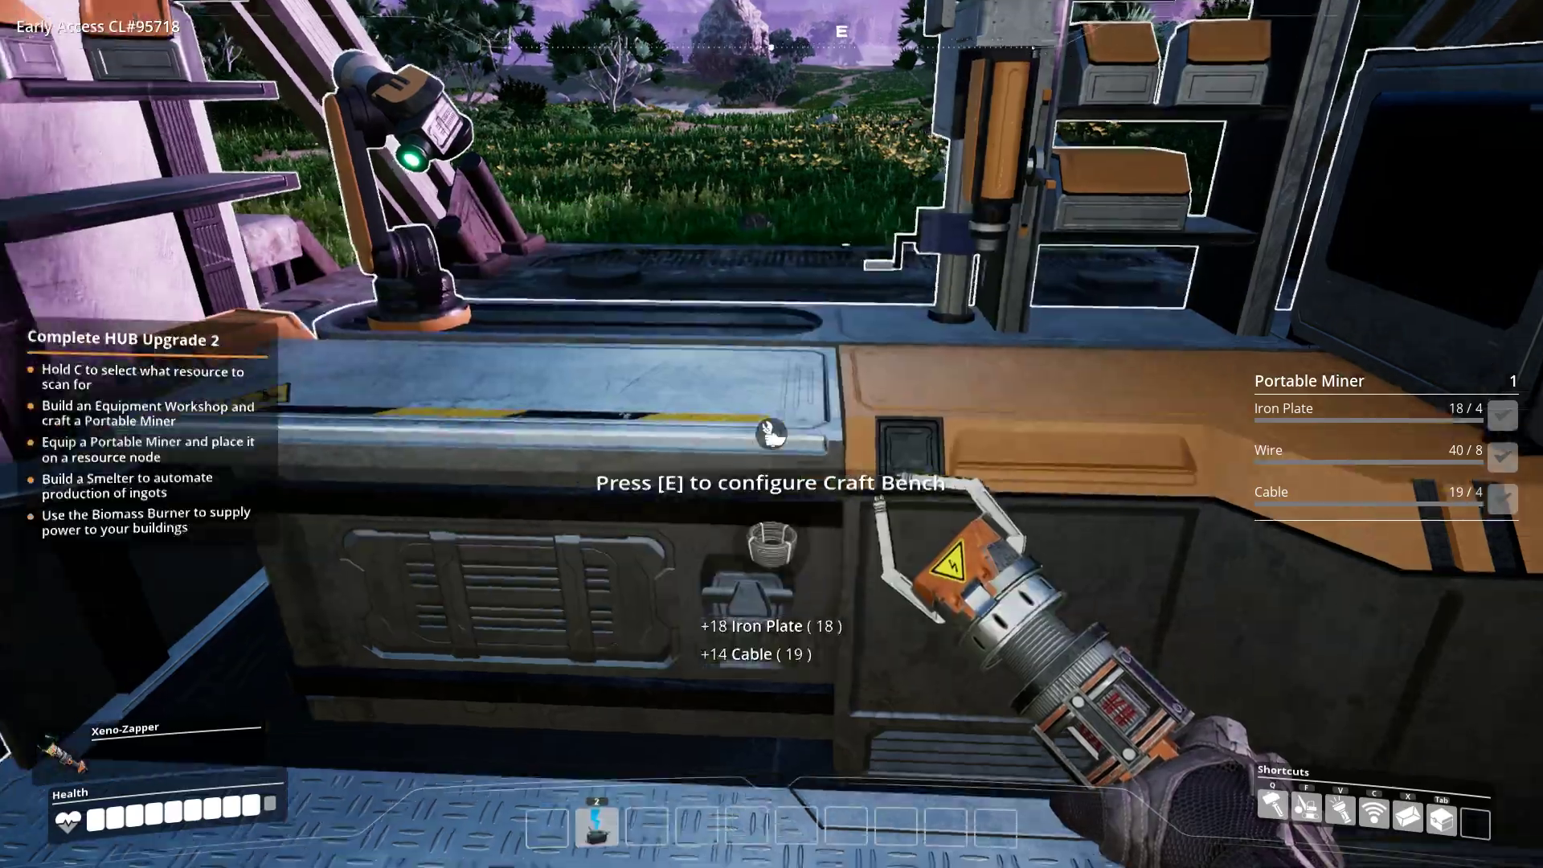
{"action": "mouse_move", "coordinate": [769, 441]}
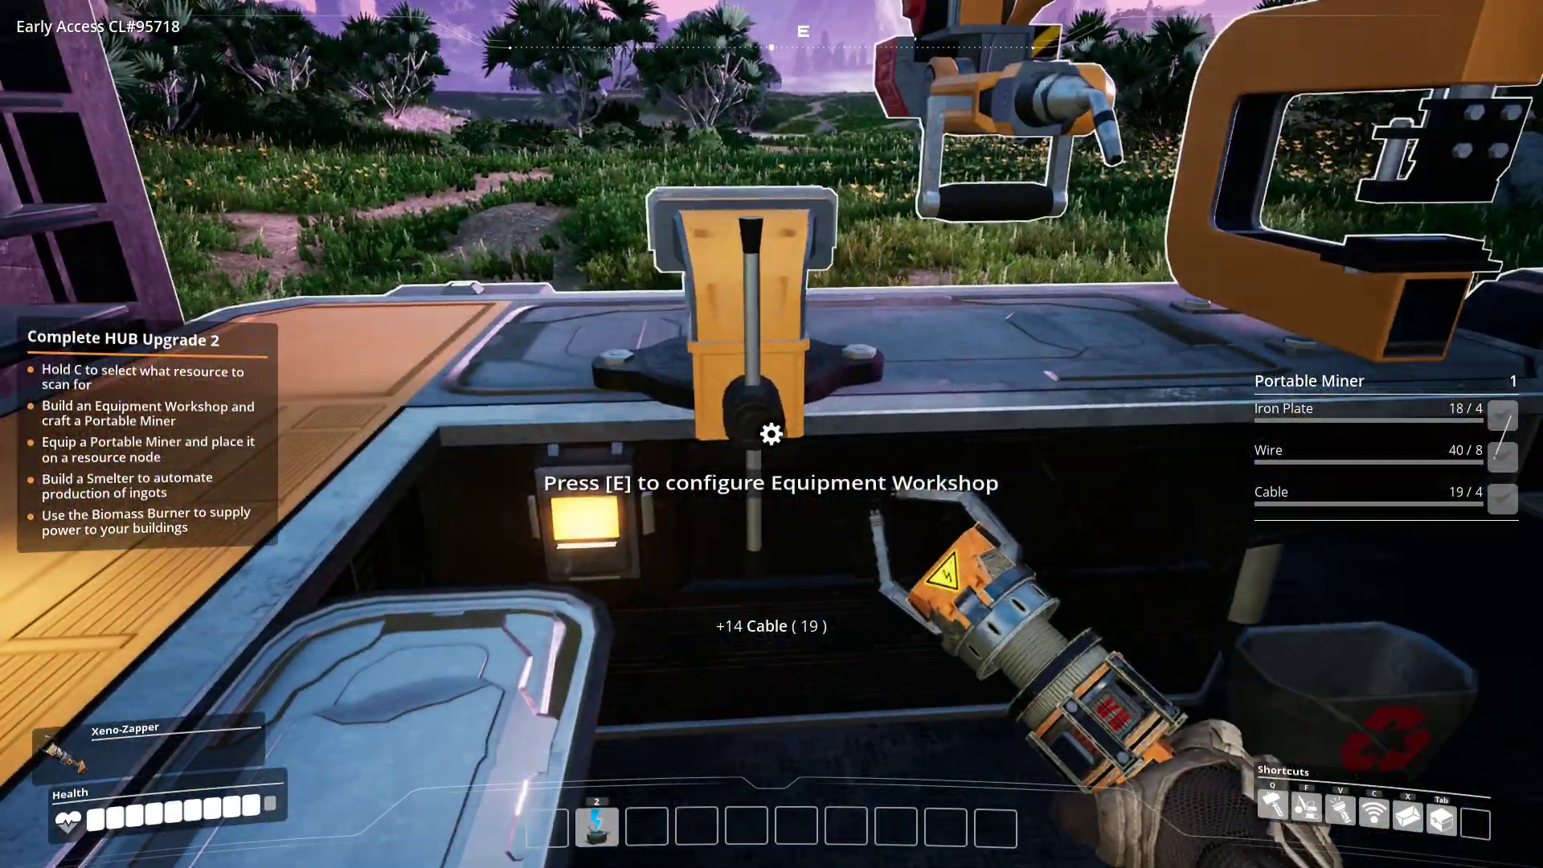
- Craft two Portable Miners at the Equipment Workshop
{"action": "key", "text": "e"}
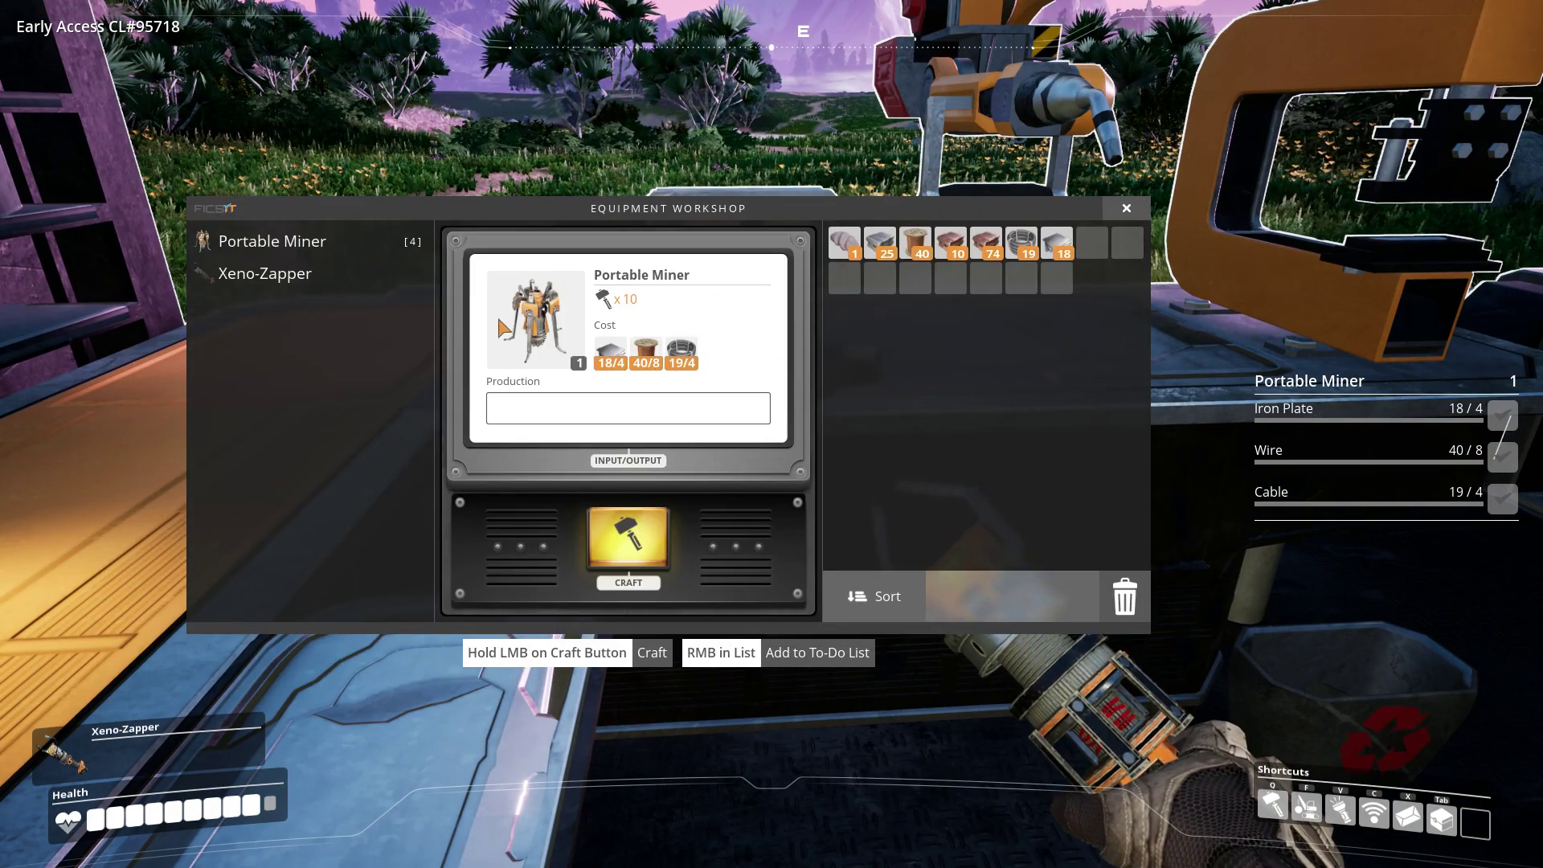
{"action": "left_click", "coordinate": [627, 543]}
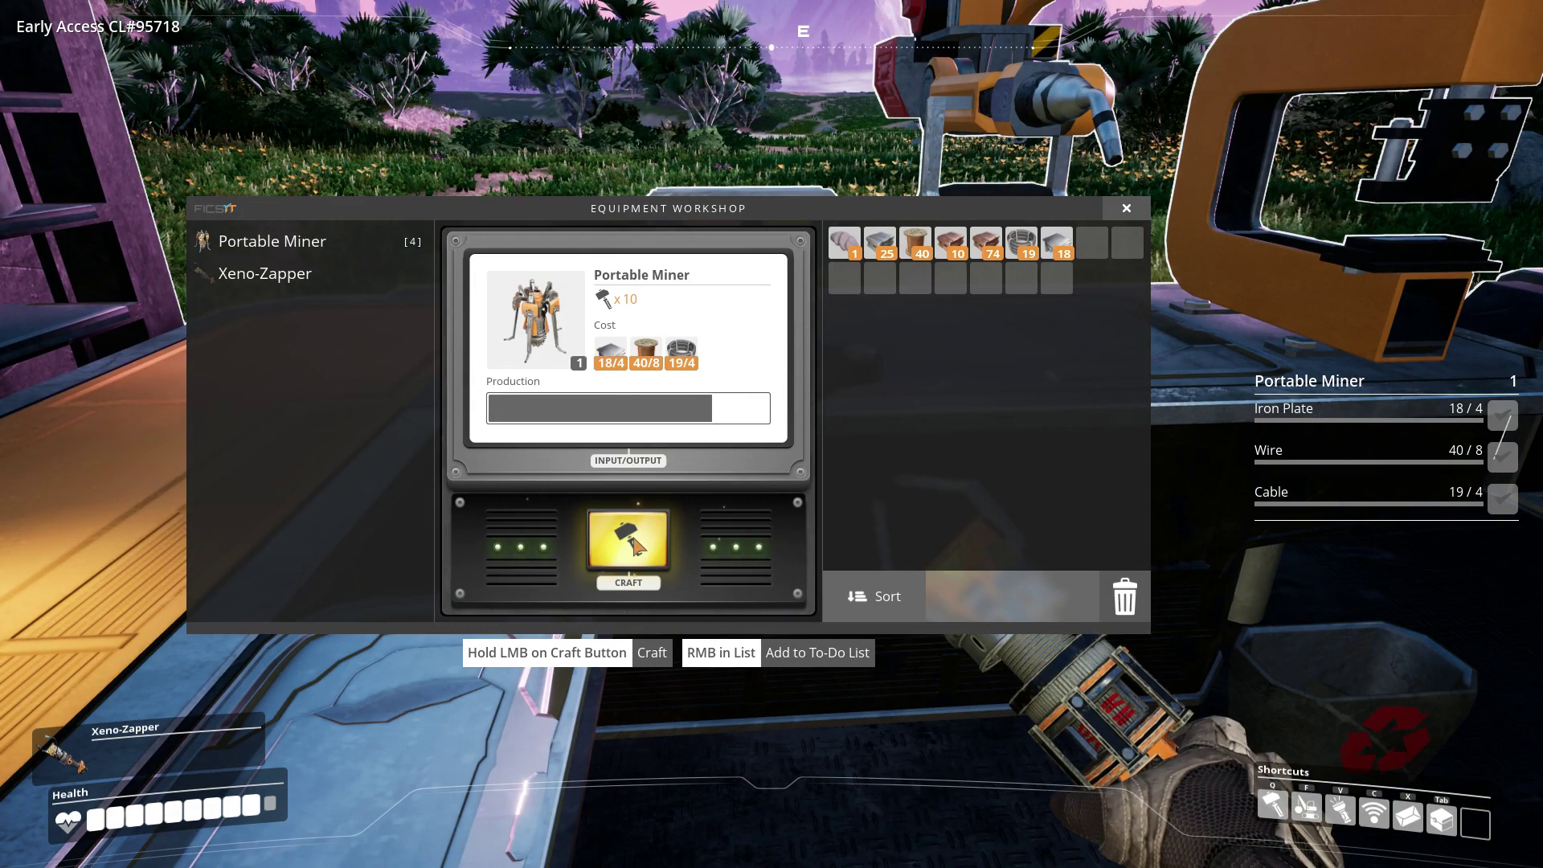
{"action": "left_click", "coordinate": [627, 538]}
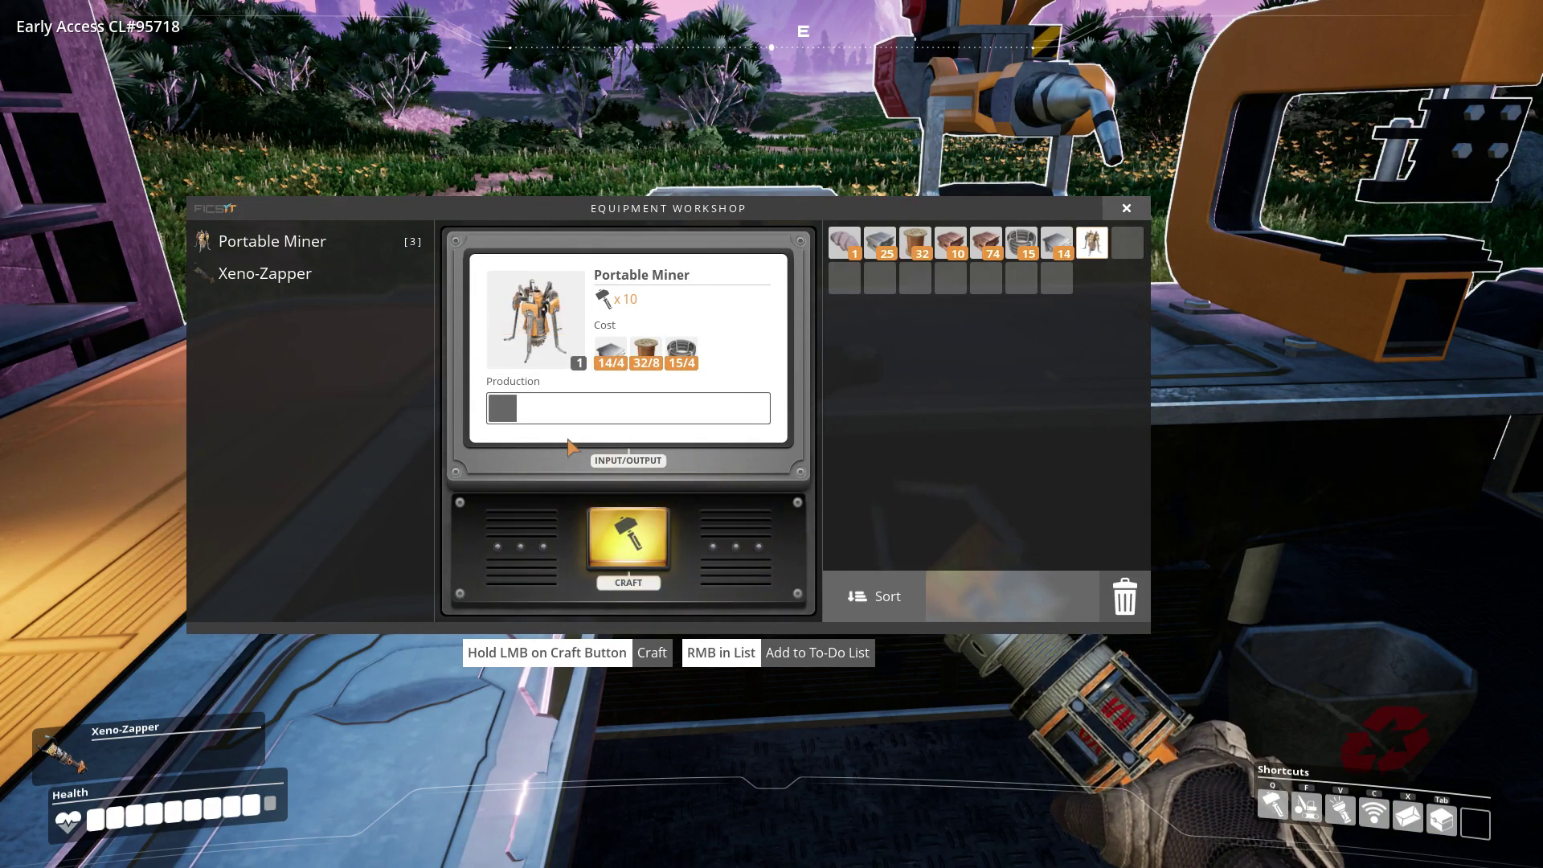
{"action": "mouse_move", "coordinate": [712, 660]}
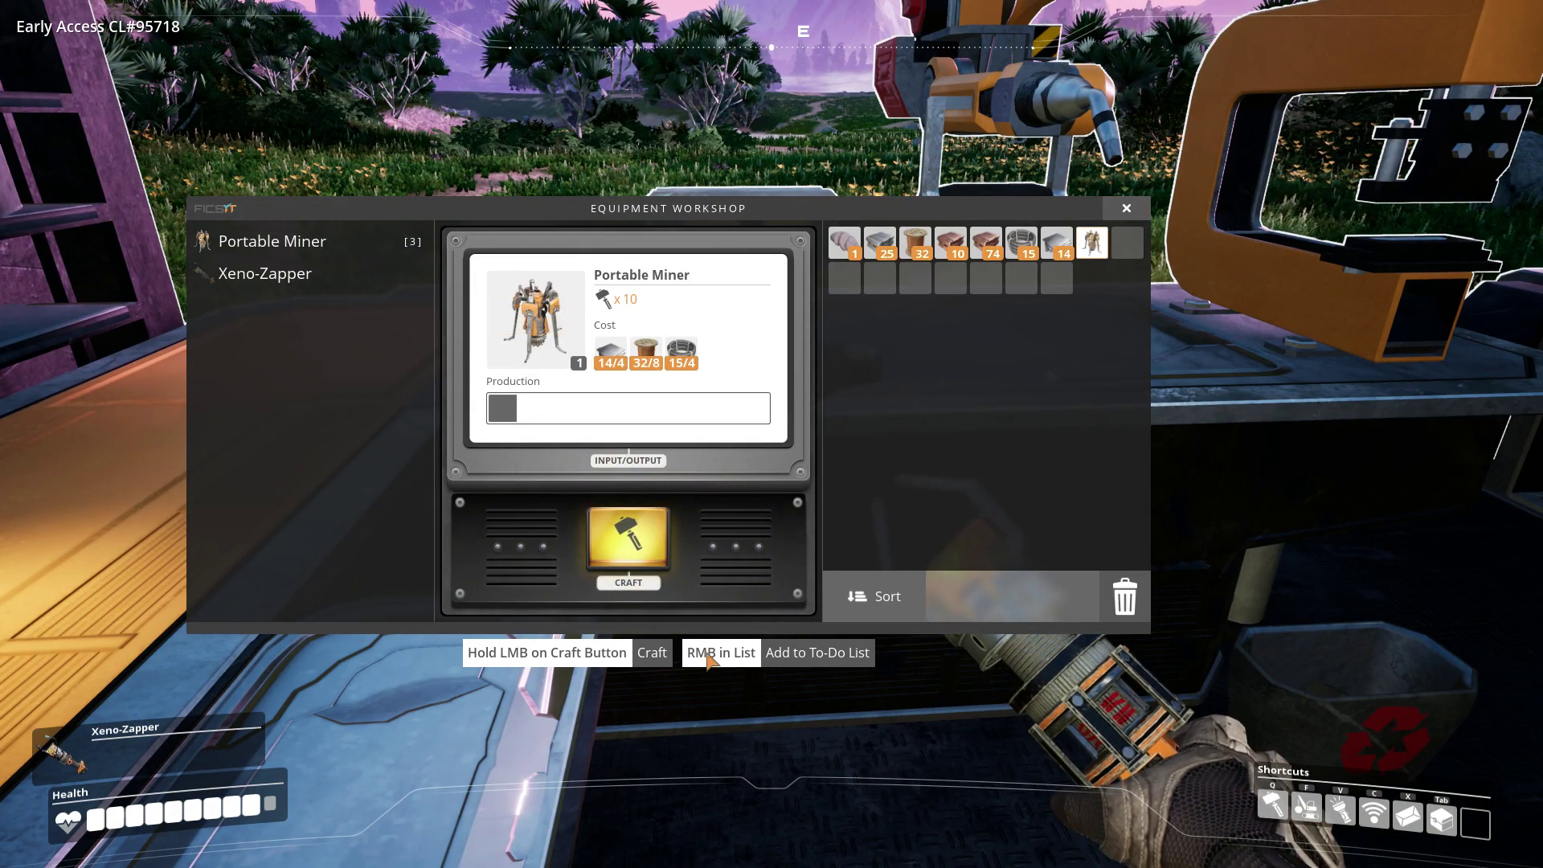
{"action": "mouse_move", "coordinate": [1080, 607]}
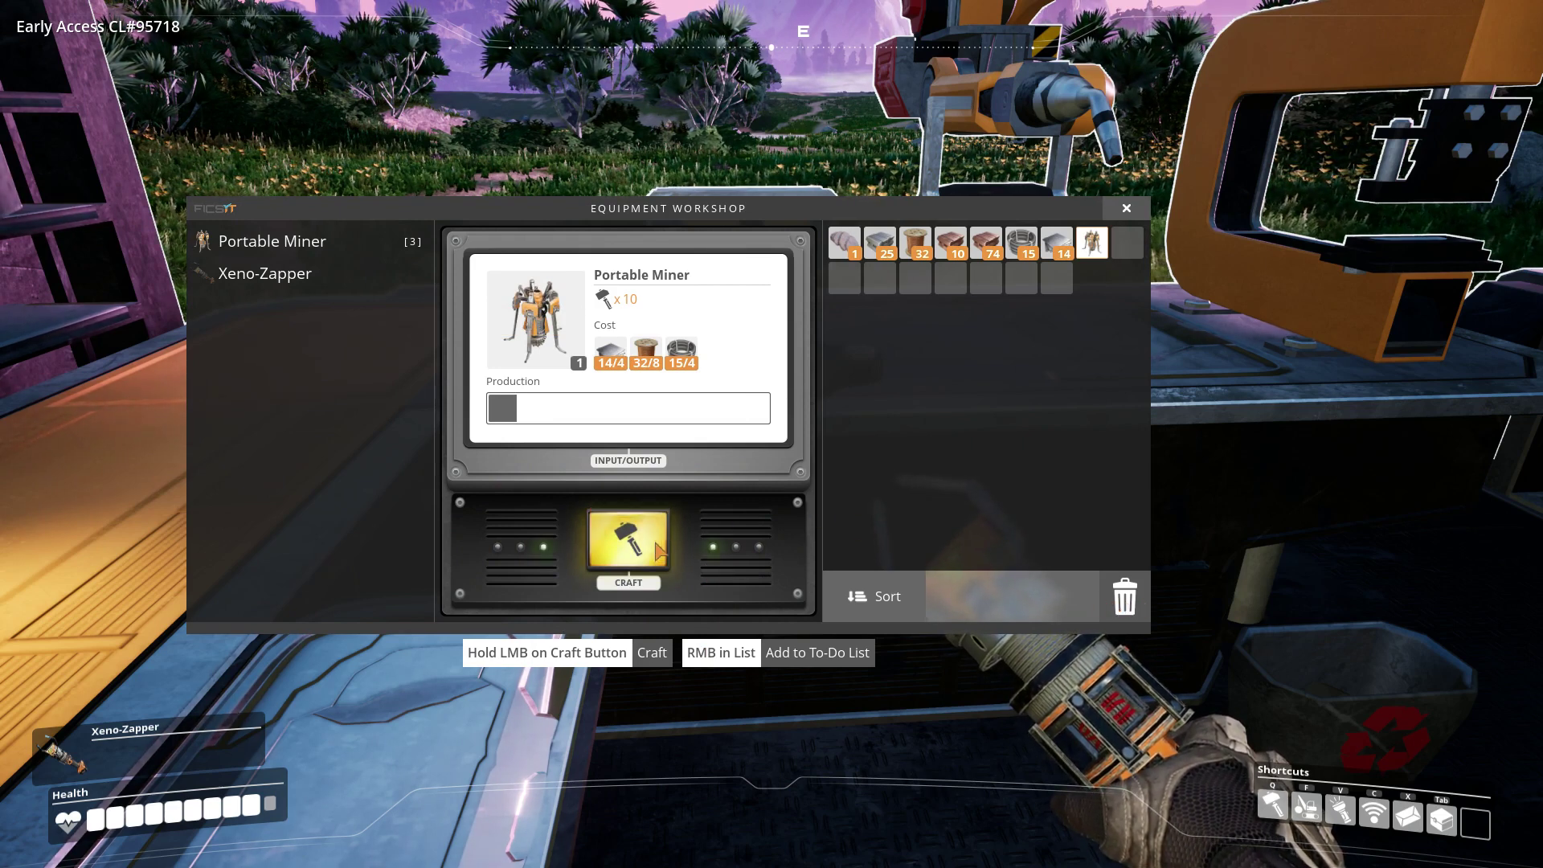
{"action": "left_click", "coordinate": [627, 547]}
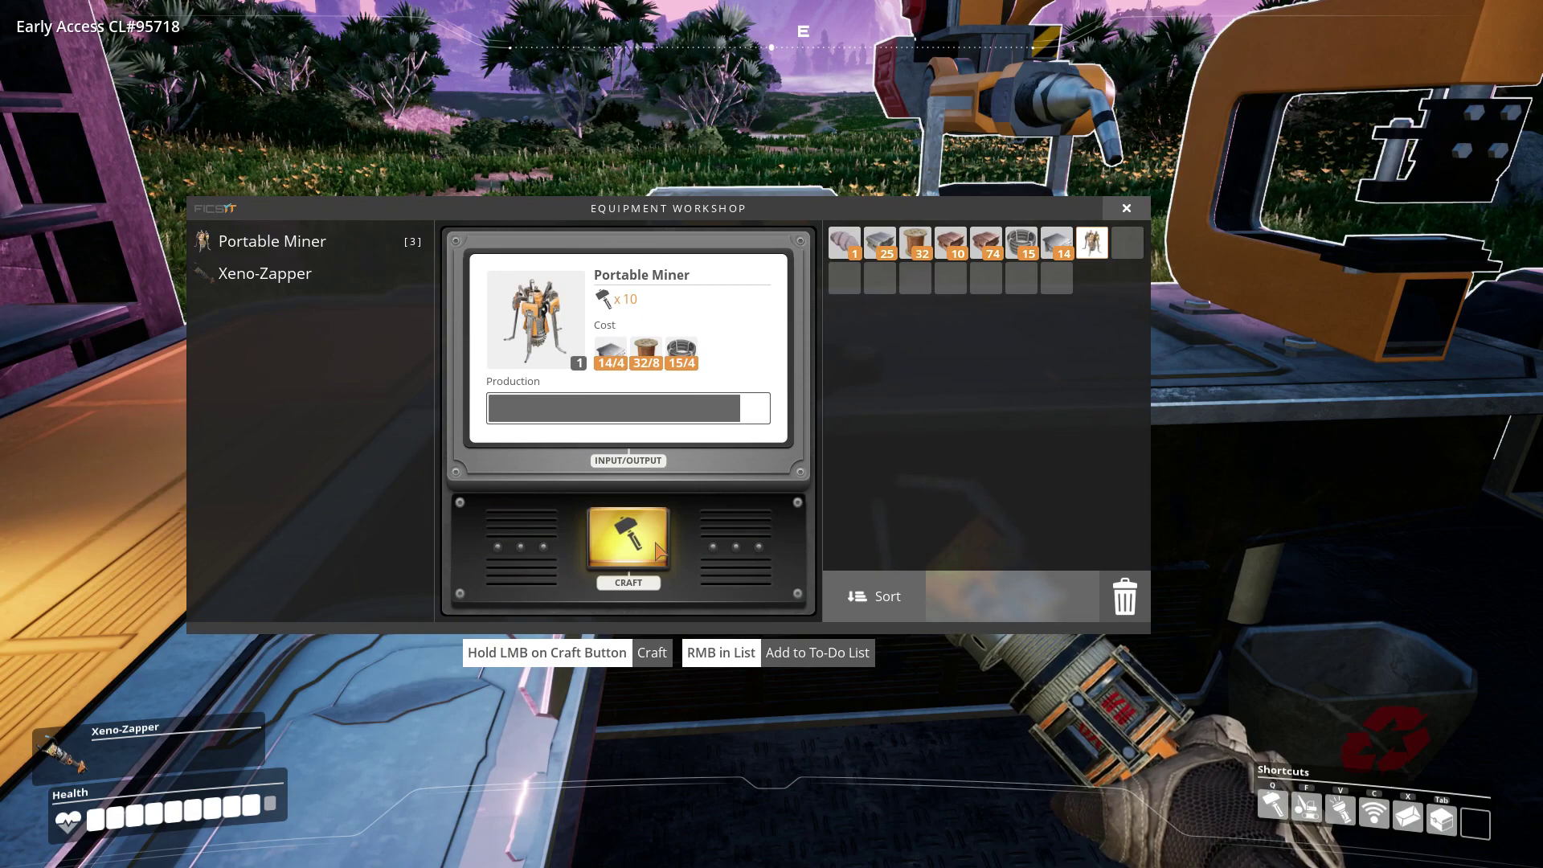
{"action": "left_click", "coordinate": [627, 544]}
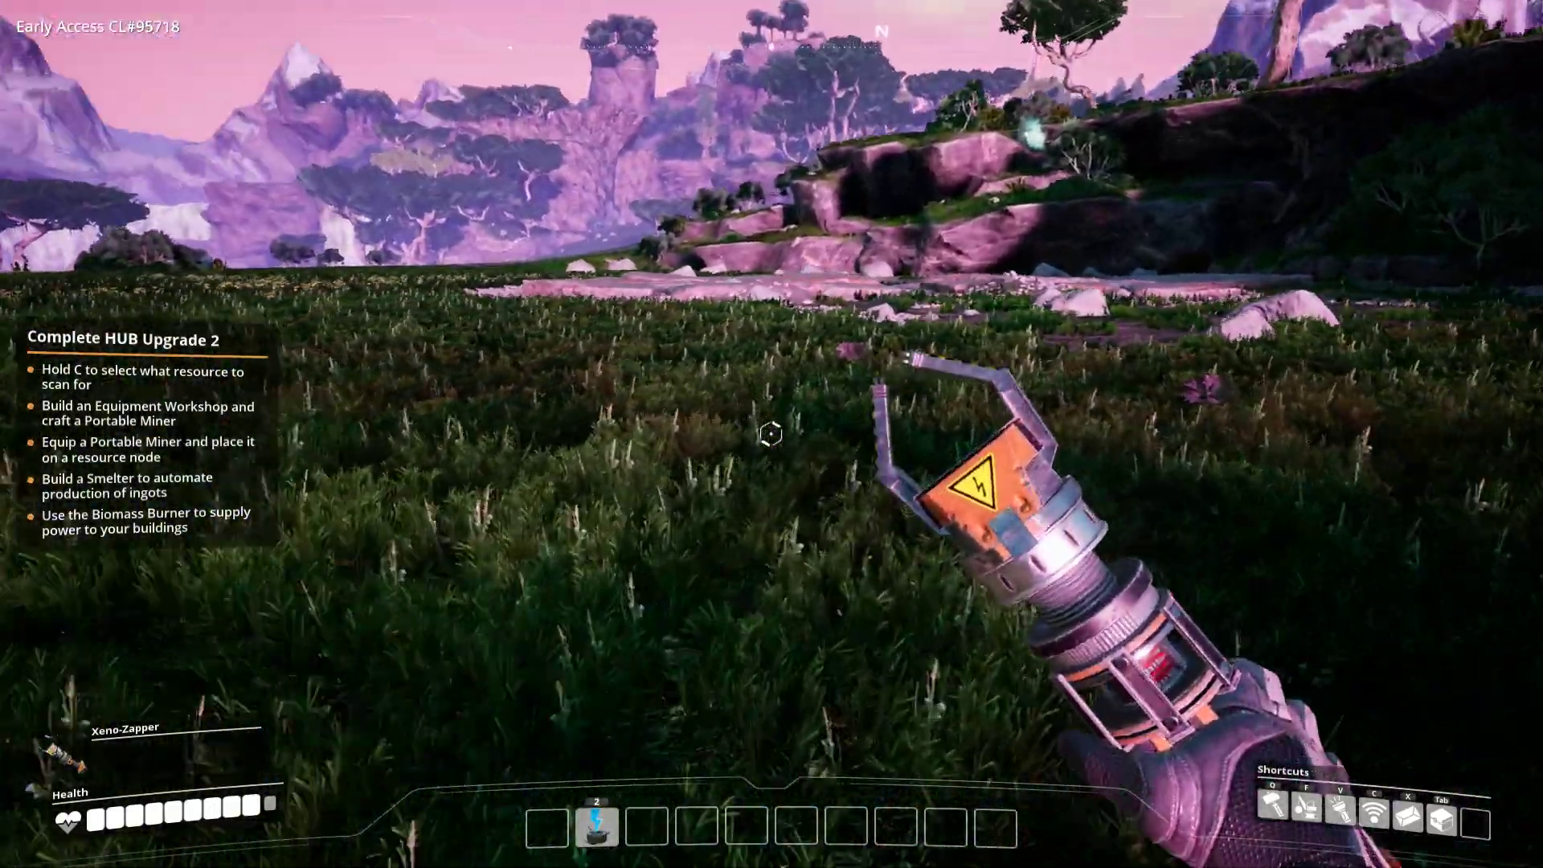
- Equip a Portable Miner into the hand slot from the inventory
{"action": "key", "text": "Tab"}
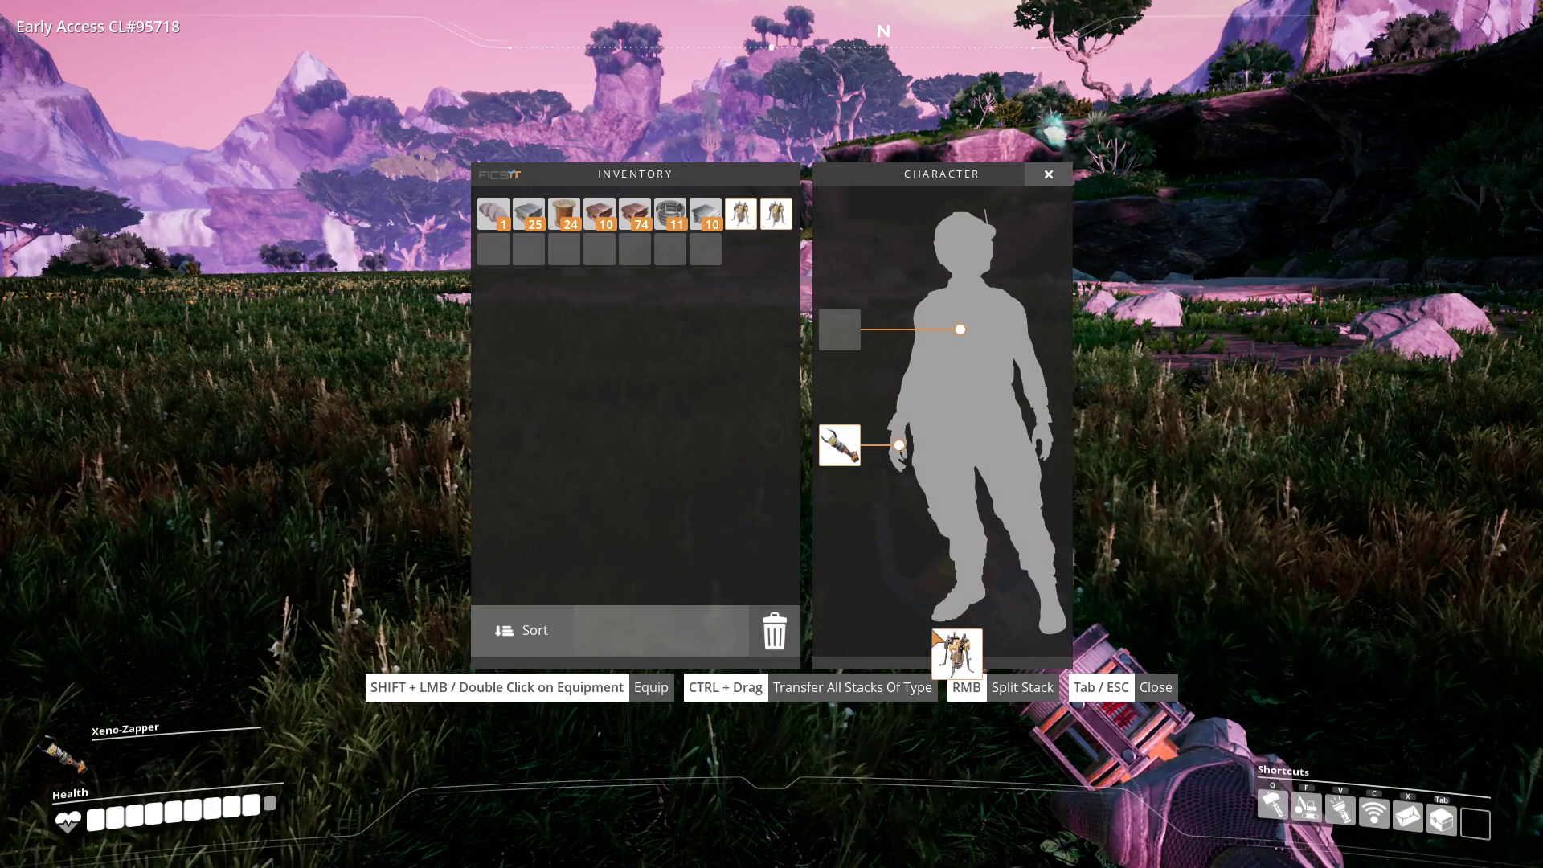
{"action": "left_click_drag", "start_coordinate": [953, 654], "coordinate": [611, 315]}
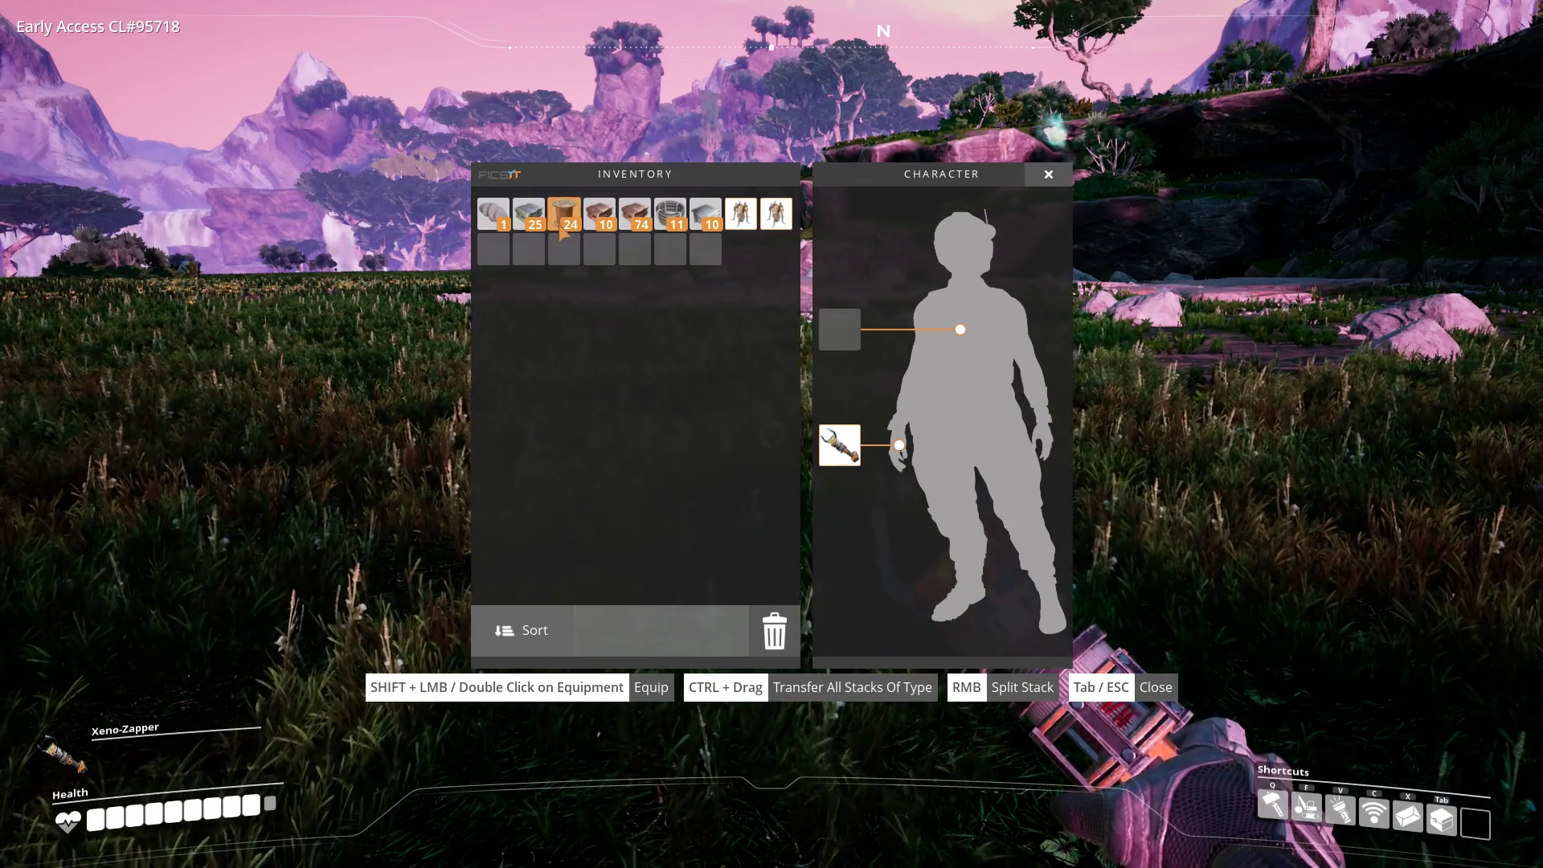
{"action": "mouse_move", "coordinate": [740, 212]}
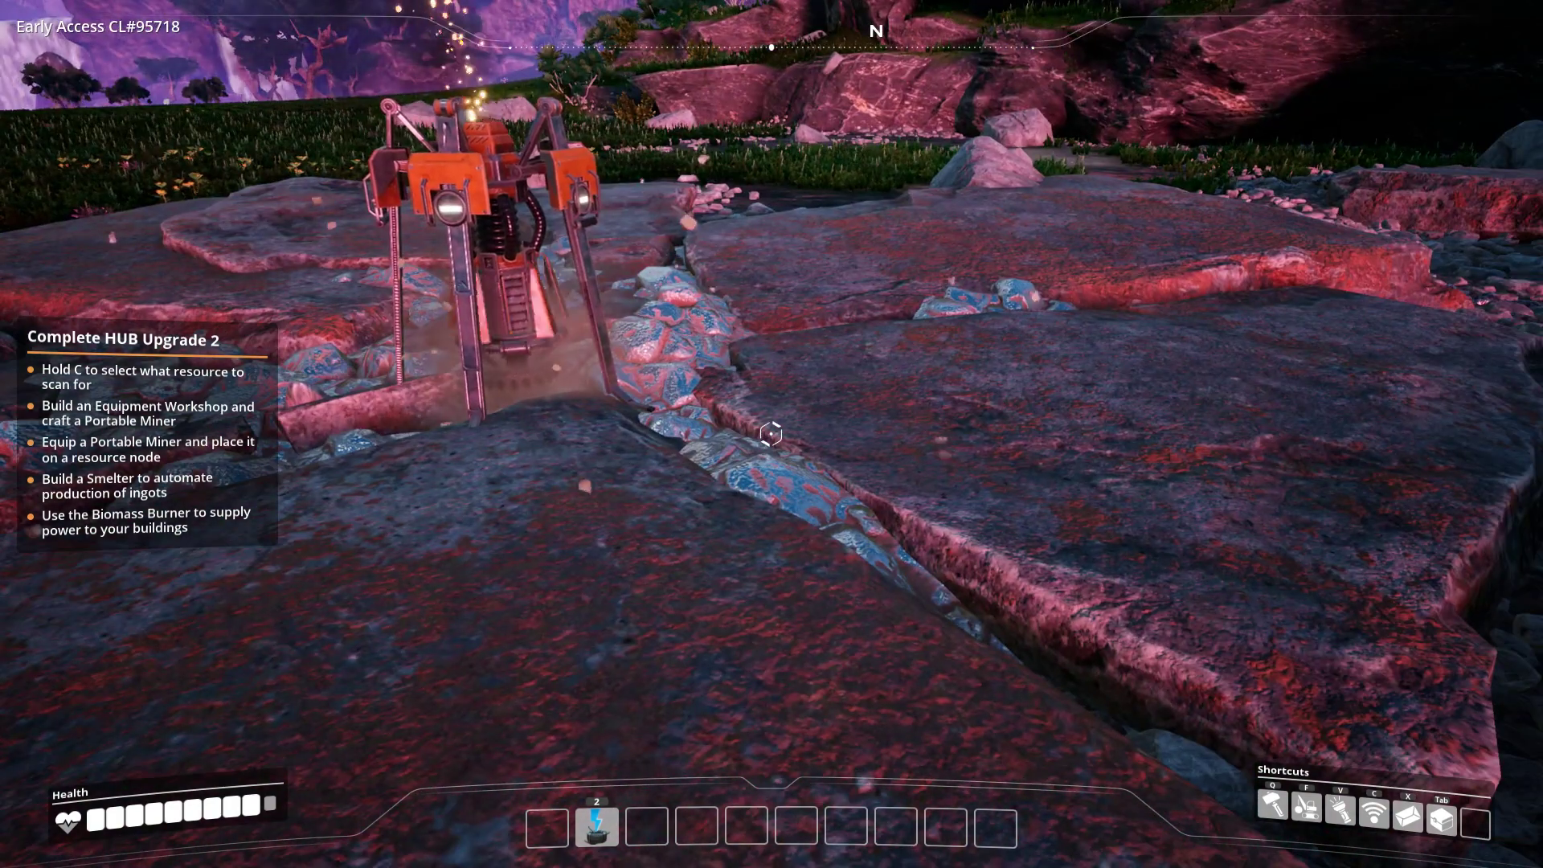
- Place the second Portable Miner on a nearby ore node and check both miners are extracting
{"action": "key", "text": "Tab"}
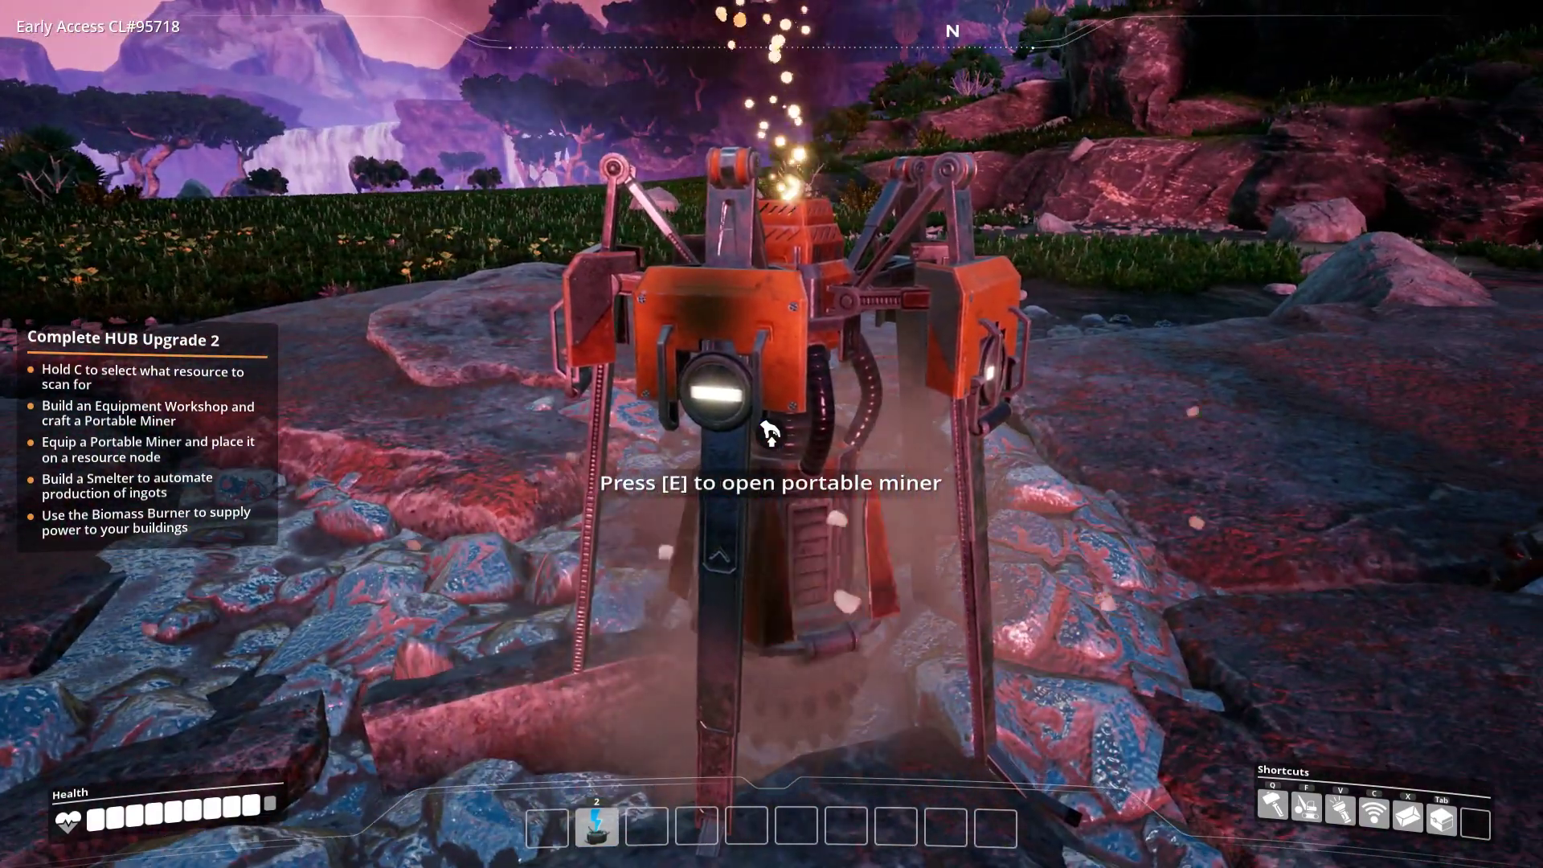
{"action": "key", "text": "e"}
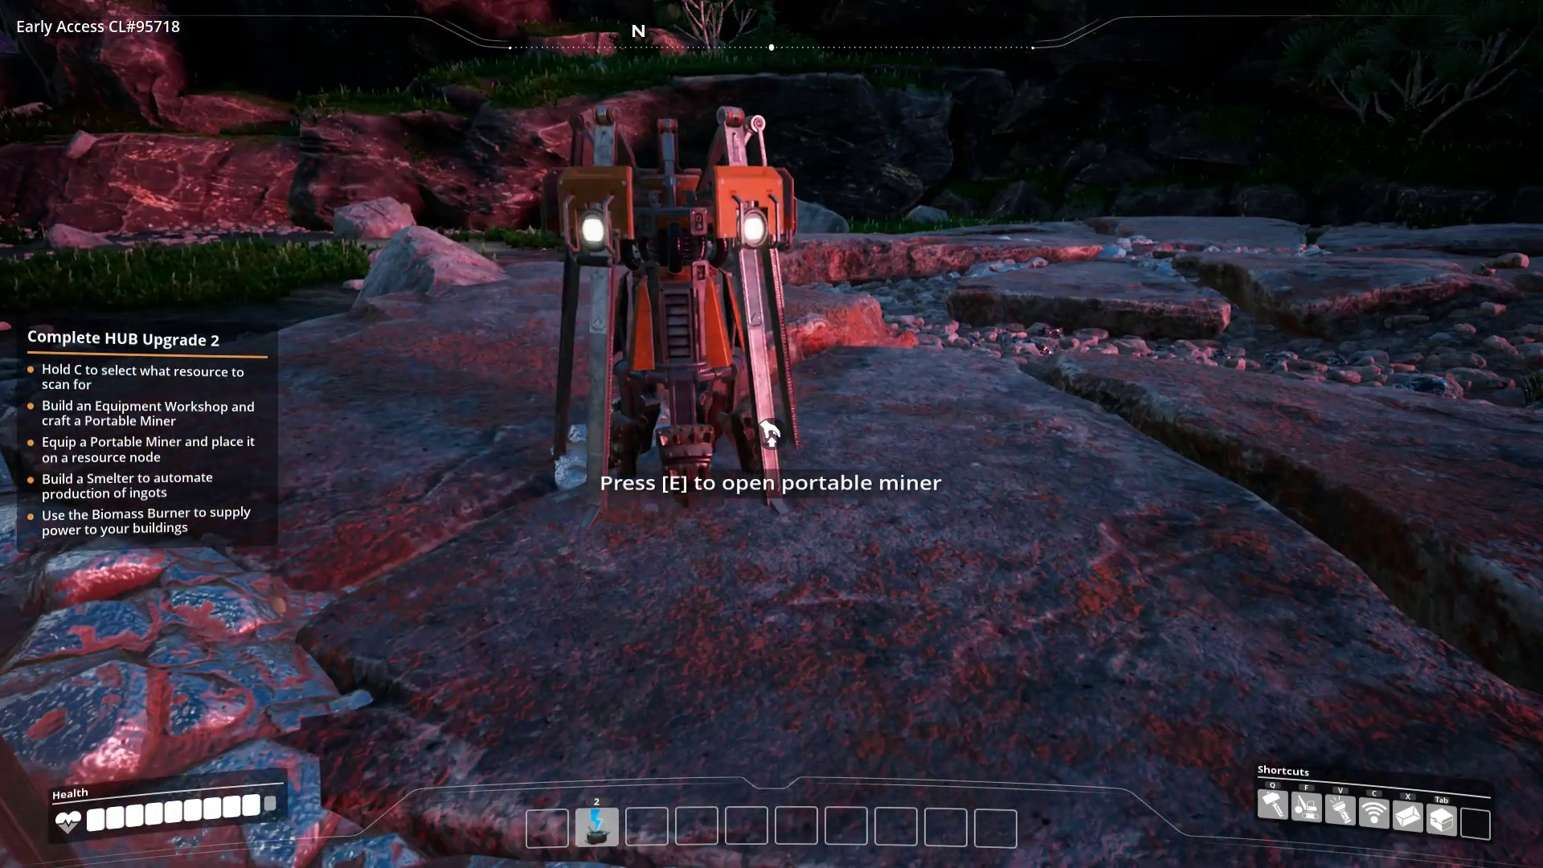
{"action": "key", "text": "e"}
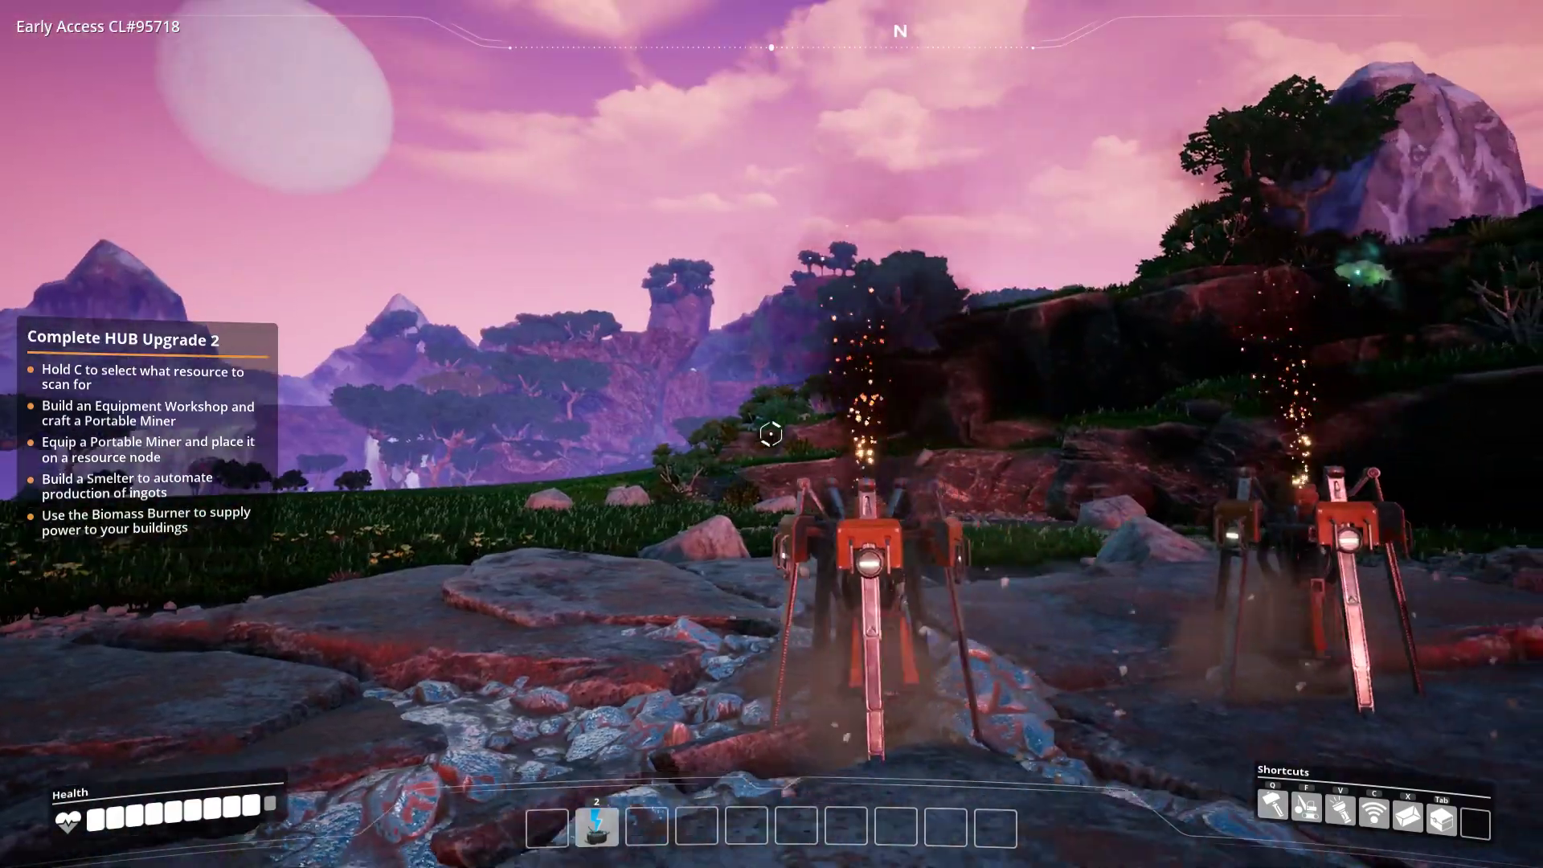
{"action": "mouse_move", "coordinate": [770, 433]}
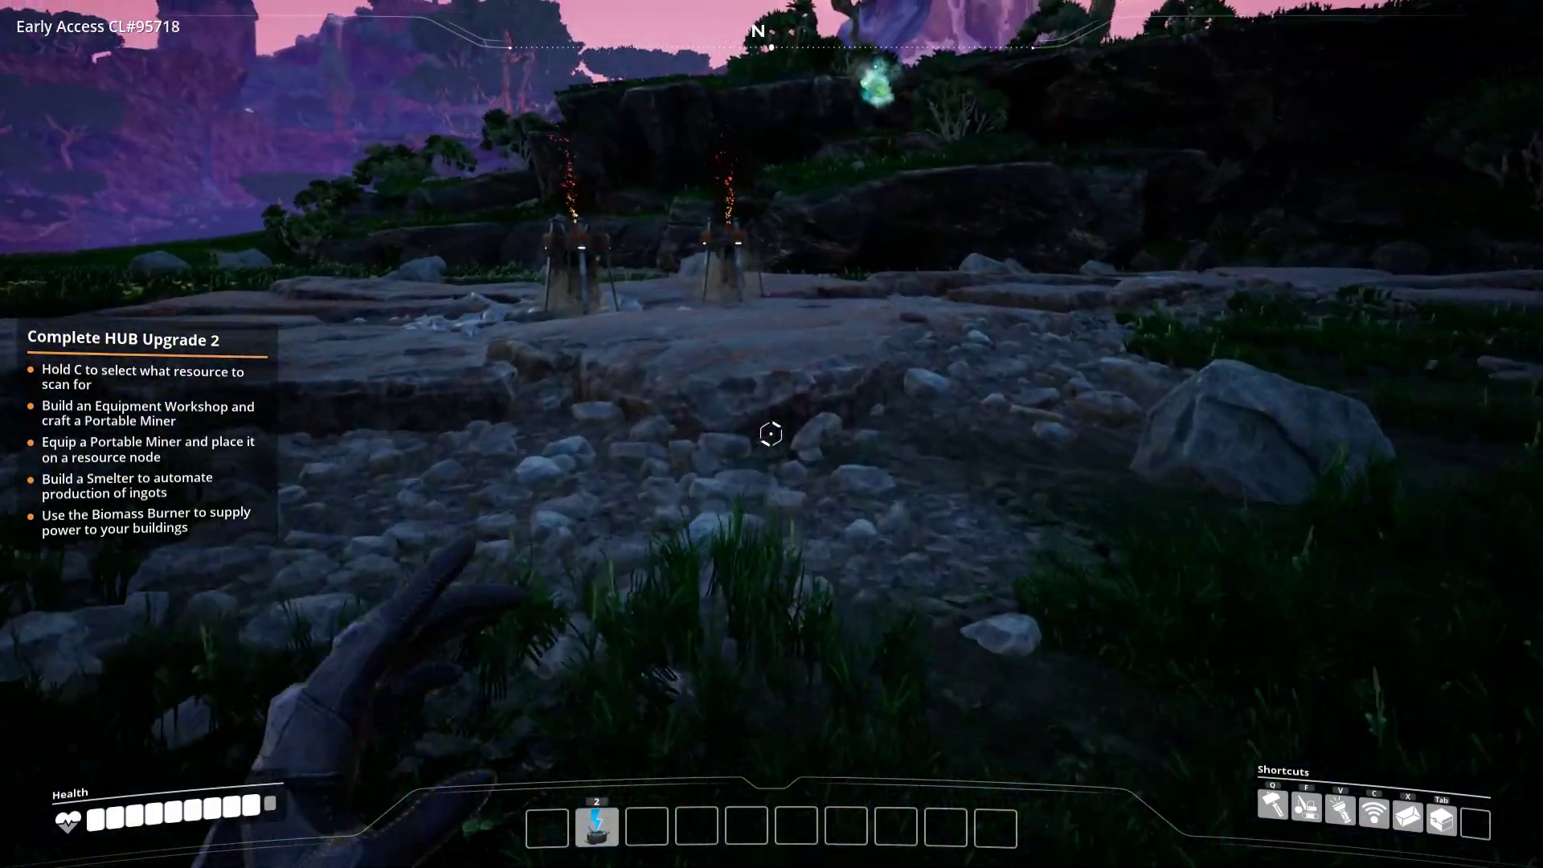
{"action": "mouse_move", "coordinate": [770, 434]}
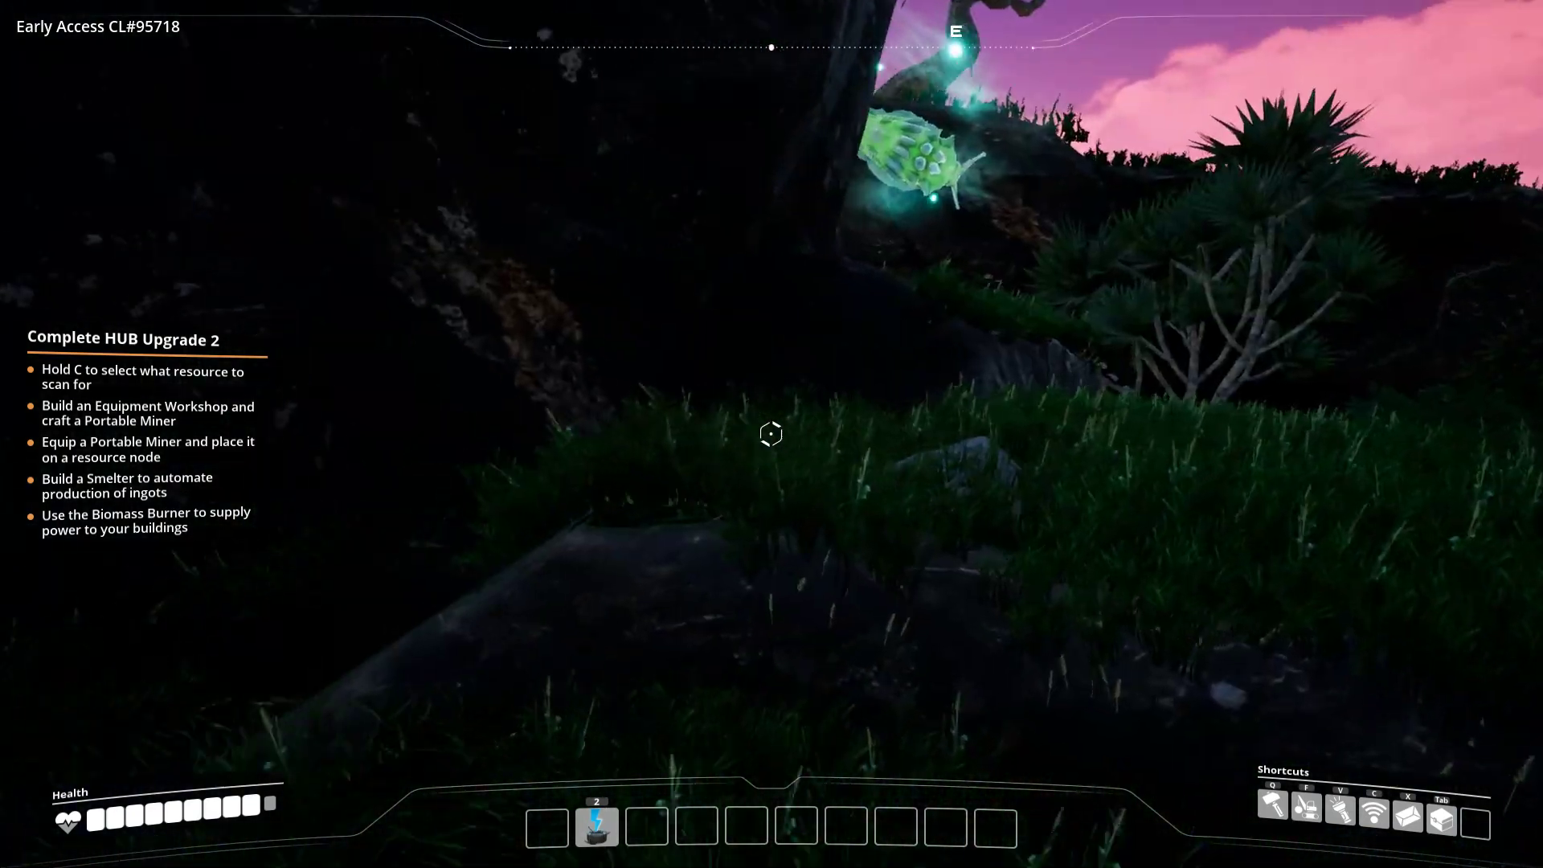
{"action": "mouse_move", "coordinate": [770, 435]}
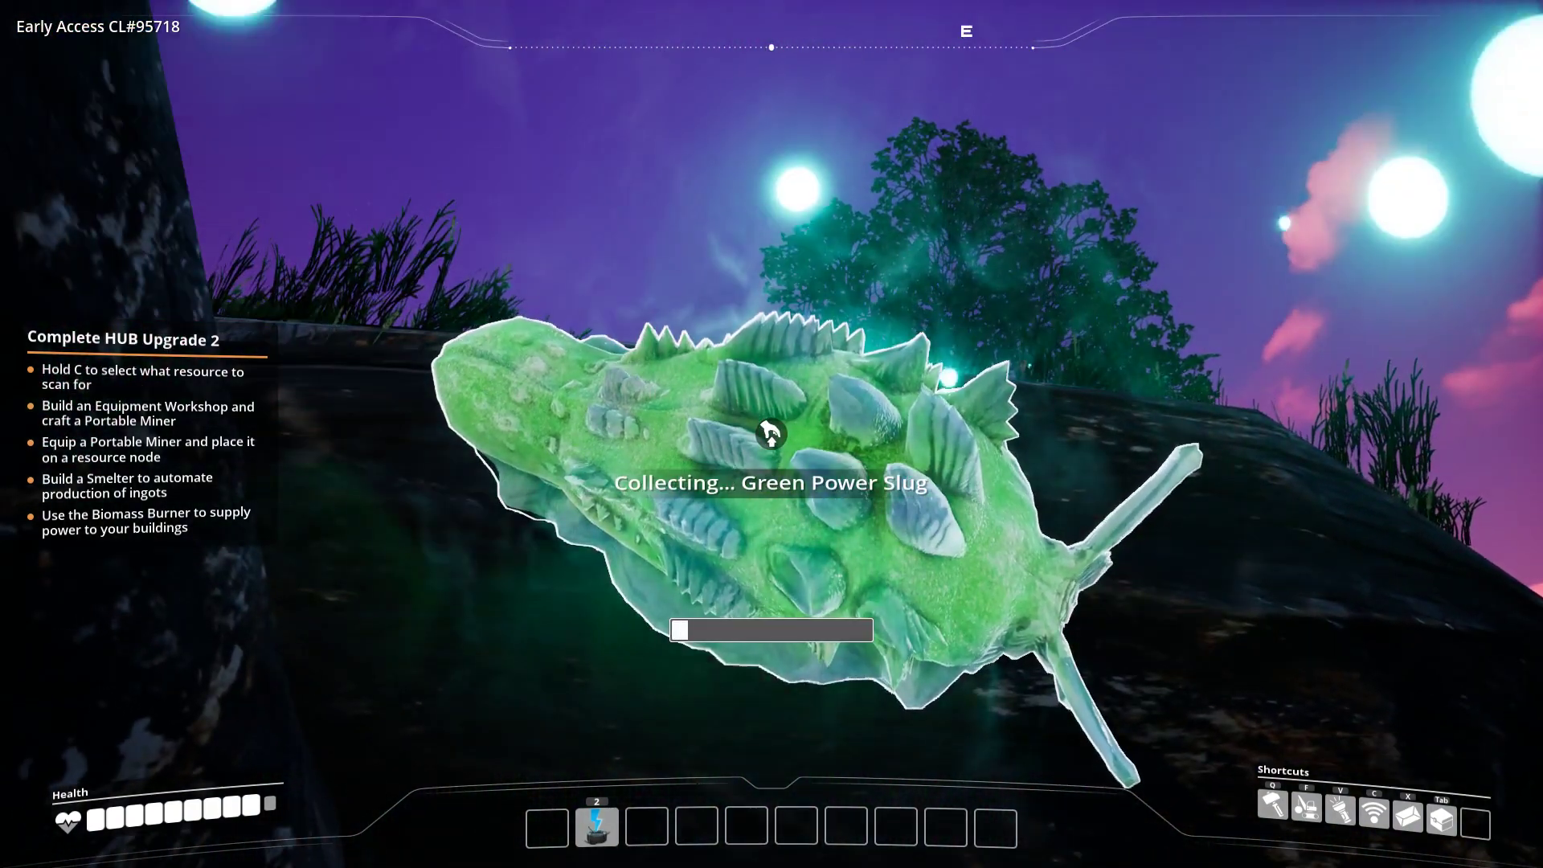
- Collect the Green Power Slug, skip ADA's message, and return to the Biomass Burner at the base
{"action": "key", "text": "e"}
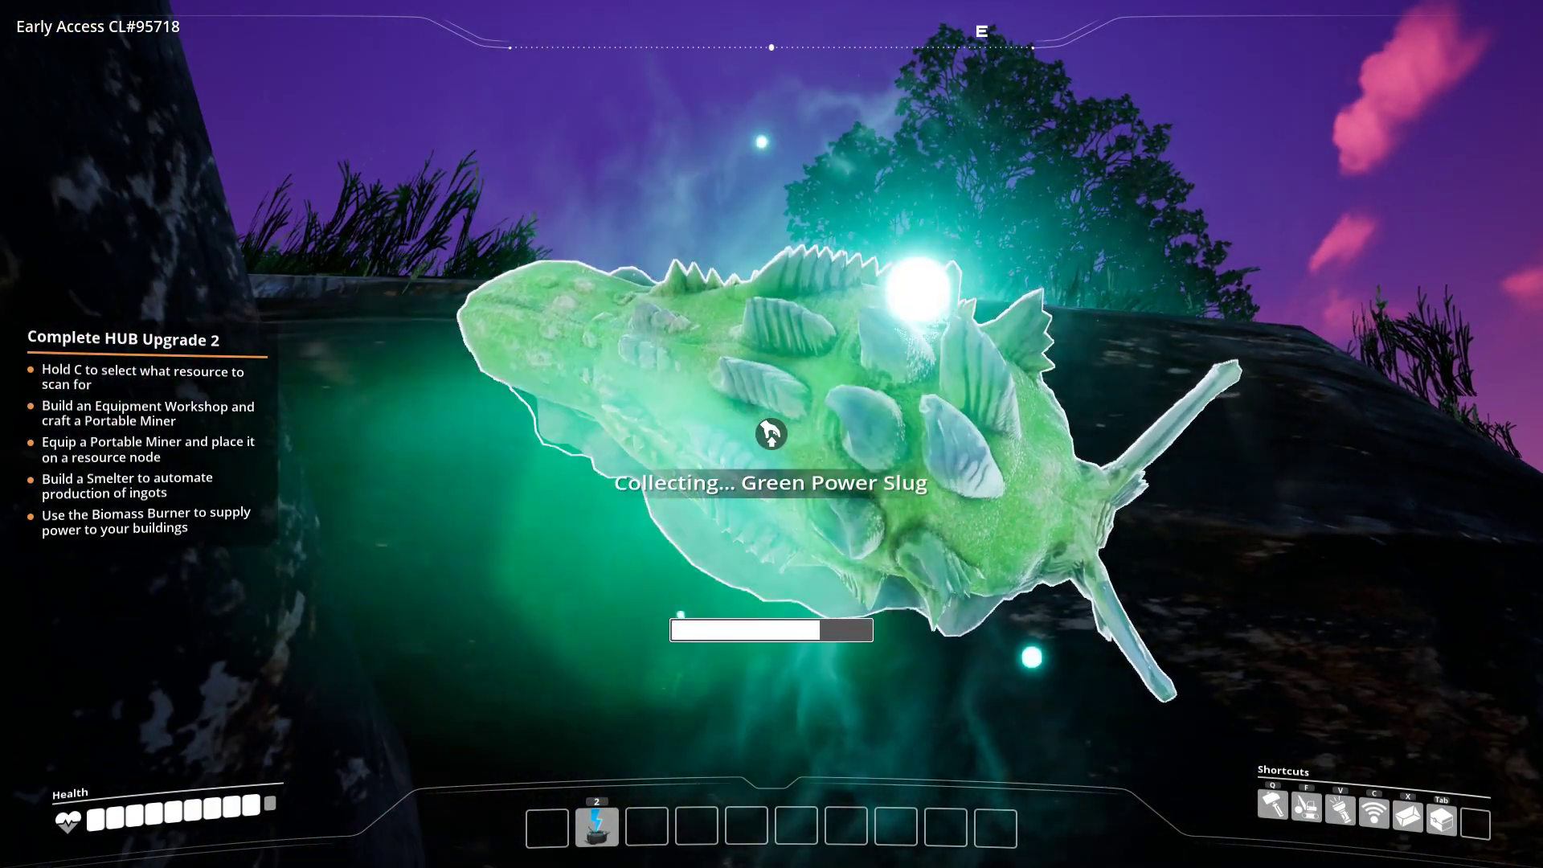
{"action": "left_click", "coordinate": [770, 434]}
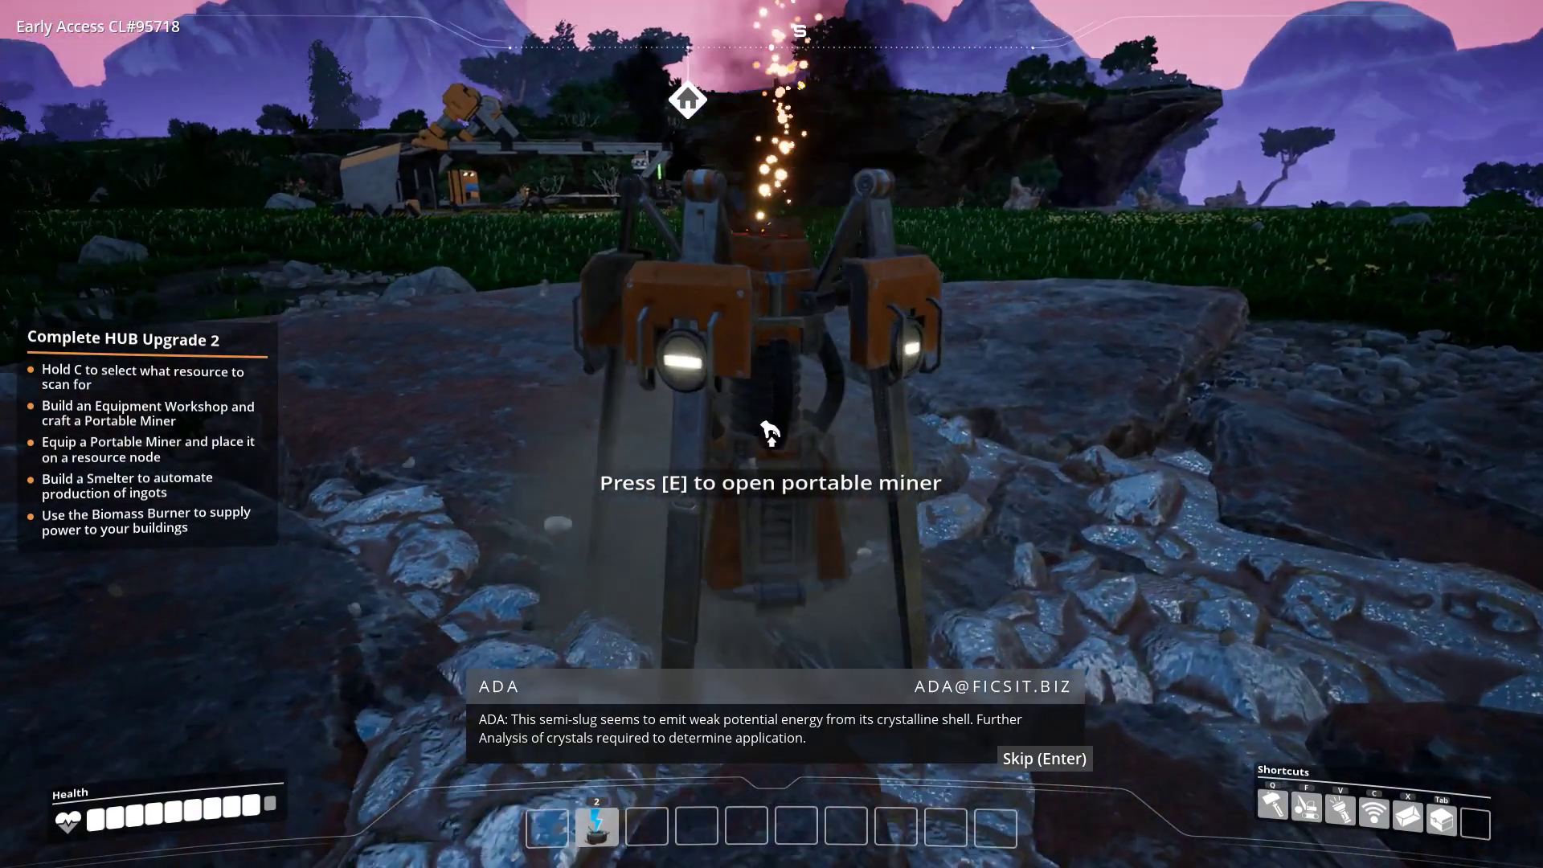
{"action": "key", "text": "e"}
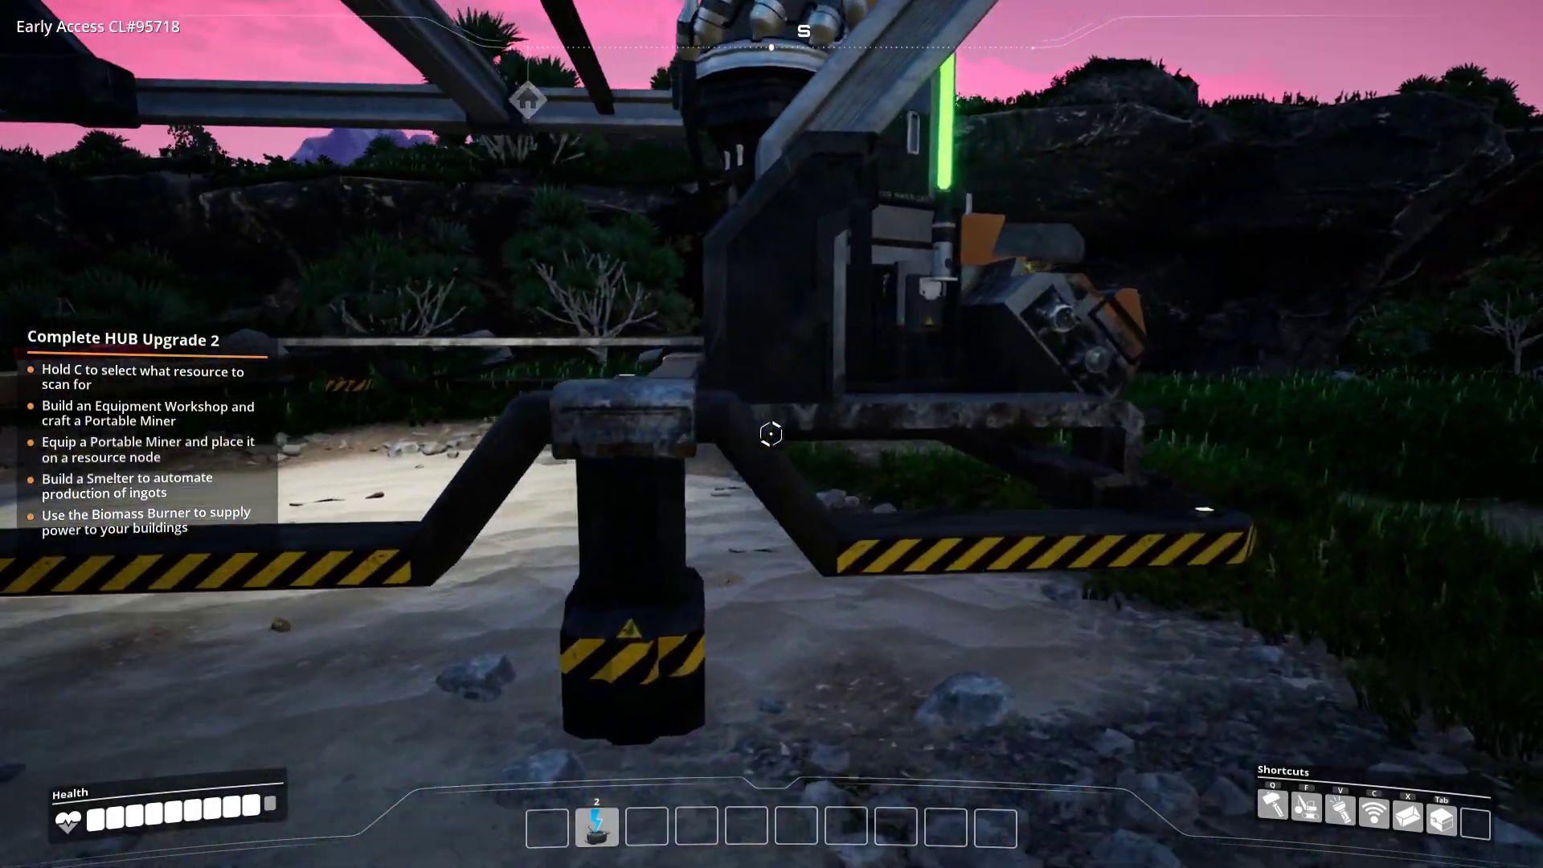
{"action": "left_click", "coordinate": [767, 435]}
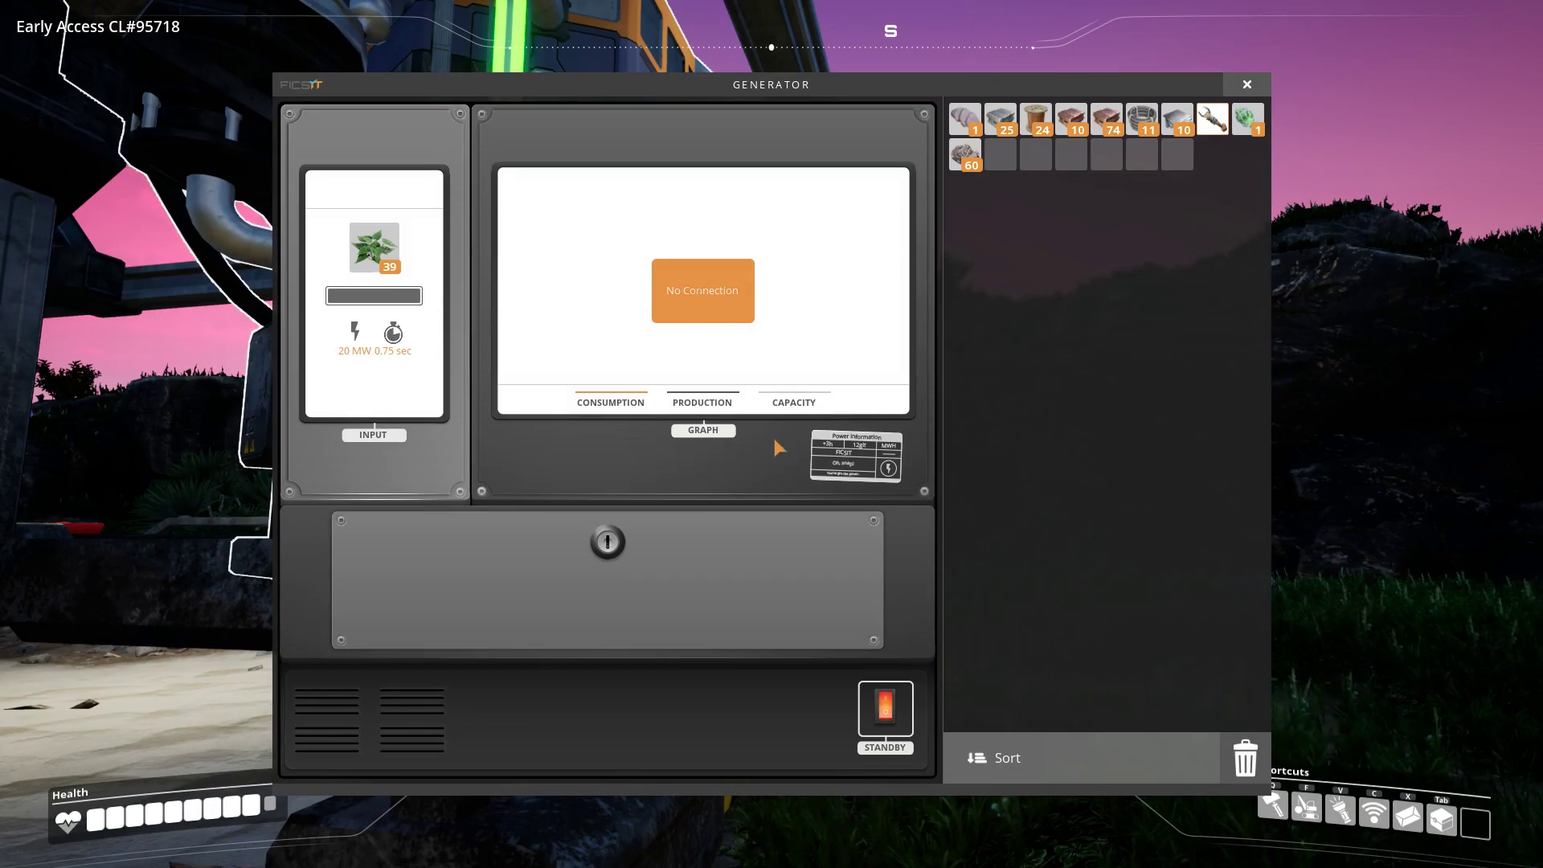
{"action": "left_click", "coordinate": [1247, 83]}
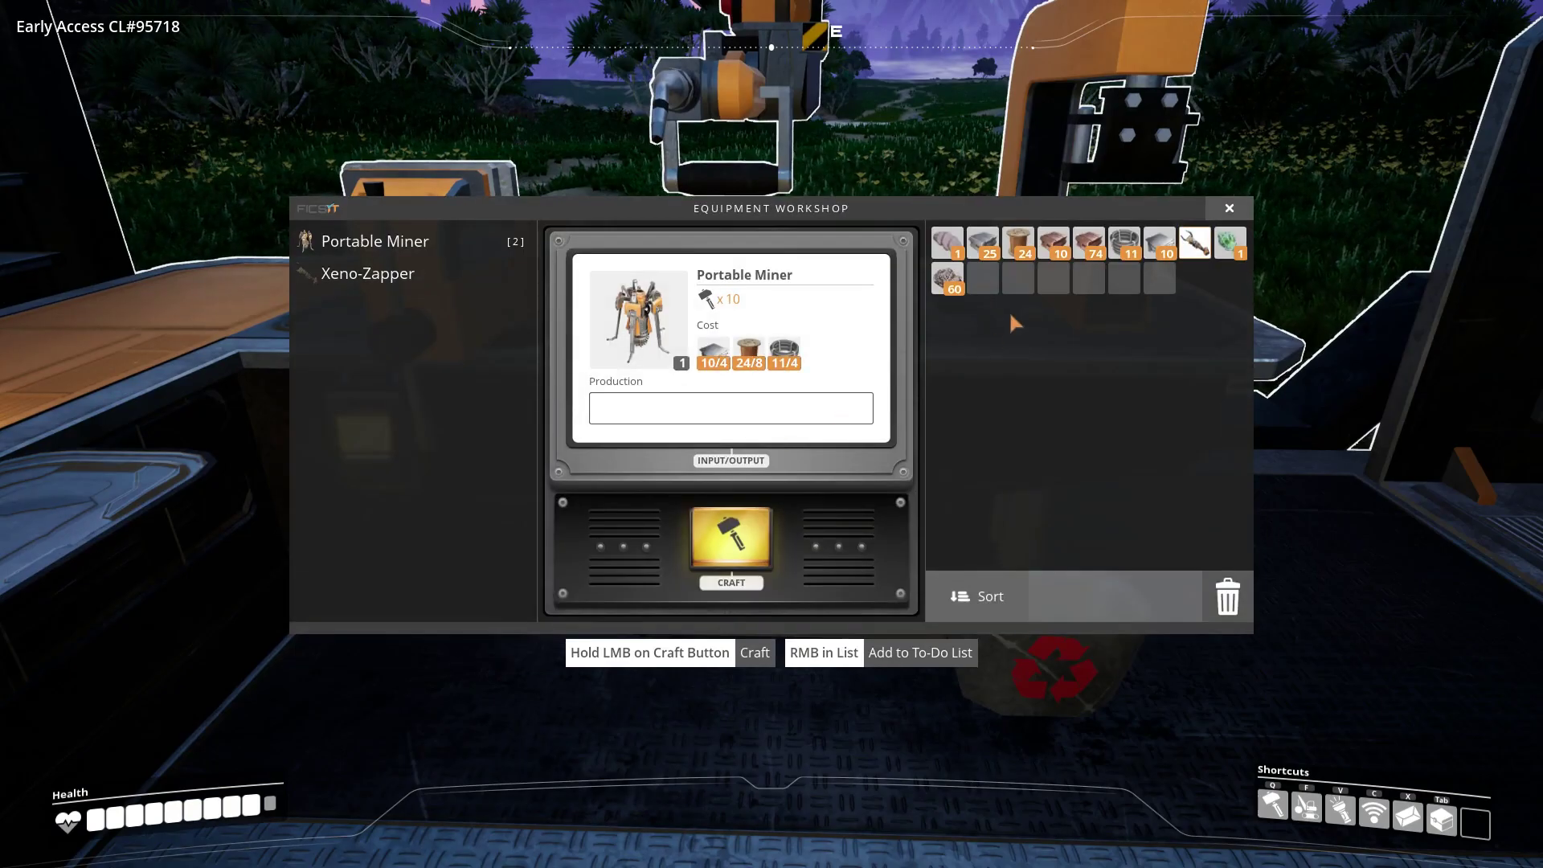
{"action": "left_click", "coordinate": [1228, 209]}
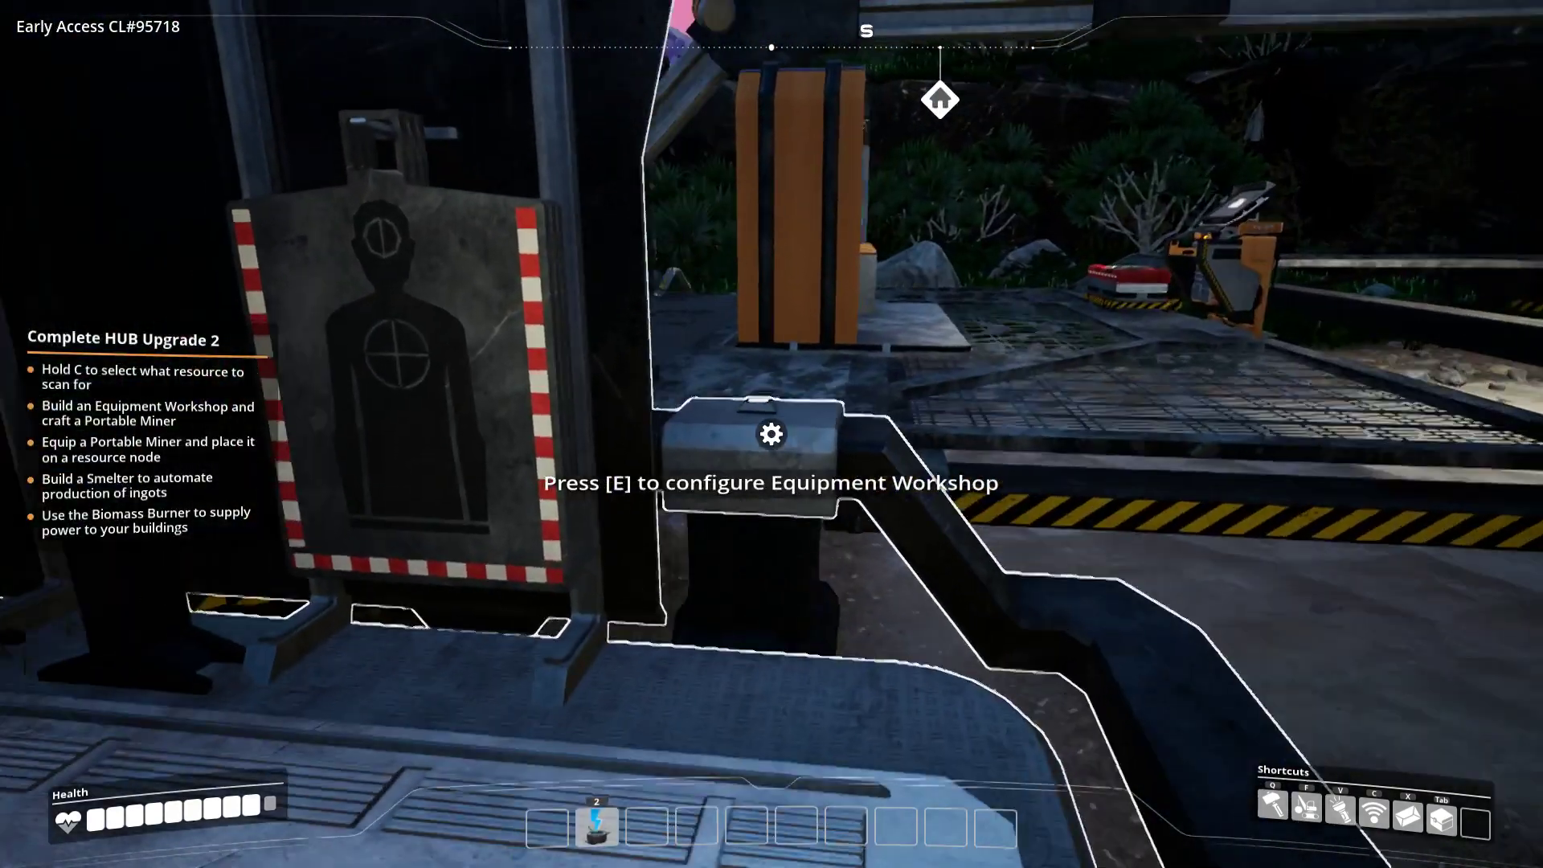
{"action": "key", "text": "e"}
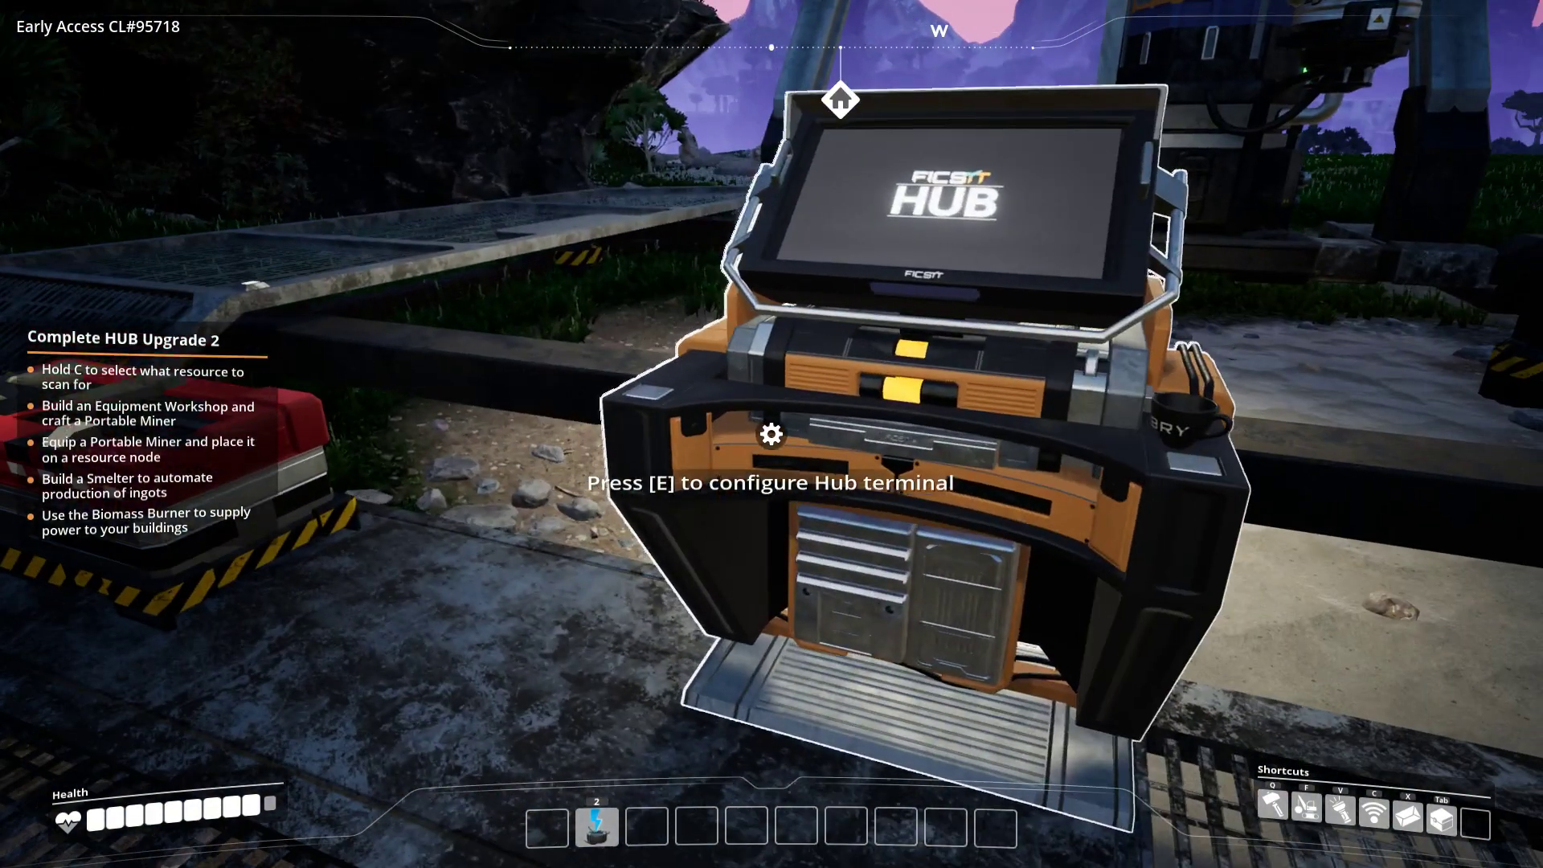
{"action": "key", "text": "e"}
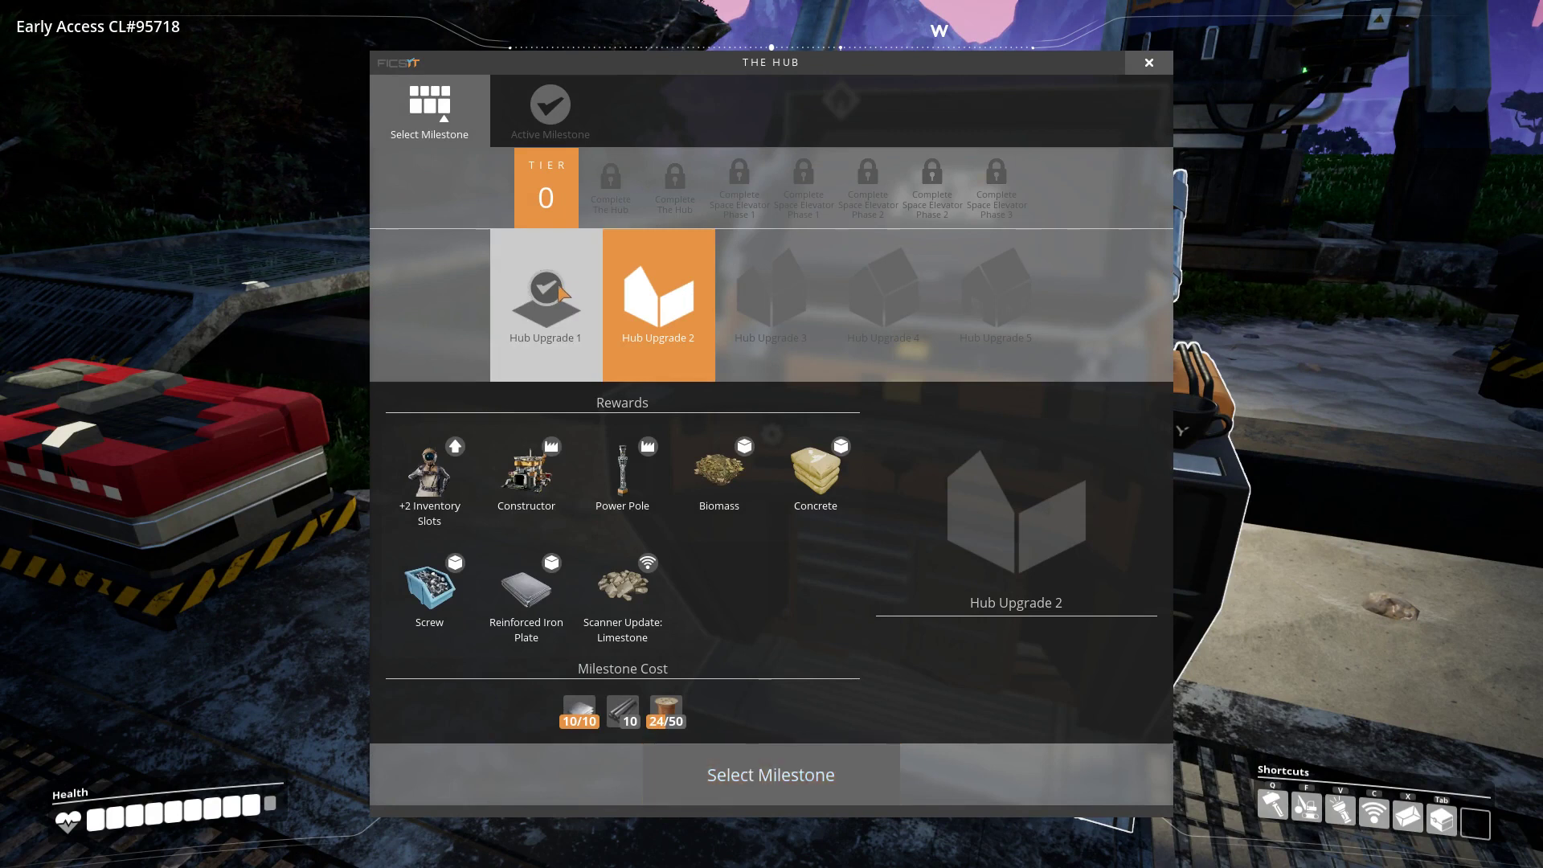
{"action": "left_click", "coordinate": [547, 302]}
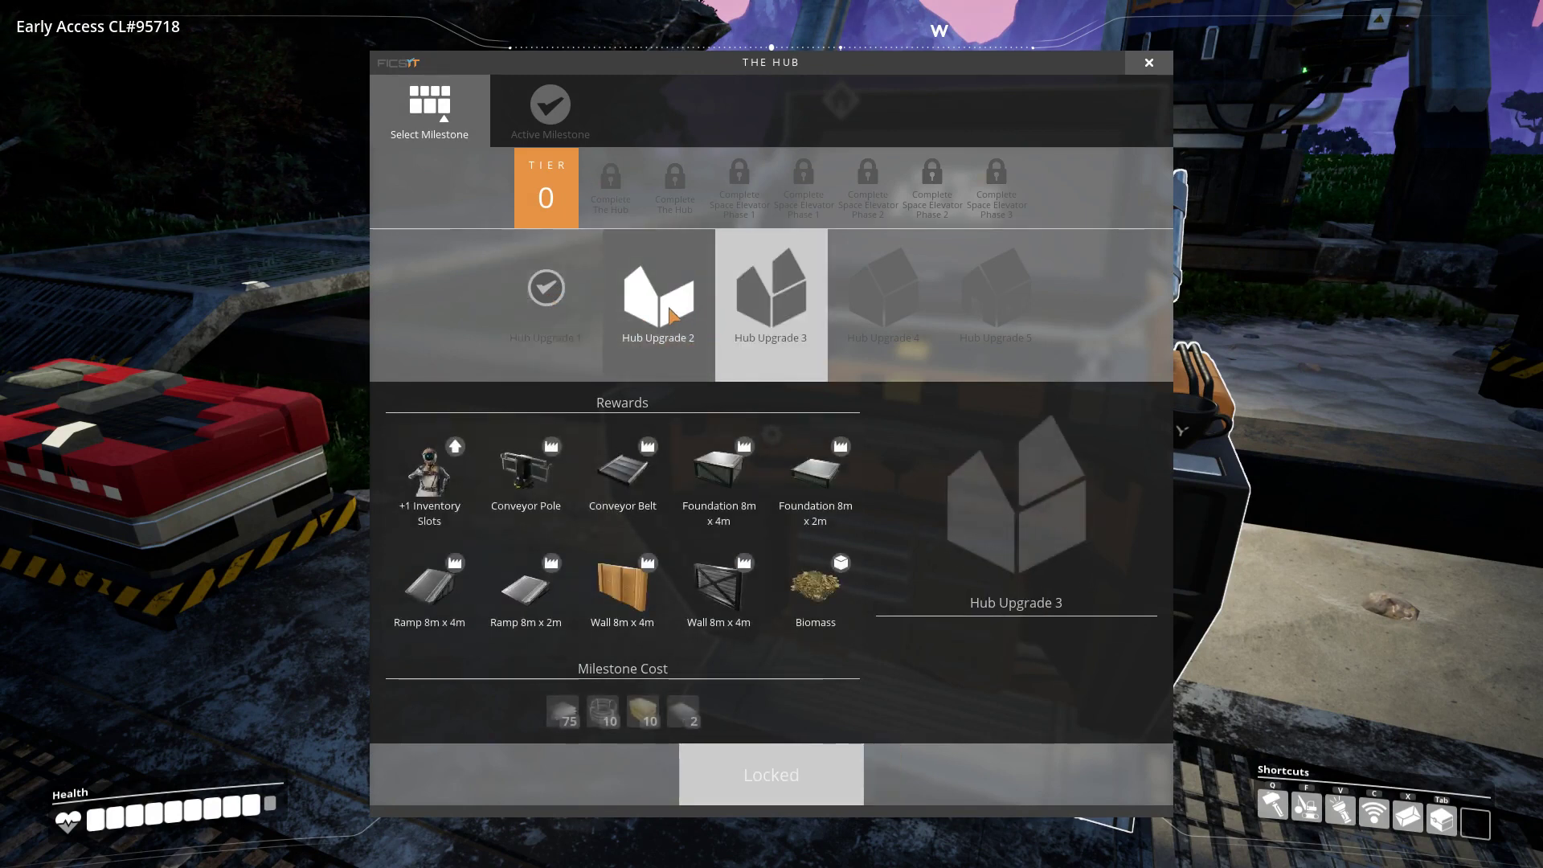
{"action": "left_click", "coordinate": [997, 296]}
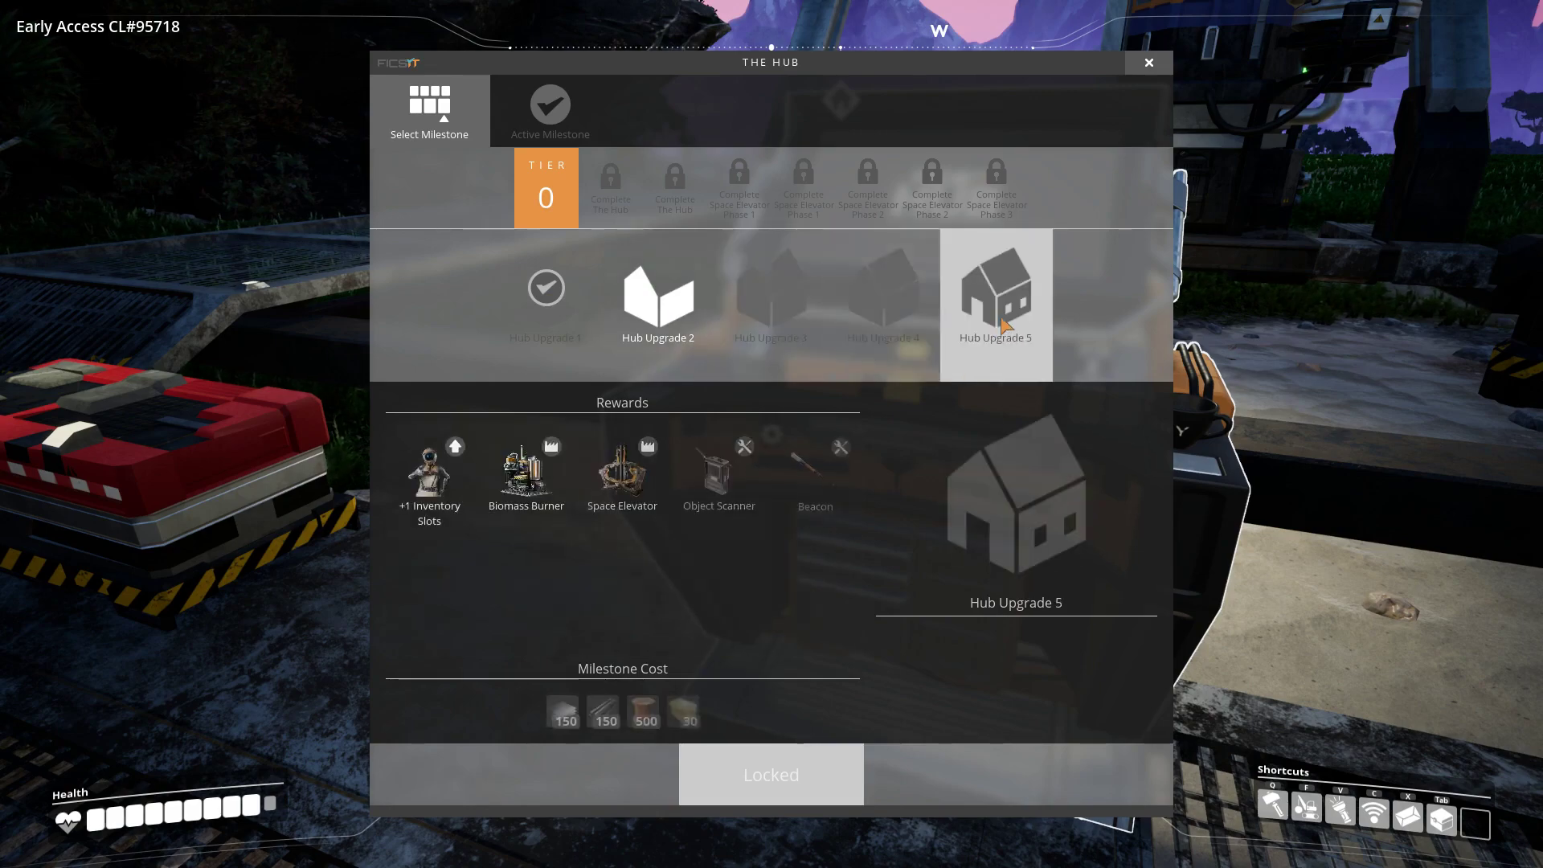
{"action": "left_click", "coordinate": [1148, 63]}
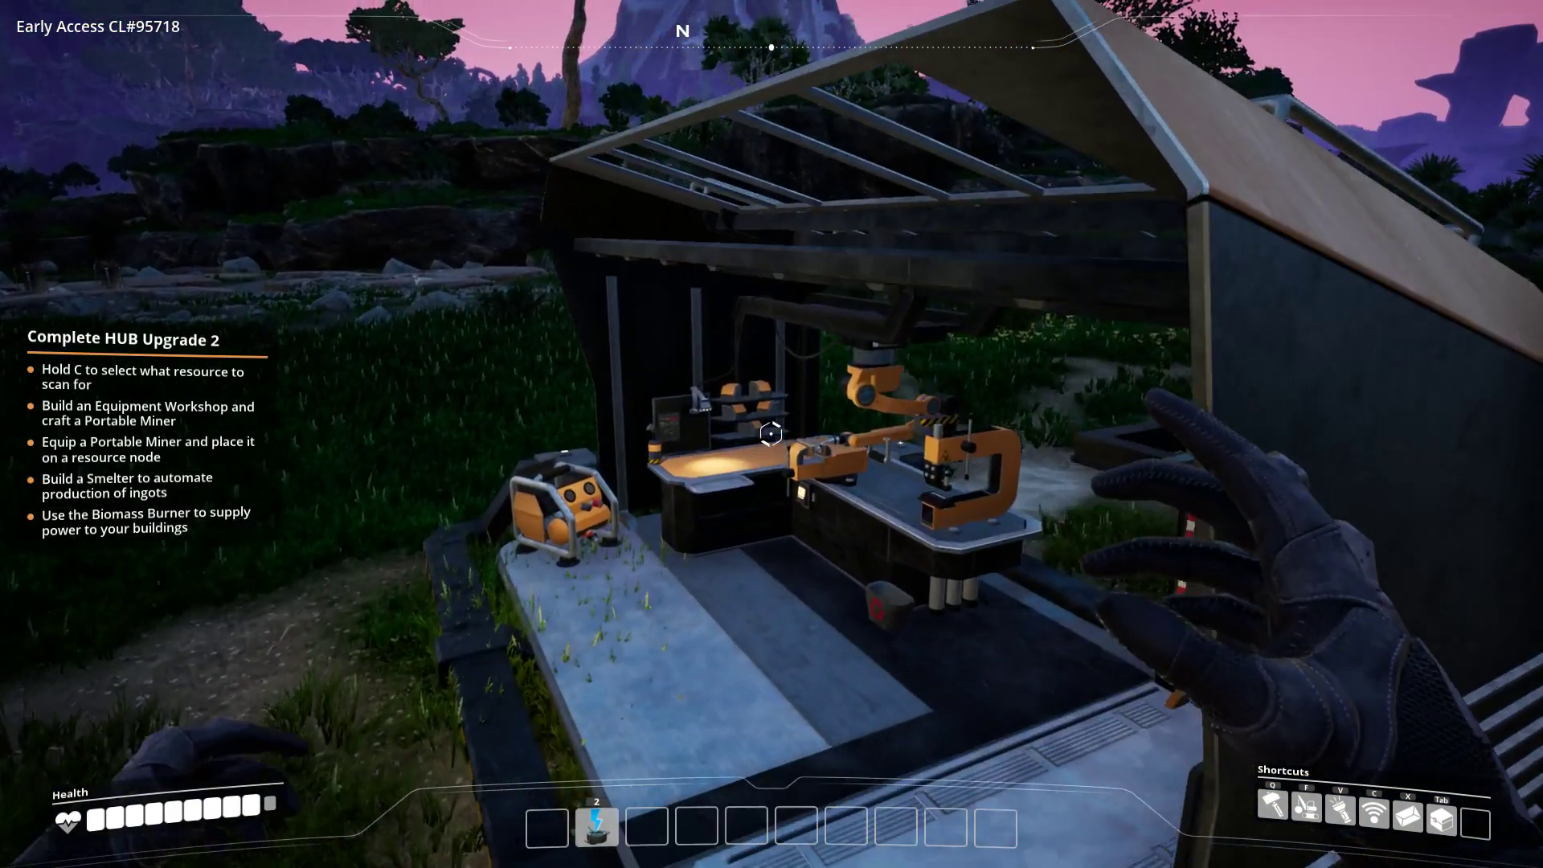
- Craft another Portable Miner at the Equipment Workshop
{"action": "left_click", "coordinate": [770, 434]}
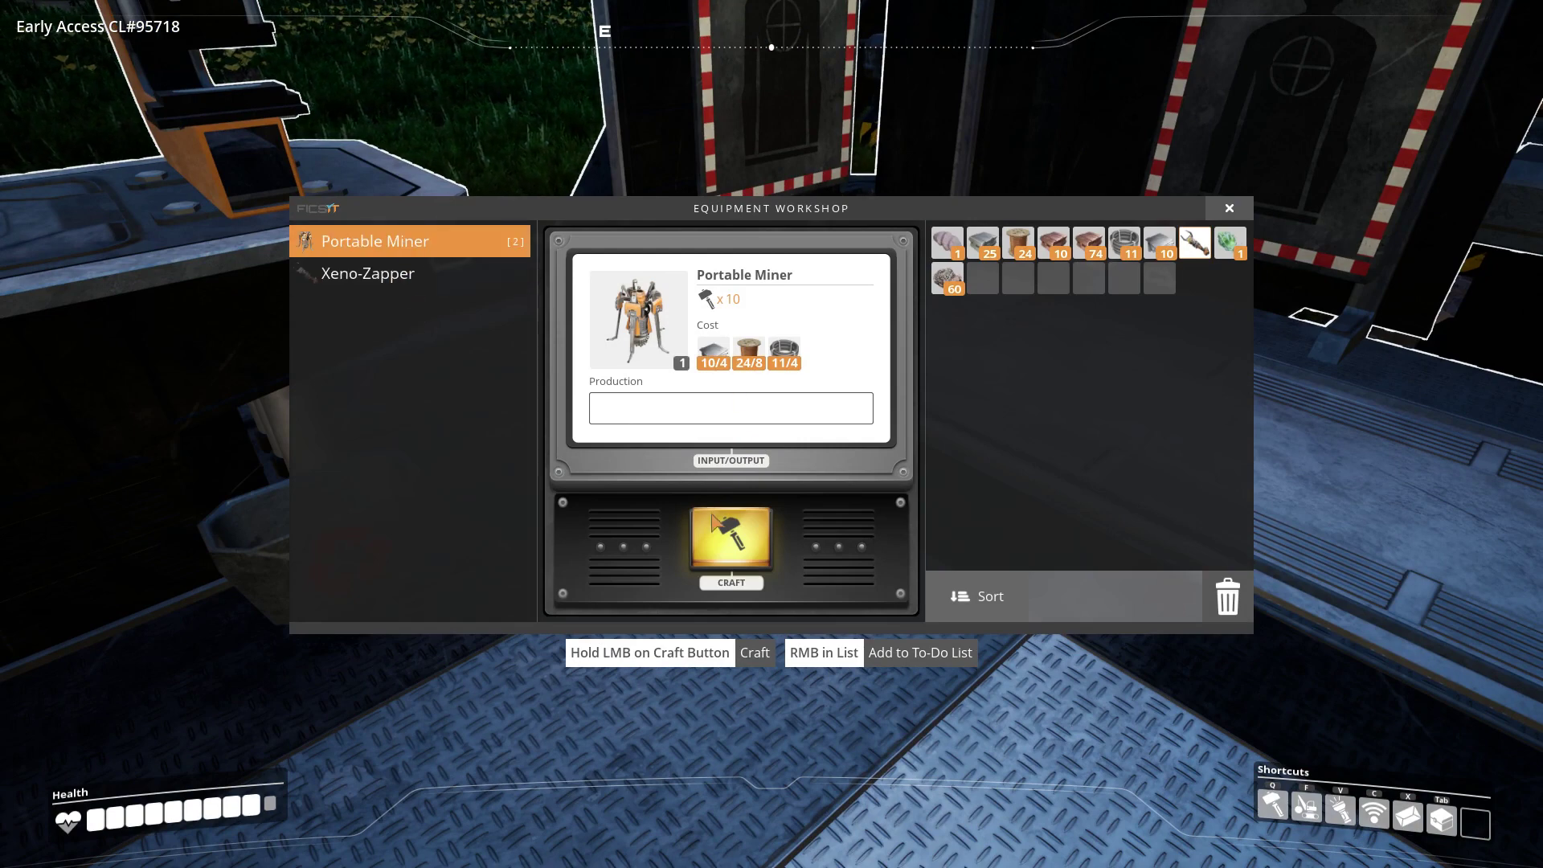
{"action": "left_click", "coordinate": [729, 541]}
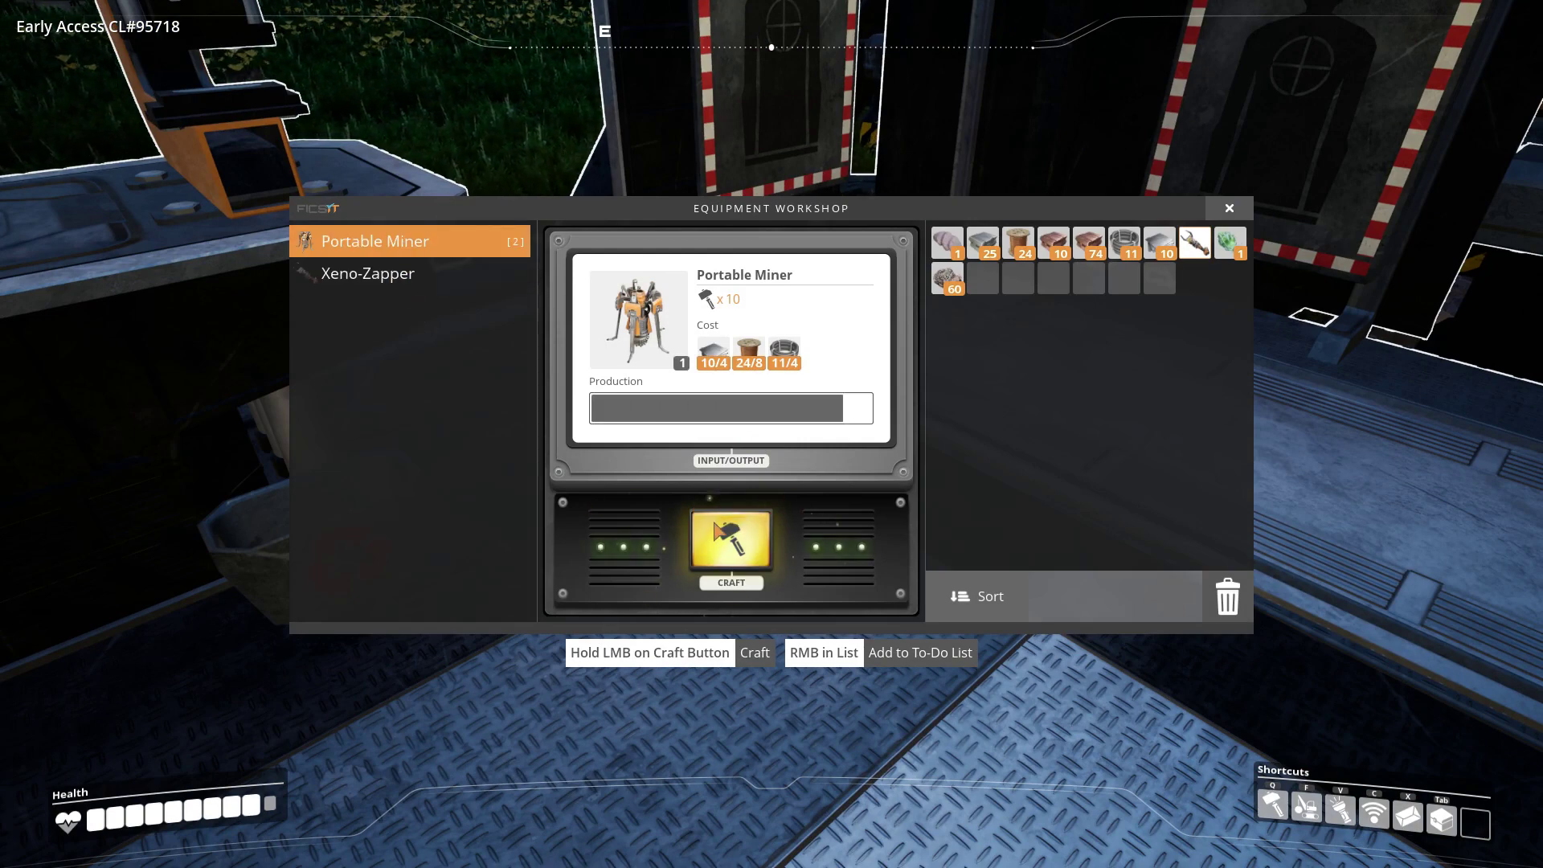
{"action": "left_click", "coordinate": [730, 540]}
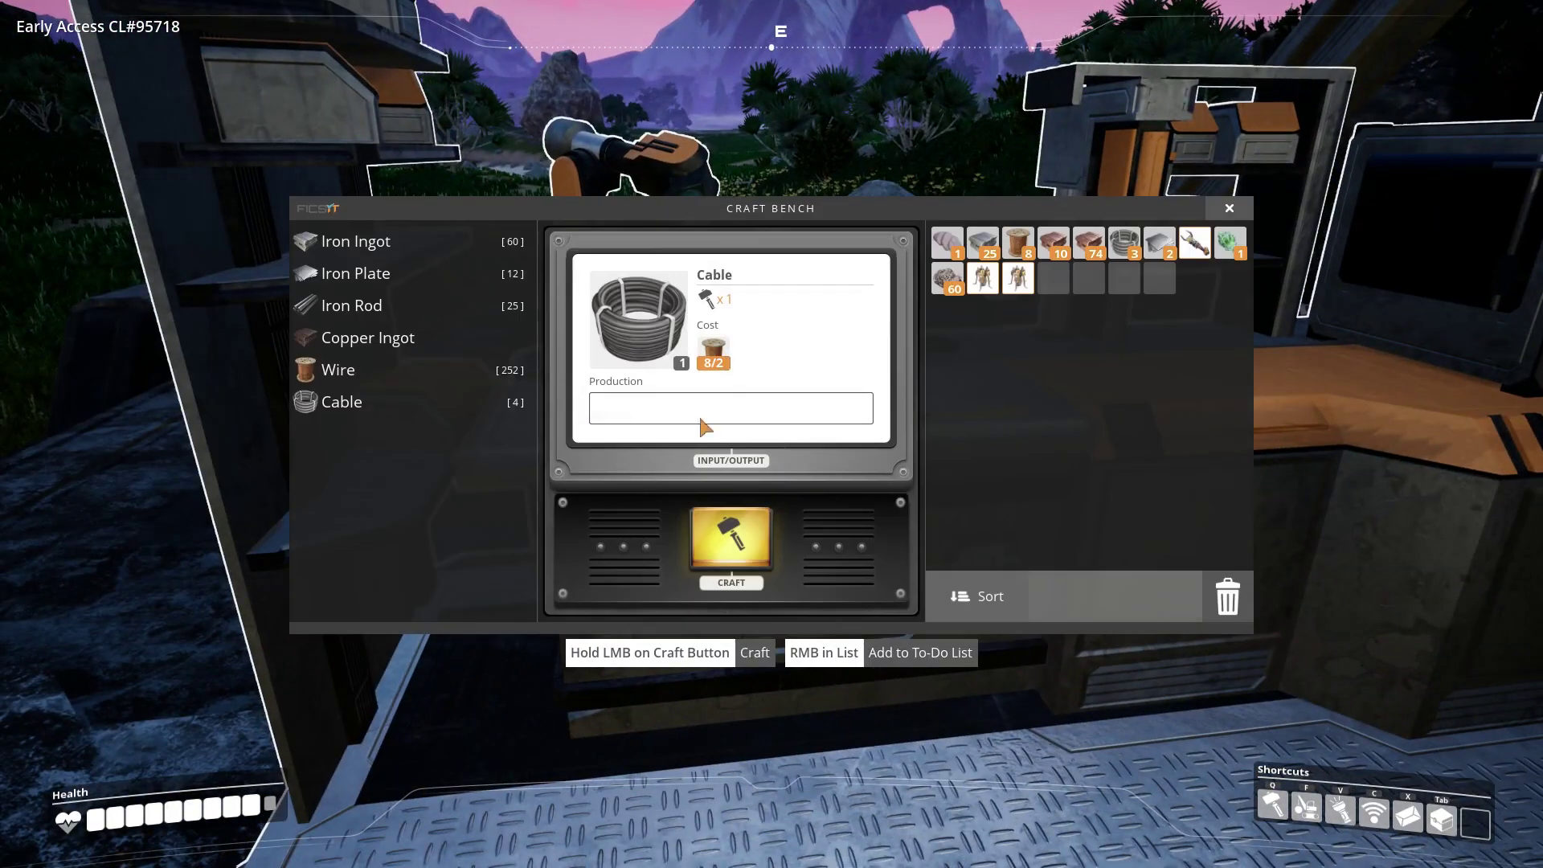
- Craft from the Iron Ingot recipe at the Craft Bench until 55 ingots, 15 plates and 30 rods are held
{"action": "left_click", "coordinate": [356, 241]}
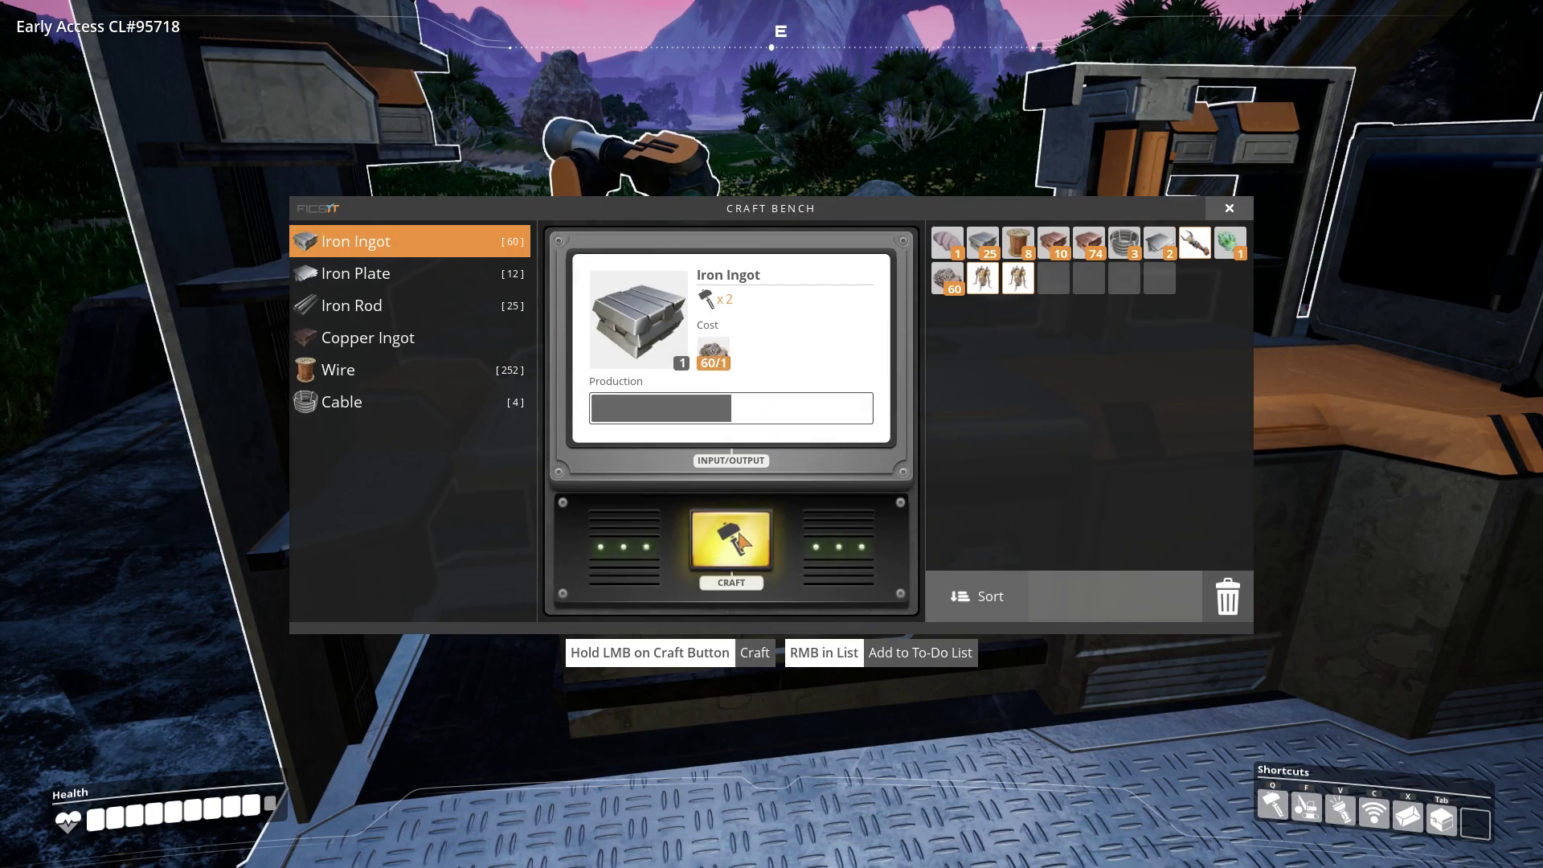
{"action": "left_click", "coordinate": [730, 543]}
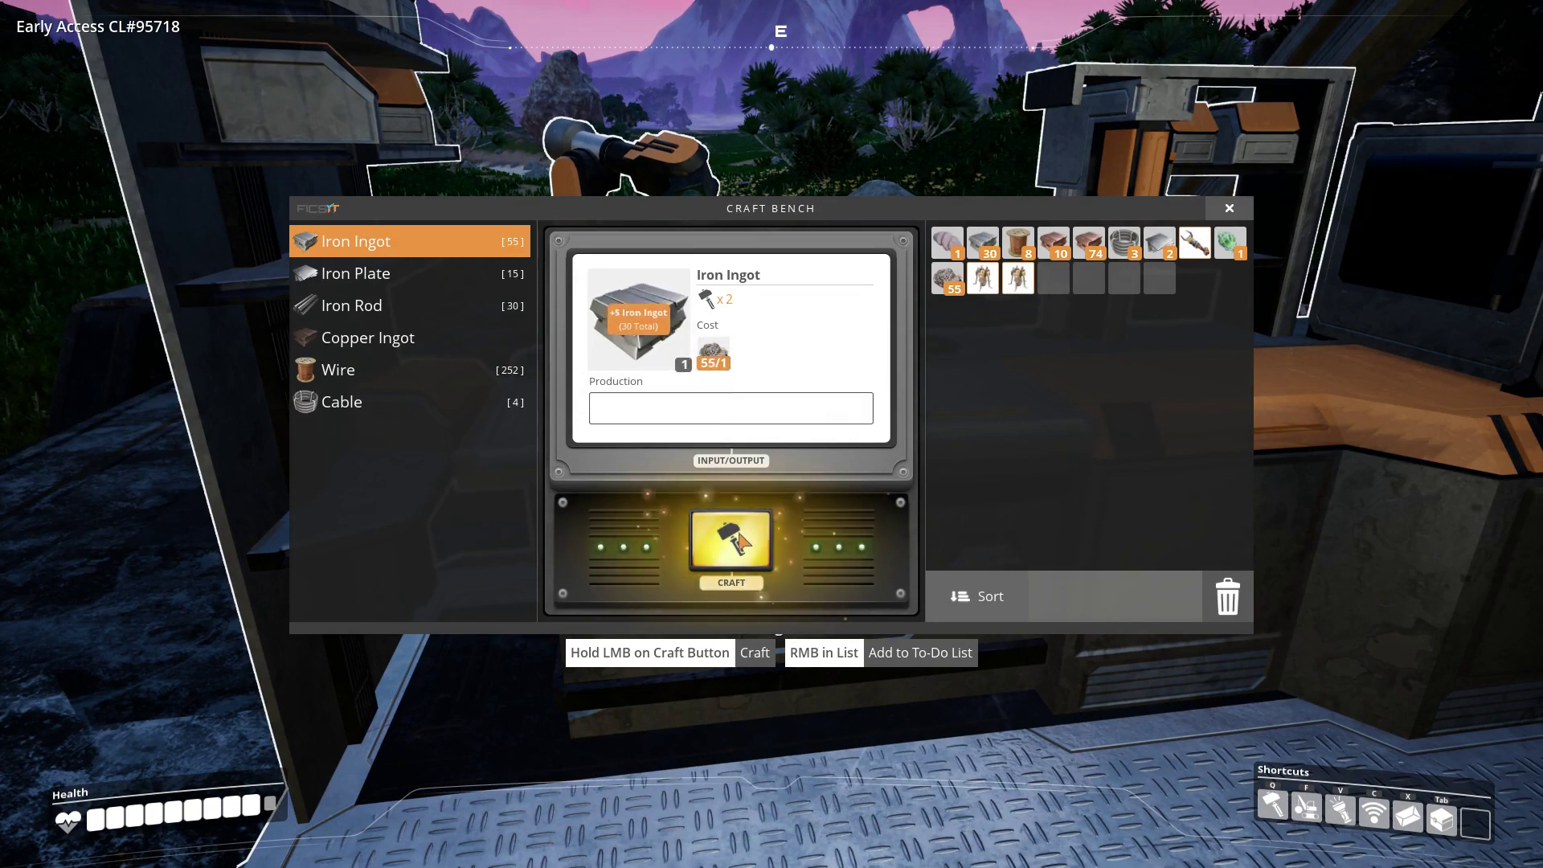
{"action": "left_click", "coordinate": [730, 540]}
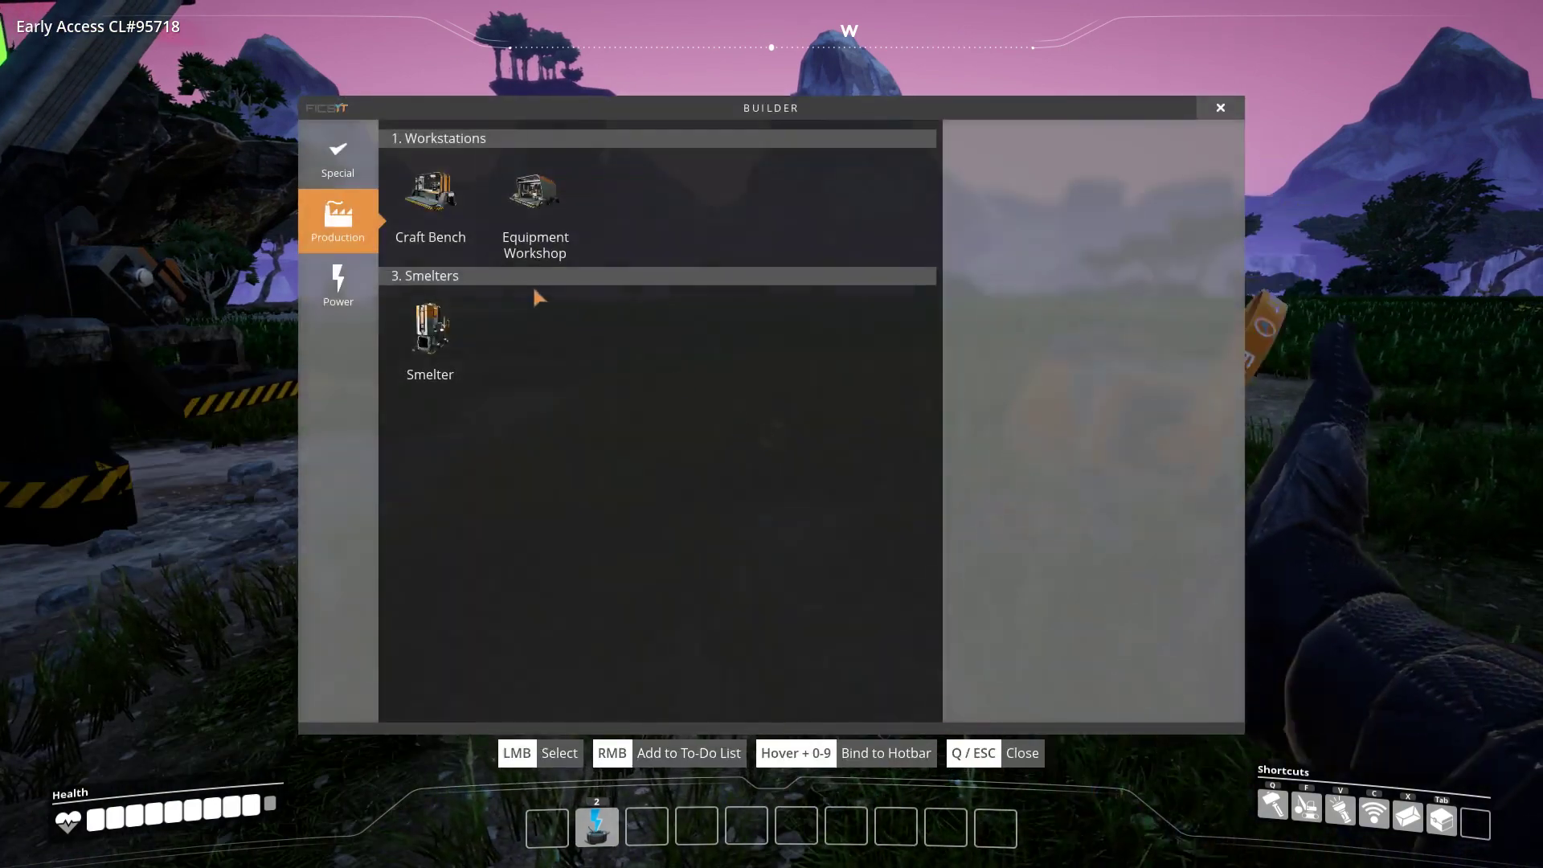
- Add the Smelter to the to-do list and cancel placing it while unaffordable
{"action": "left_click", "coordinate": [431, 331]}
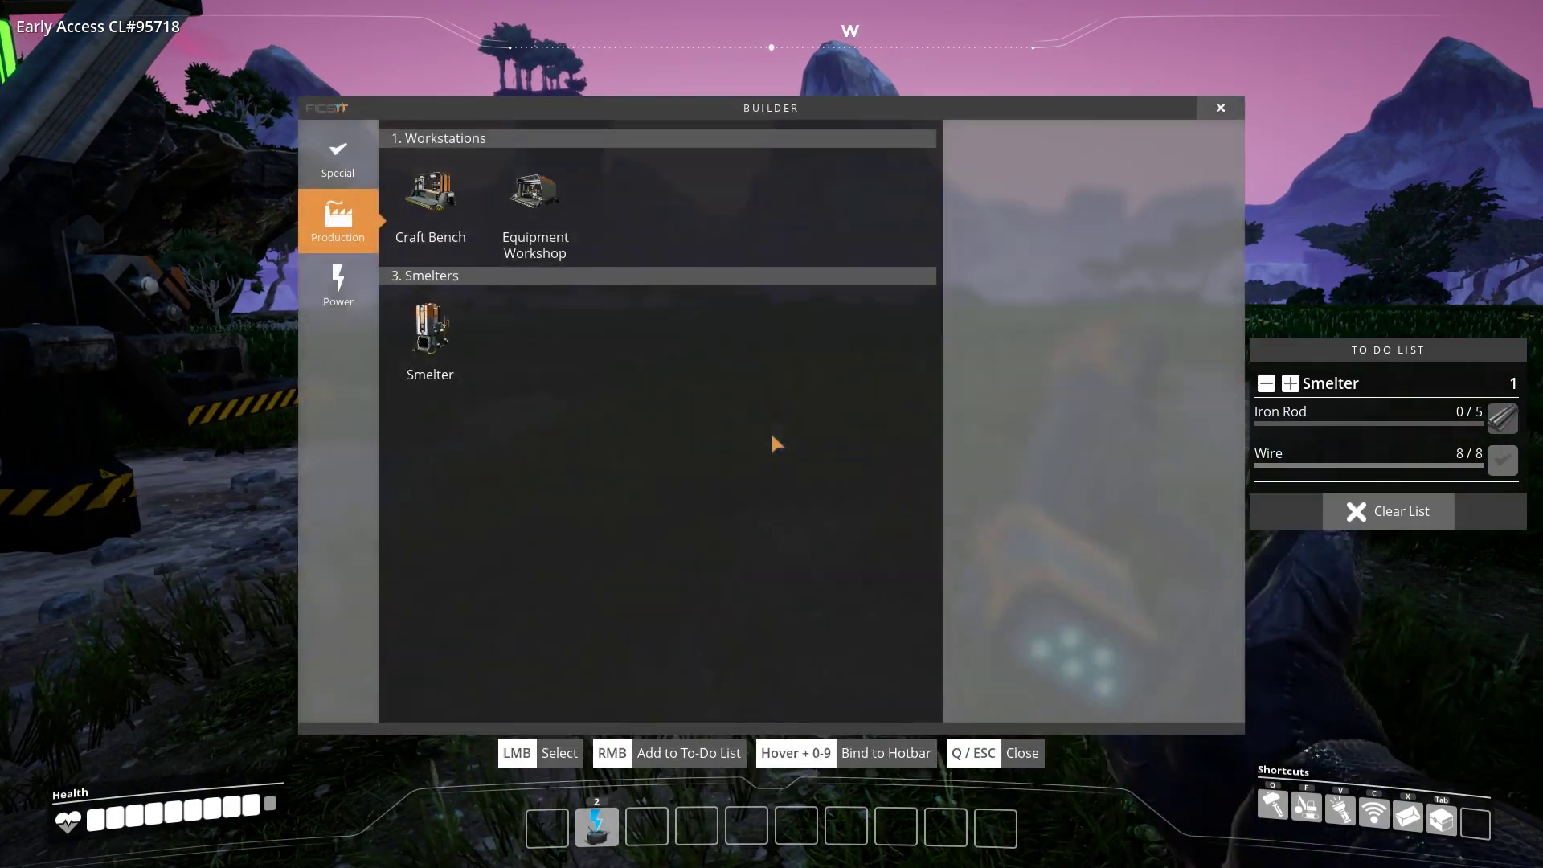
{"action": "left_click", "coordinate": [430, 329]}
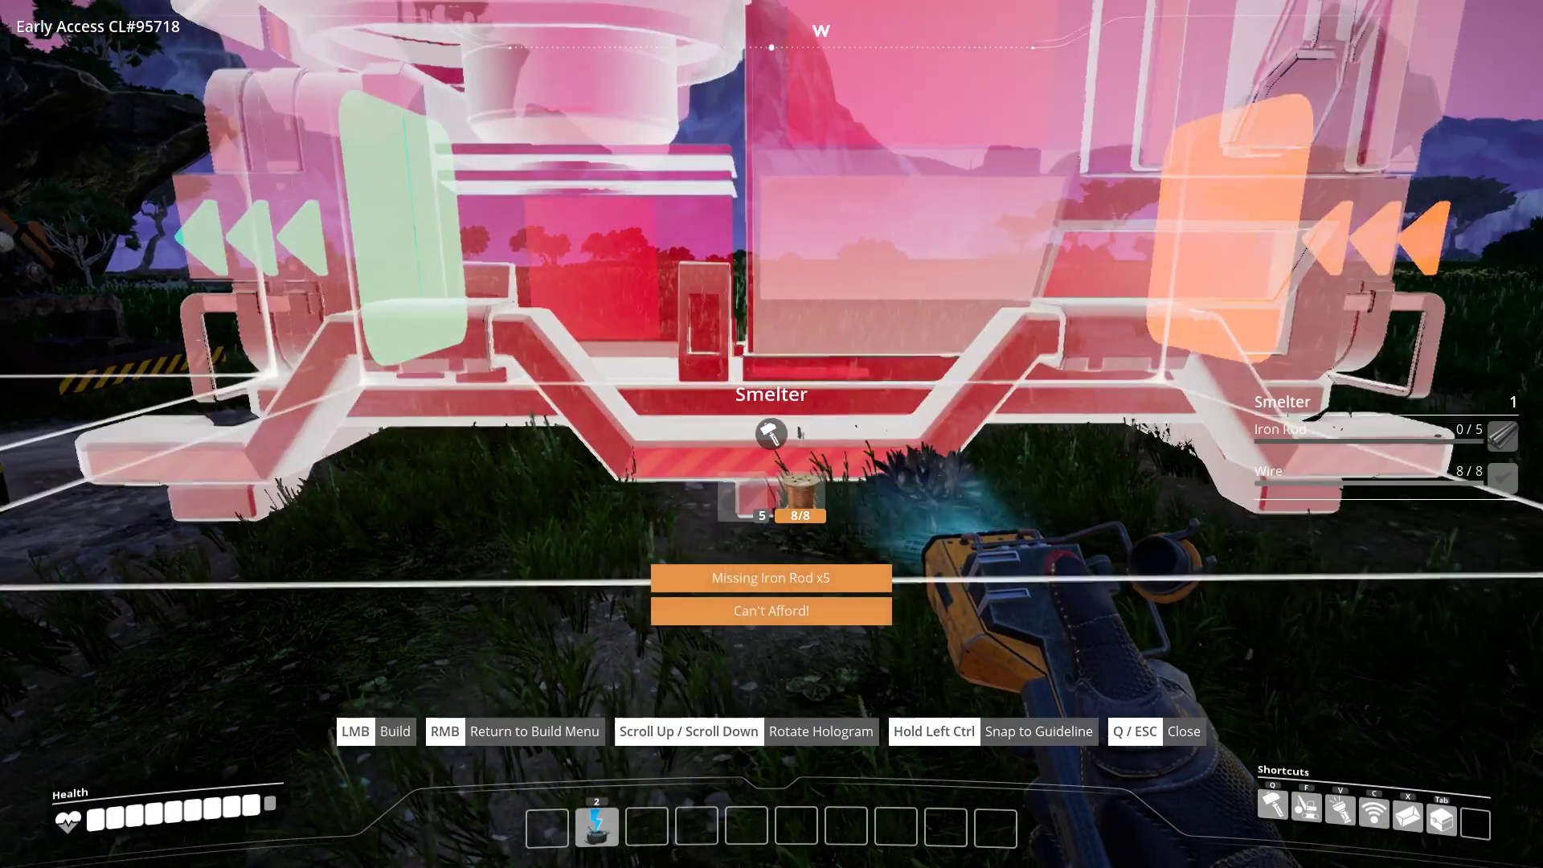
{"action": "key", "text": "q"}
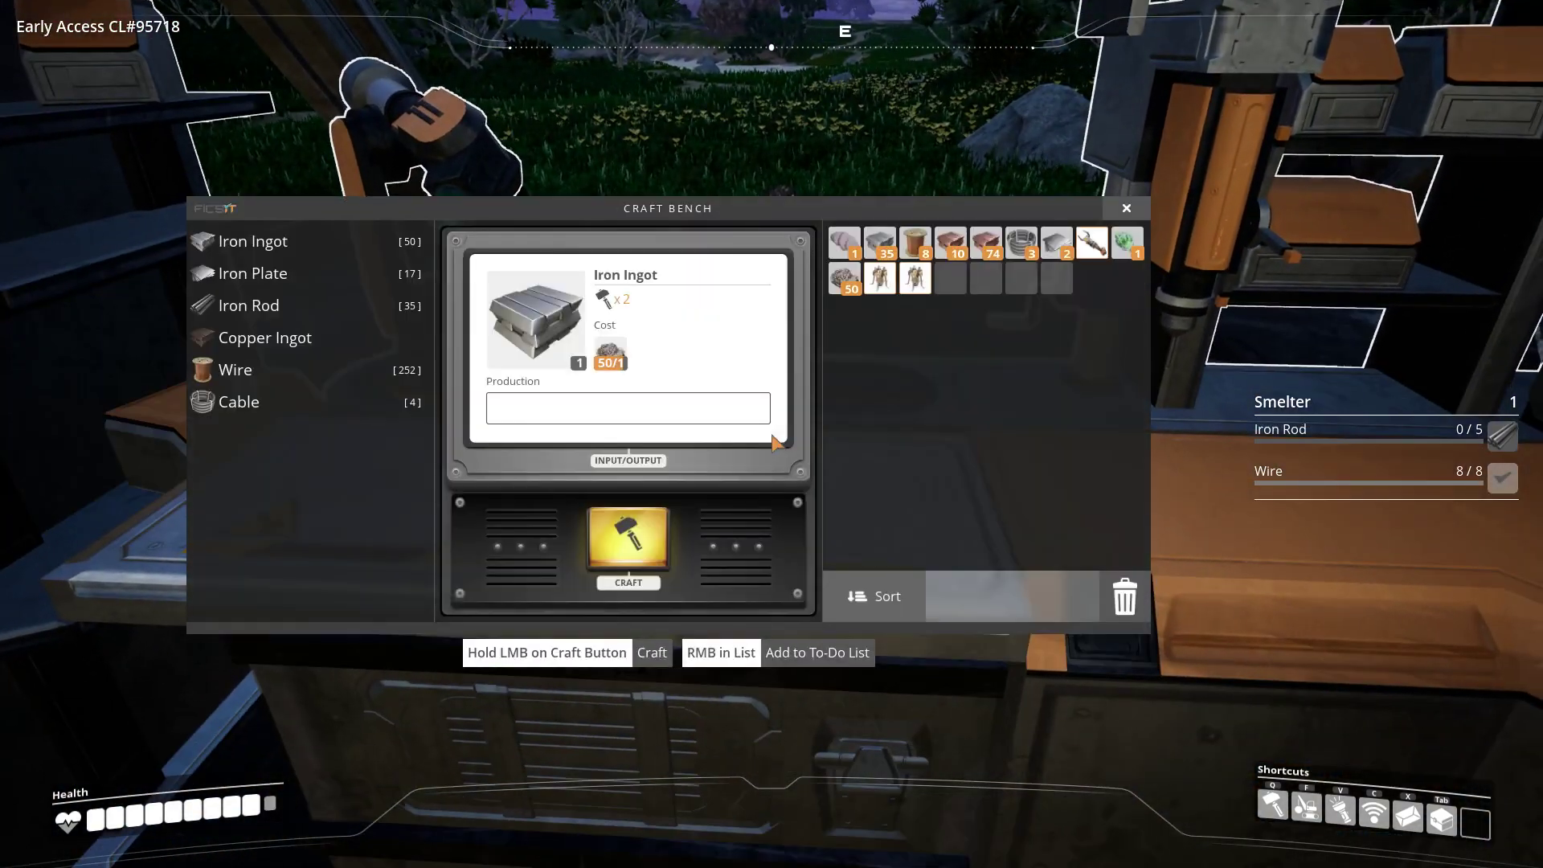
- Craft the missing Iron Rods and build the Smelter set to the Iron Ingot recipe
{"action": "left_click", "coordinate": [249, 306]}
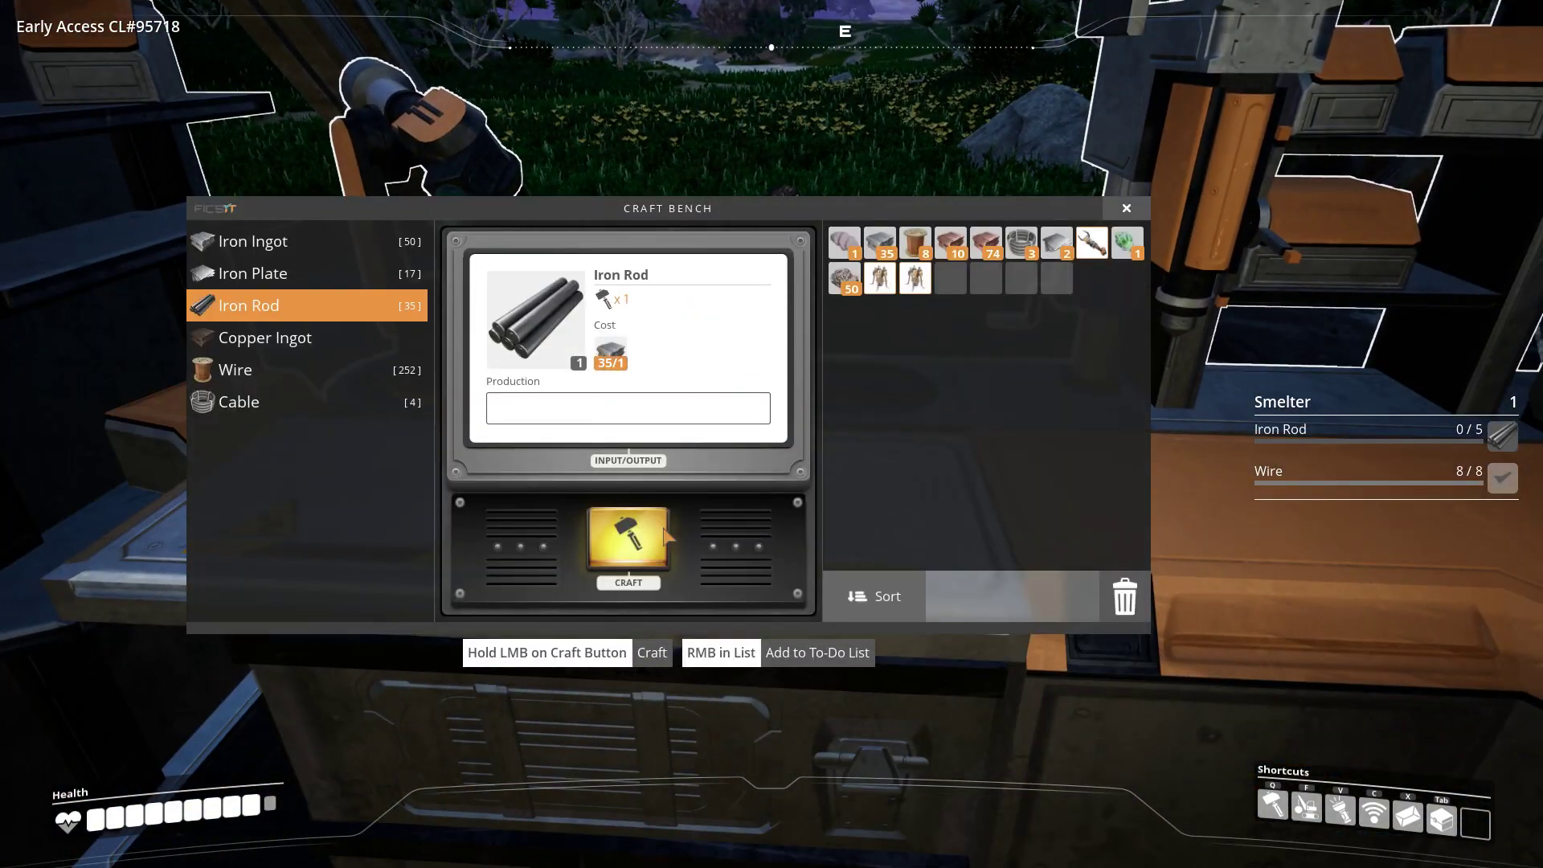
{"action": "left_click", "coordinate": [627, 540]}
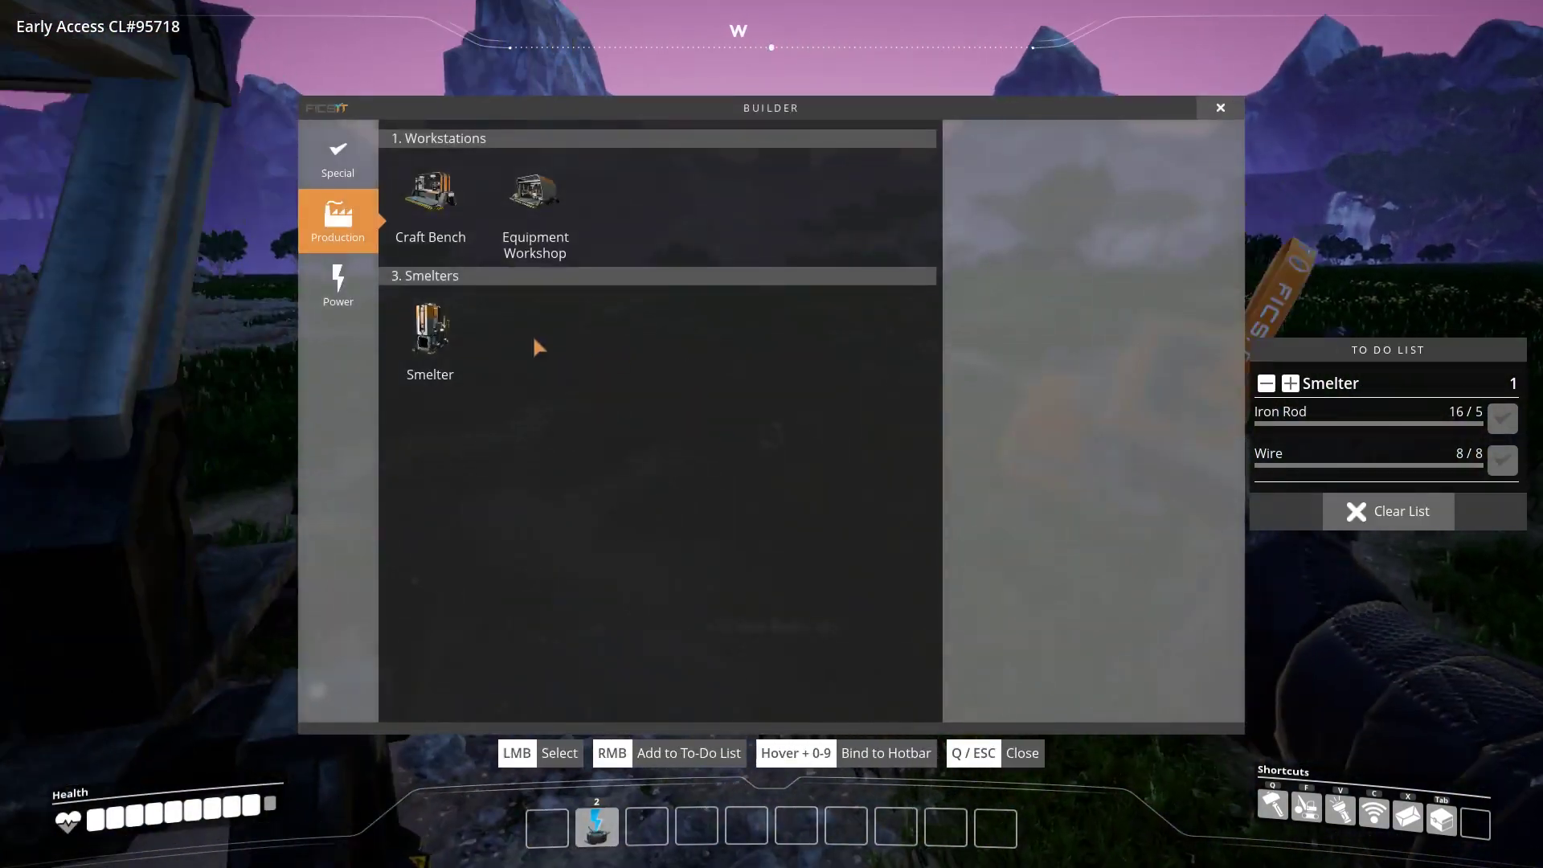
{"action": "left_click", "coordinate": [431, 330]}
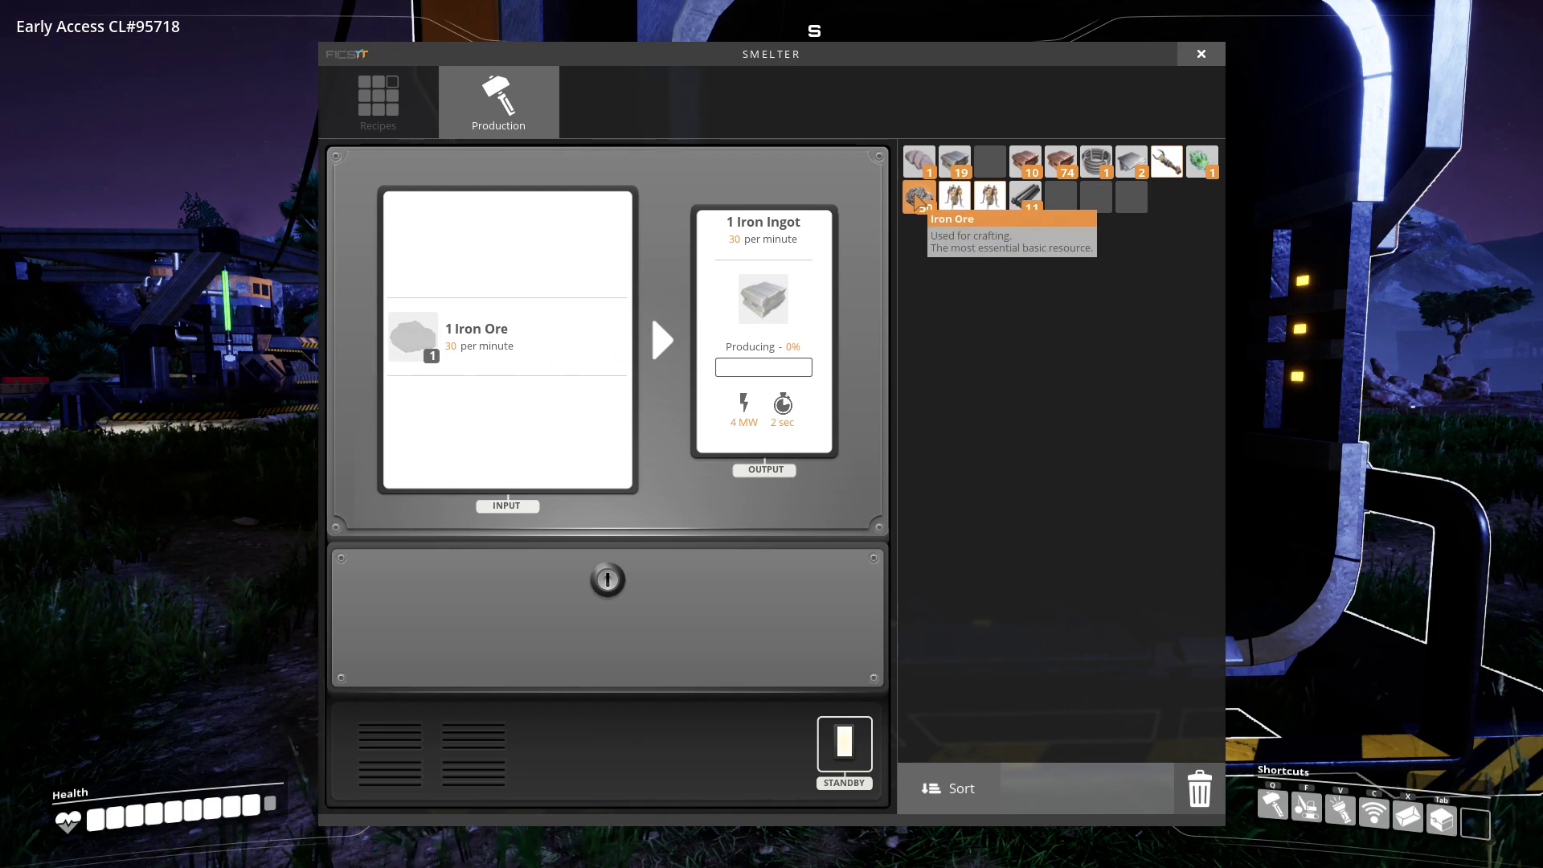
- Load Iron Ore into the Smelter's input so it produces Iron Ingots
{"action": "left_click_drag", "start_coordinate": [918, 196], "coordinate": [413, 338]}
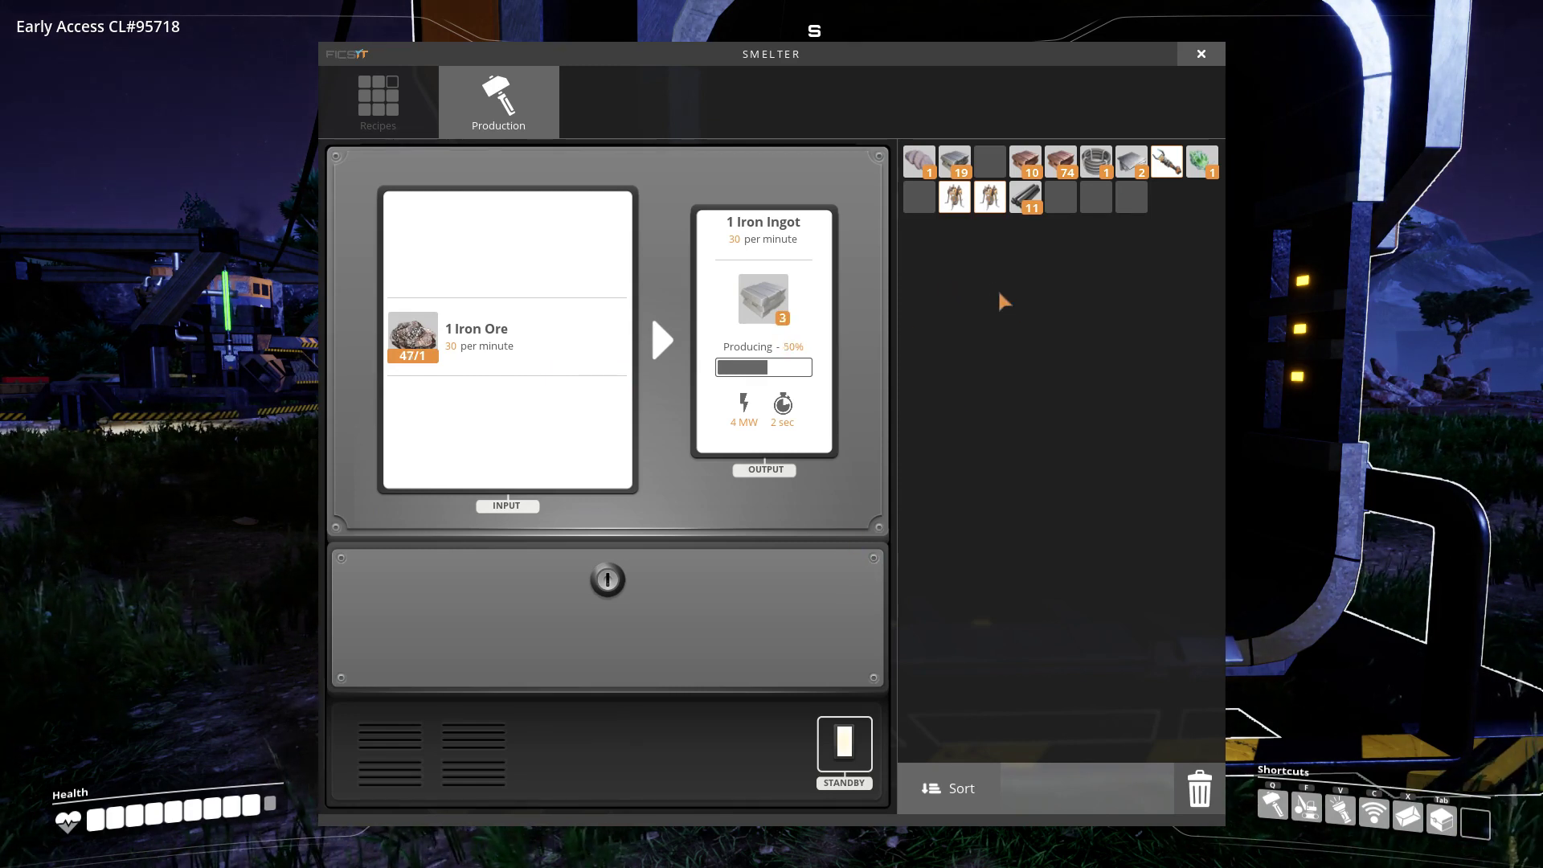
{"action": "mouse_move", "coordinate": [982, 386]}
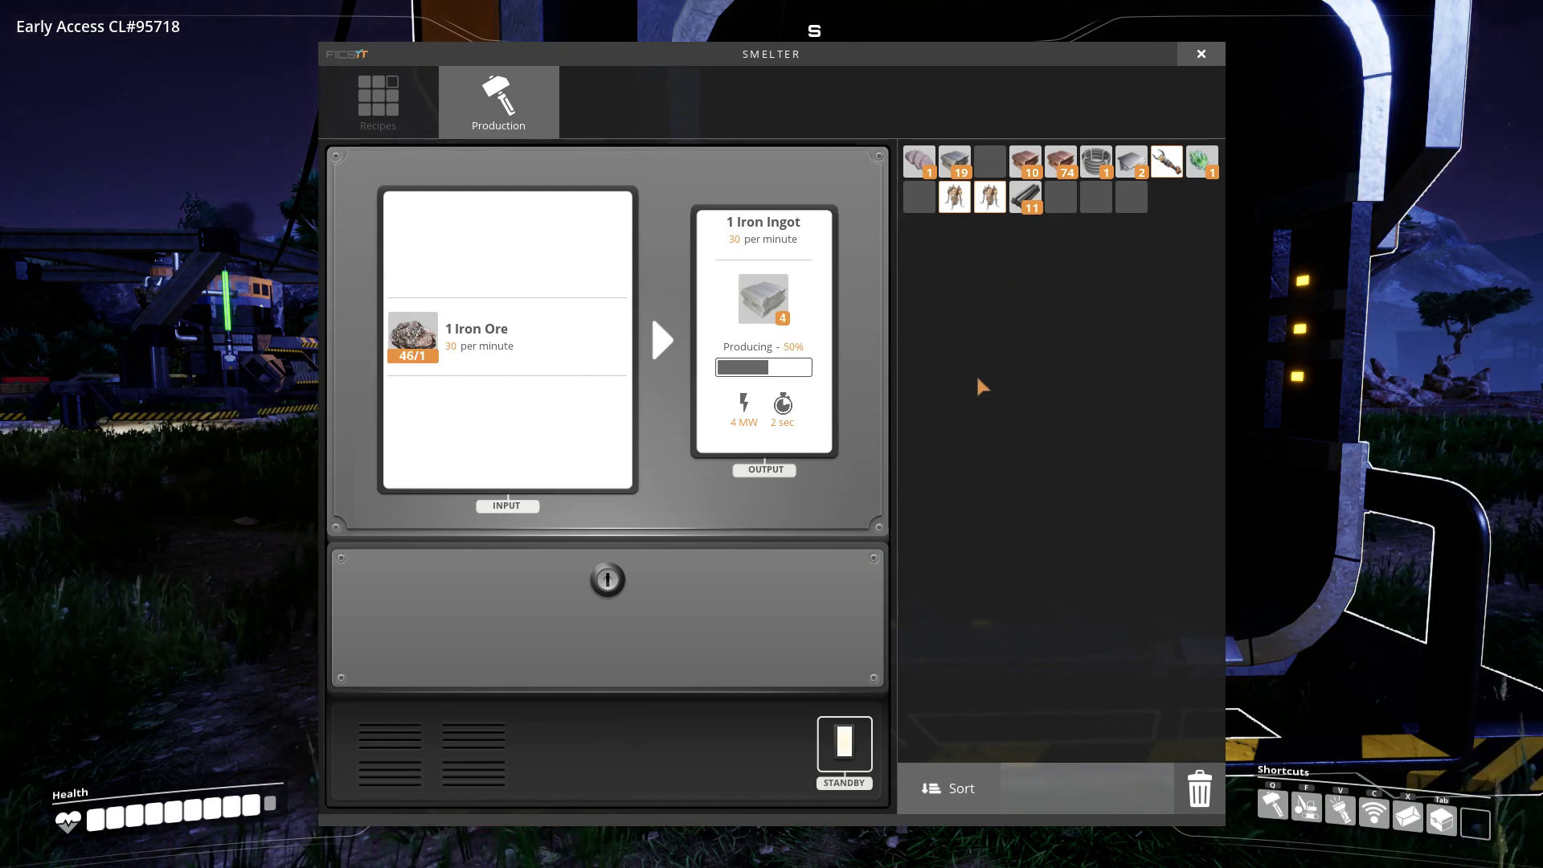
{"action": "mouse_move", "coordinate": [764, 299]}
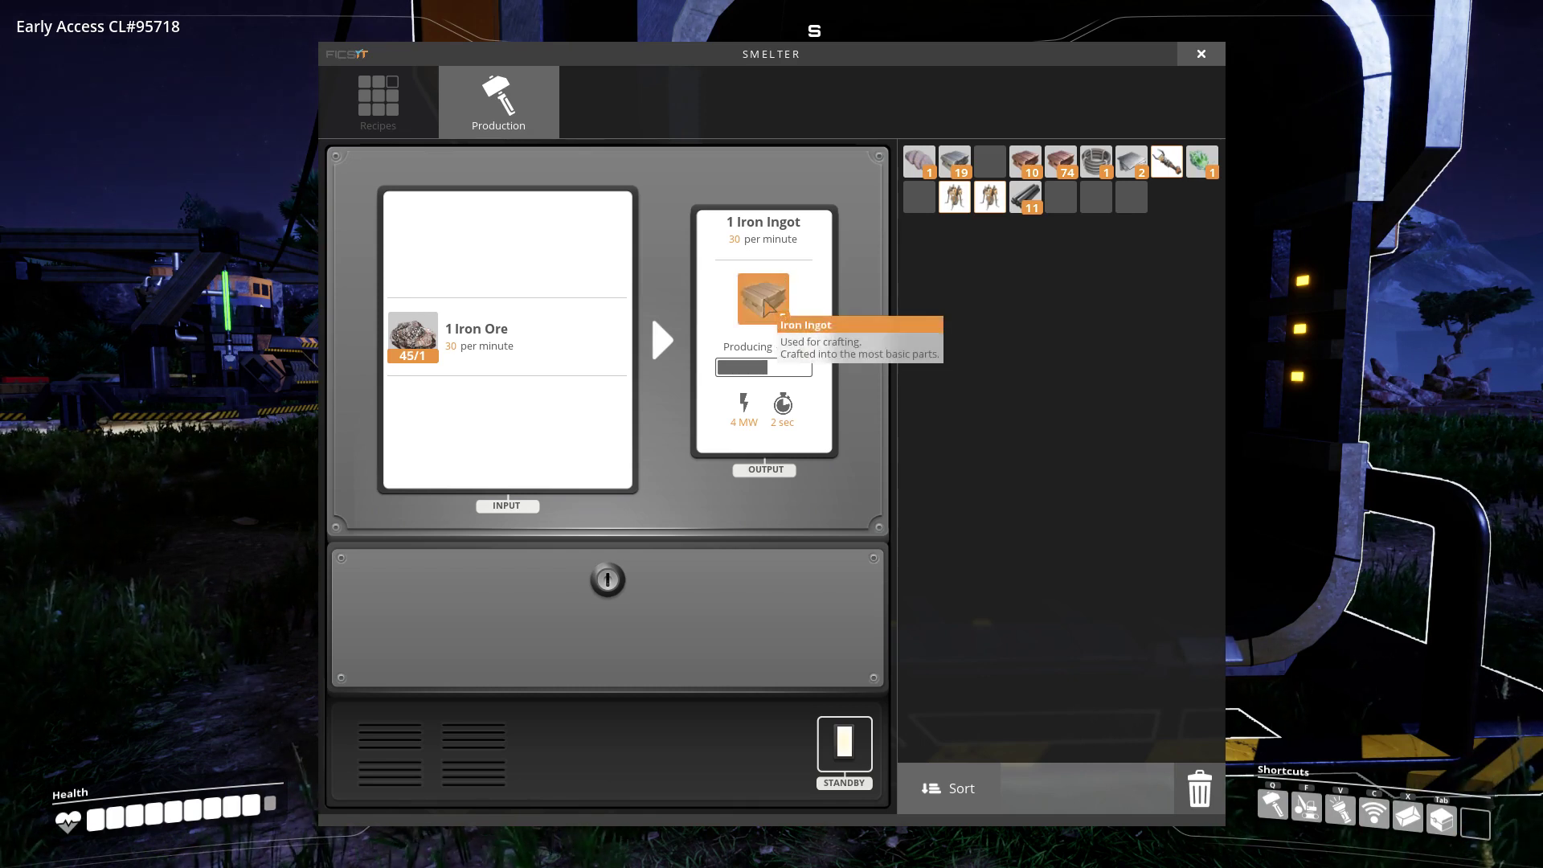
{"action": "mouse_move", "coordinate": [907, 441]}
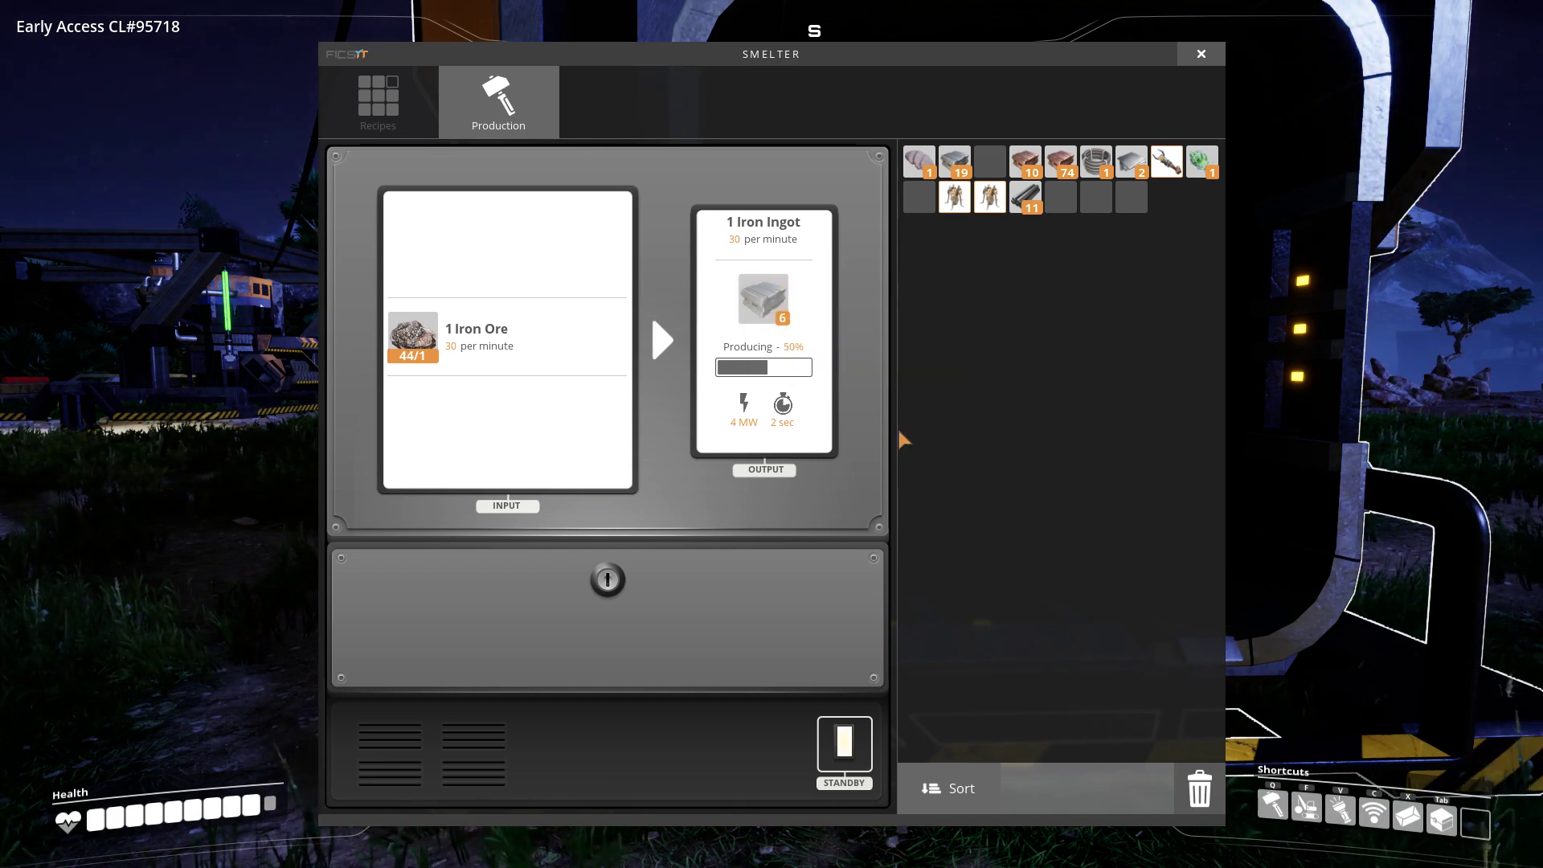
{"action": "mouse_move", "coordinate": [762, 299]}
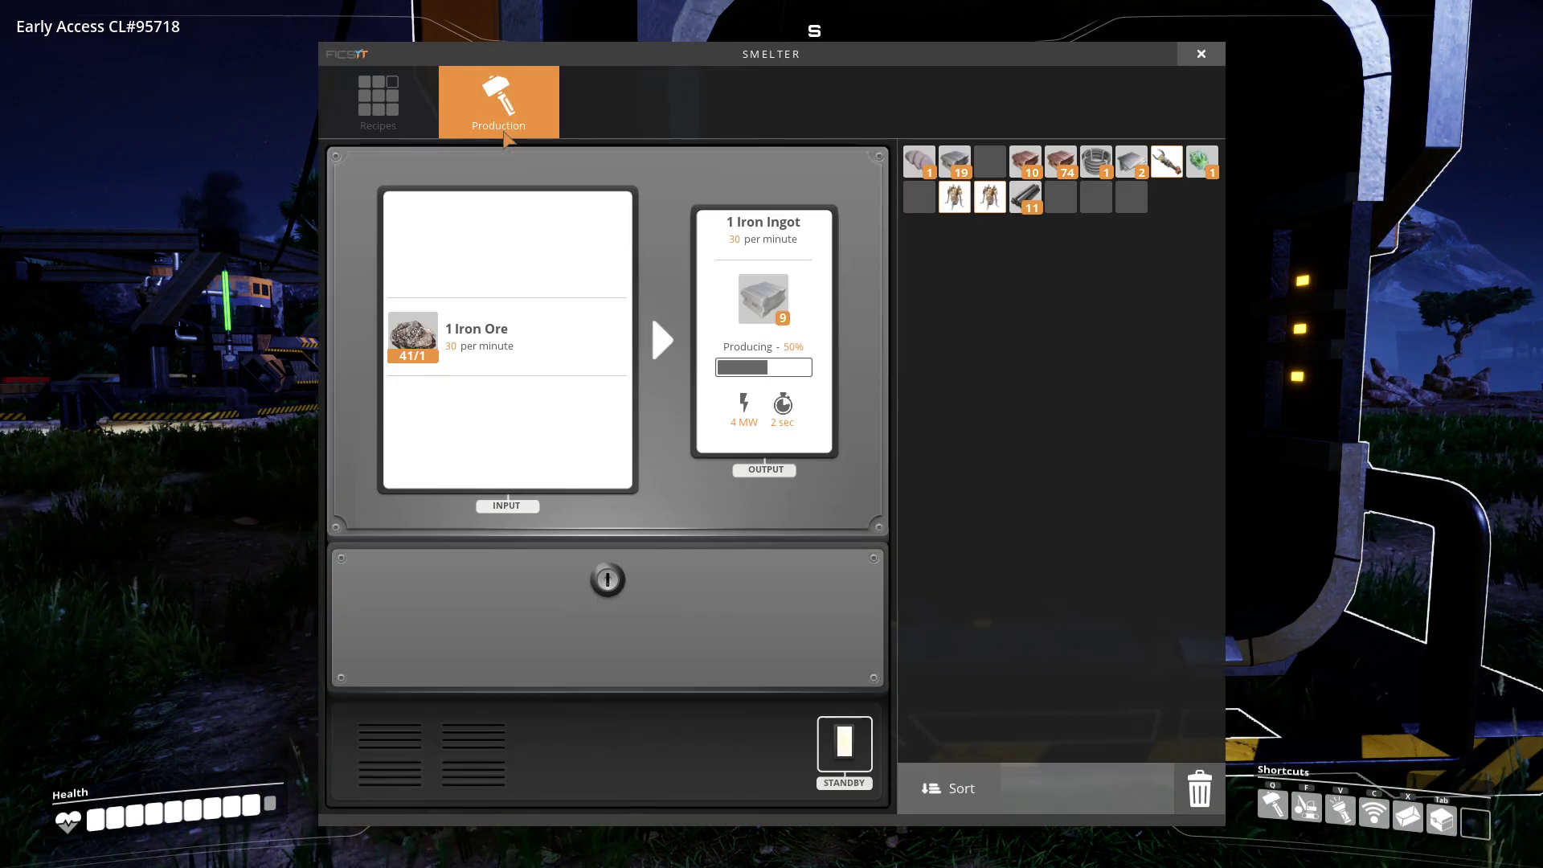
{"action": "left_click", "coordinate": [1201, 53]}
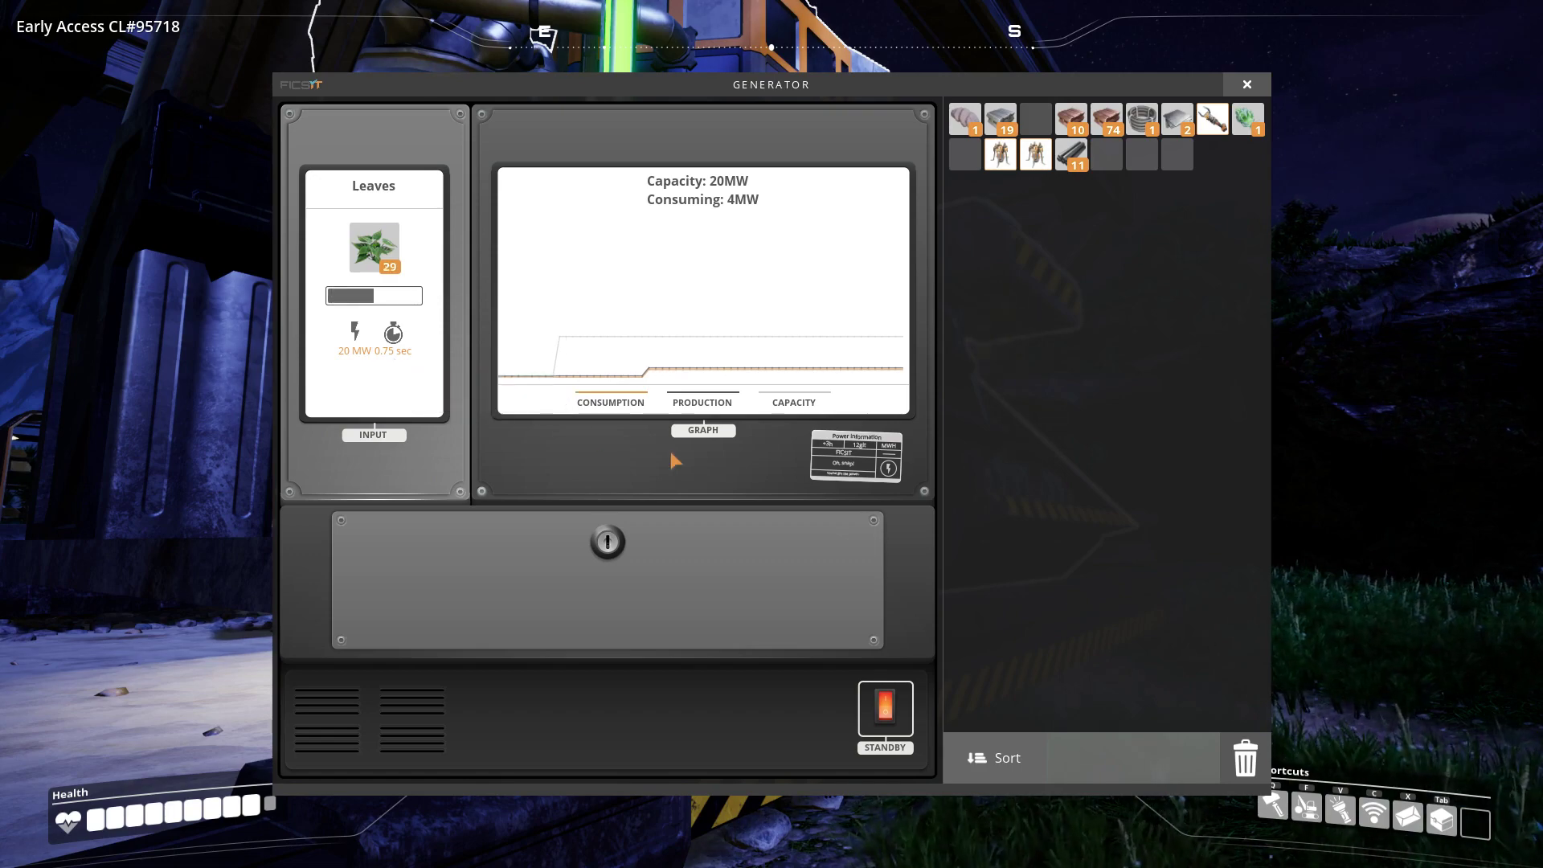
- Fuel the Biomass Burner with the Wood stack and confirm it is burning at 20 MW capacity
{"action": "left_click", "coordinate": [1246, 83]}
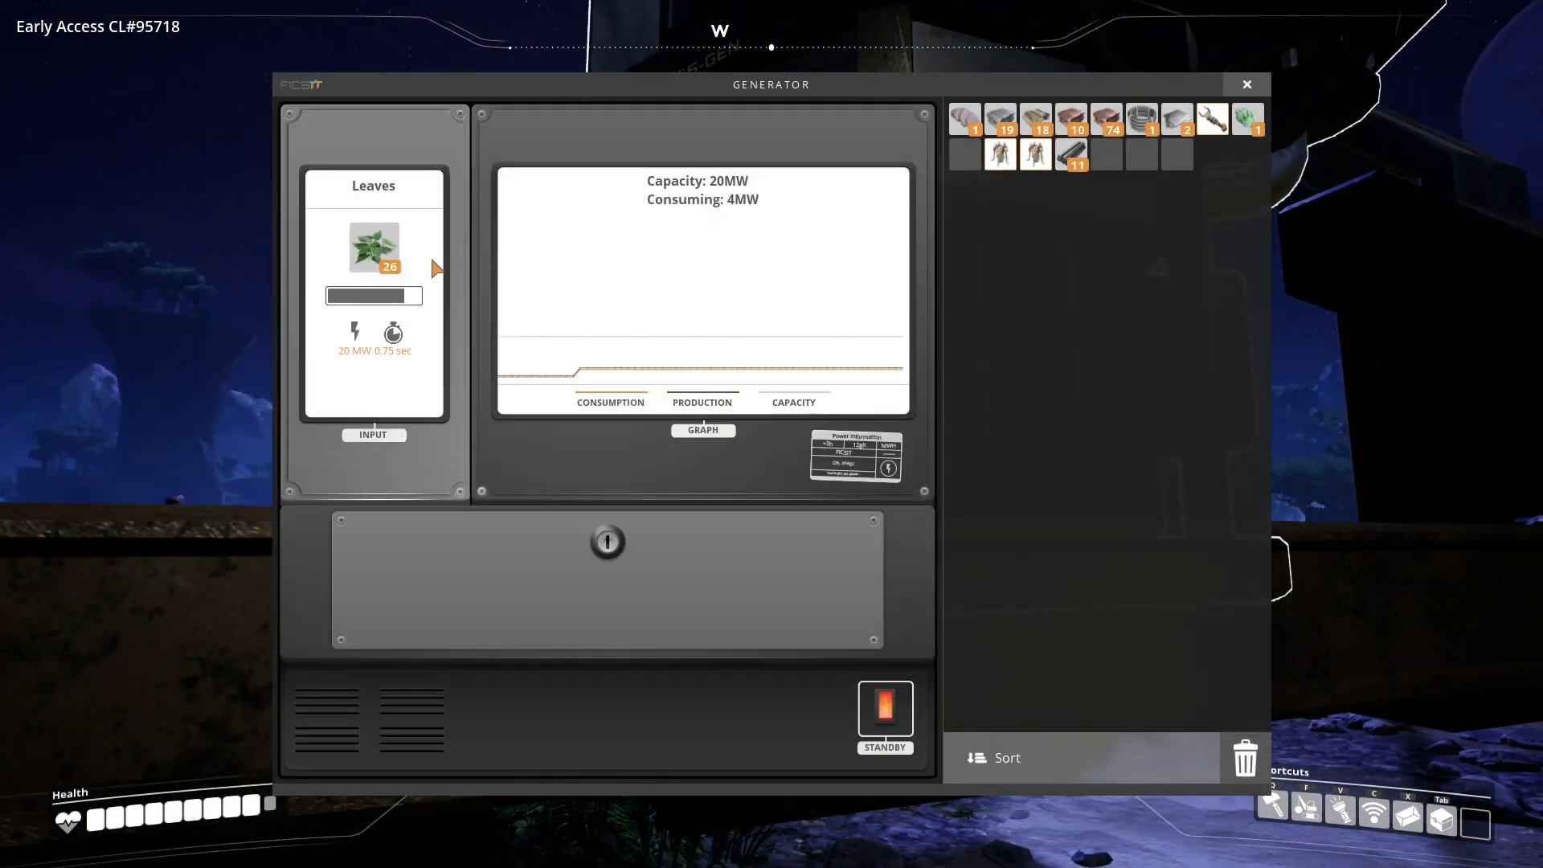
{"action": "left_click_drag", "start_coordinate": [373, 248], "coordinate": [968, 154]}
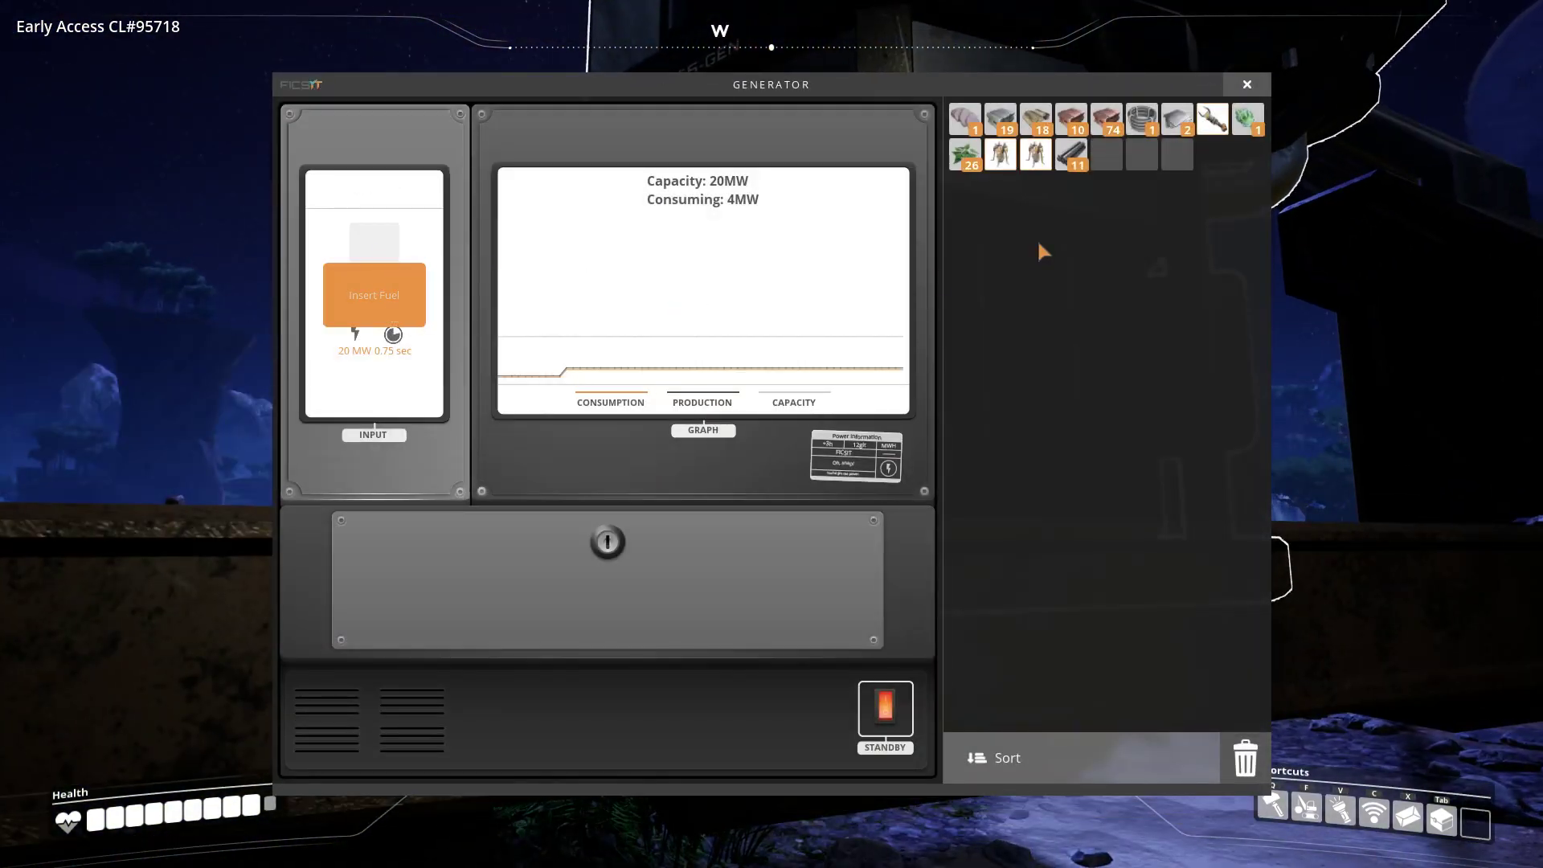
{"action": "left_click", "coordinate": [1035, 118]}
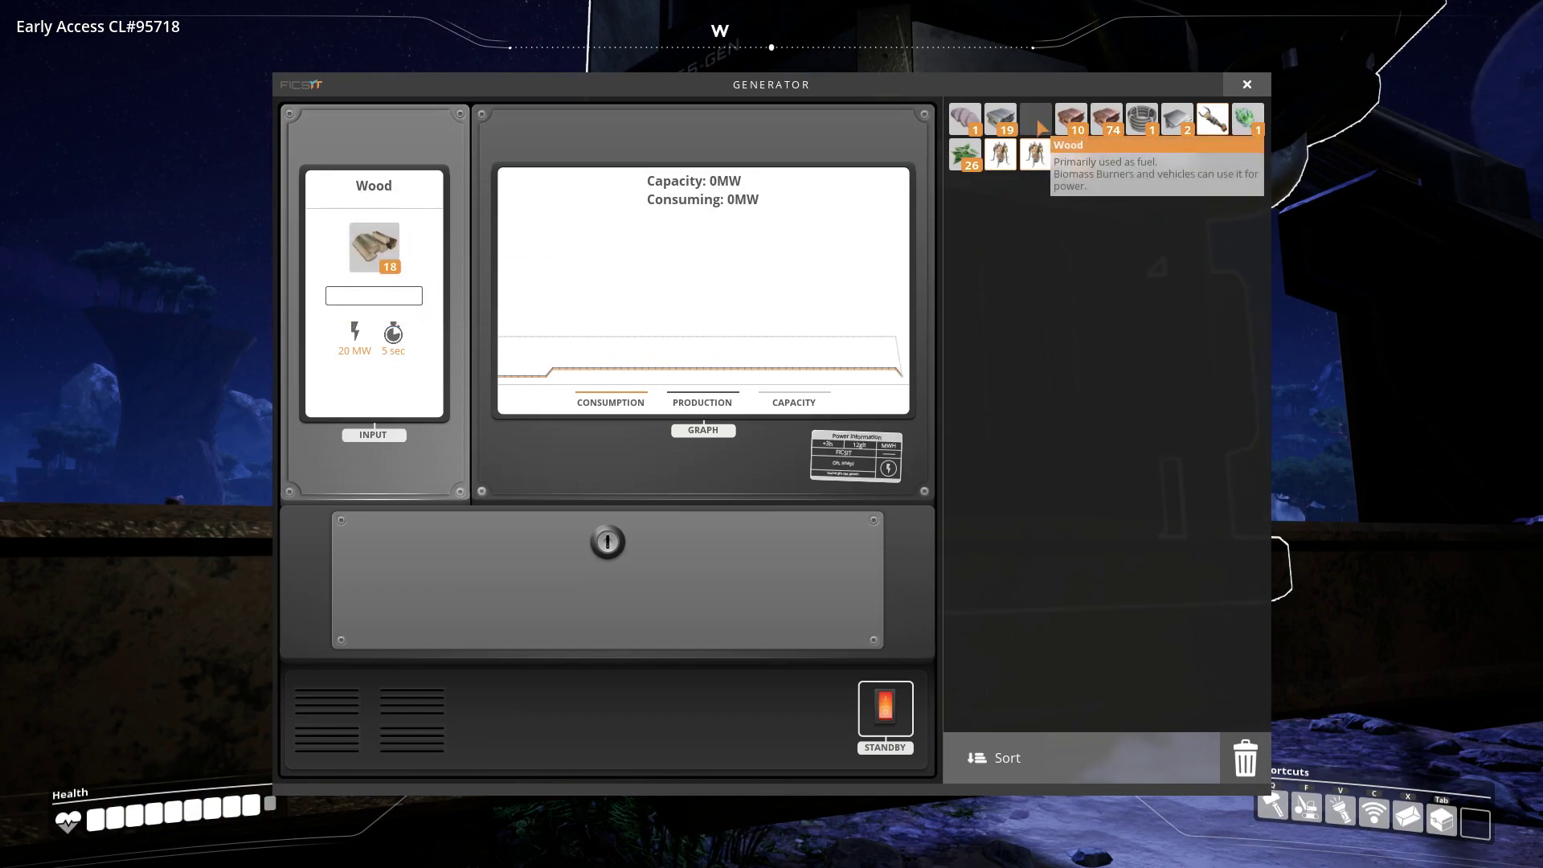
{"action": "mouse_move", "coordinate": [394, 334]}
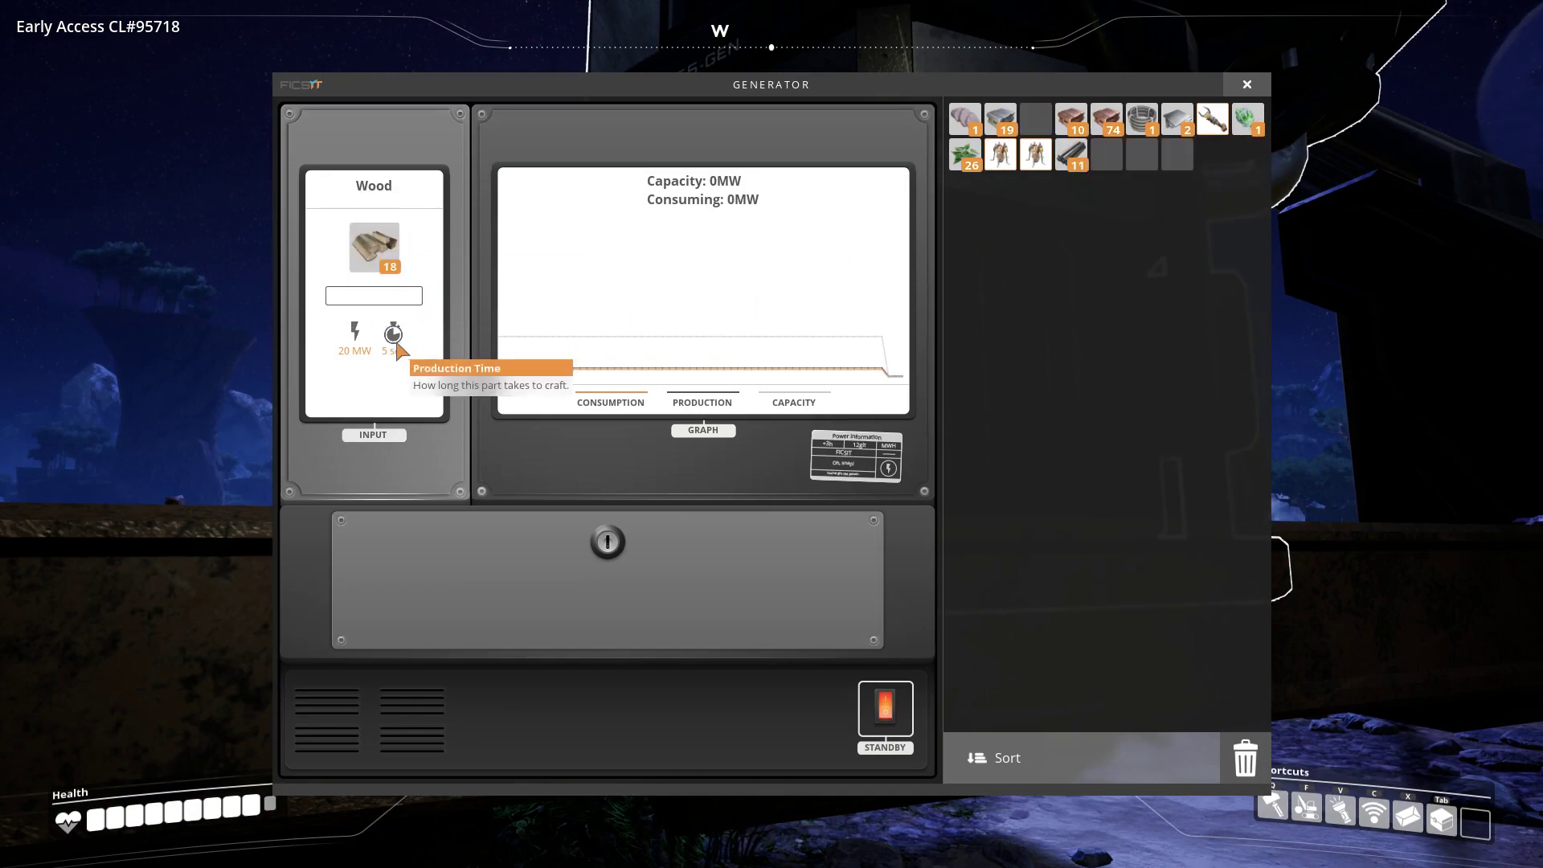
{"action": "left_click", "coordinate": [1246, 84]}
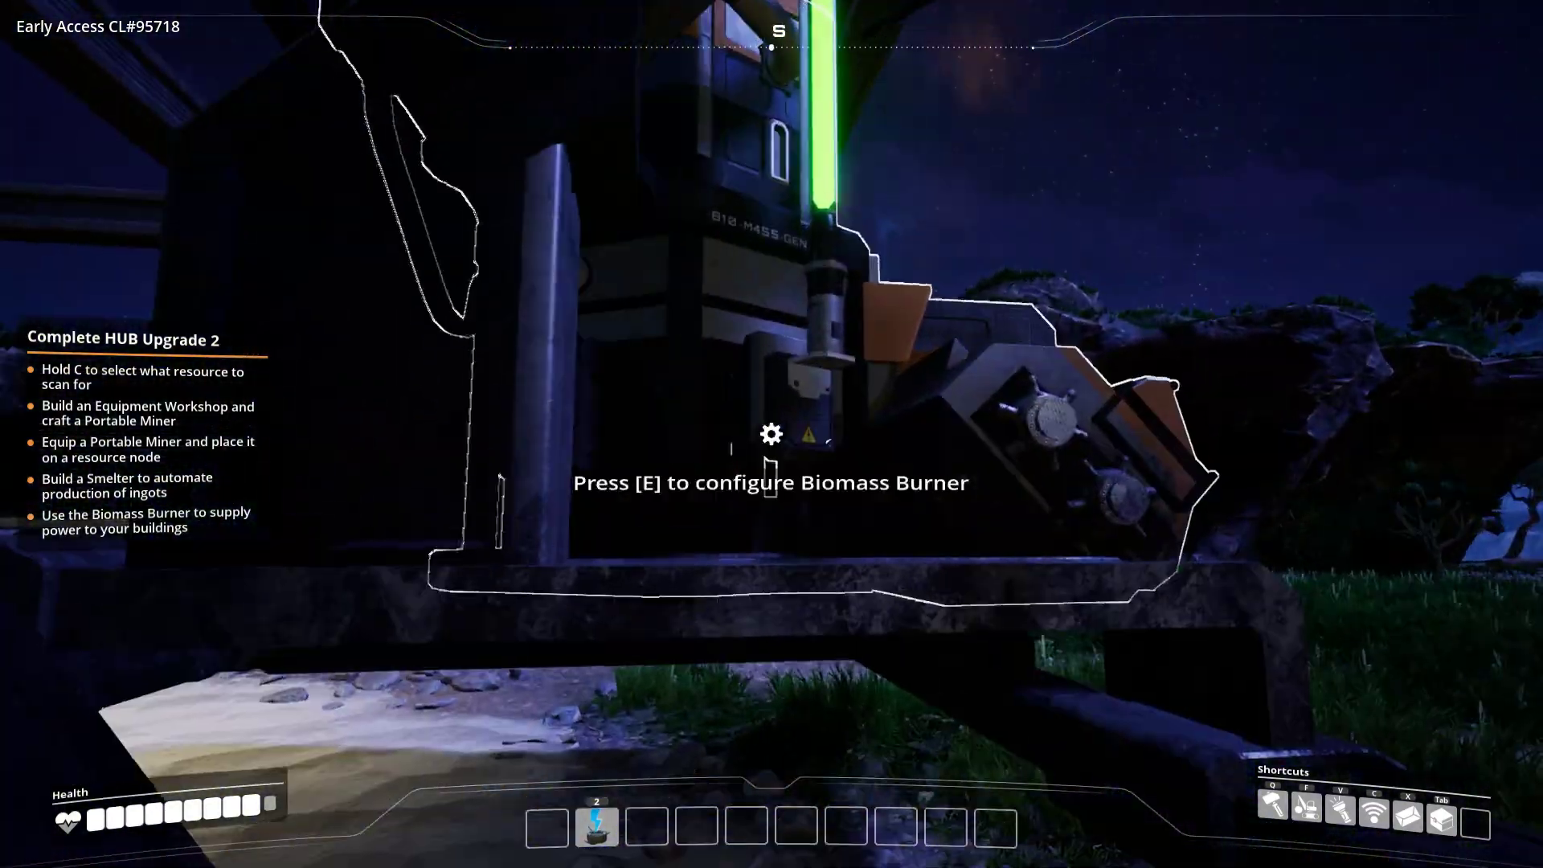
{"action": "key", "text": "e"}
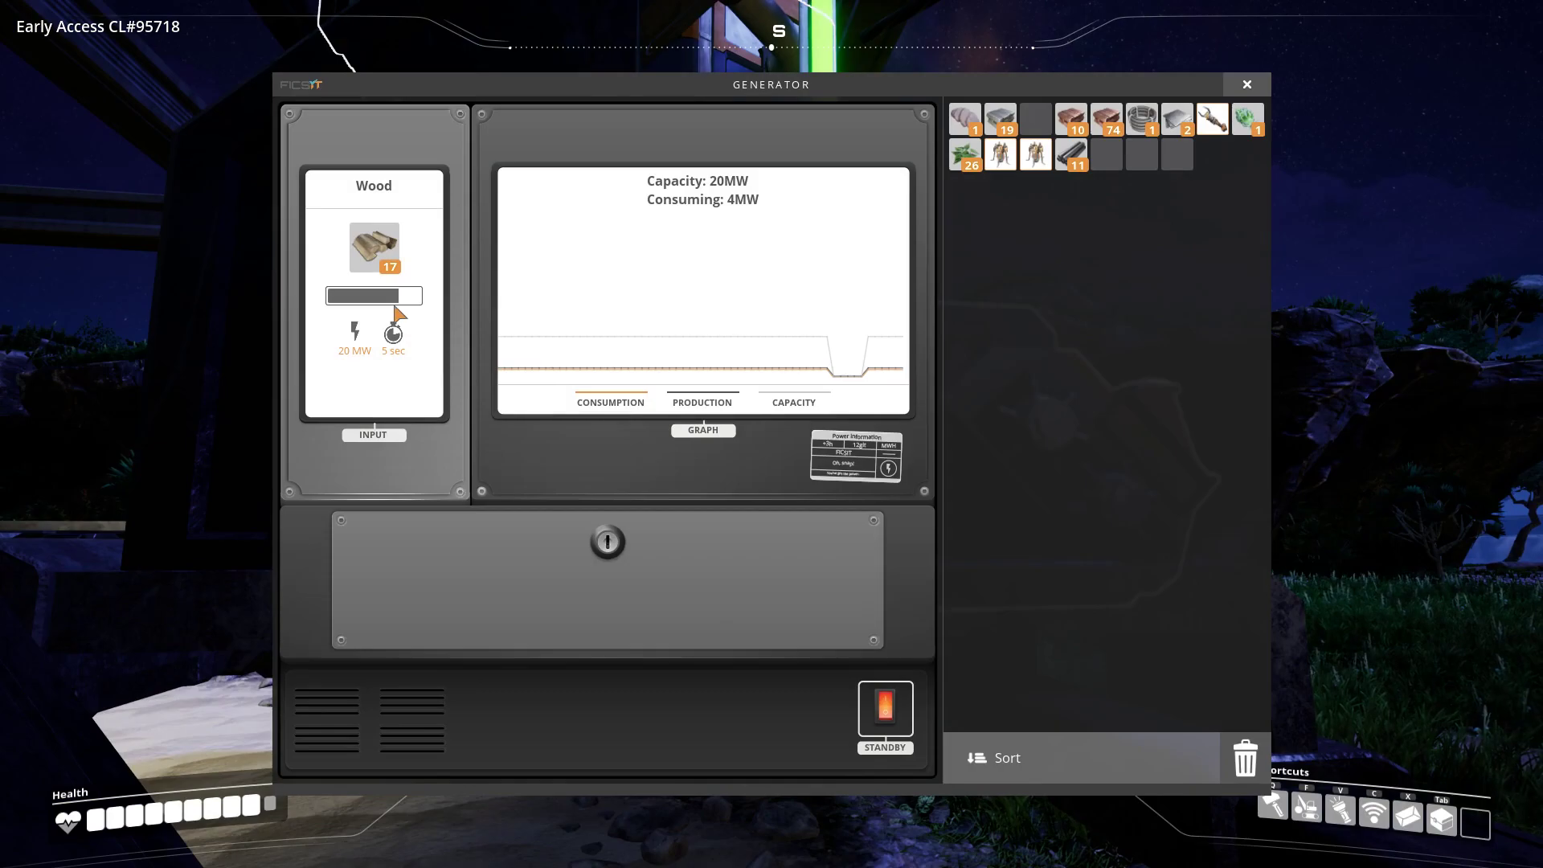
{"action": "left_click", "coordinate": [1246, 83]}
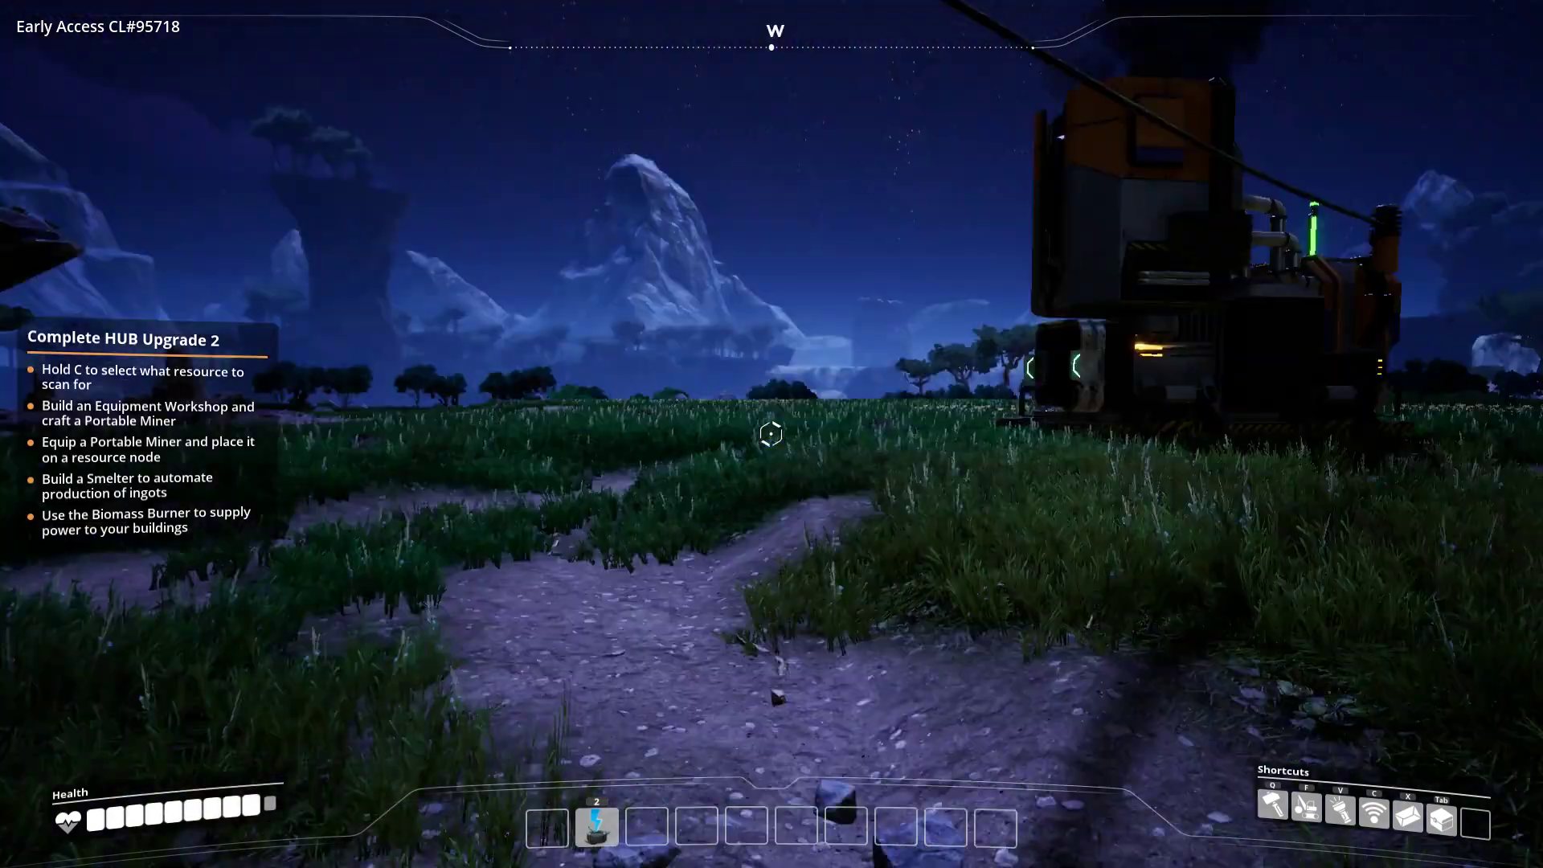
{"action": "mouse_move", "coordinate": [769, 437]}
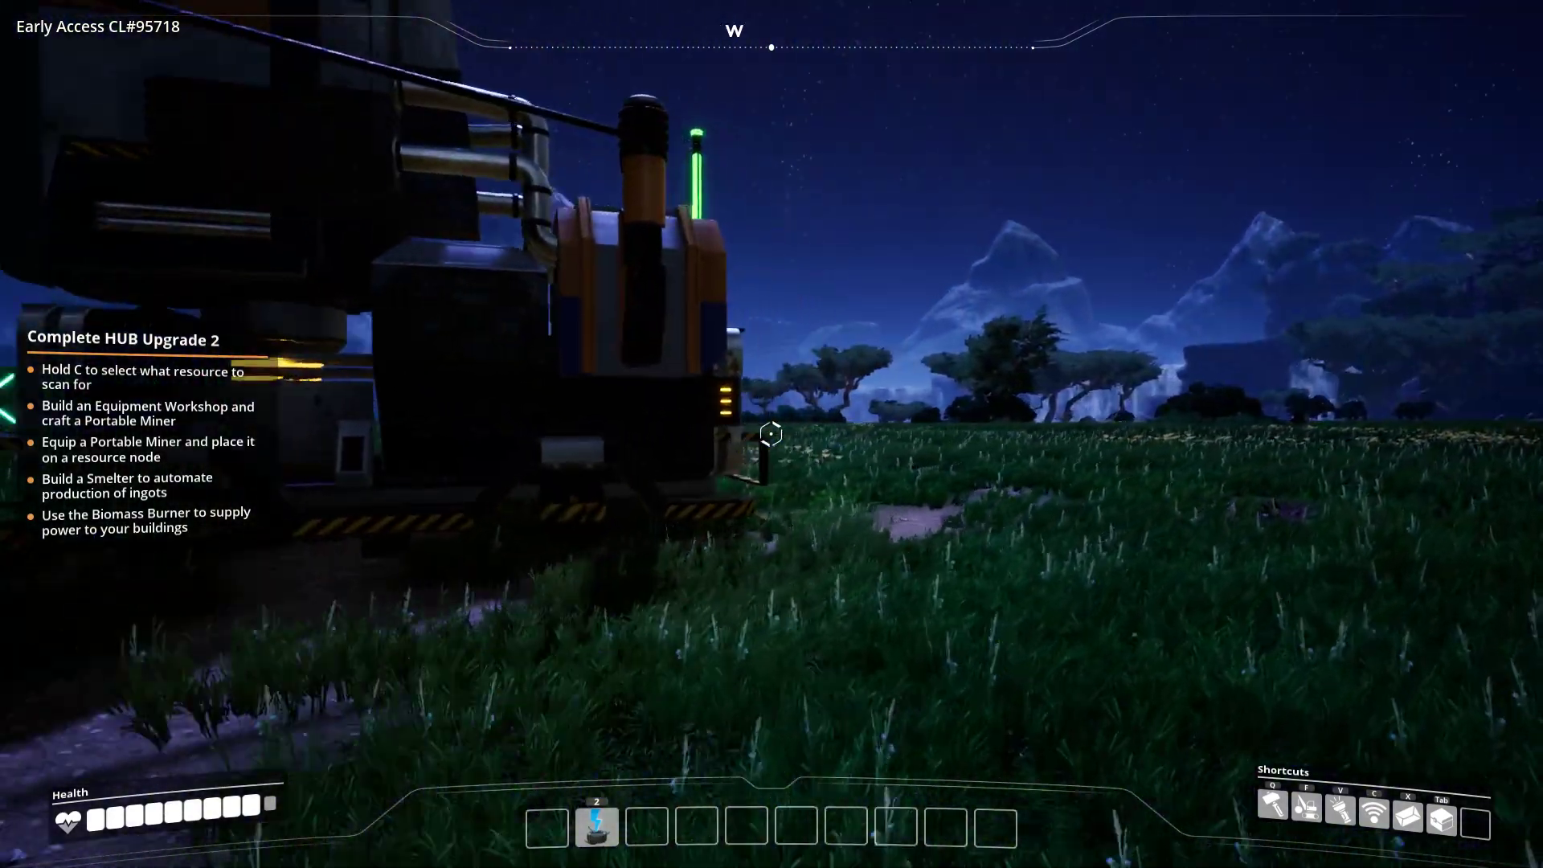
{"action": "left_click", "coordinate": [772, 437]}
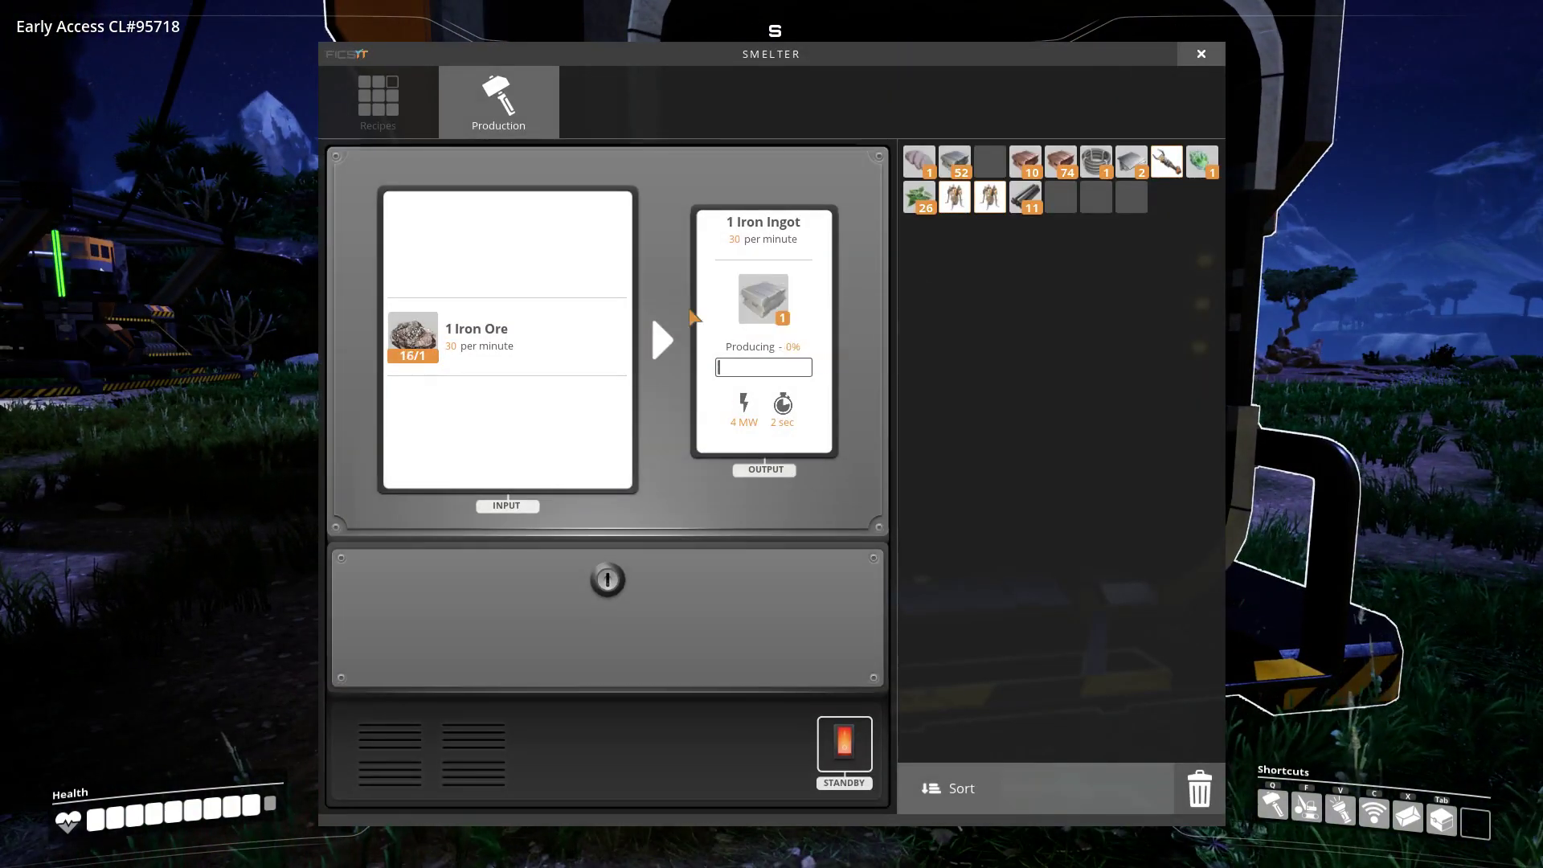
- Collect the 33 finished Iron Ingots from the Smelter and pick another Smelter to place
{"action": "left_click", "coordinate": [1201, 54]}
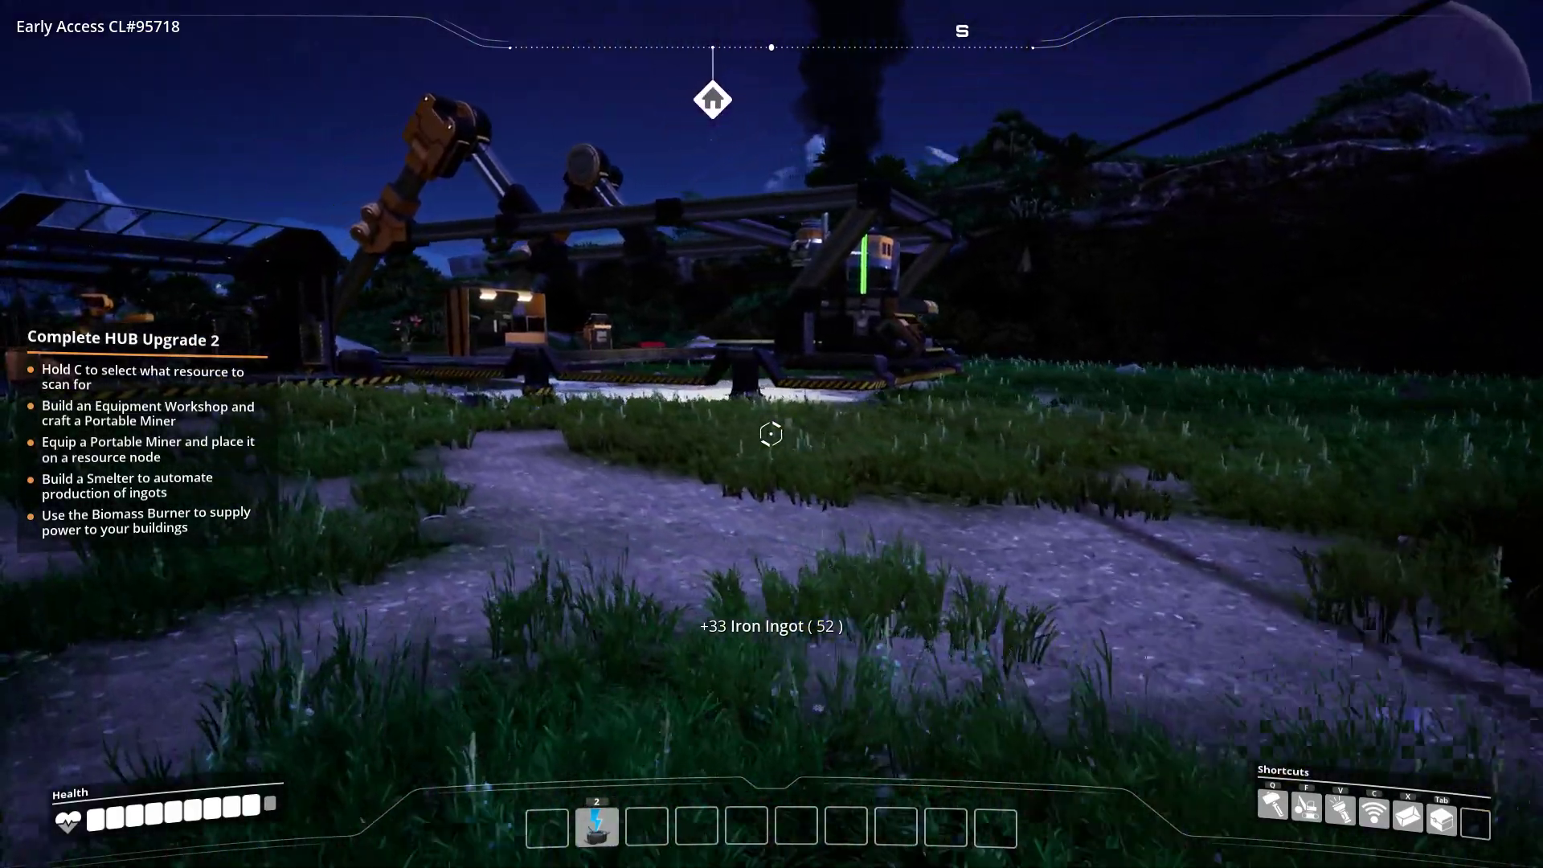
{"action": "mouse_move", "coordinate": [773, 447]}
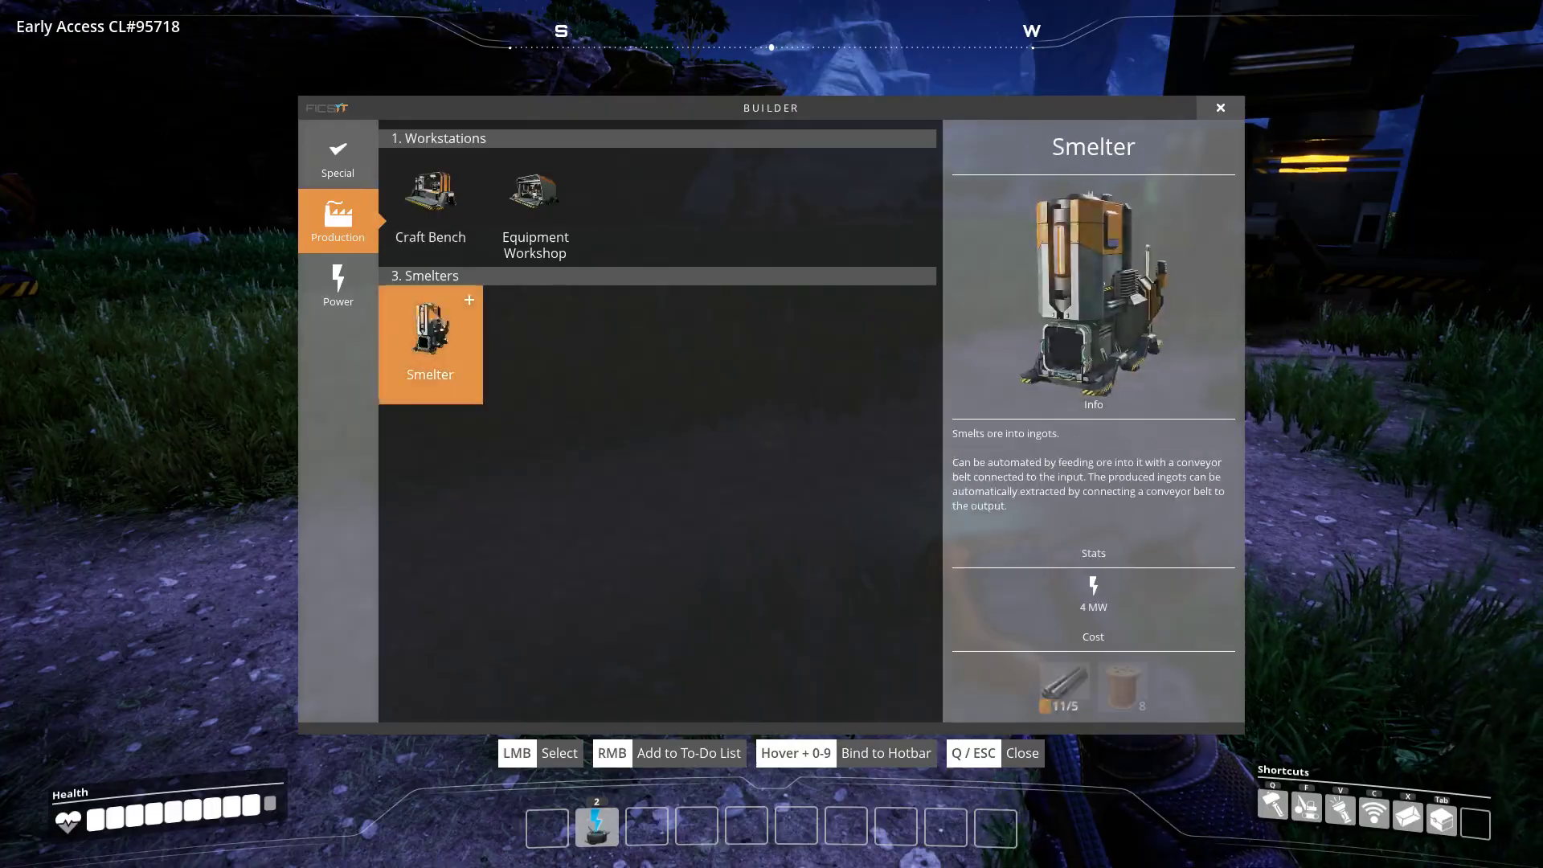
{"action": "left_click", "coordinate": [431, 335]}
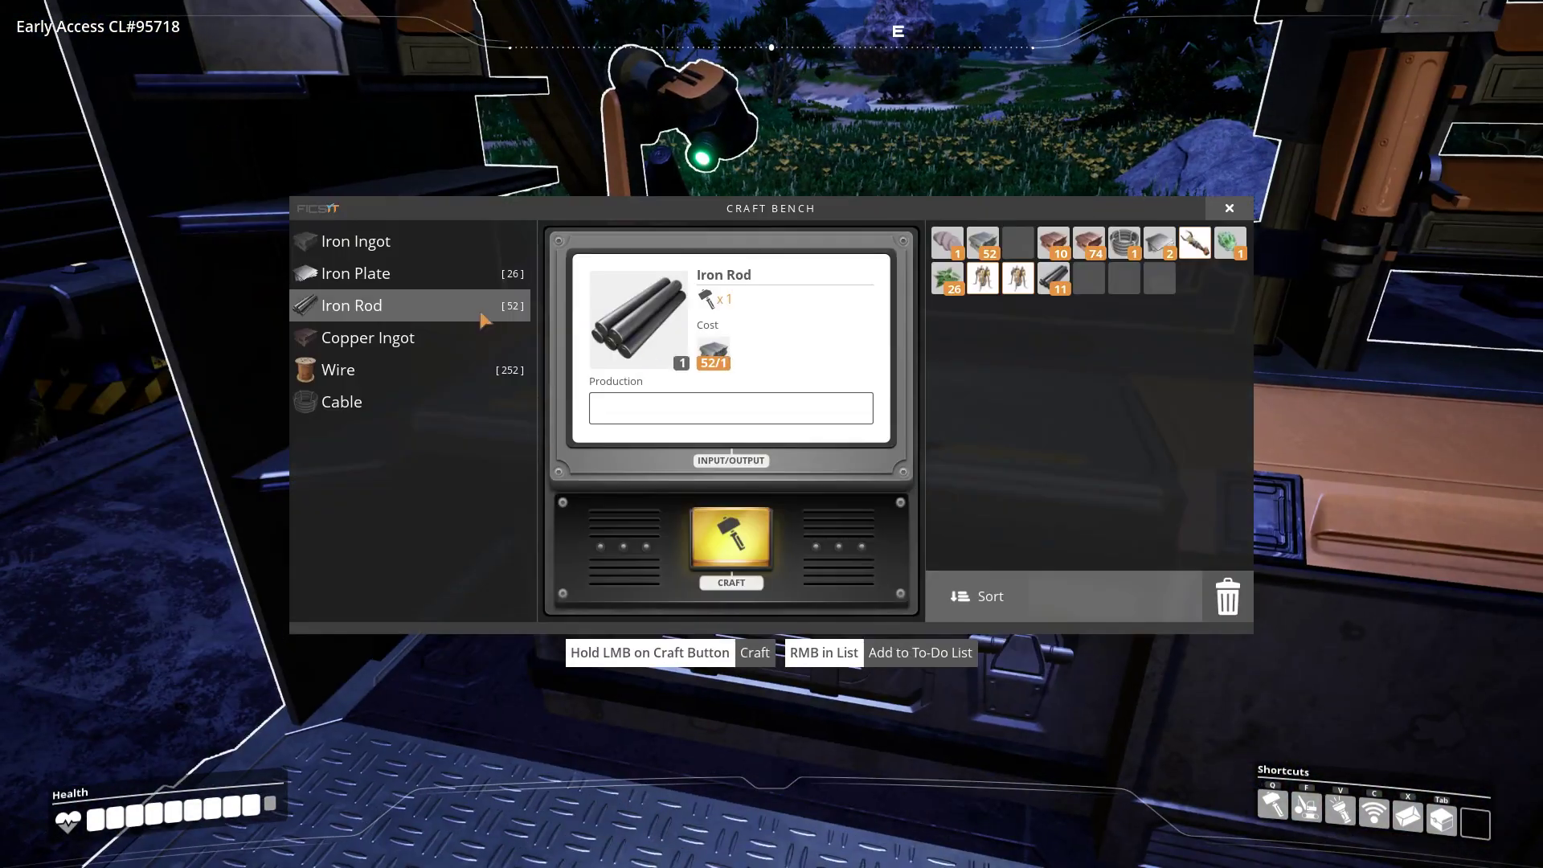
- Craft copper ingots into 111 Wire, then craft some of the wire into Cable
{"action": "left_click", "coordinate": [362, 369]}
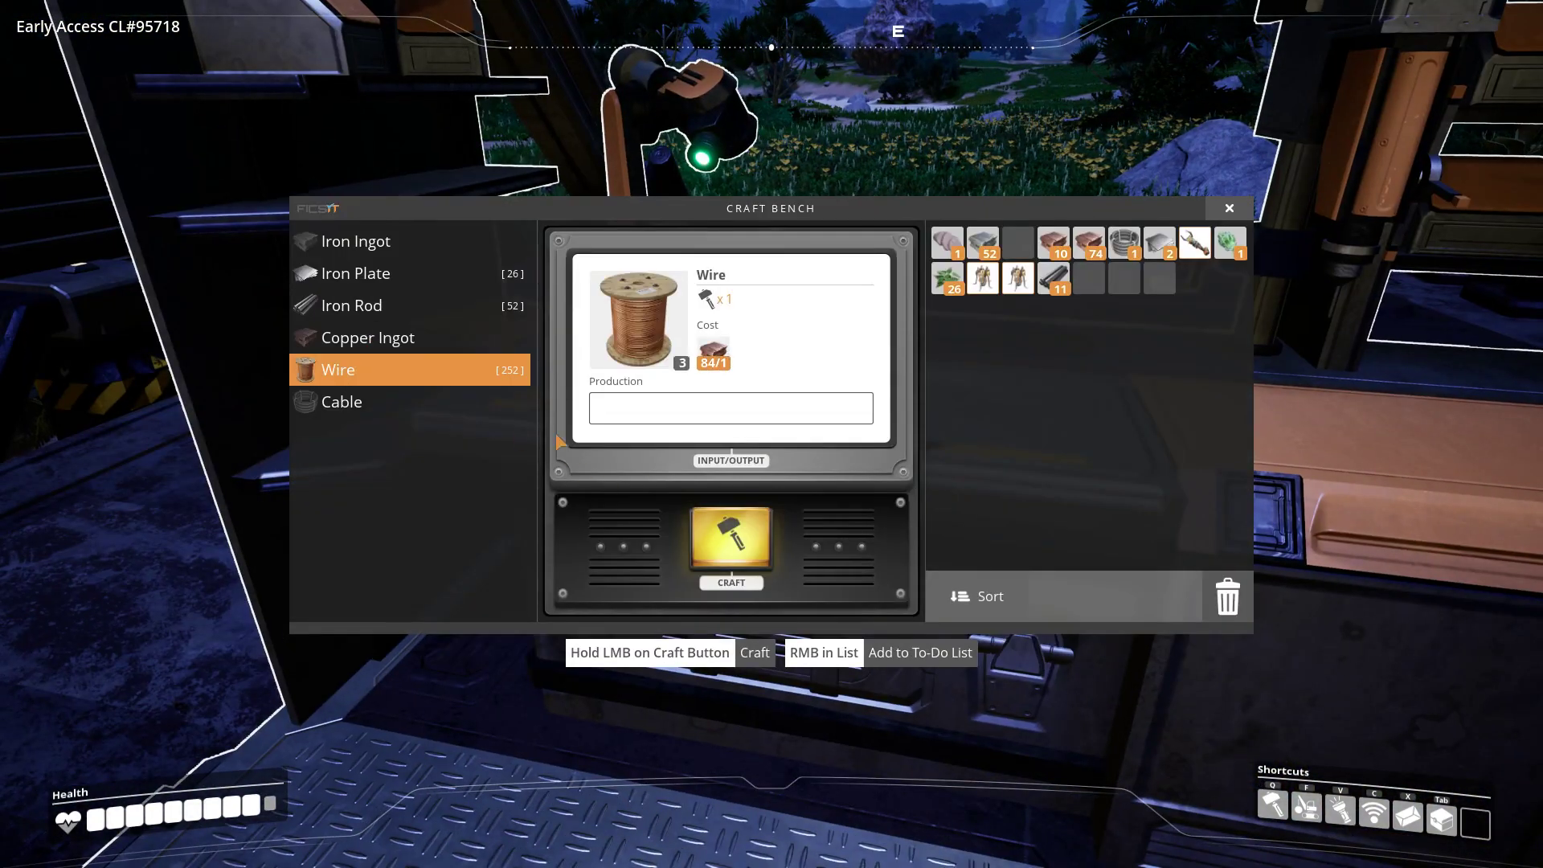
{"action": "left_click", "coordinate": [730, 543]}
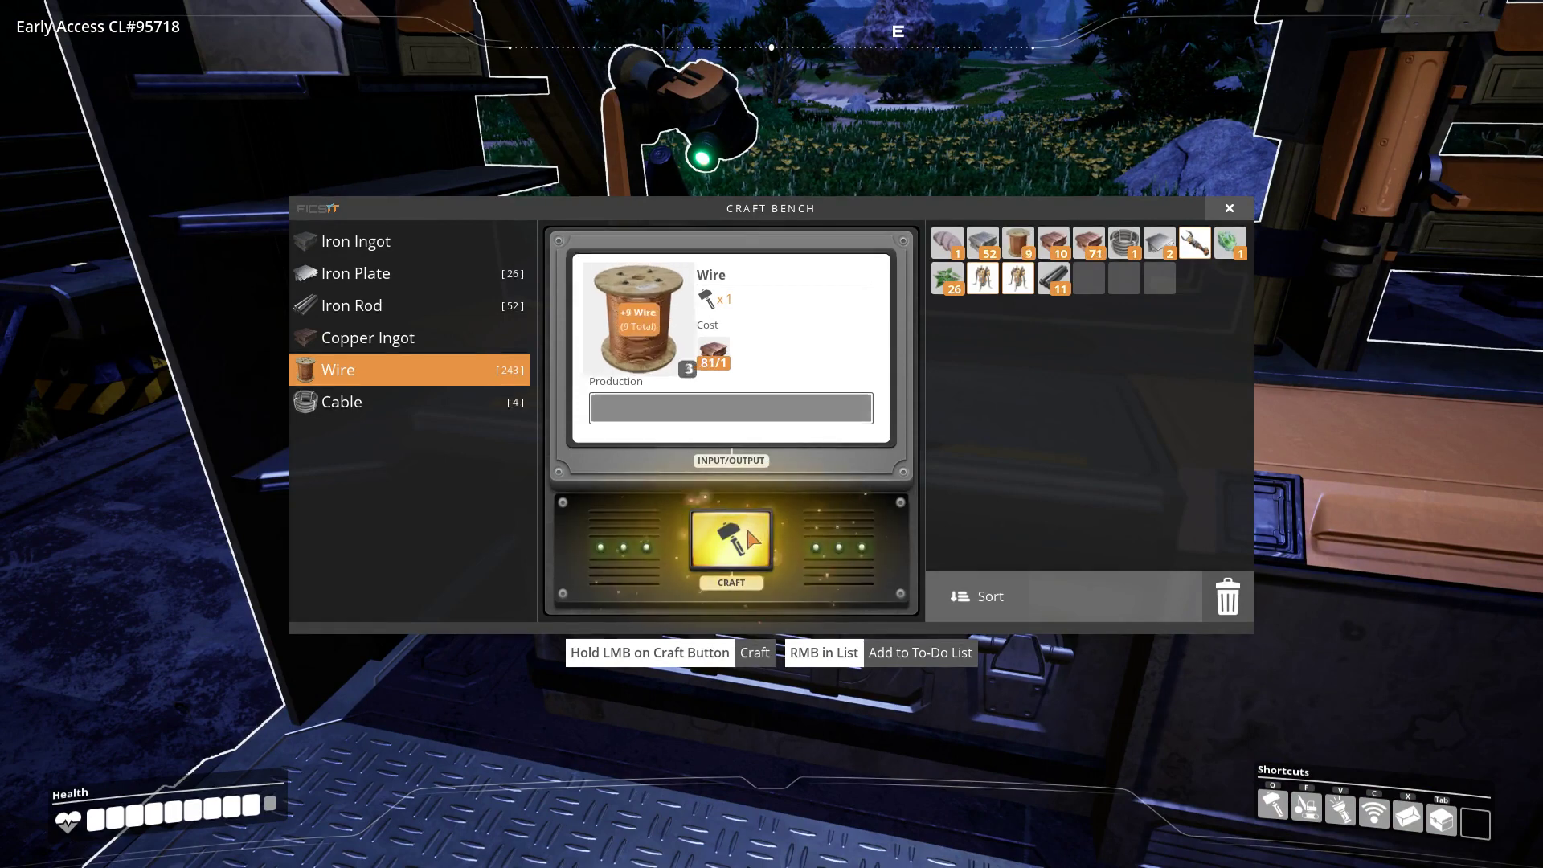
{"action": "left_click", "coordinate": [730, 550]}
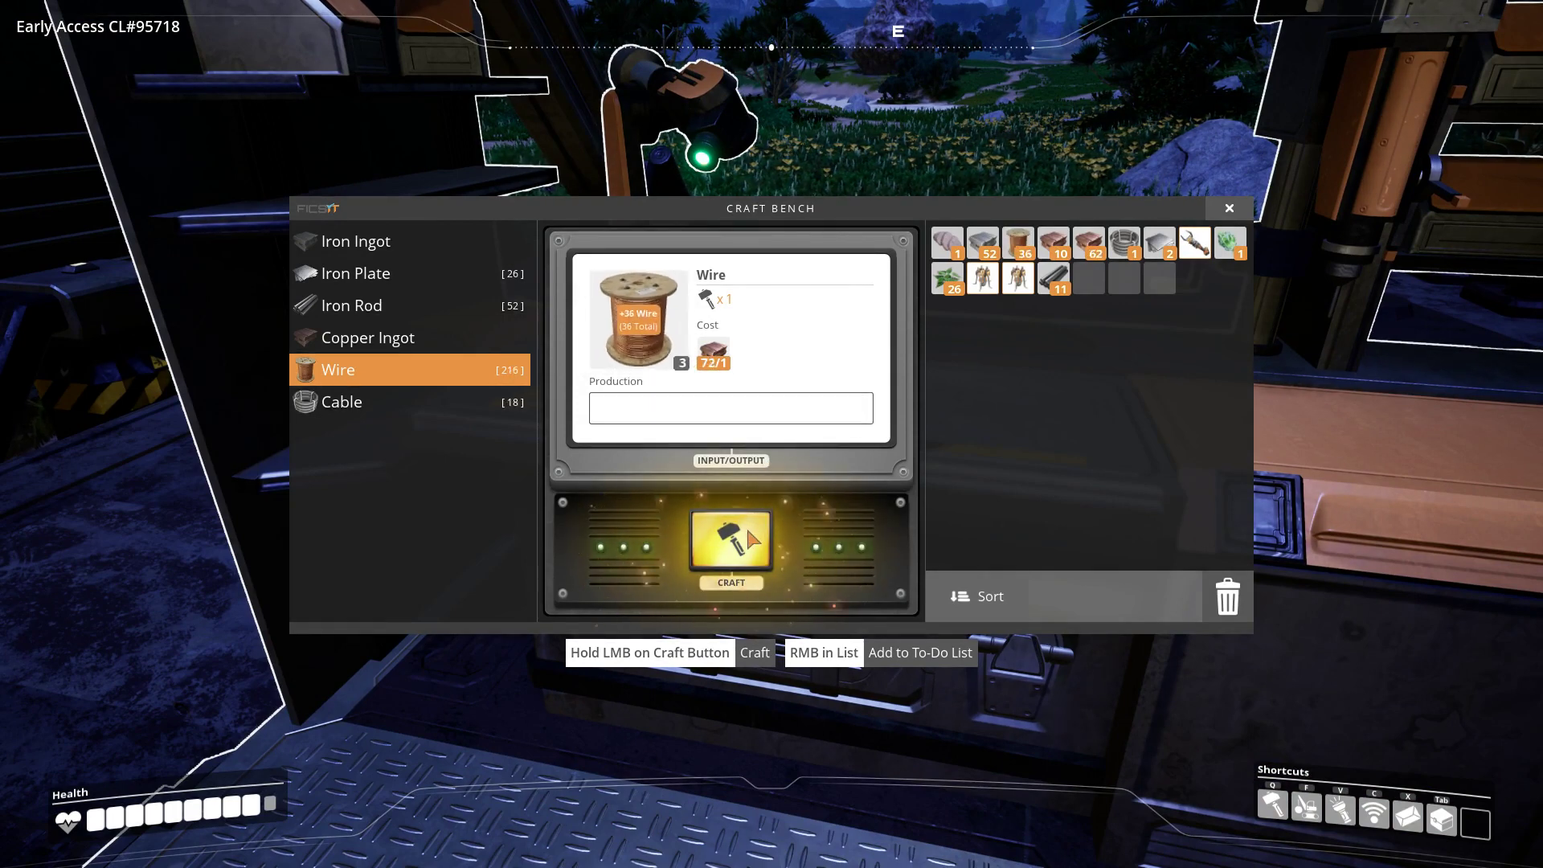
{"action": "left_click", "coordinate": [731, 546]}
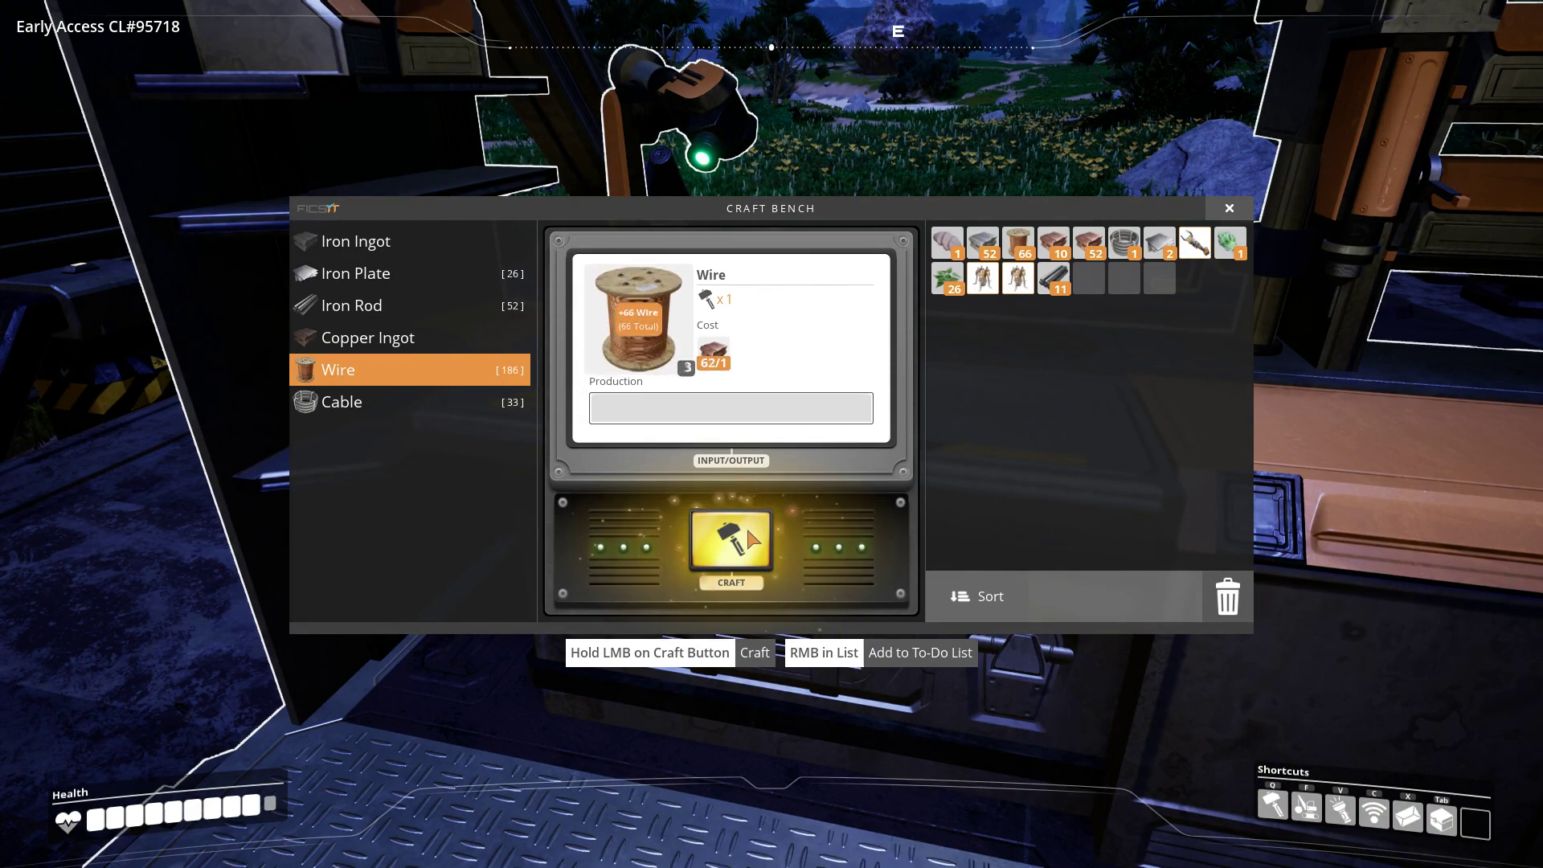
{"action": "left_click", "coordinate": [730, 546]}
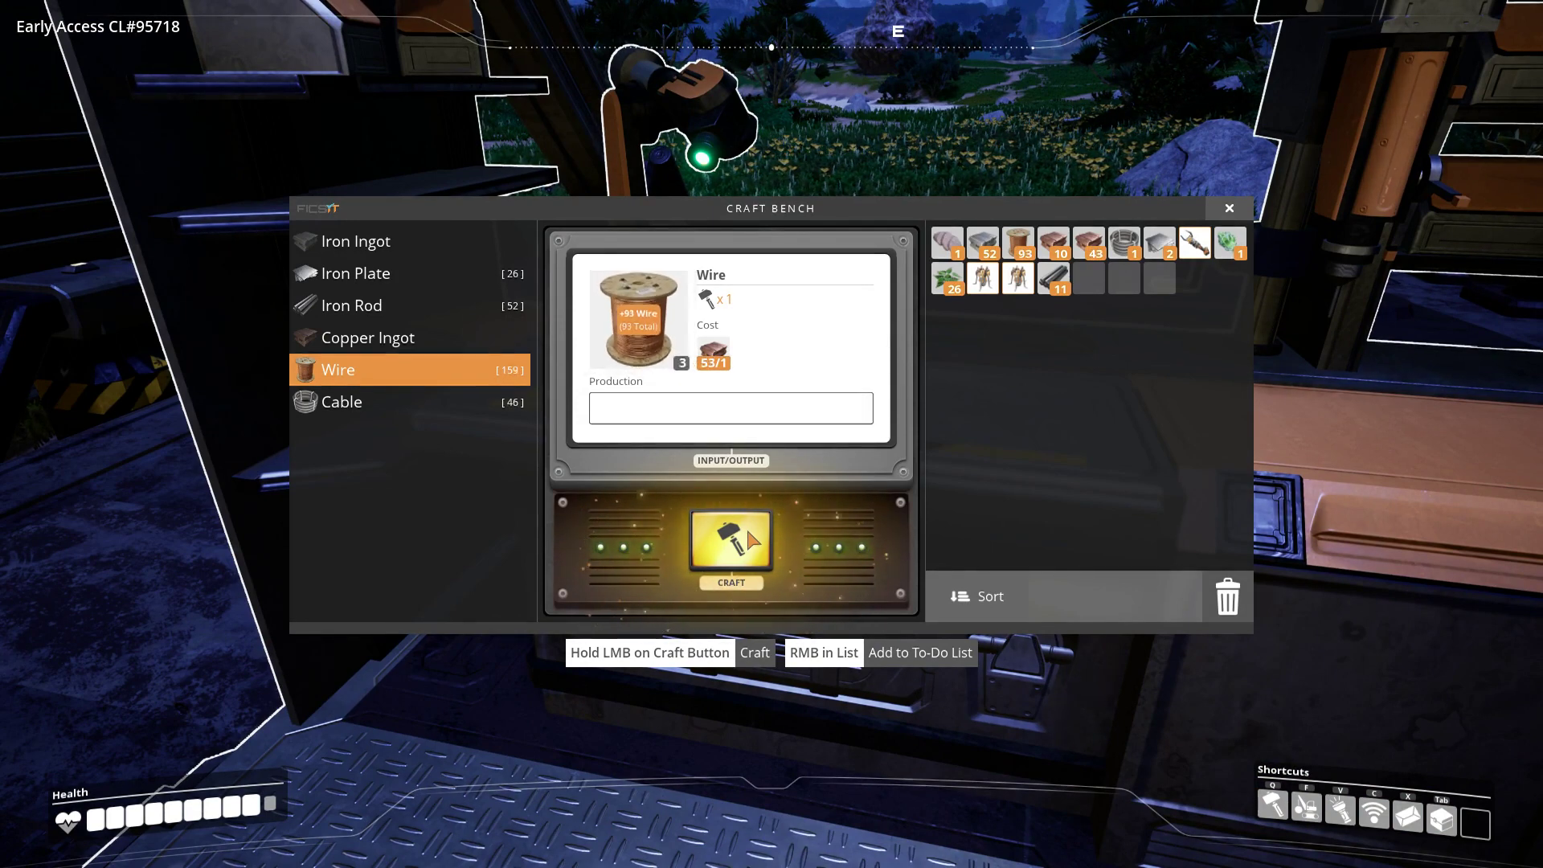
{"action": "left_click", "coordinate": [373, 402]}
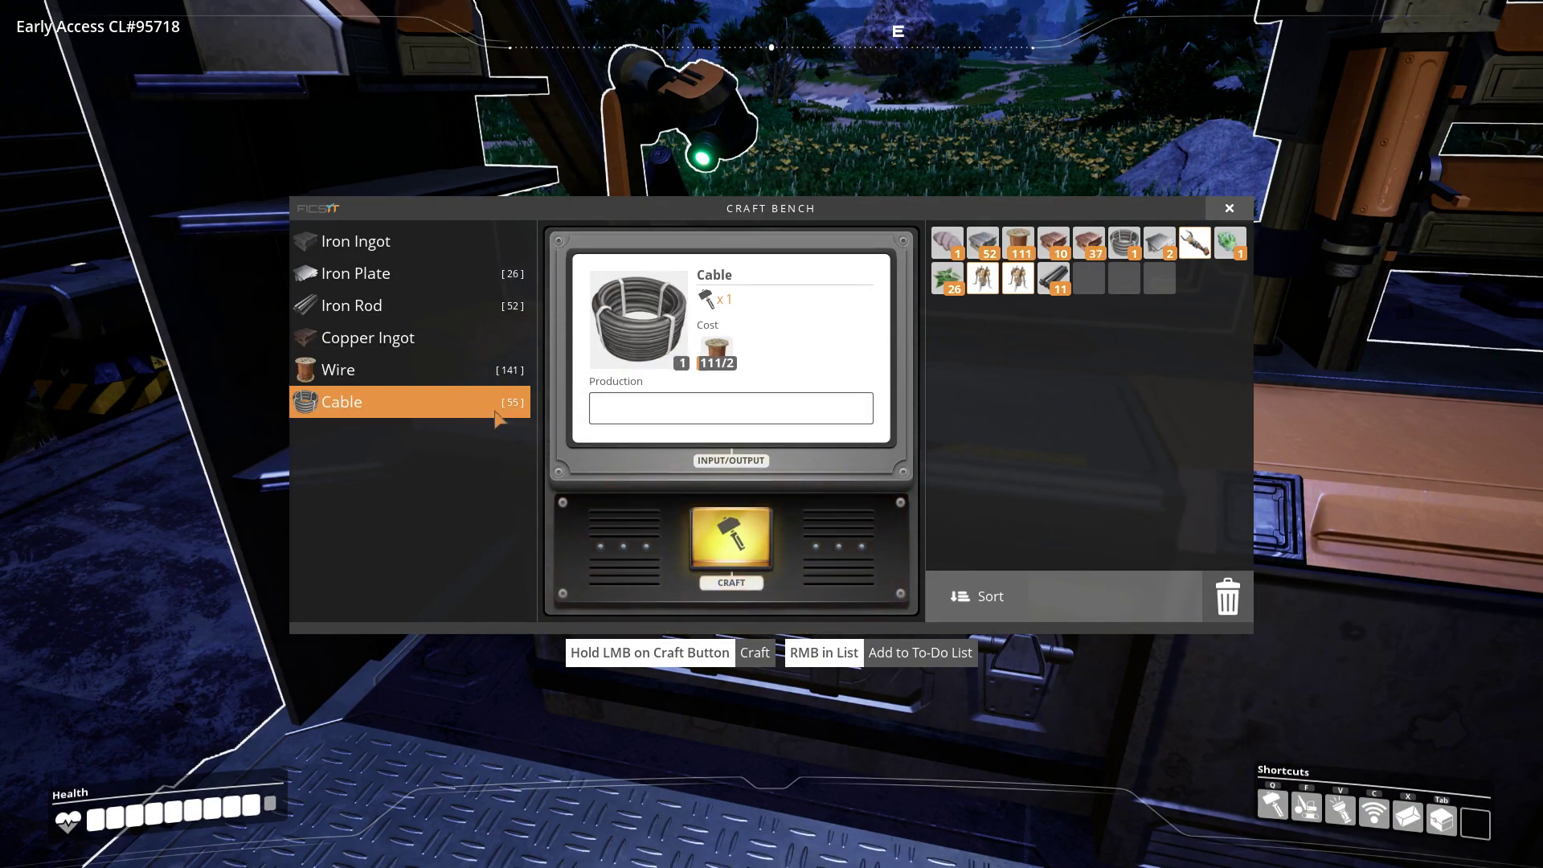
{"action": "left_click", "coordinate": [729, 543]}
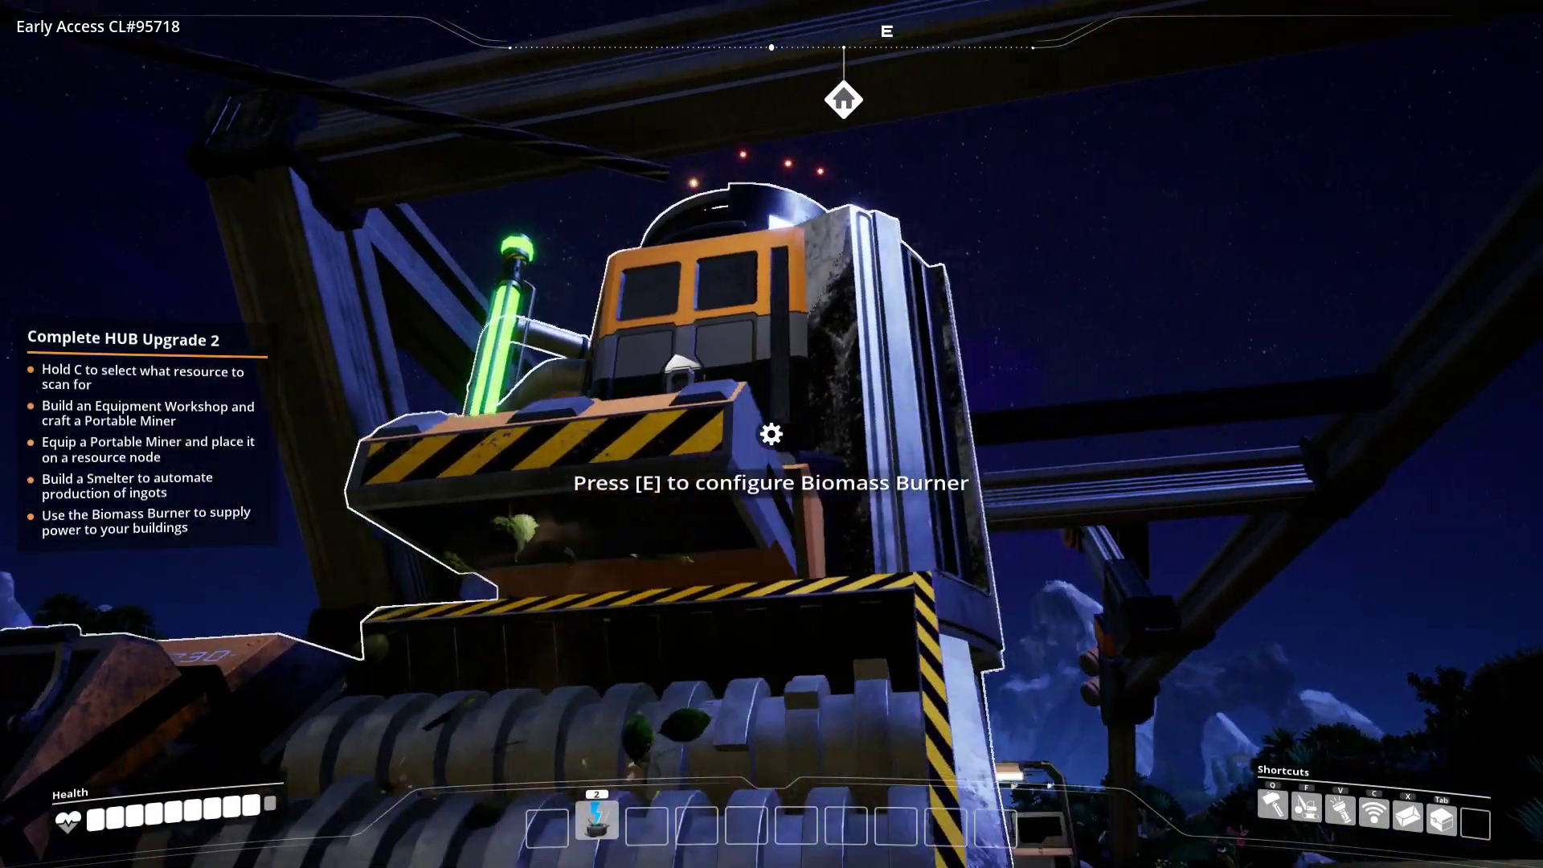
{"action": "key", "text": "e"}
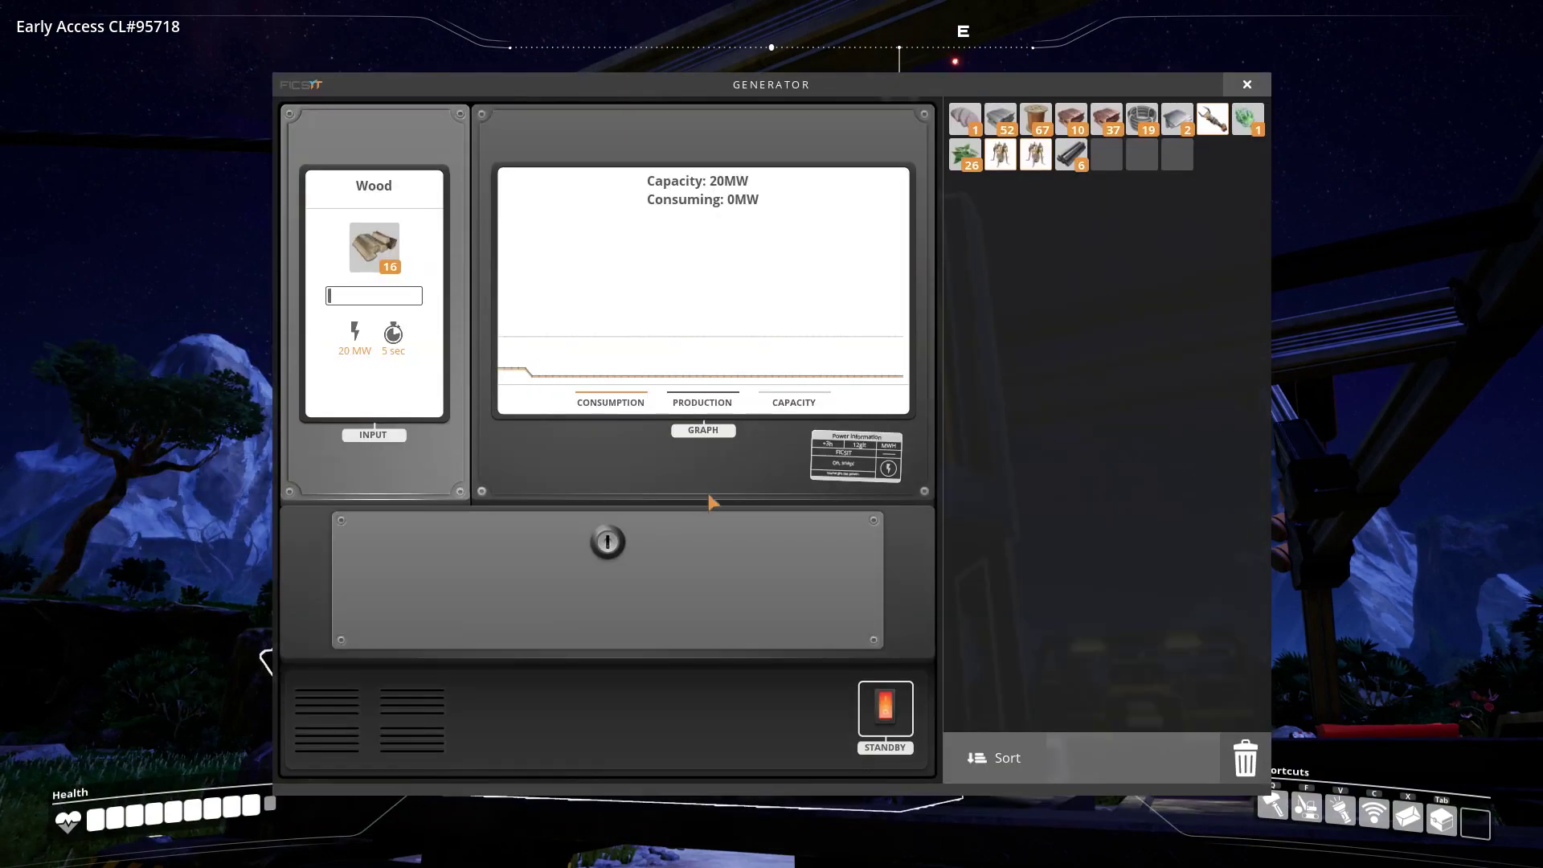
{"action": "left_click", "coordinate": [1245, 84]}
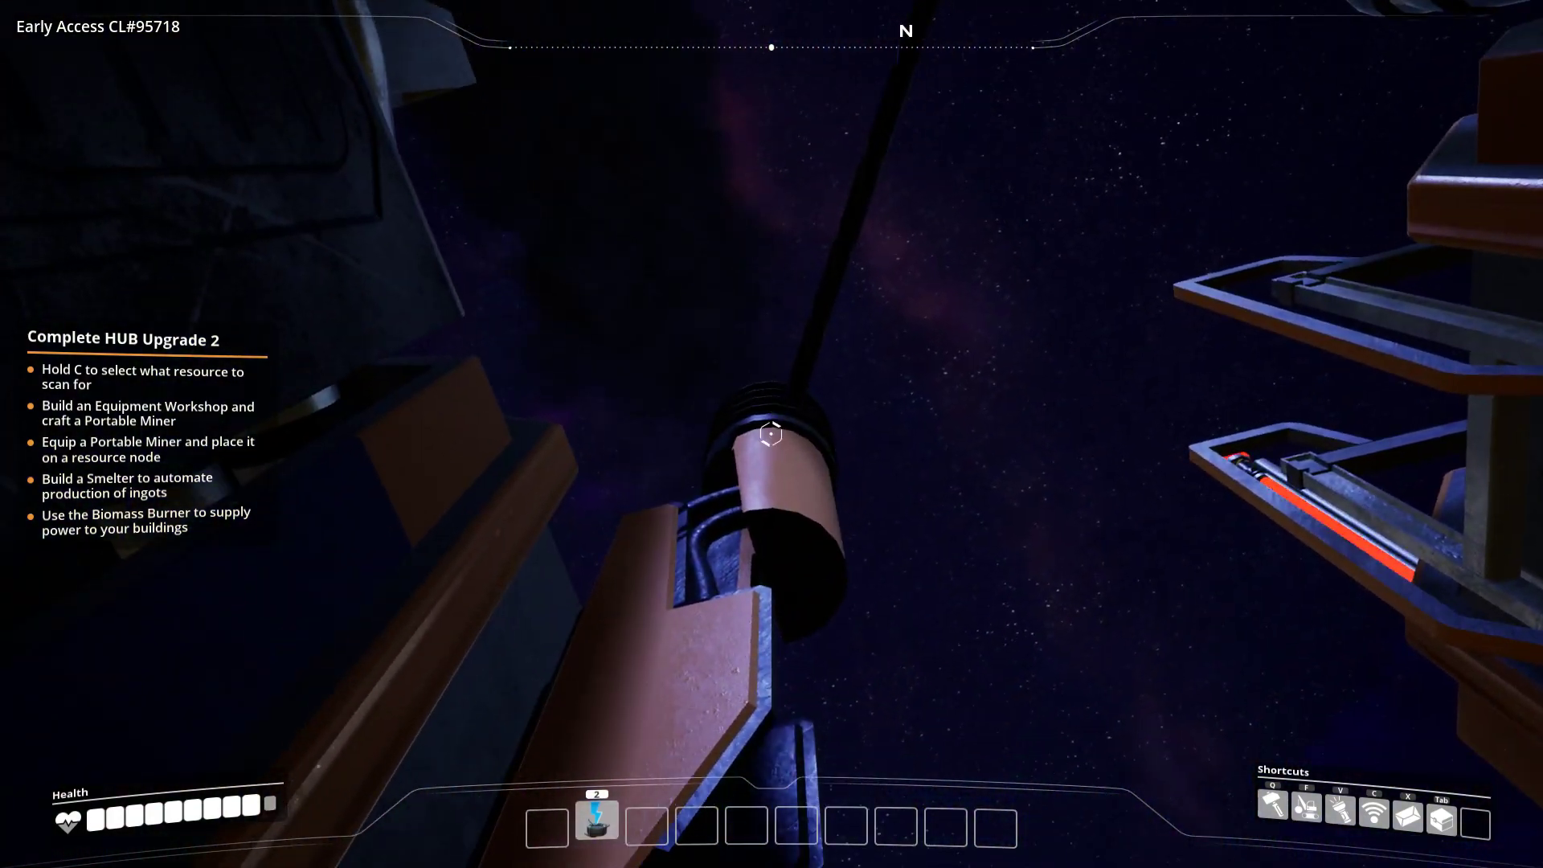
{"action": "left_click", "coordinate": [765, 438]}
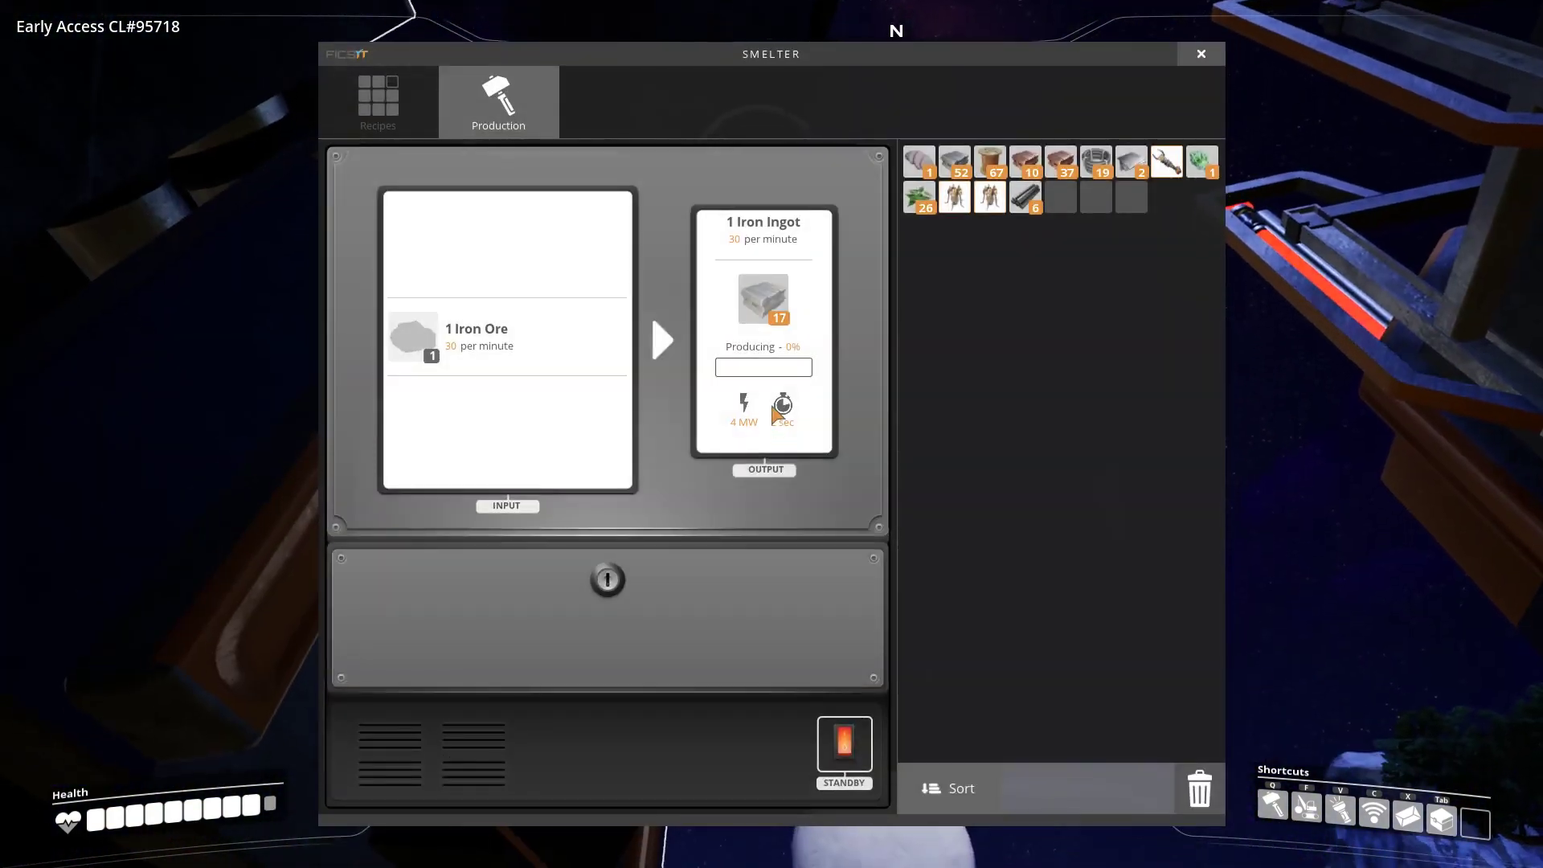
{"action": "mouse_move", "coordinate": [614, 273]}
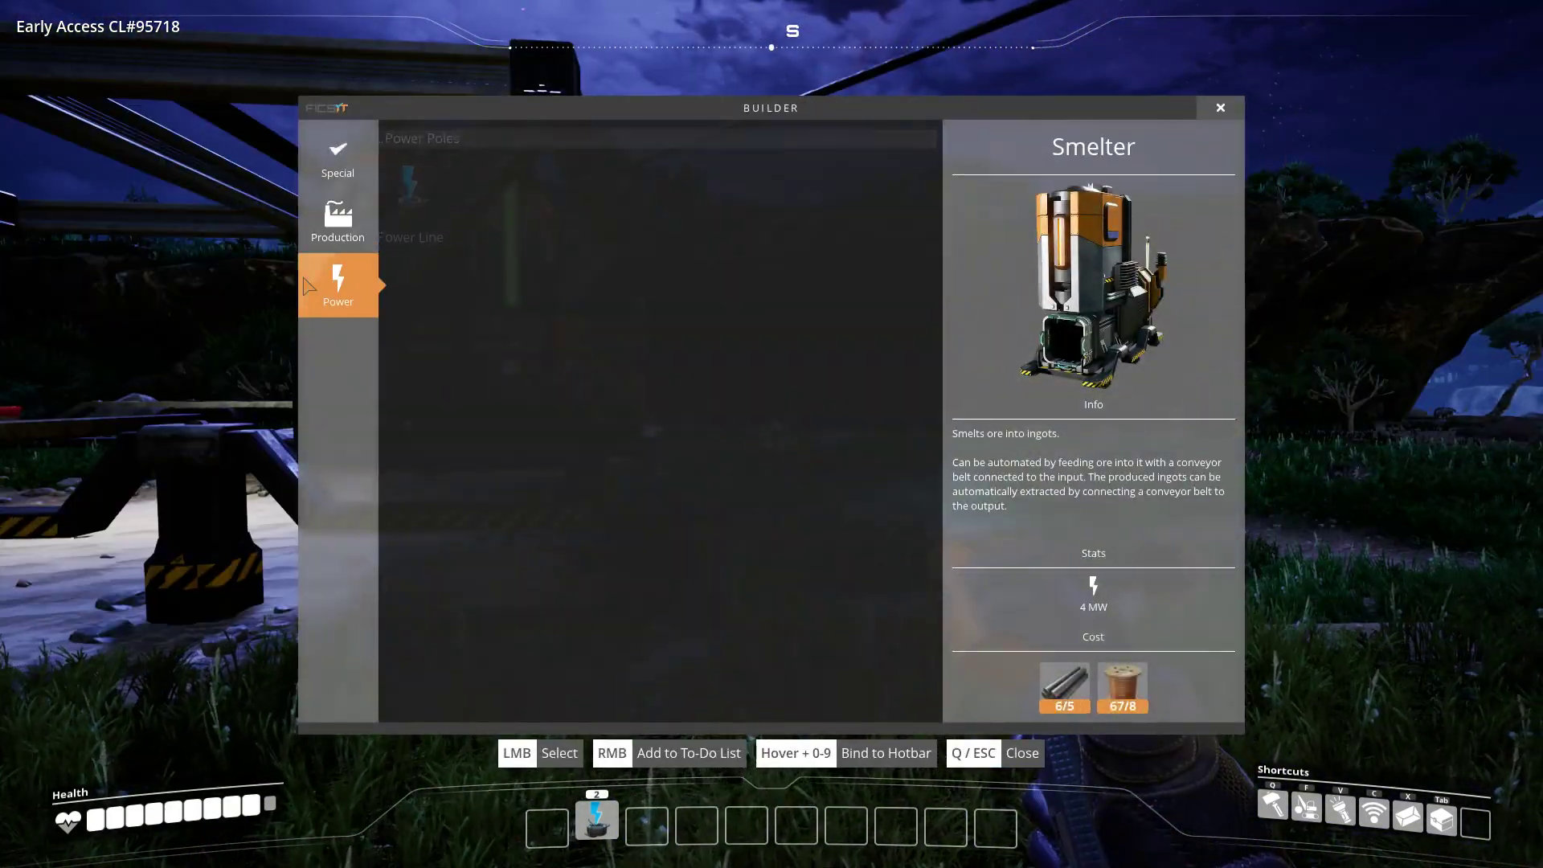
- Show the Power category of buildable structures in the Build menu
{"action": "left_click", "coordinate": [337, 218]}
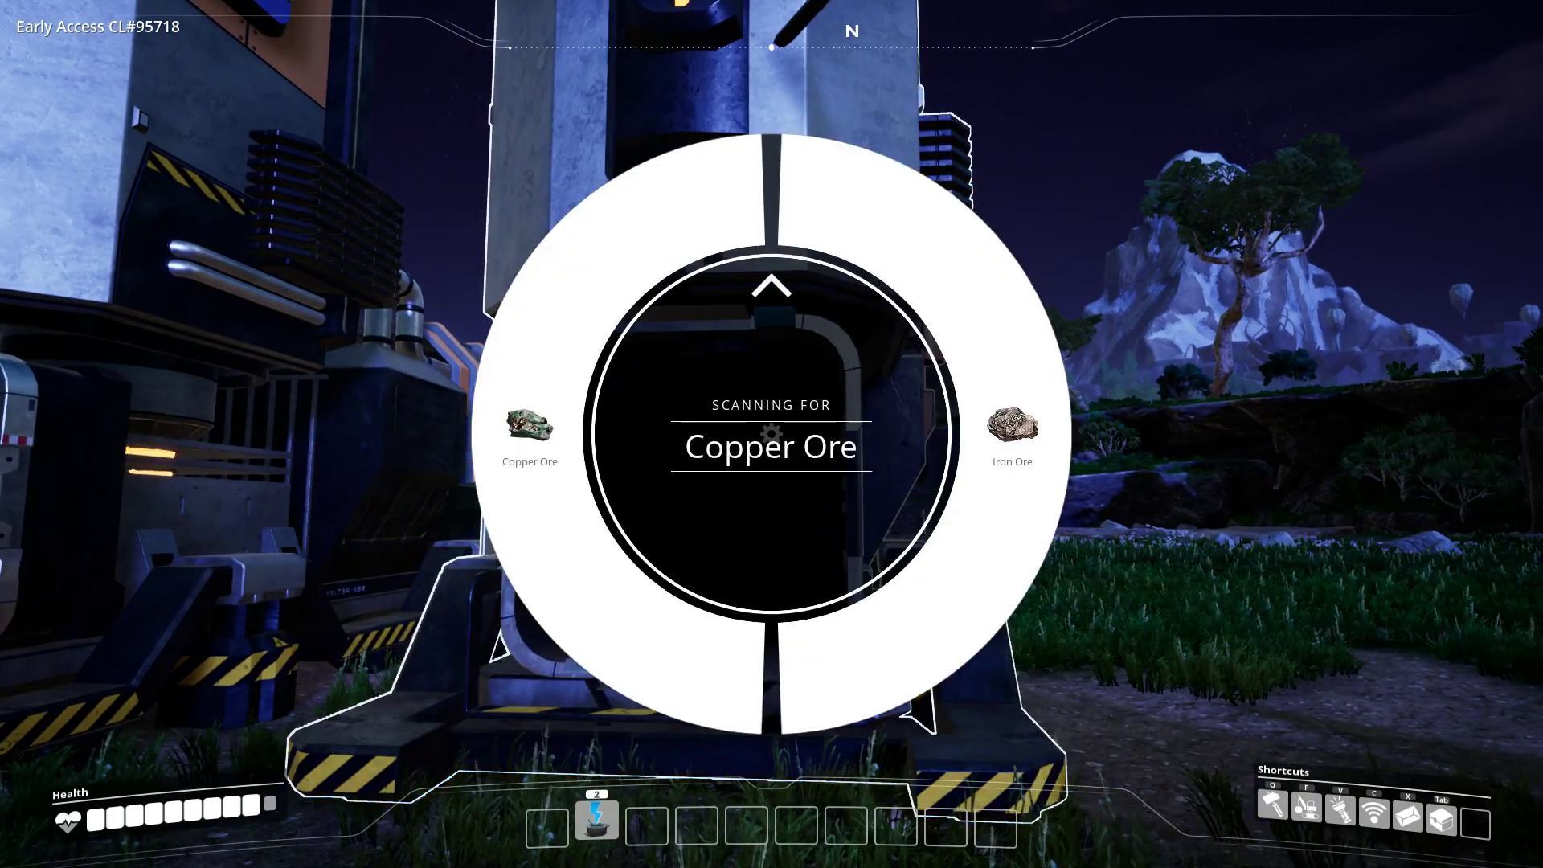
- Scan for Copper Ore, marking a deposit about 548 m from the base
{"action": "key", "text": "c"}
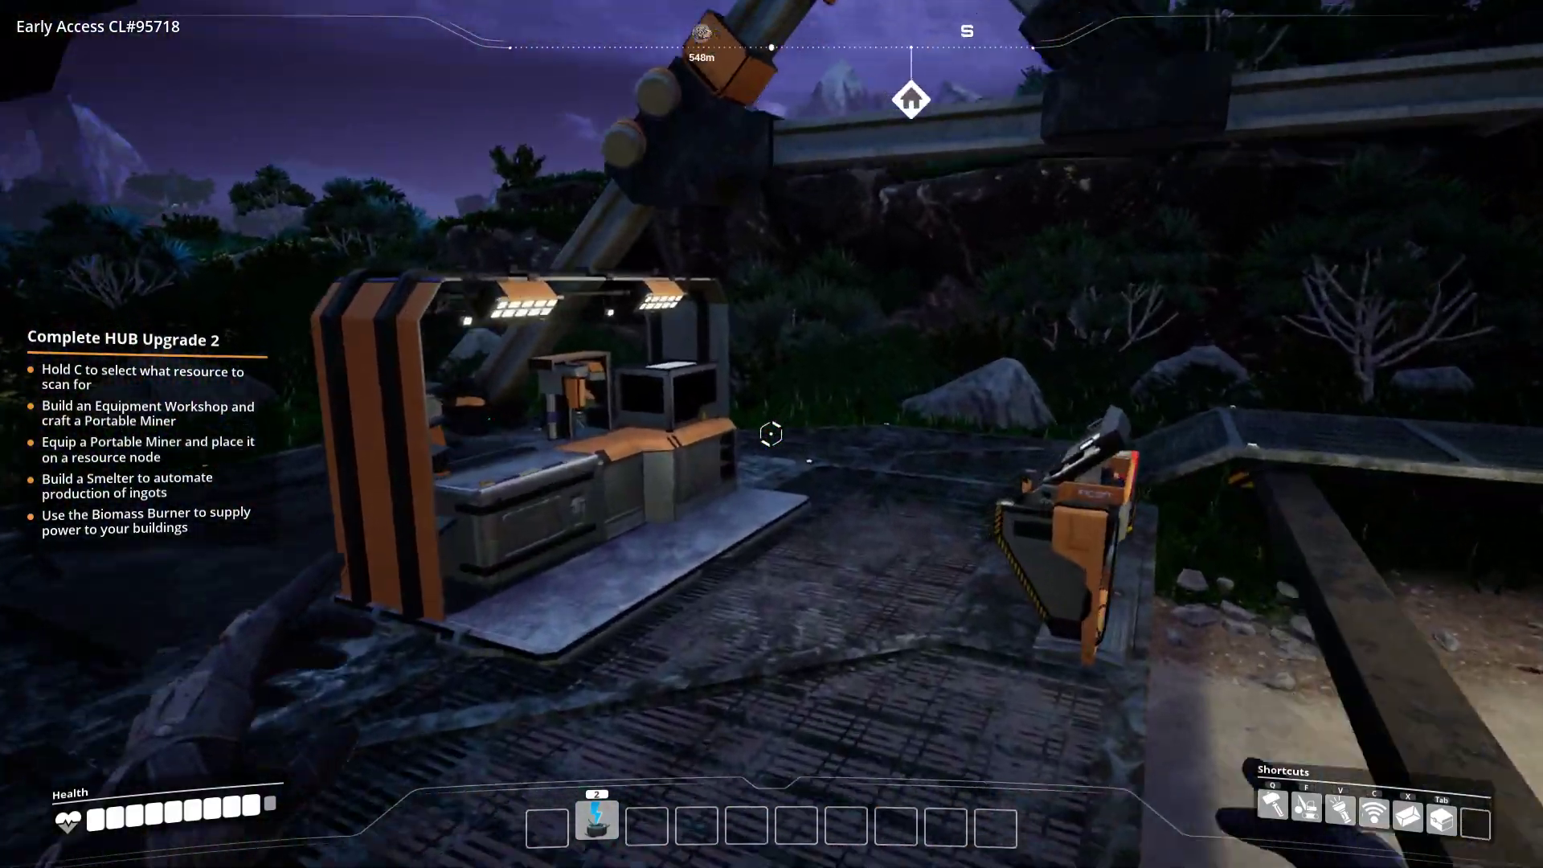
{"action": "mouse_move", "coordinate": [771, 434]}
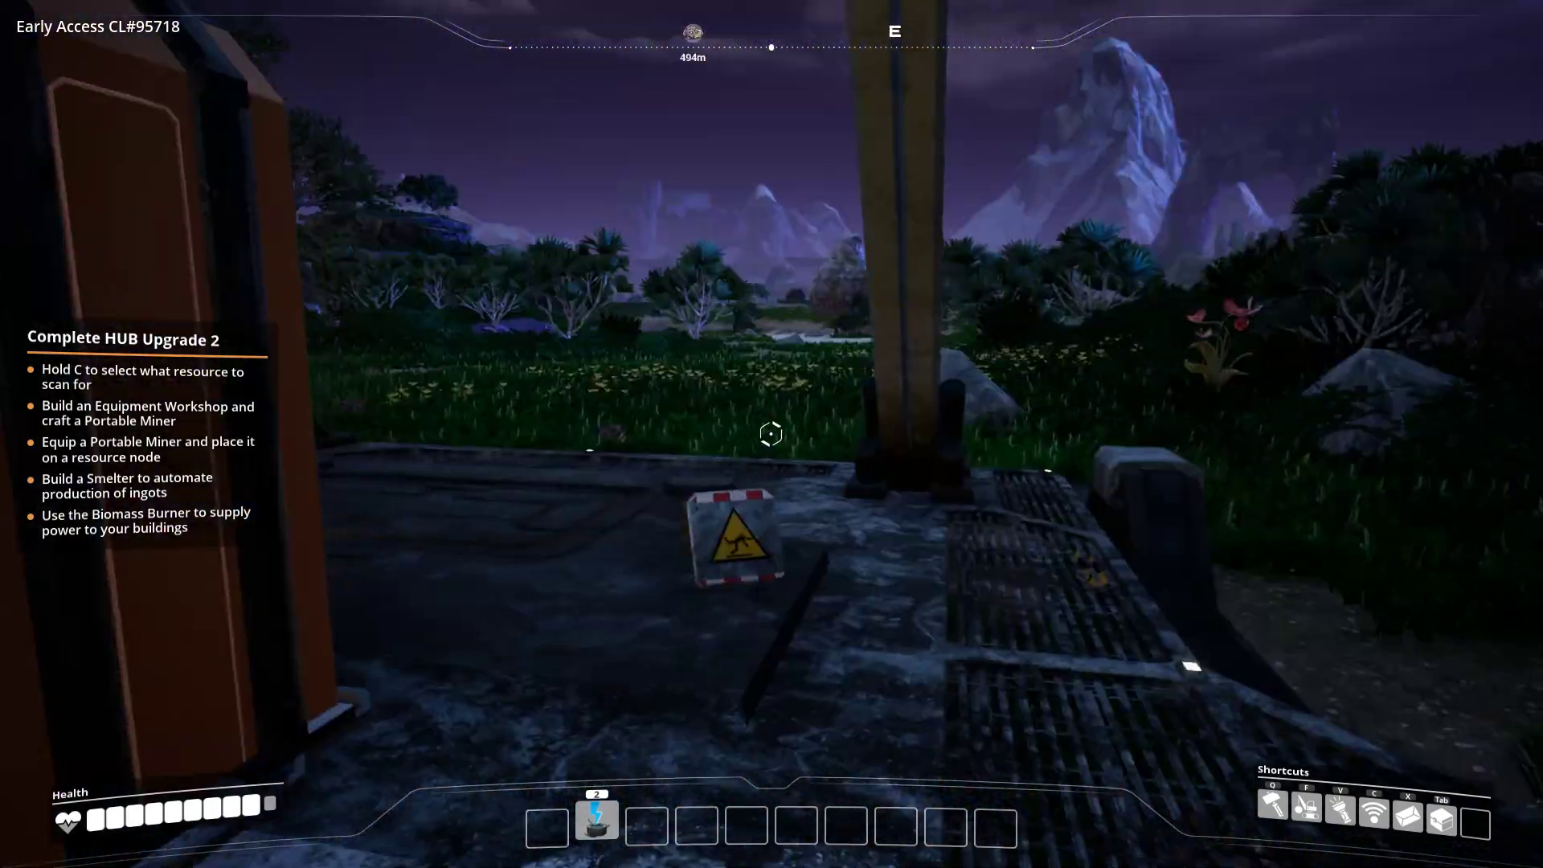
{"action": "mouse_move", "coordinate": [768, 434]}
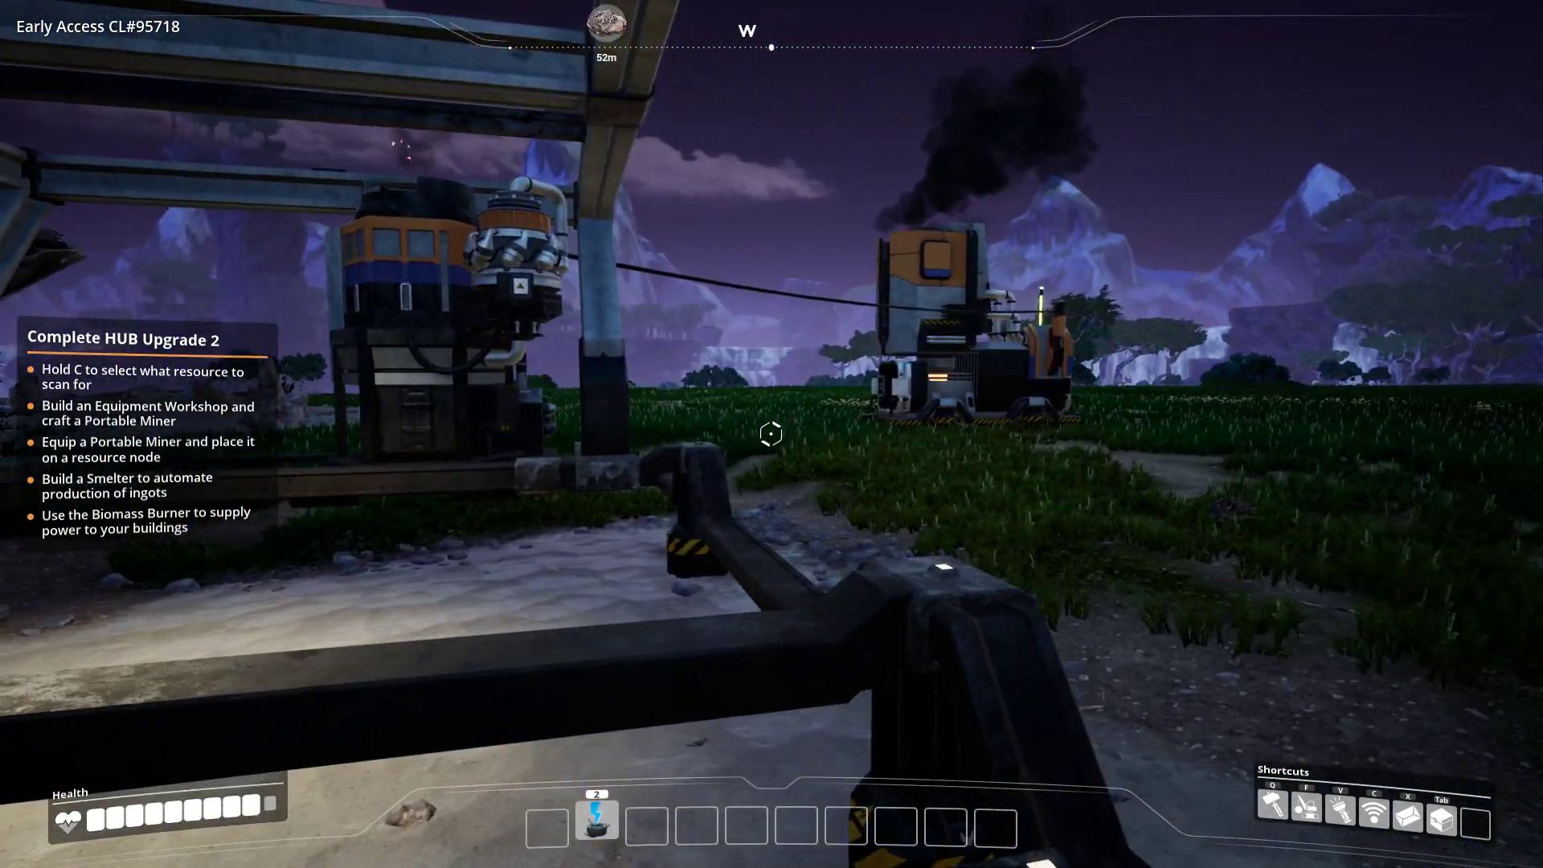
{"action": "mouse_move", "coordinate": [773, 434]}
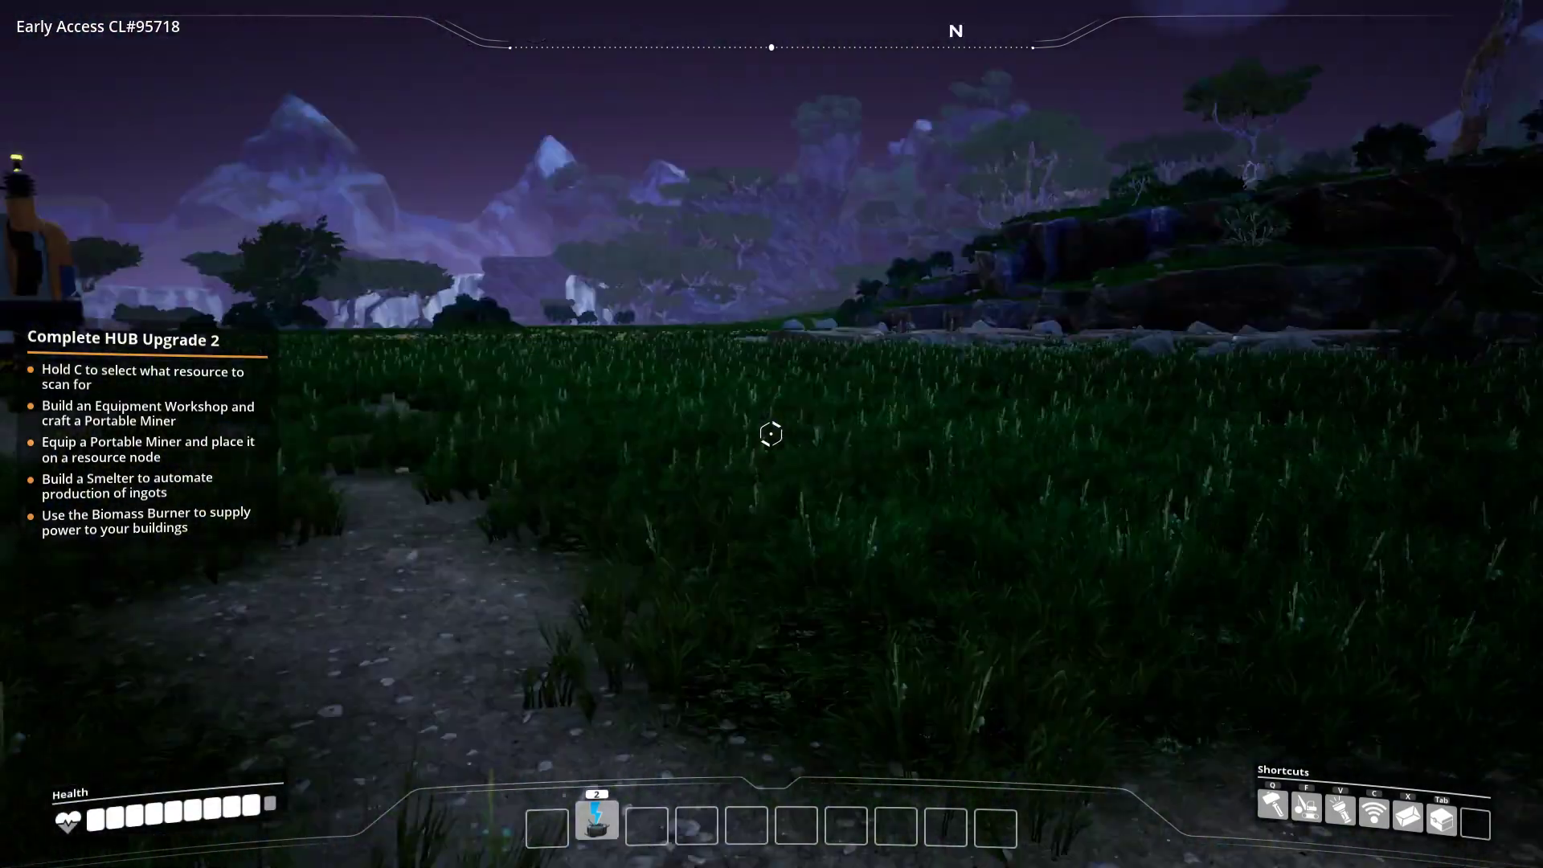